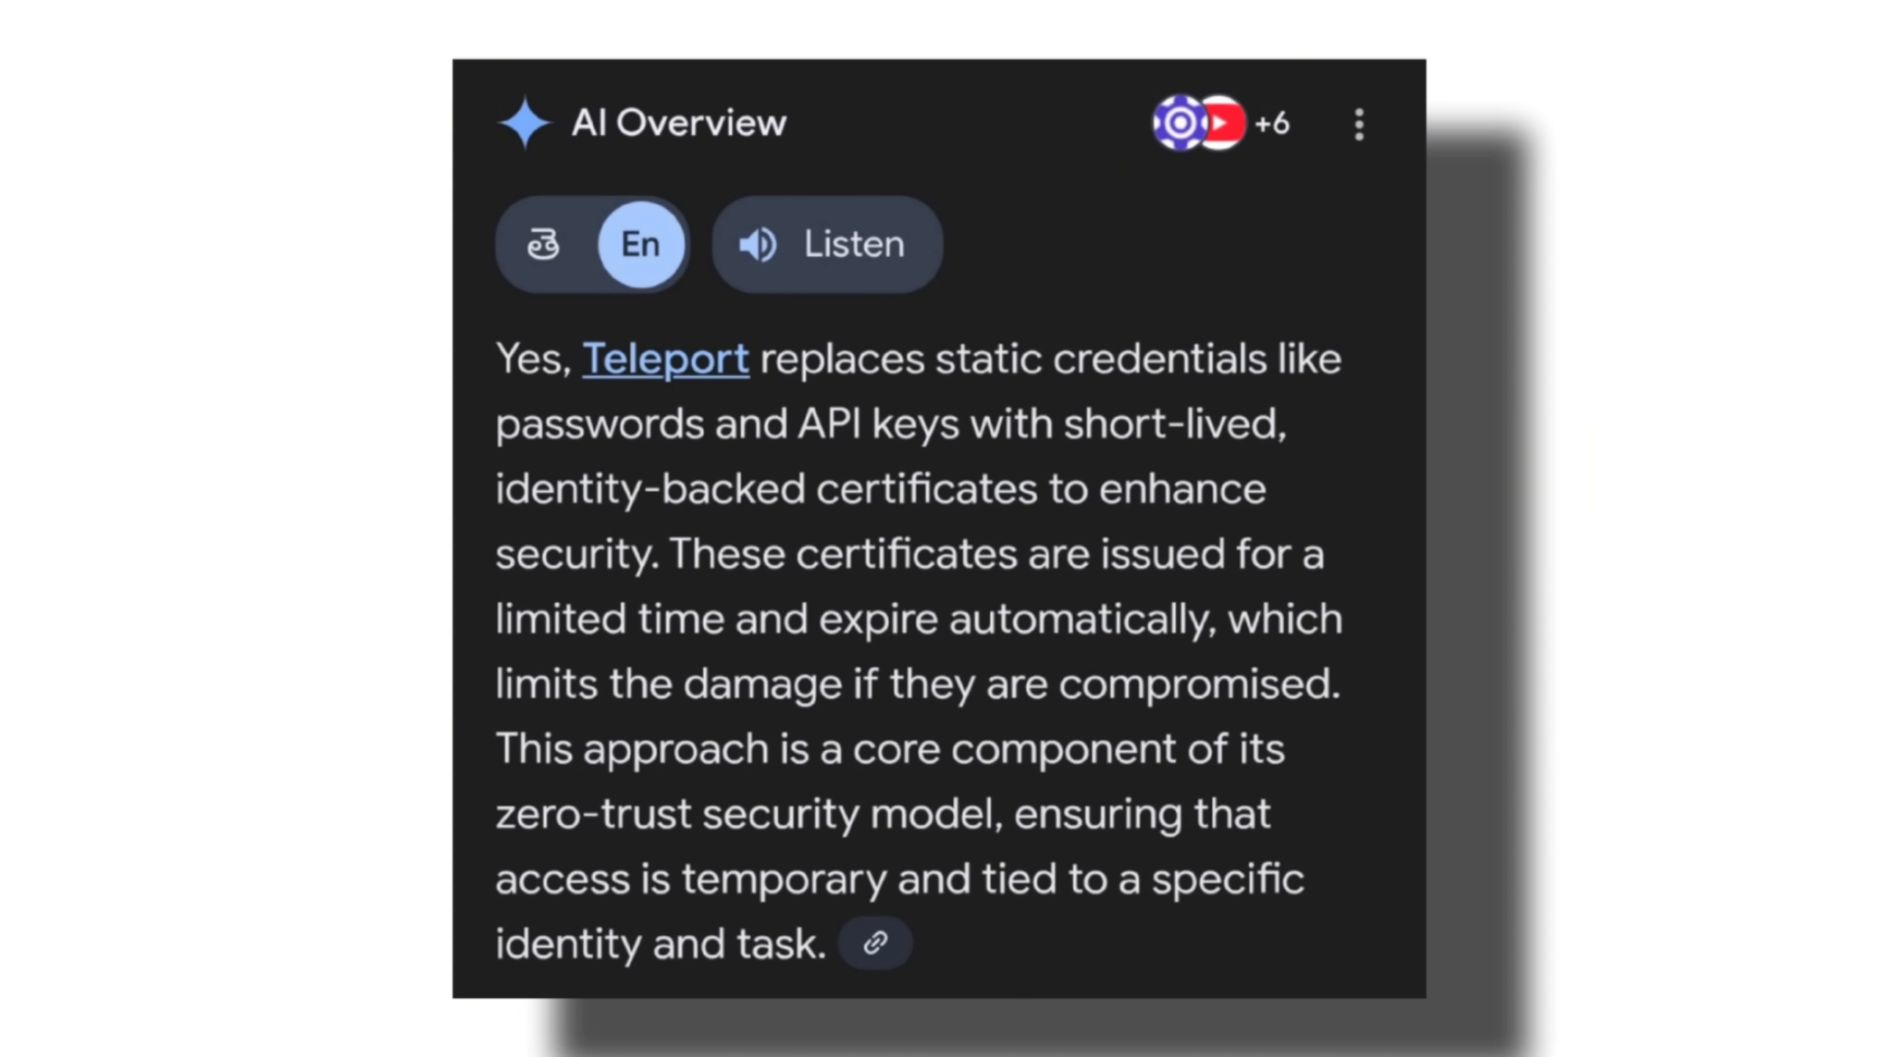
Sign in to the Teleport cluster, check the EC2 instance details, and return to Resources.
click(662, 358)
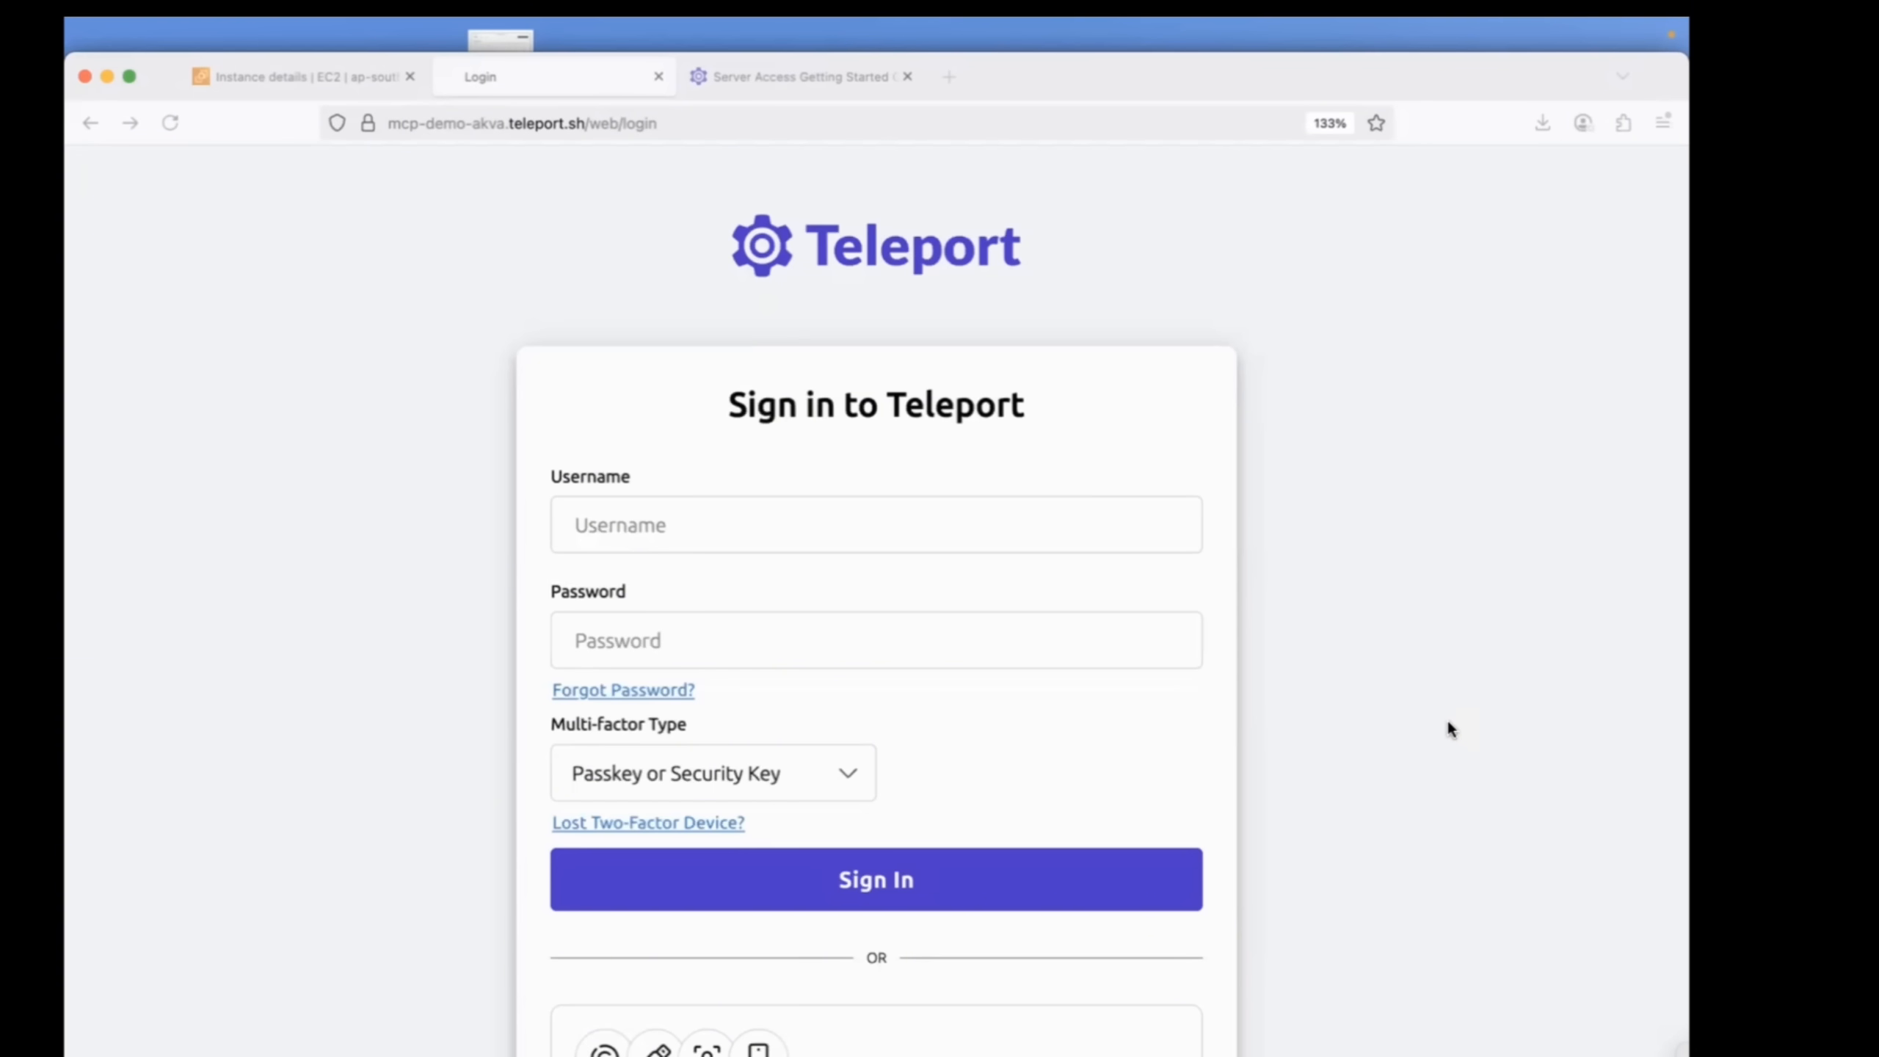
mouse_move(1229, 495)
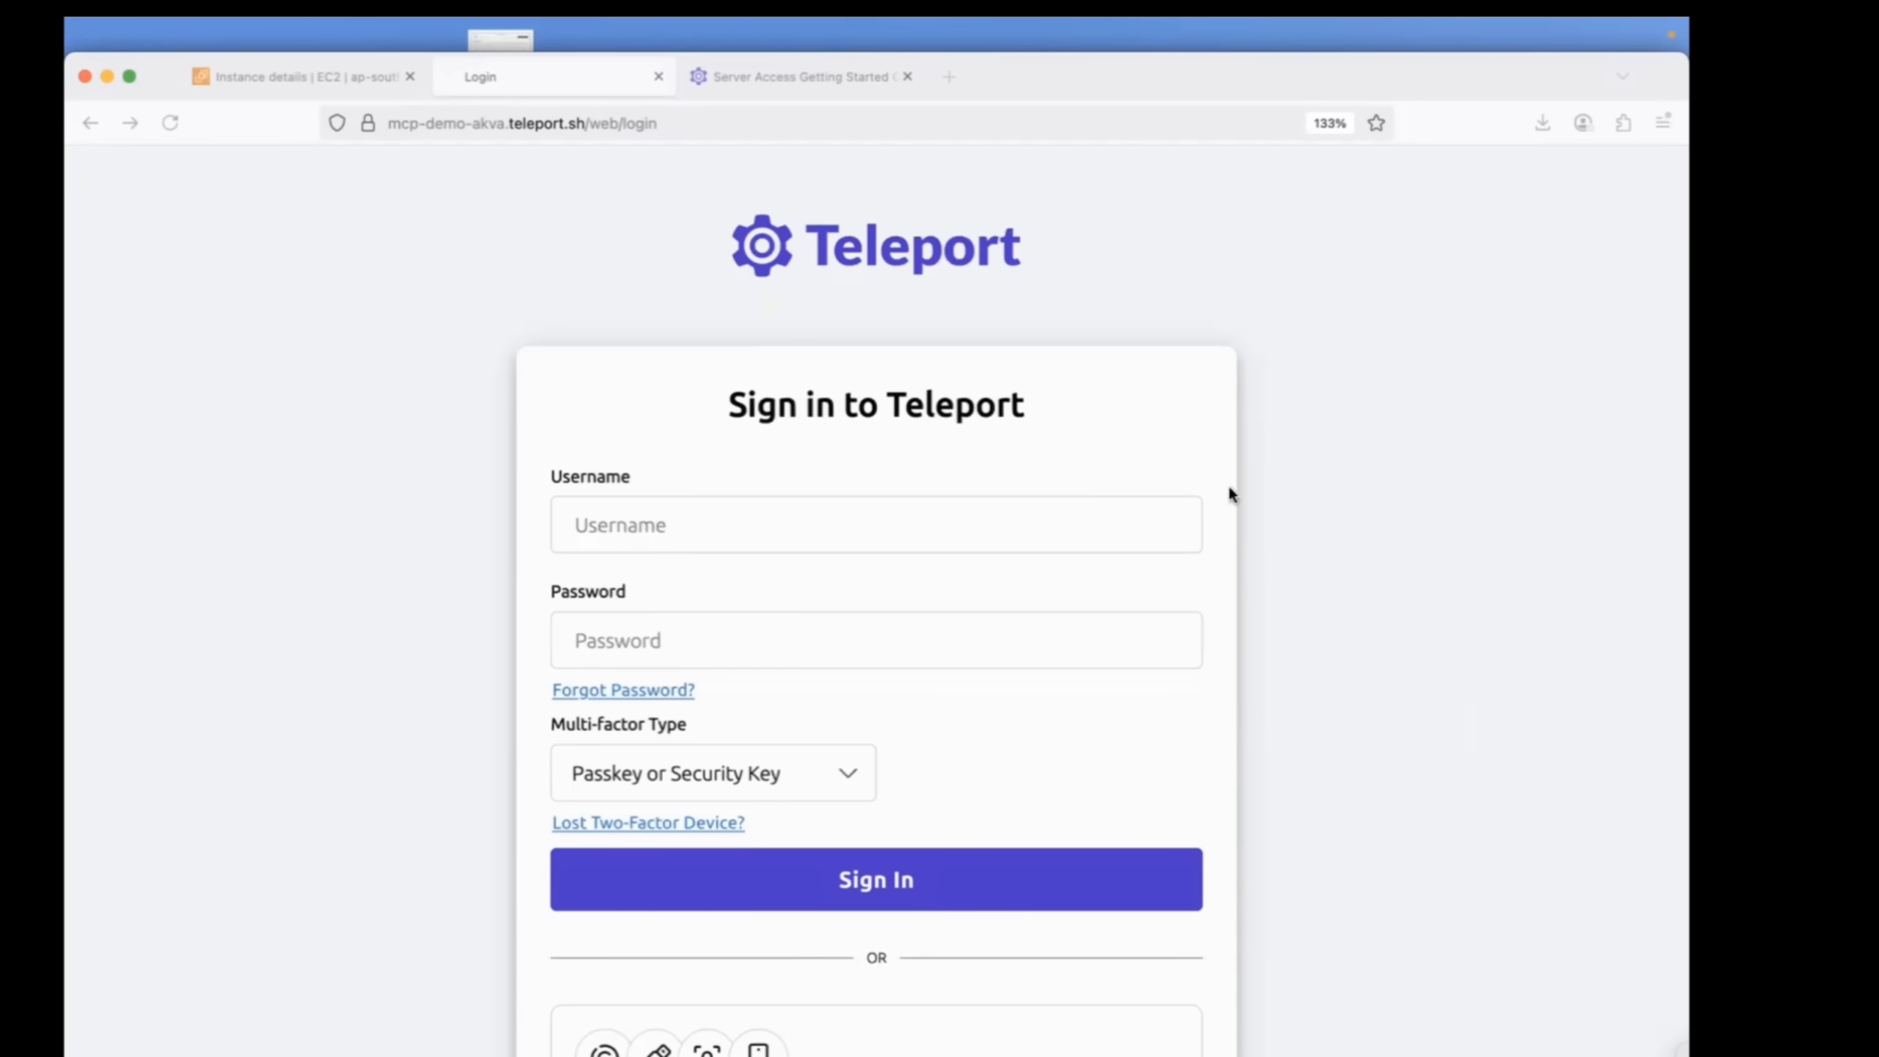
mouse_move(1088, 342)
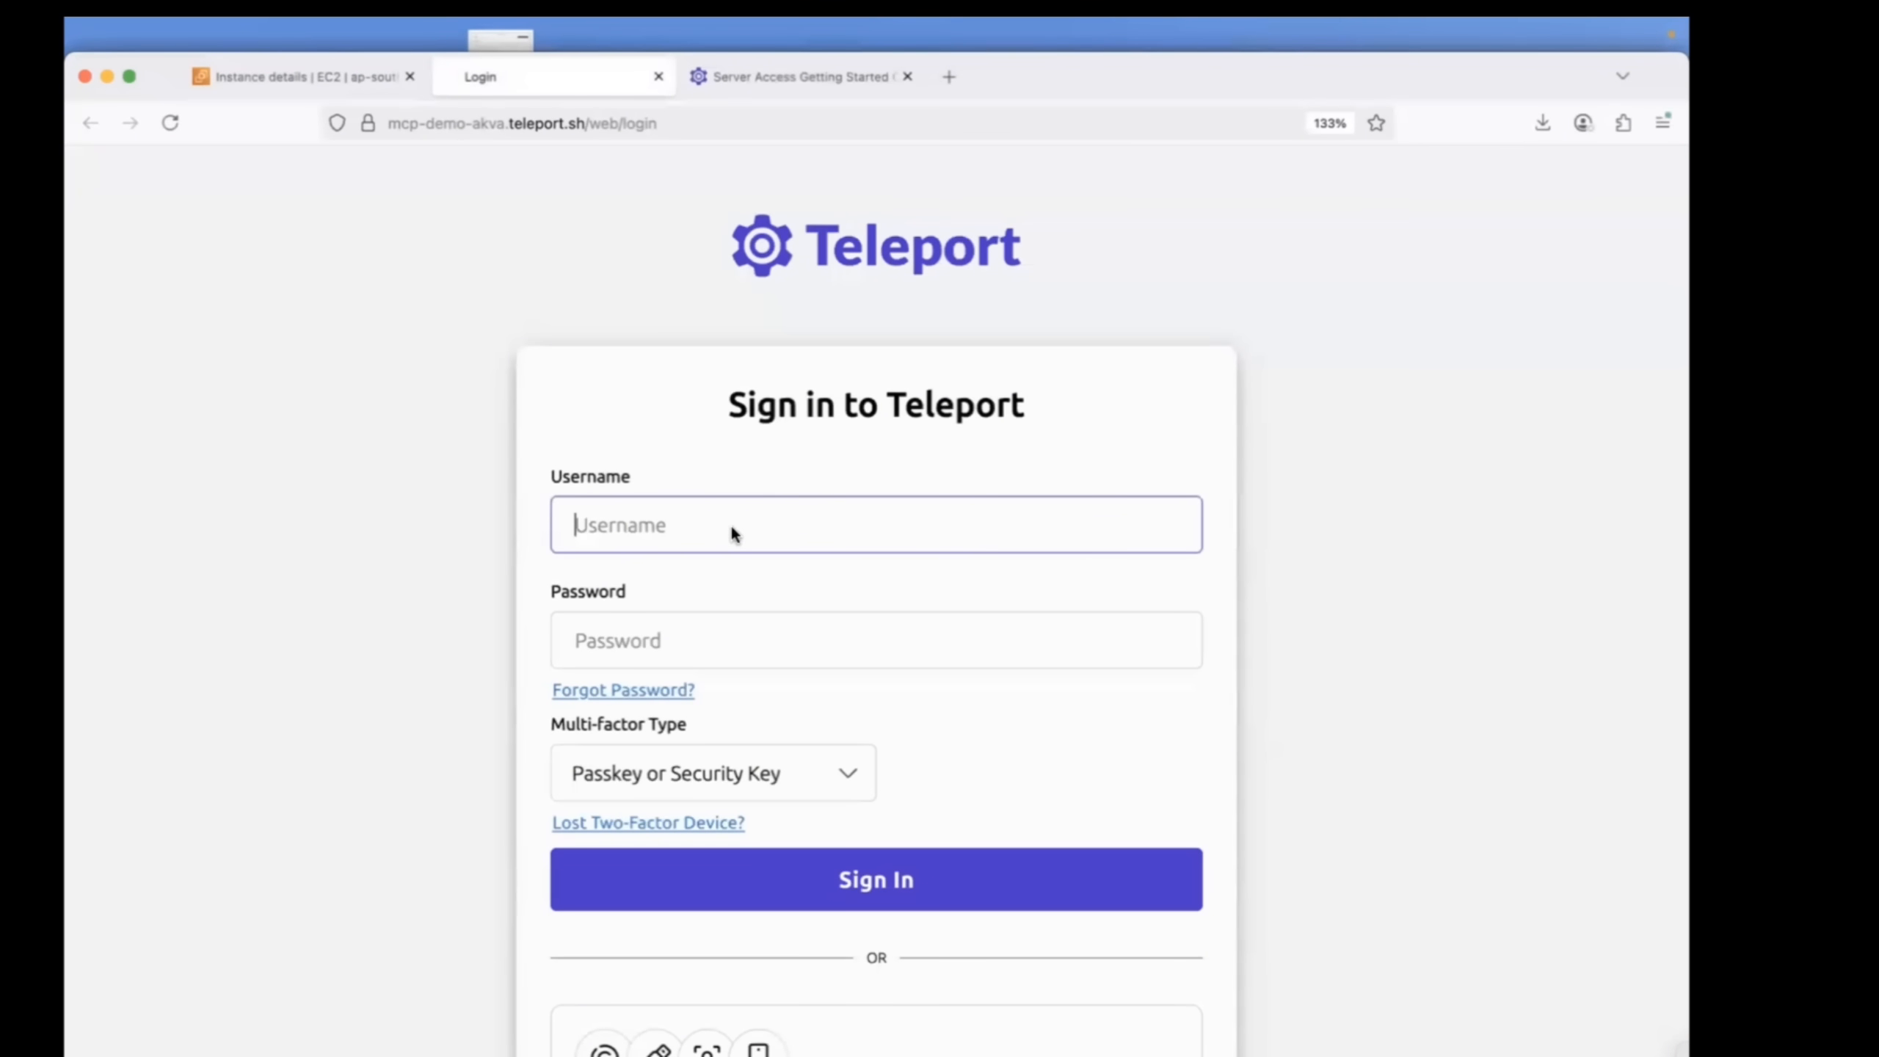
click(876, 878)
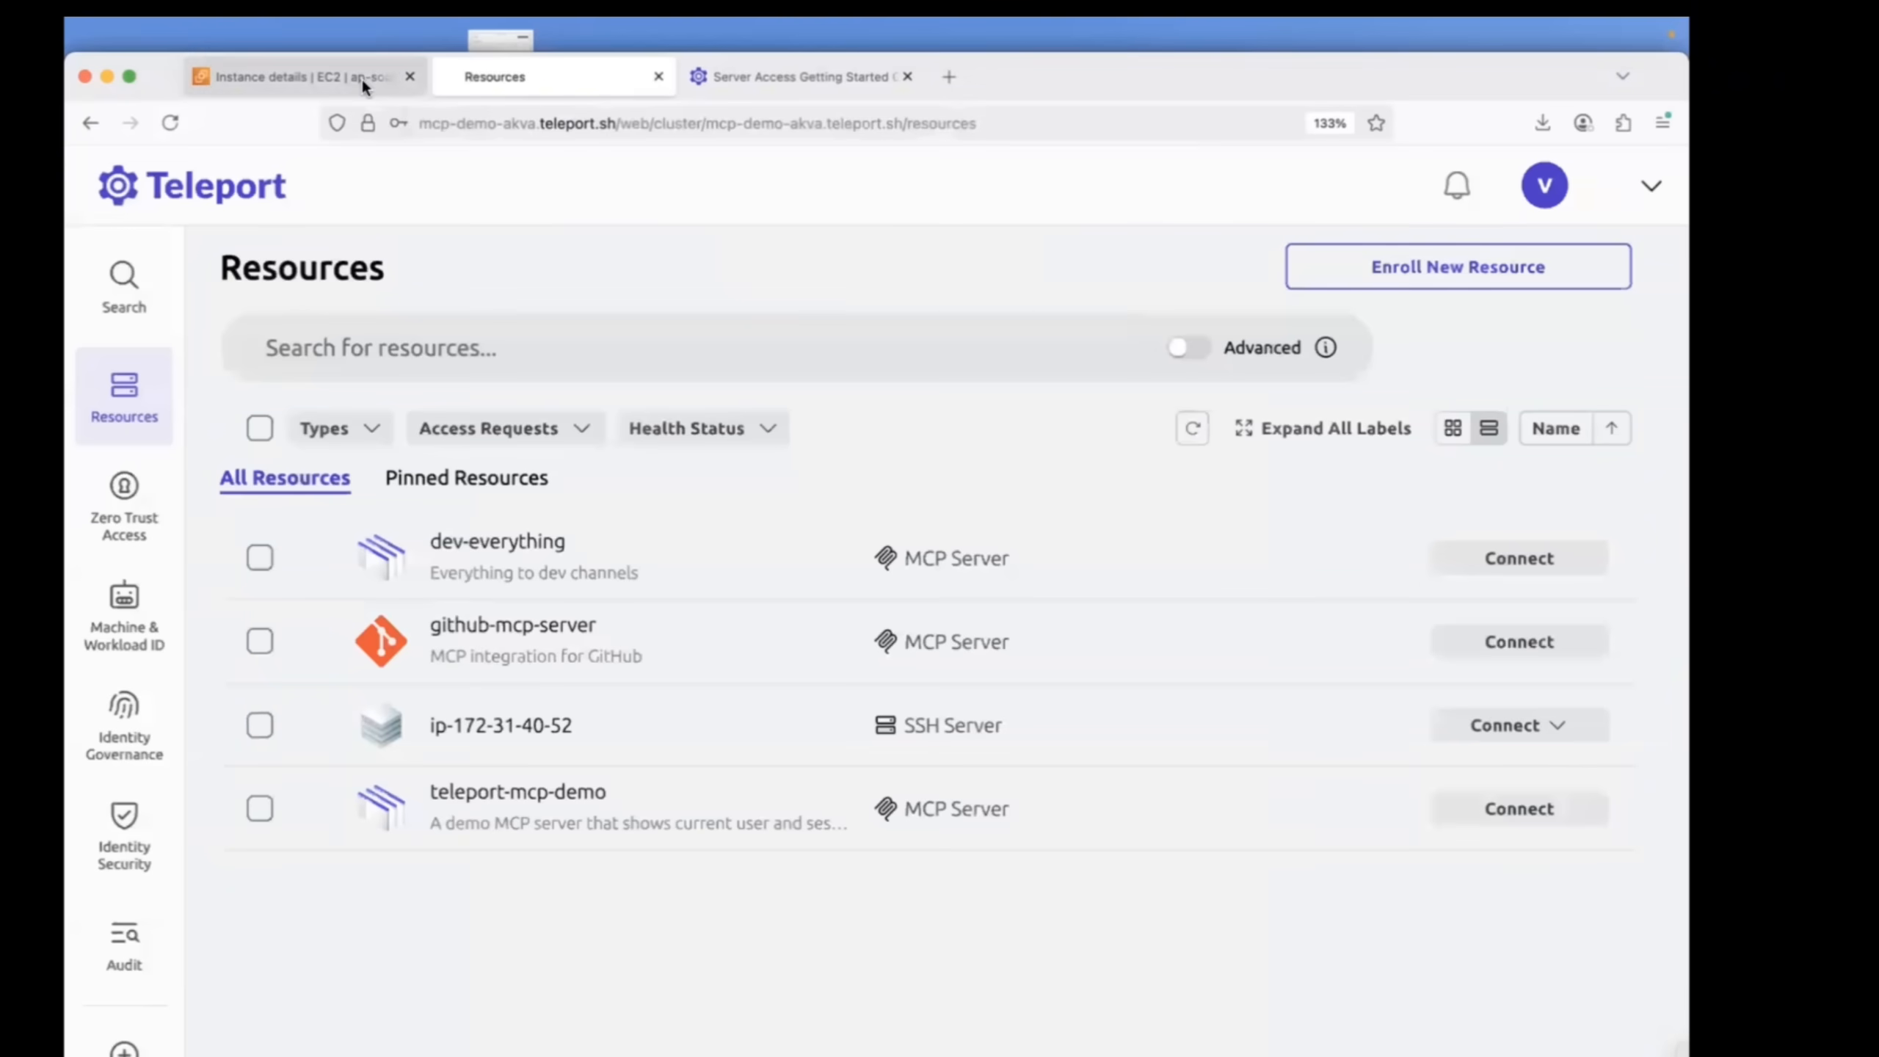
click(300, 75)
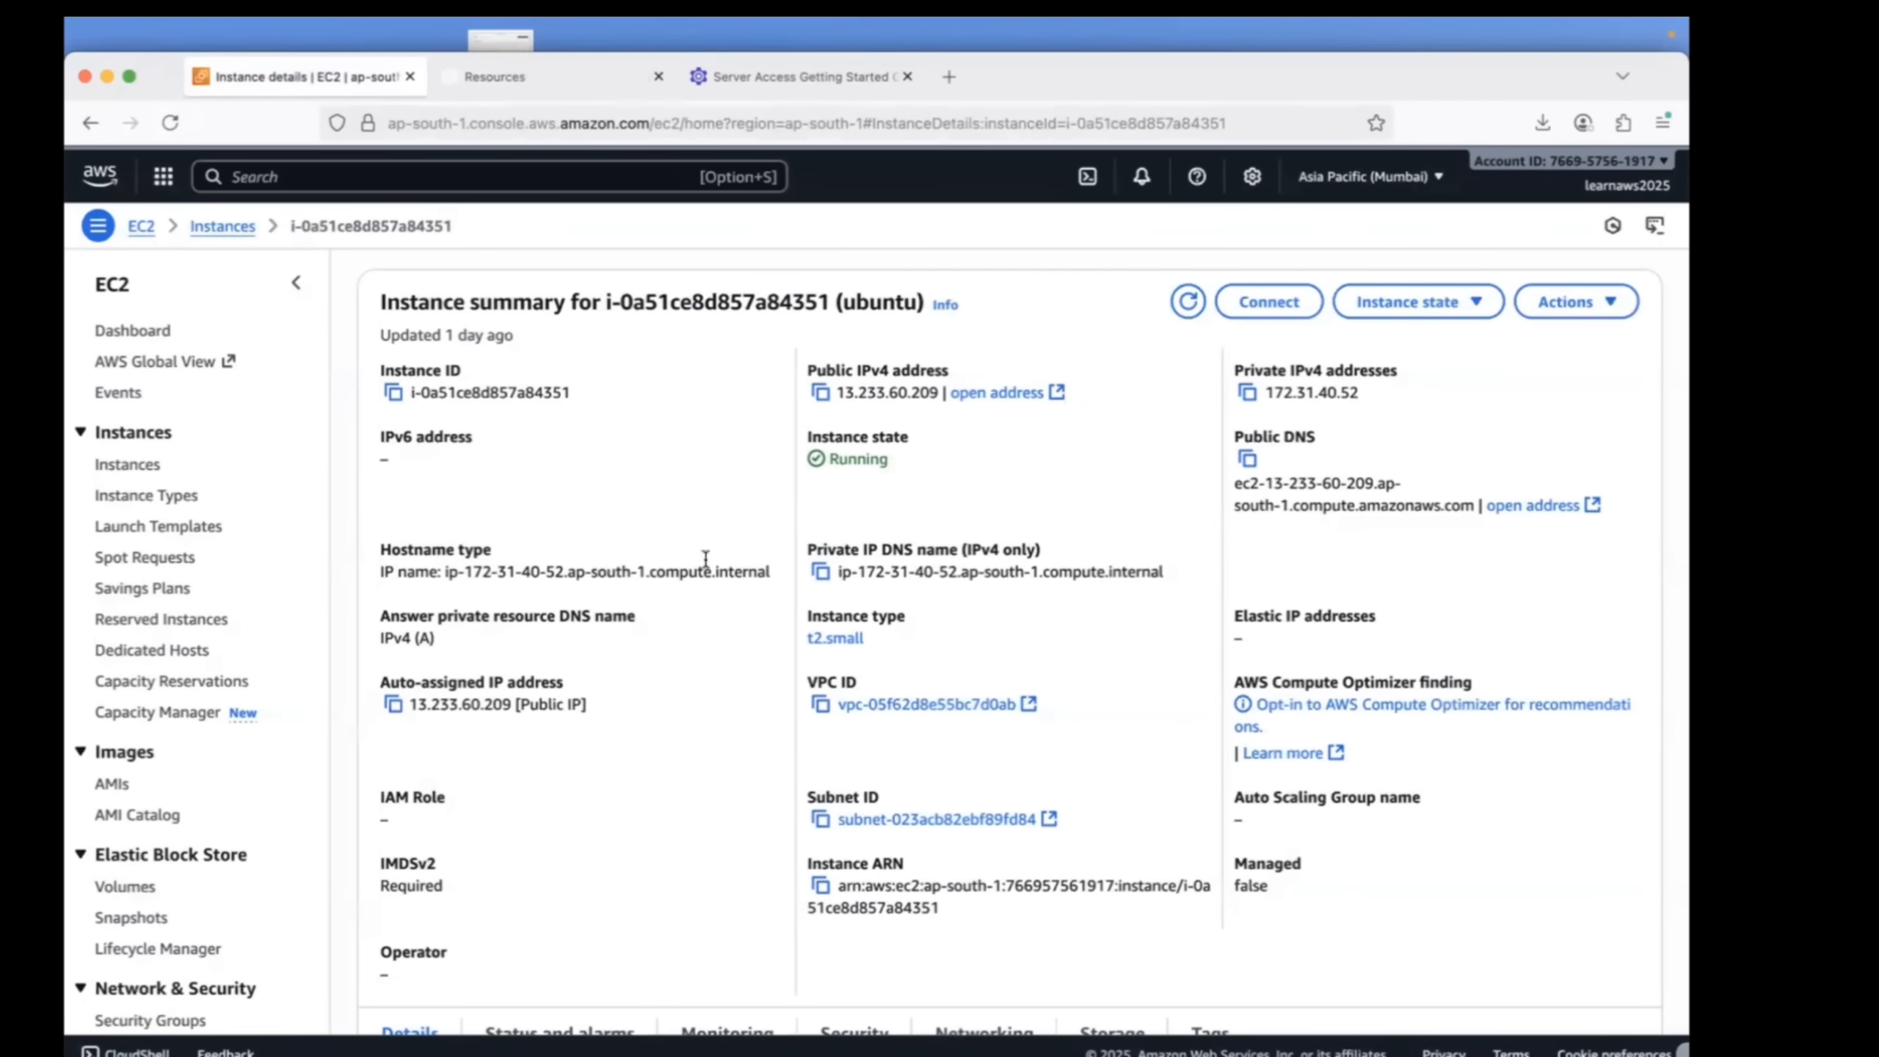
click(493, 75)
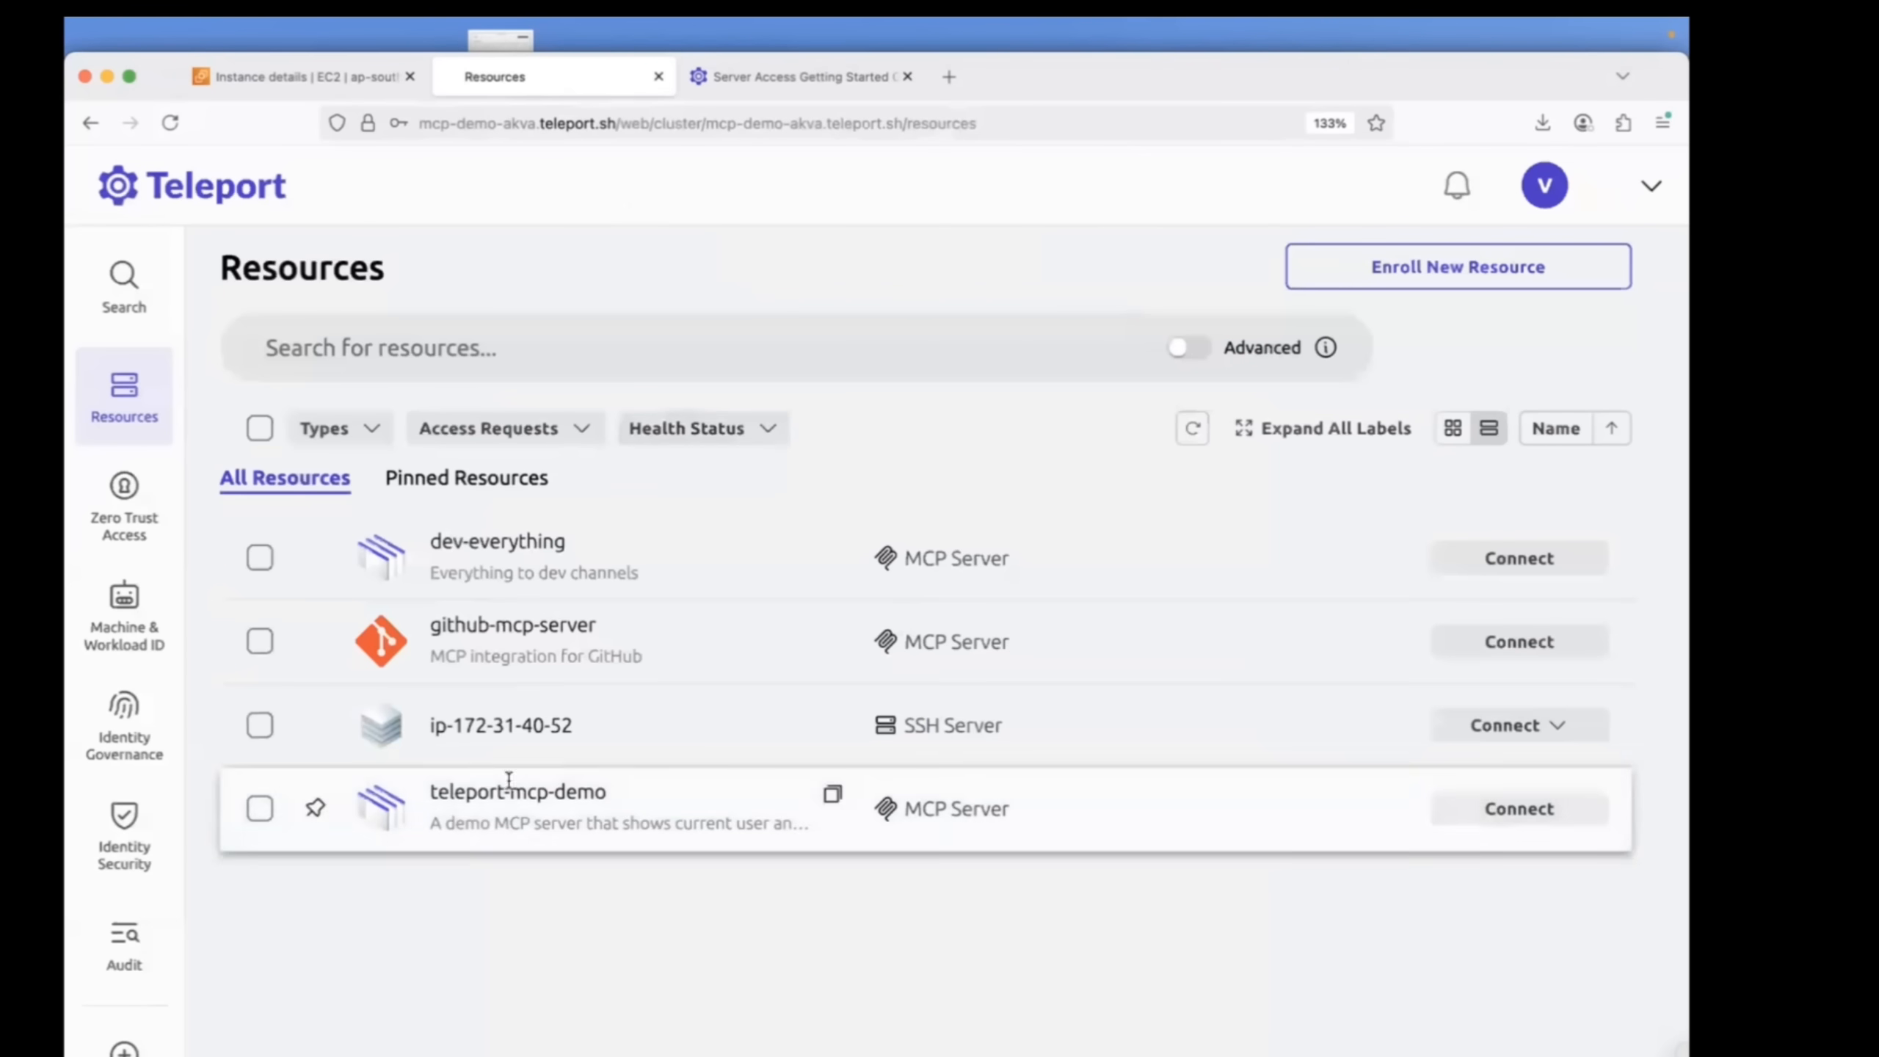
mouse_move(499, 725)
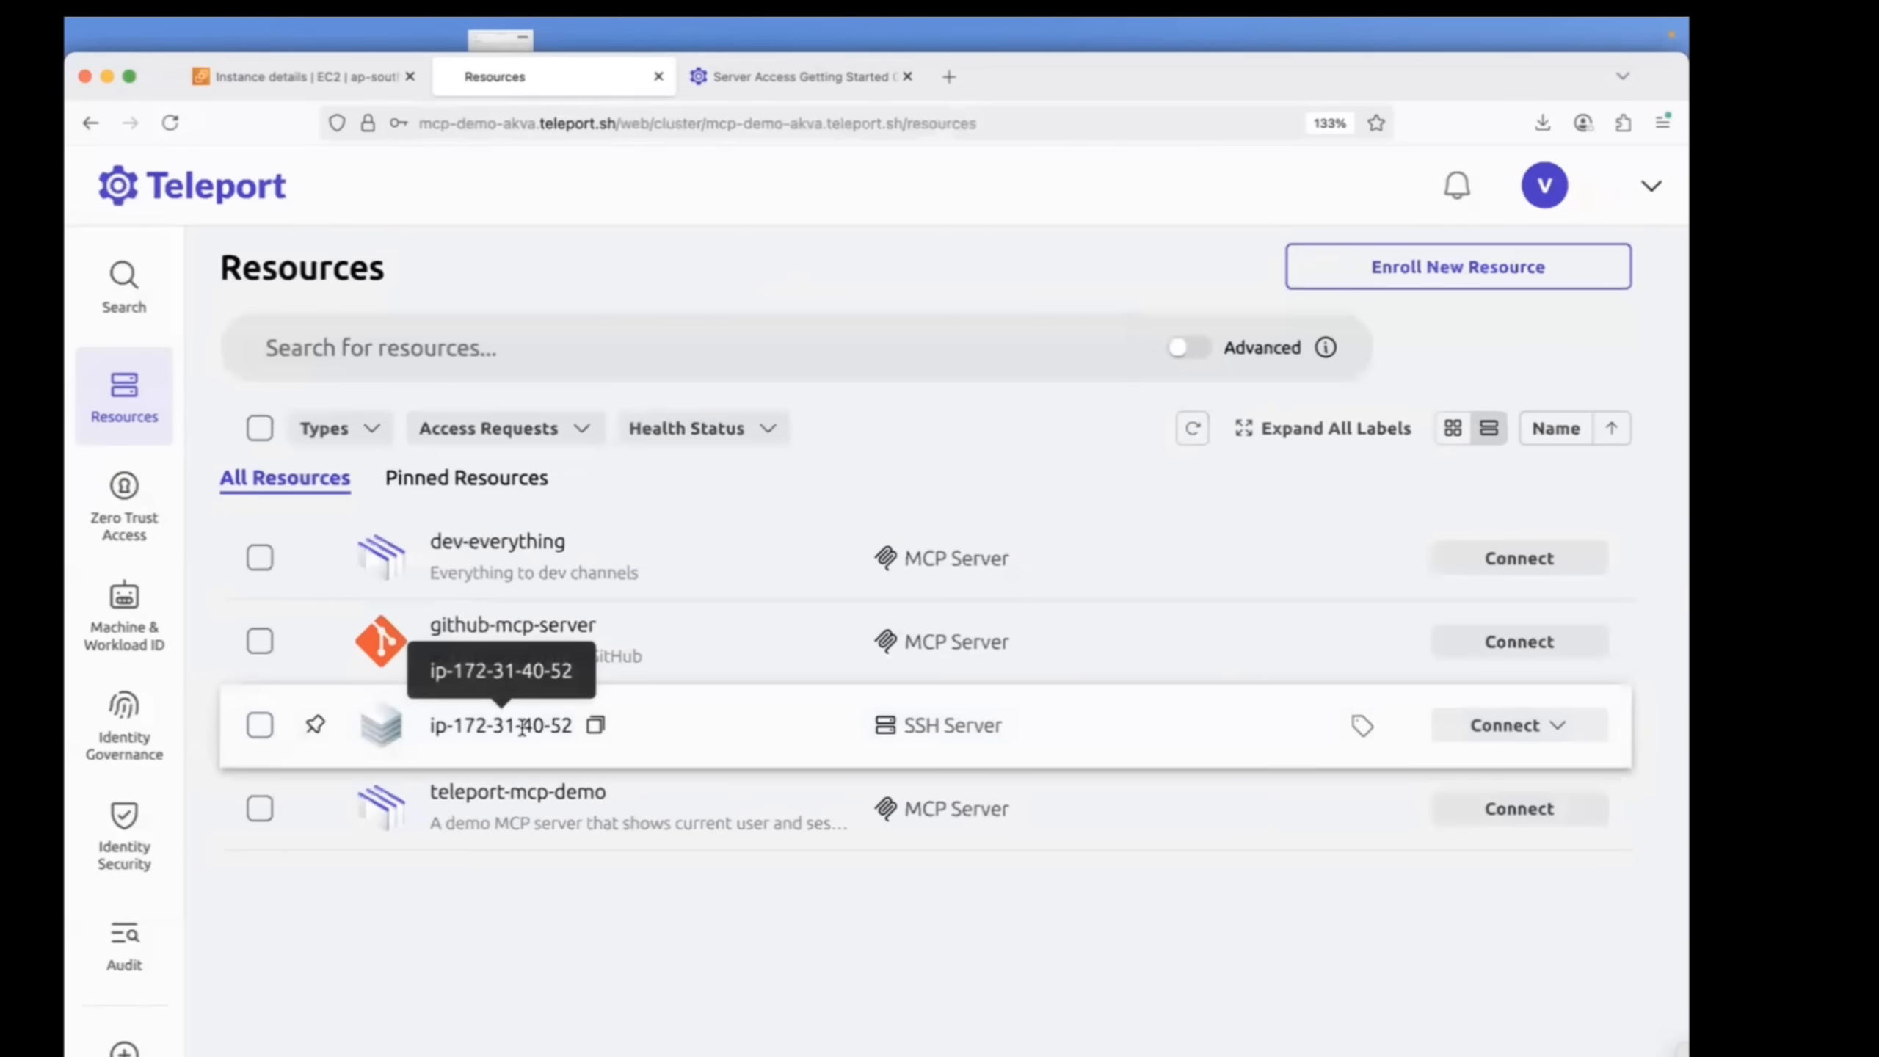
mouse_move(819, 232)
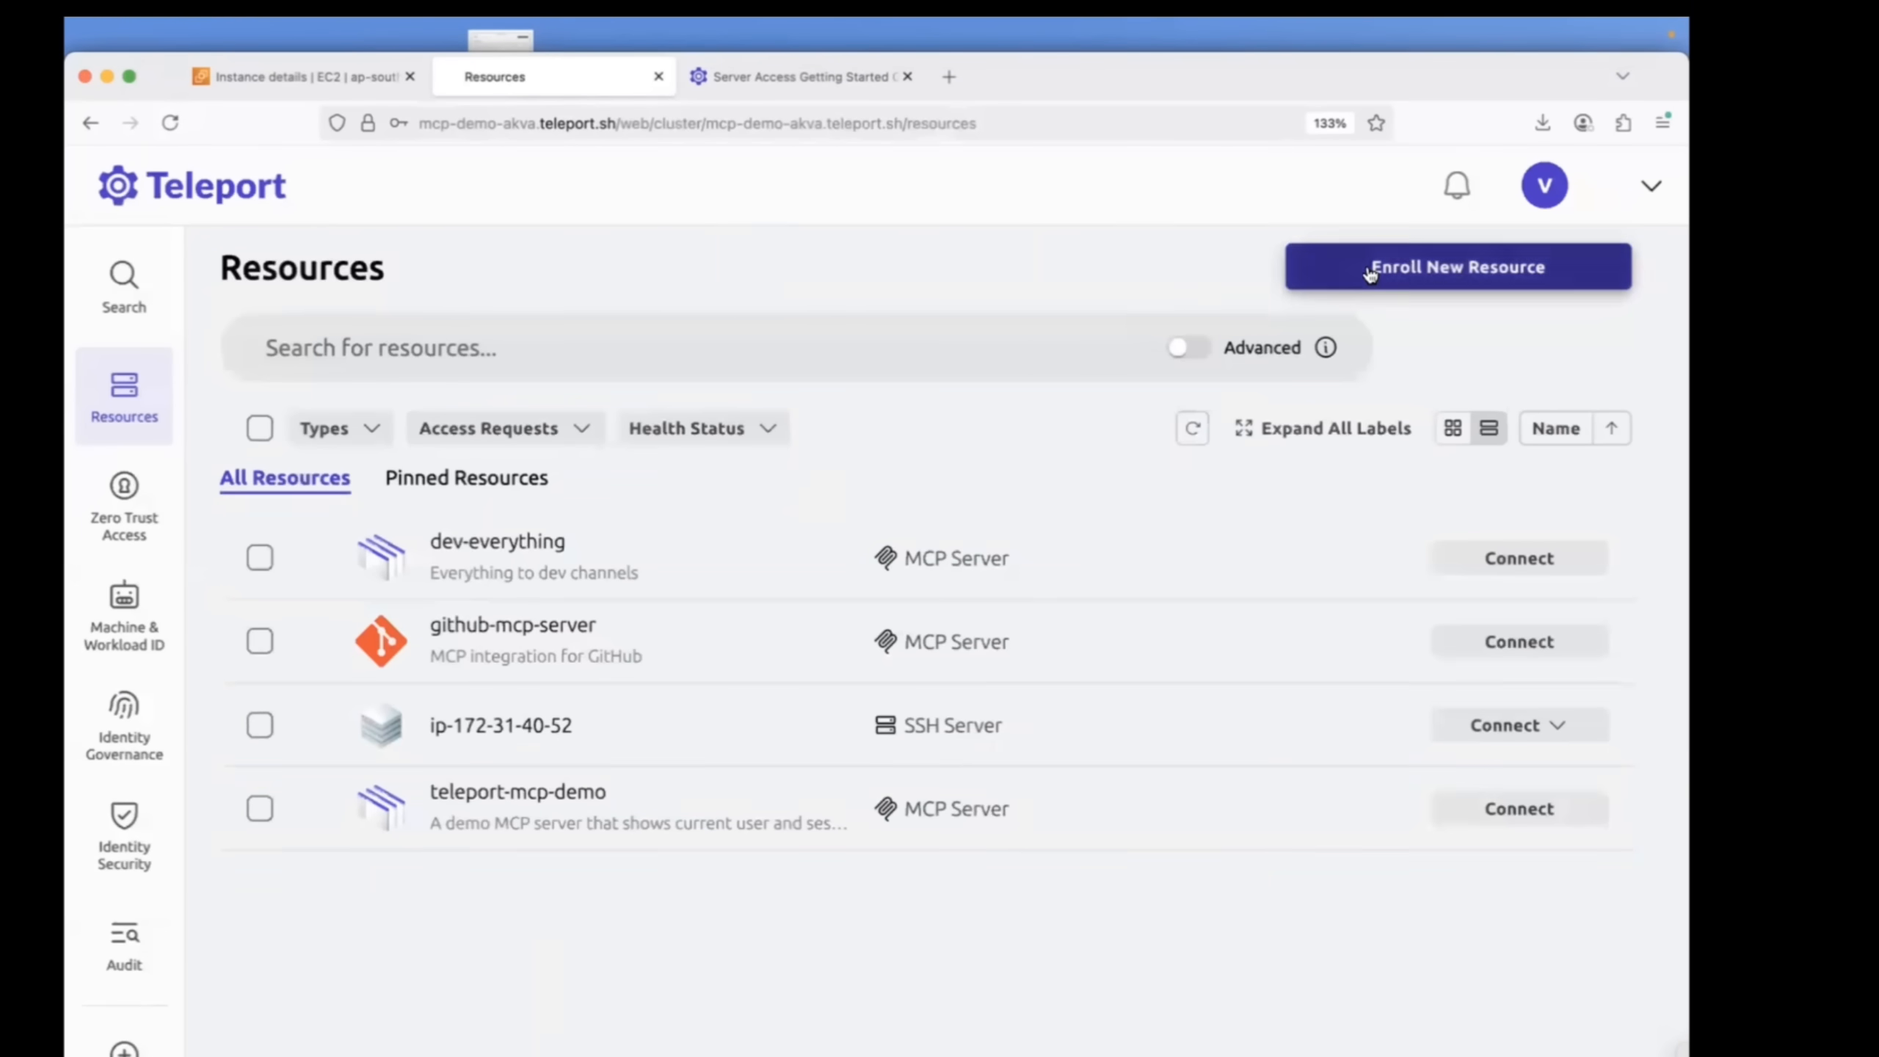
click(1456, 266)
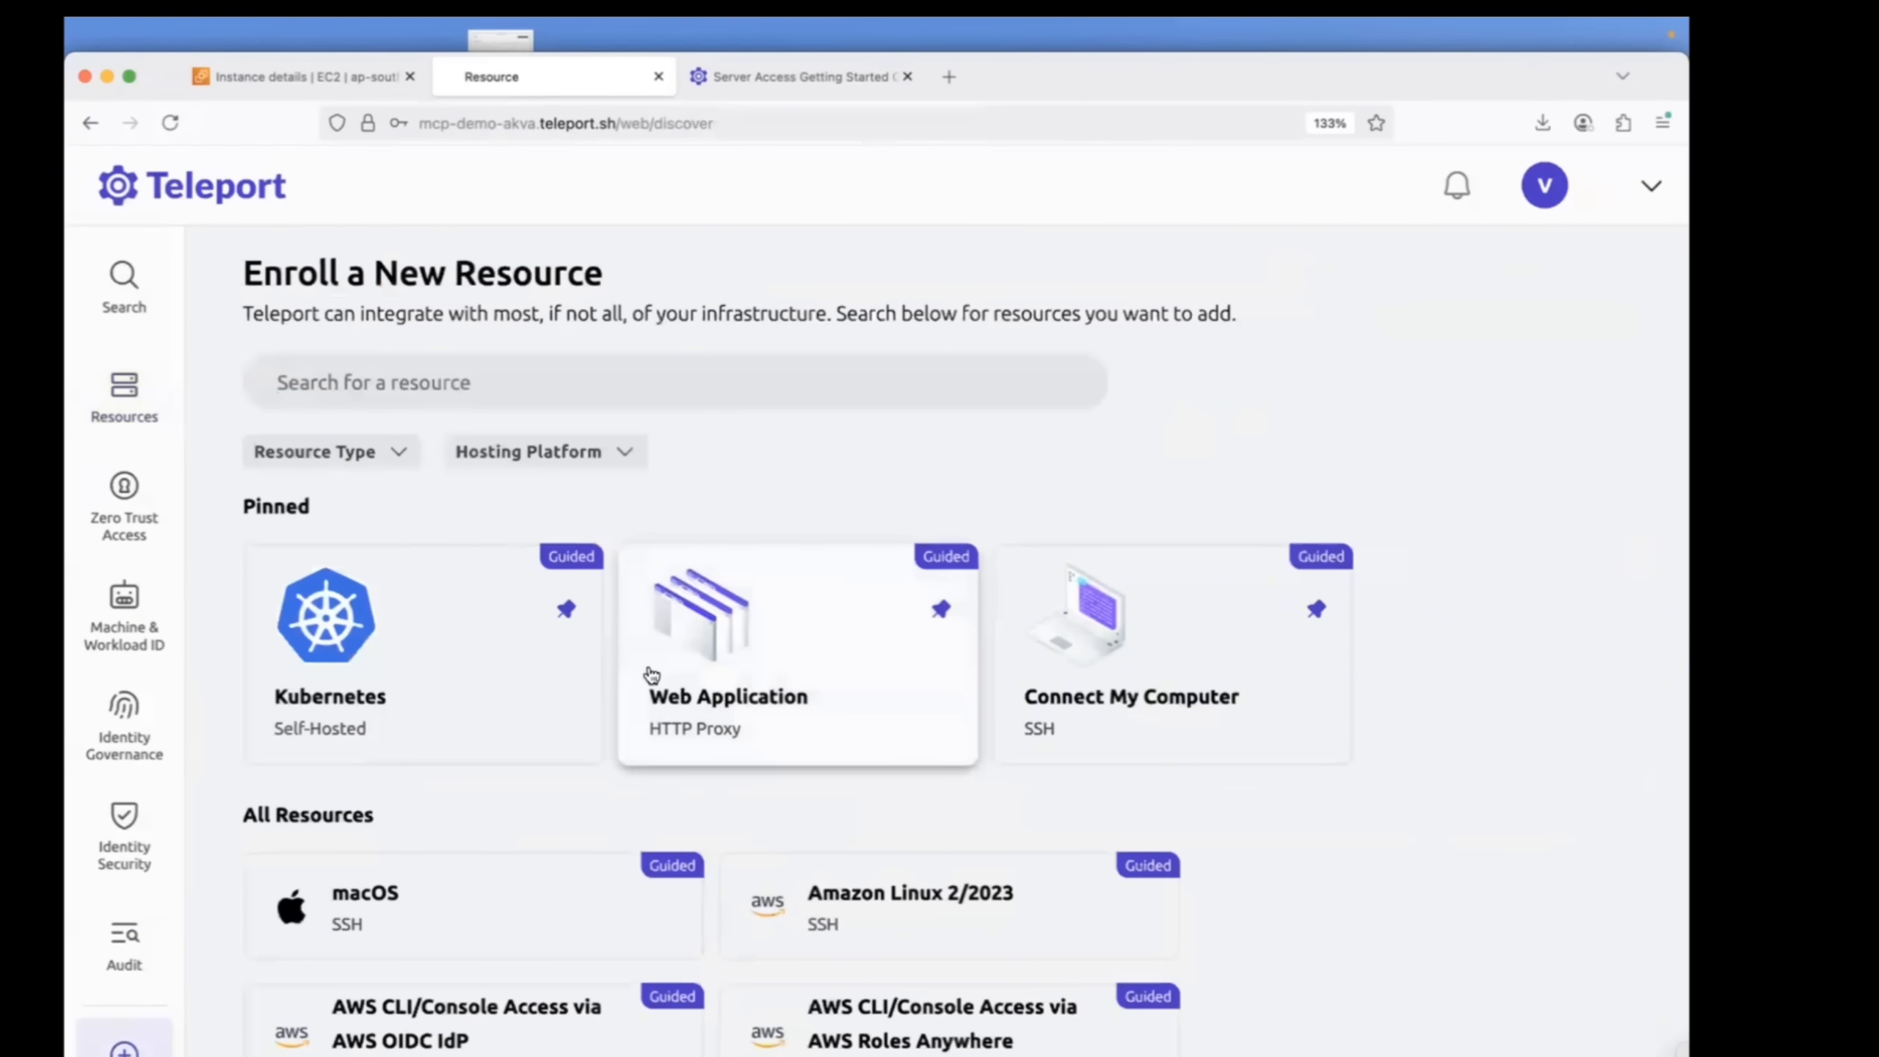
text(ubu)
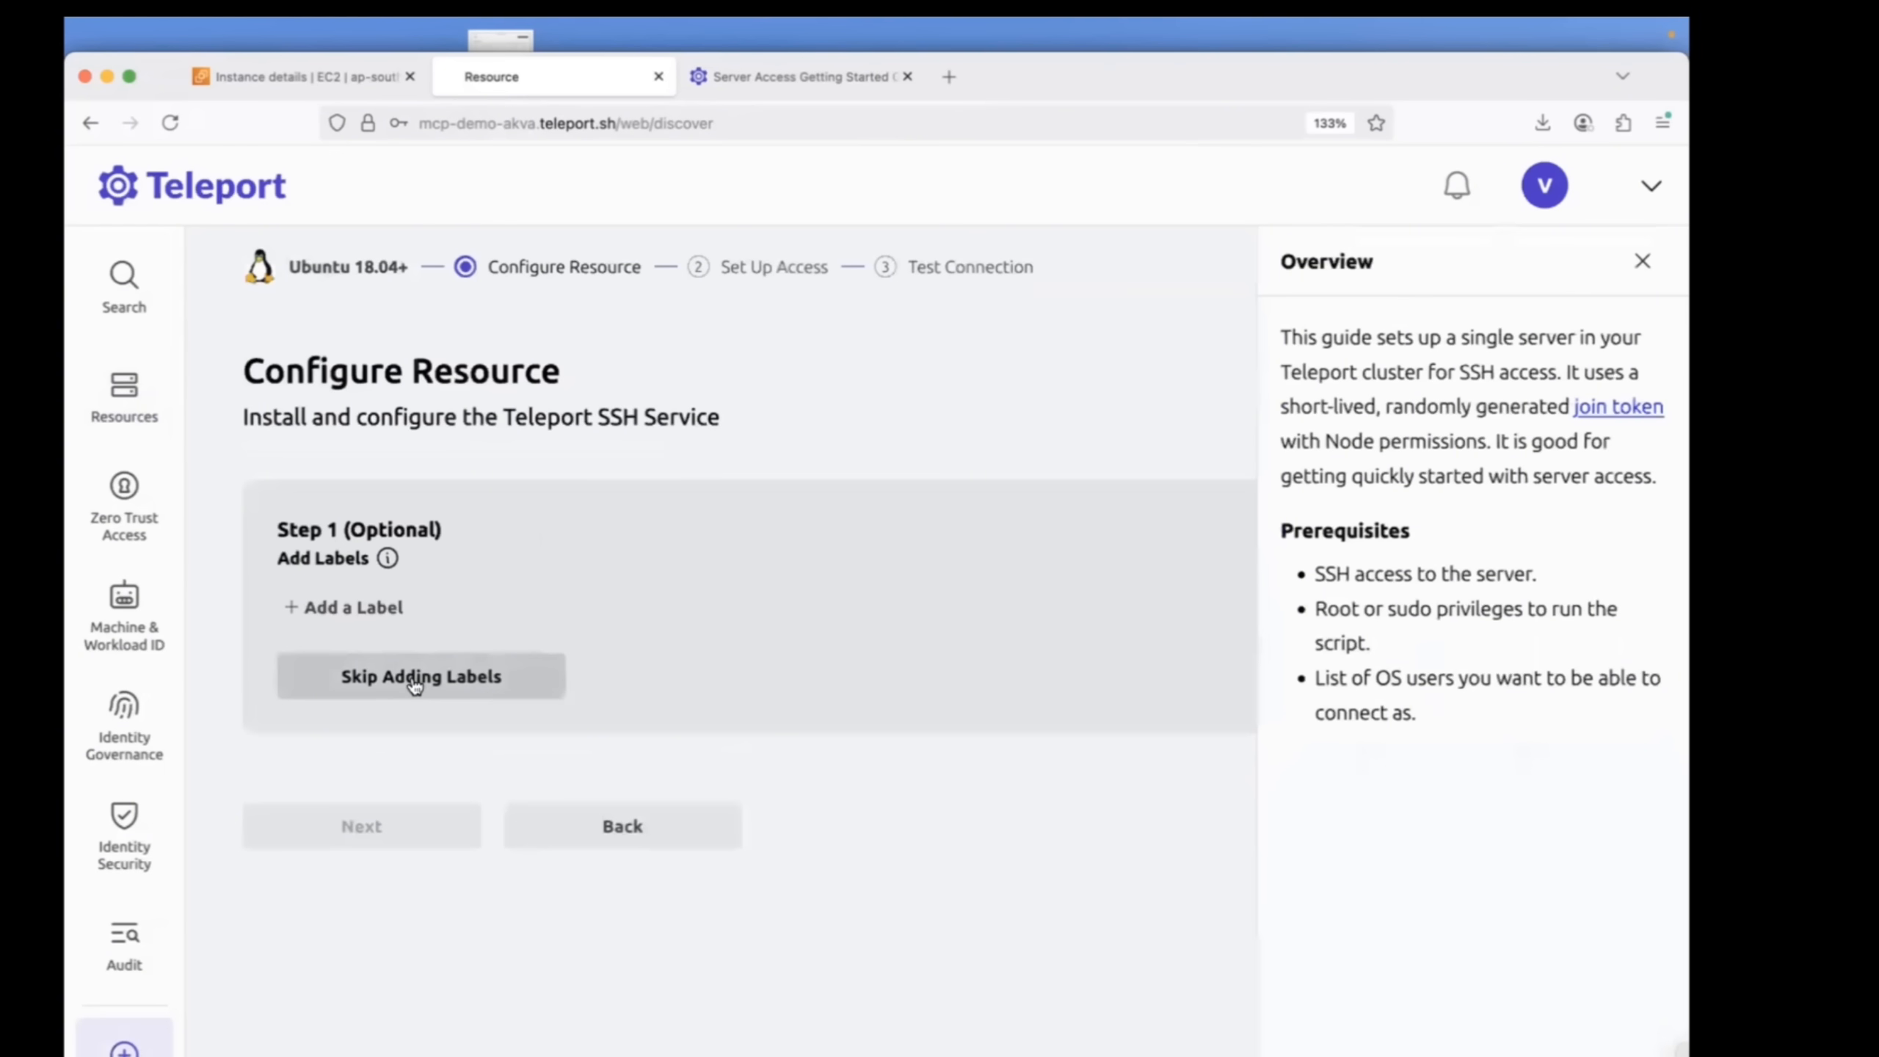
click(421, 675)
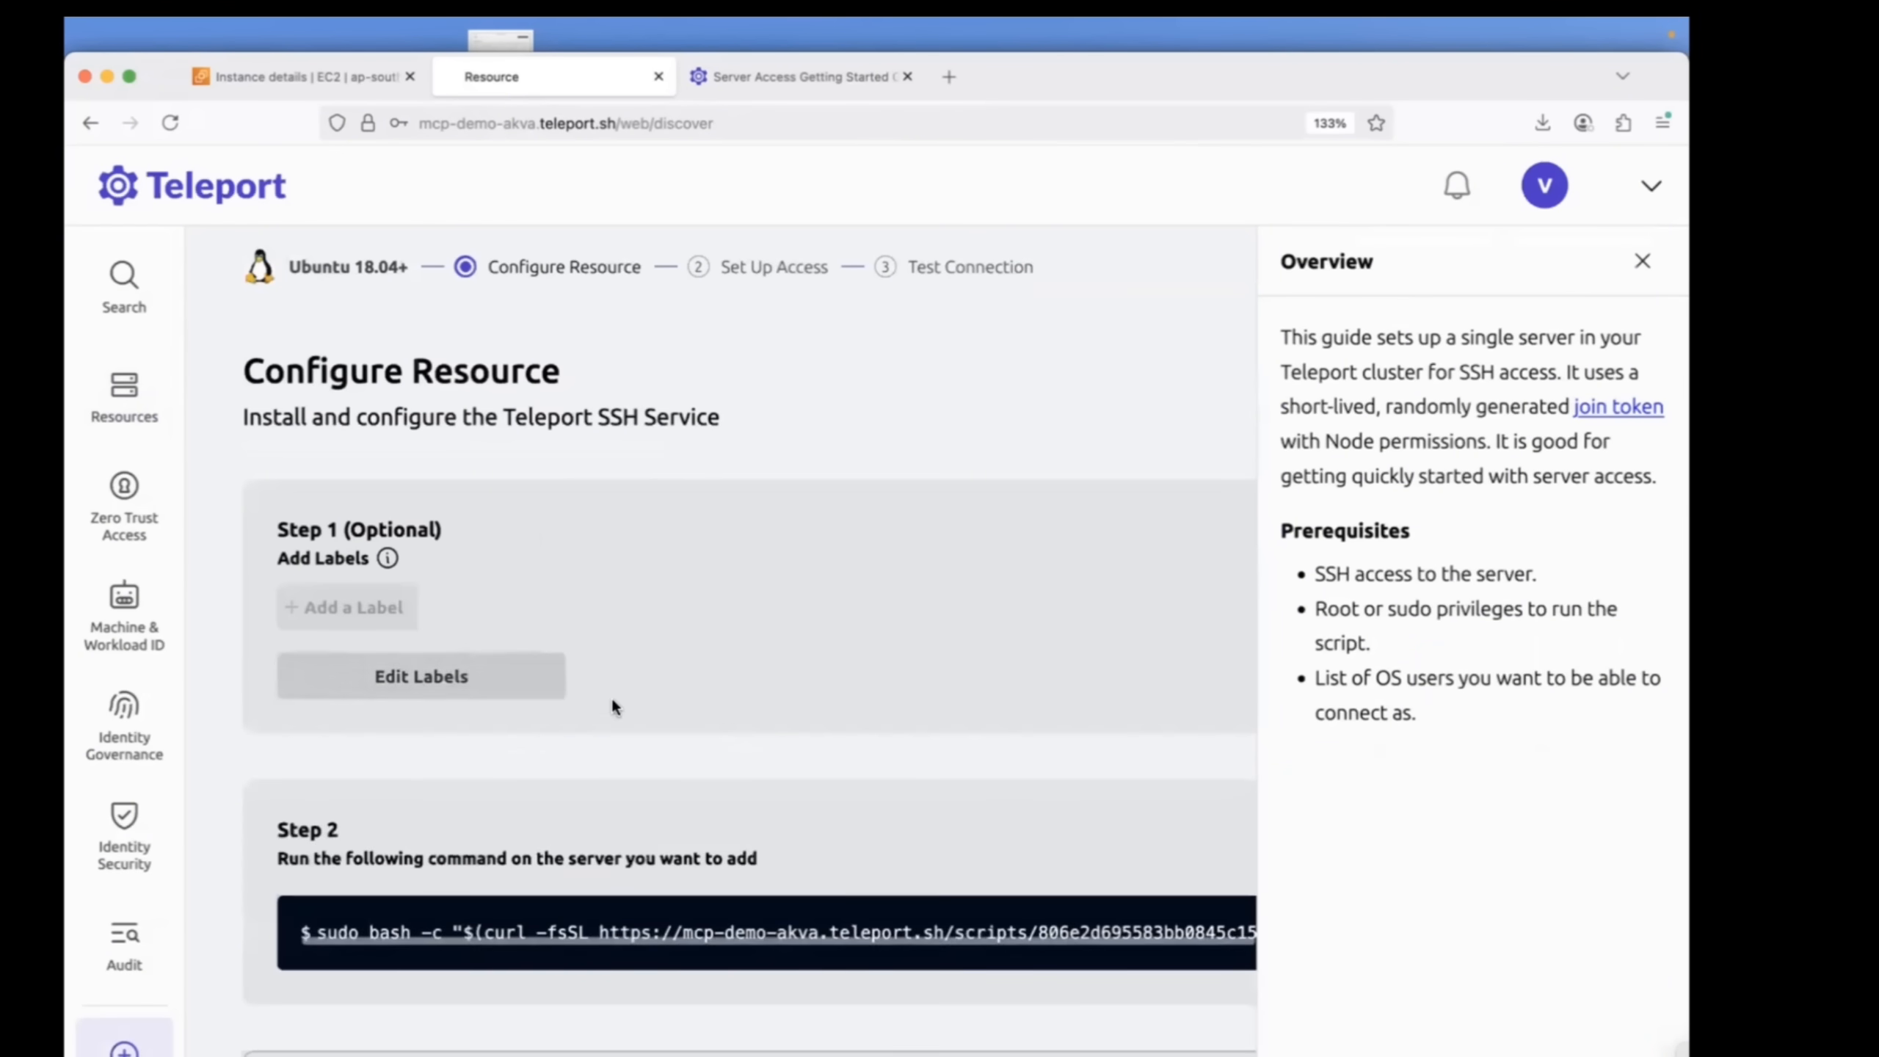
scroll(down, 3)
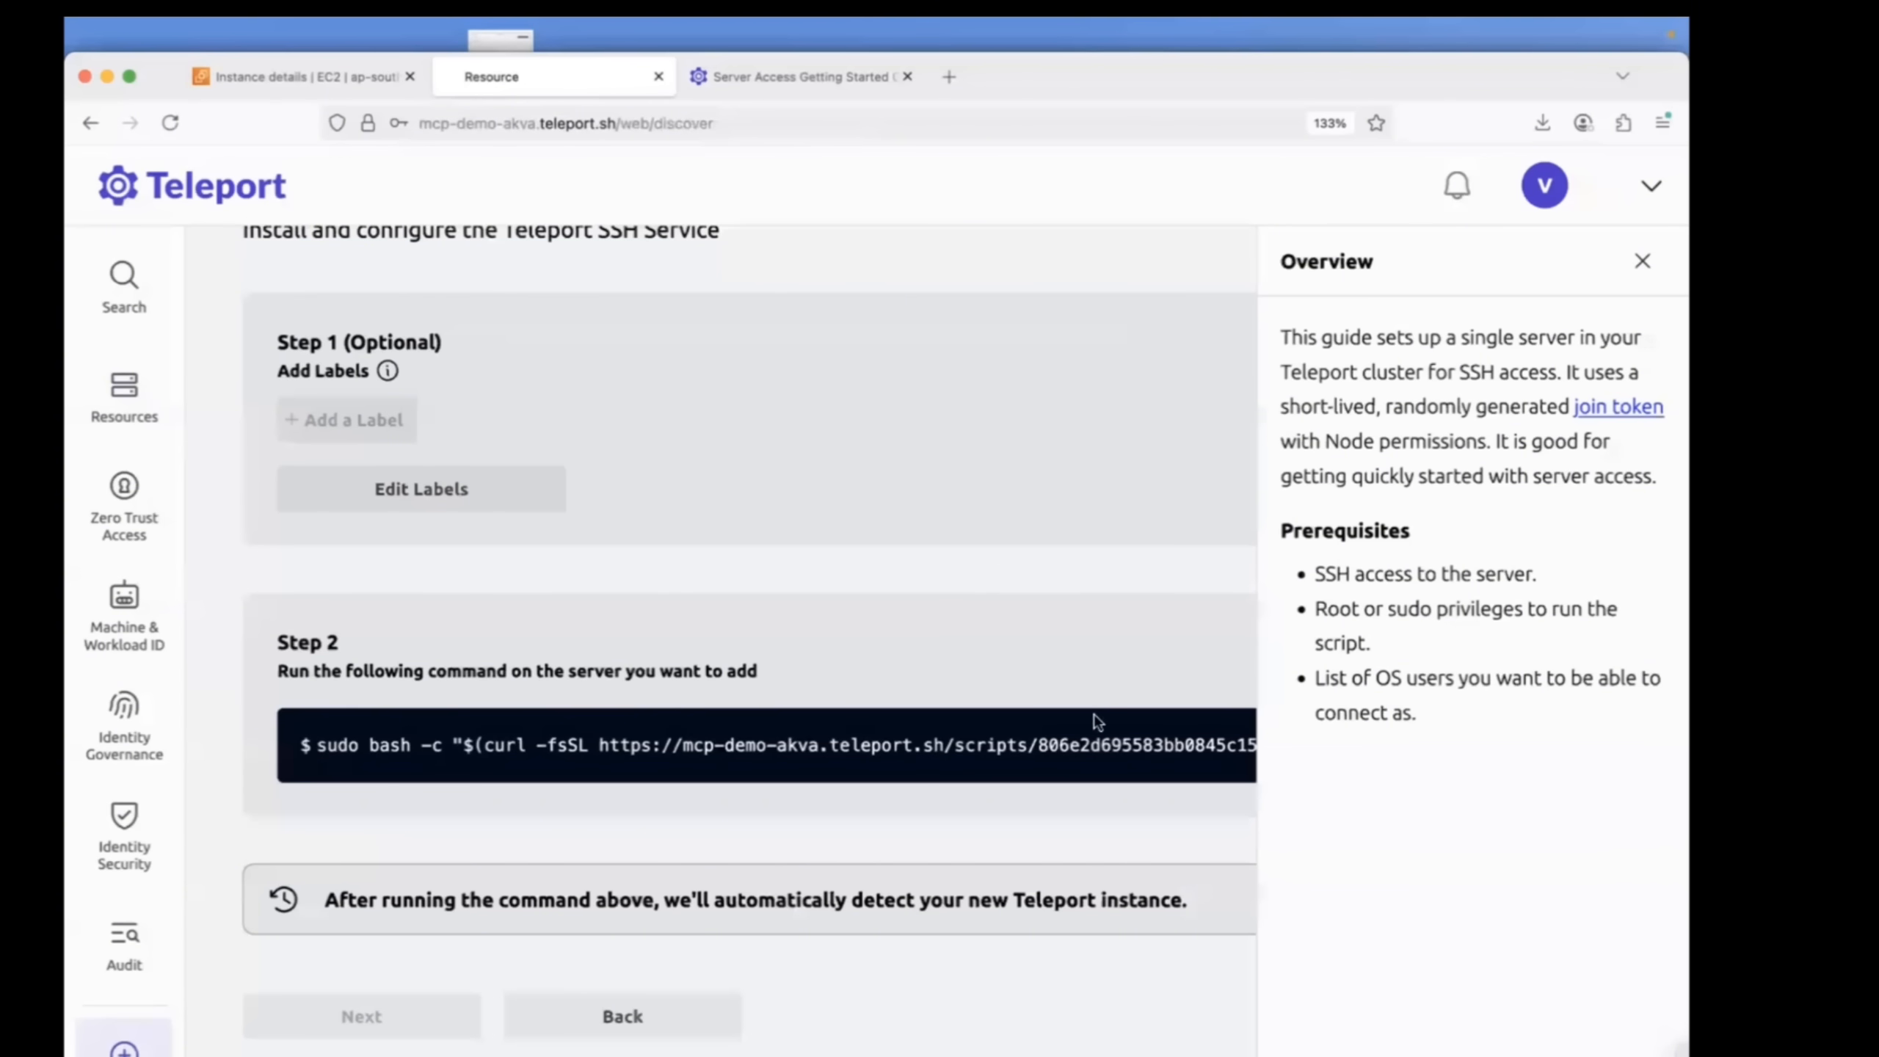
click(1641, 262)
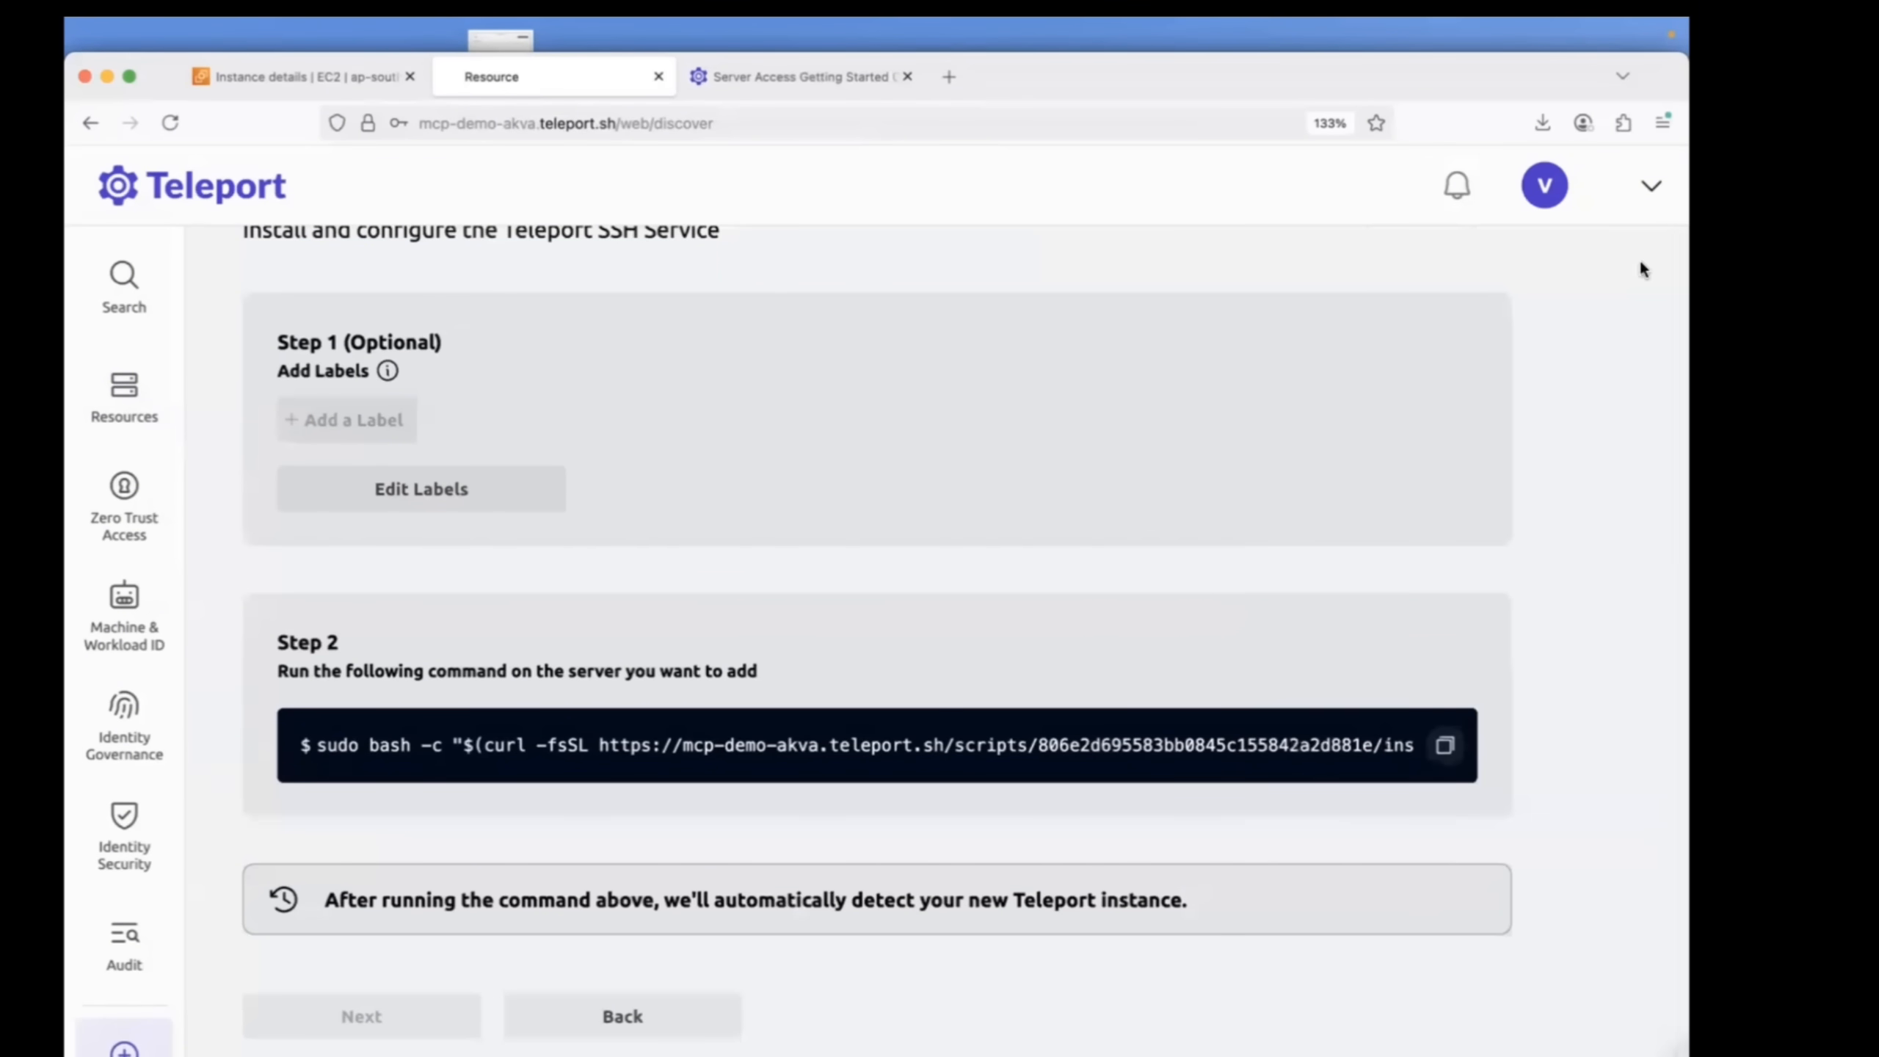
click(303, 75)
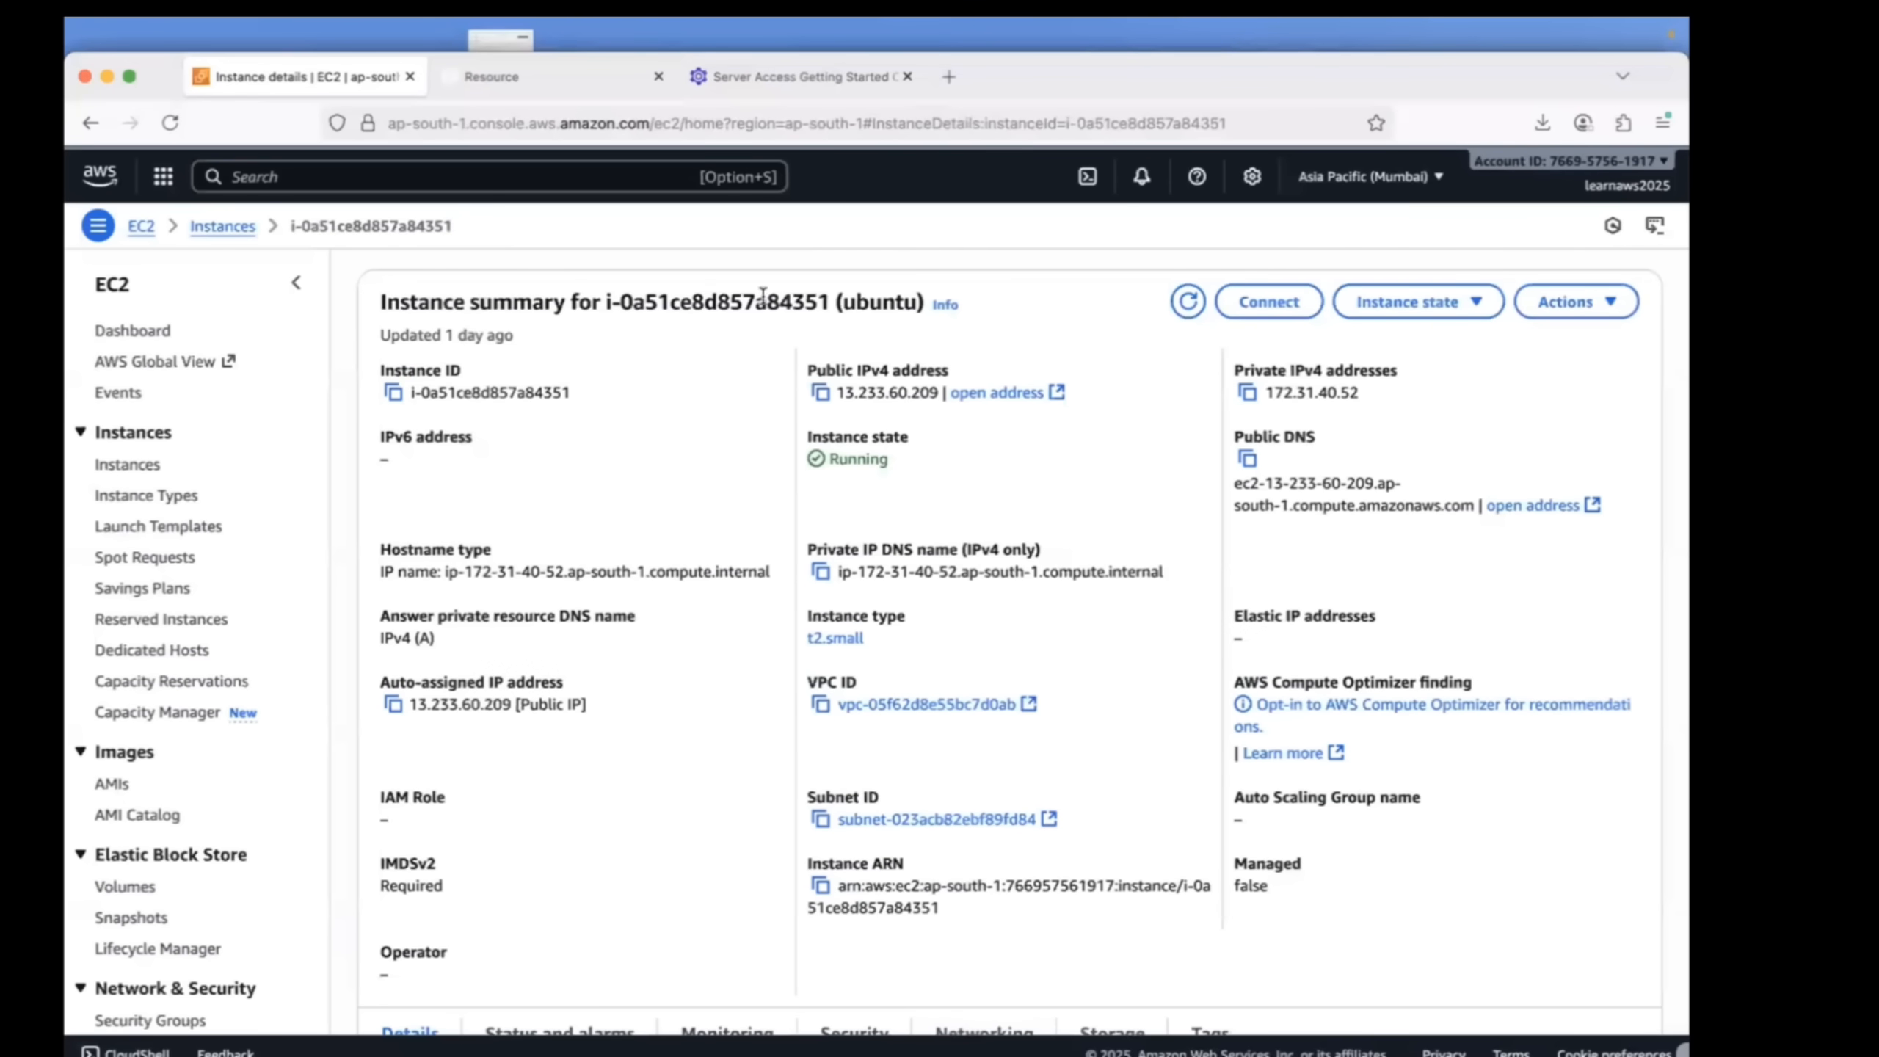
click(800, 75)
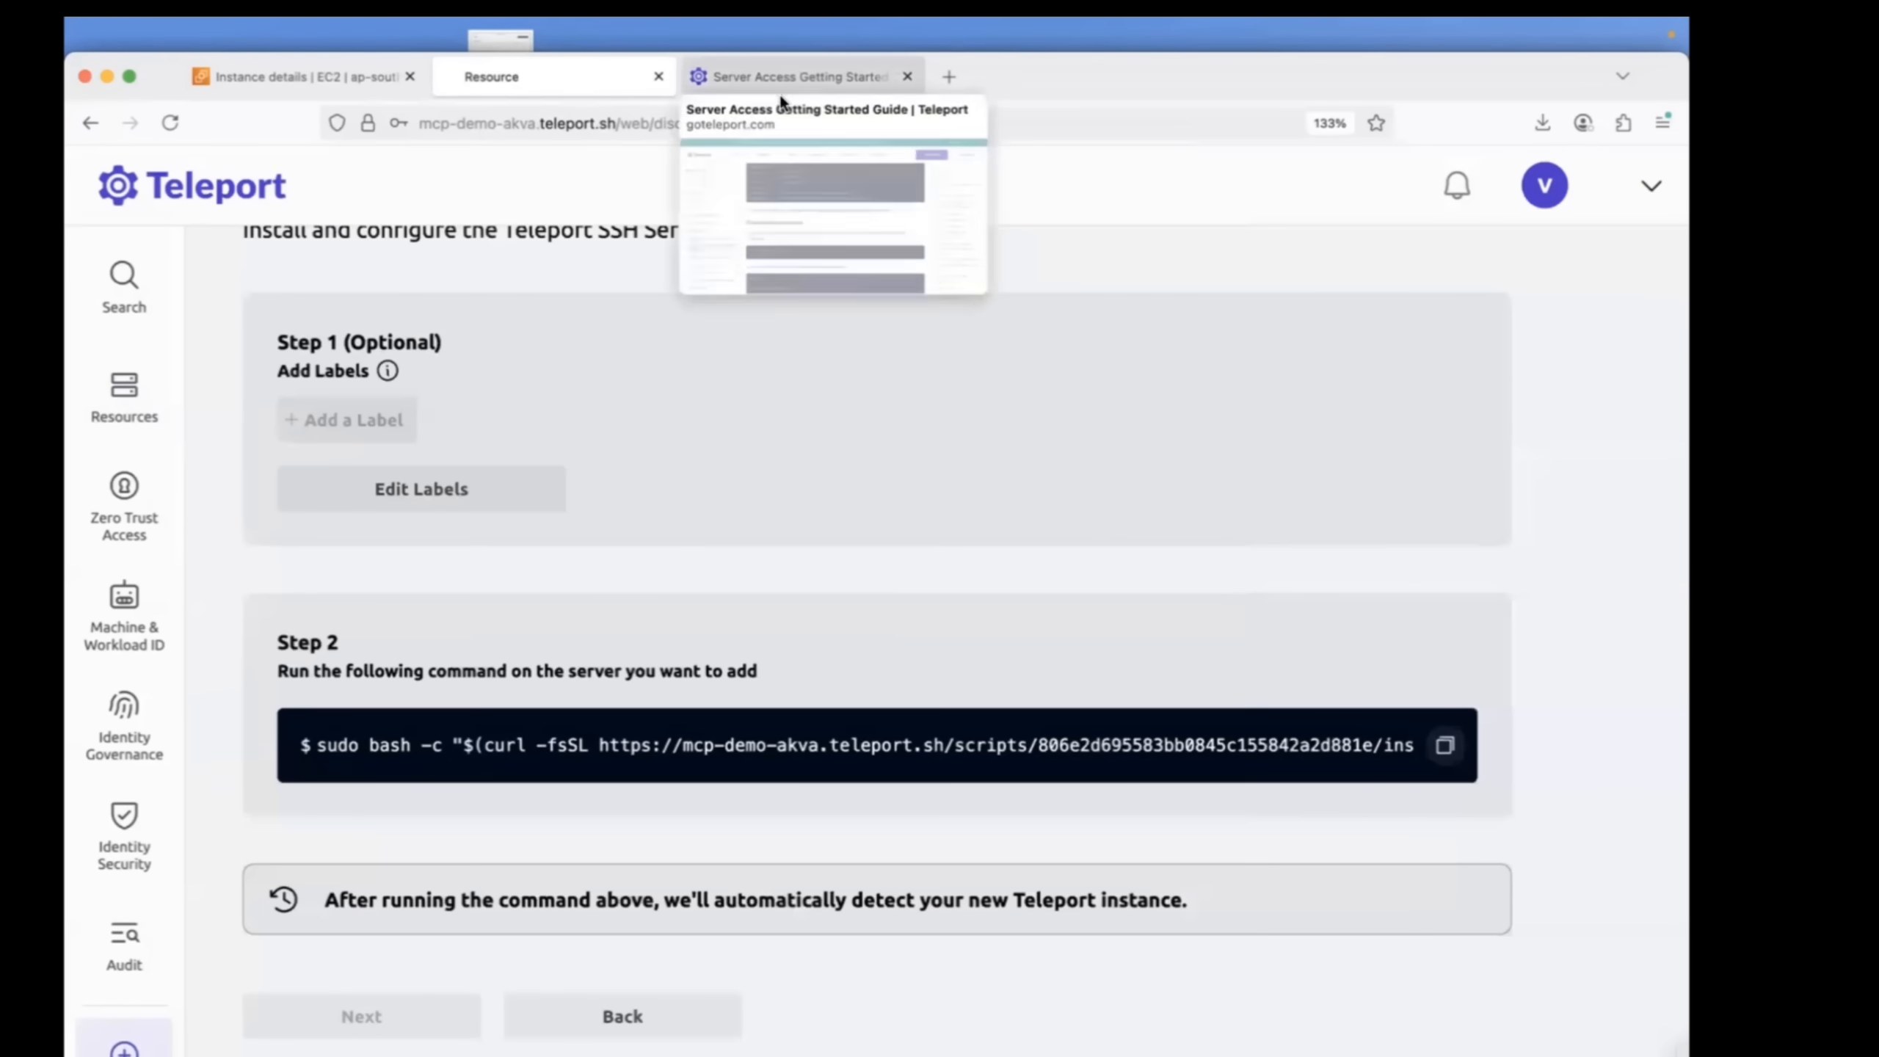
click(123, 394)
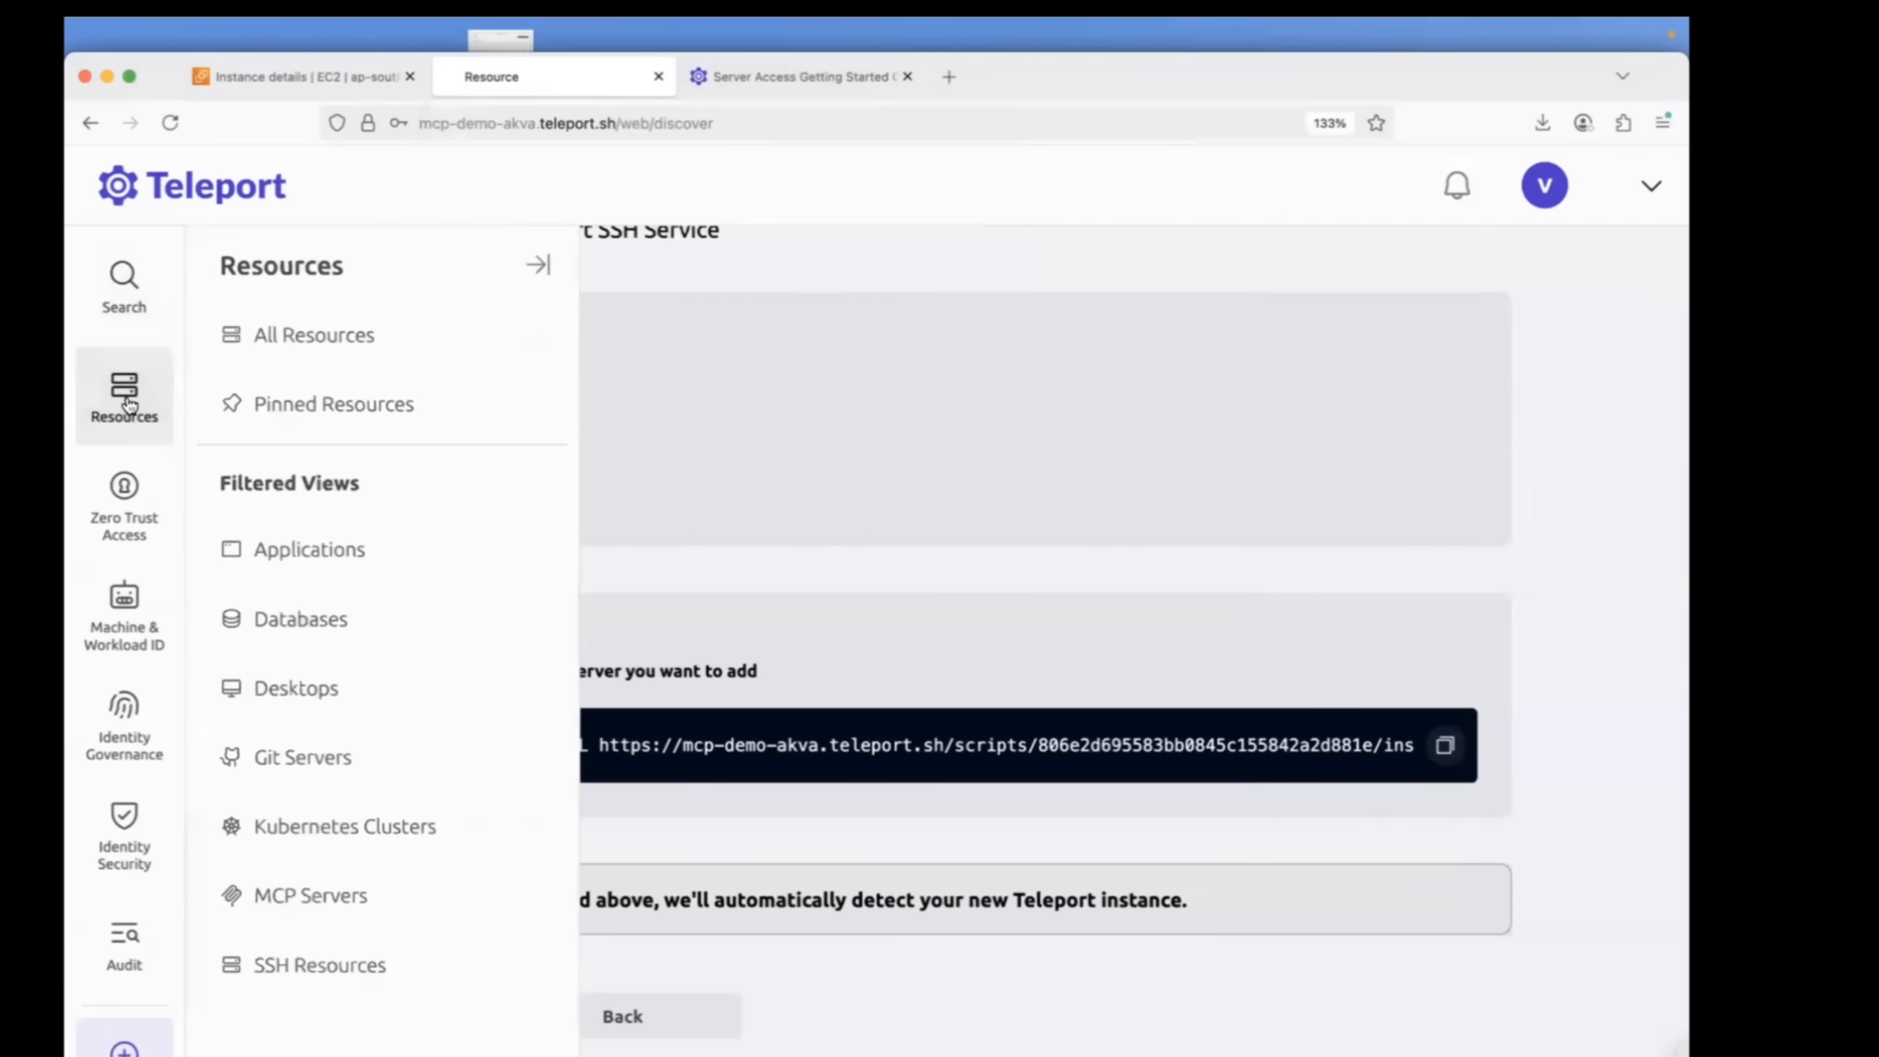
click(539, 264)
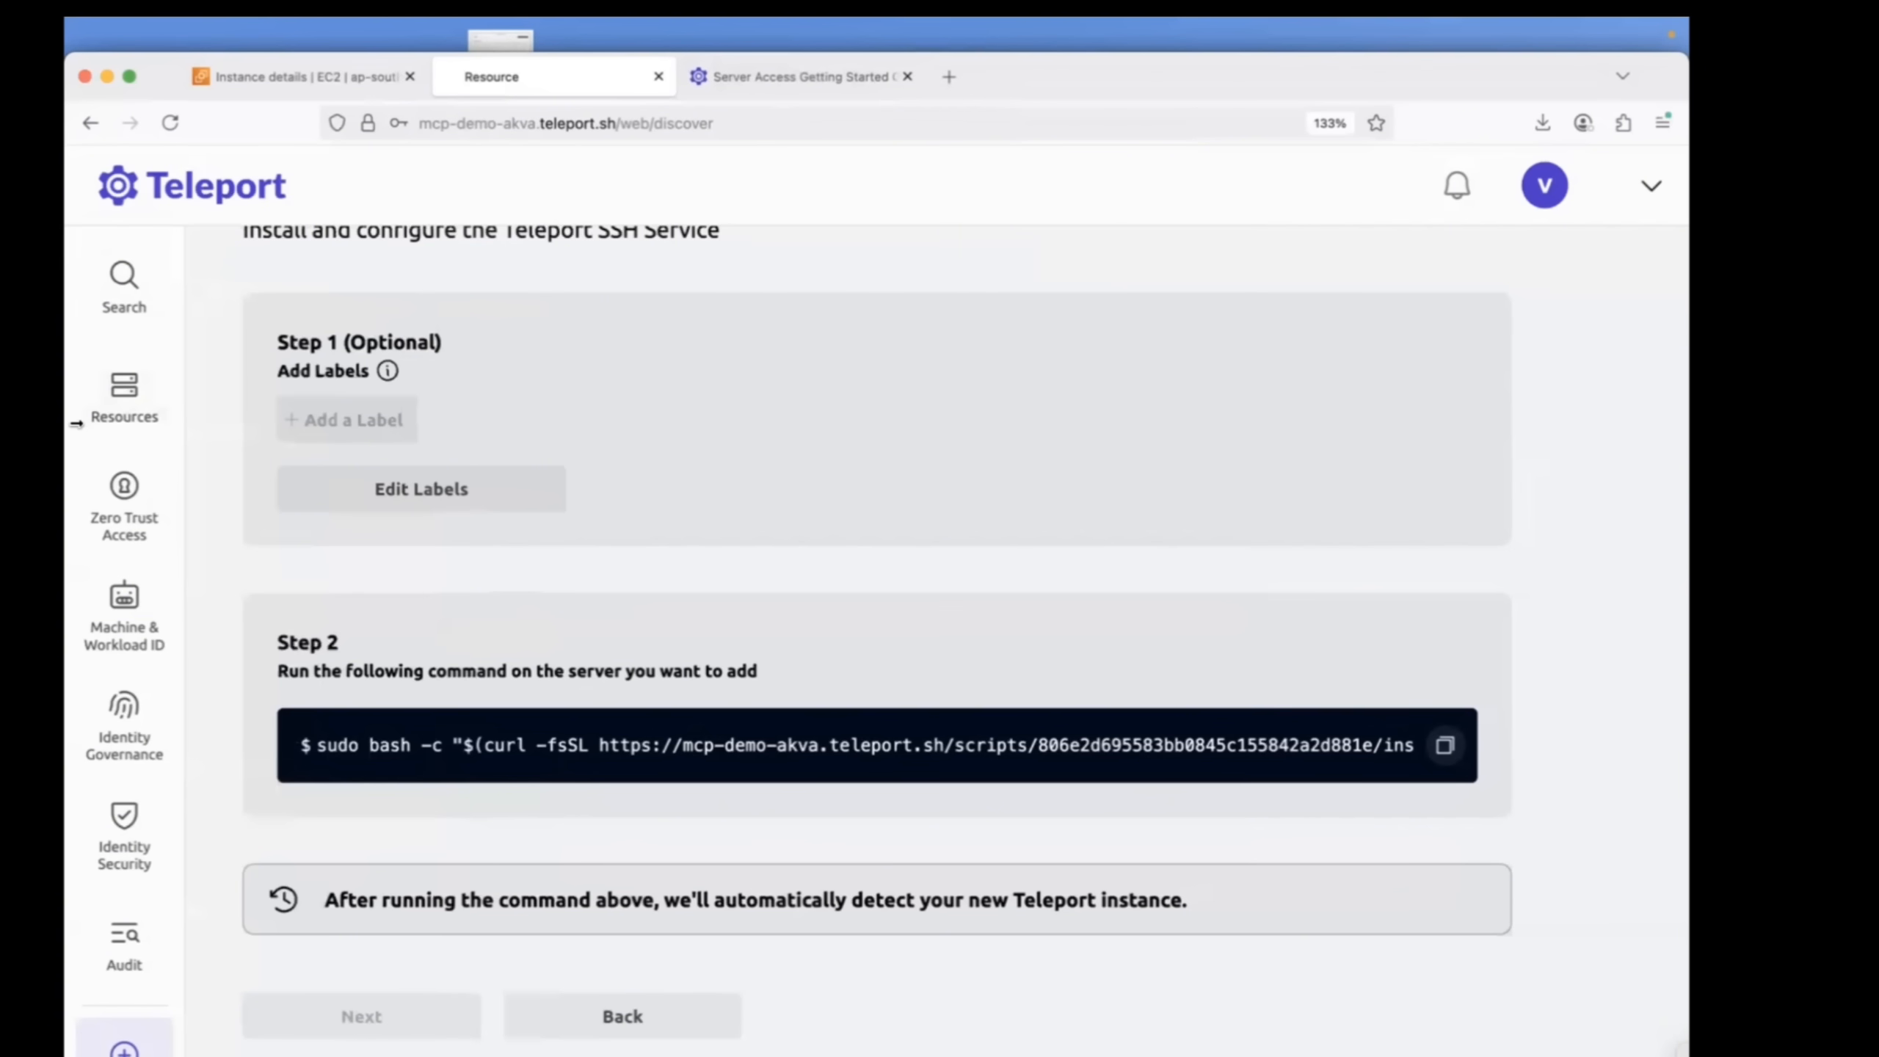
click(123, 395)
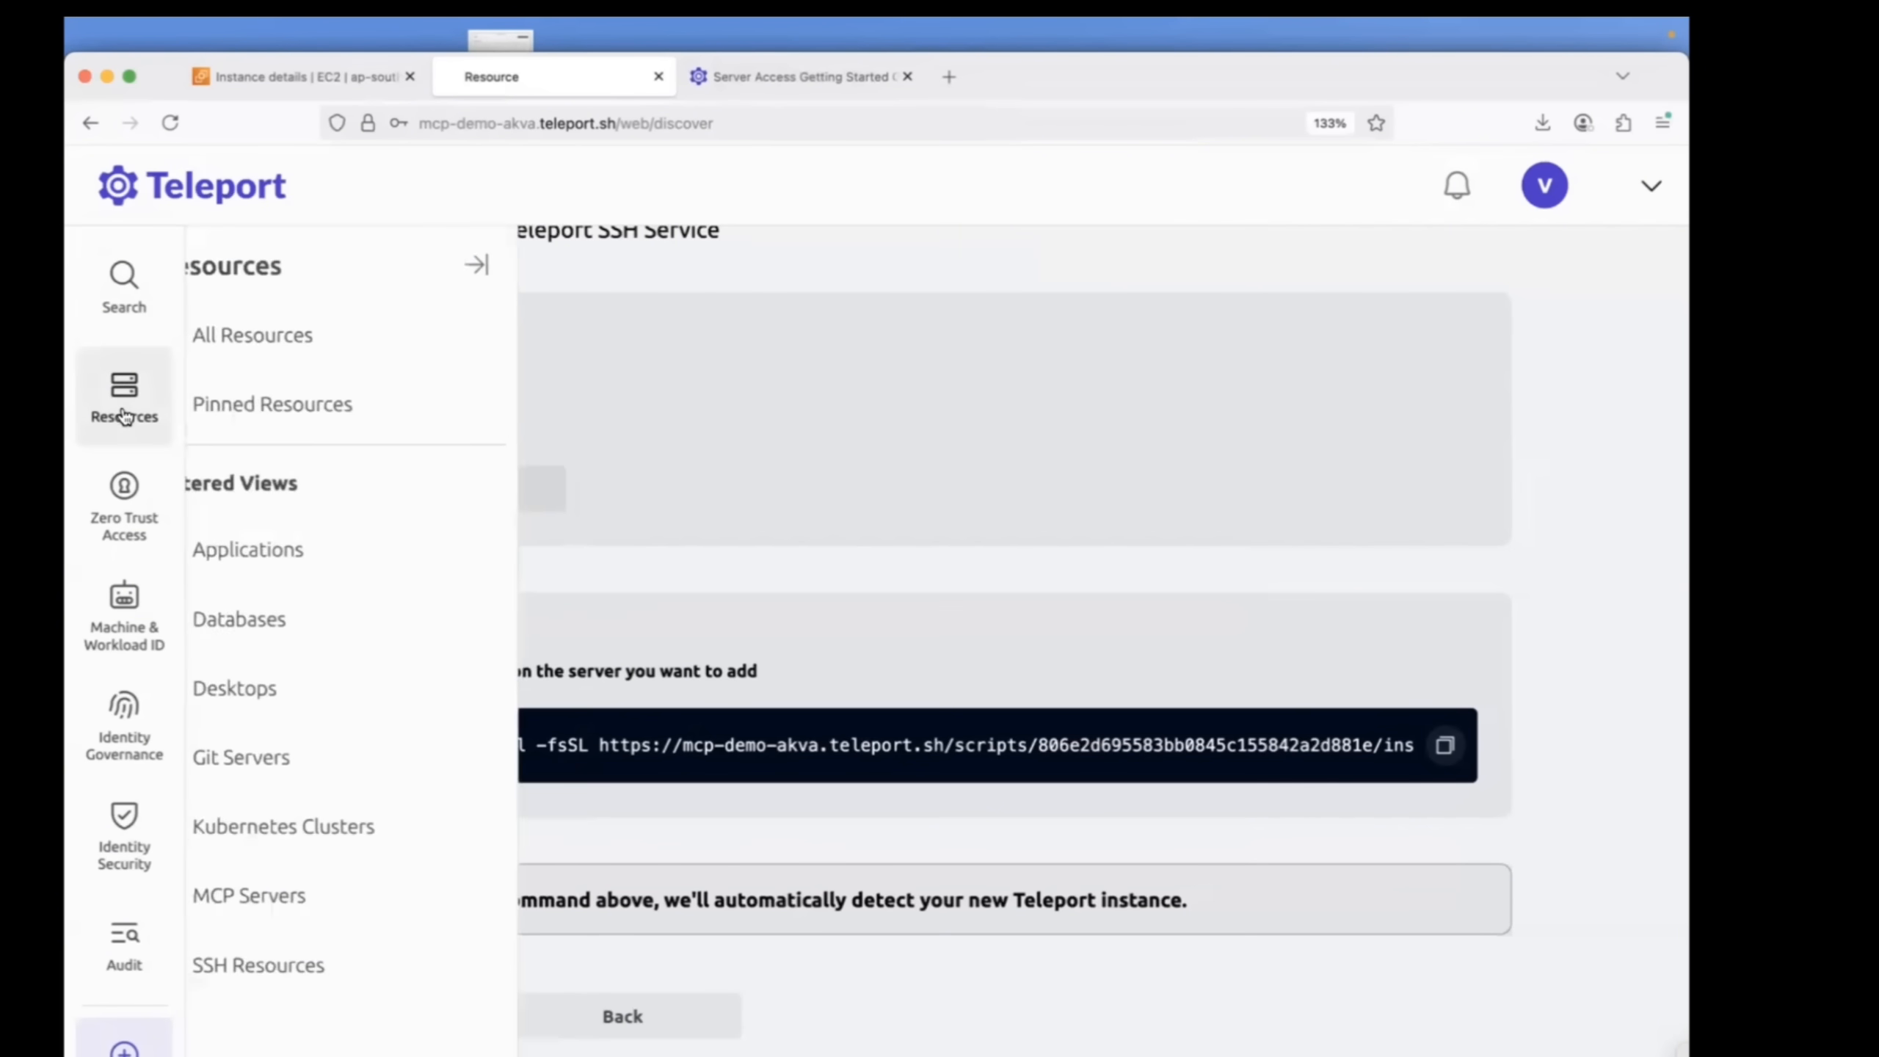
click(313, 335)
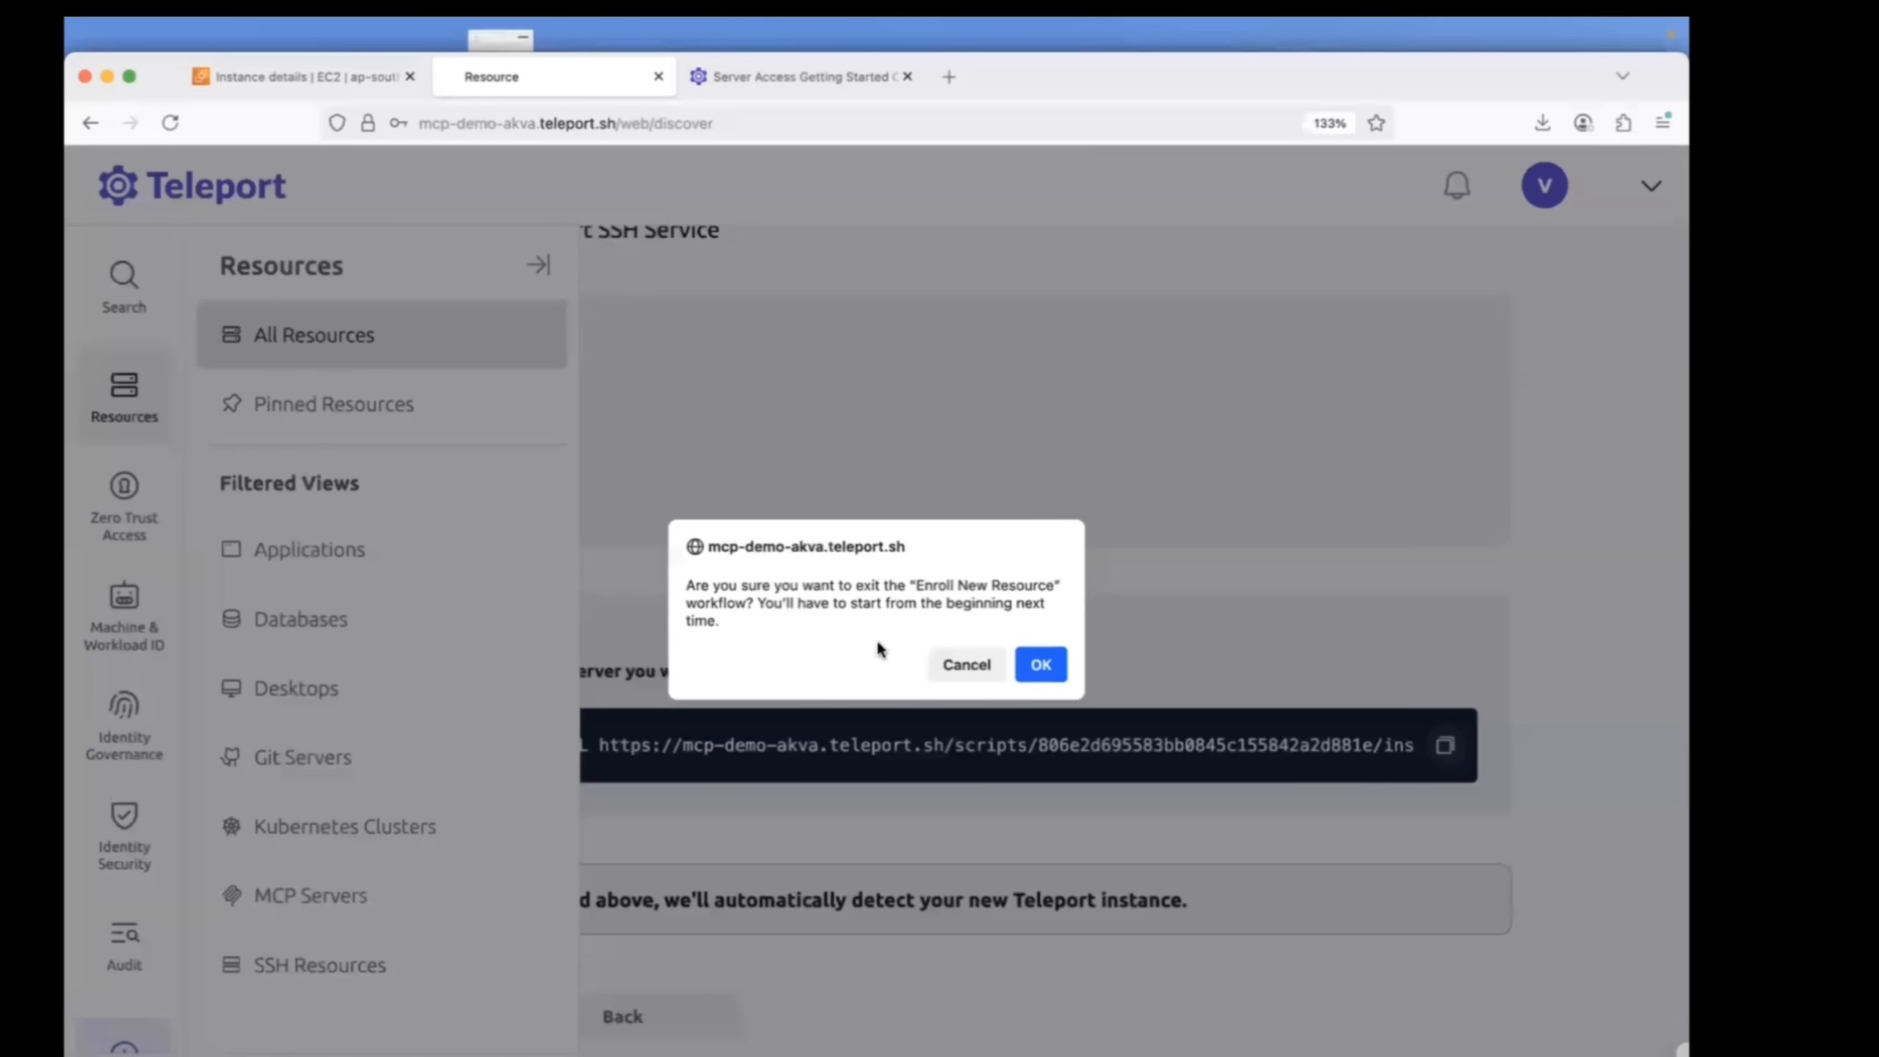
click(1038, 663)
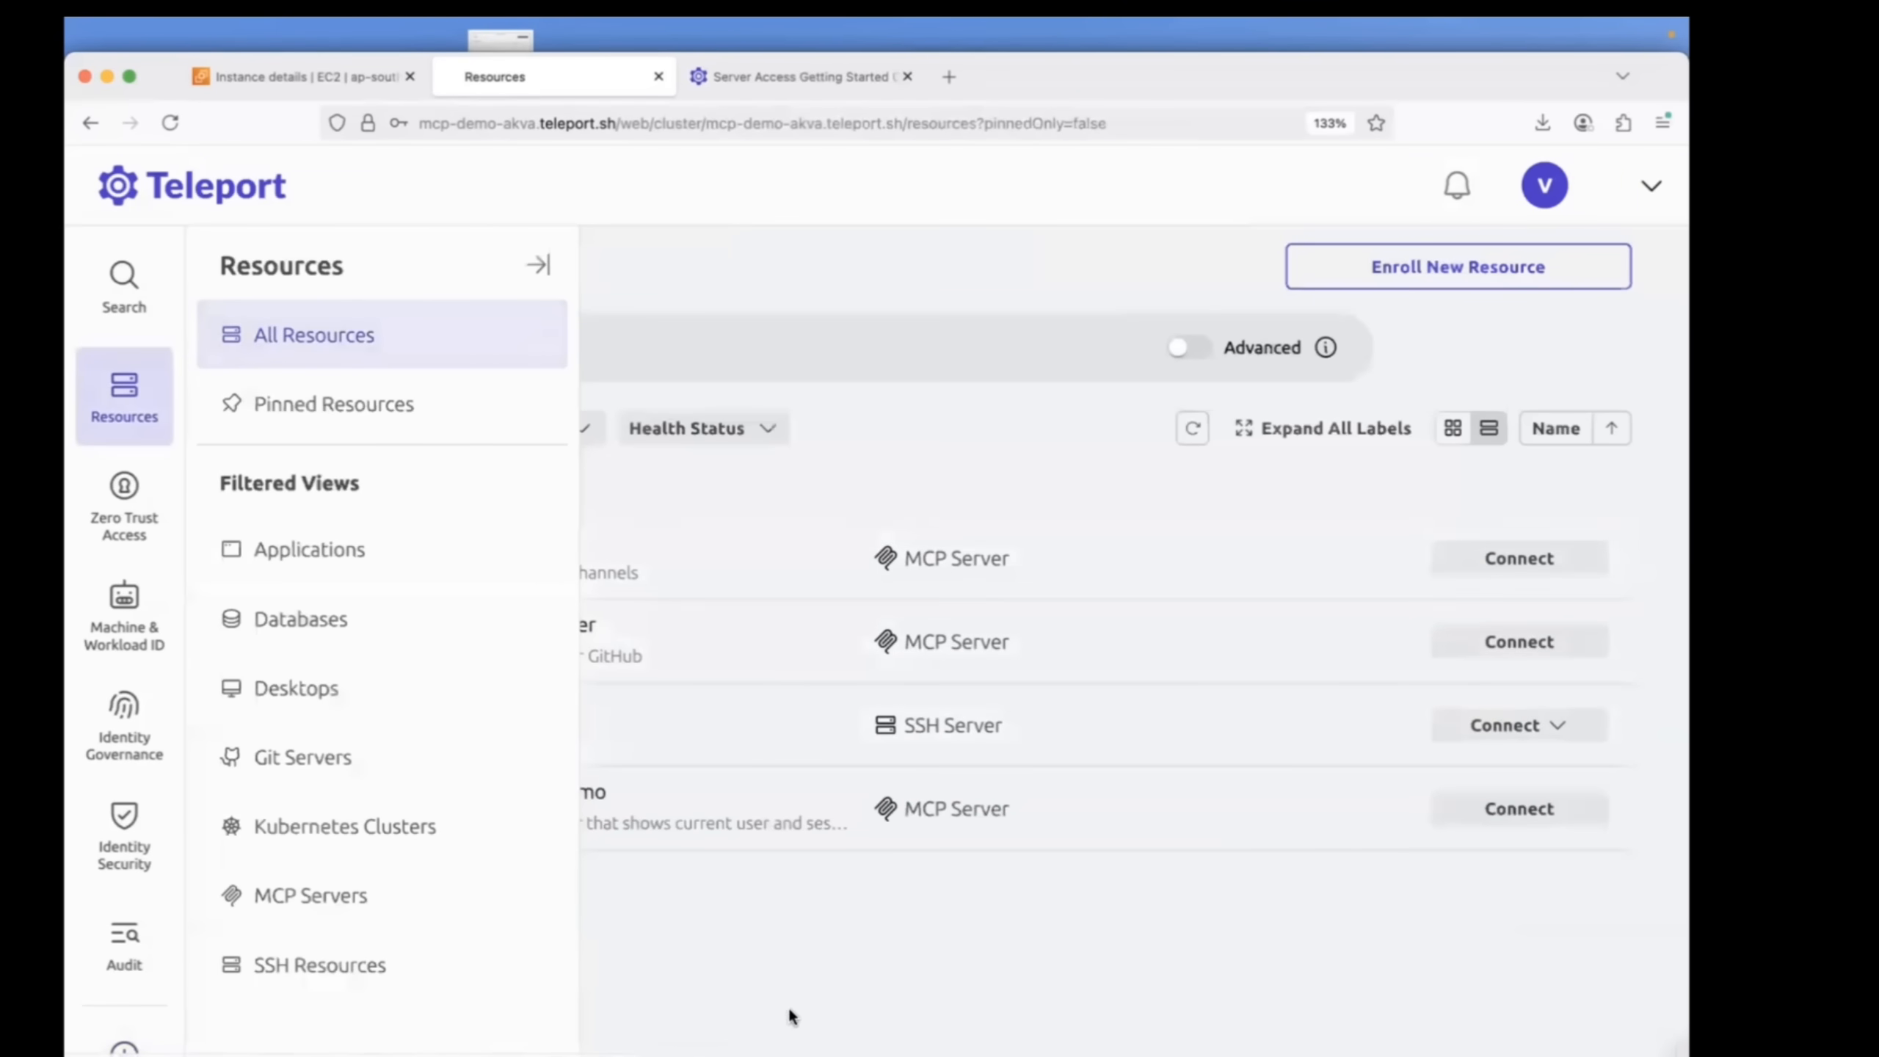
Connect to SSH server ip-172-31-40-52 as ubuntu and scroll the server access guide.
click(539, 264)
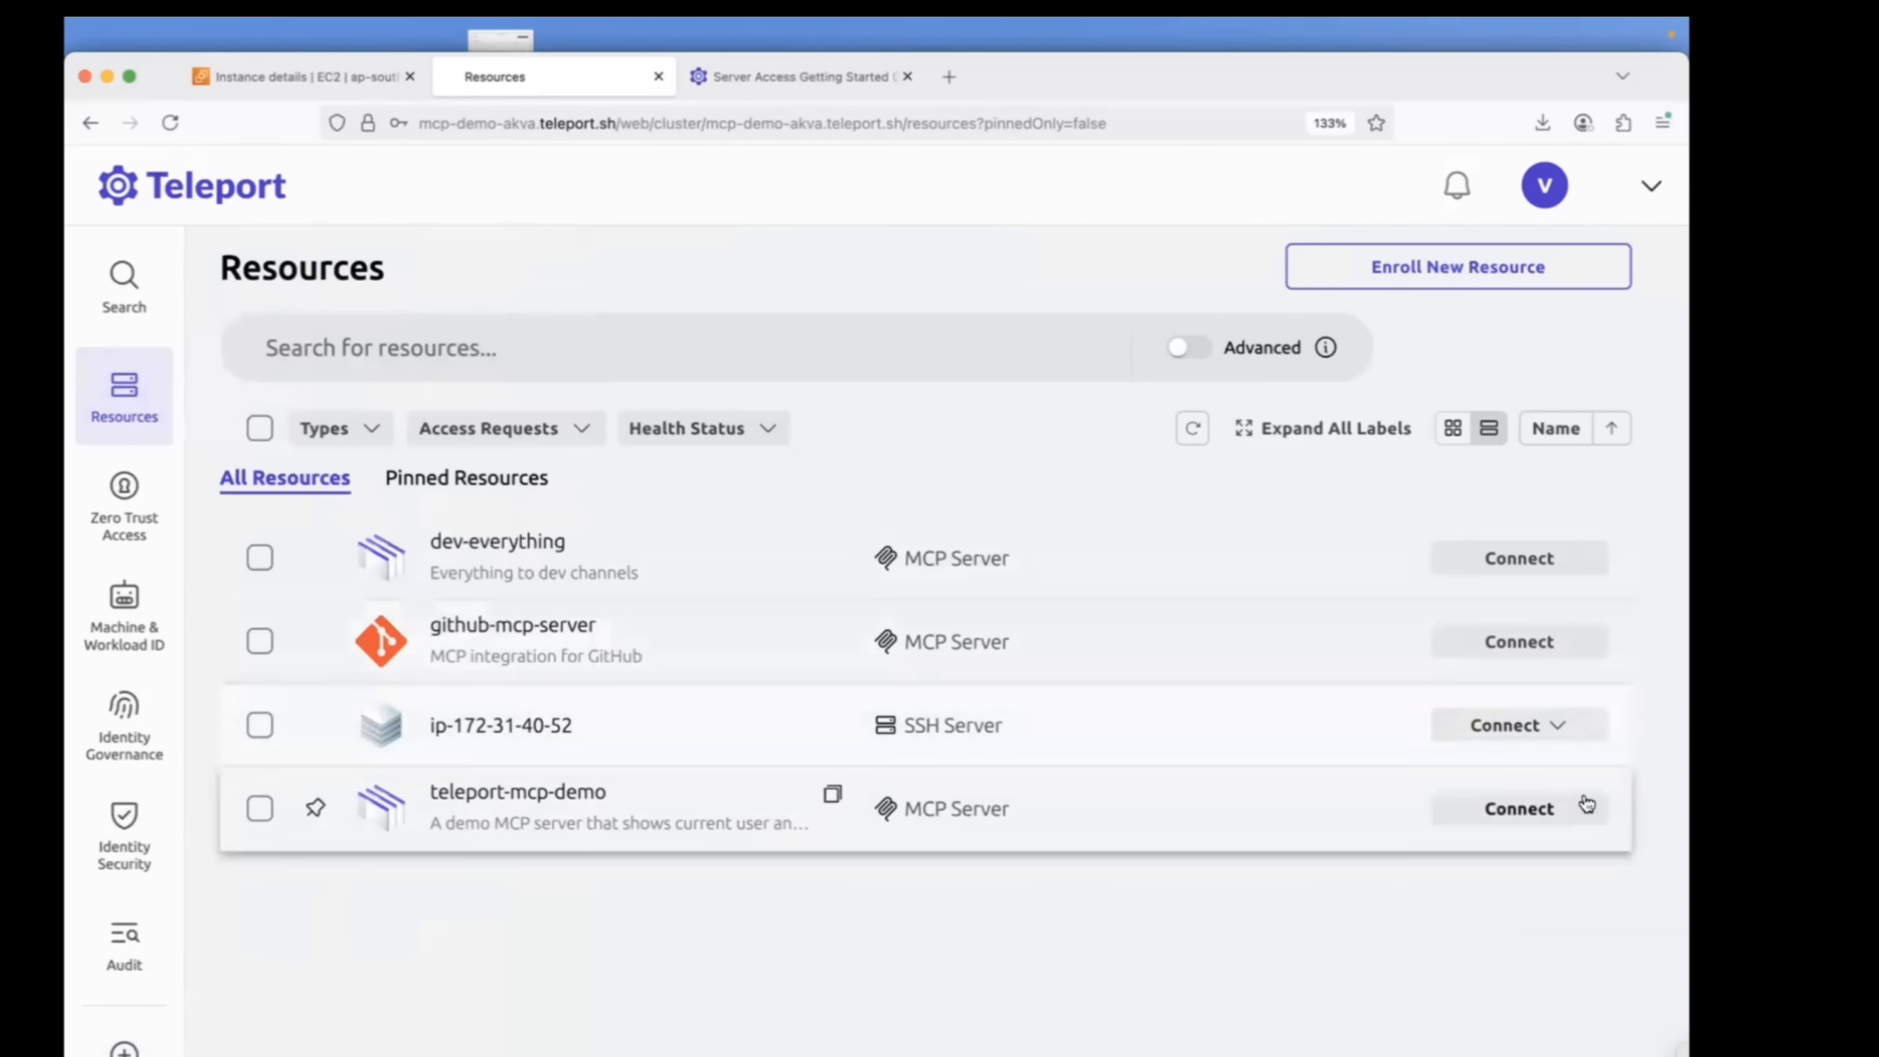
click(1558, 725)
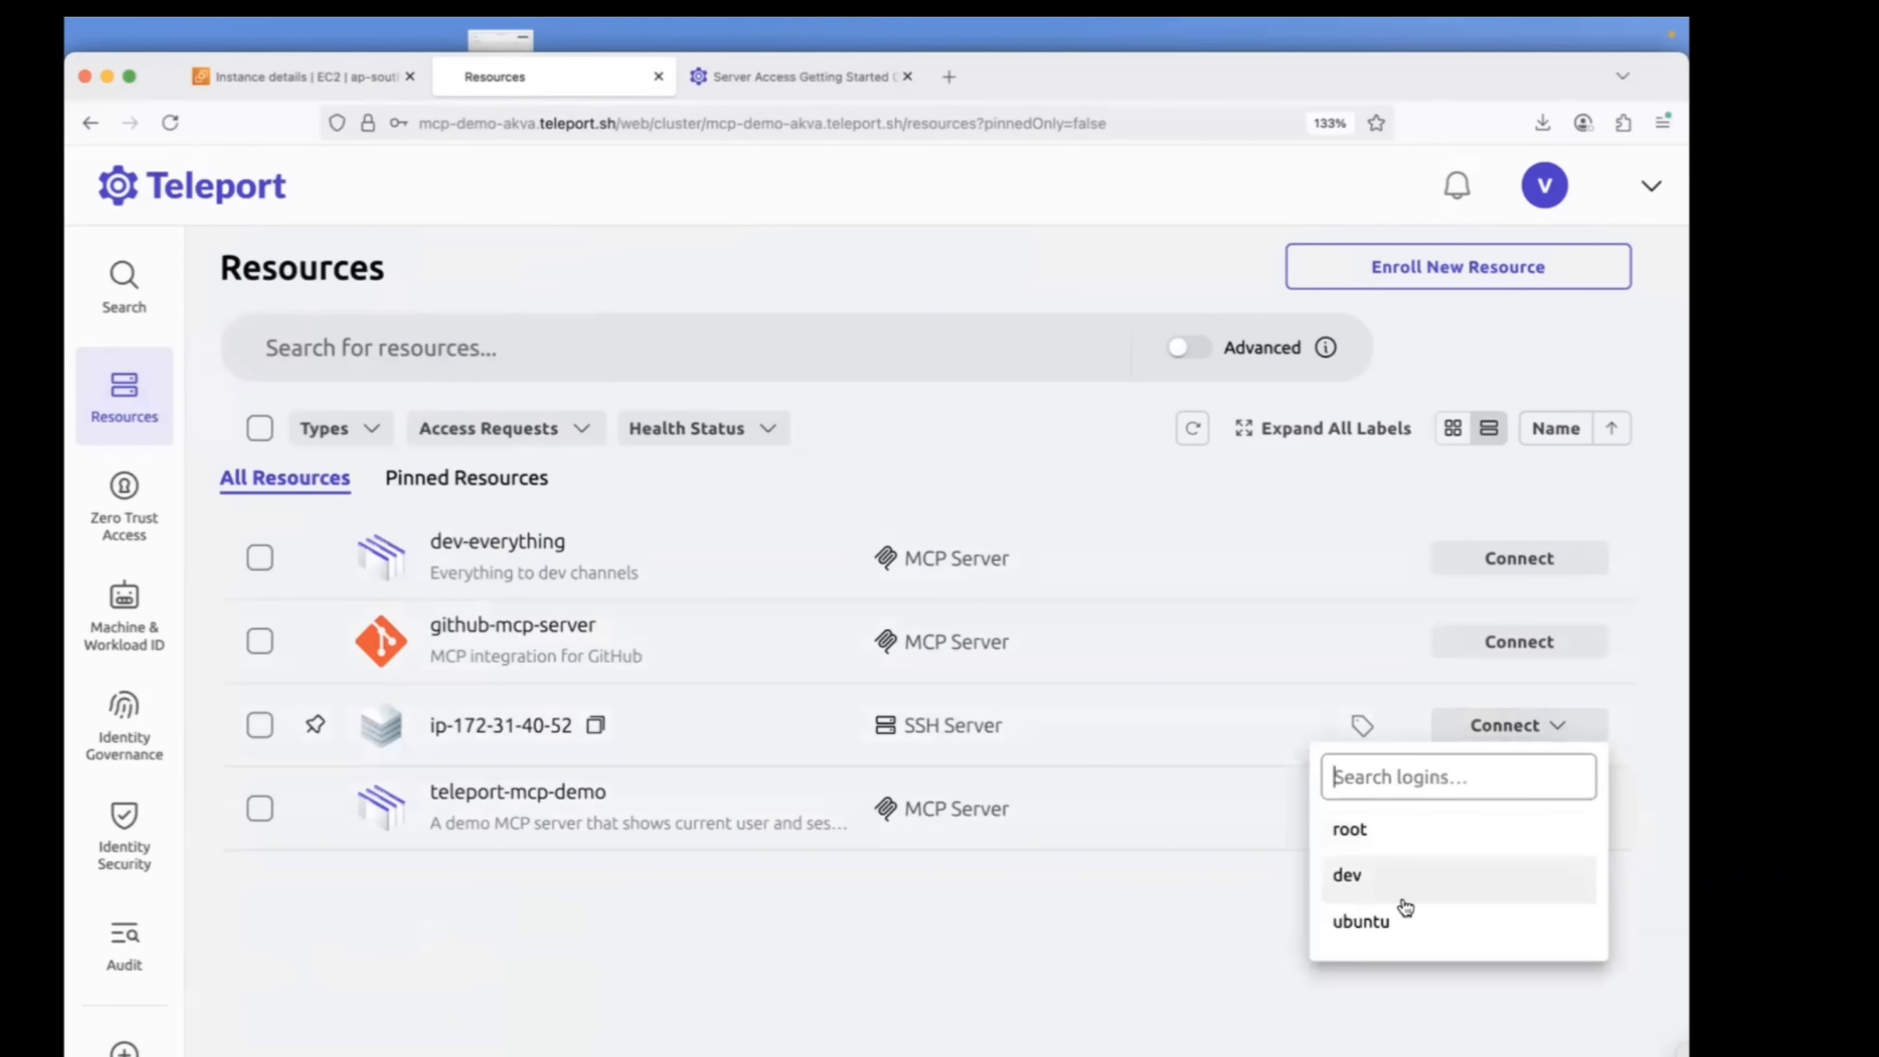
mouse_move(1397, 943)
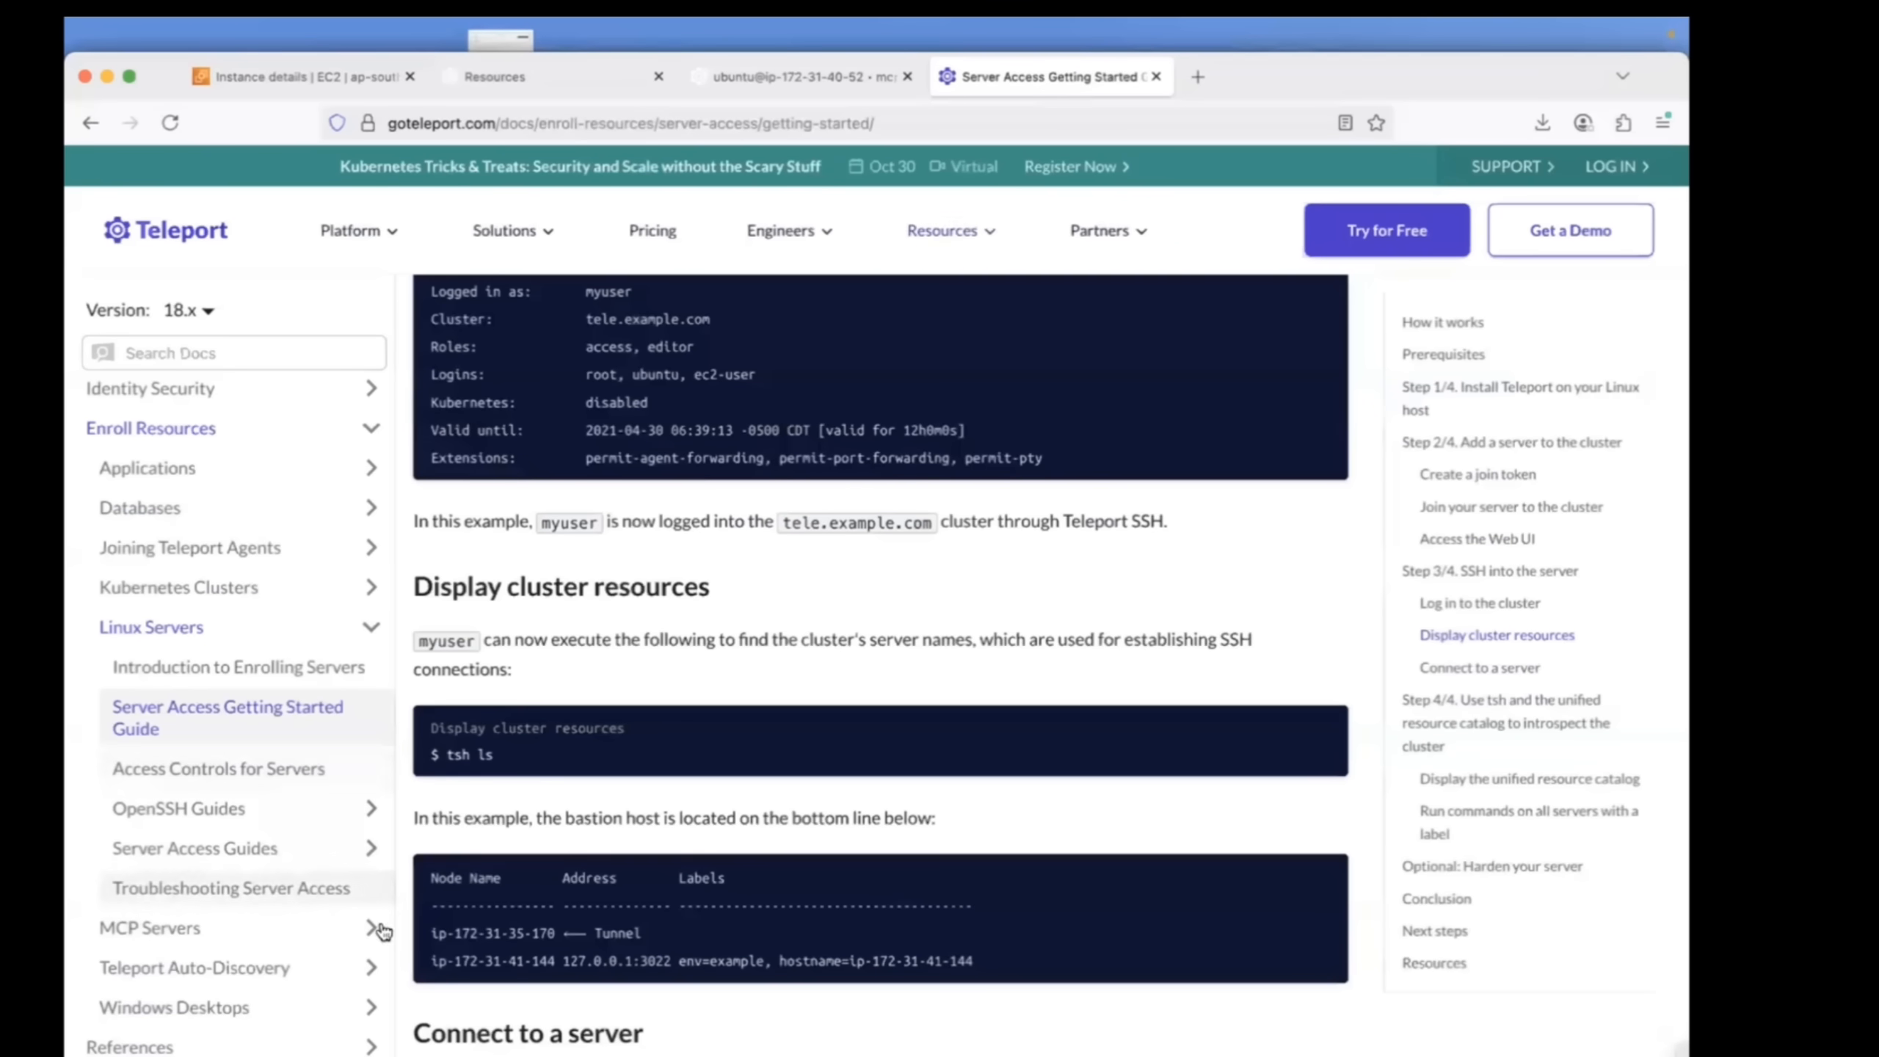
mouse_move(743, 588)
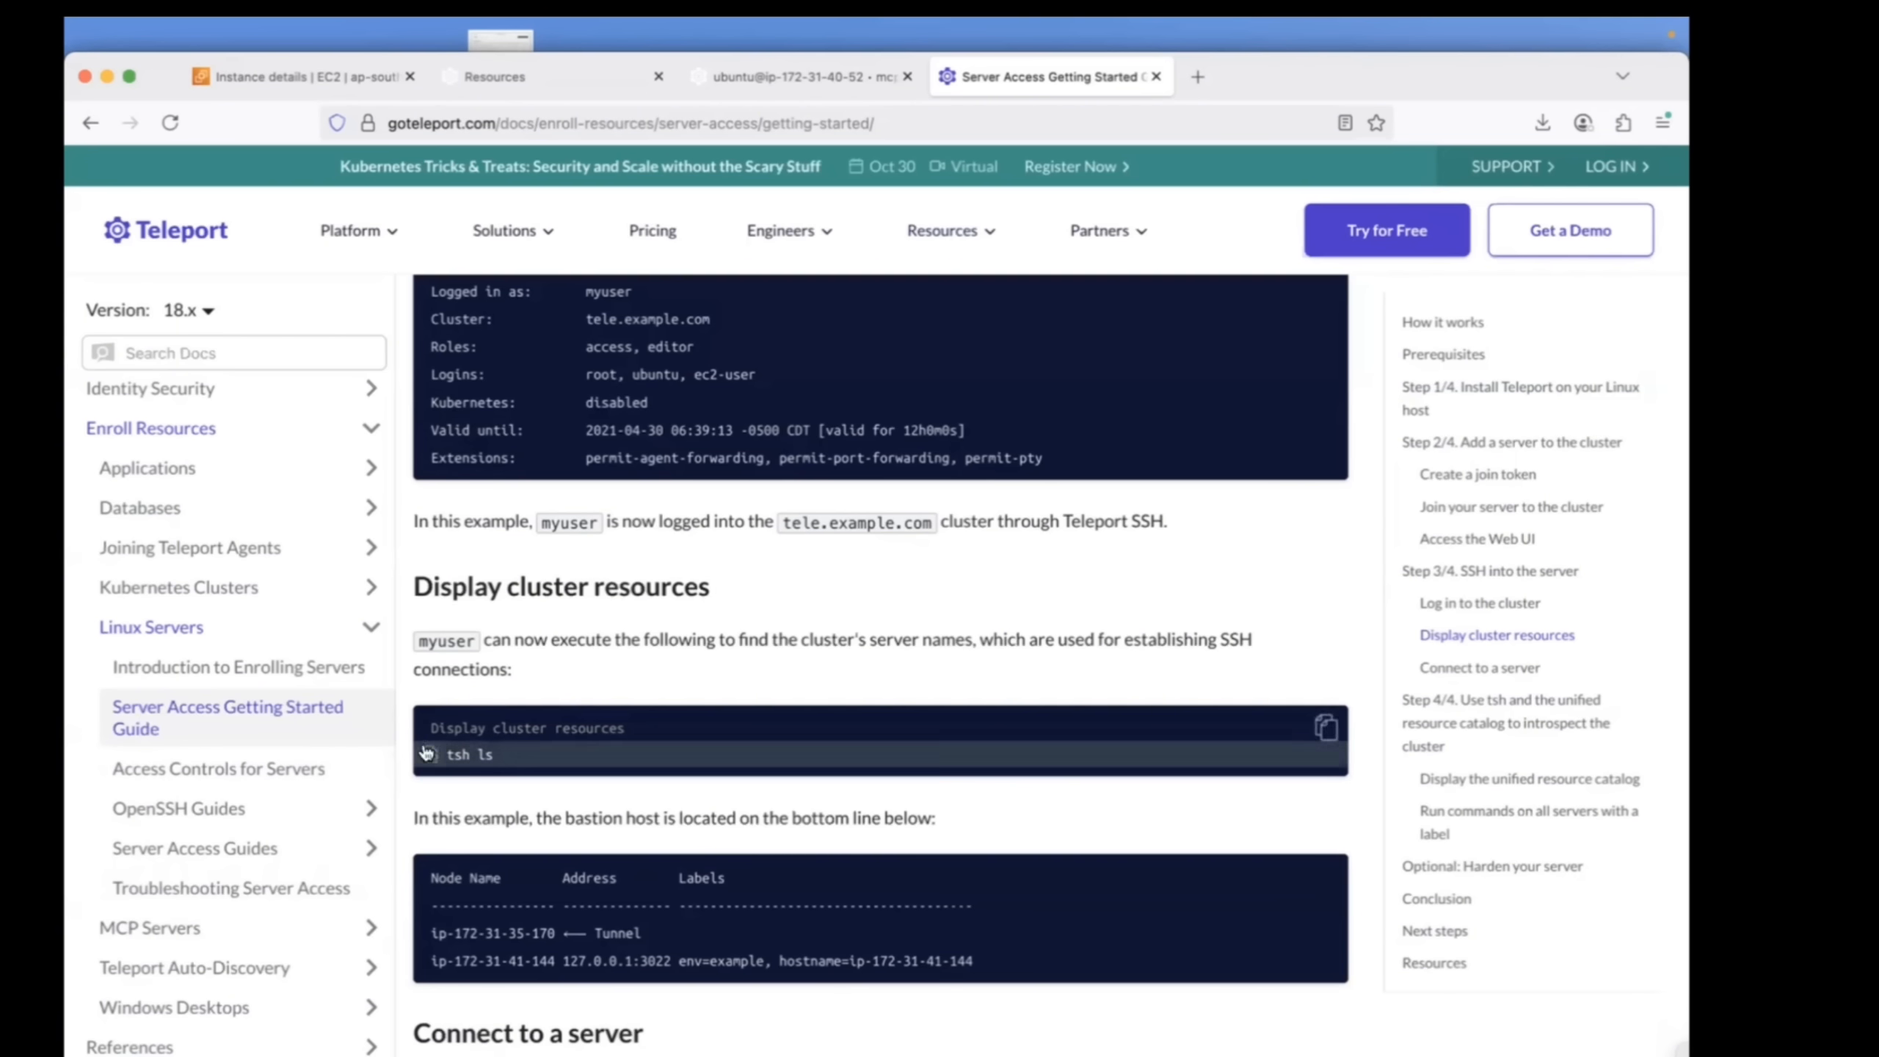
scroll(down, 3)
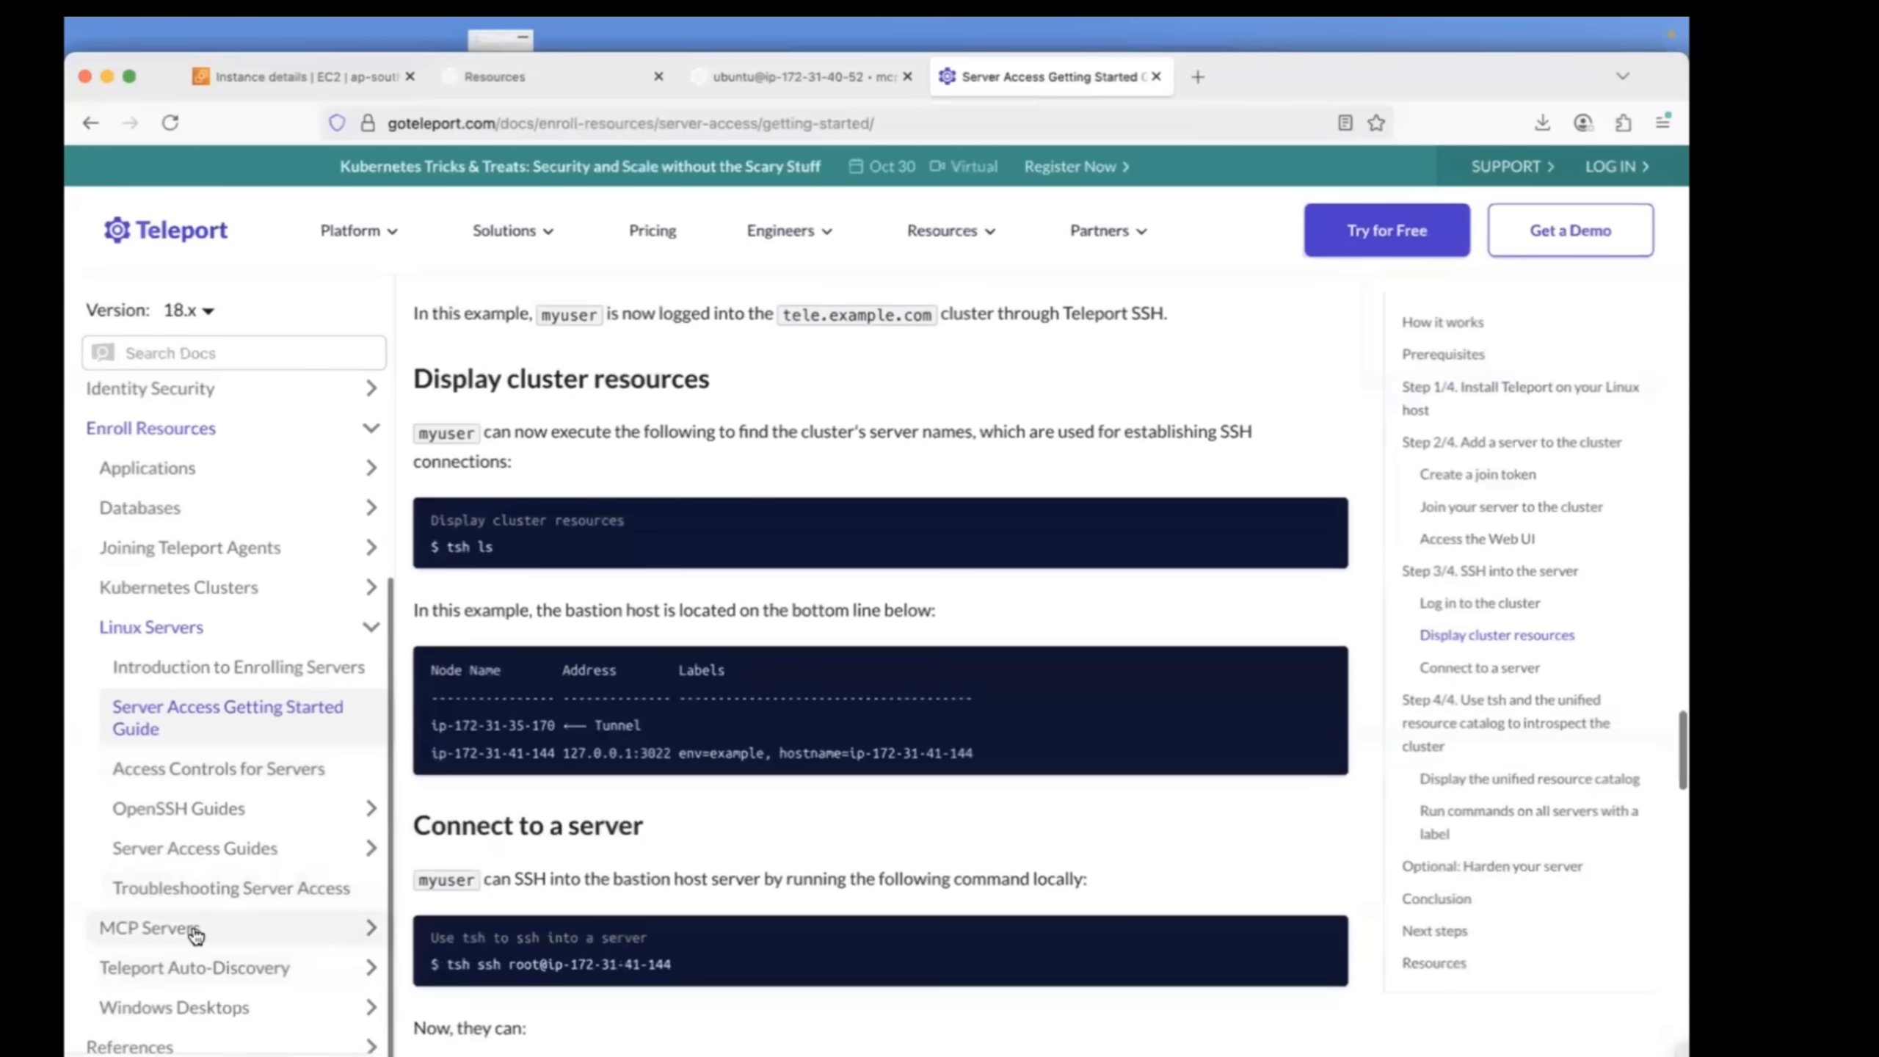
Go to the MCP Access Getting Started Guide and view its How it works architecture diagram.
click(148, 928)
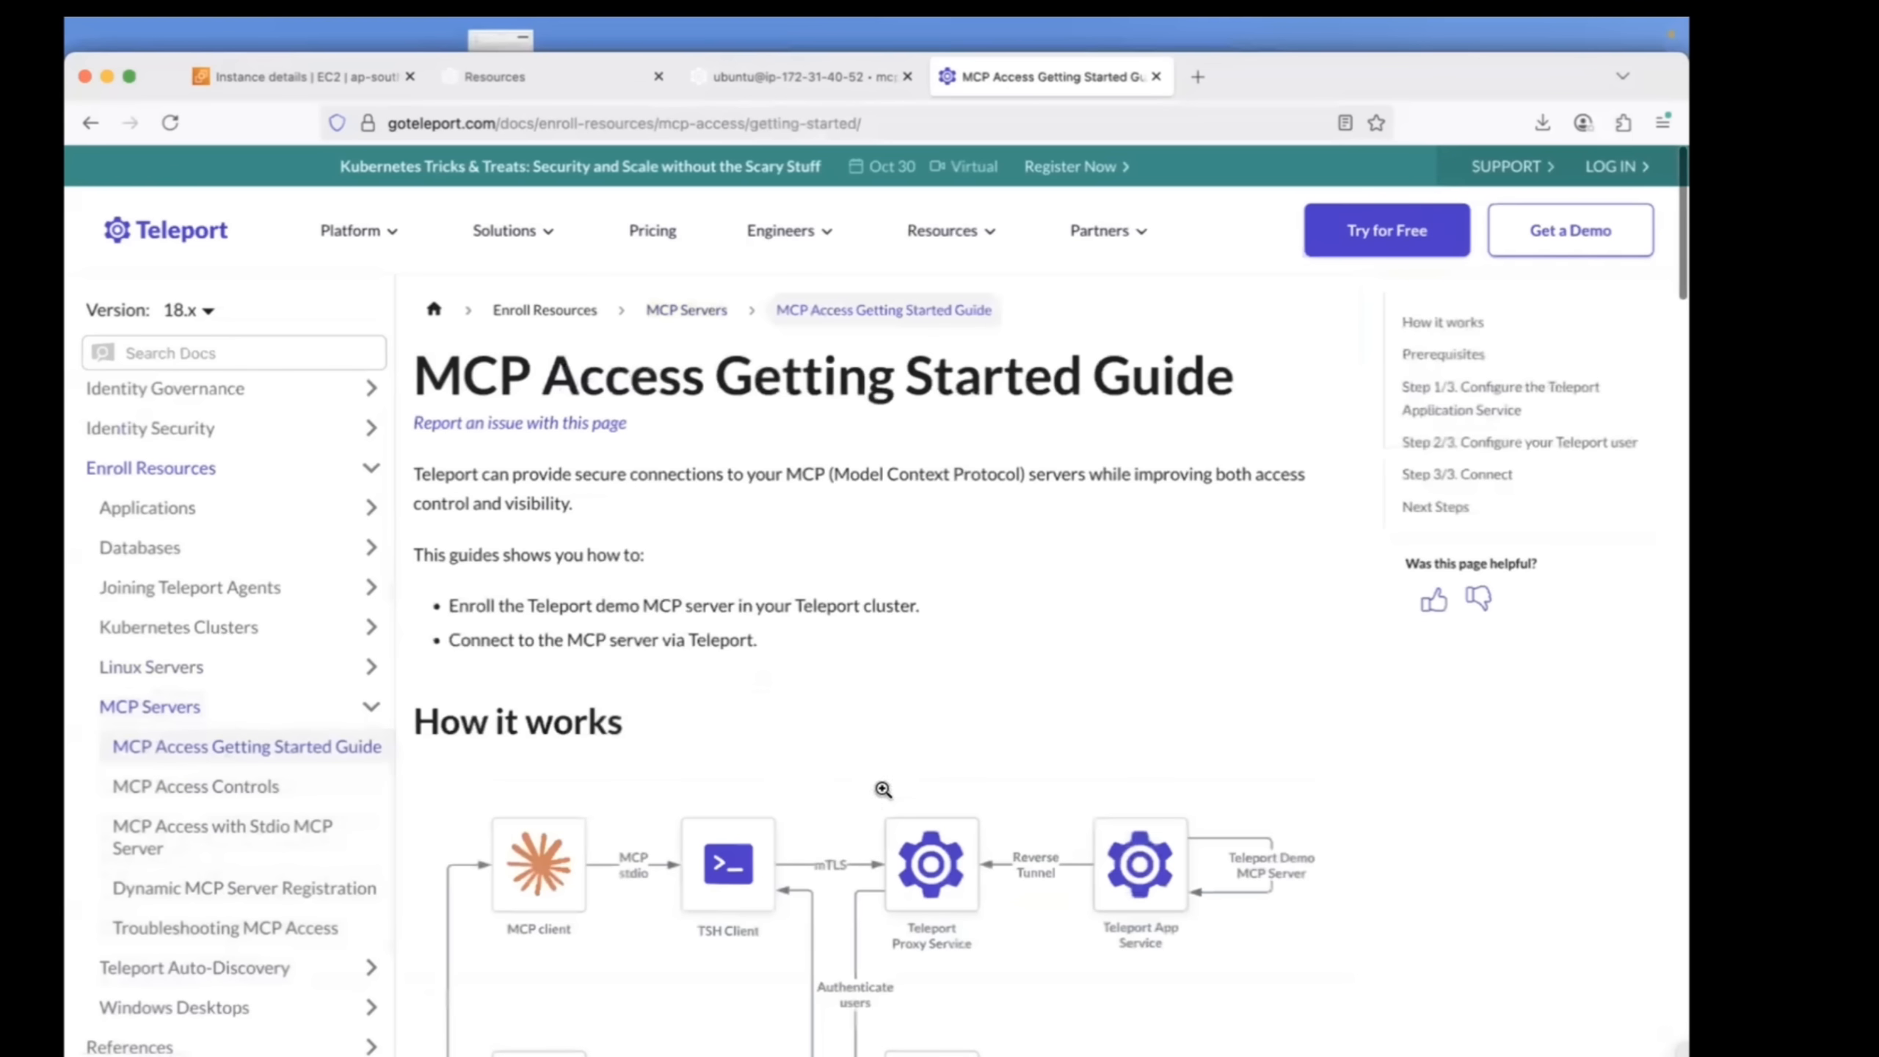
scroll(down, 3)
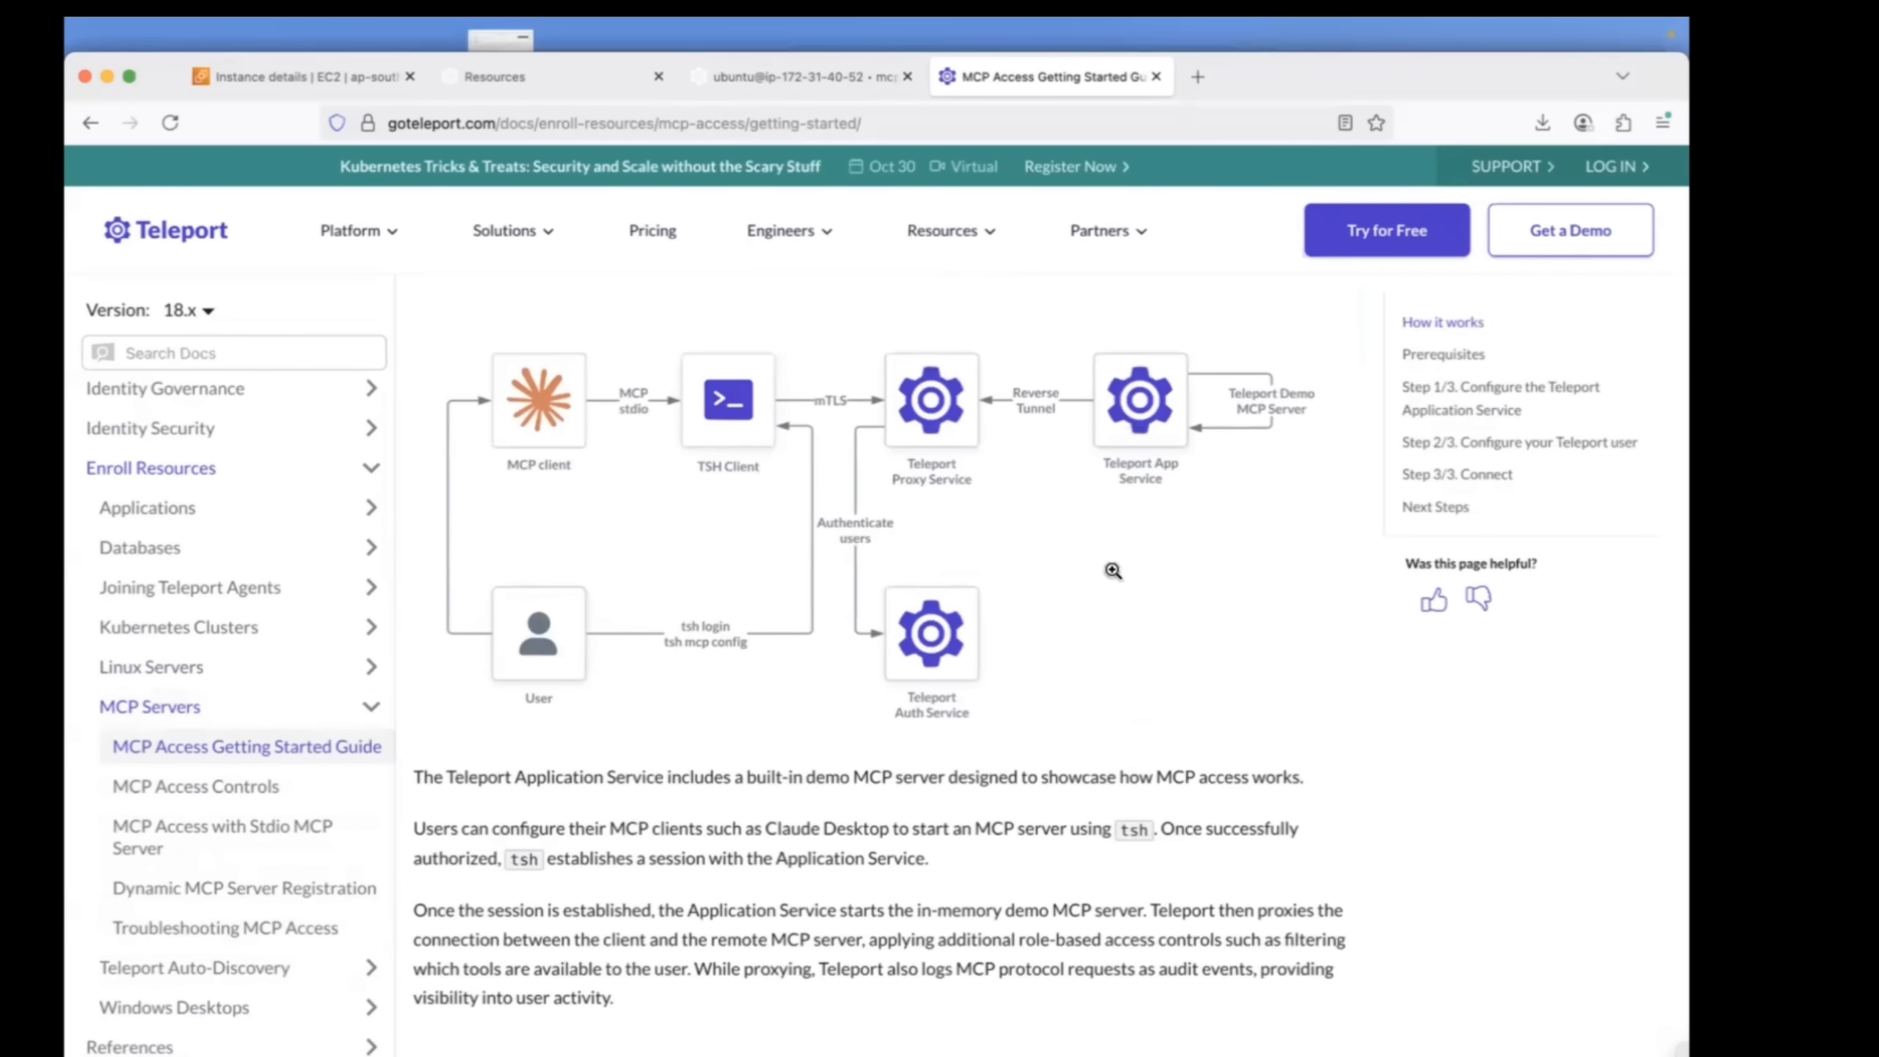
mouse_move(921, 417)
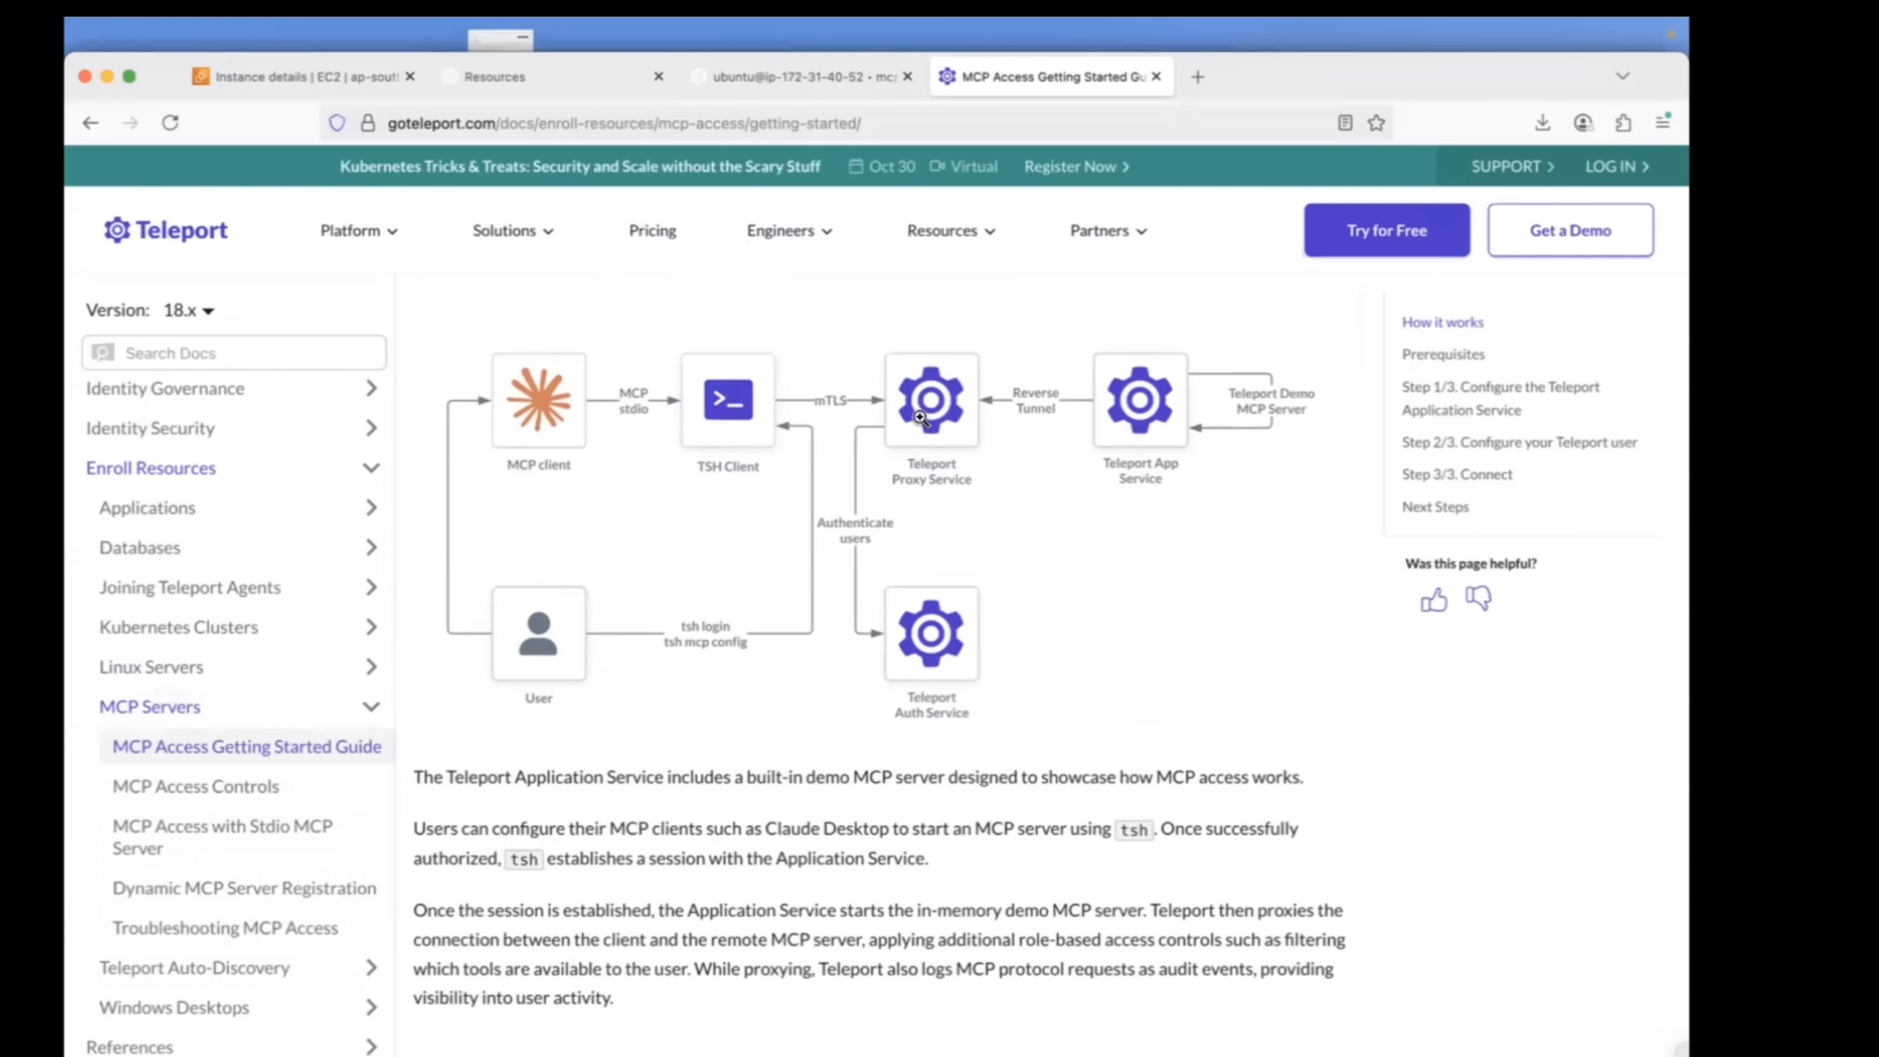
mouse_move(1229, 403)
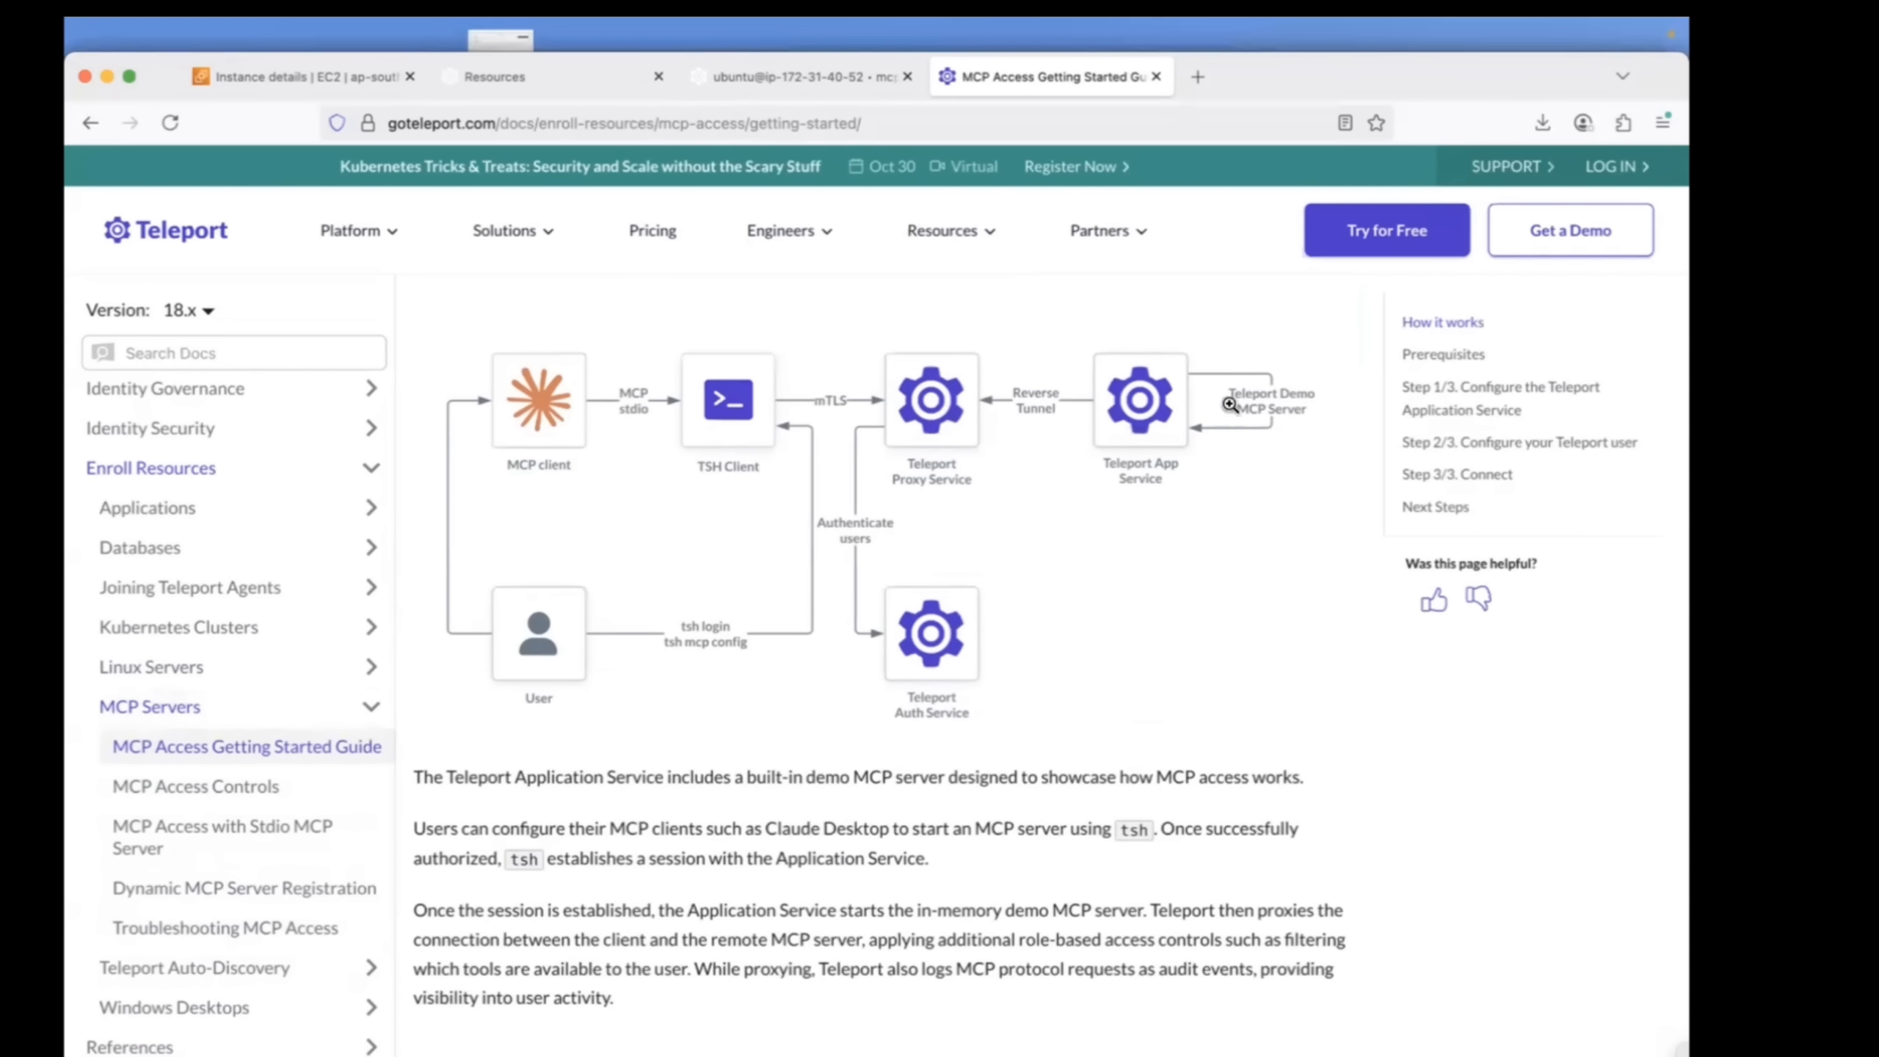
mouse_move(552, 332)
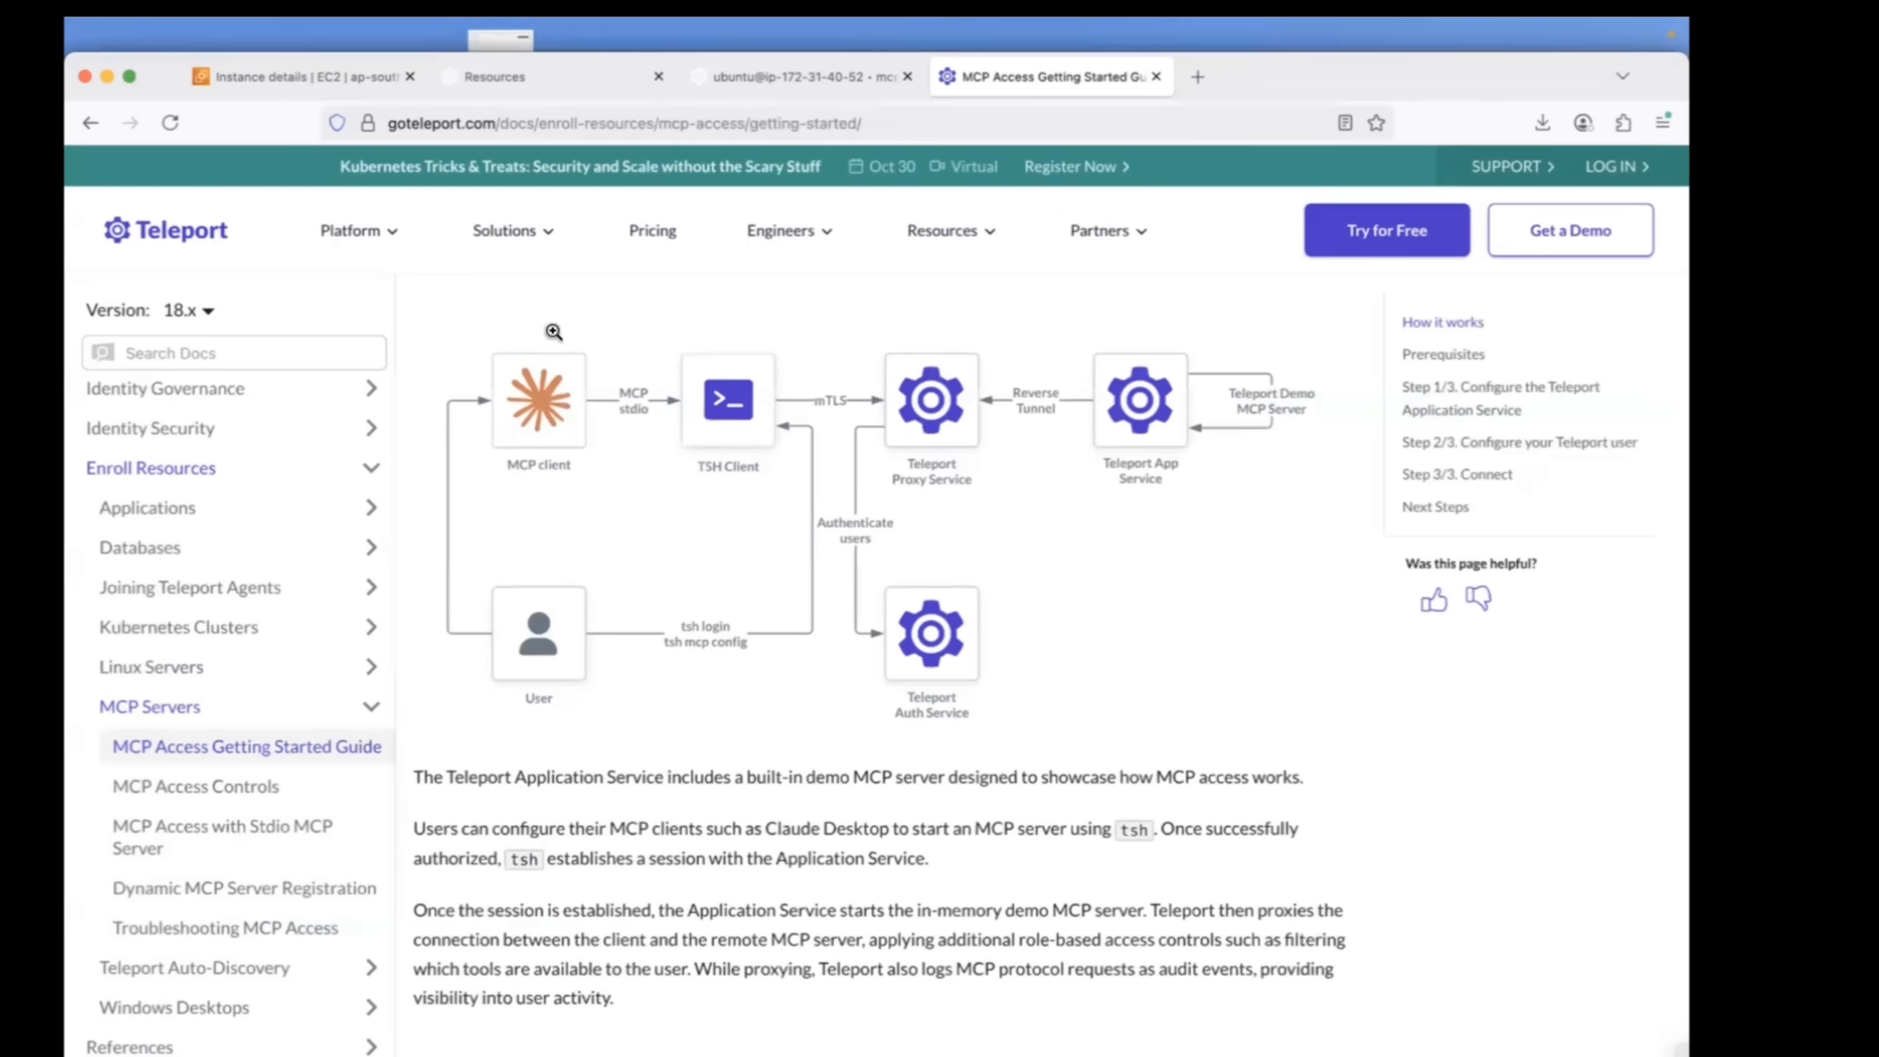
mouse_move(596, 380)
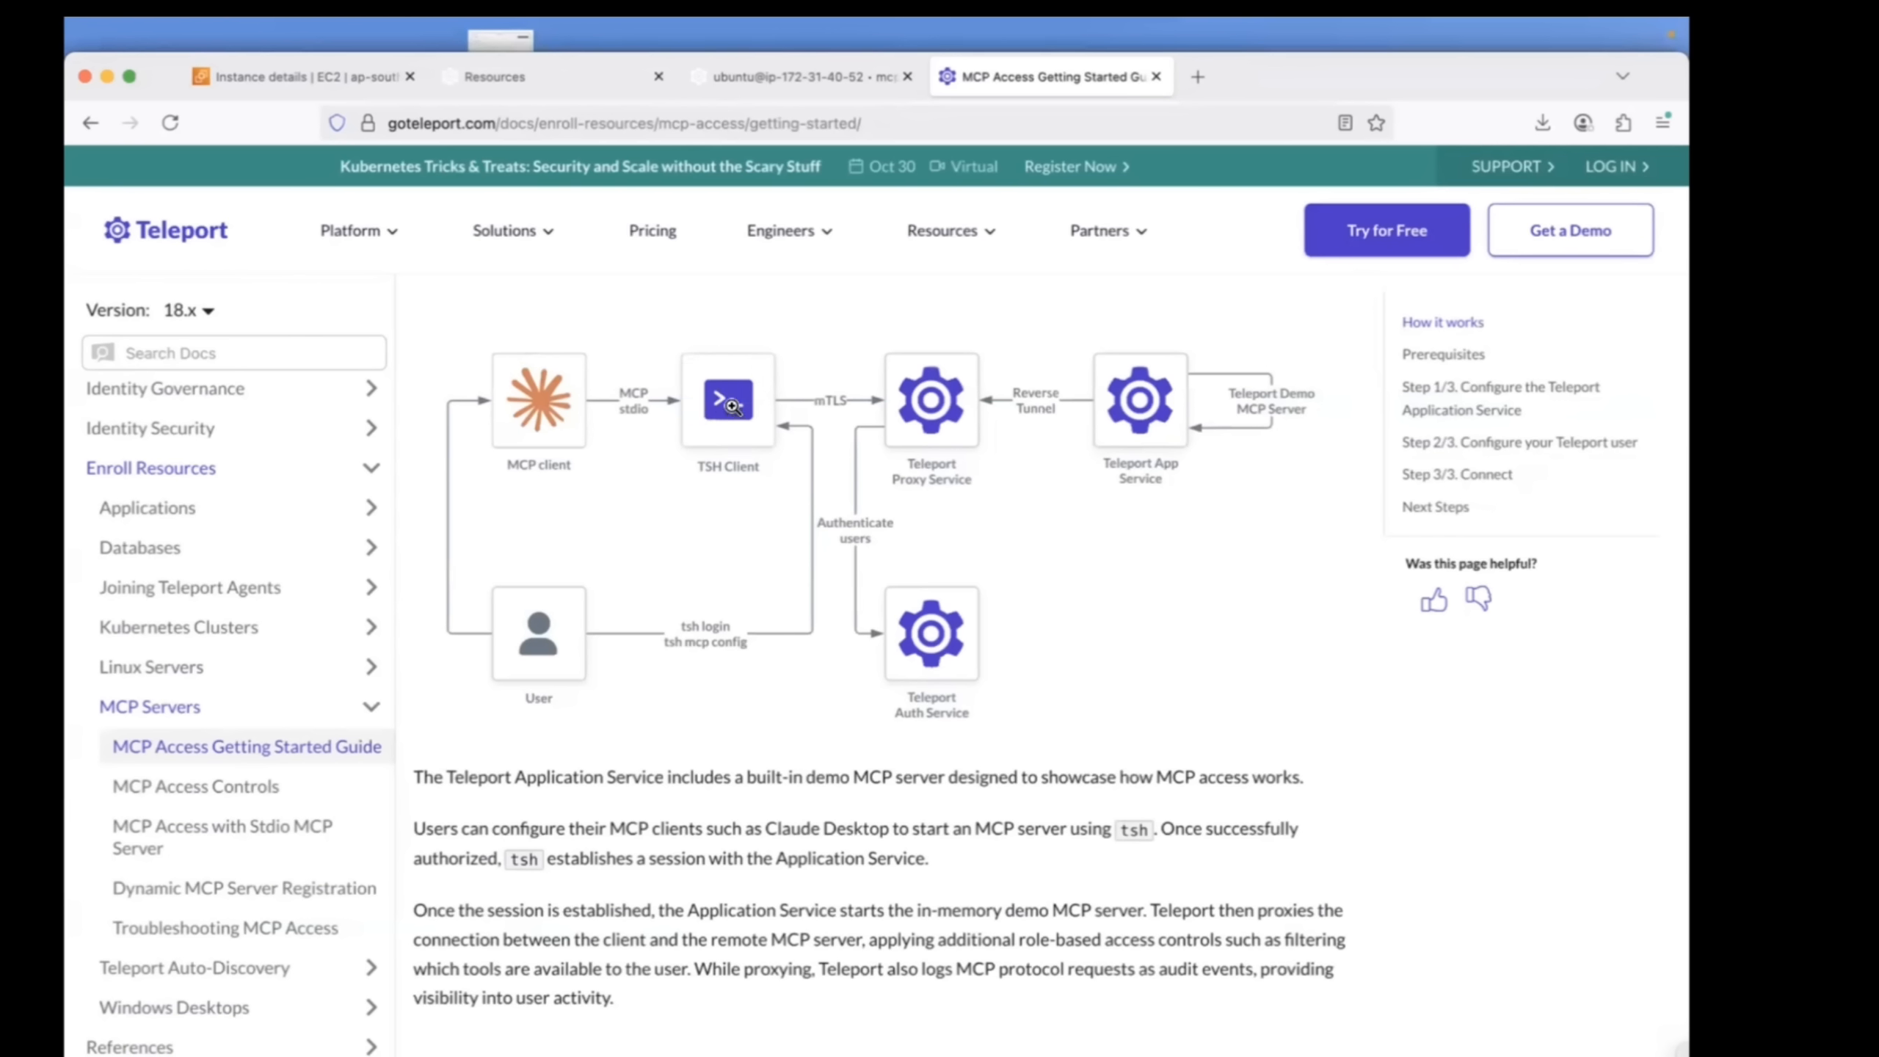
mouse_move(988, 374)
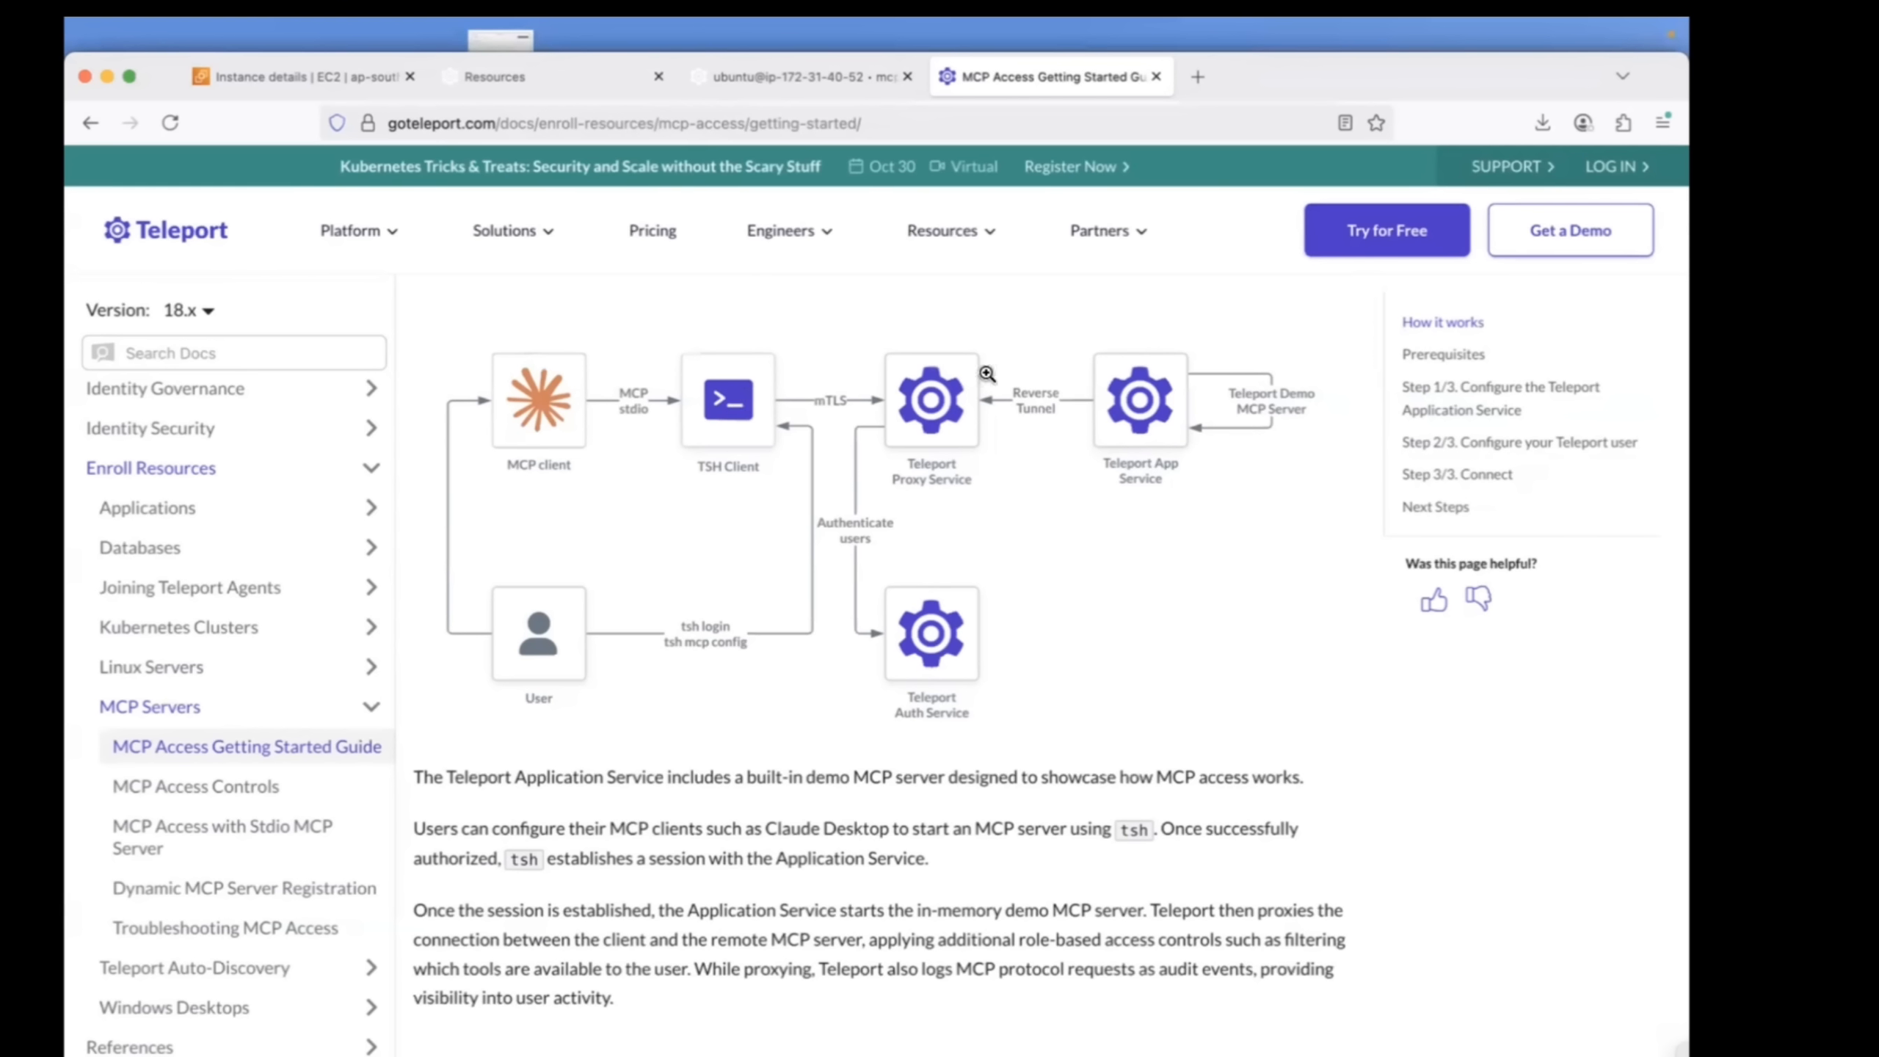
mouse_move(1200, 392)
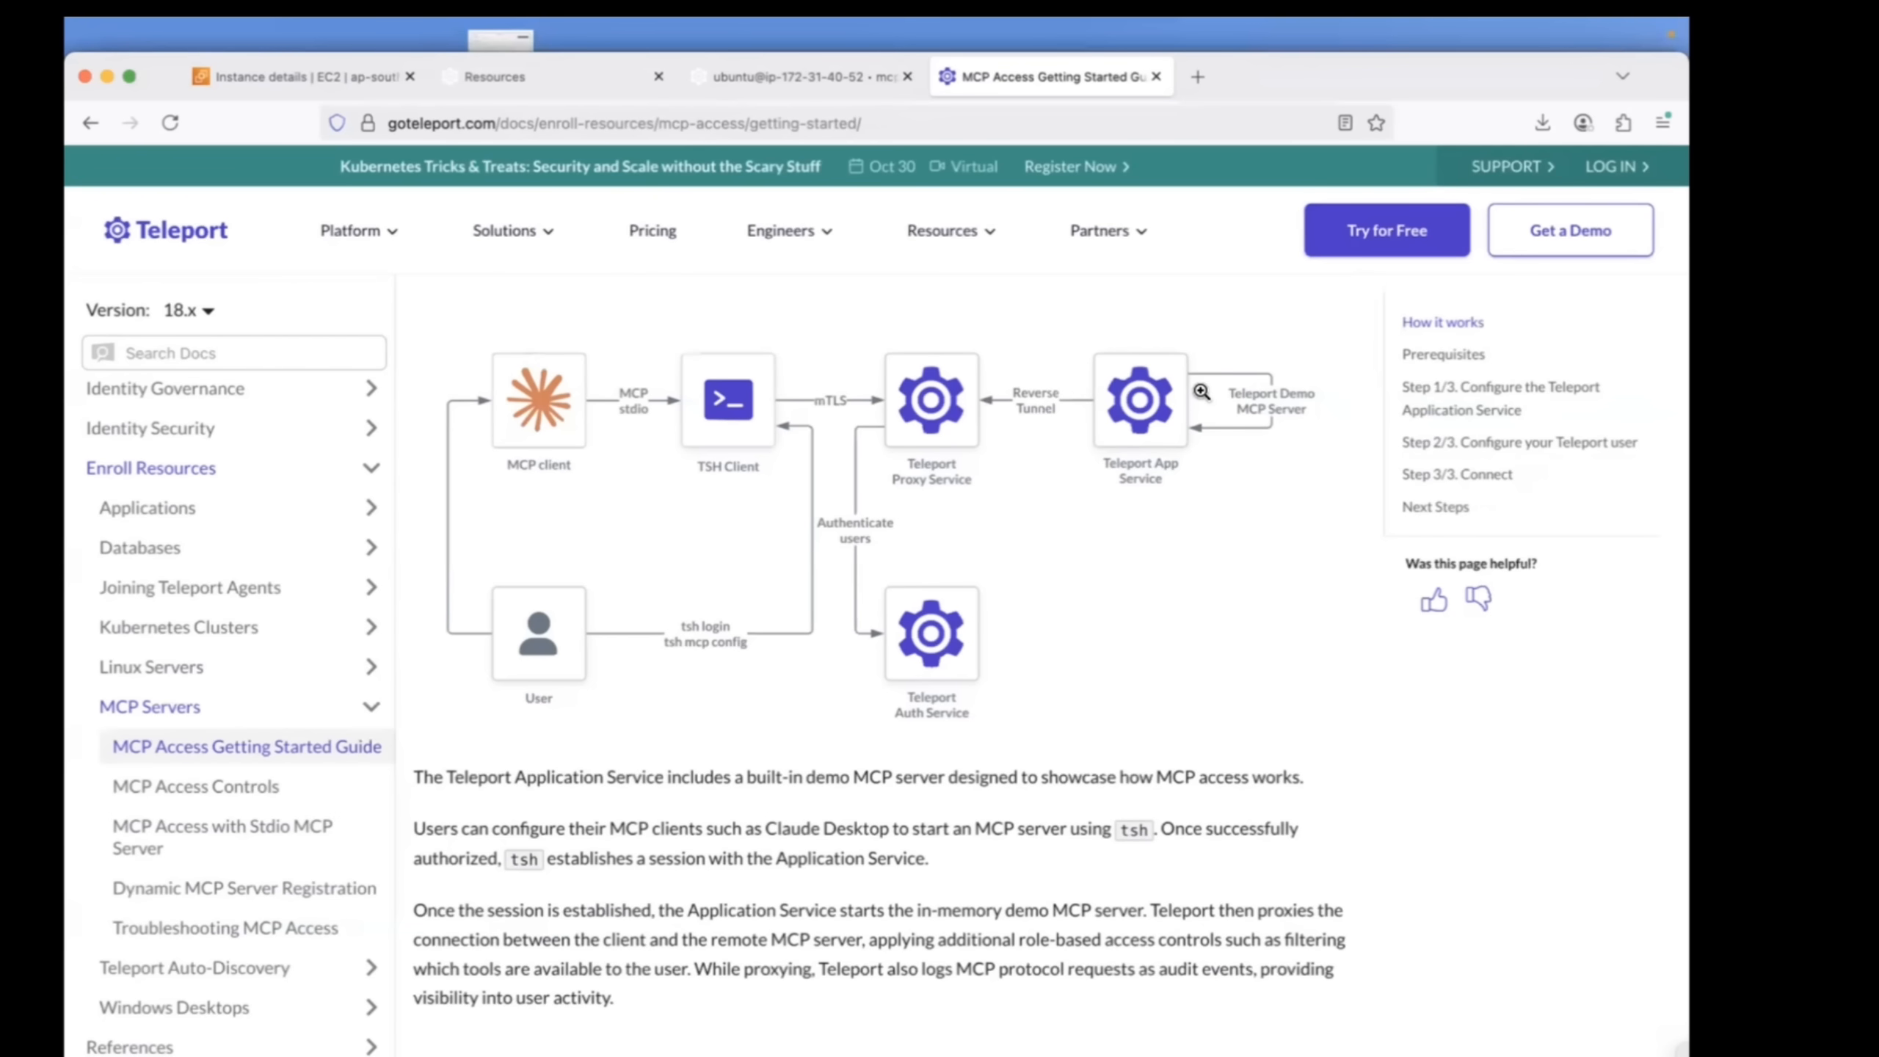
Check the host's web terminal, then expand Step 1/3 'Create a new service' in the guide.
click(797, 75)
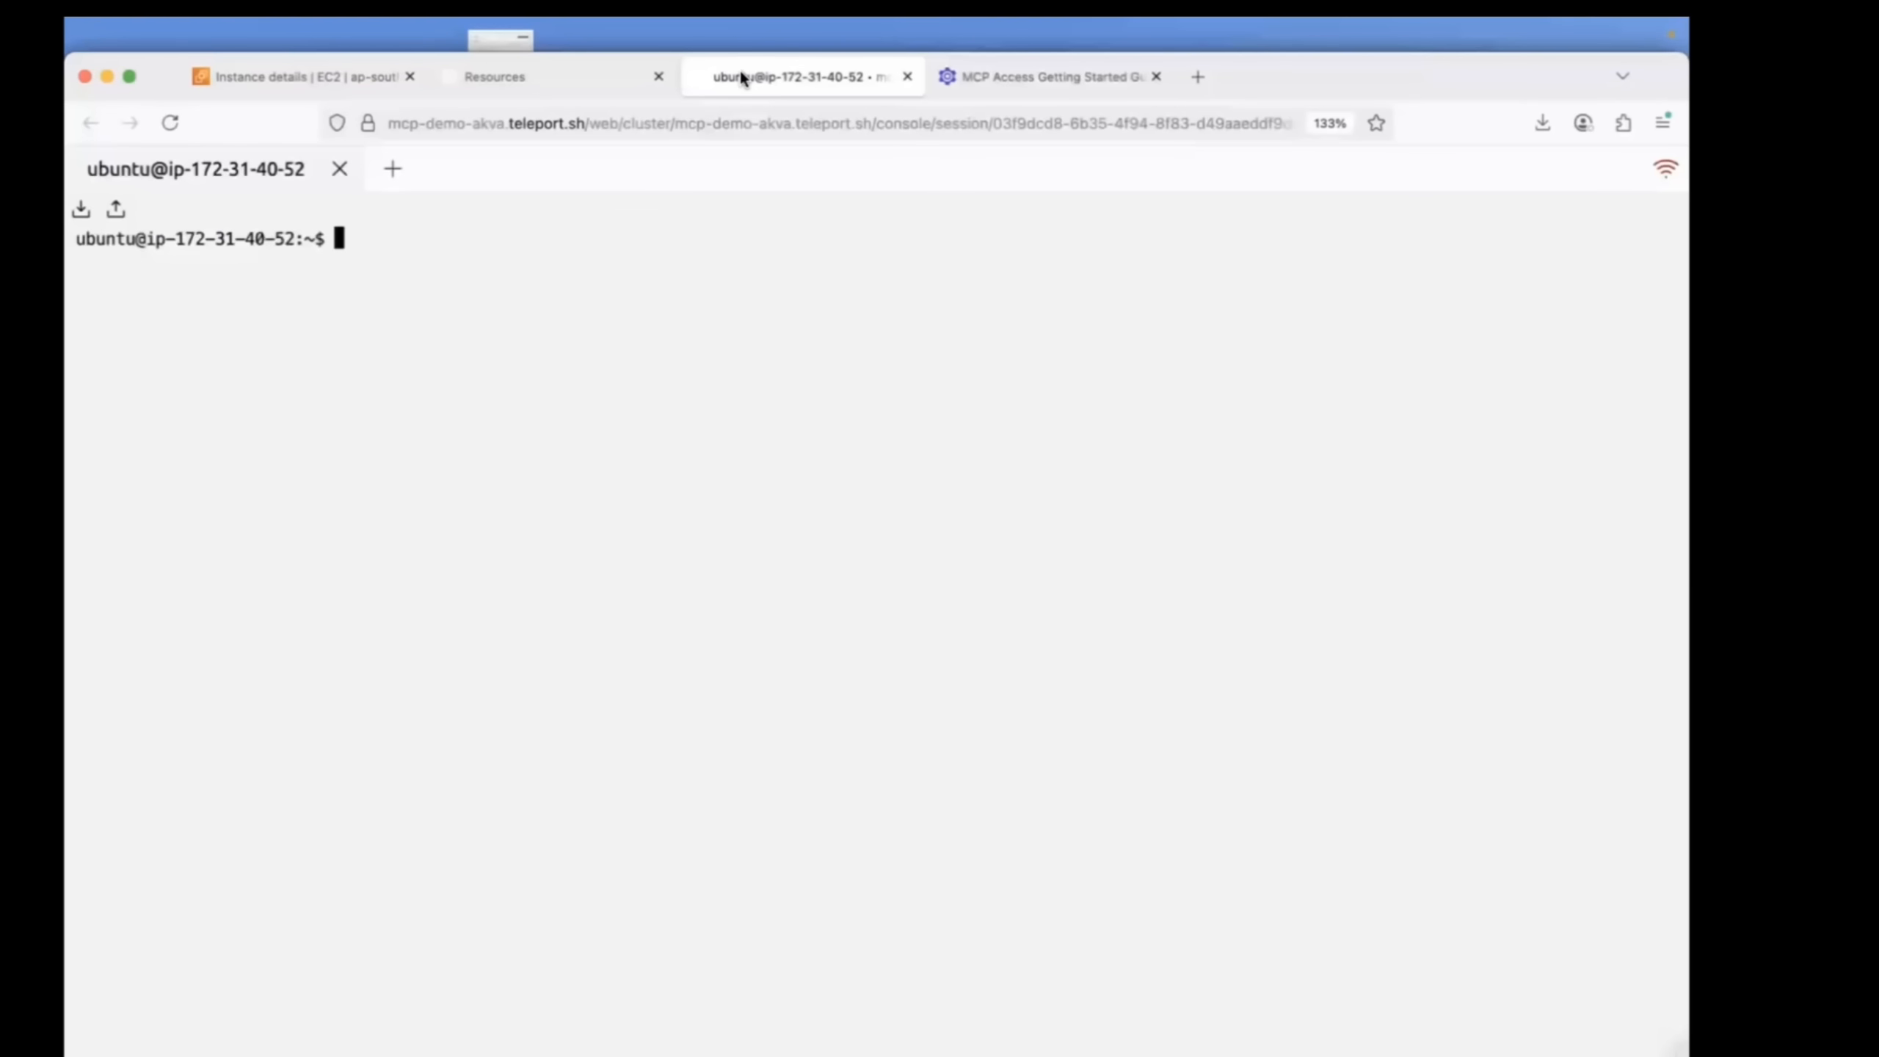
click(1048, 75)
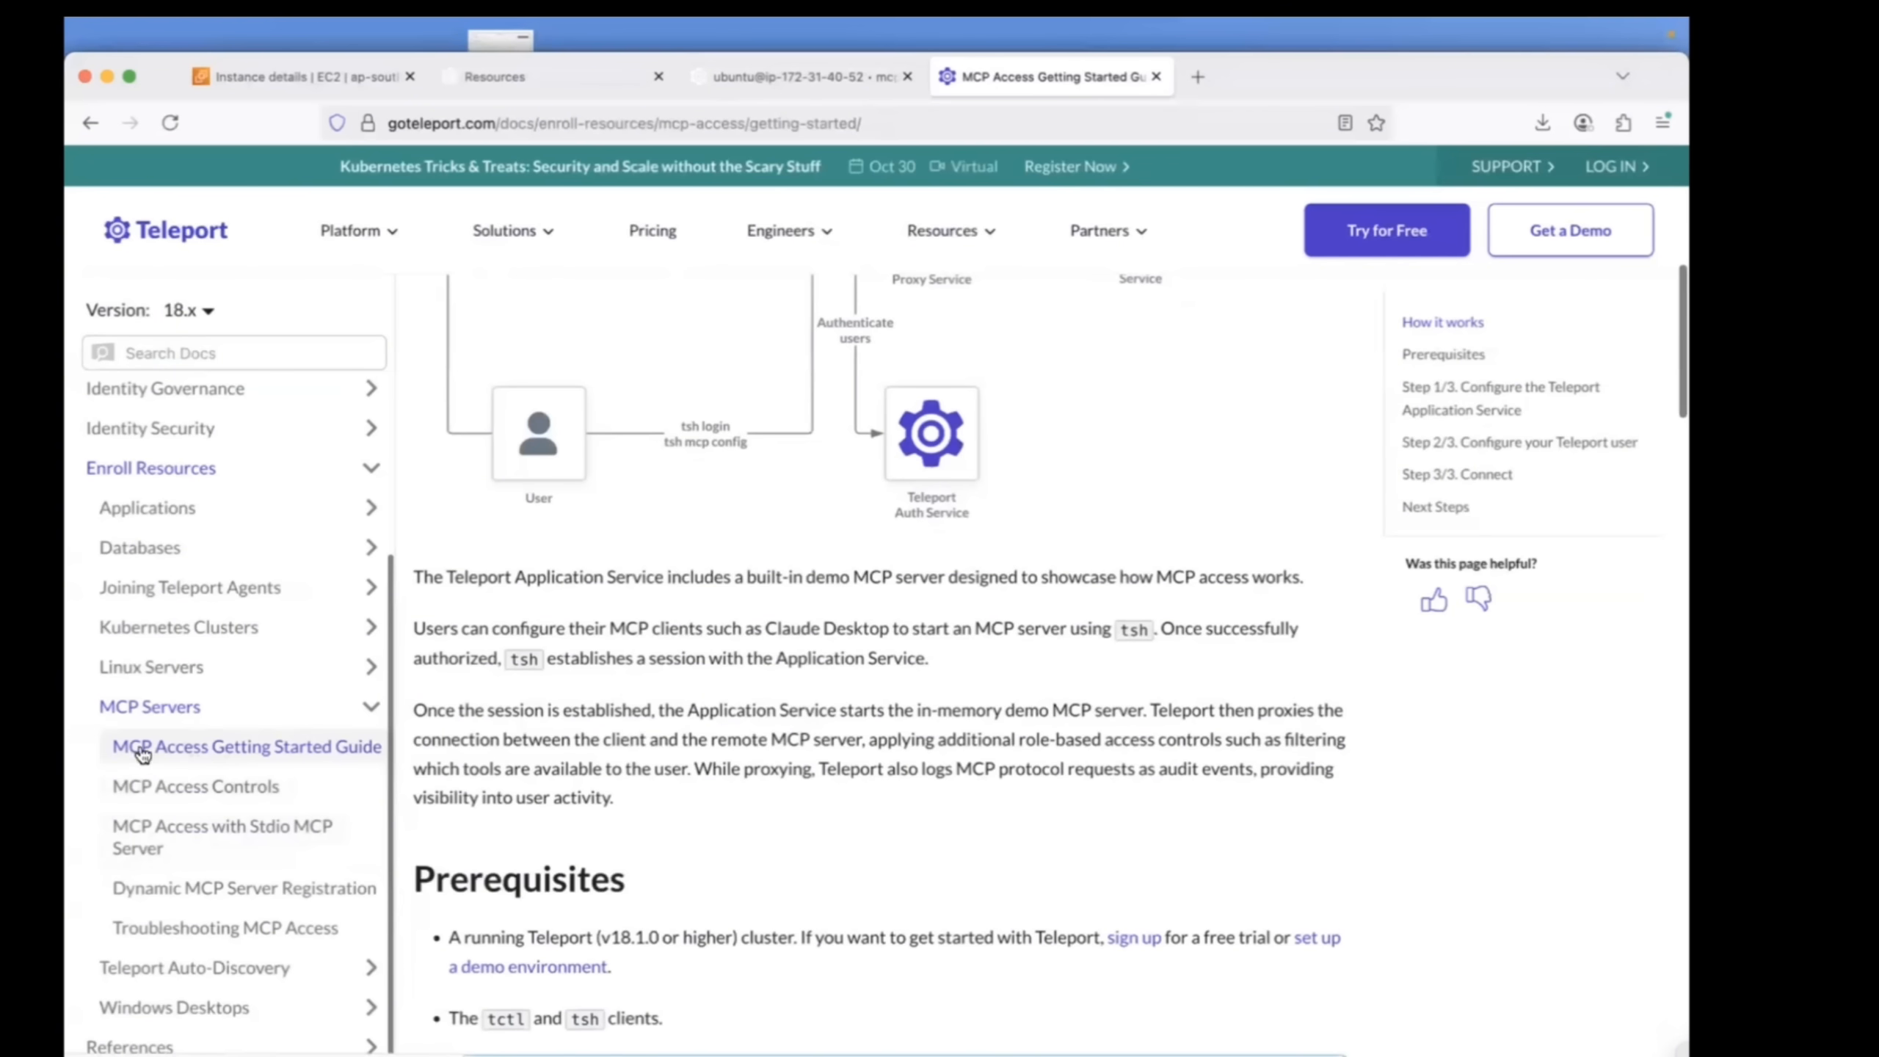
scroll(down, 3)
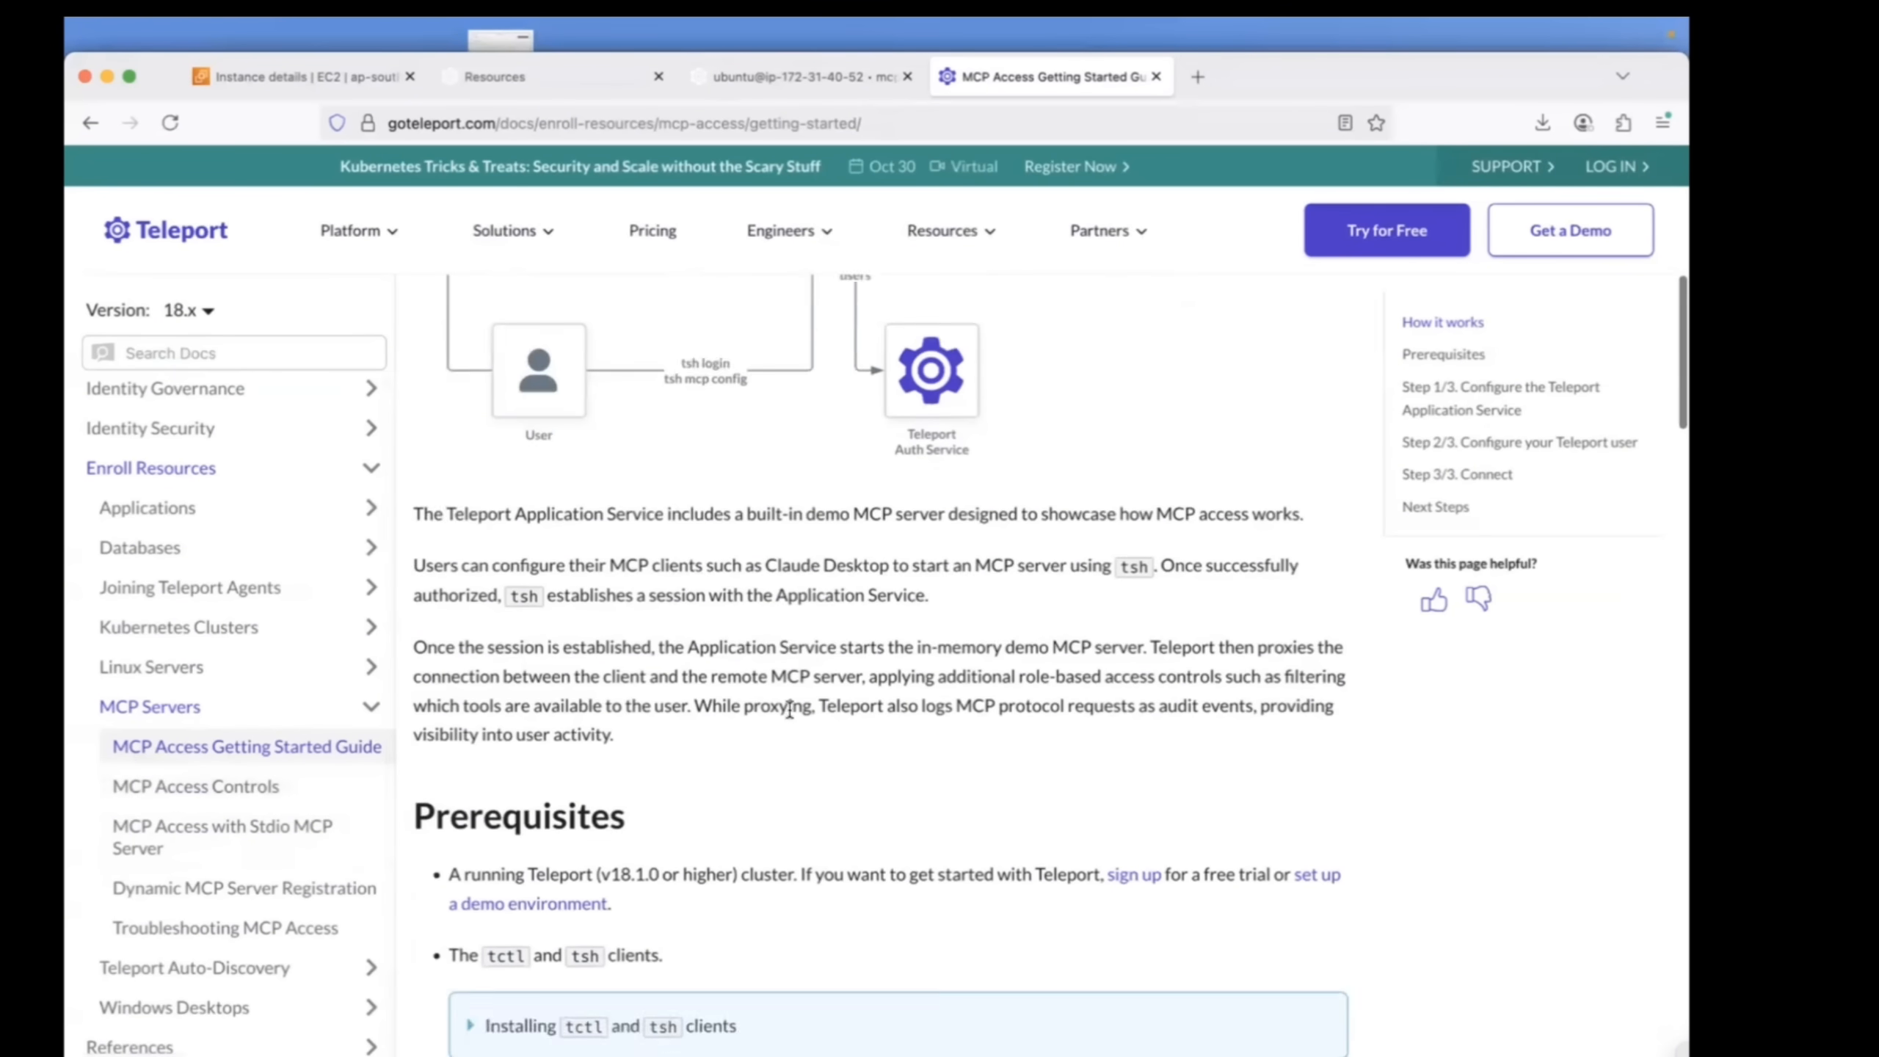
scroll(down, 3)
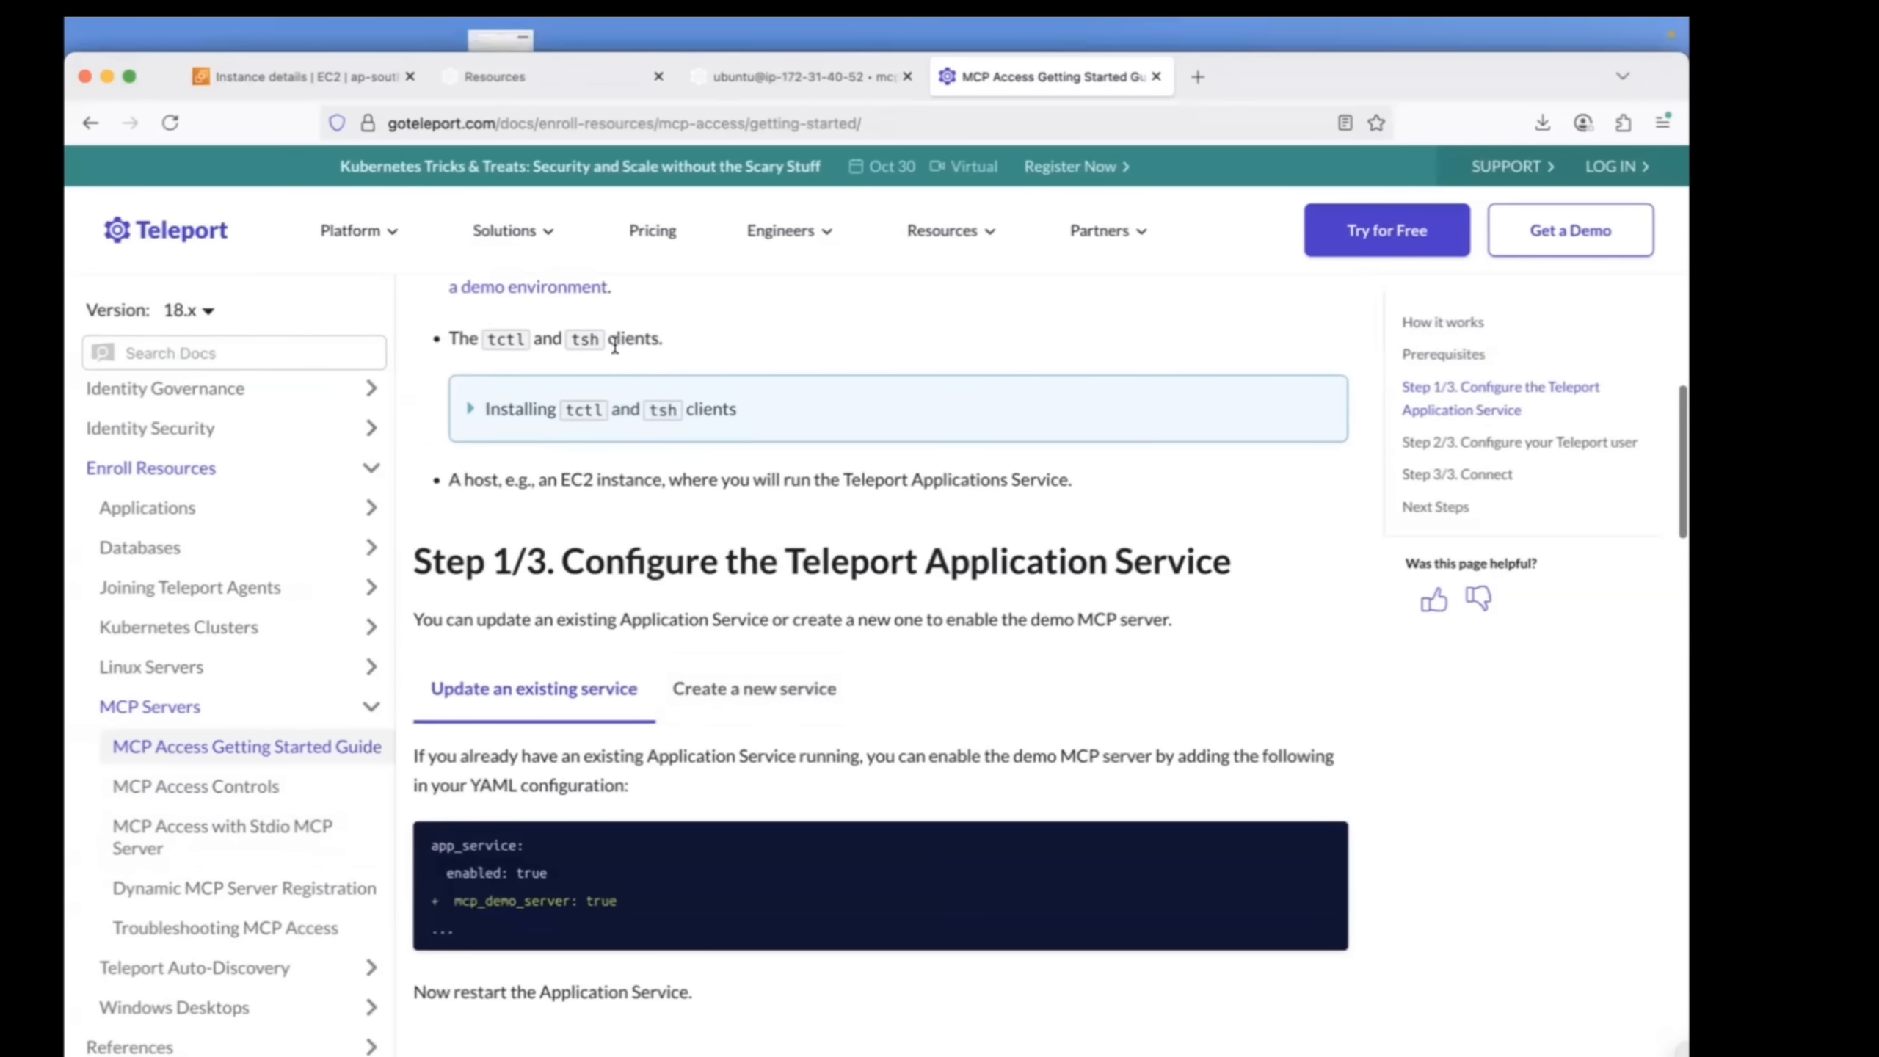
click(471, 409)
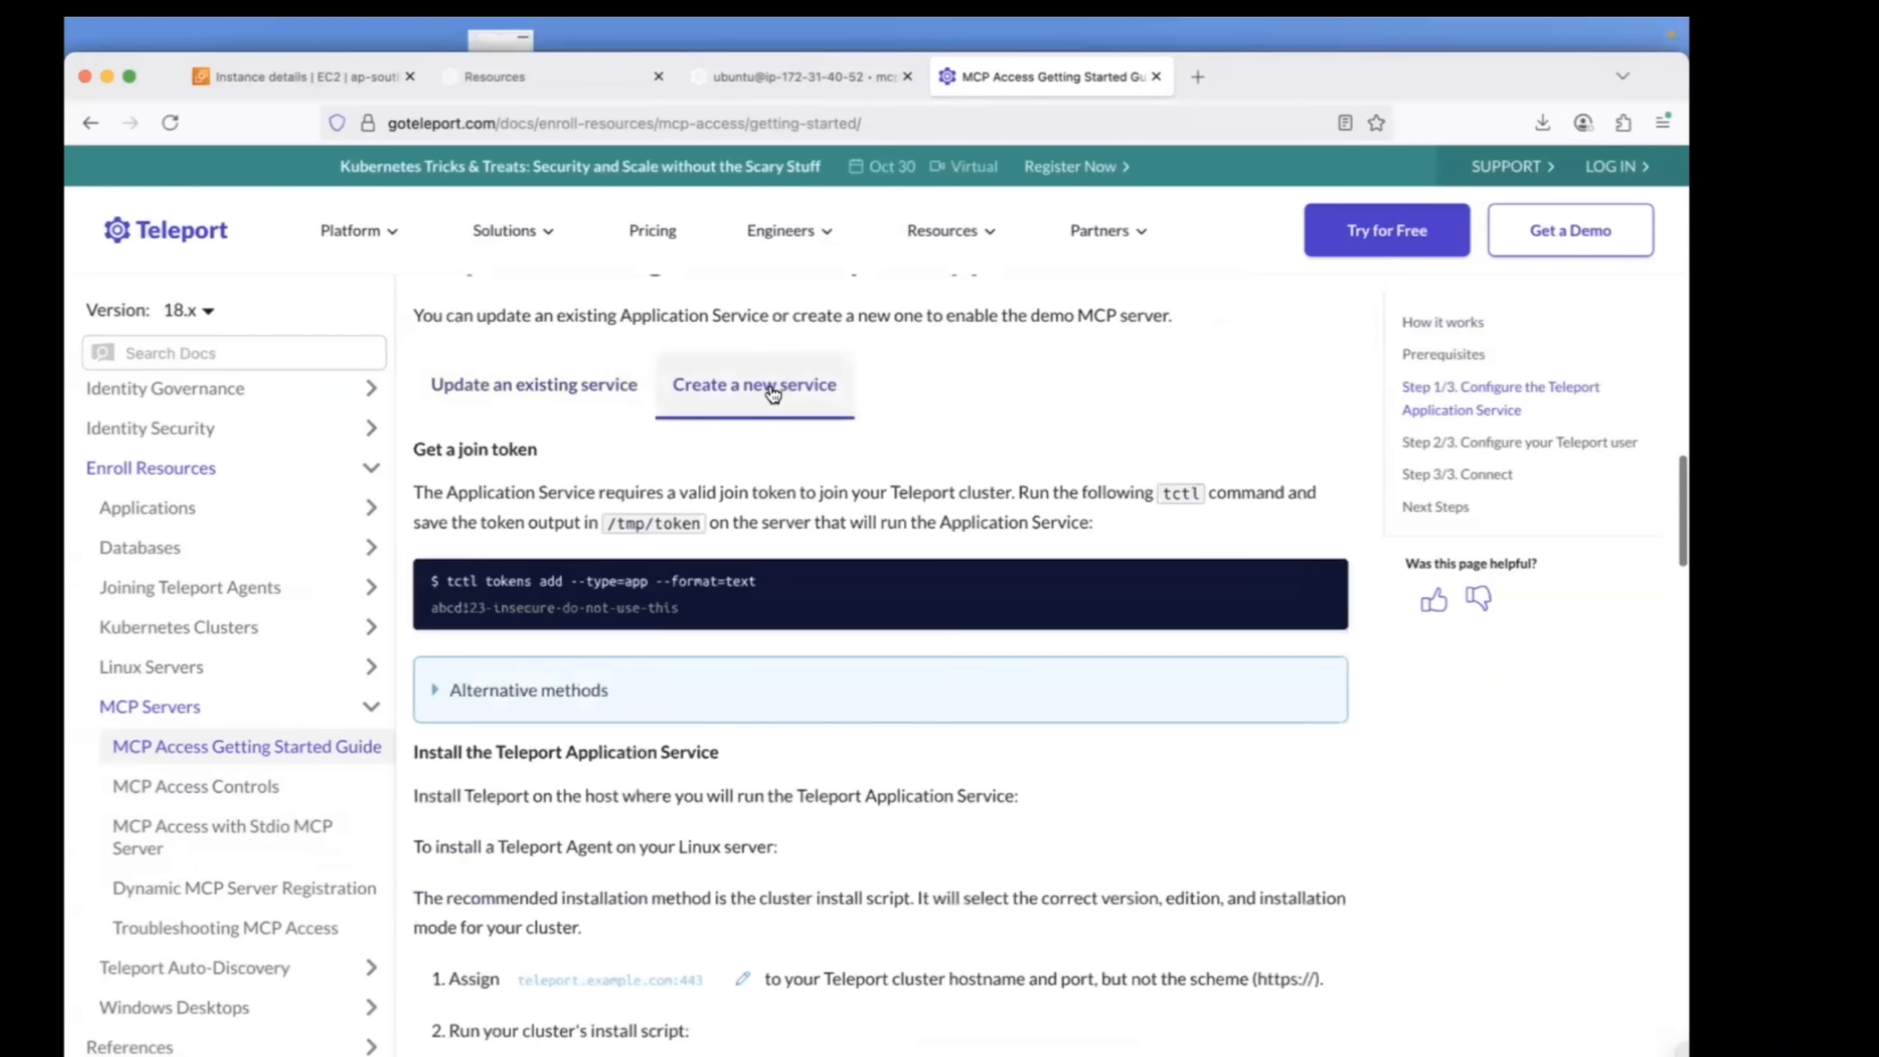
mouse_move(892, 455)
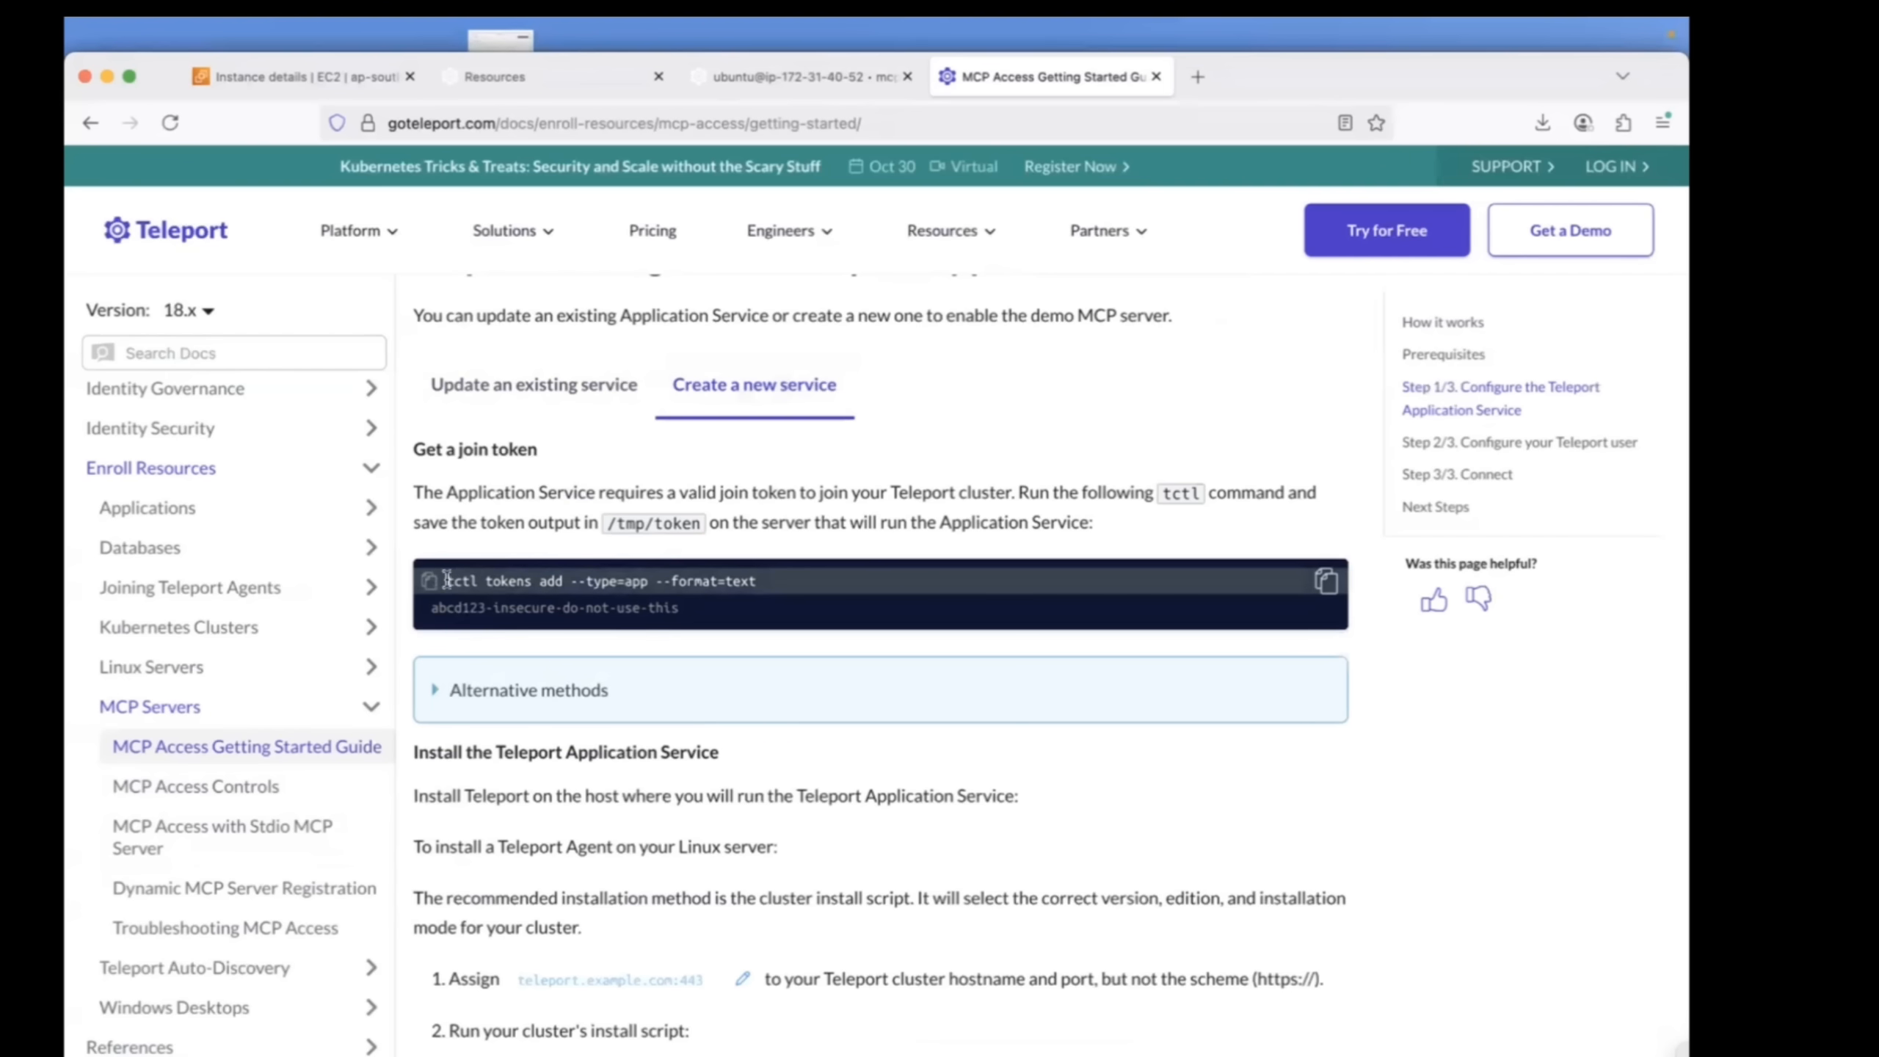
Copy the tctl join token and teleport configure commands and switch to the web terminal.
click(780, 231)
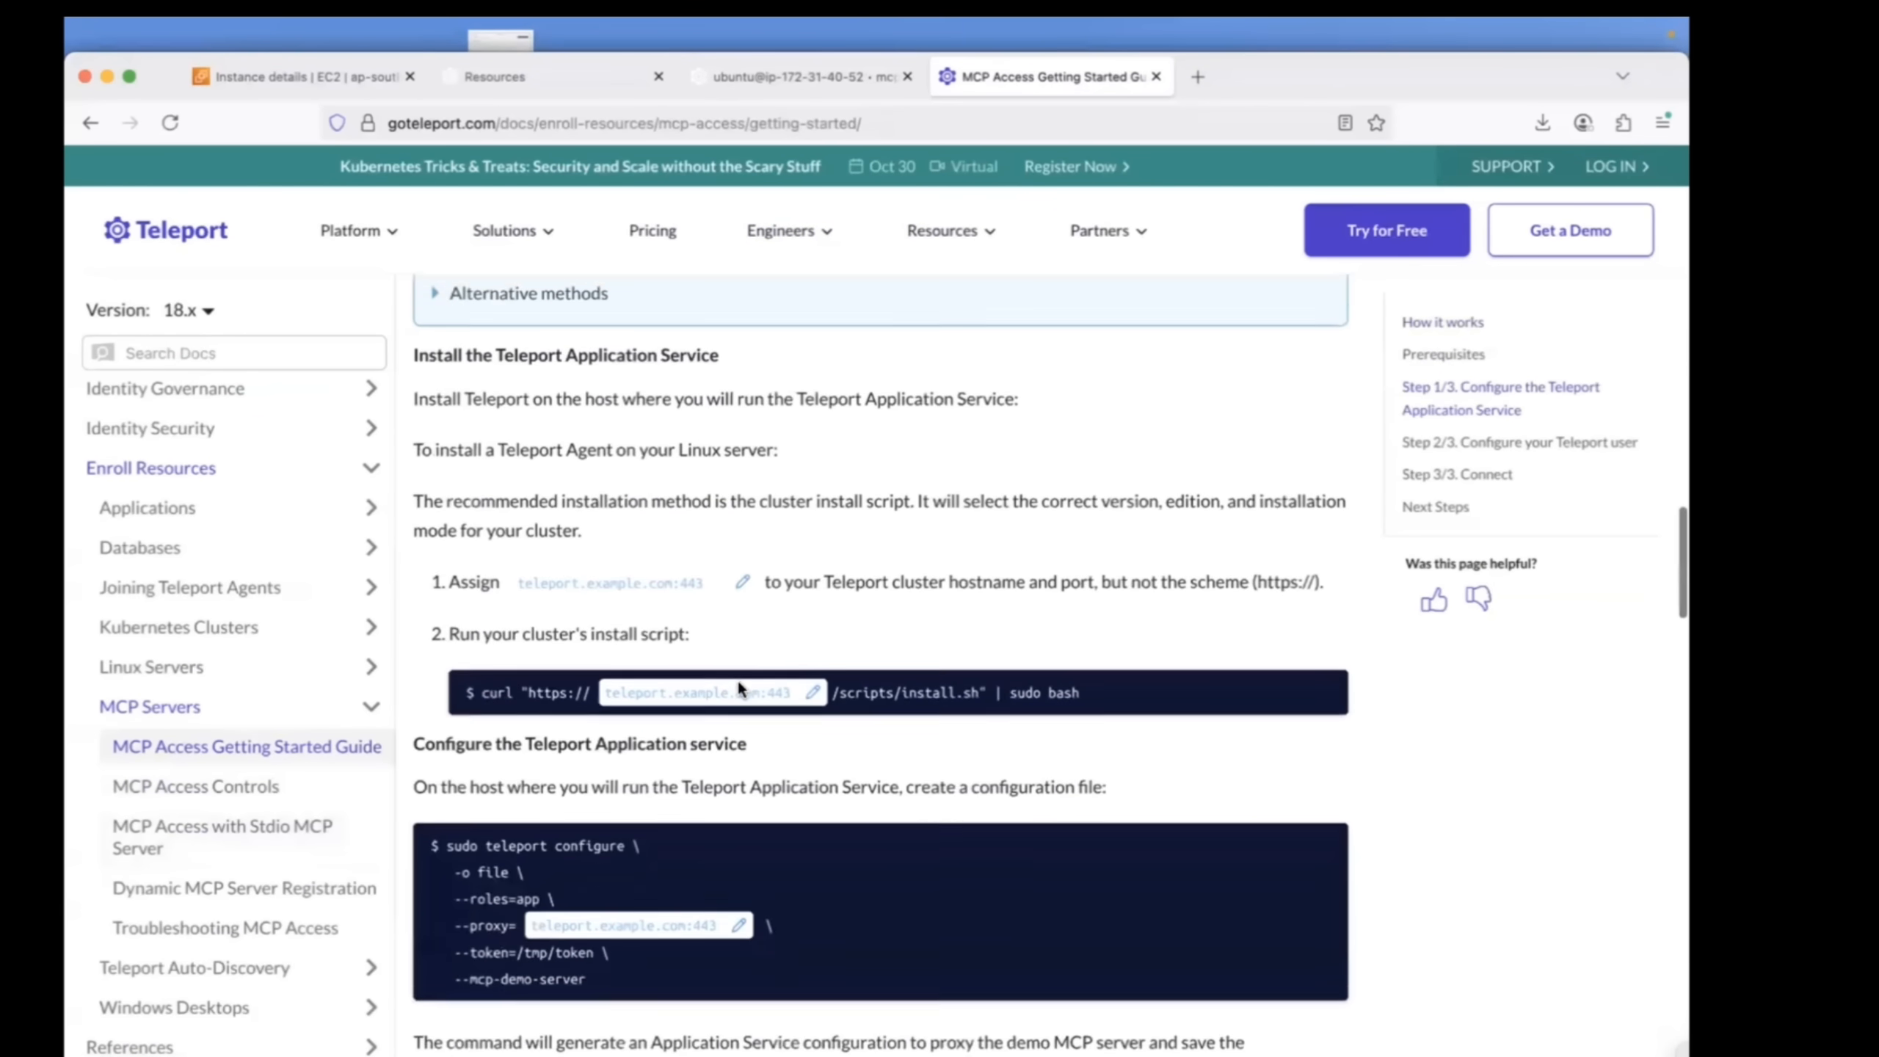
scroll(down, 3)
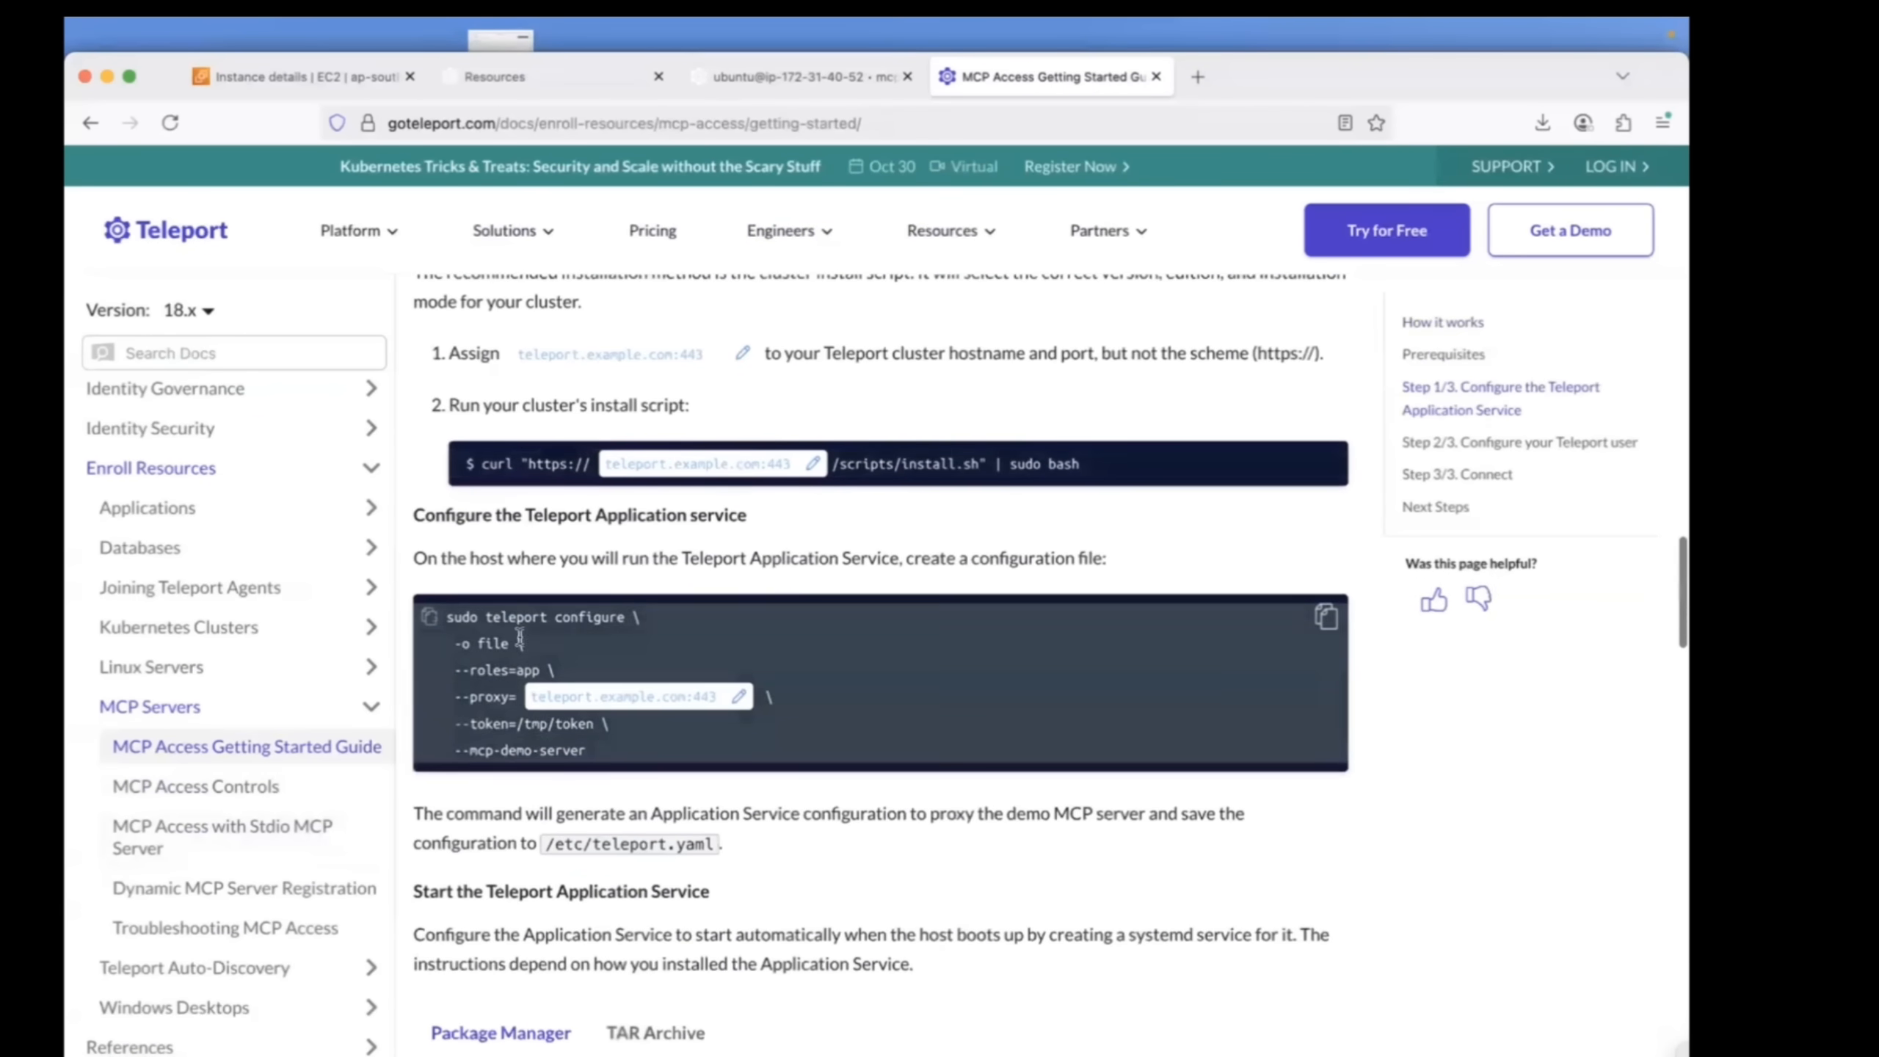
click(797, 75)
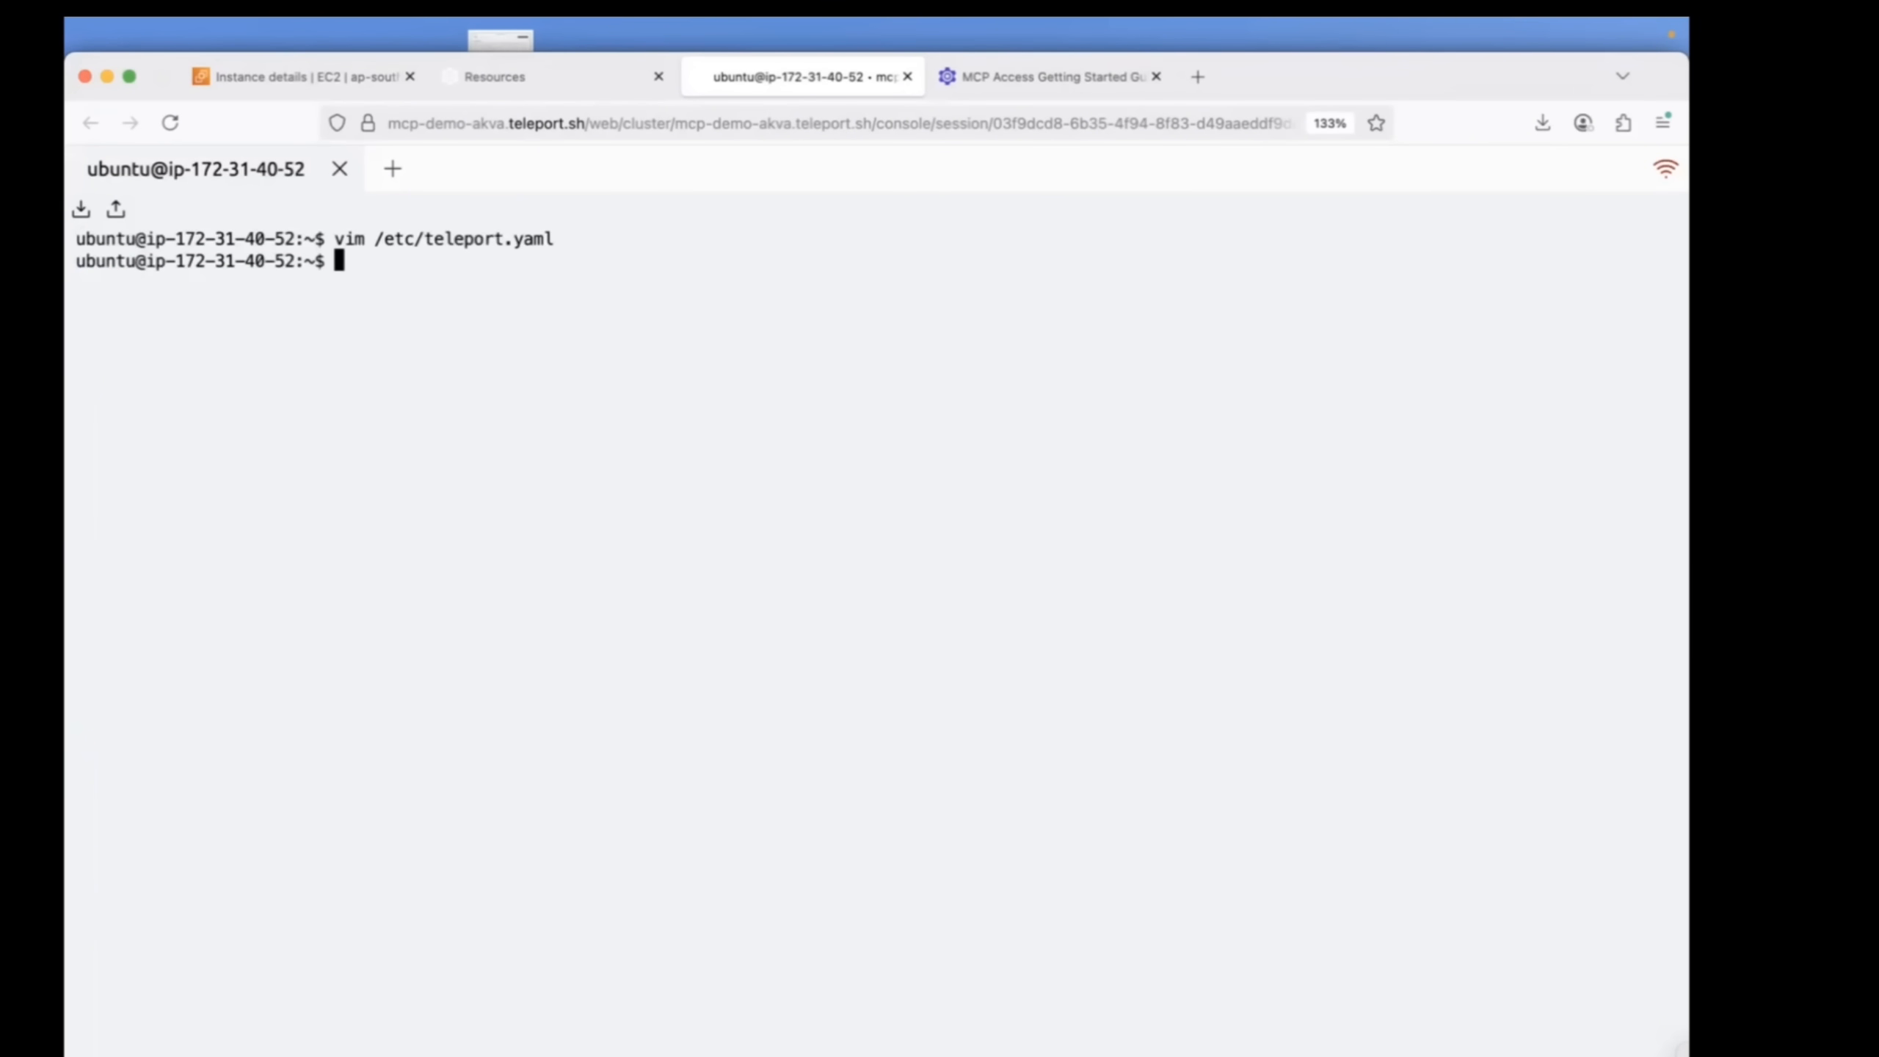
Reopen /etc/teleport.yaml with sudo vim on the host, then return to the MCP guide.
text(sudo vim)
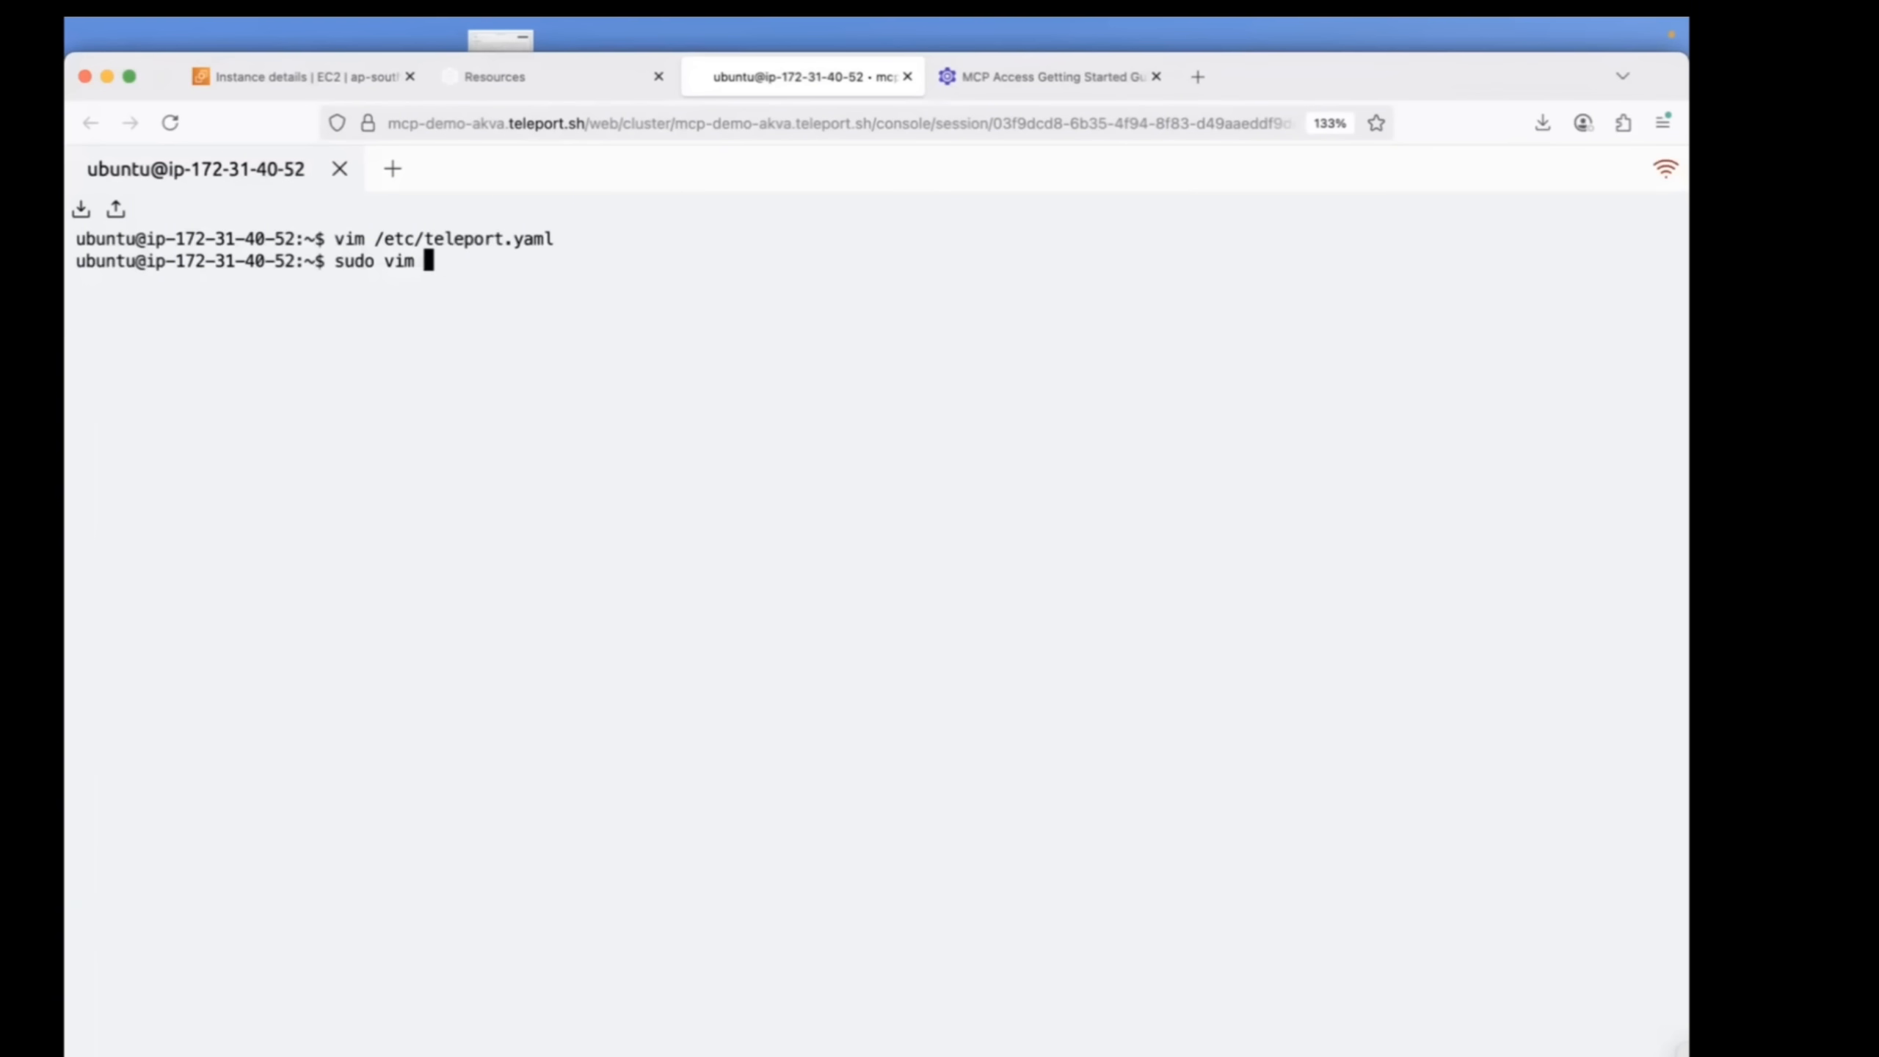
key(Return)
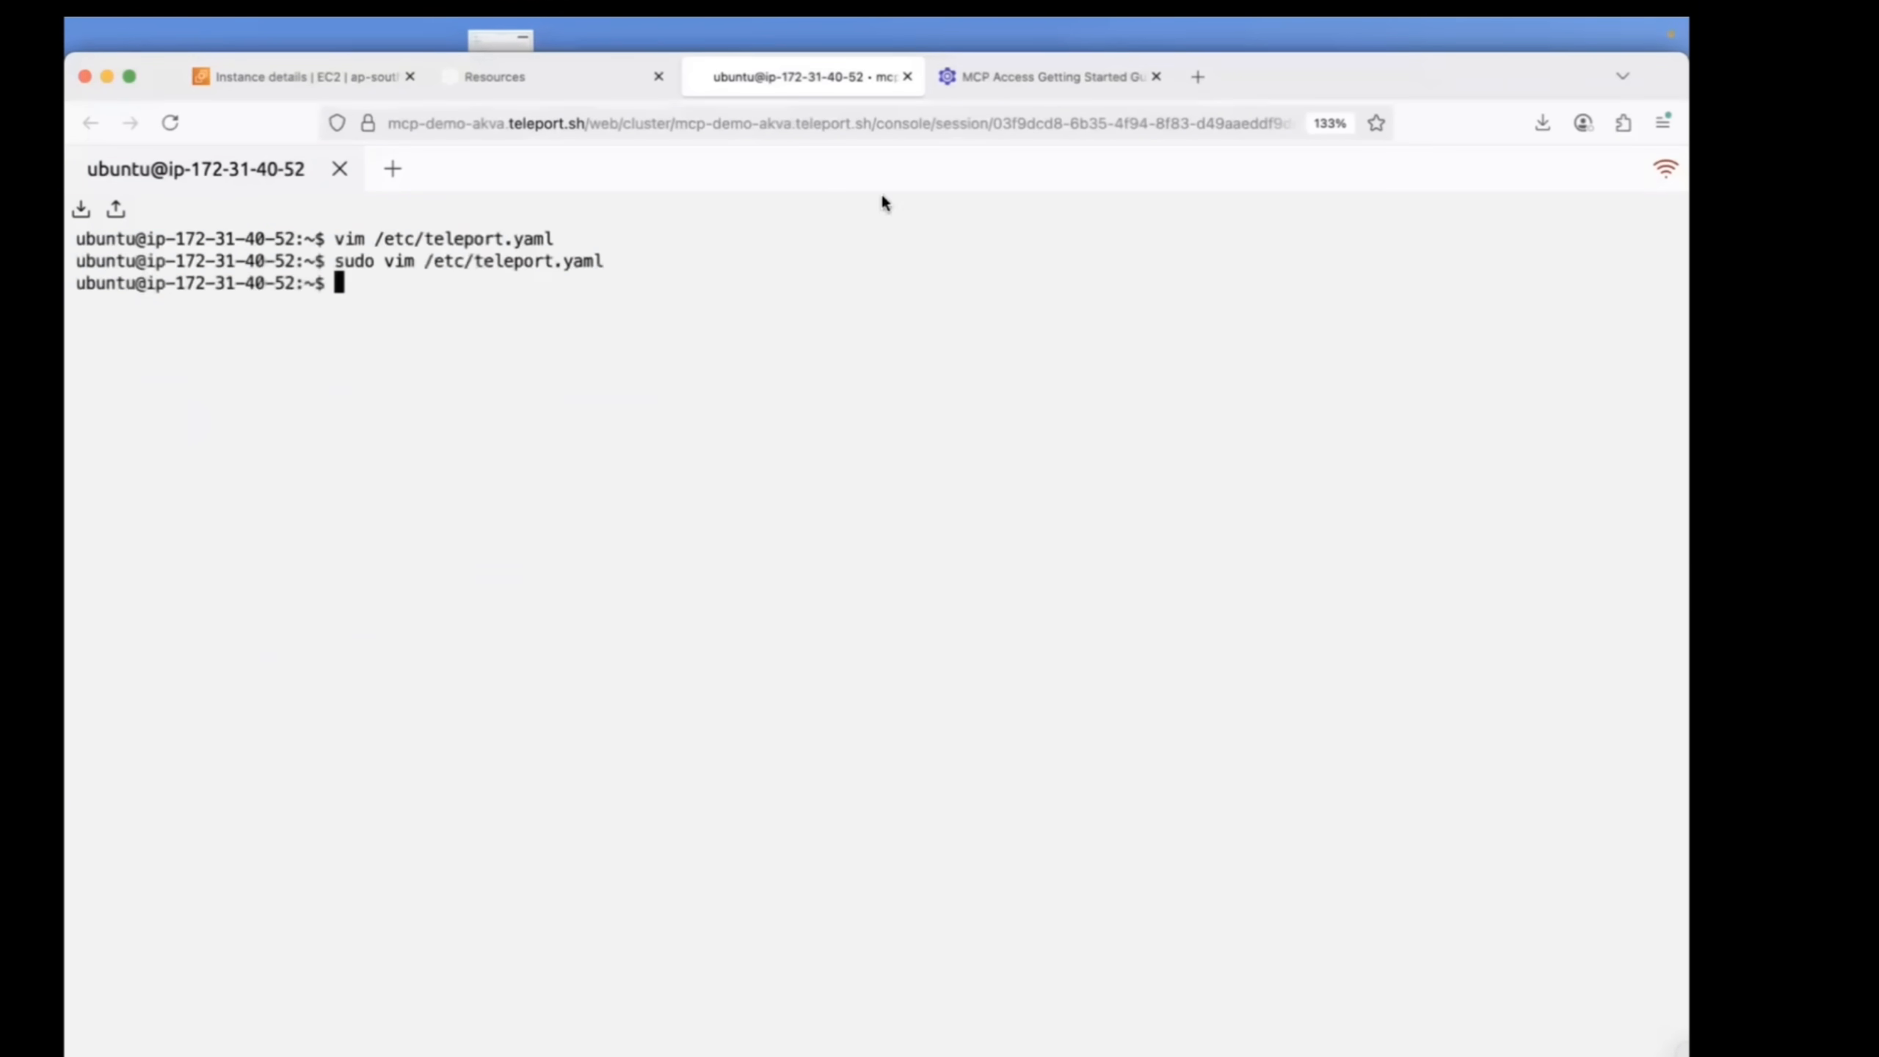
click(1048, 75)
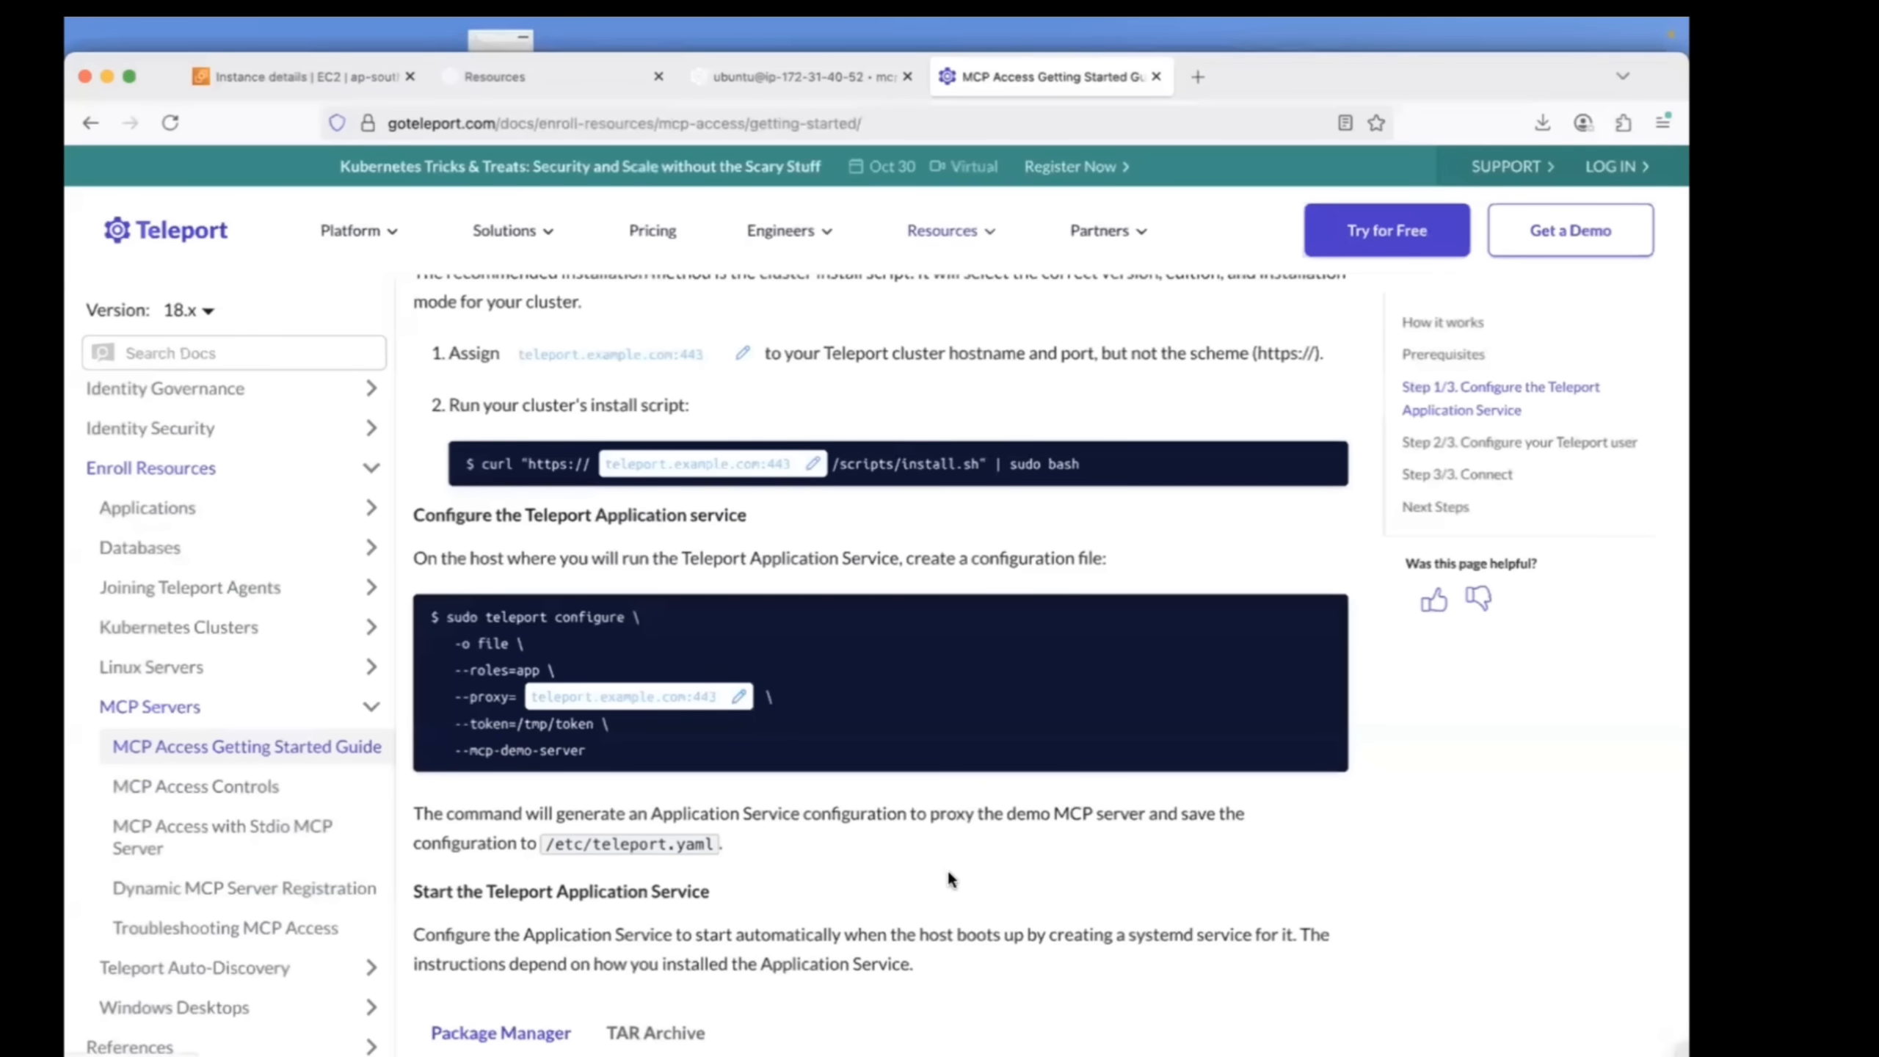
Skim the guide's Step 2 role and Step 3 connect sections and scroll back to How it works.
scroll(down, 3)
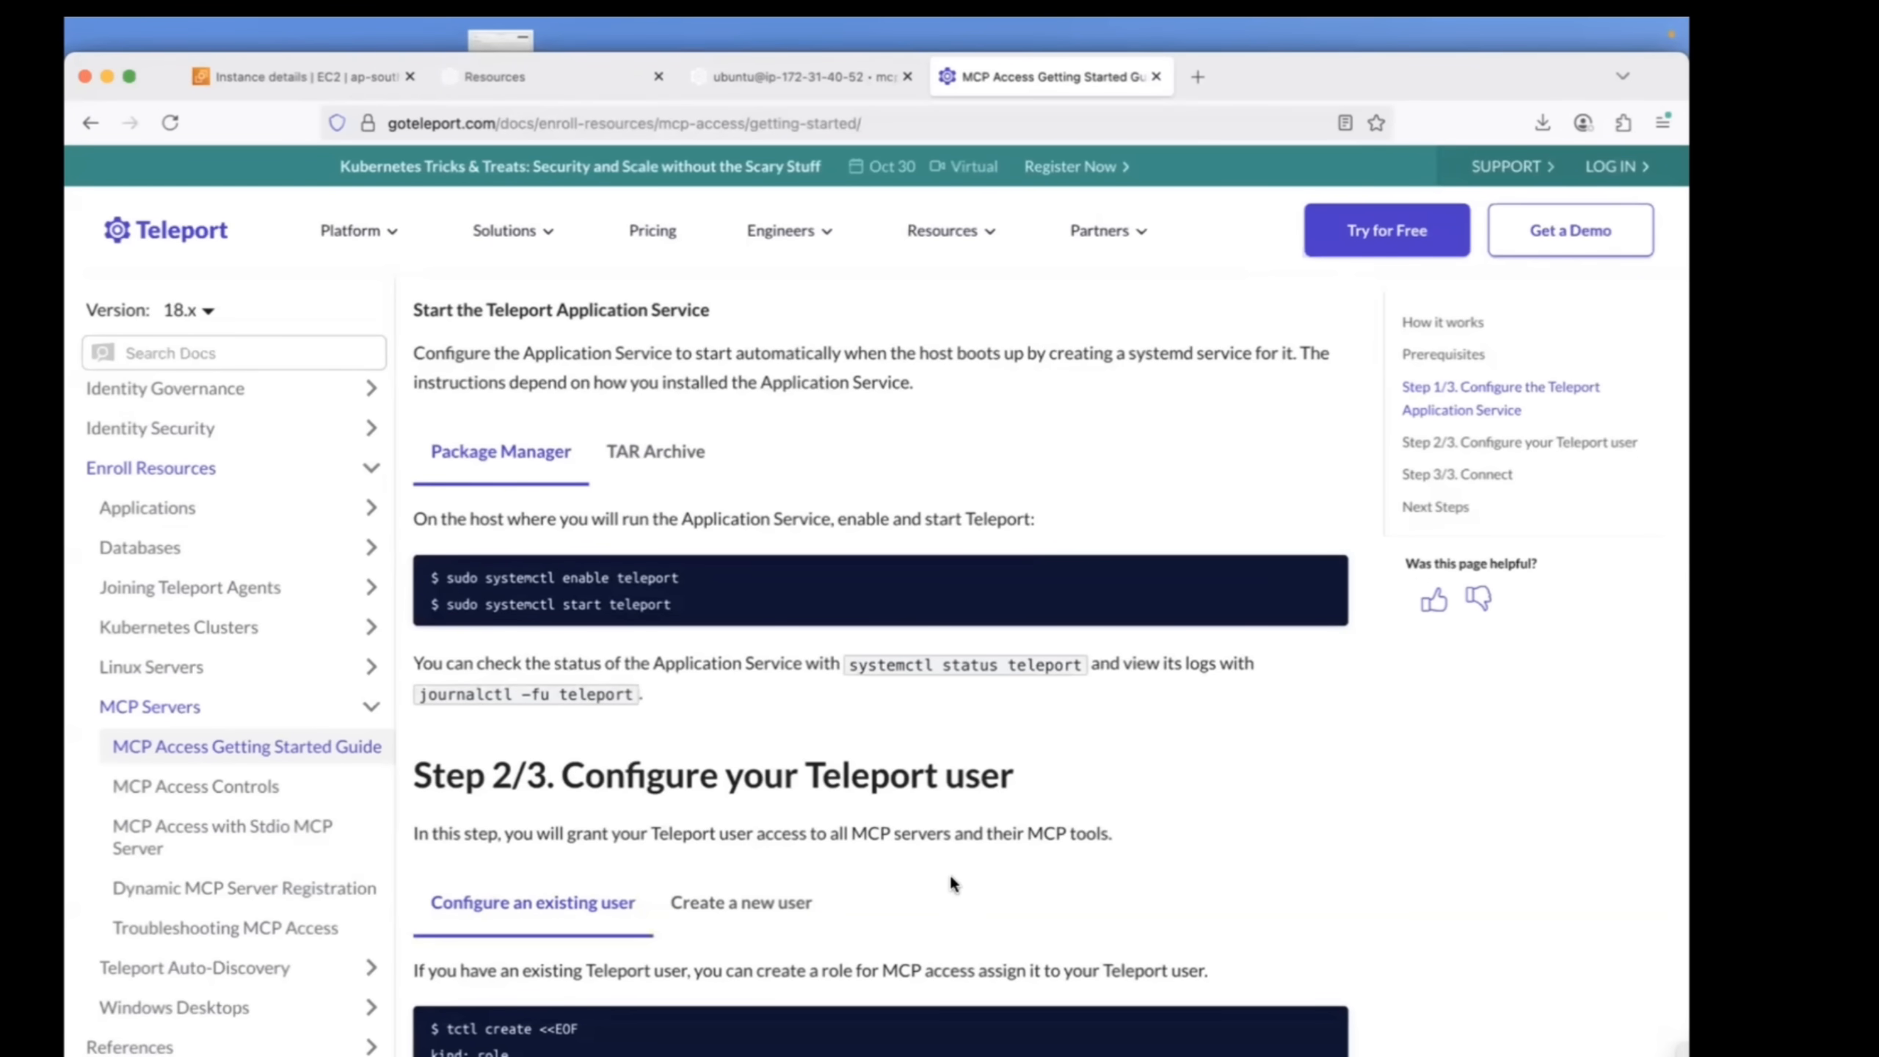
scroll(down, 3)
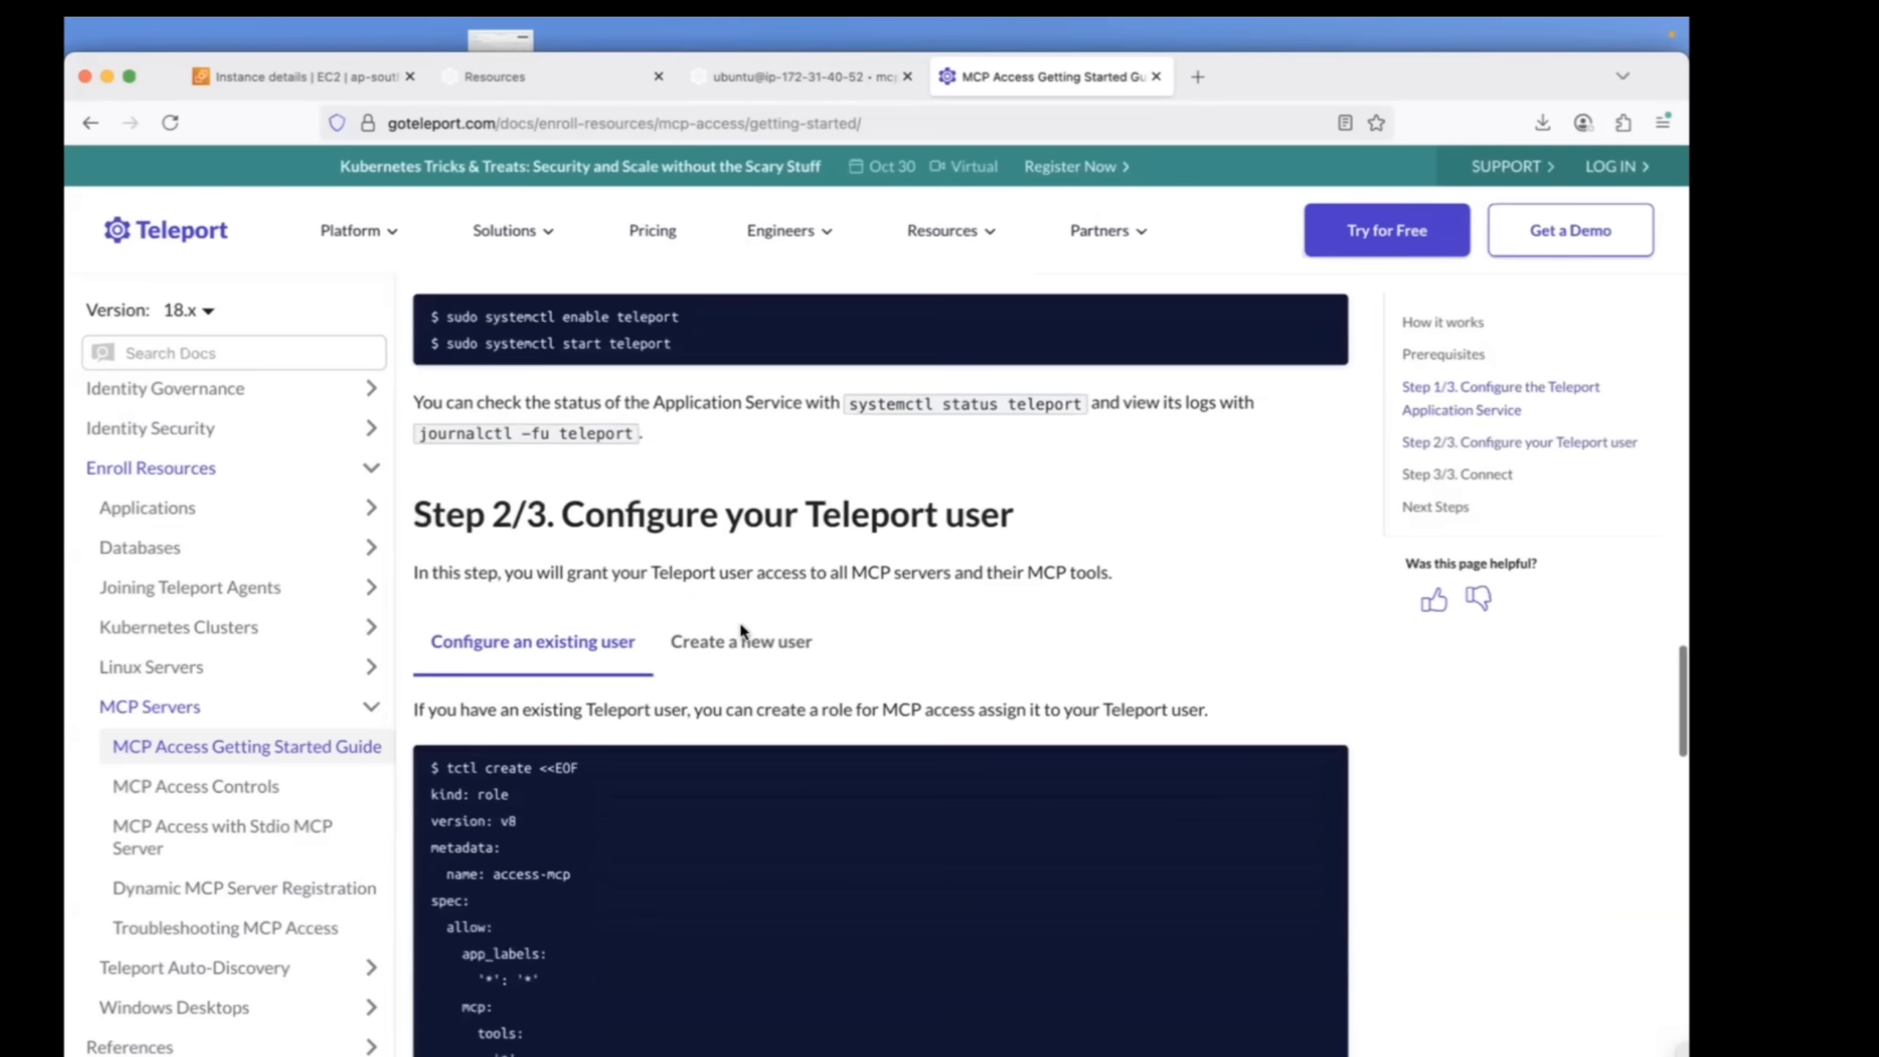
scroll(down, 3)
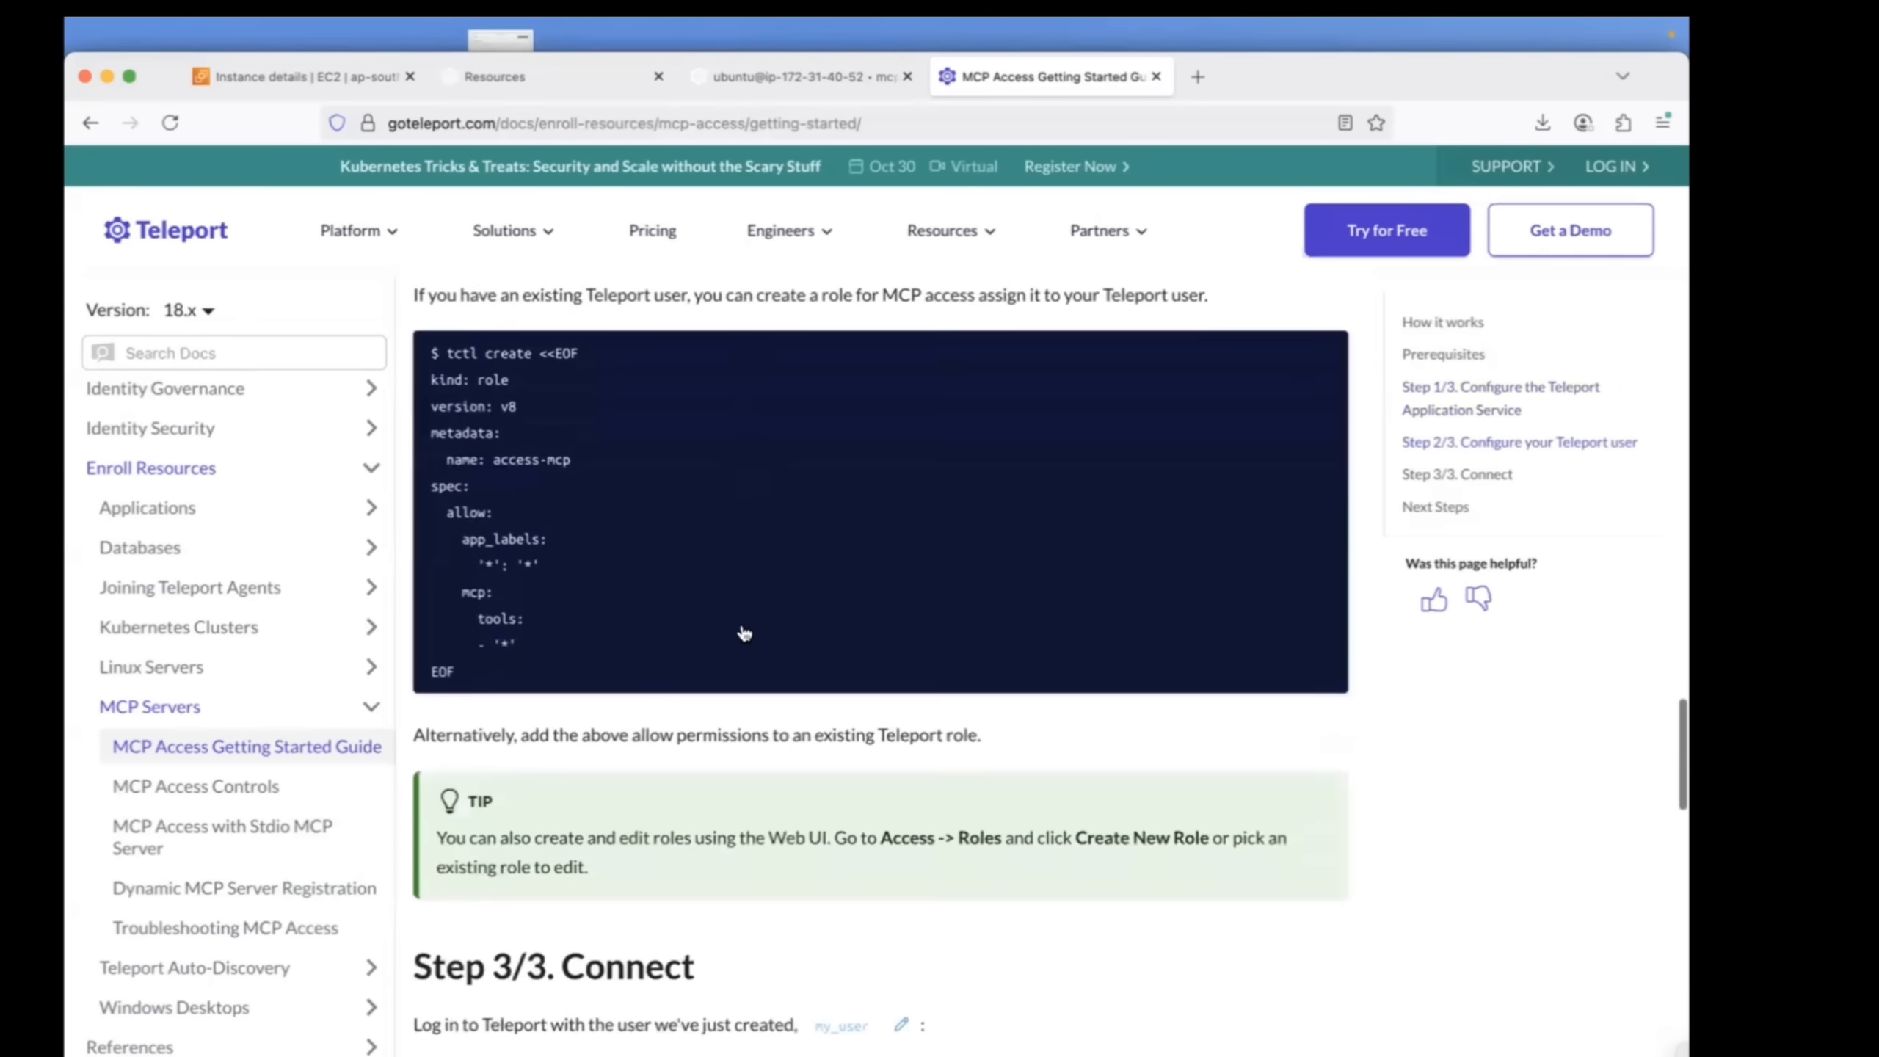
scroll(down, 3)
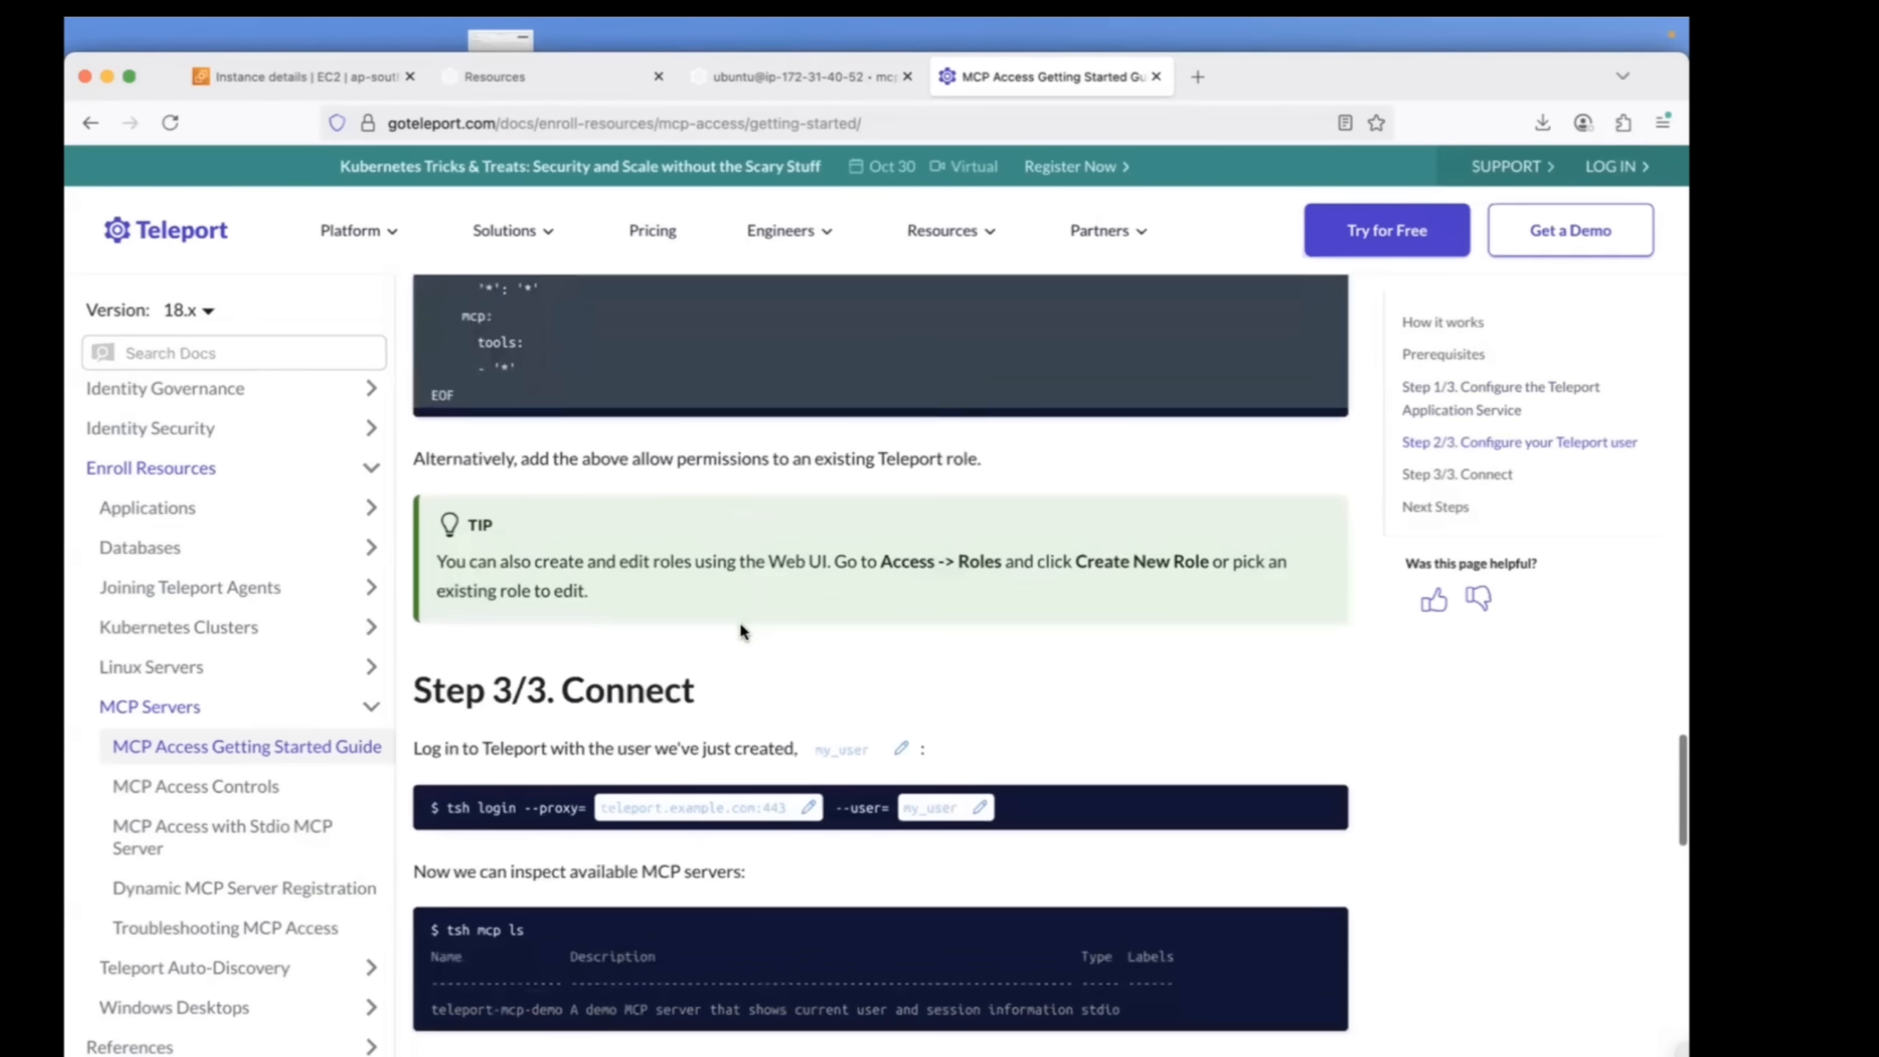
scroll(down, 3)
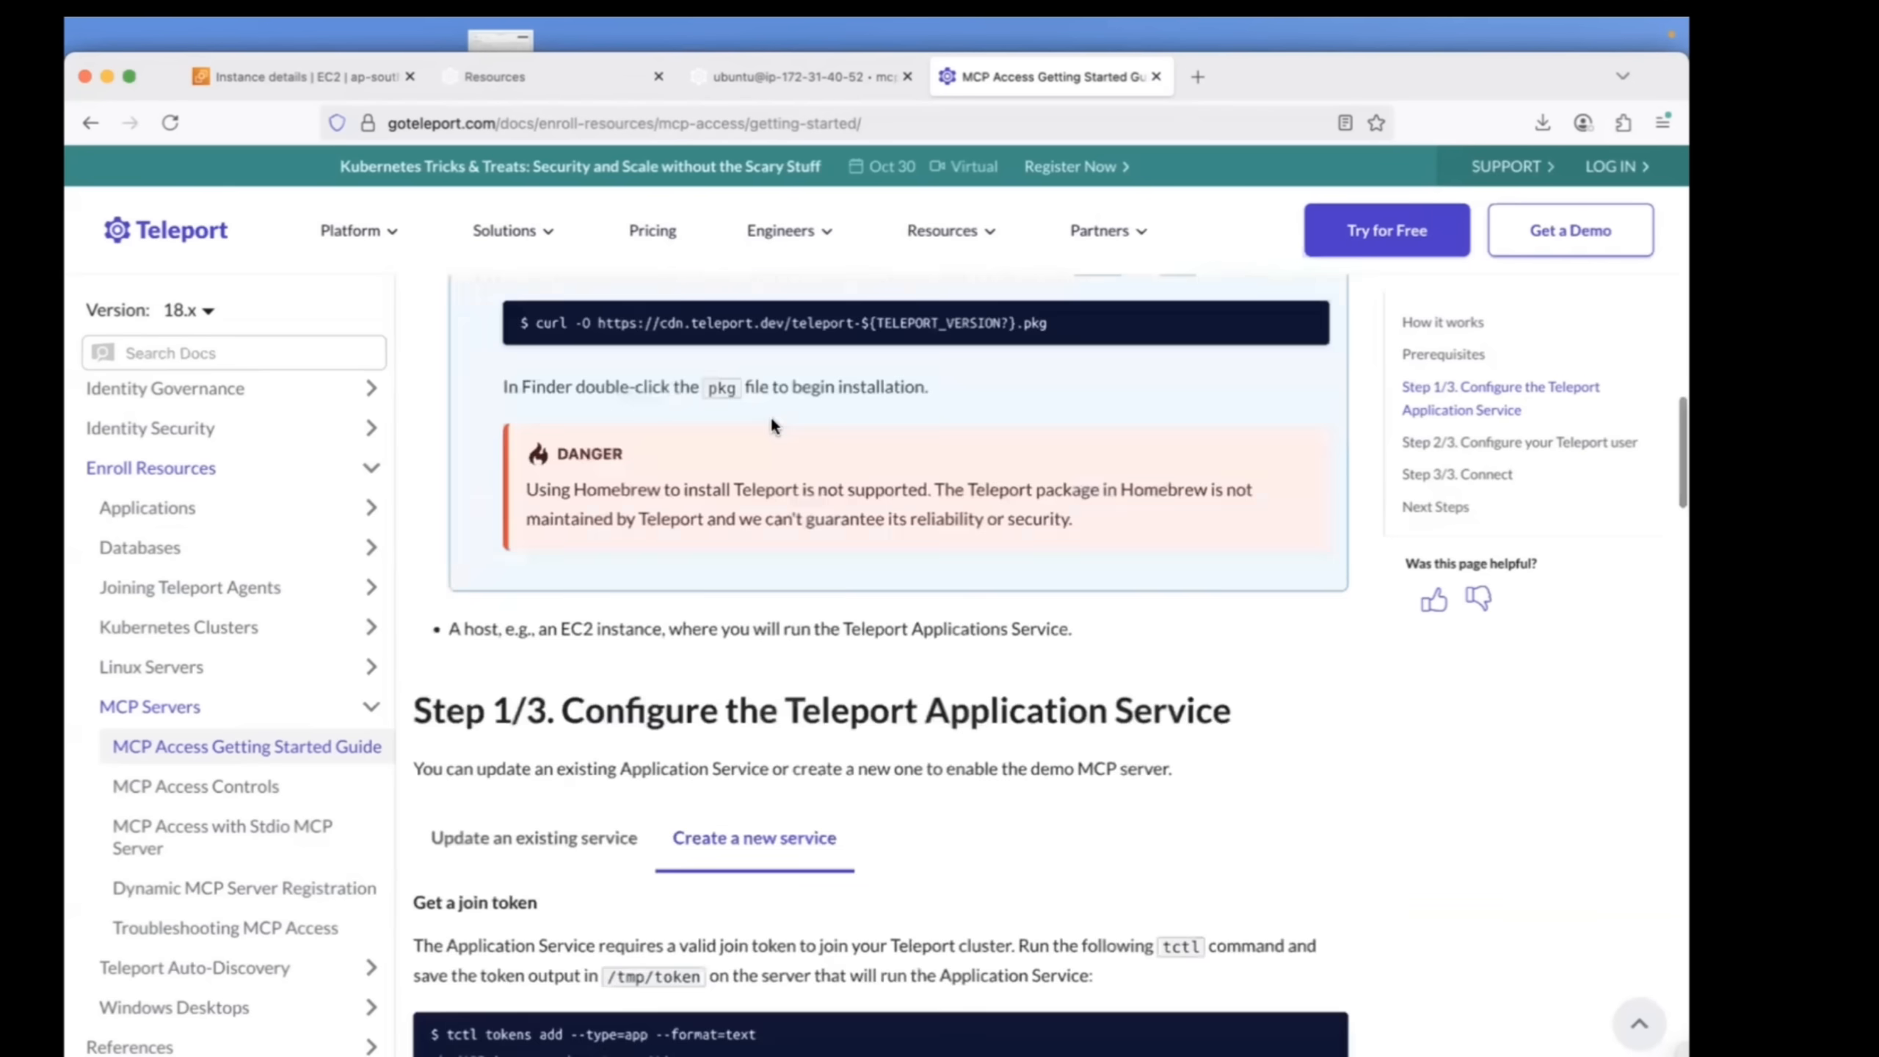
scroll(up, 3)
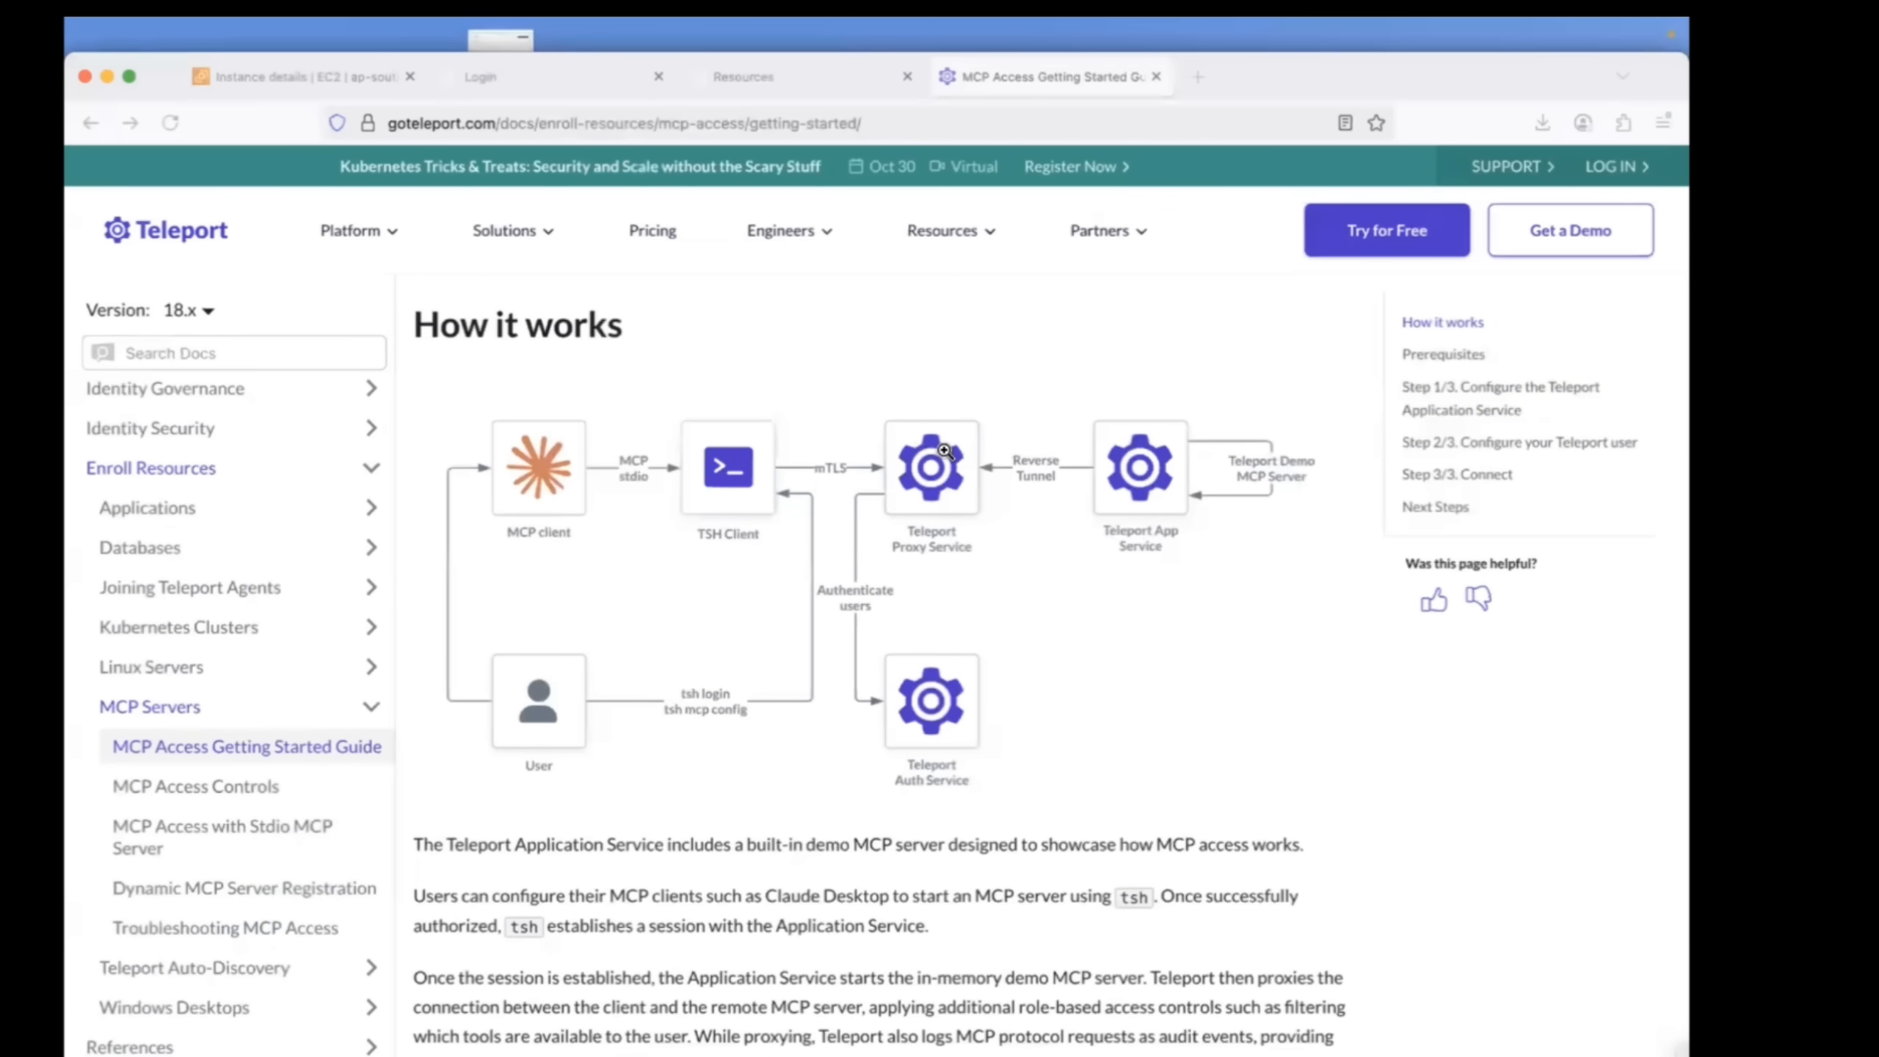
mouse_move(544, 480)
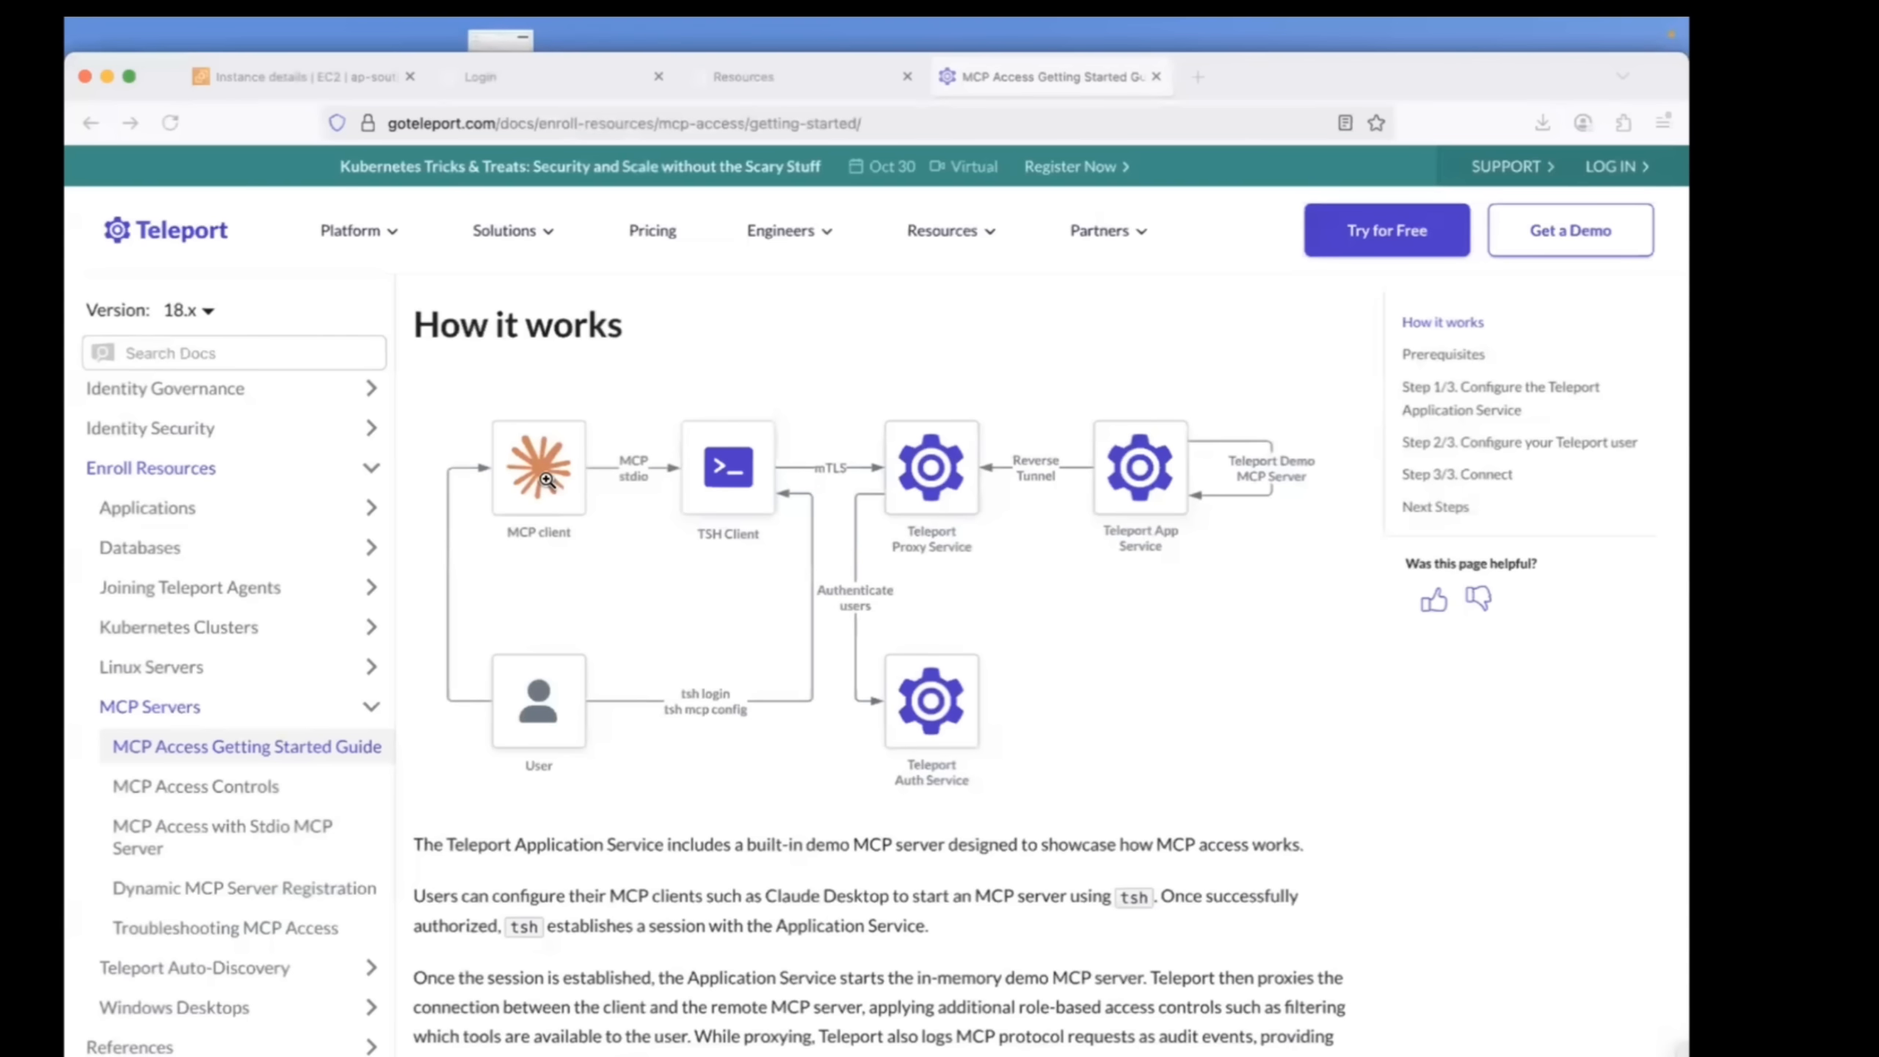
mouse_move(505, 539)
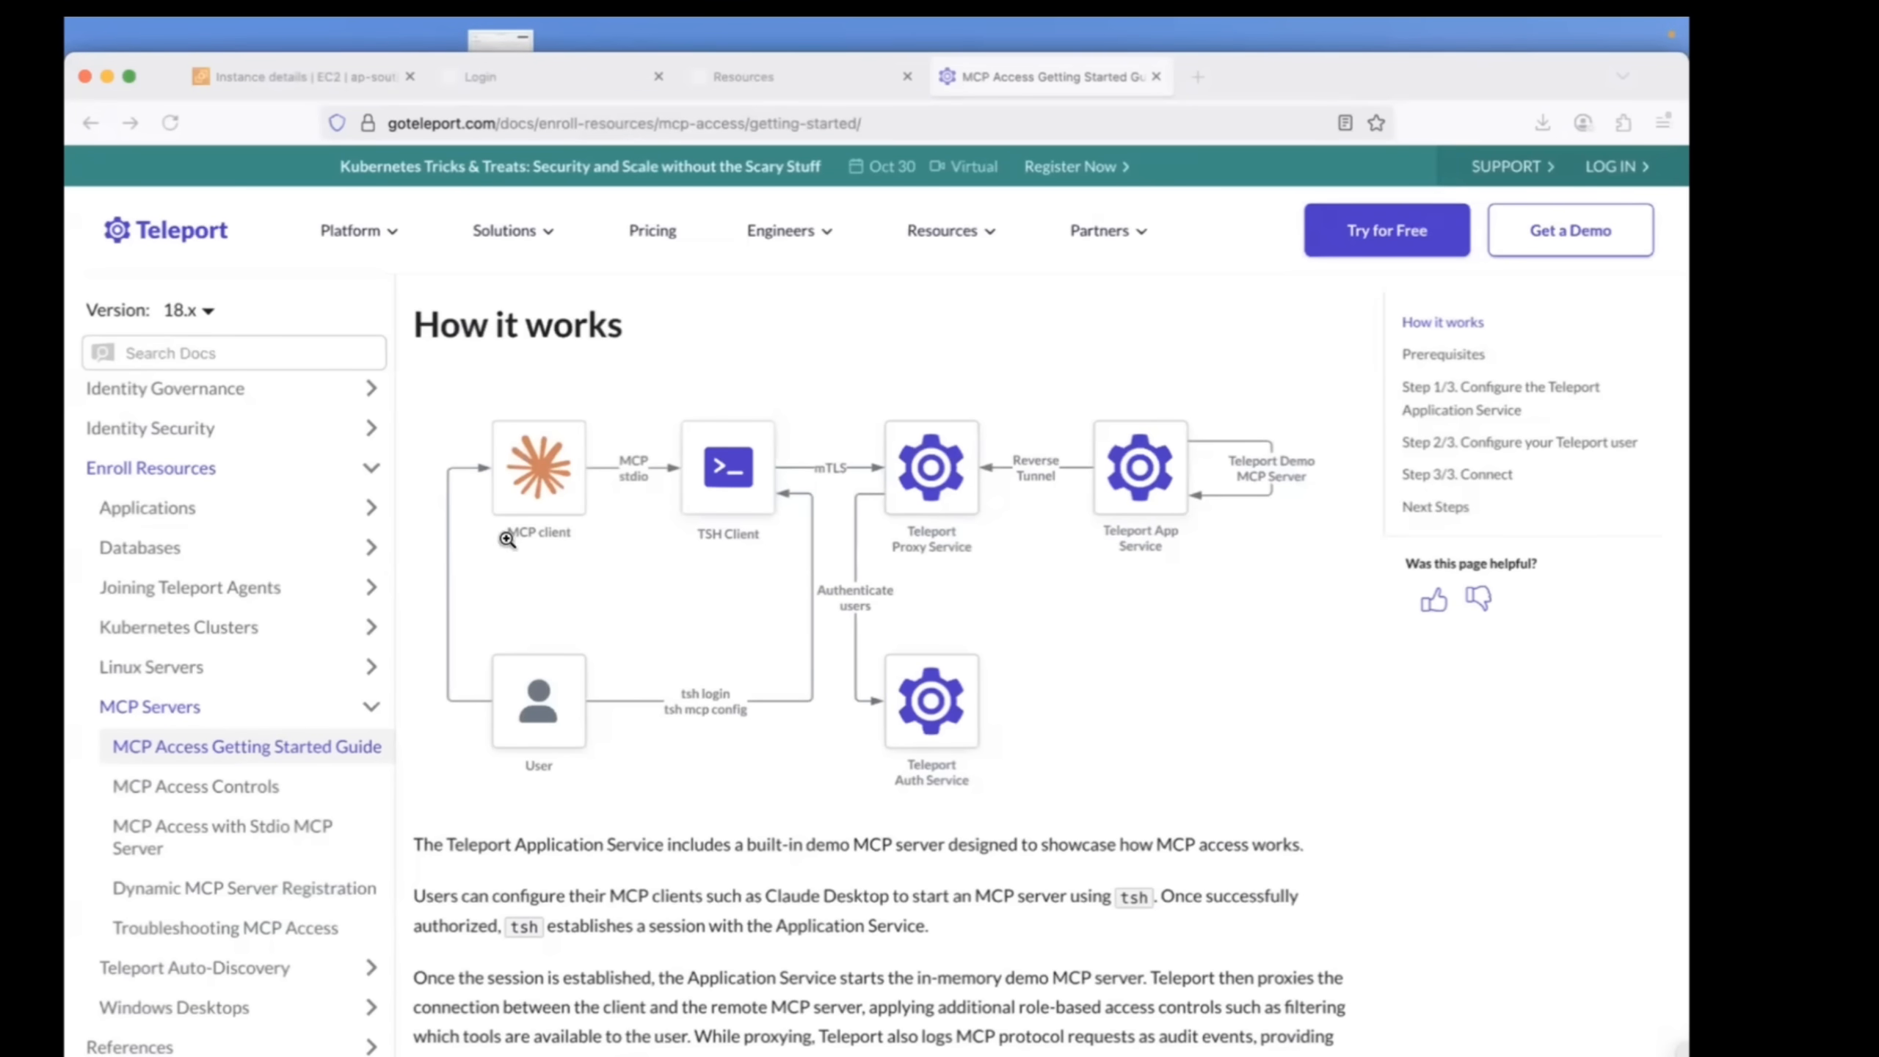
mouse_move(563, 467)
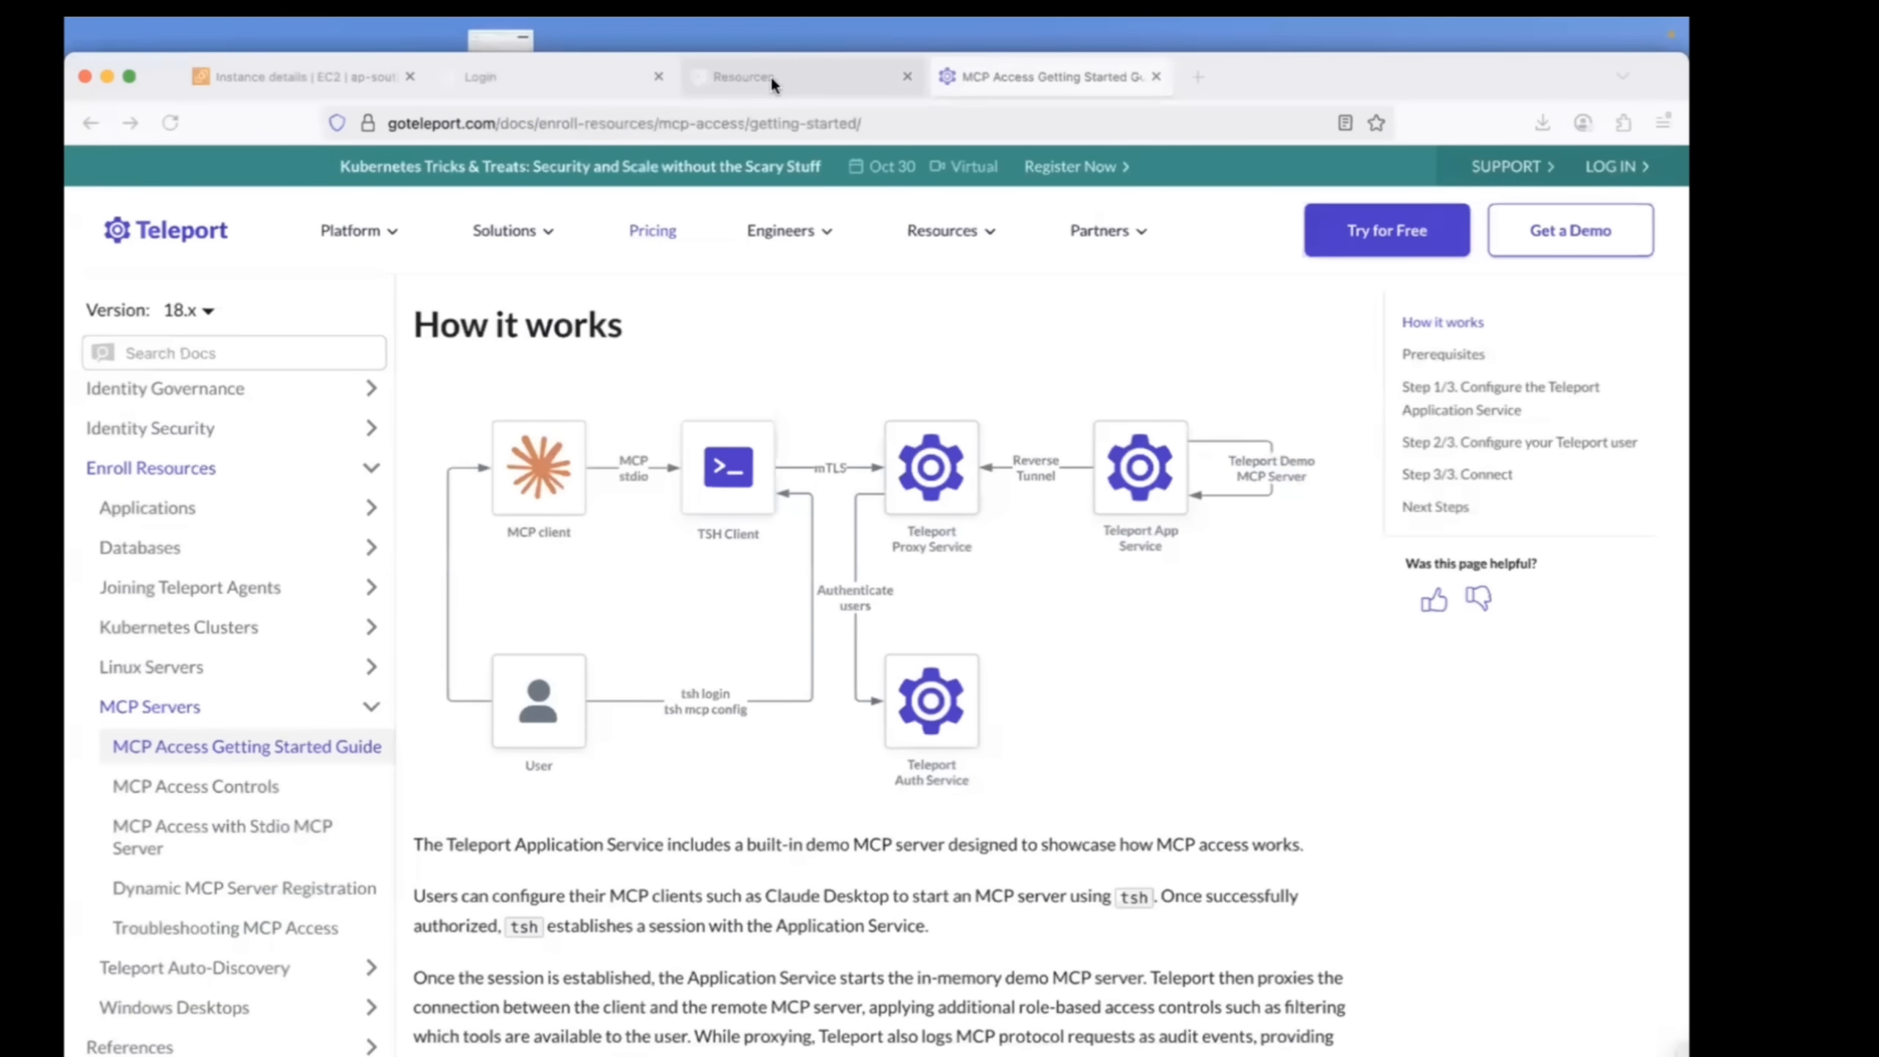
click(742, 74)
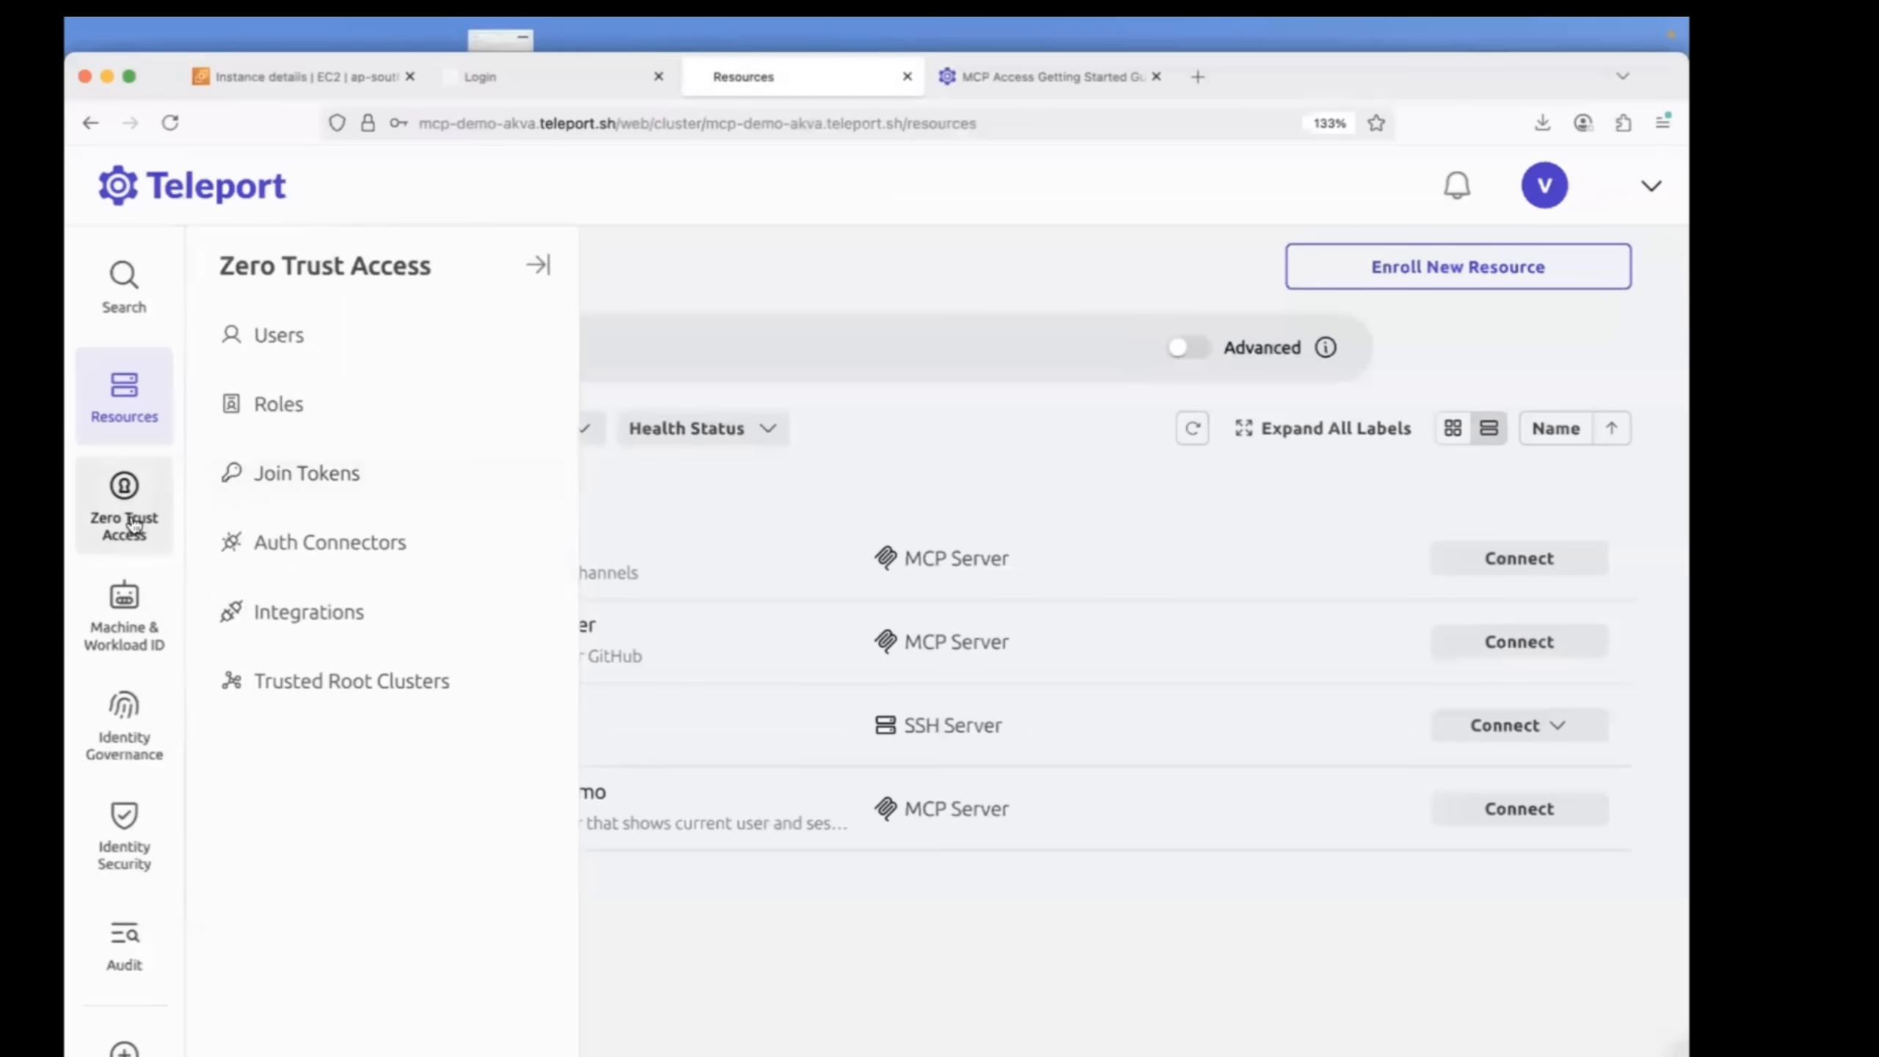
click(277, 335)
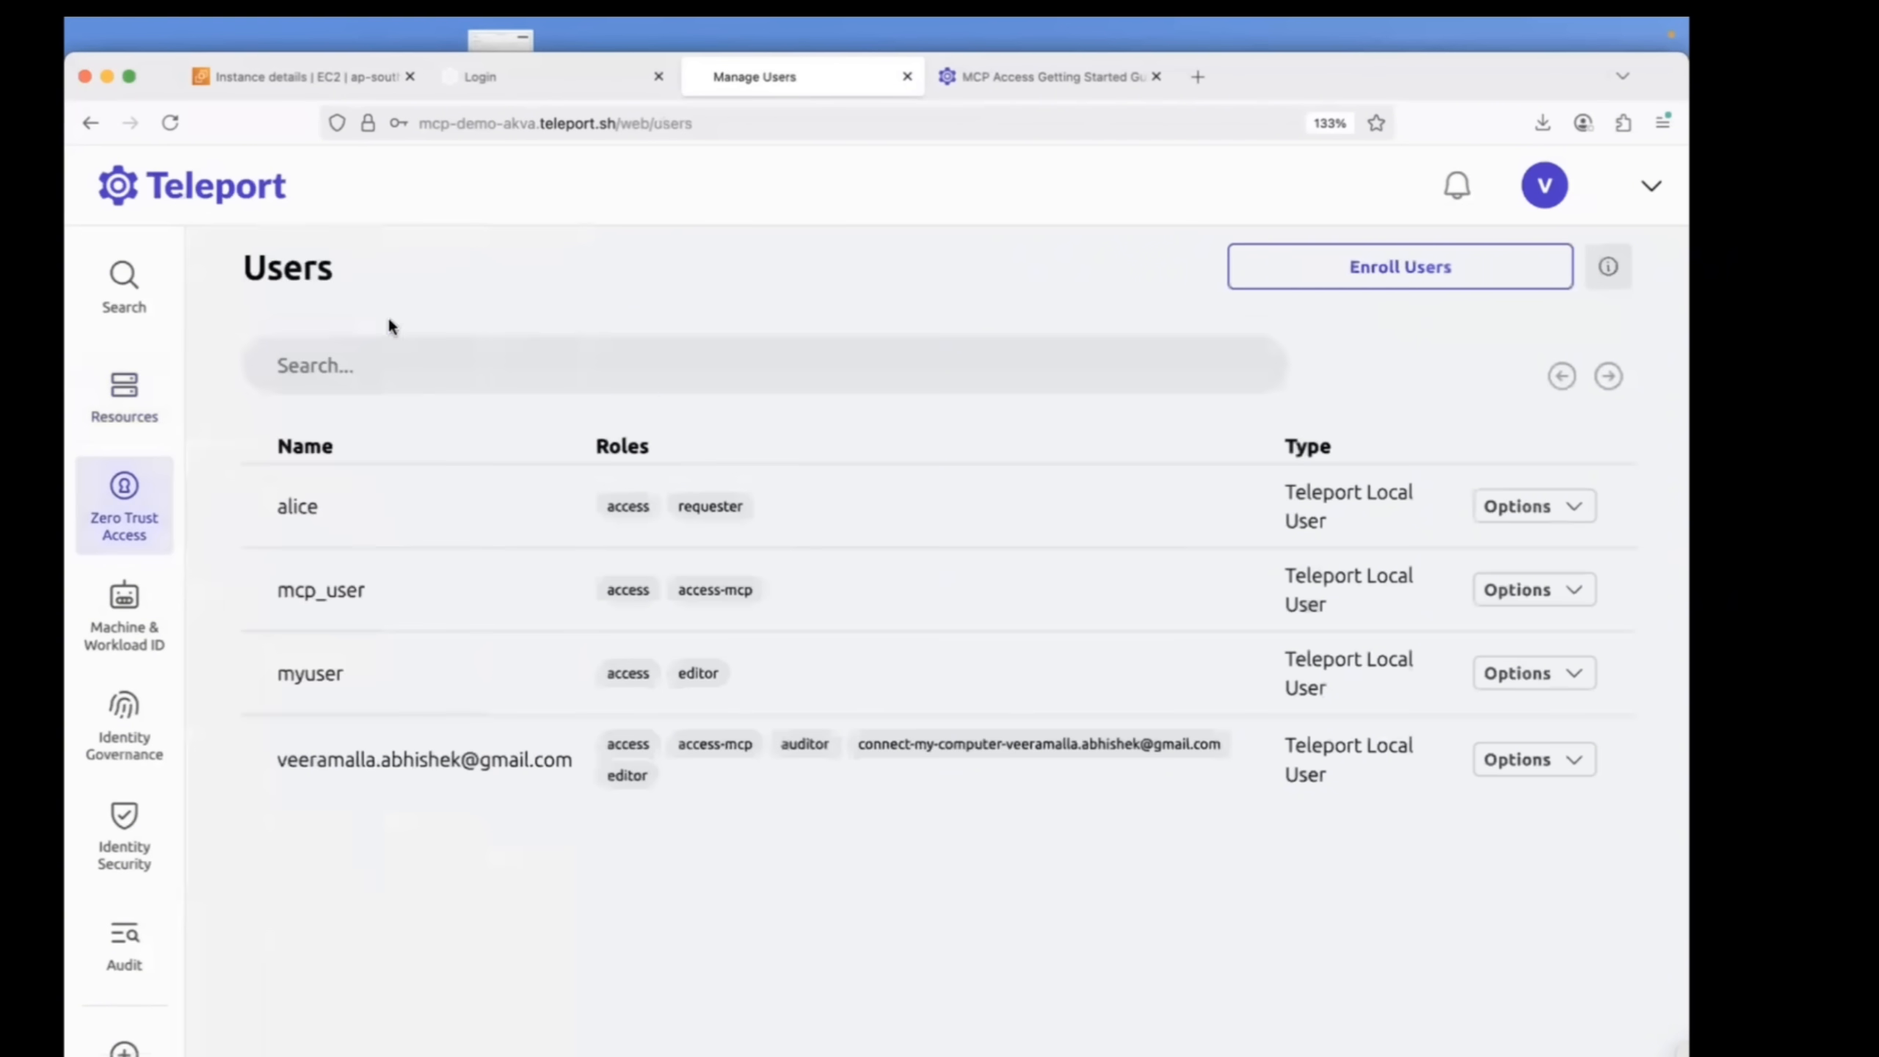
mouse_move(505, 779)
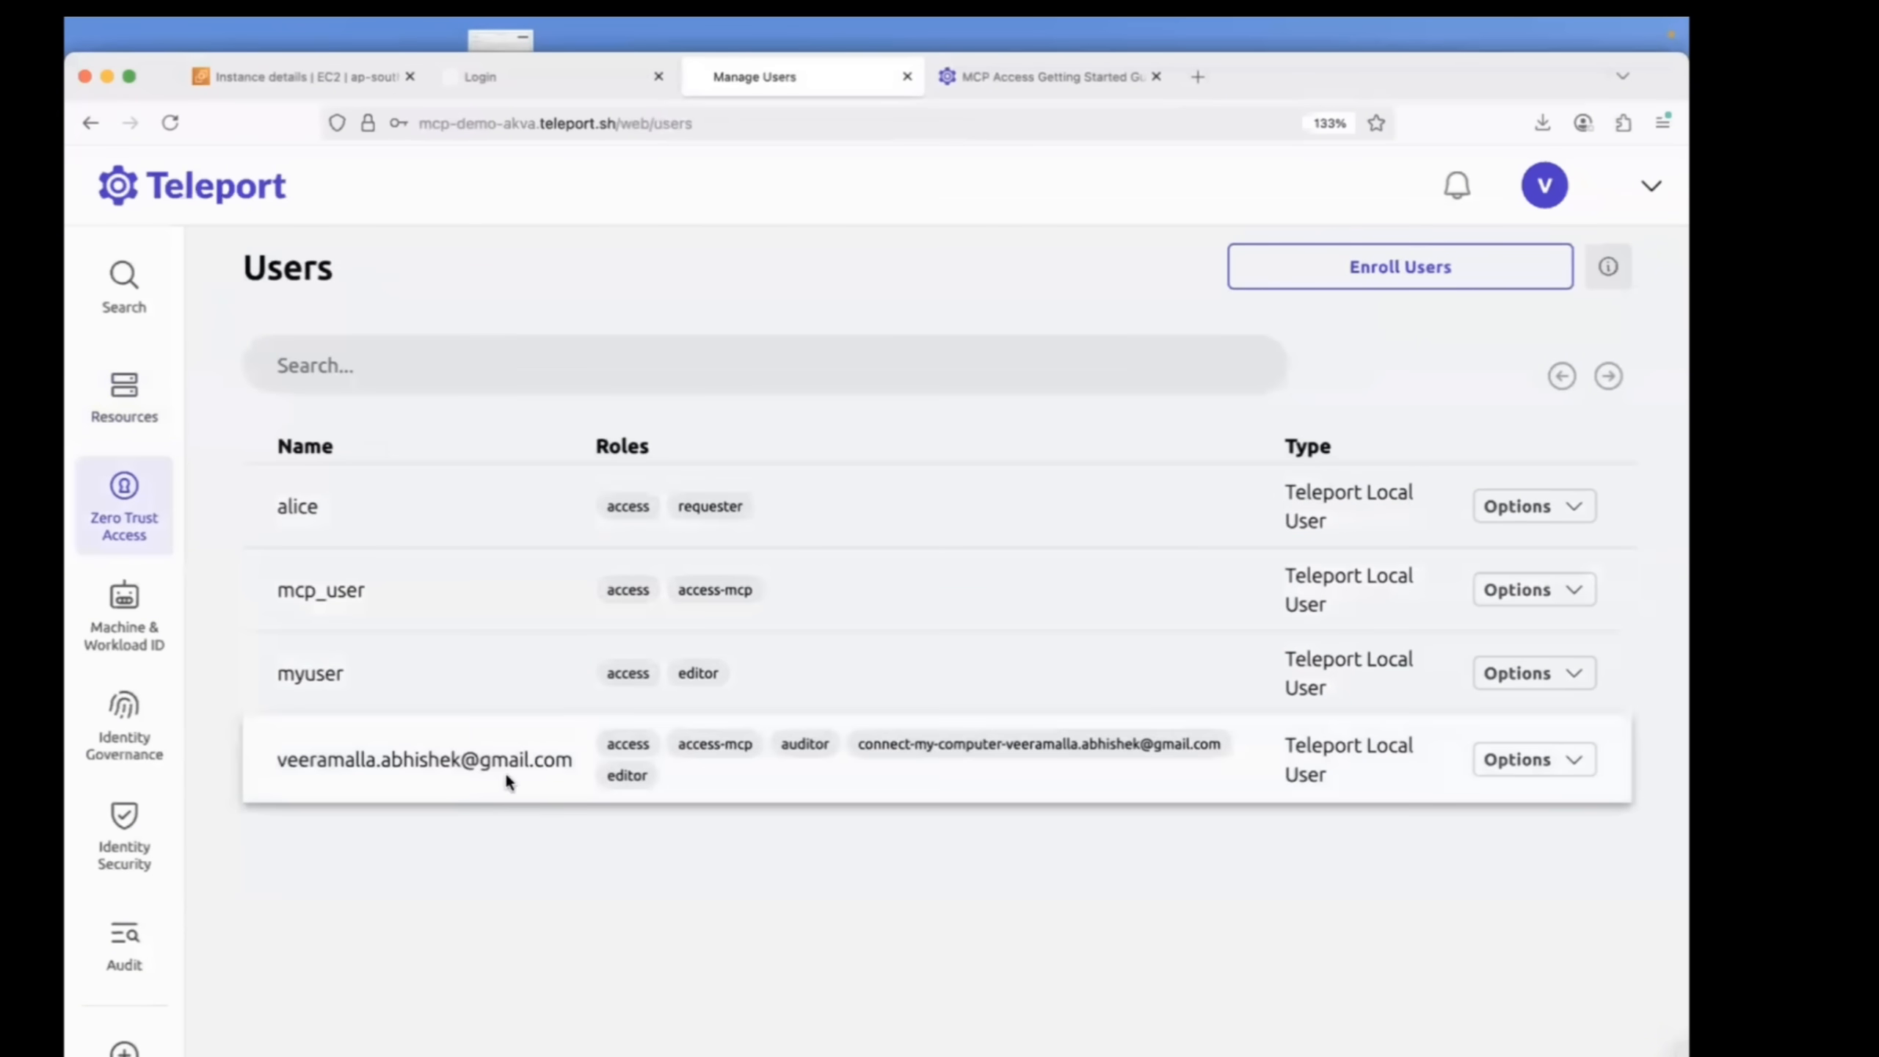
mouse_move(870, 800)
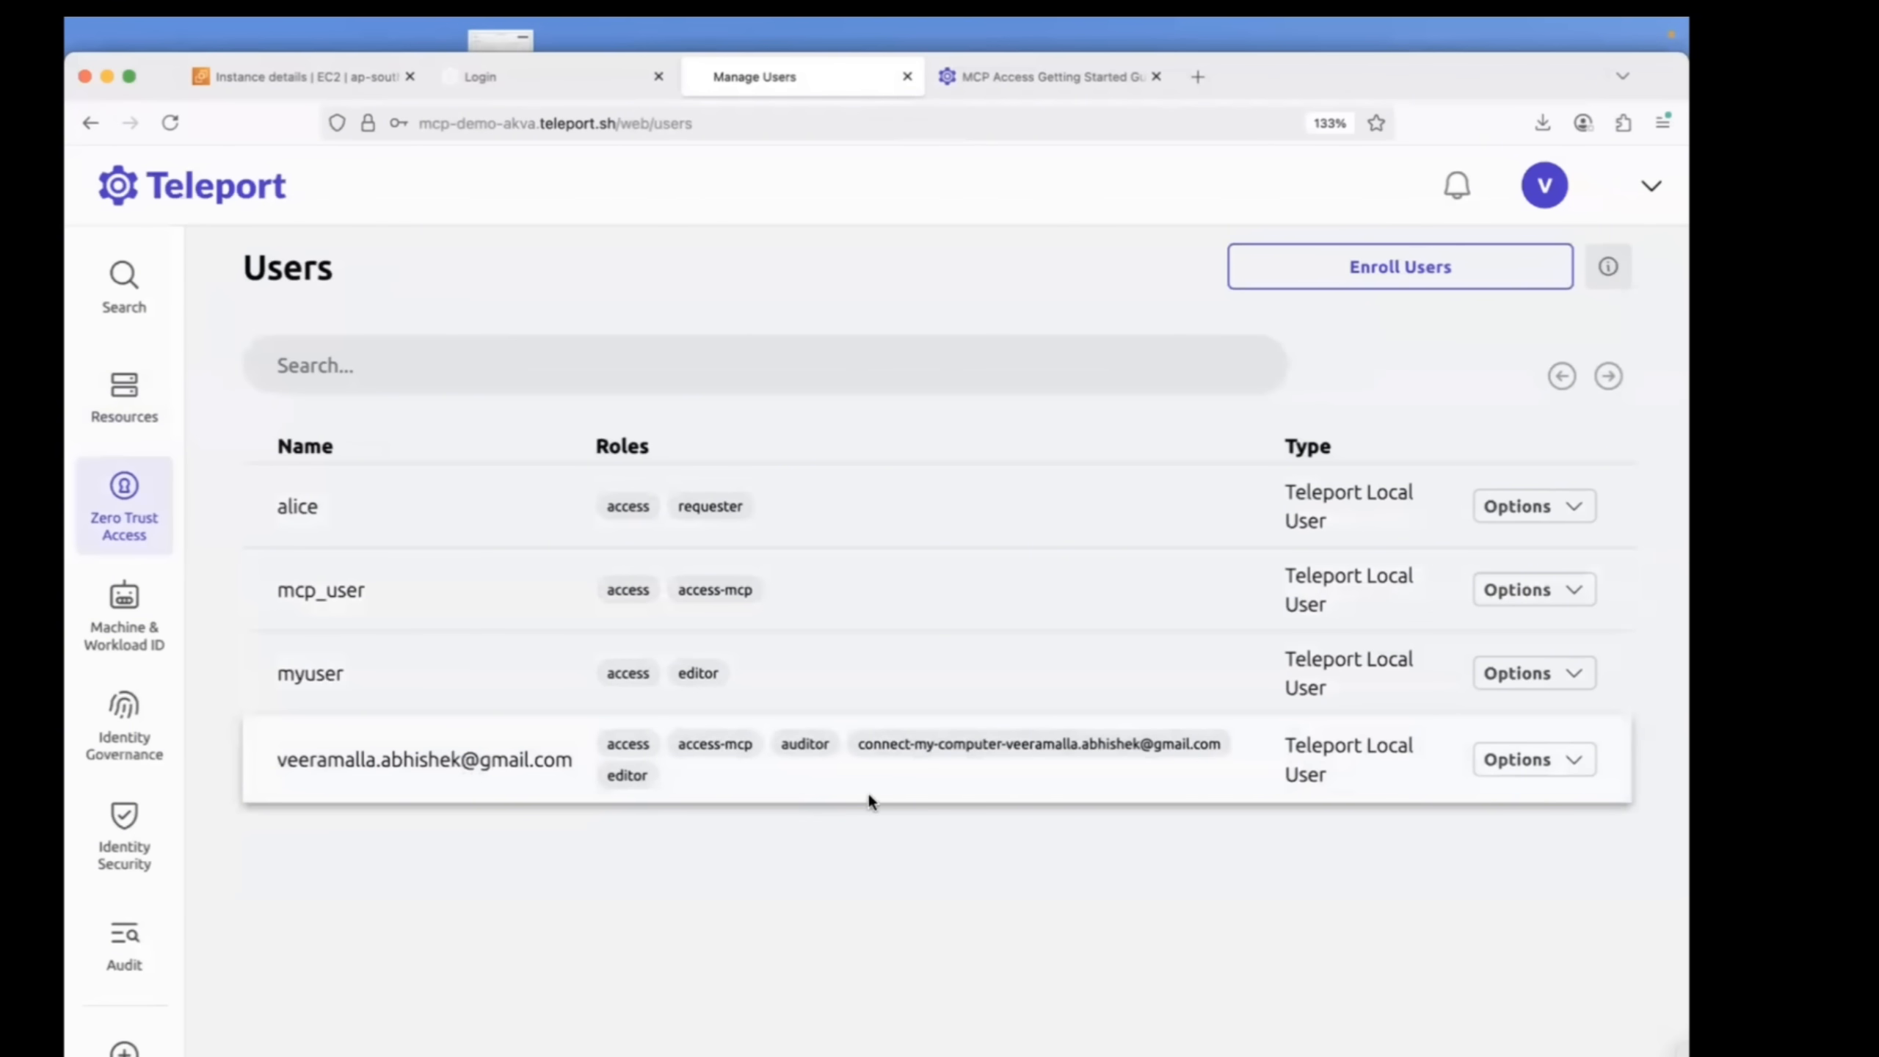
mouse_move(696, 746)
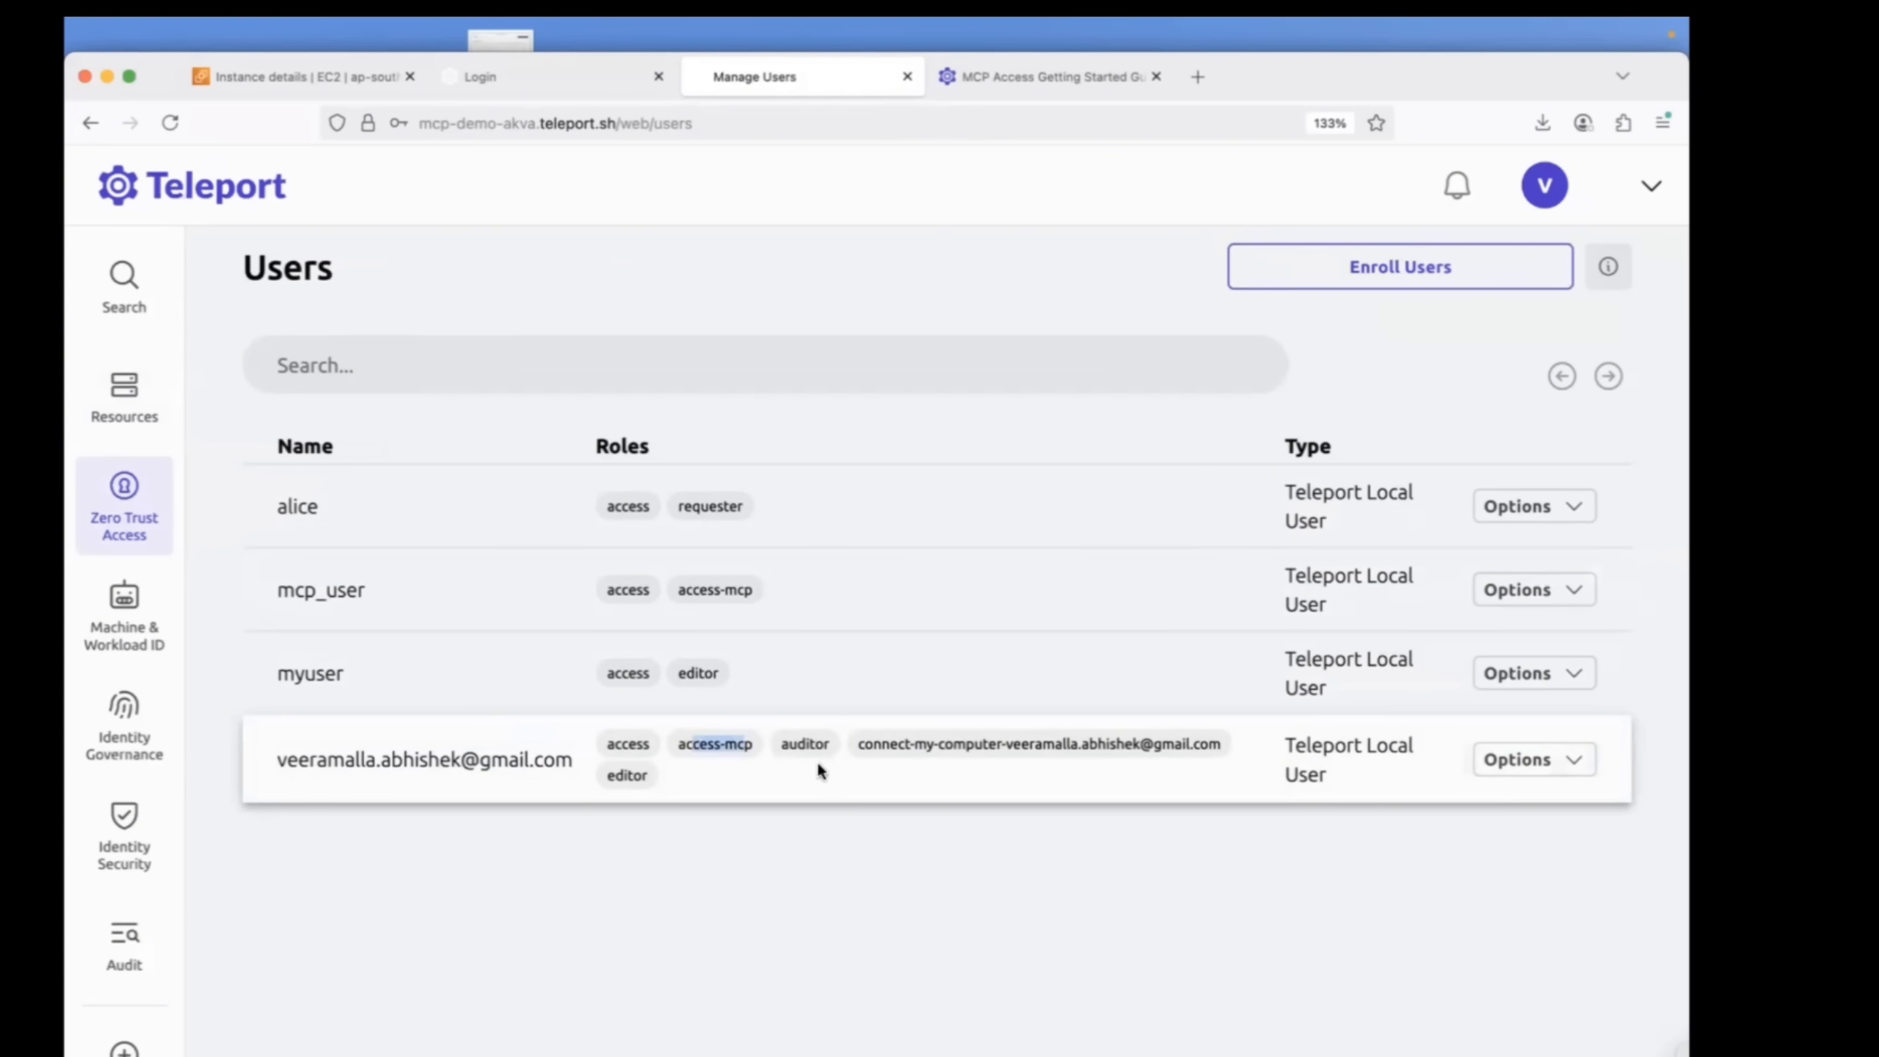
mouse_move(868, 838)
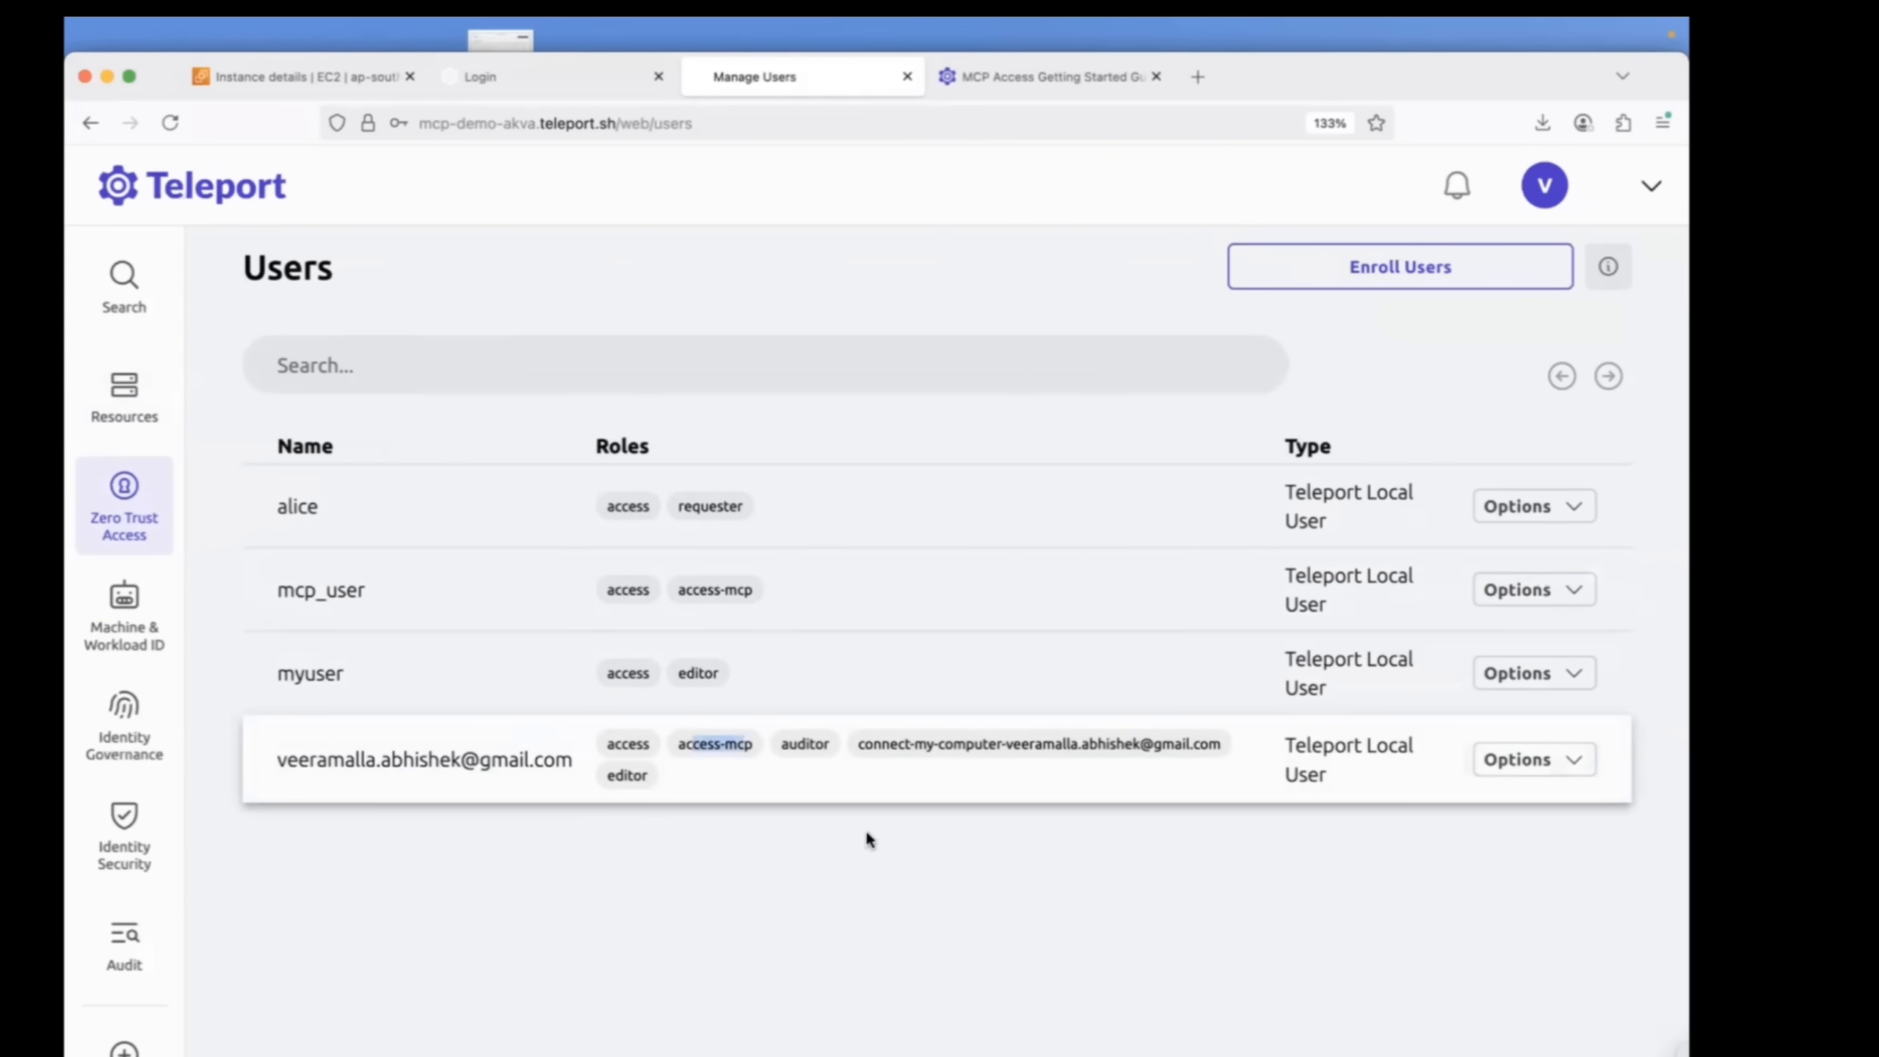
mouse_move(554, 740)
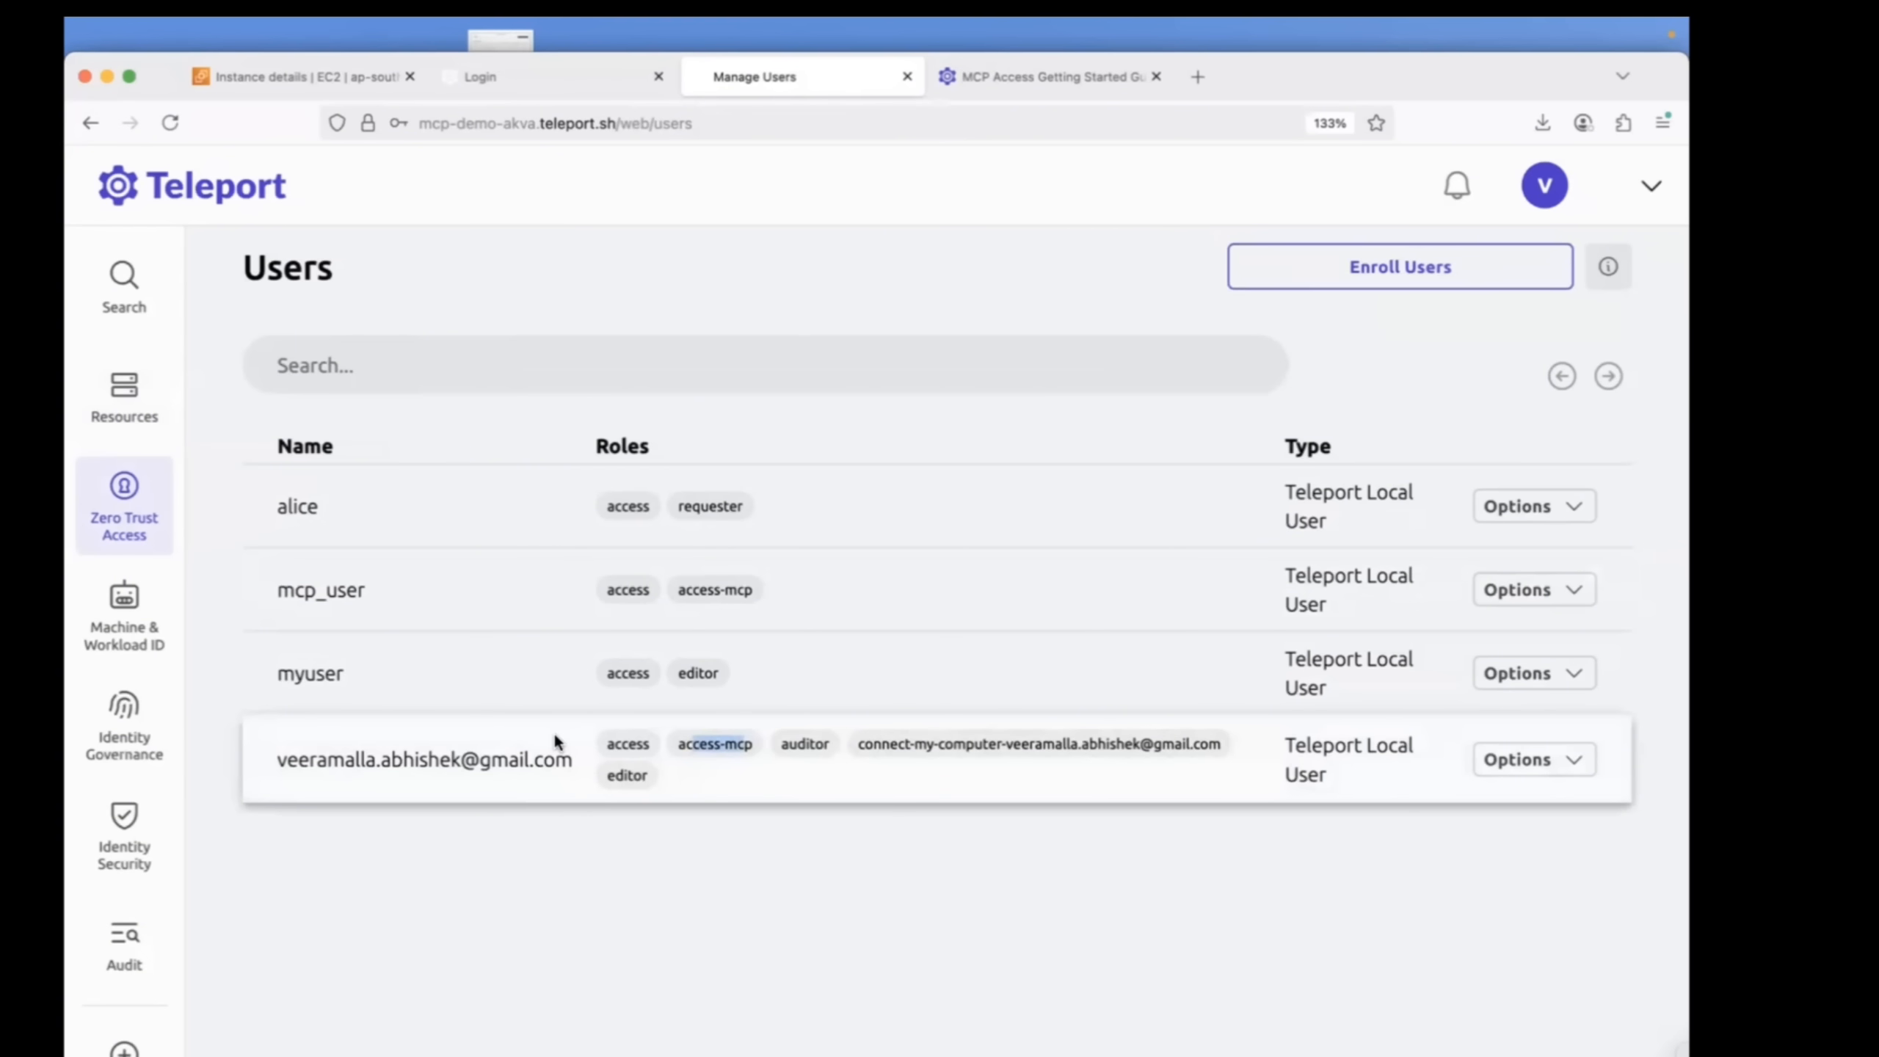
mouse_move(875, 369)
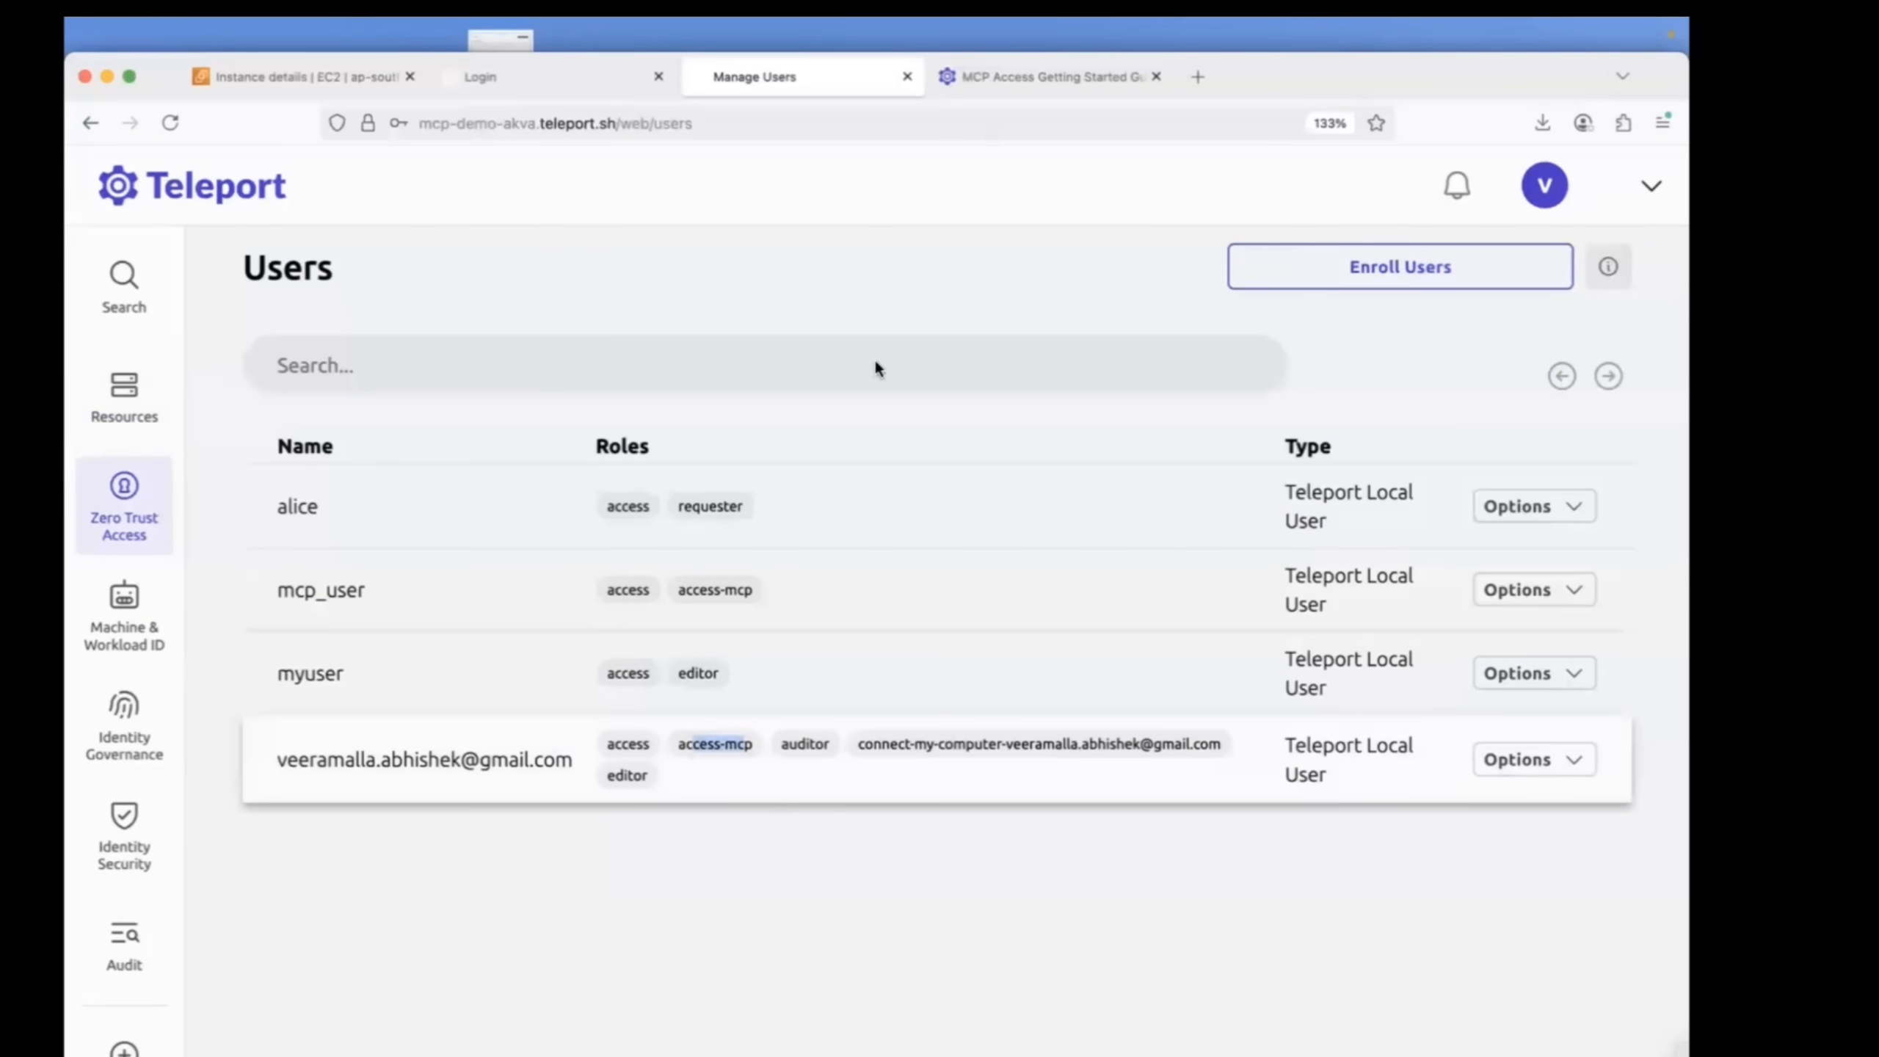
click(1050, 75)
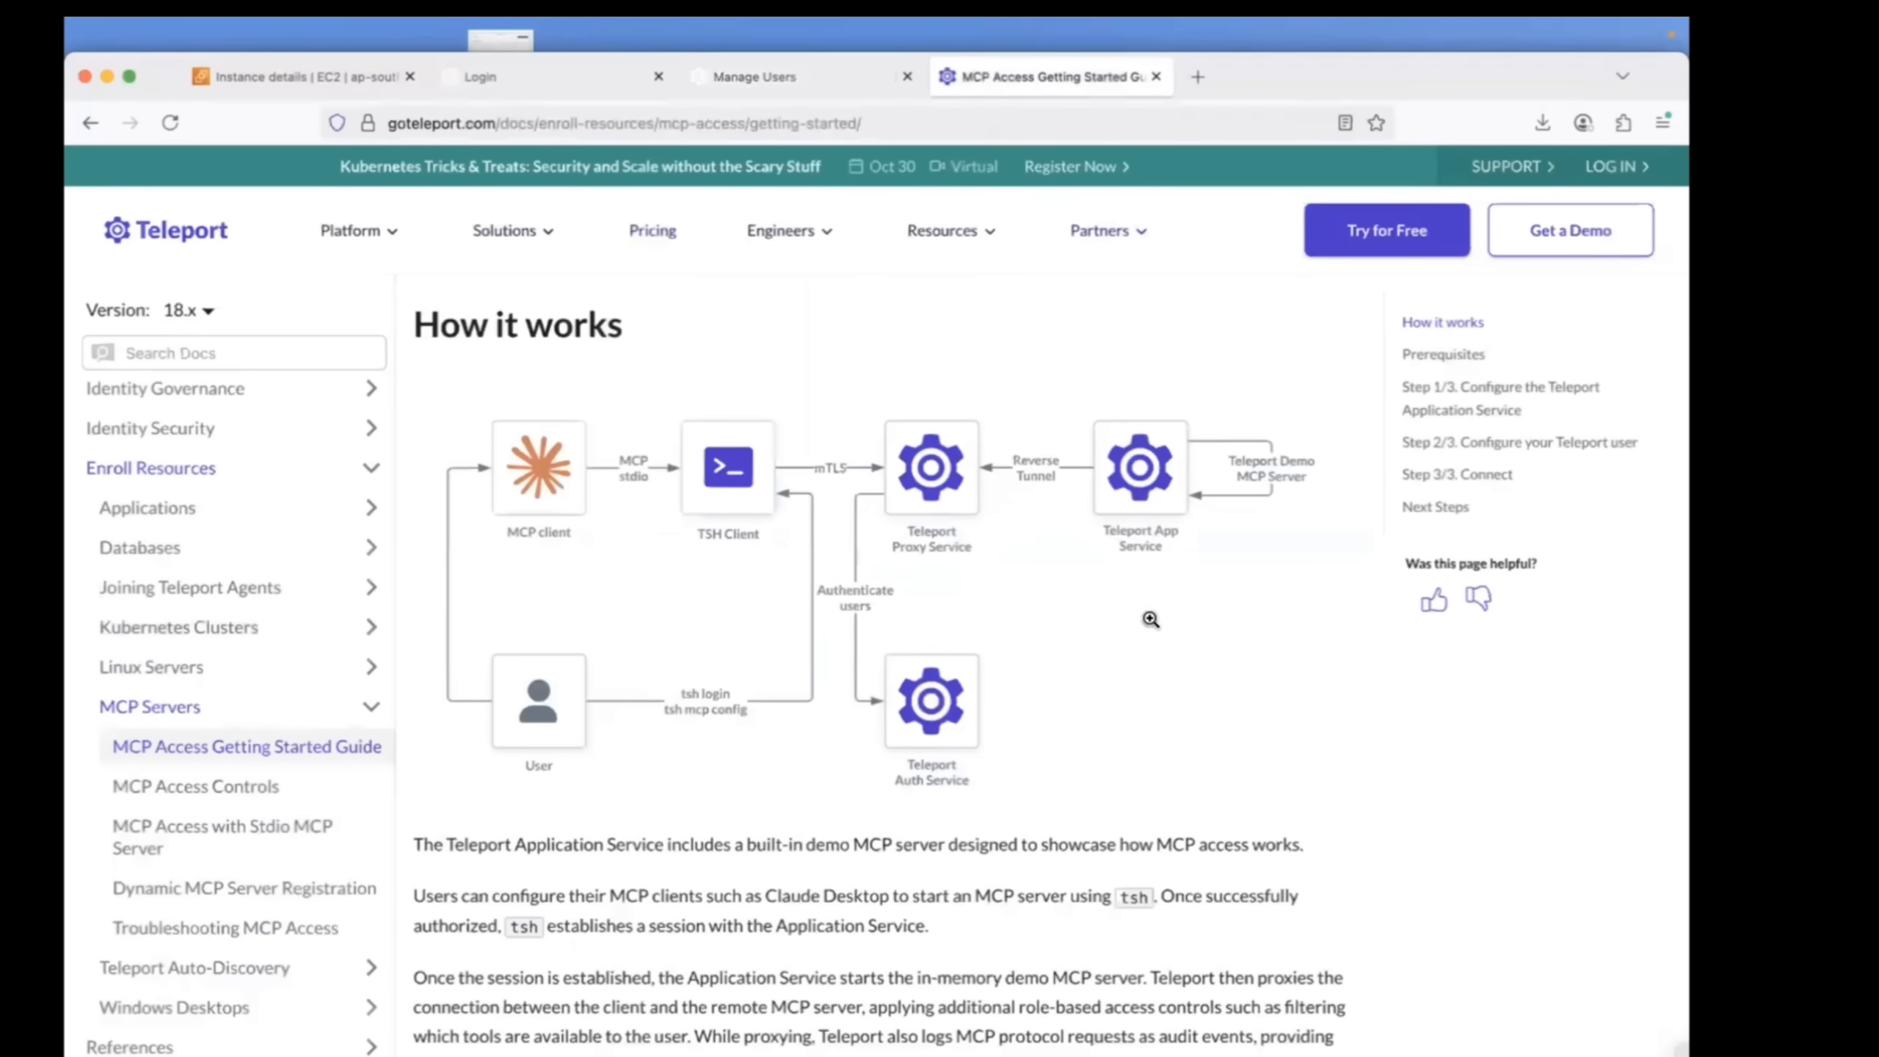
mouse_move(757, 106)
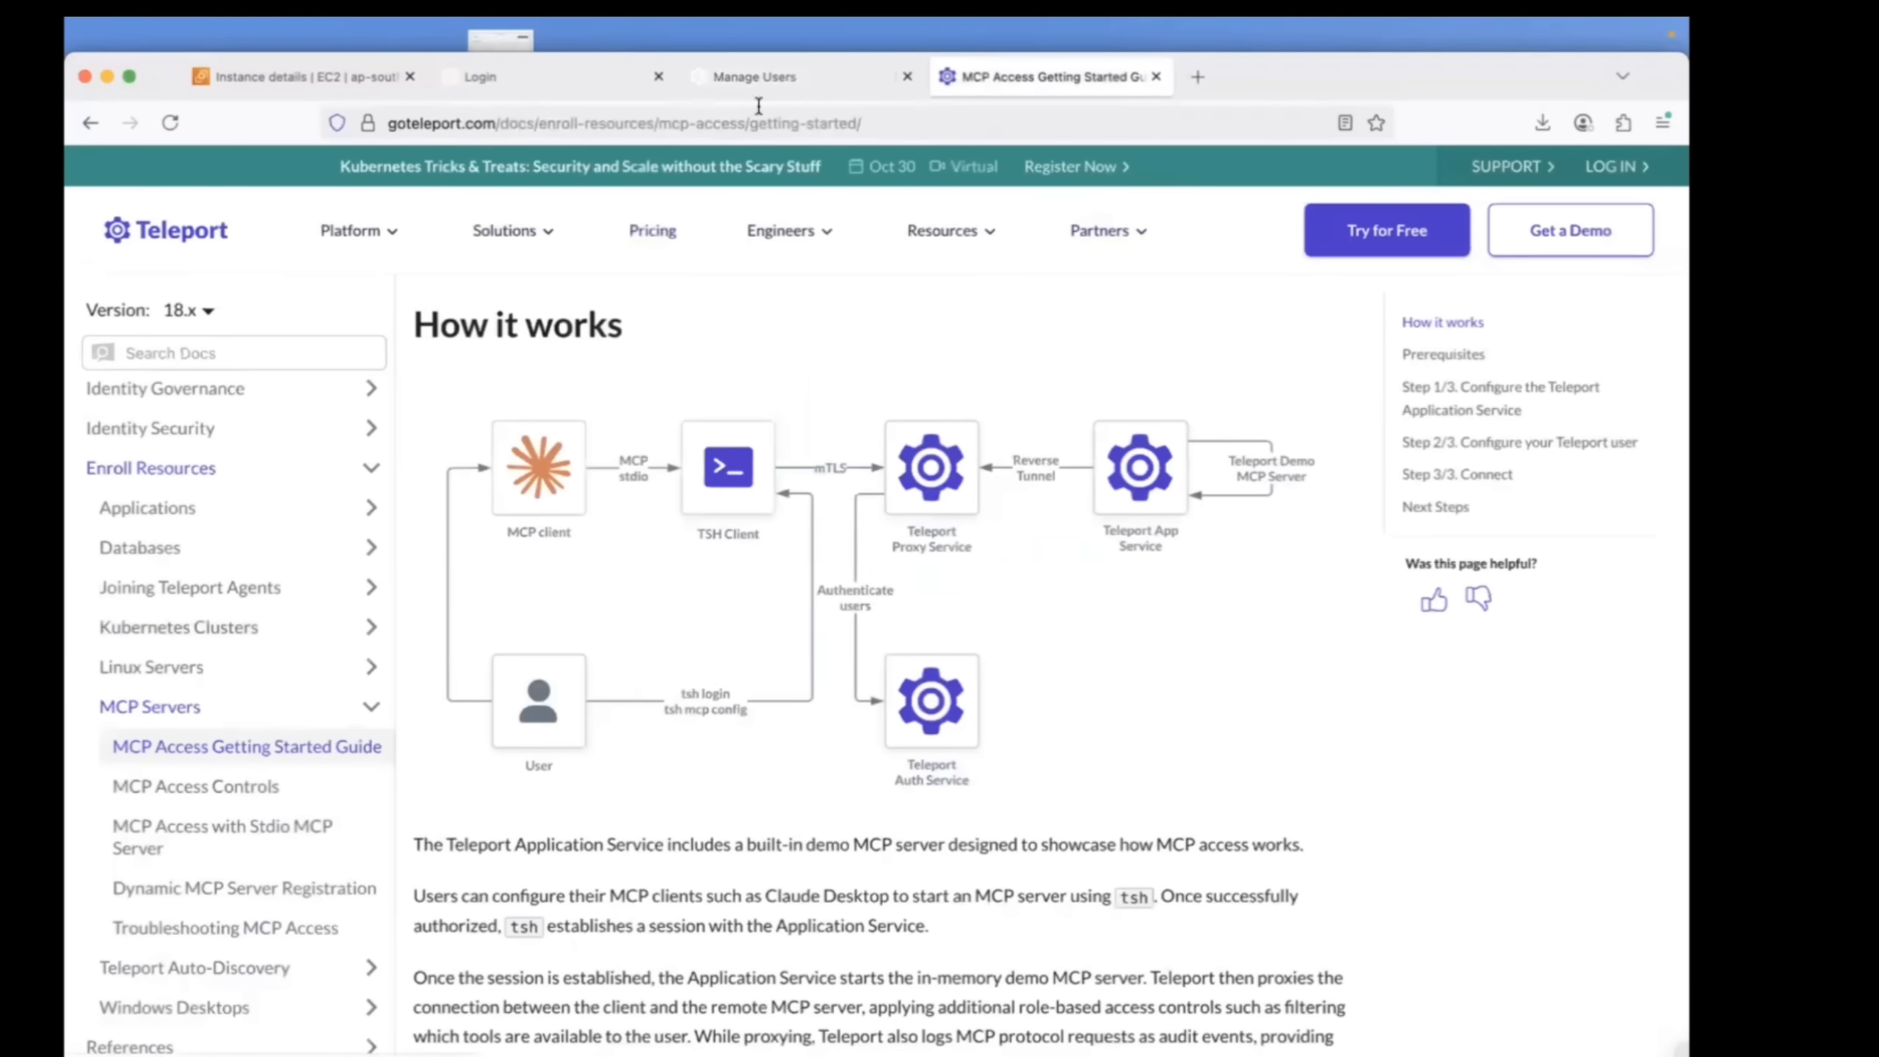
click(753, 75)
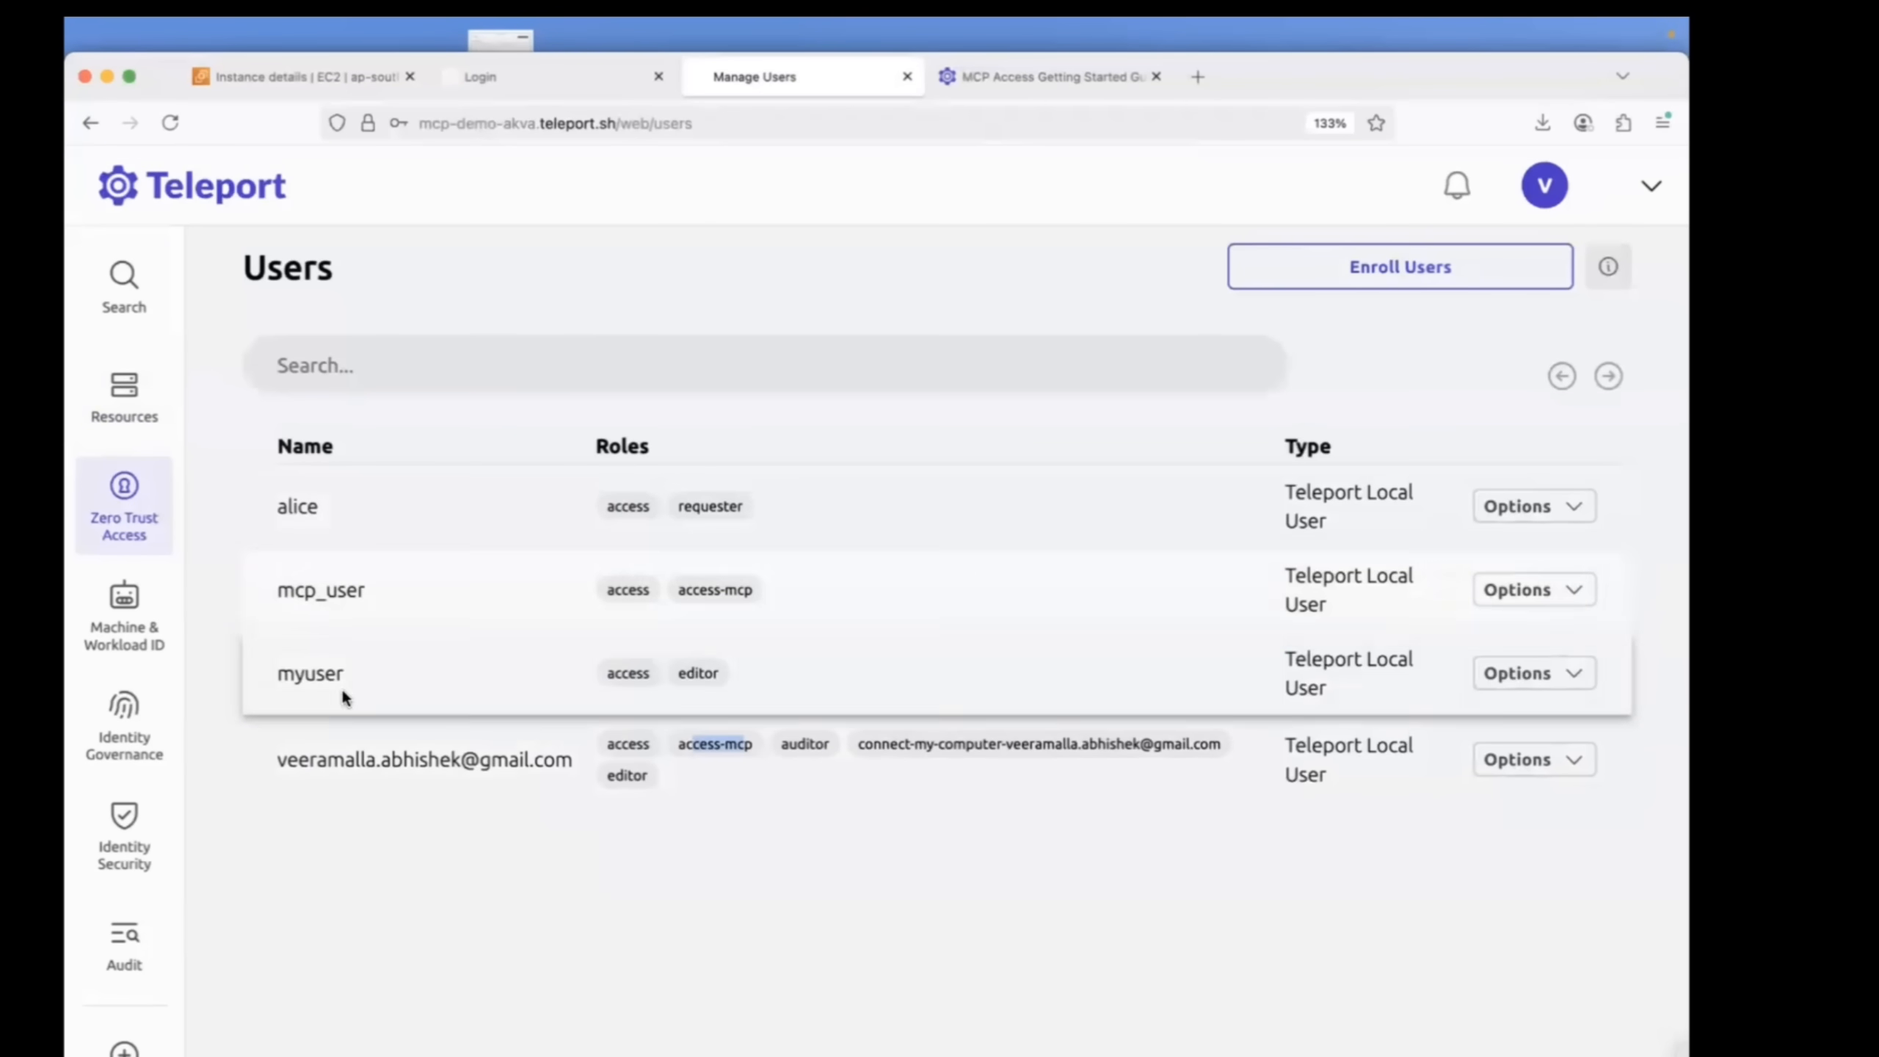
double_click(309, 673)
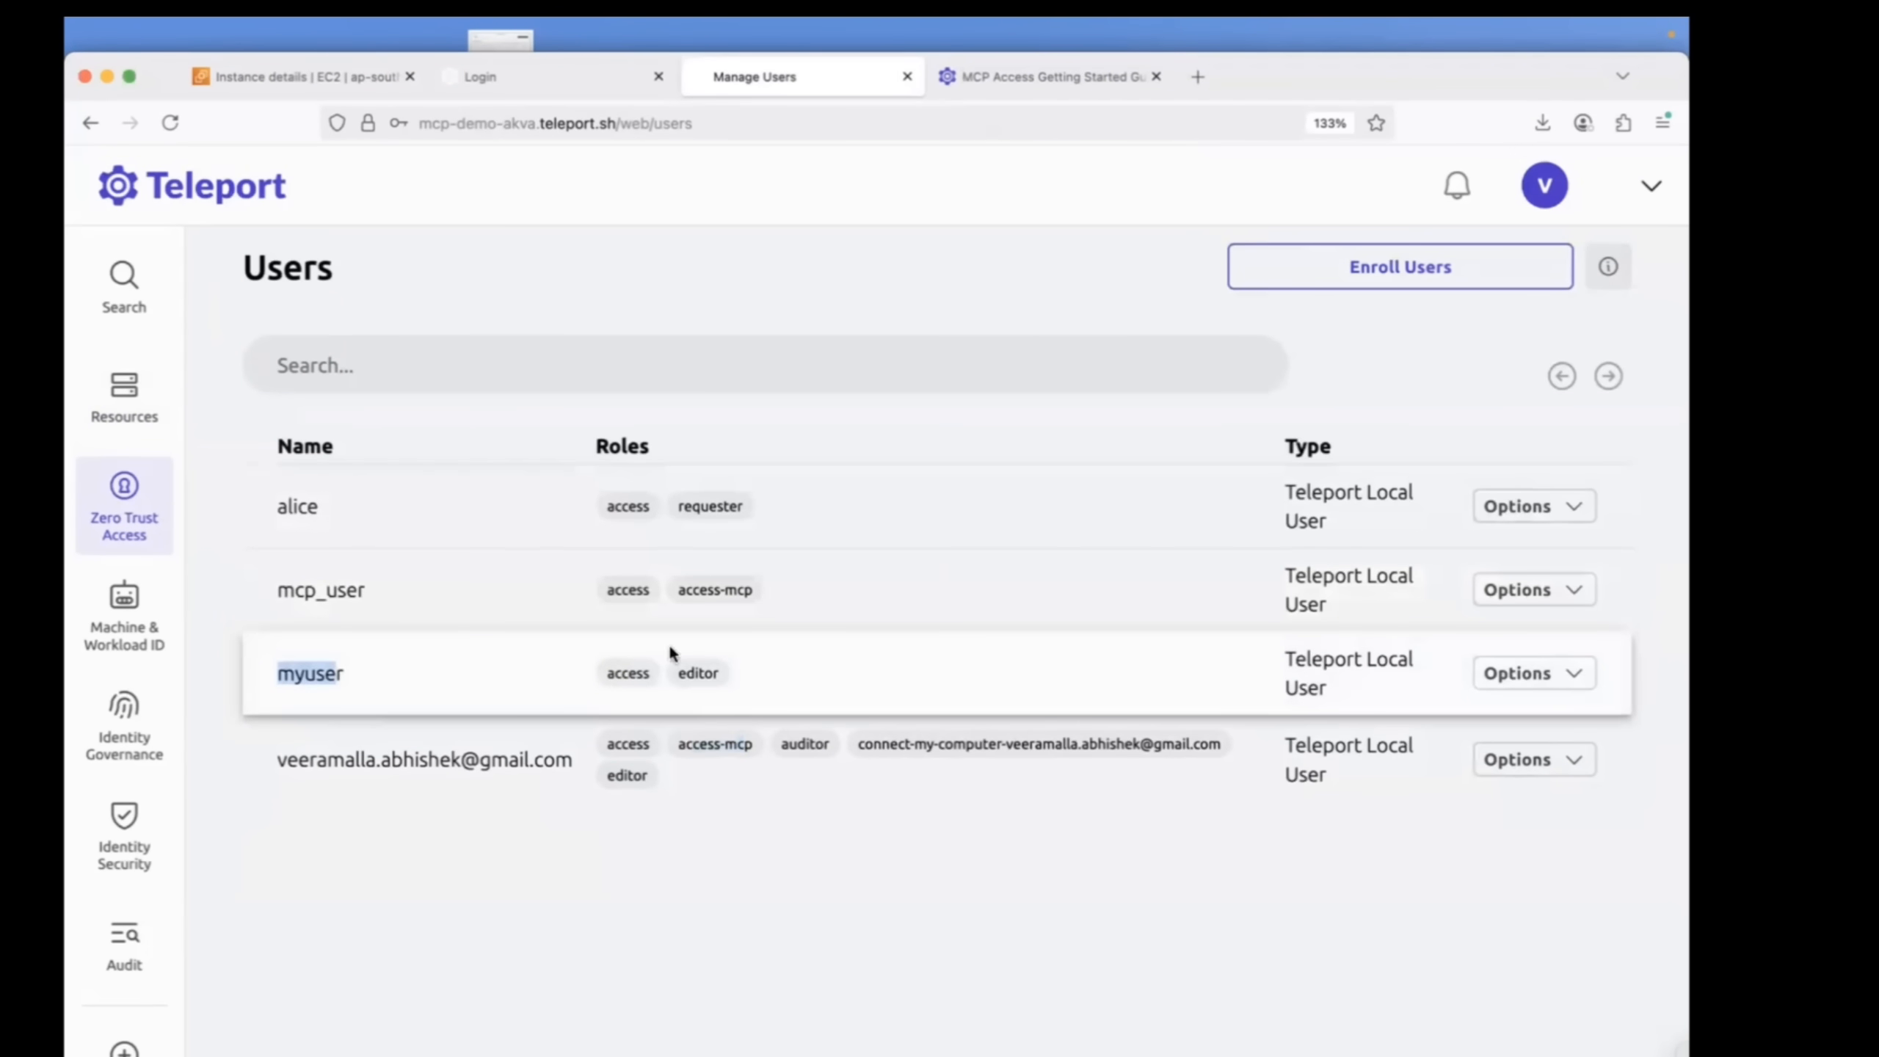
mouse_move(767, 679)
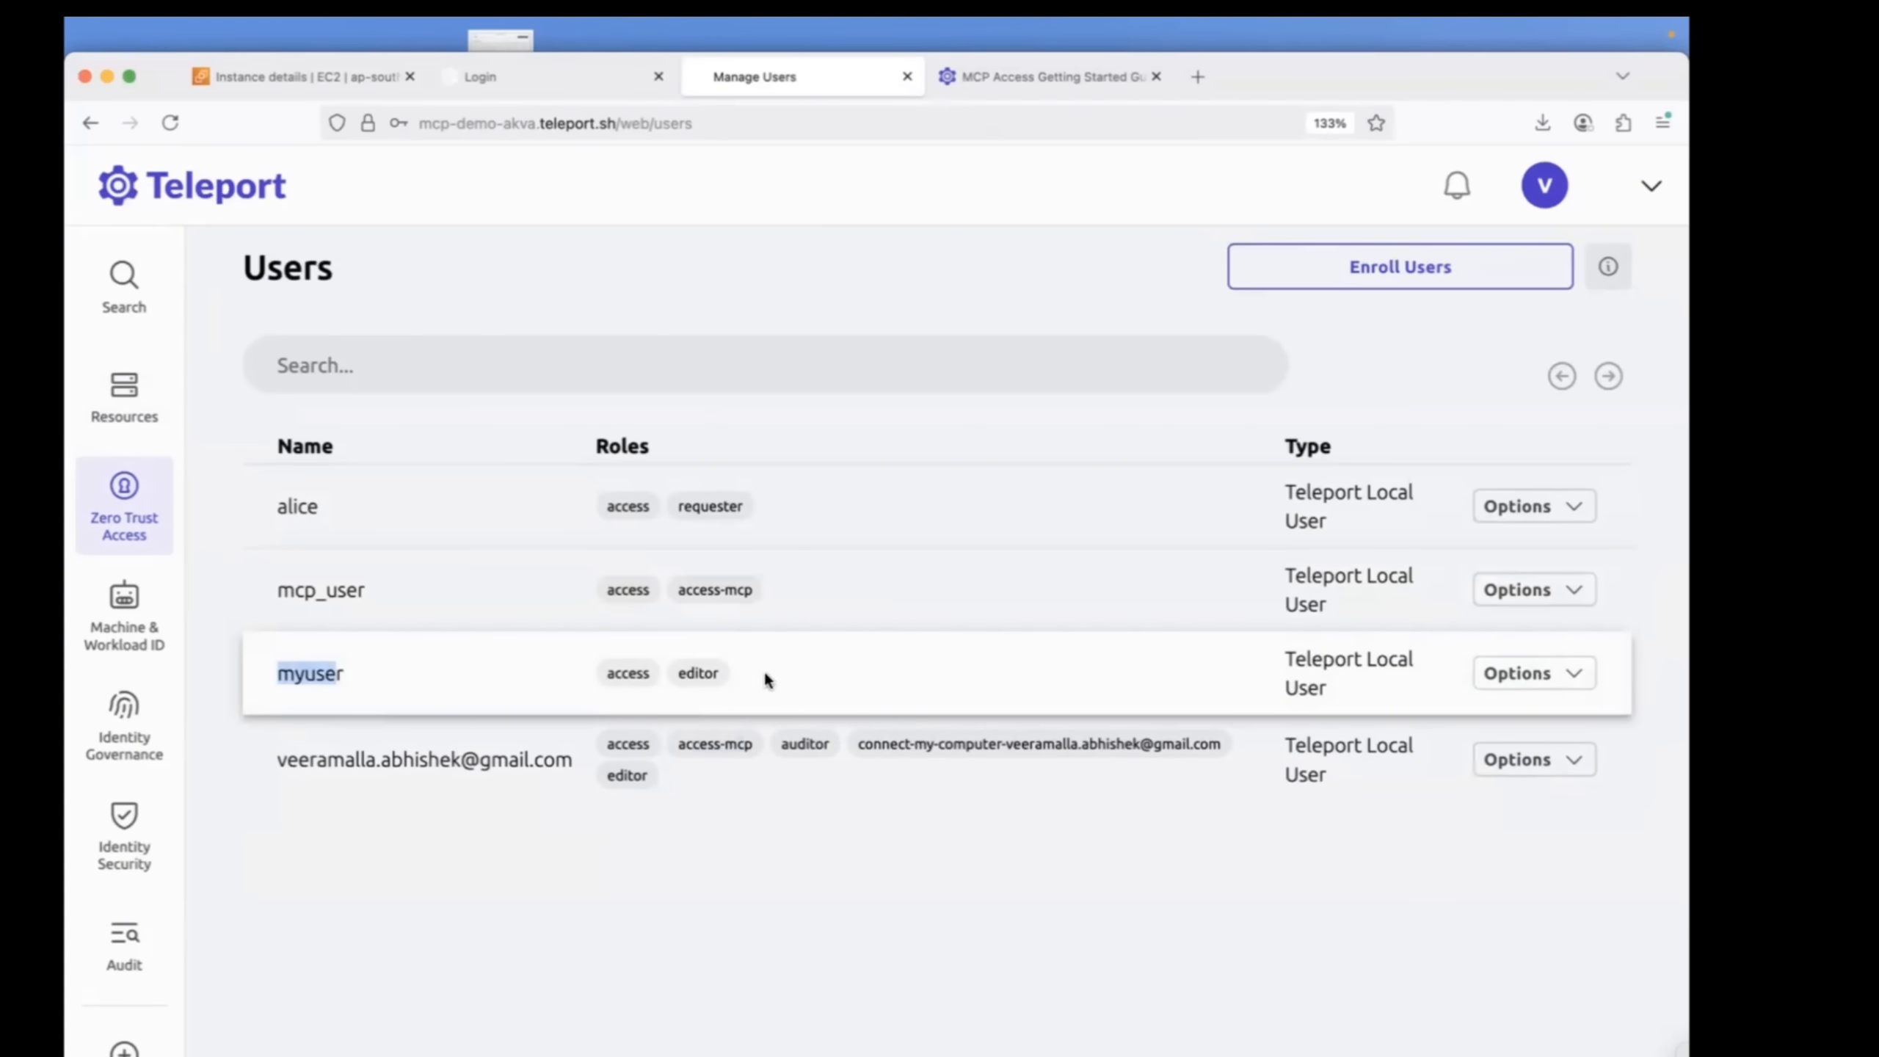
mouse_move(913, 648)
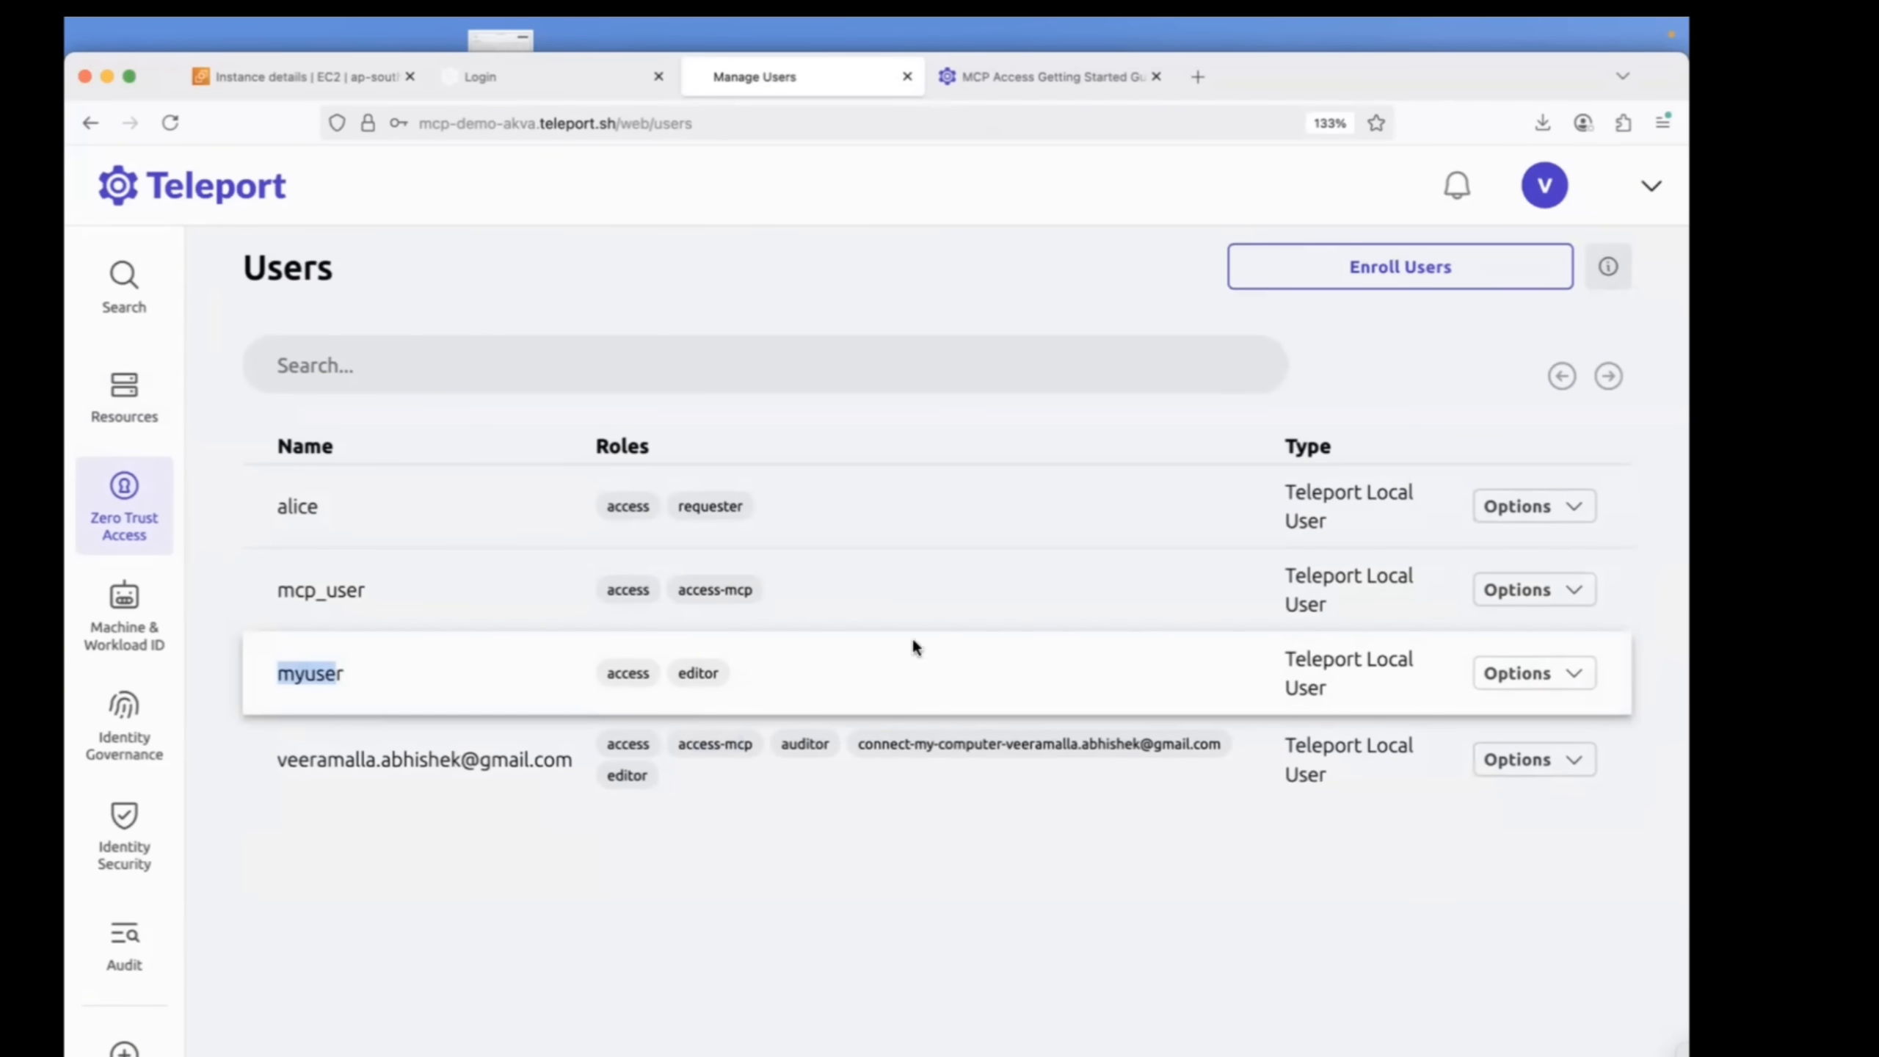
mouse_move(944, 675)
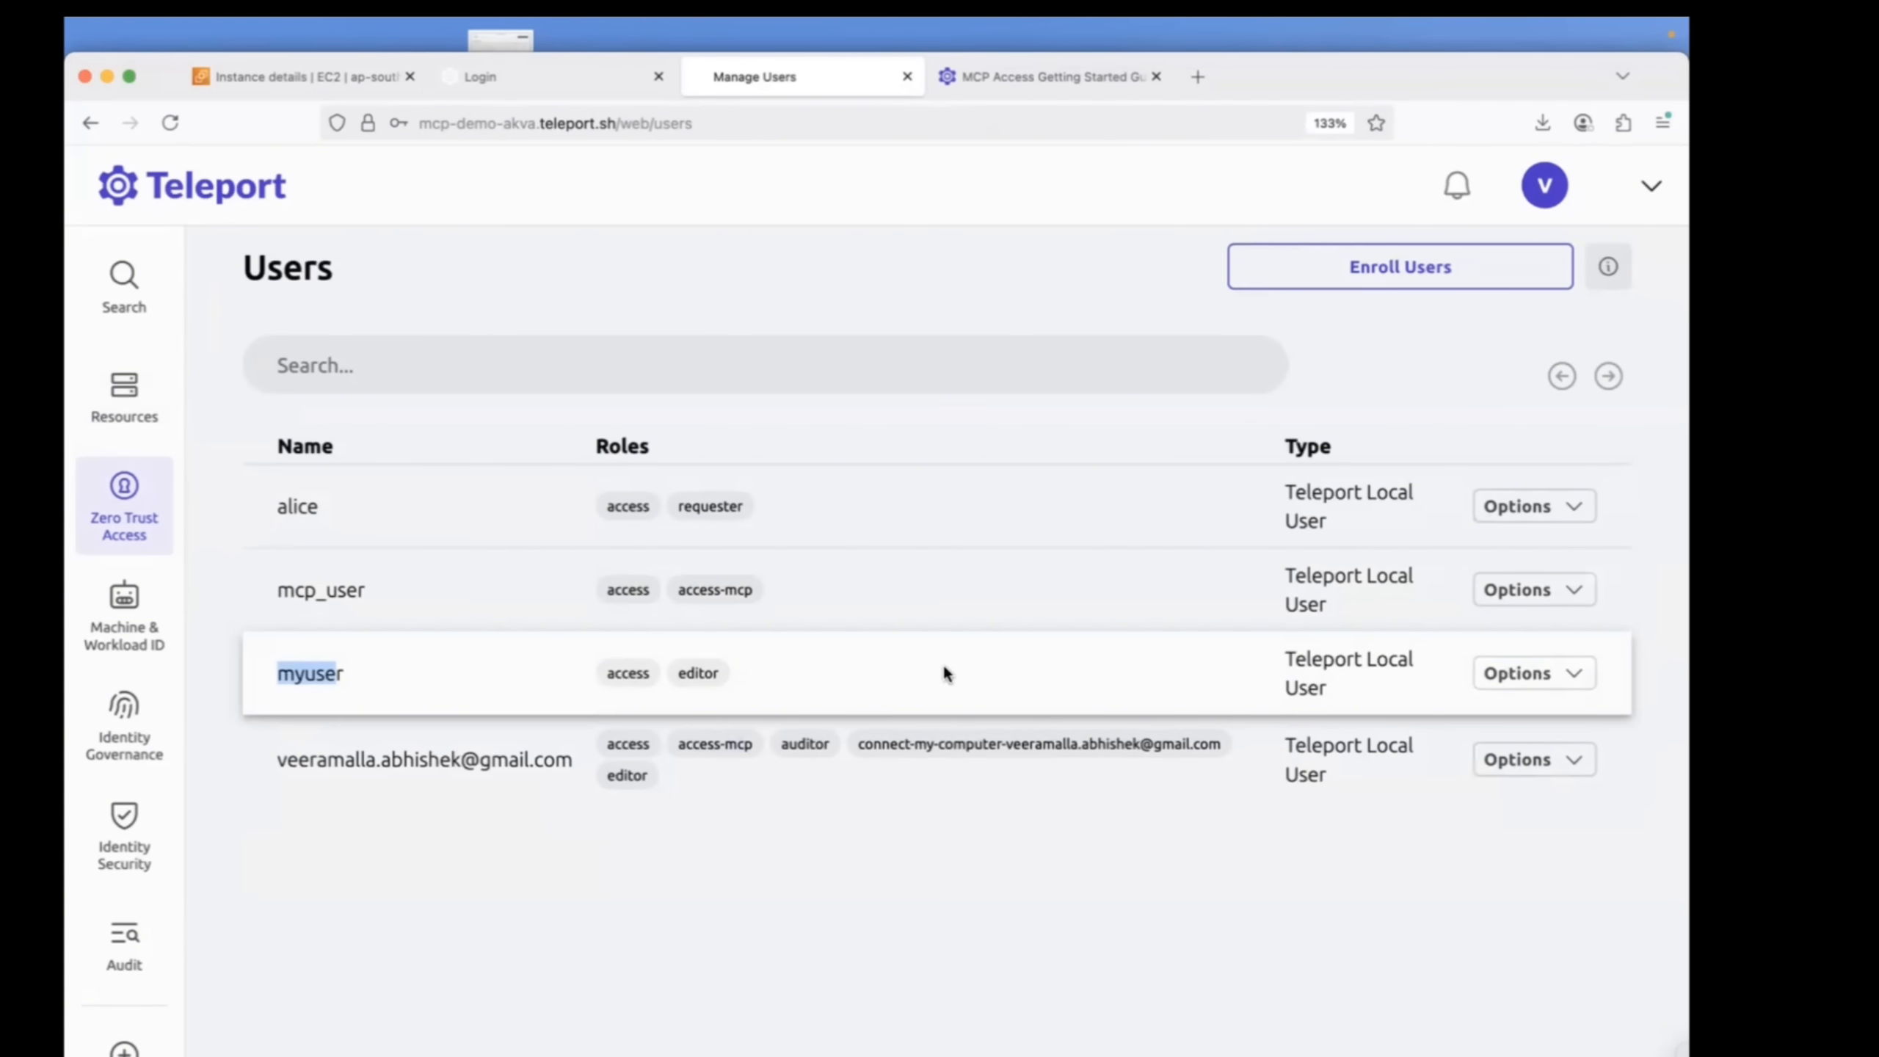
mouse_move(445, 640)
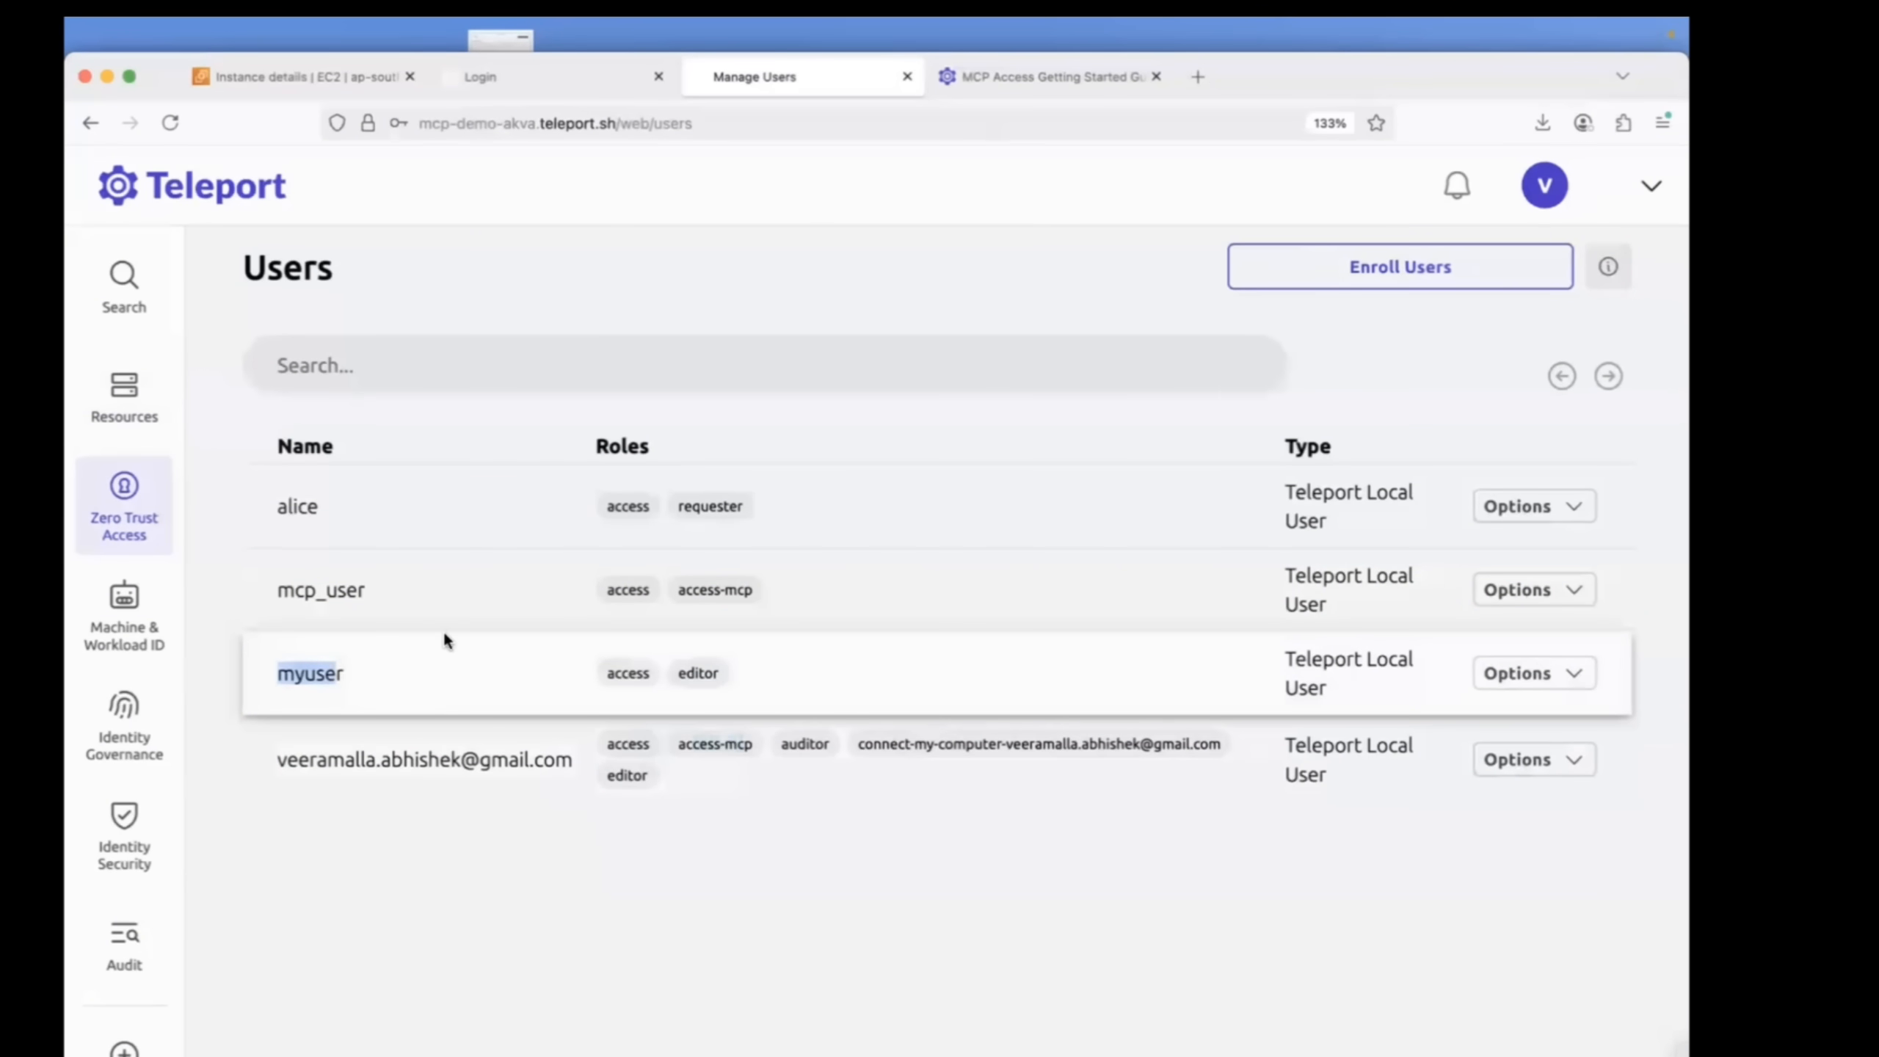
mouse_move(1048, 75)
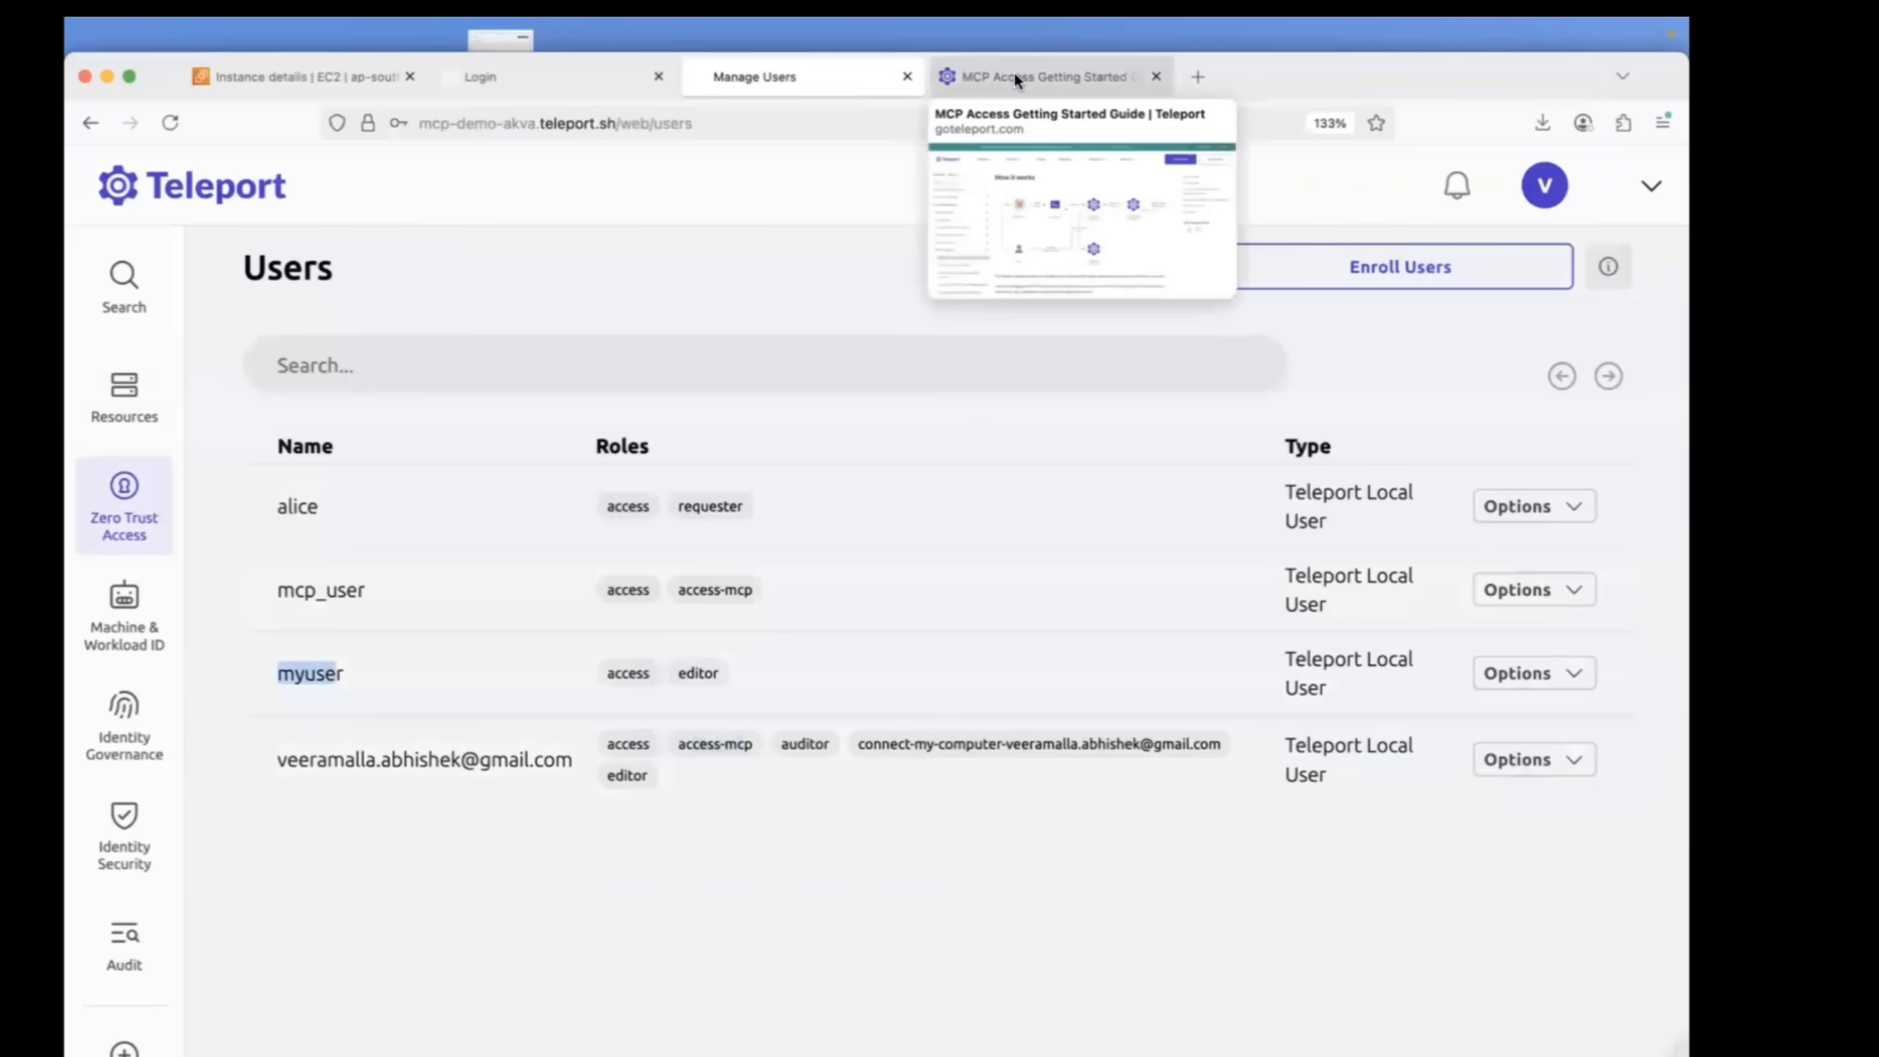
click(1043, 75)
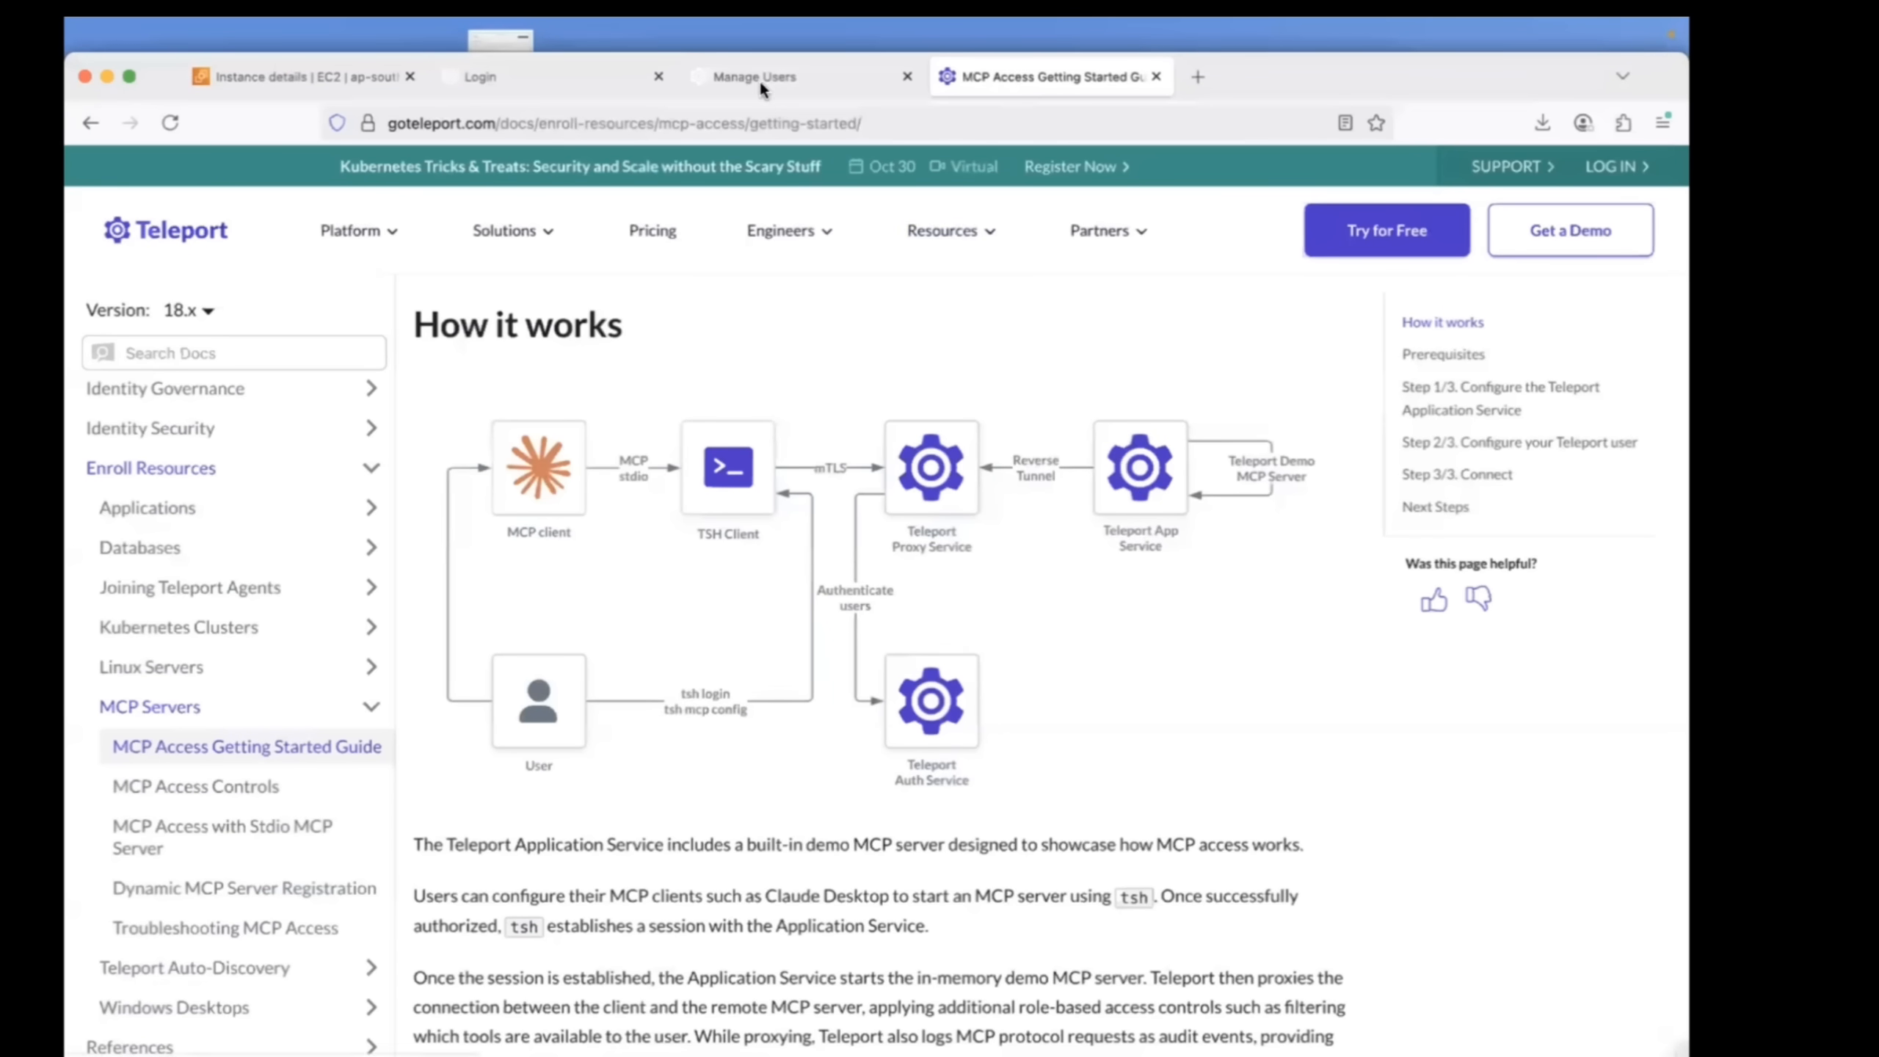
click(753, 75)
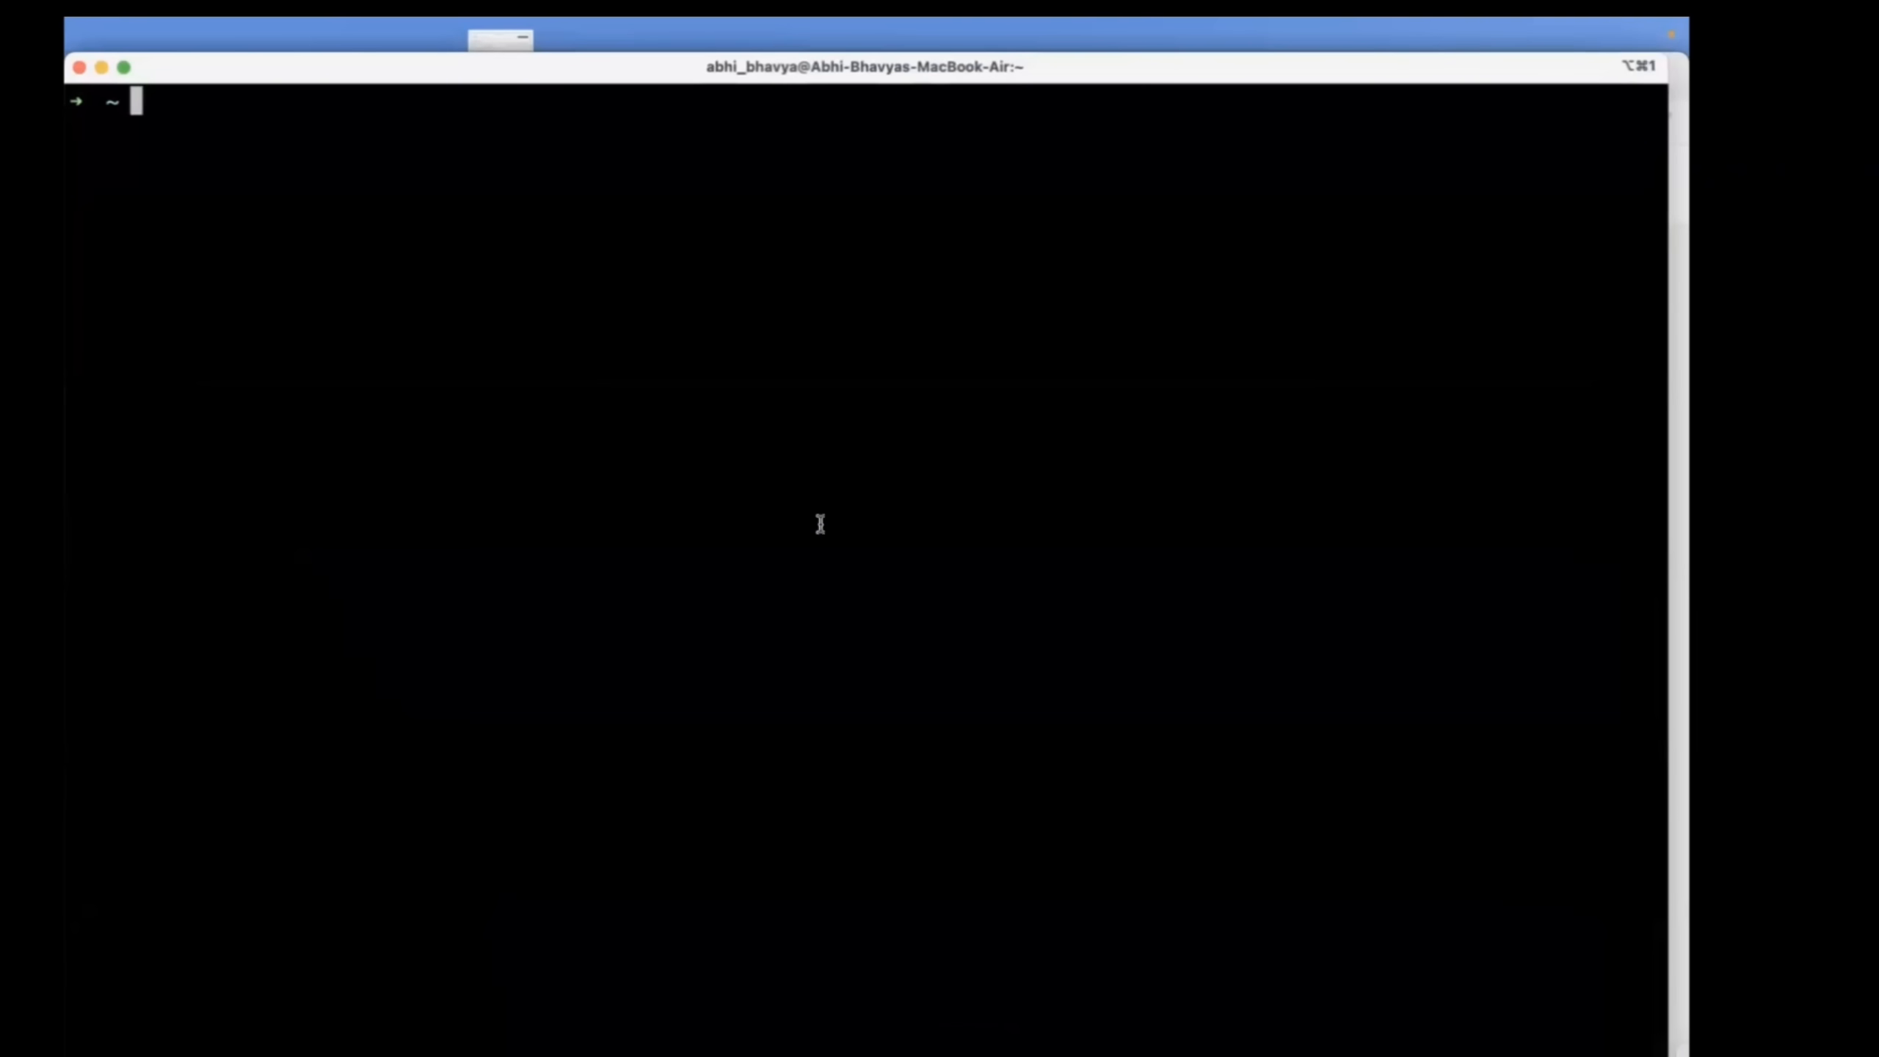
Recall and run the tsh login command for mcp-demo-akva.teleport.sh from shell history.
key(ctrl+r)
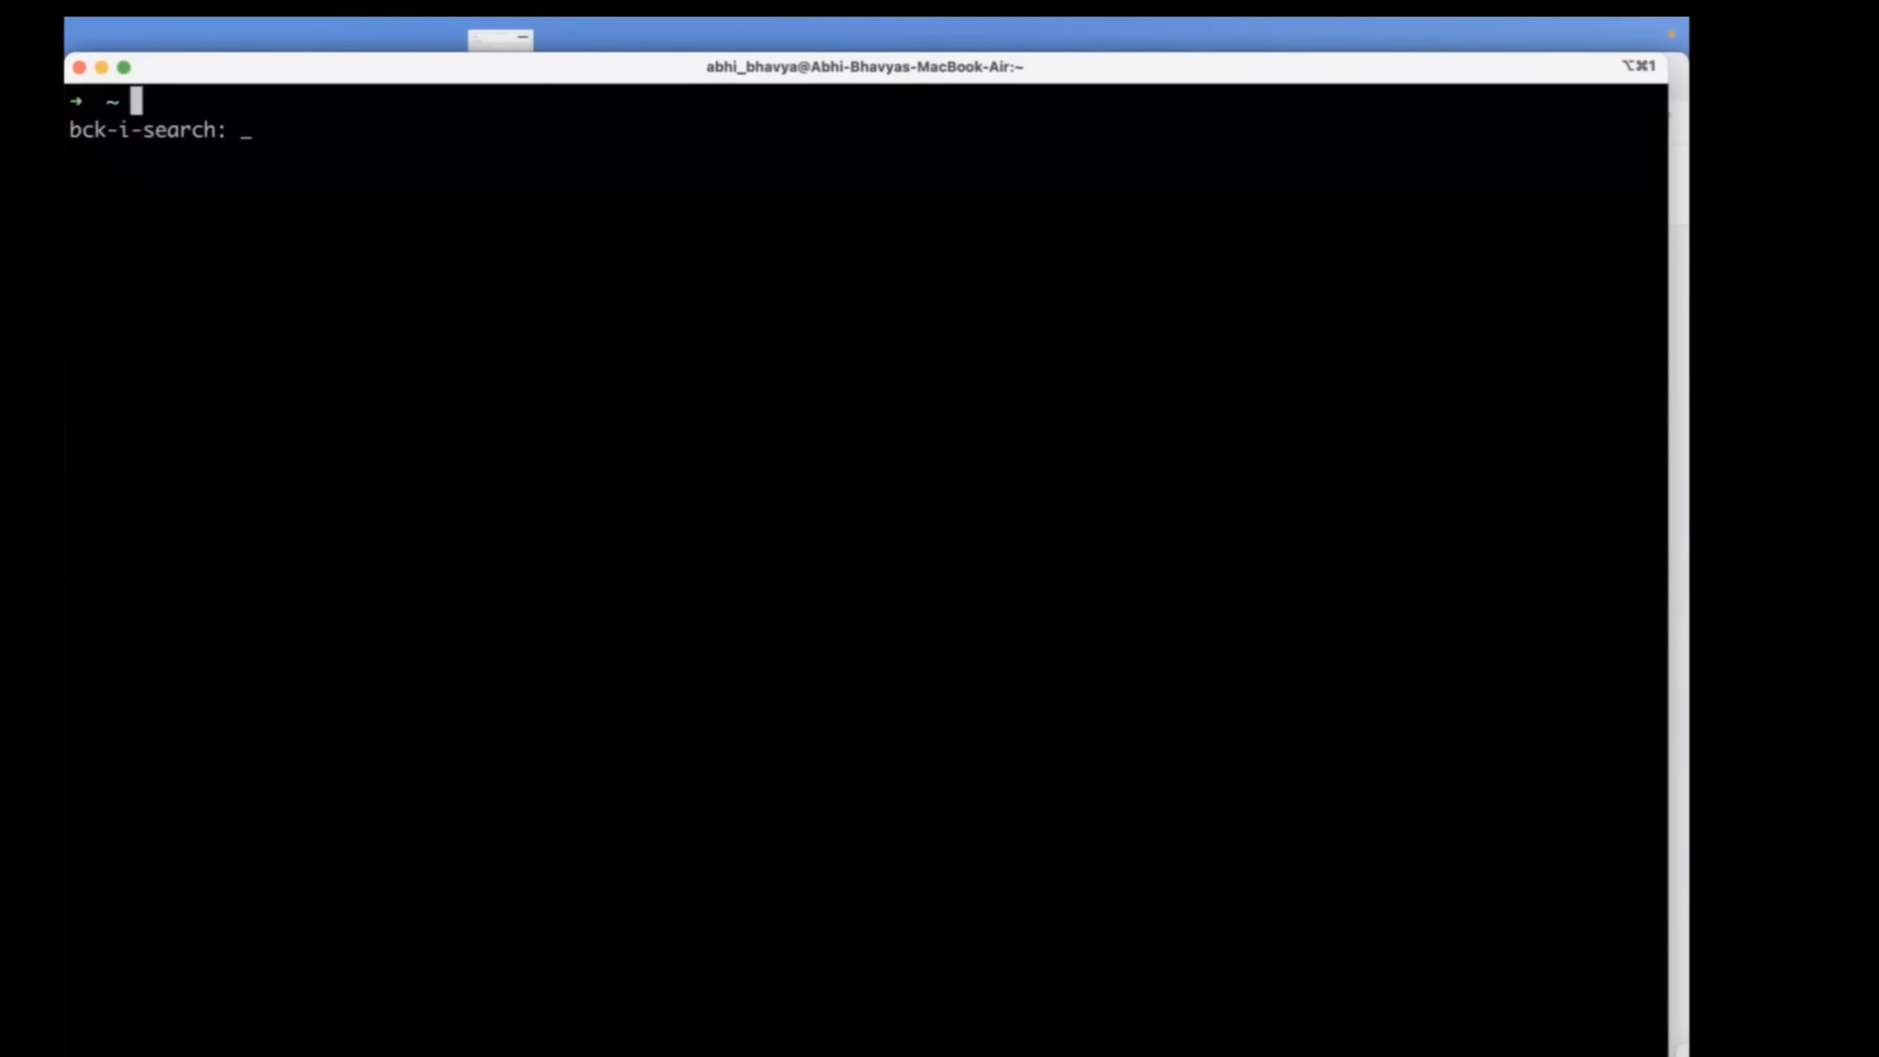
text(tsh l)
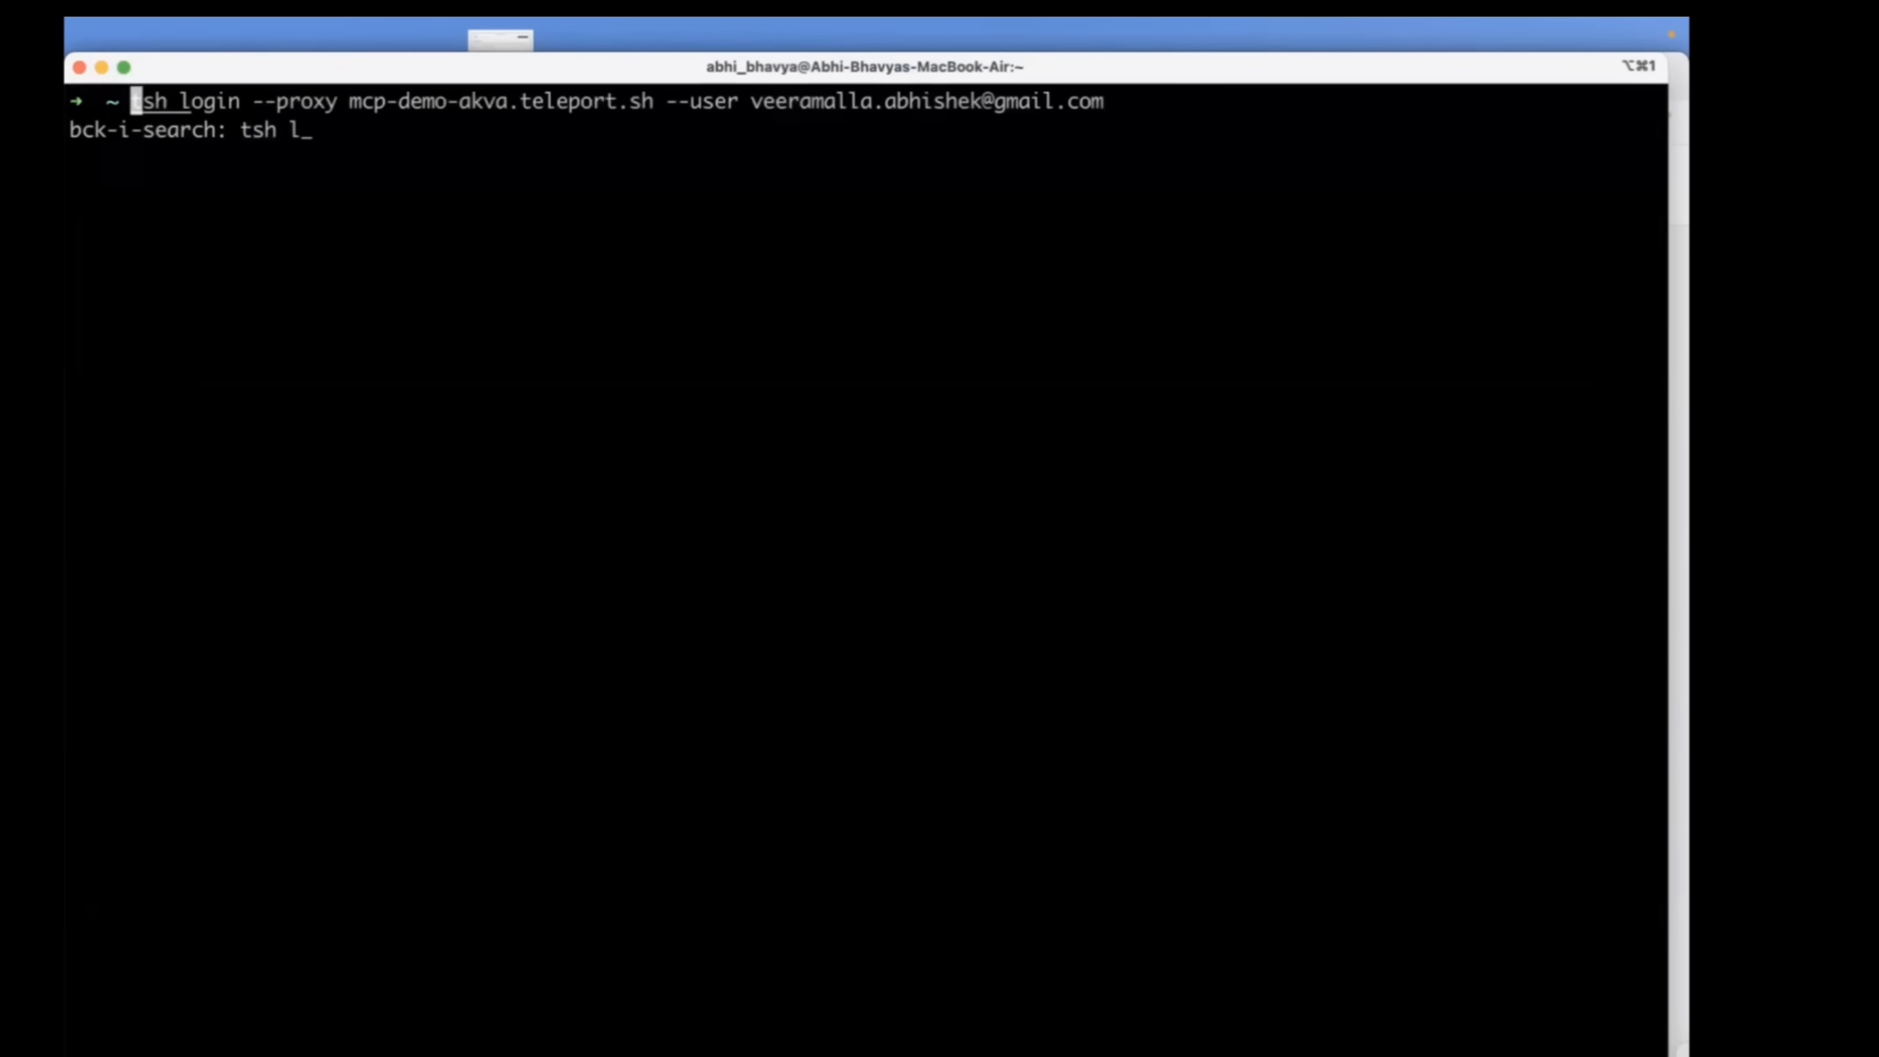
key(Return)
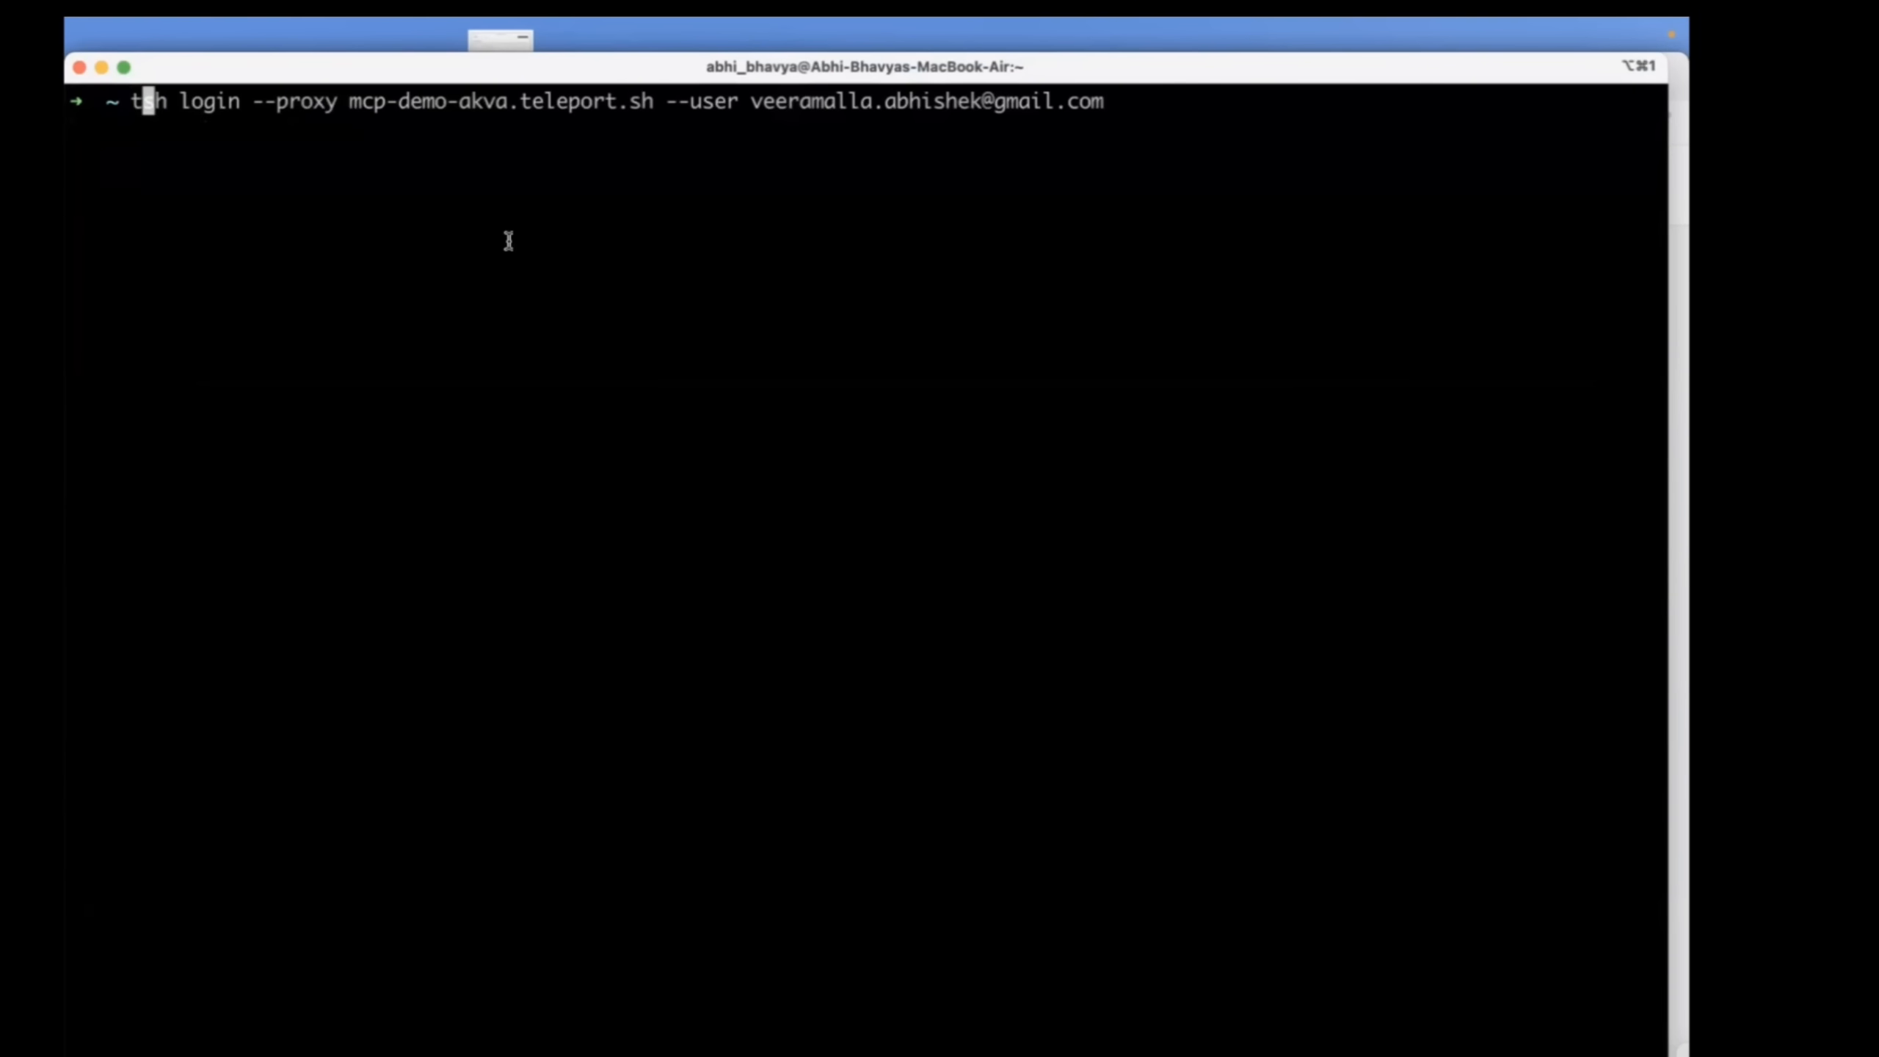
mouse_move(636, 134)
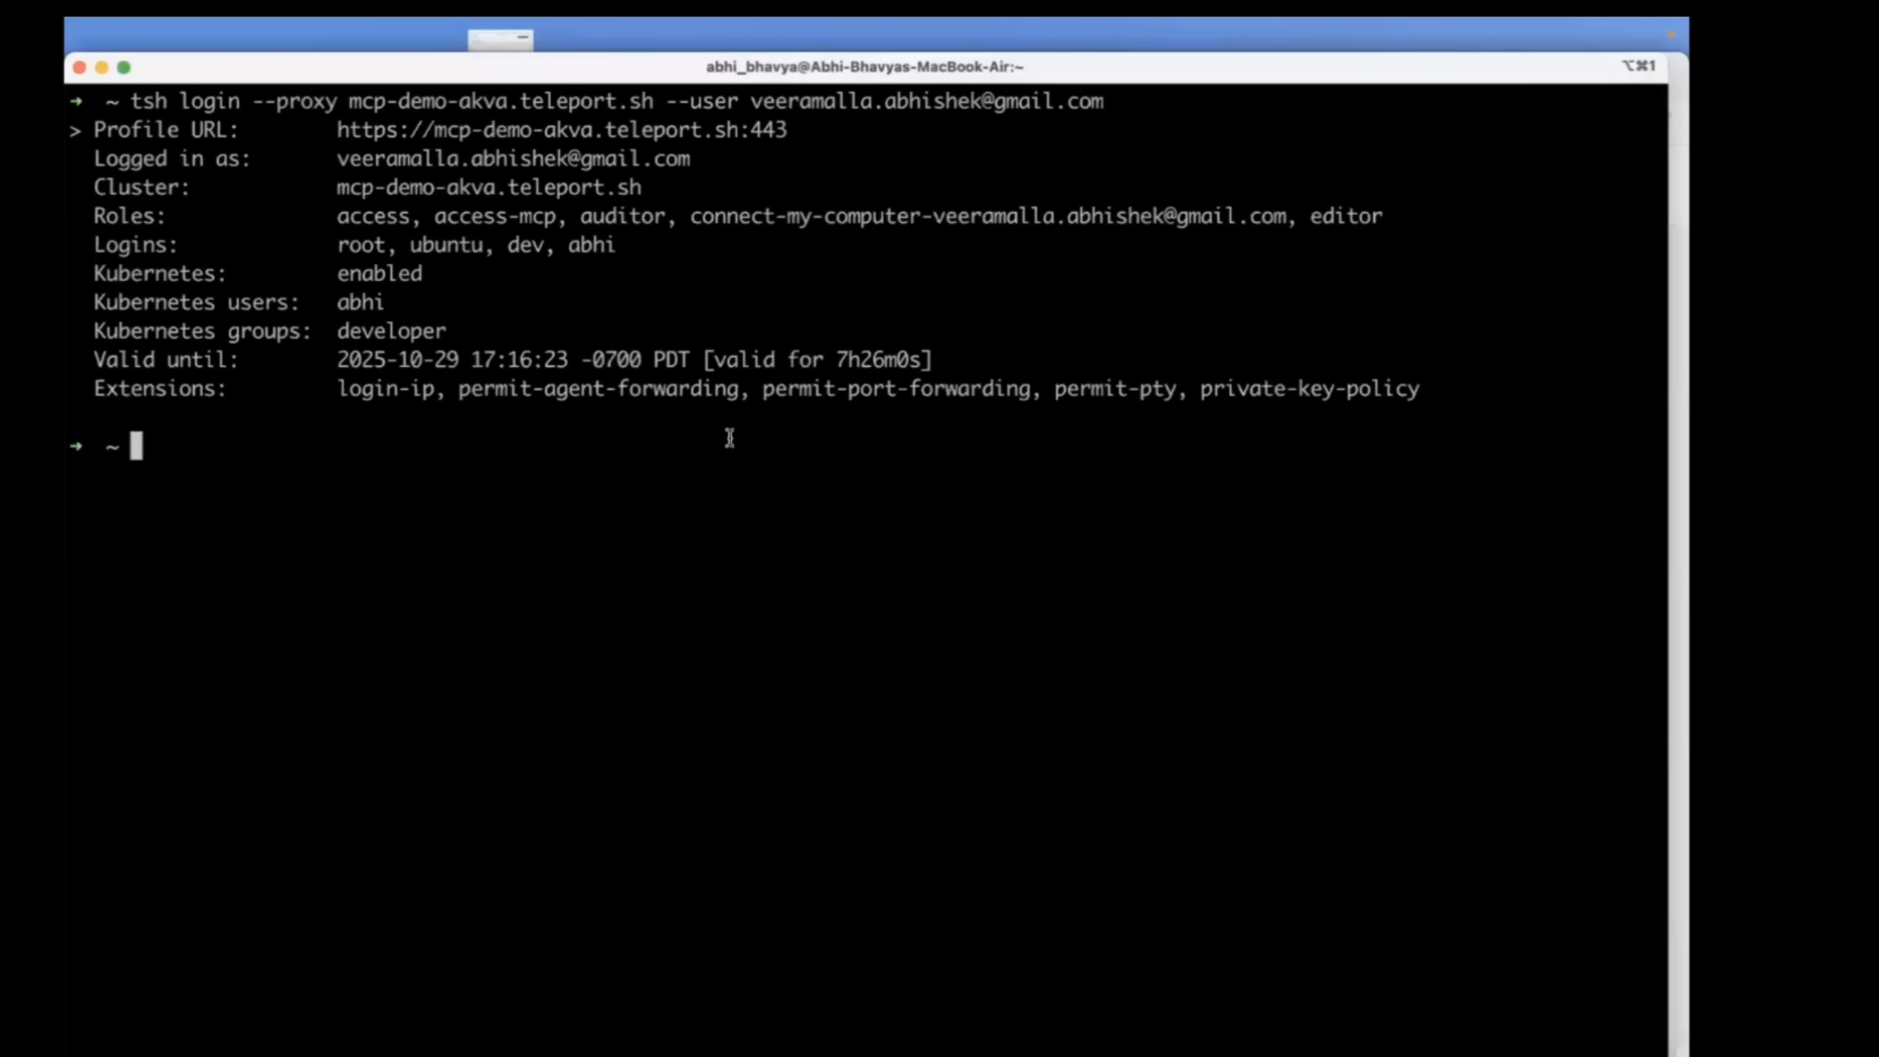
mouse_move(627, 521)
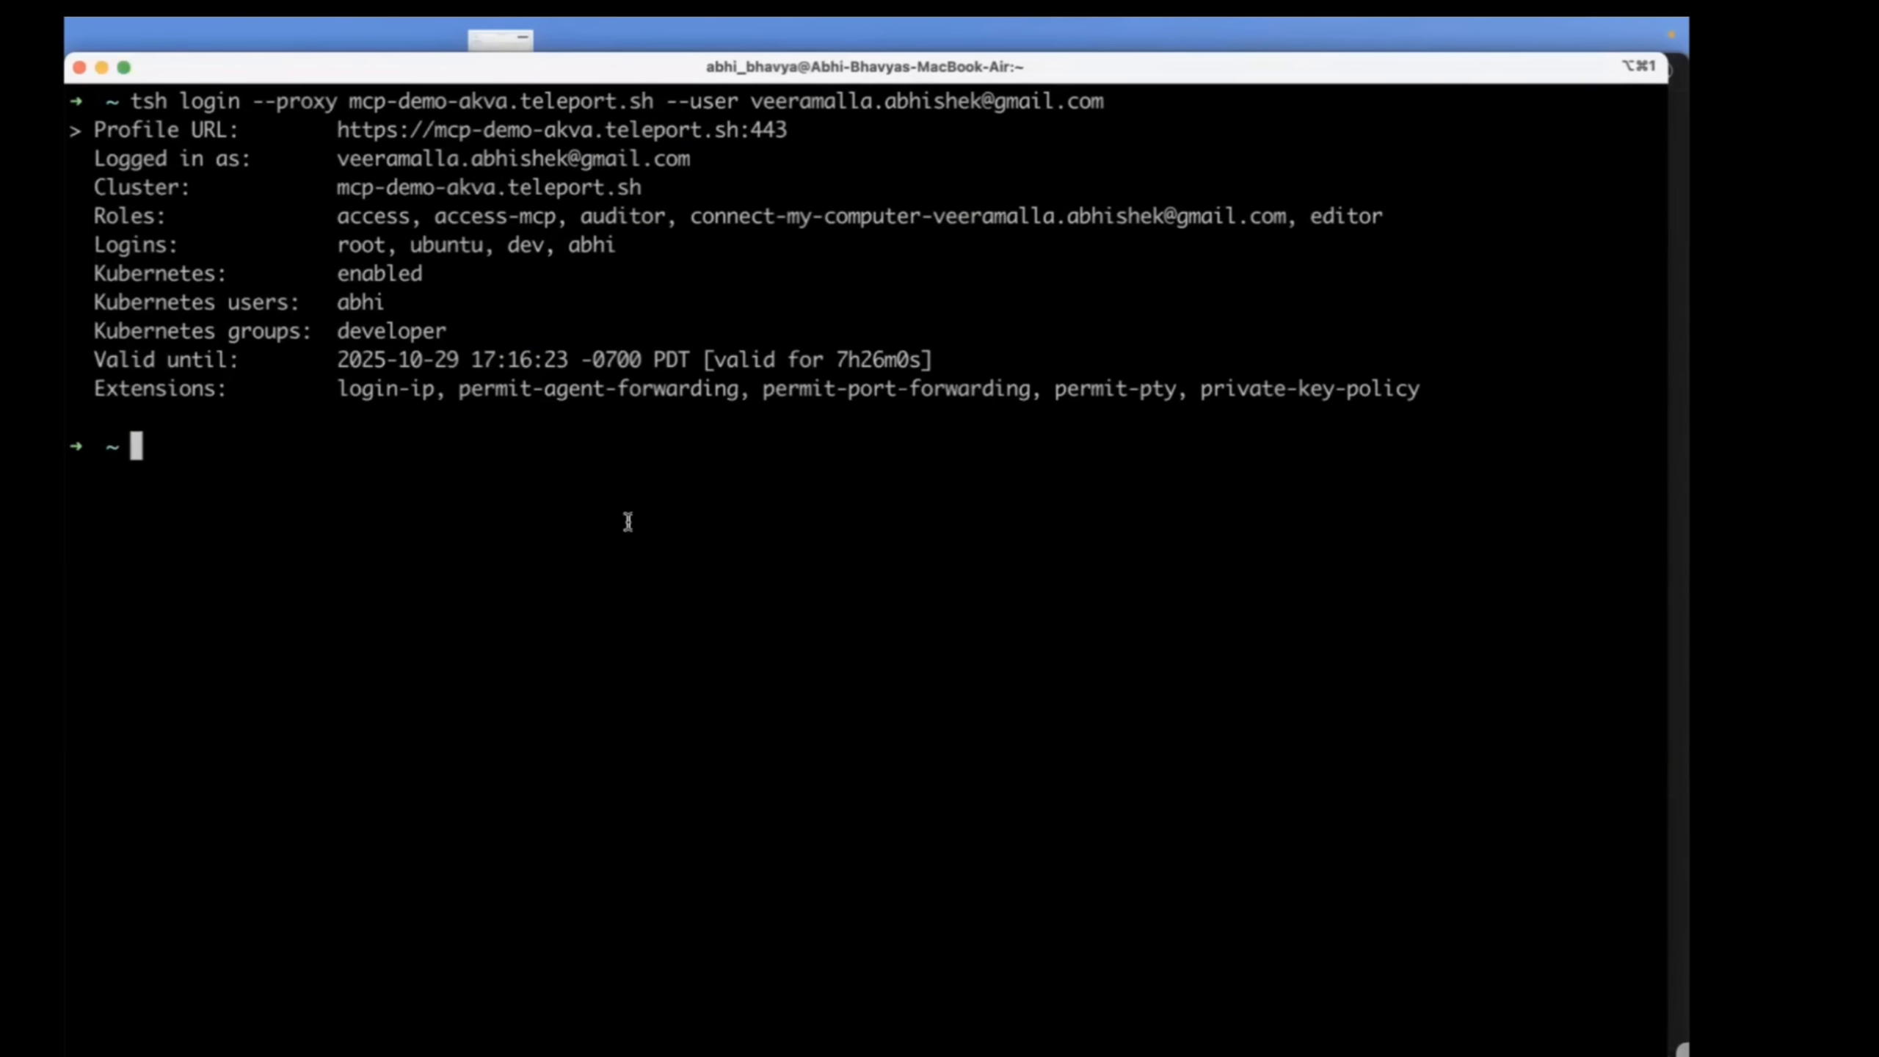
mouse_move(475, 531)
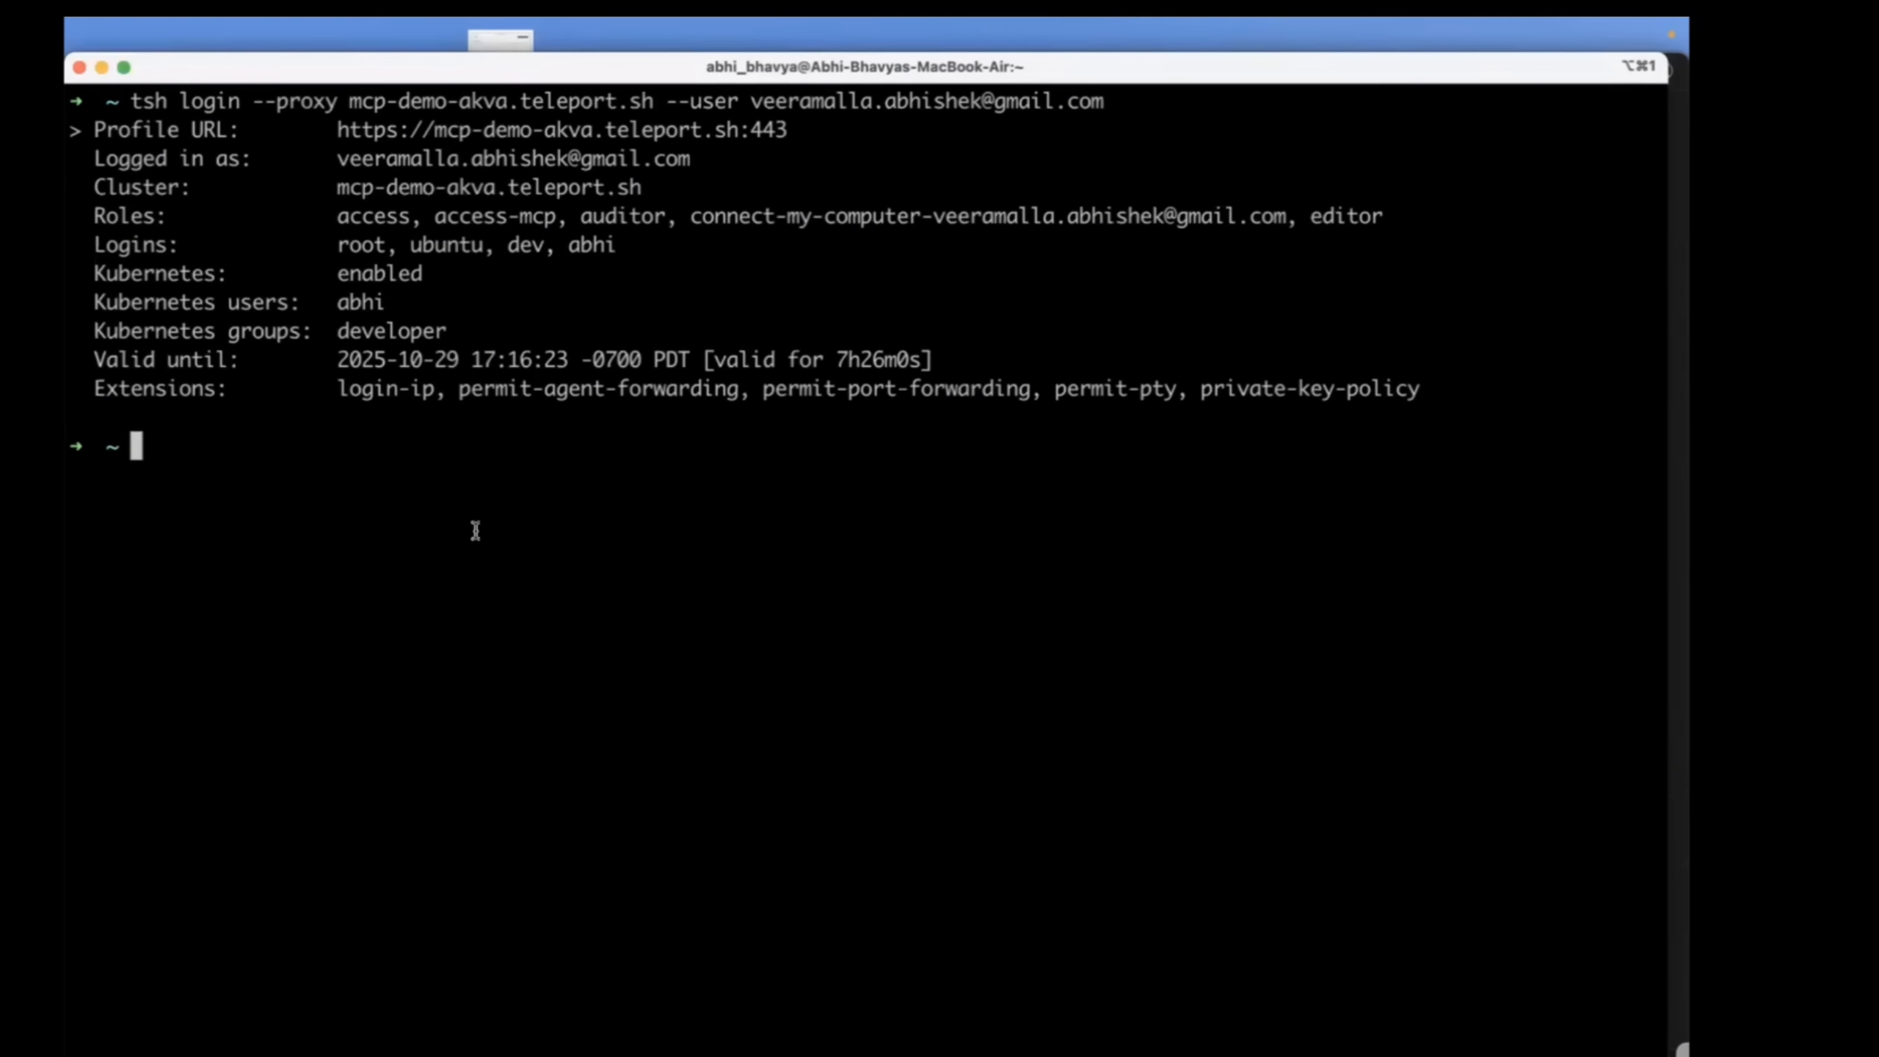
Recall and run 'tsh mcp config --all' from shell history.
key(ctrl+r)
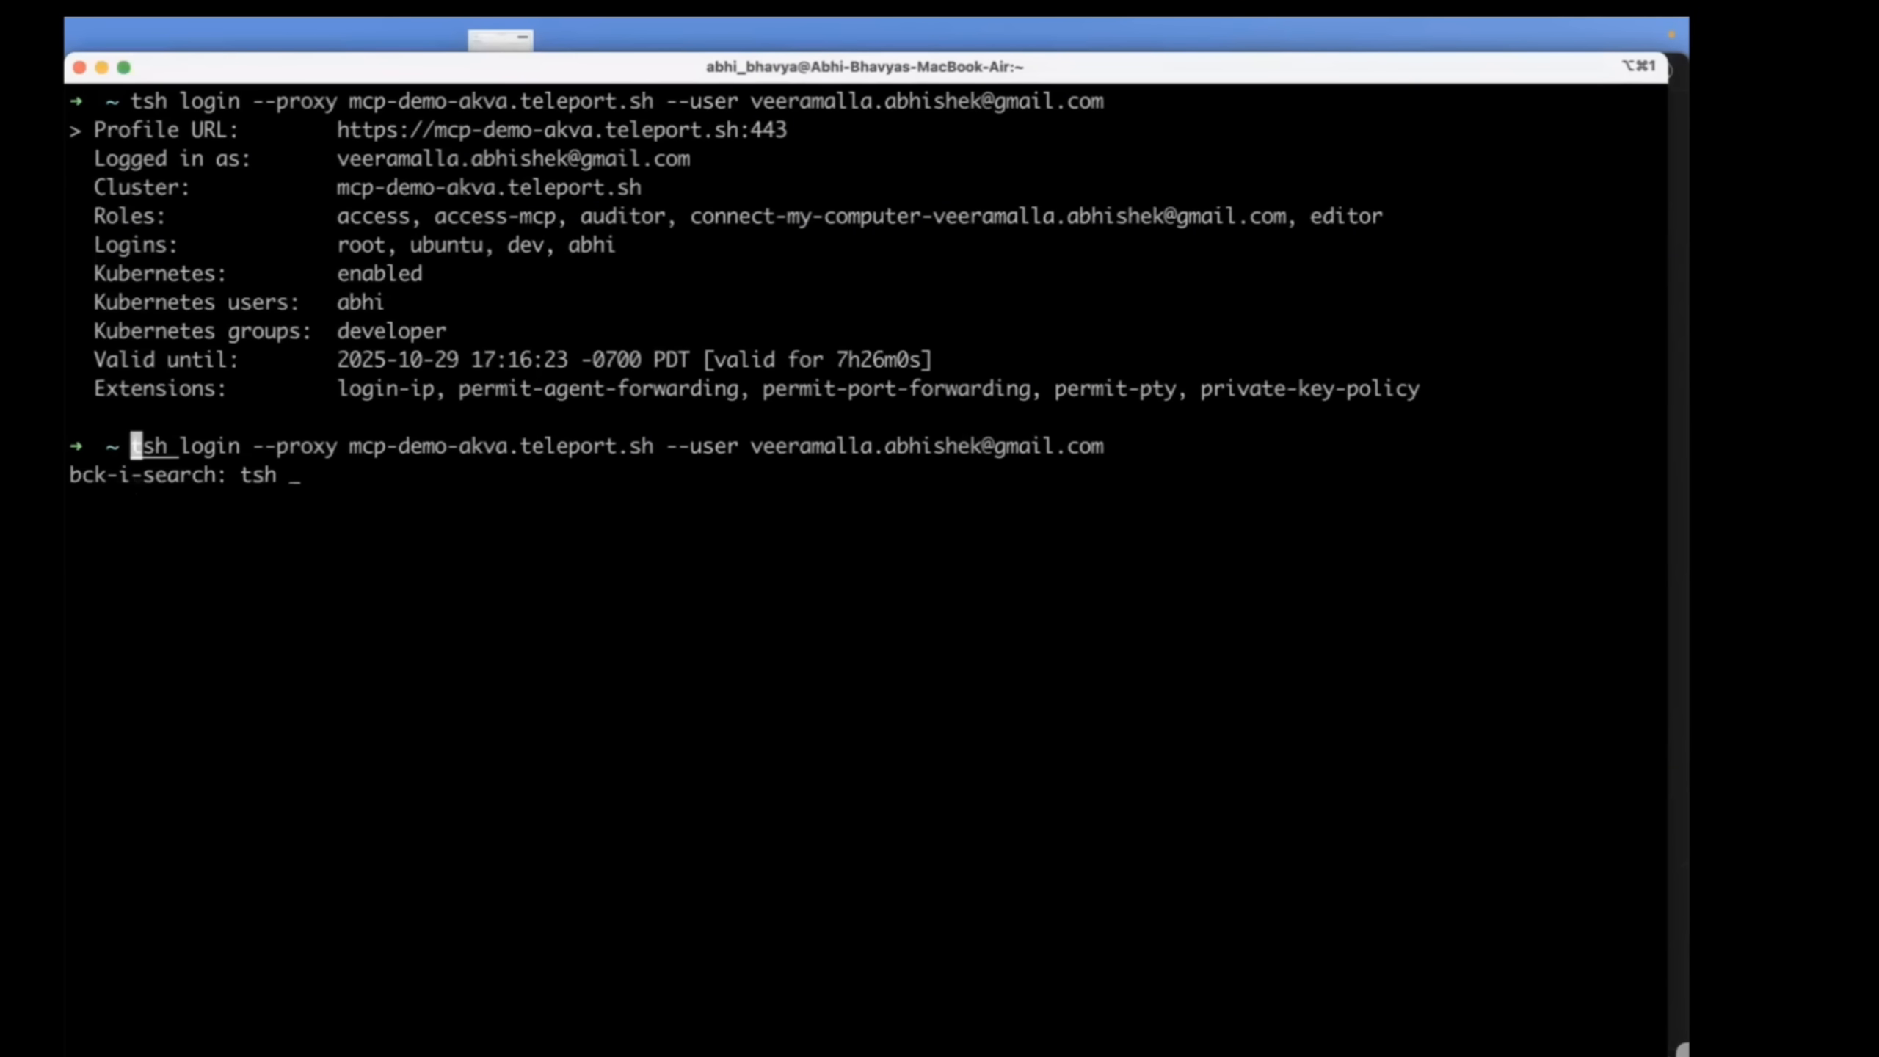
text(mcp c)
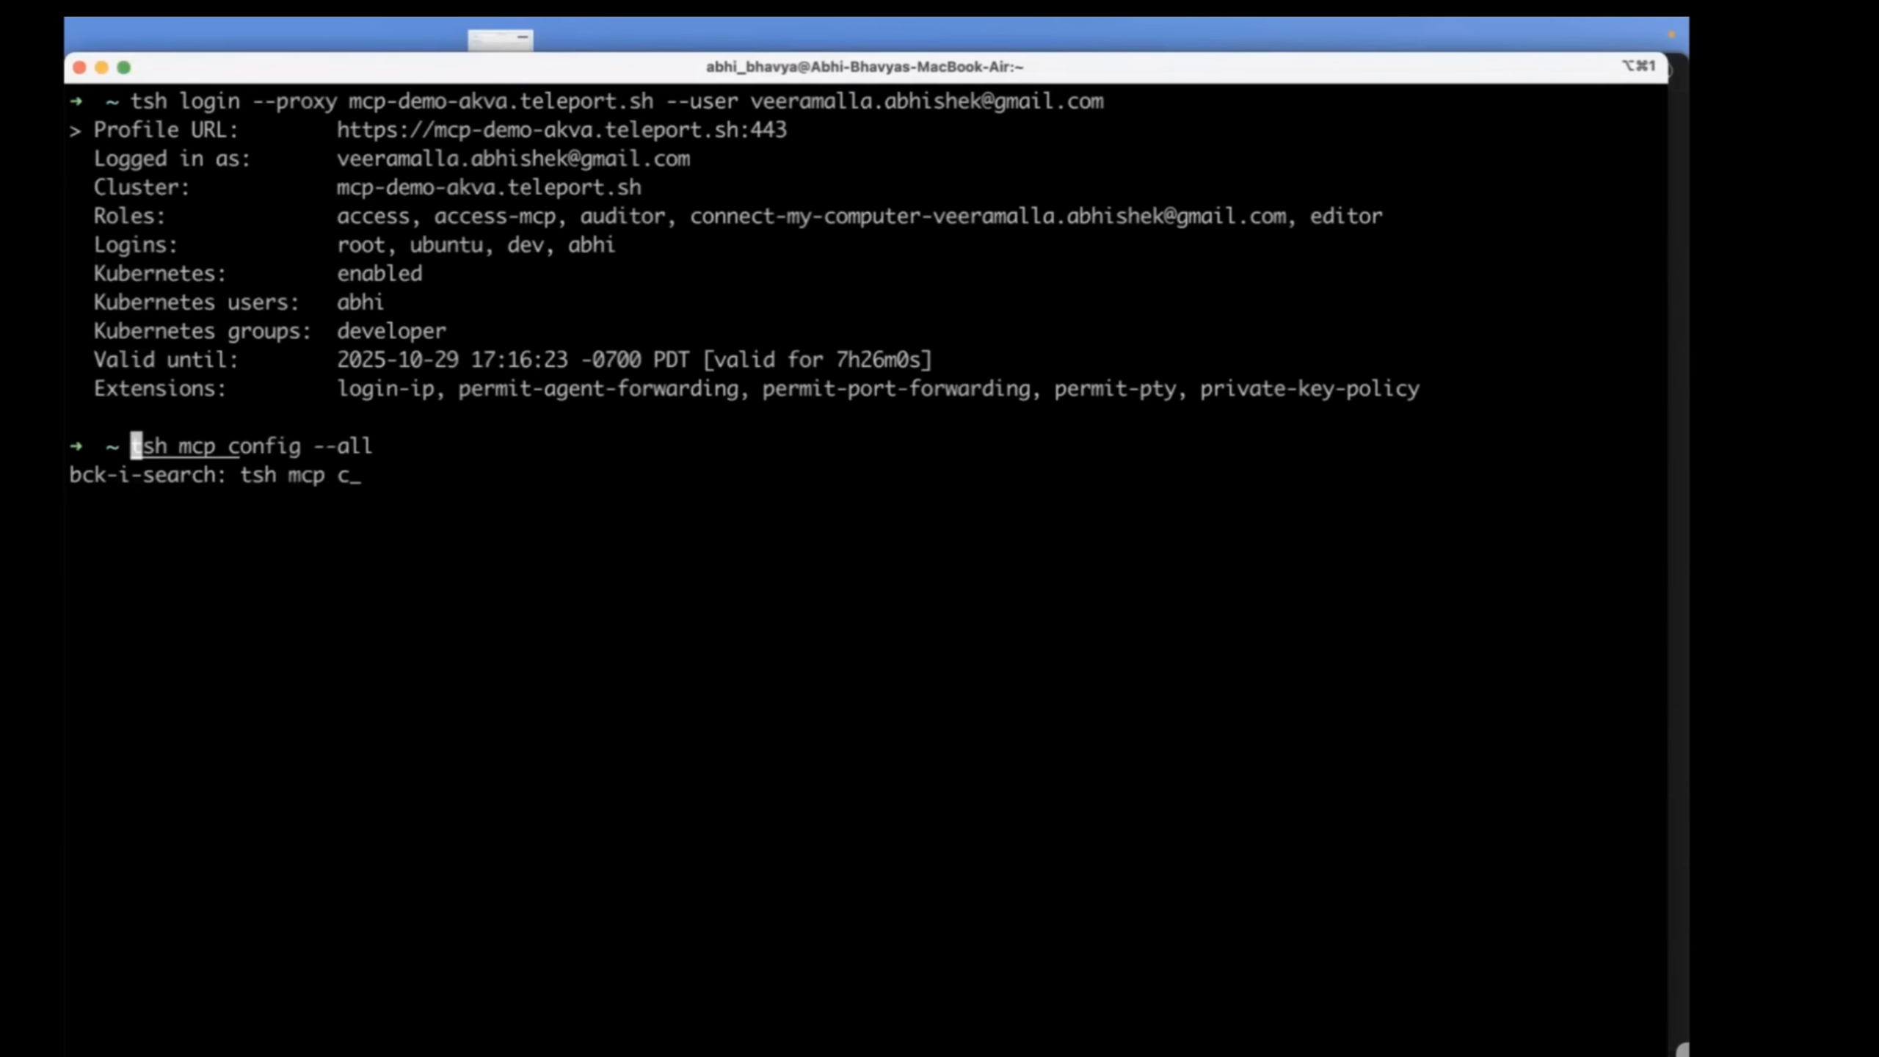
key(Return)
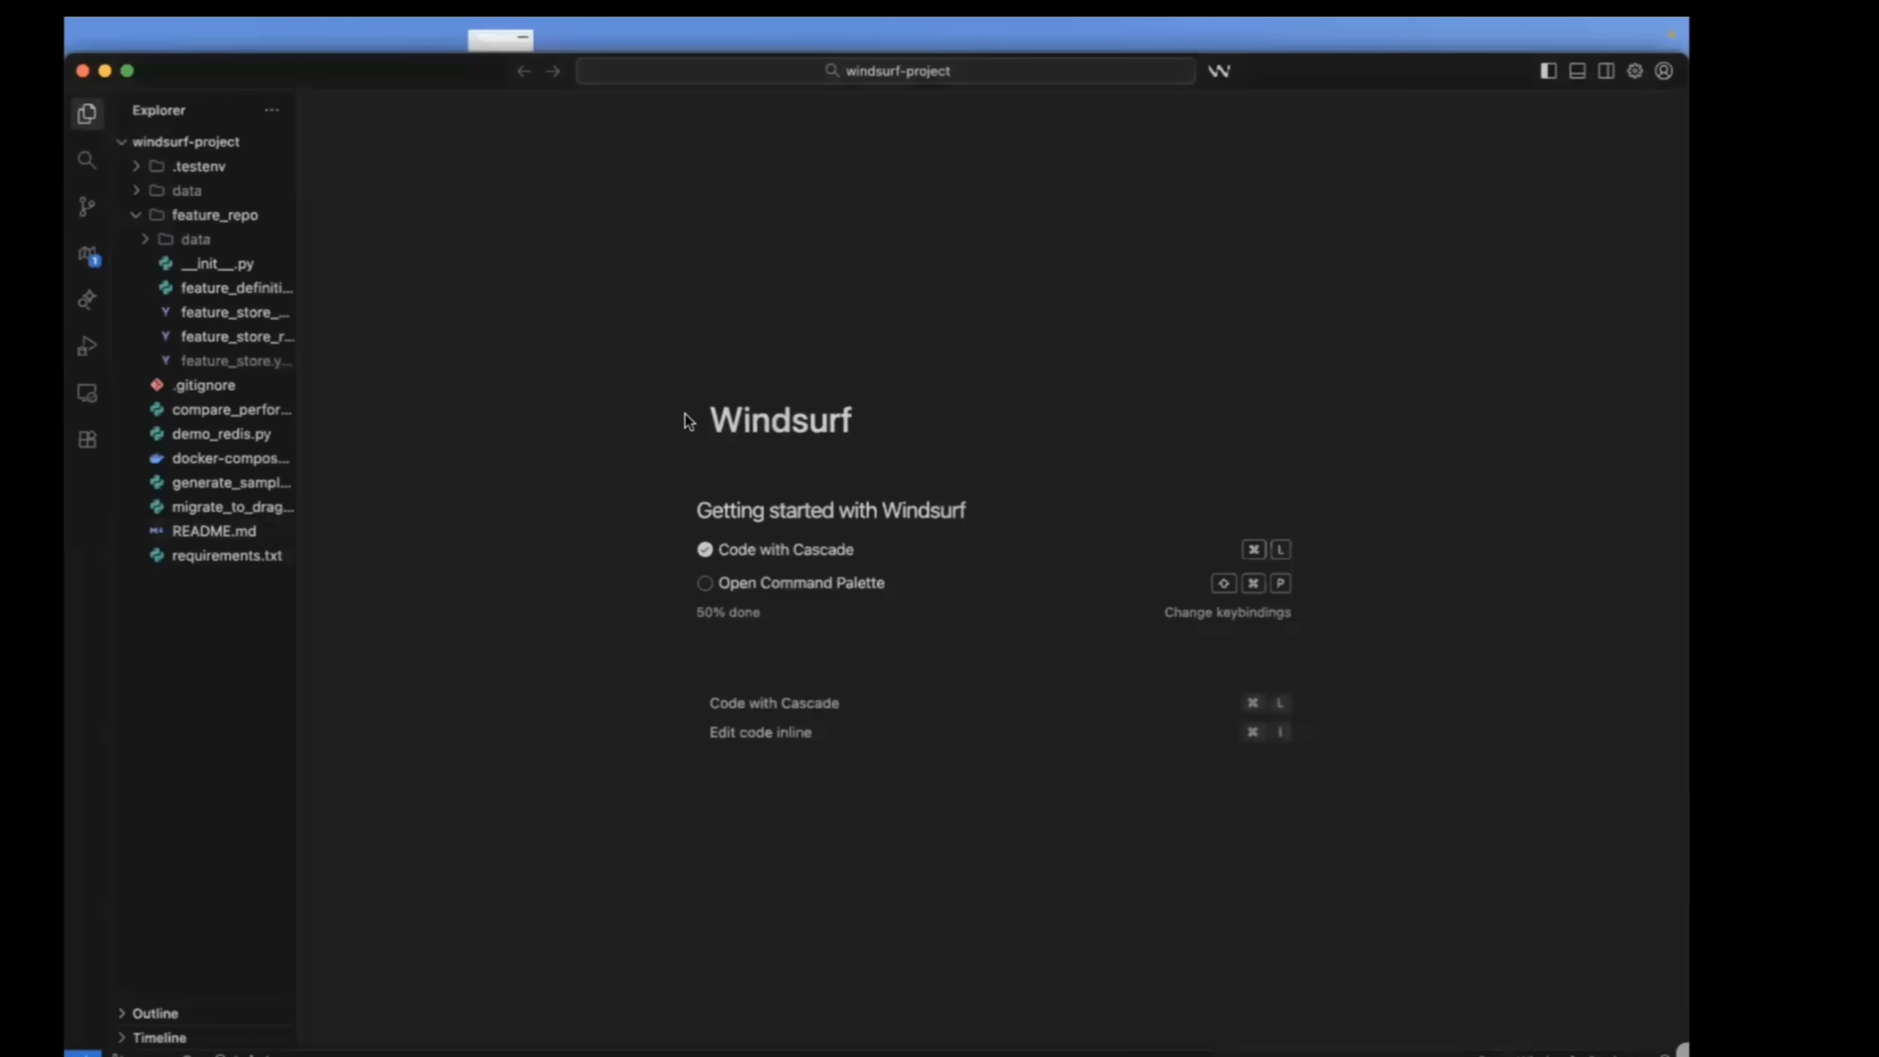
mouse_move(875, 374)
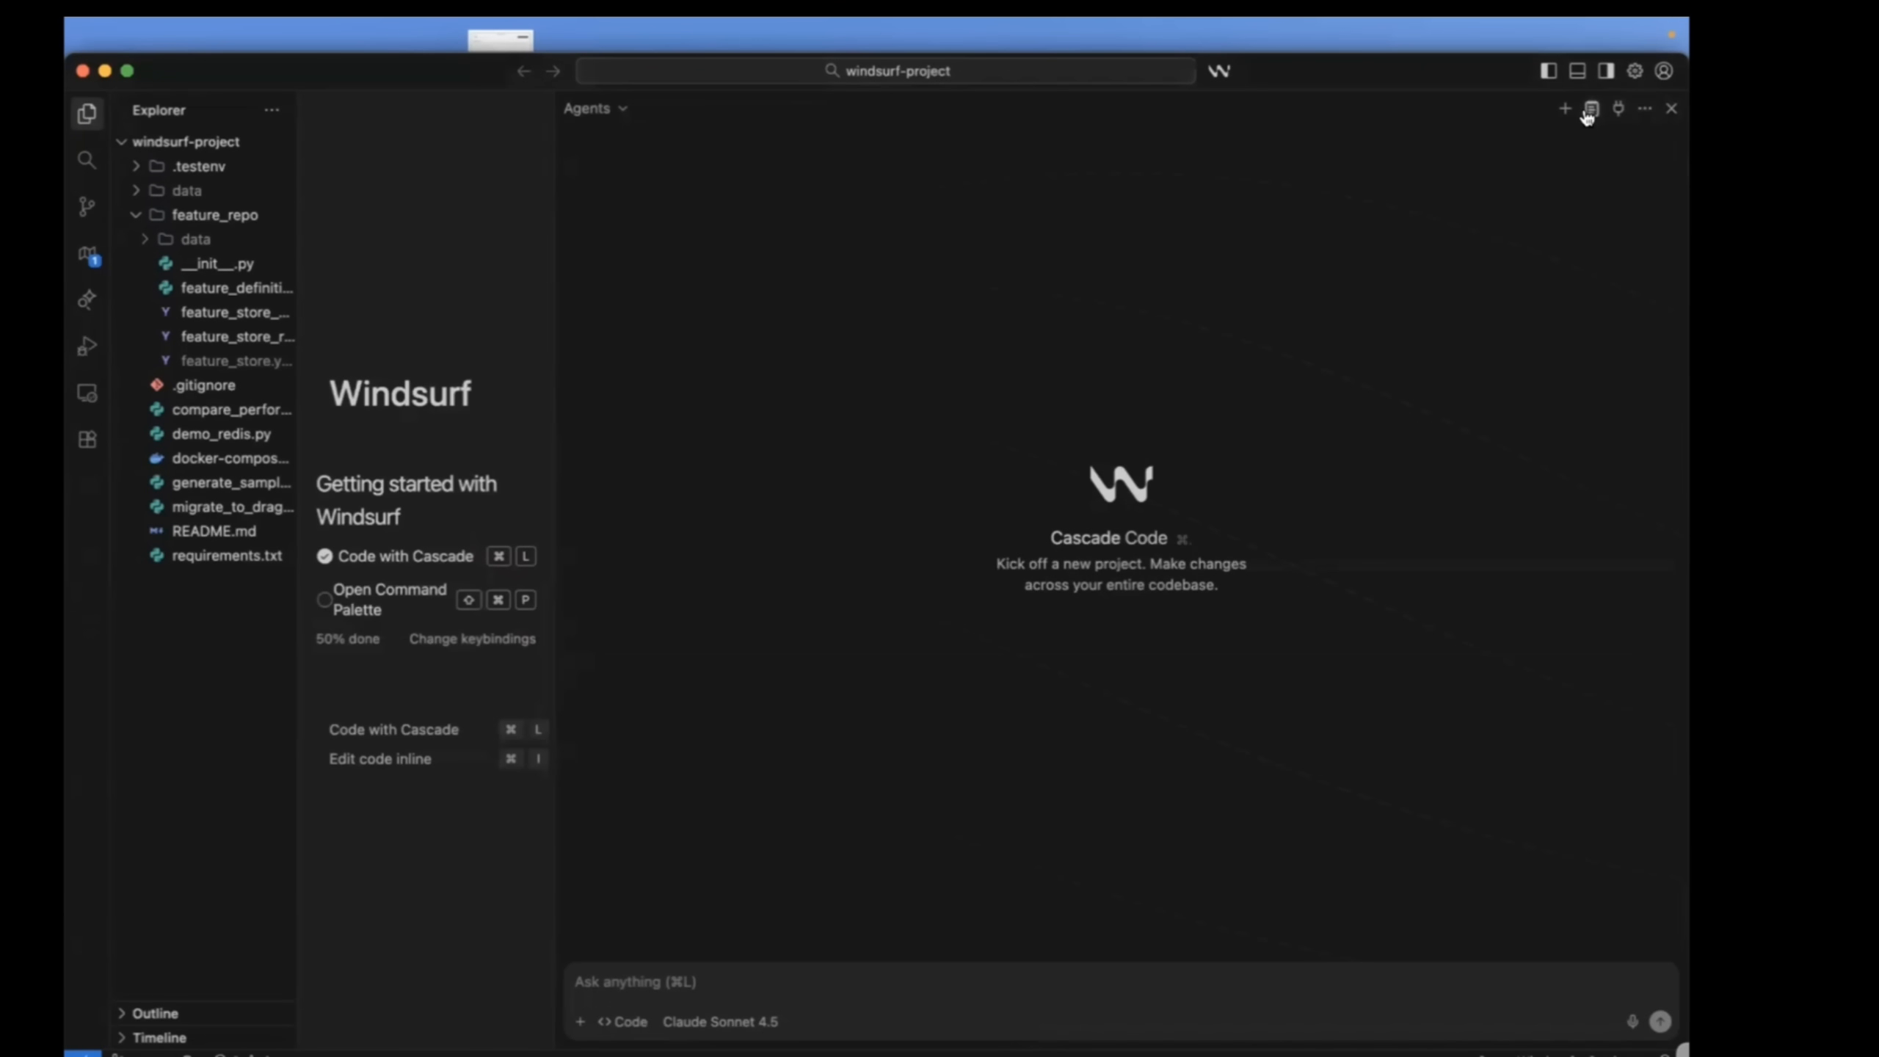
View Cascade's connected MCP servers and mcp_config.json listing the three Teleport MCP servers.
click(1616, 108)
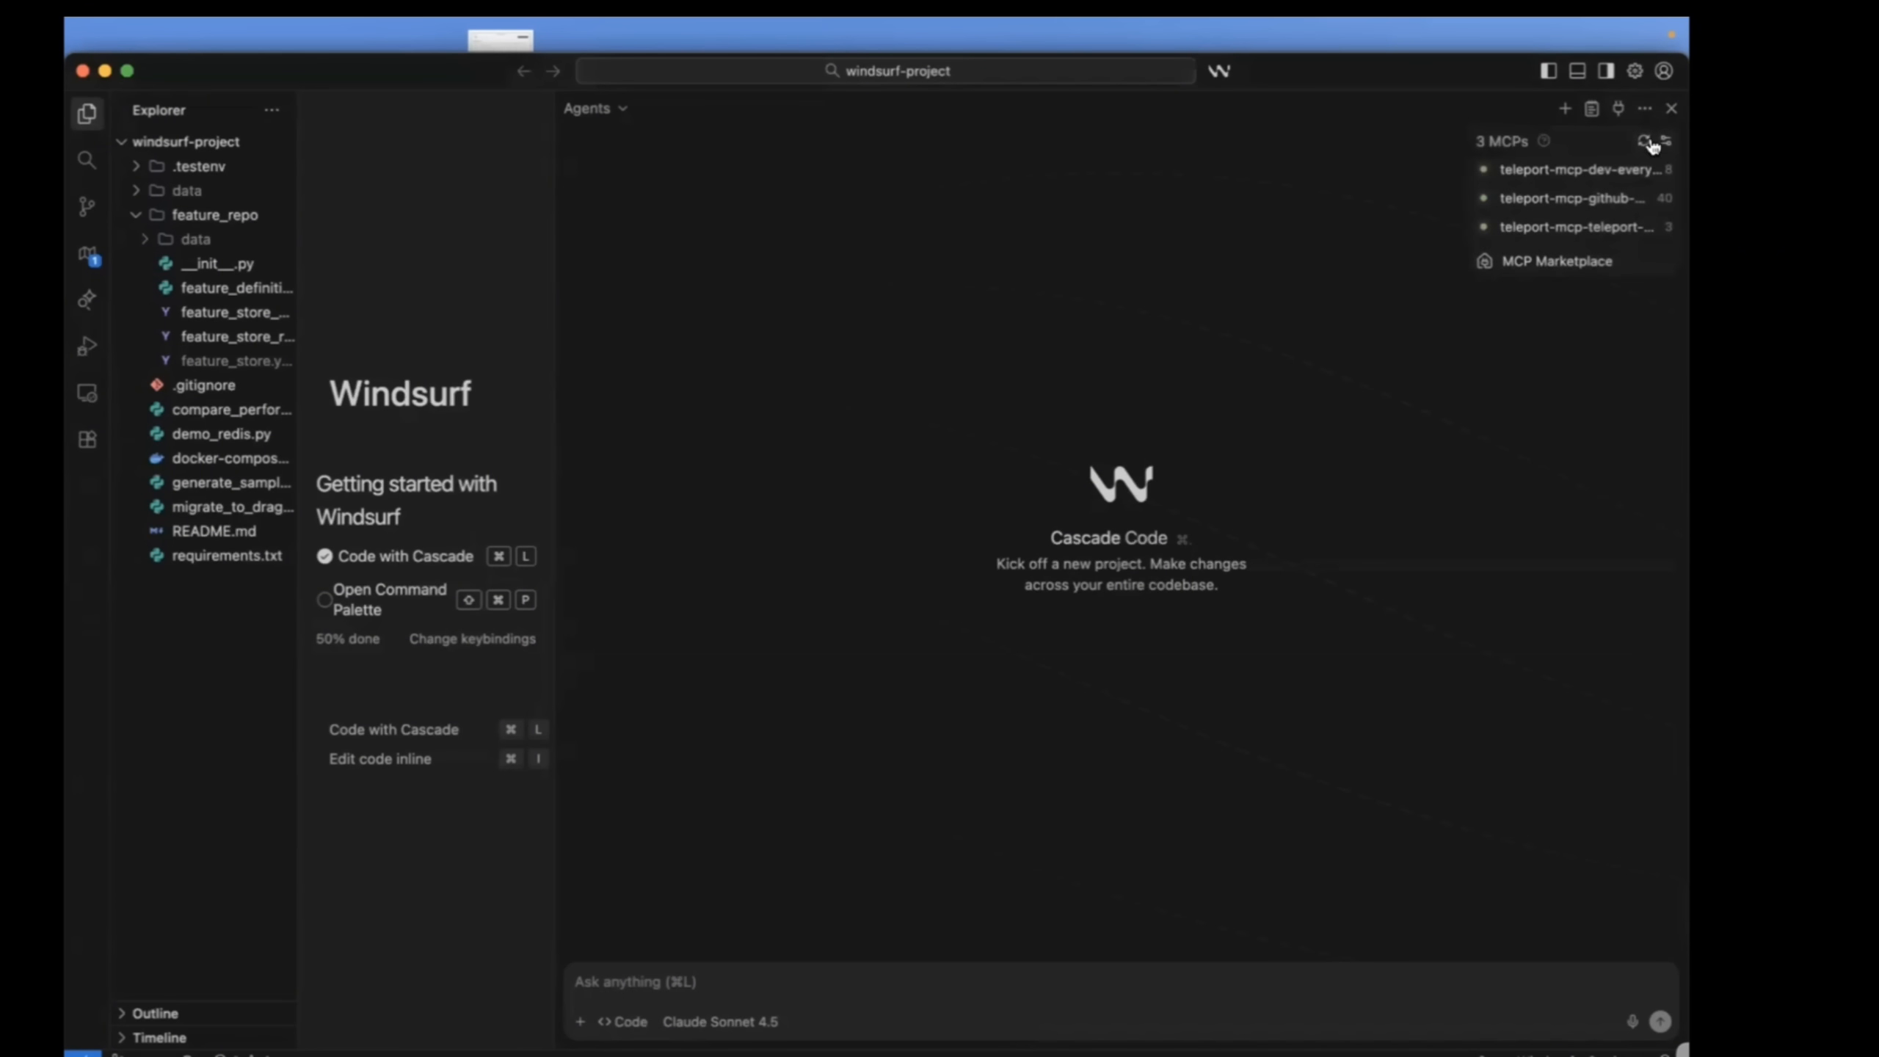
click(1649, 141)
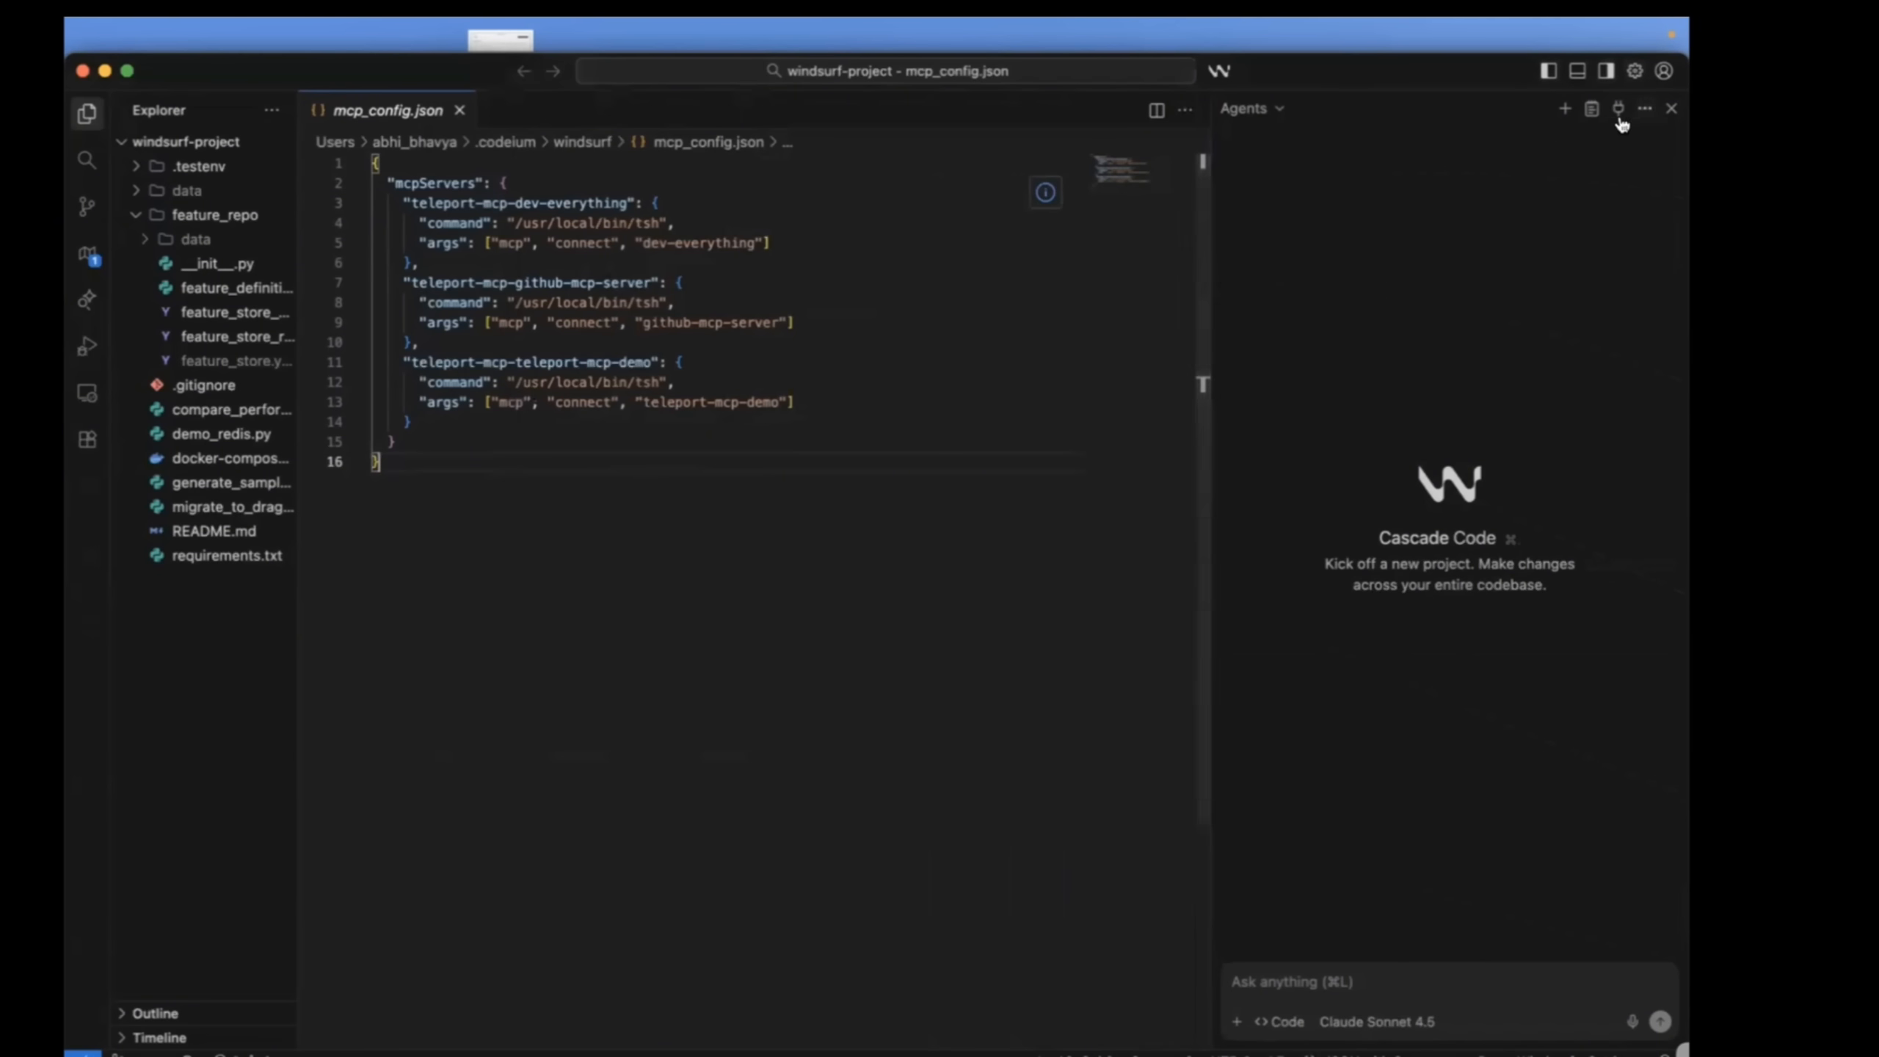
click(1617, 109)
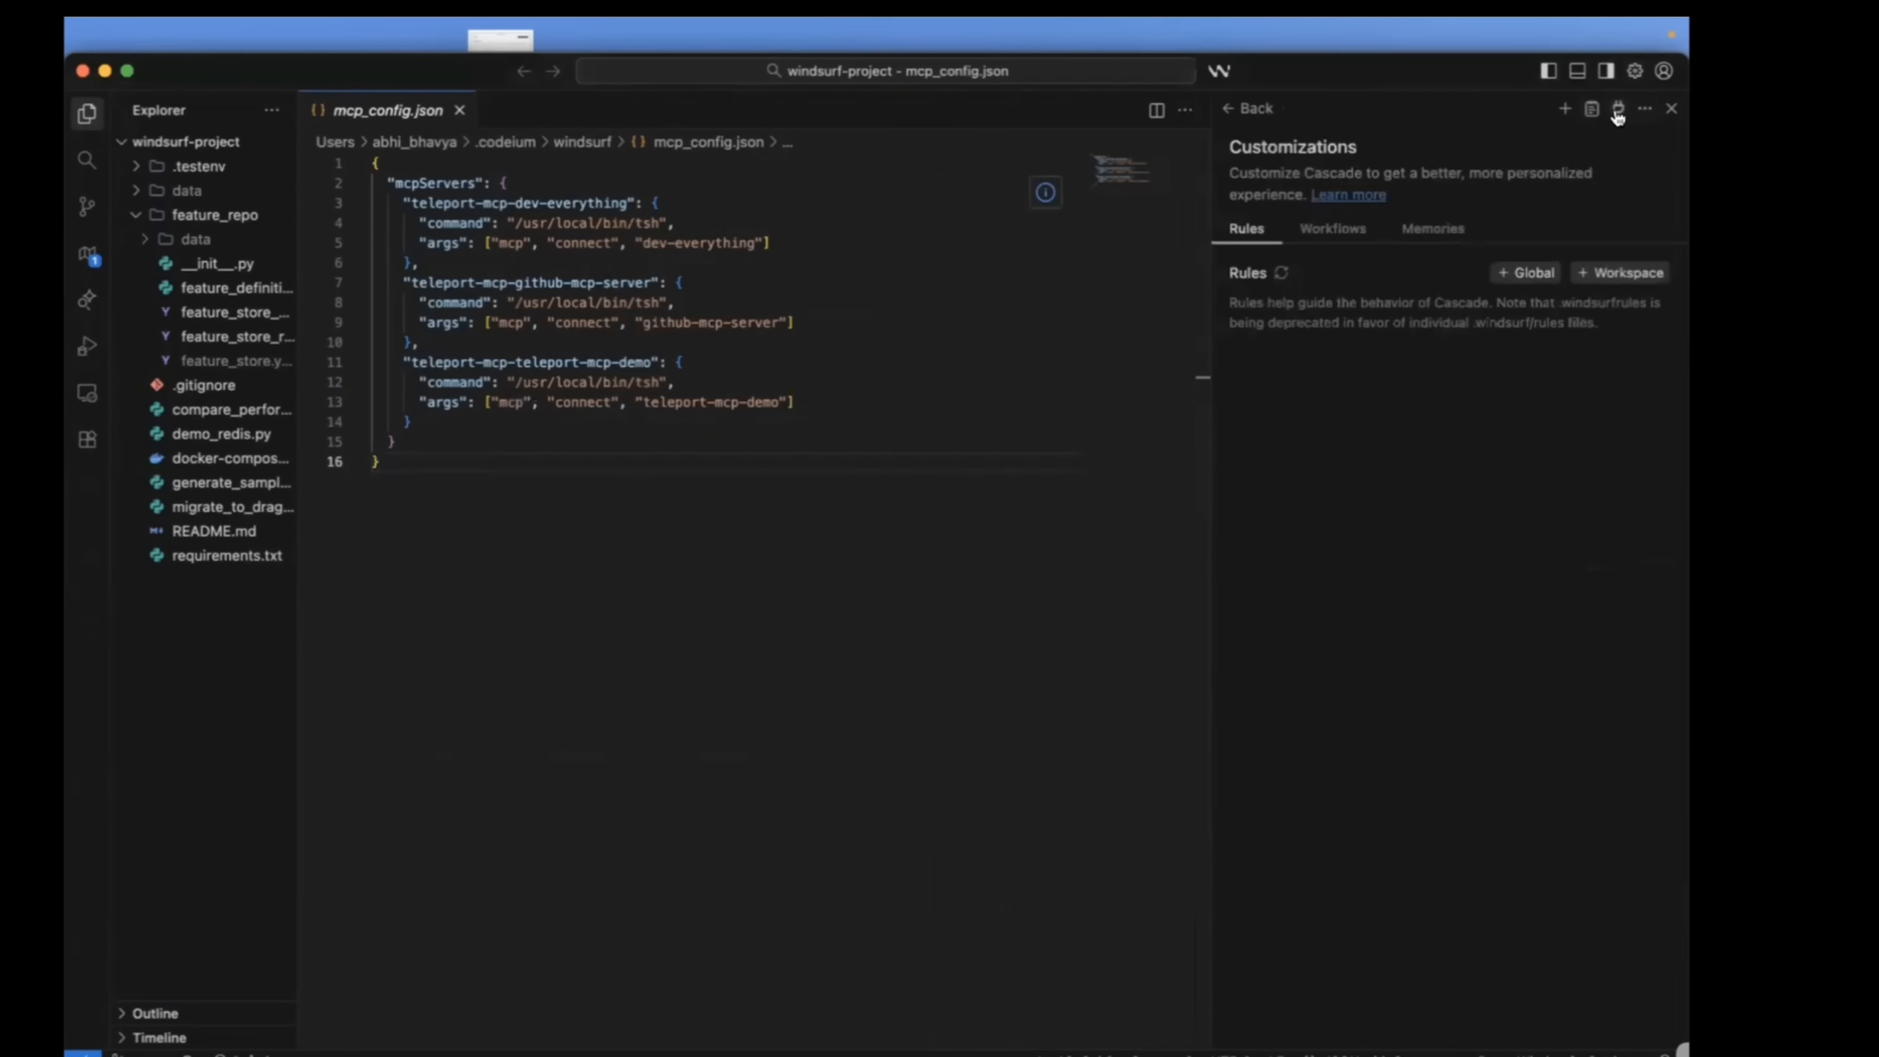
click(1616, 108)
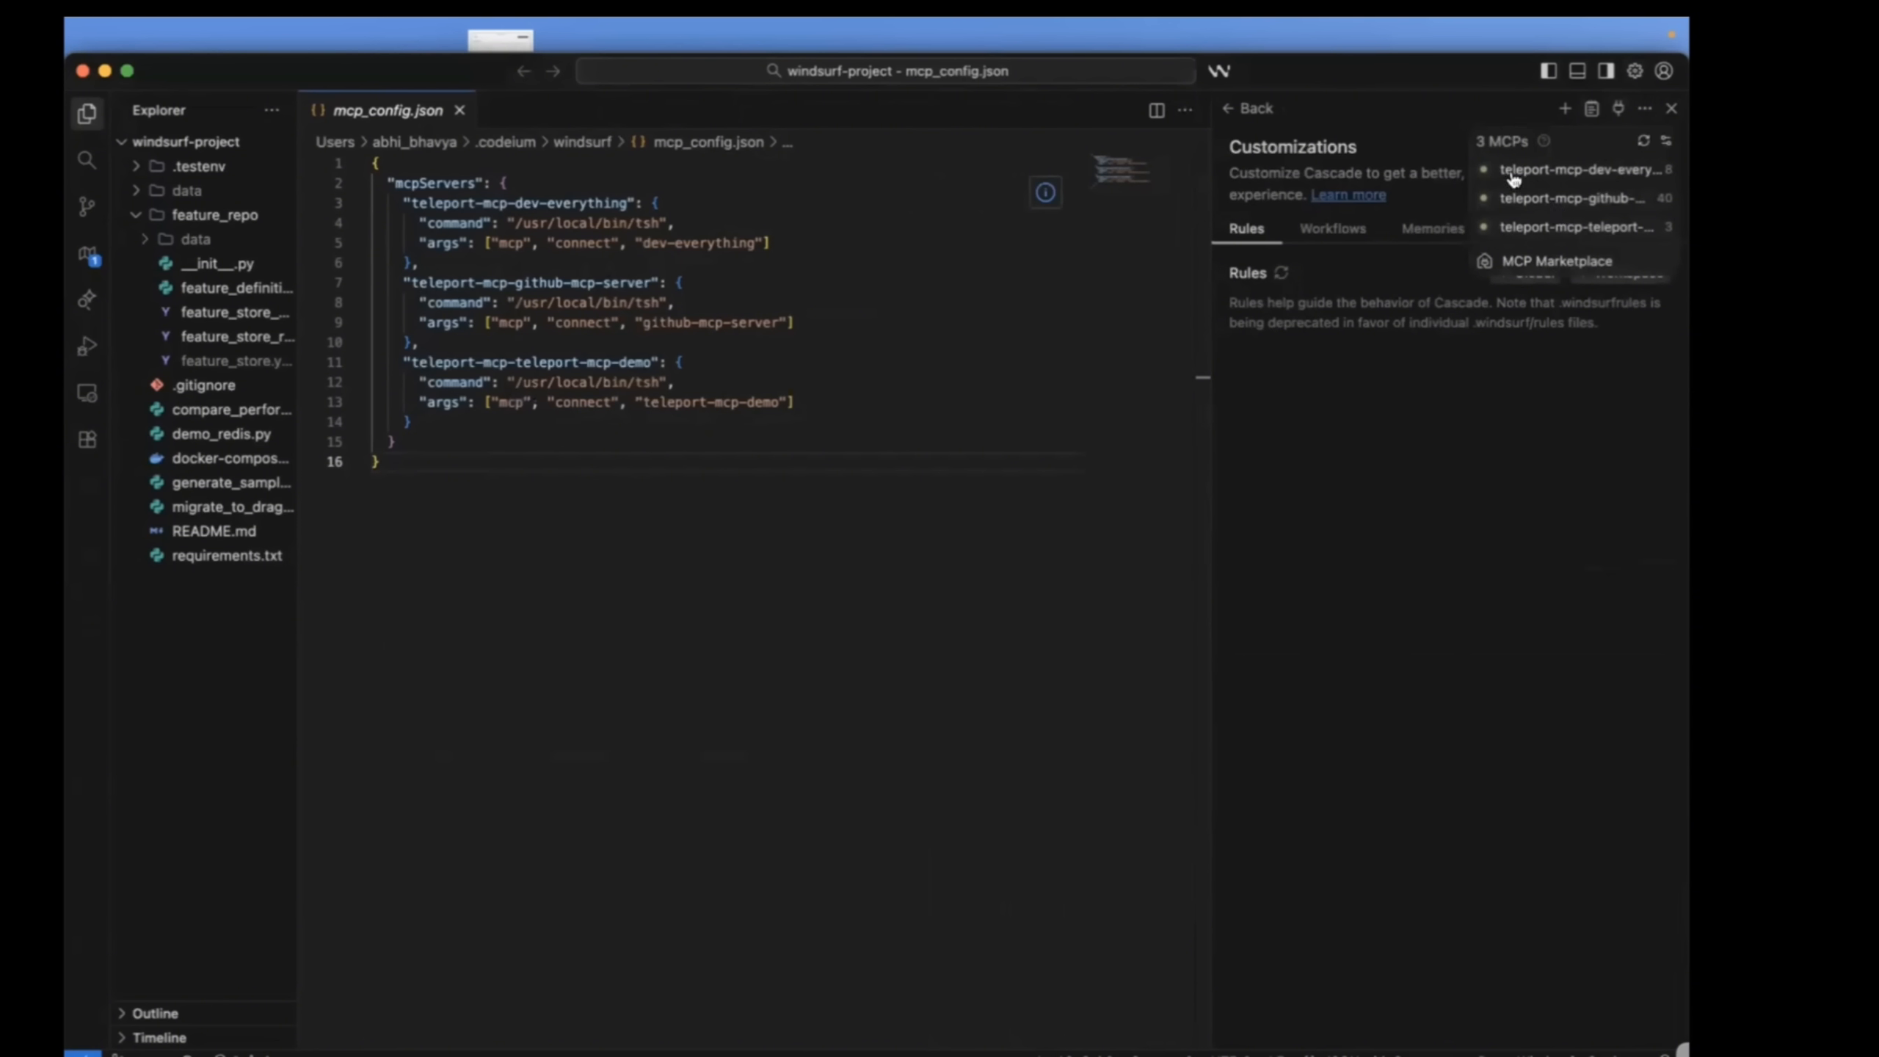
mouse_move(1606, 205)
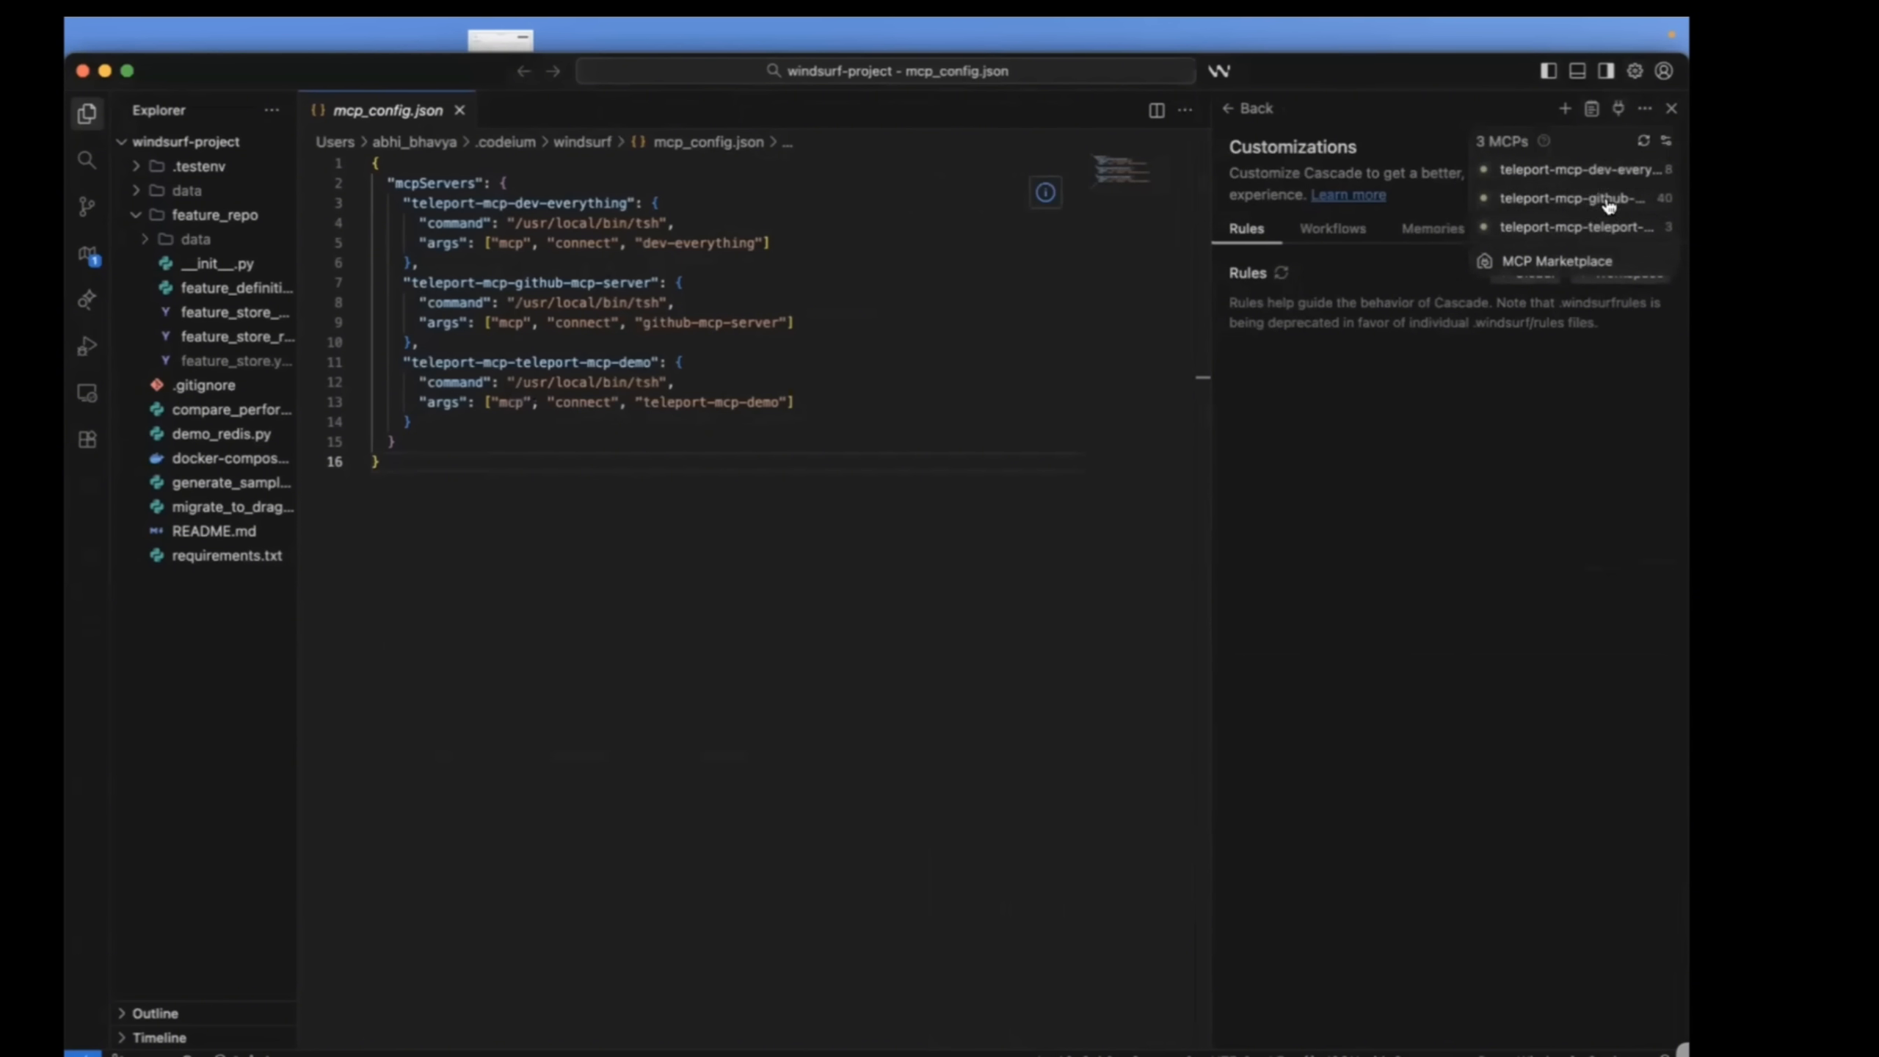
mouse_move(1611, 228)
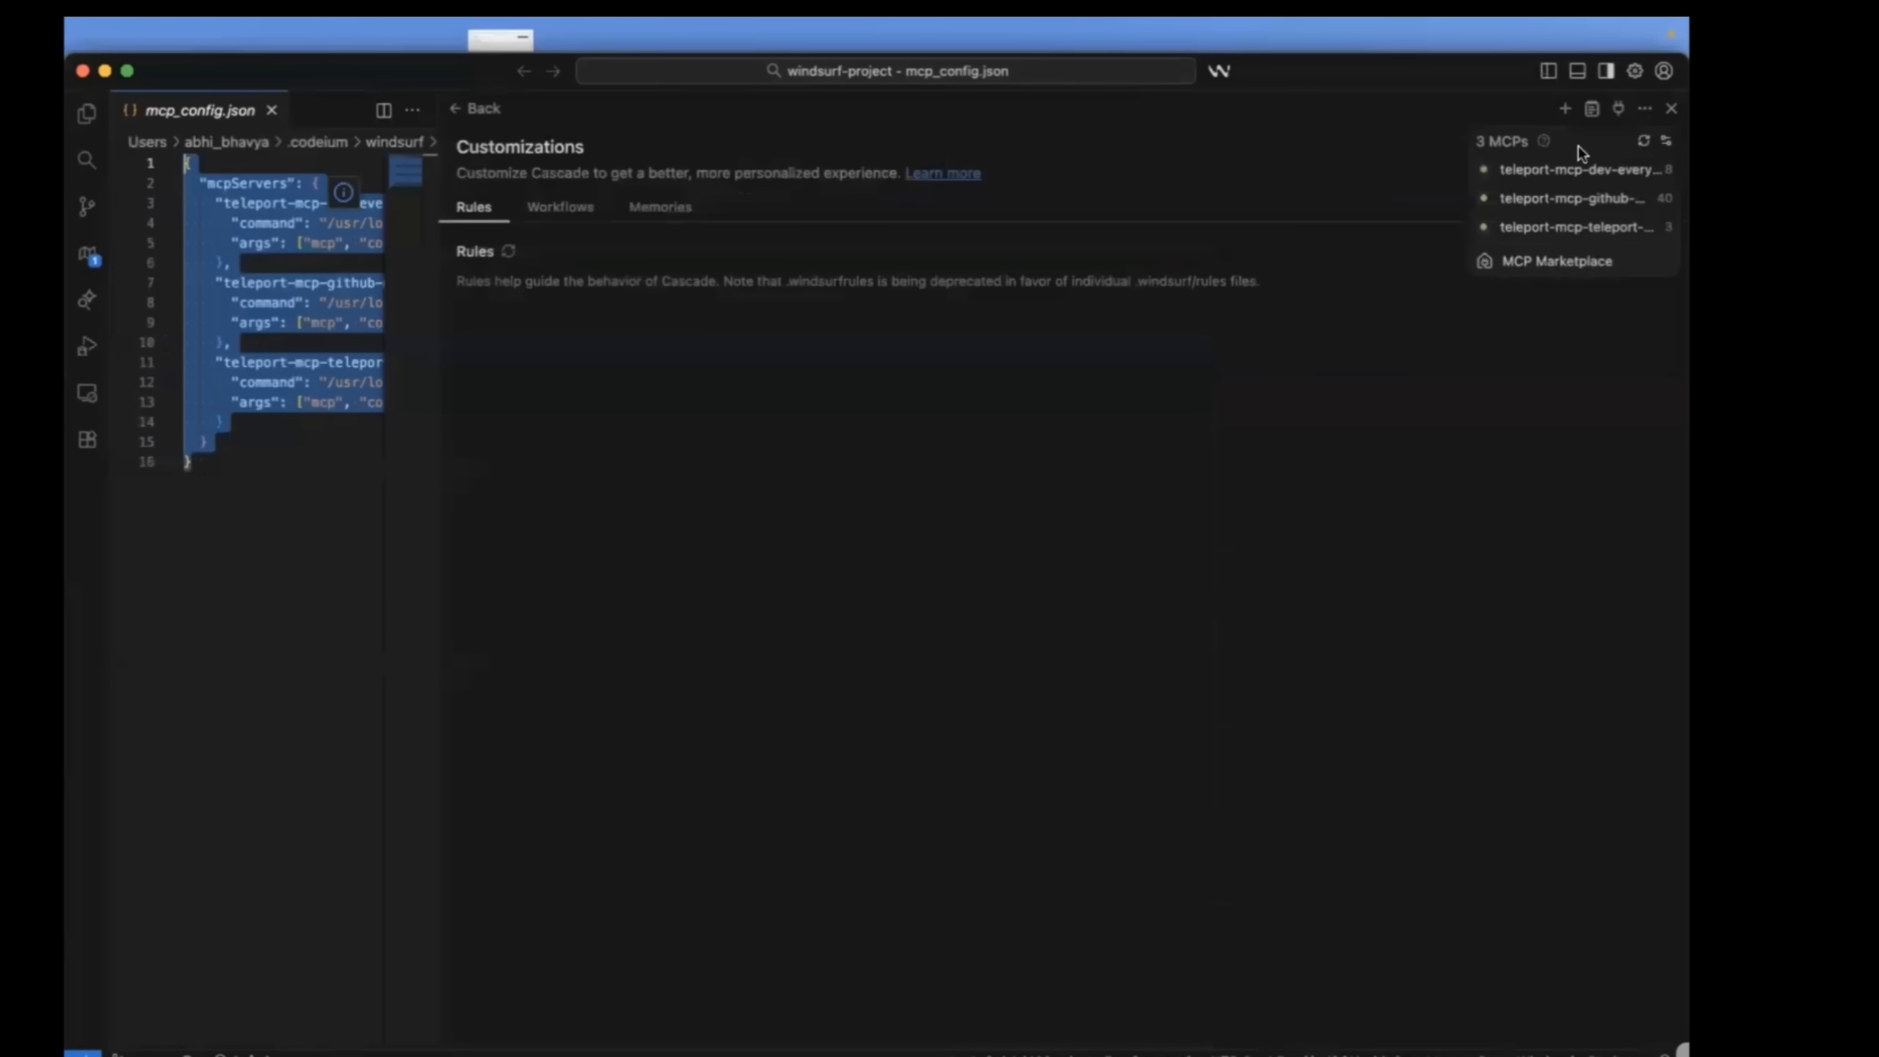
Ask Cascade 'Get list of Github Repos' in a fresh conversation.
click(1670, 107)
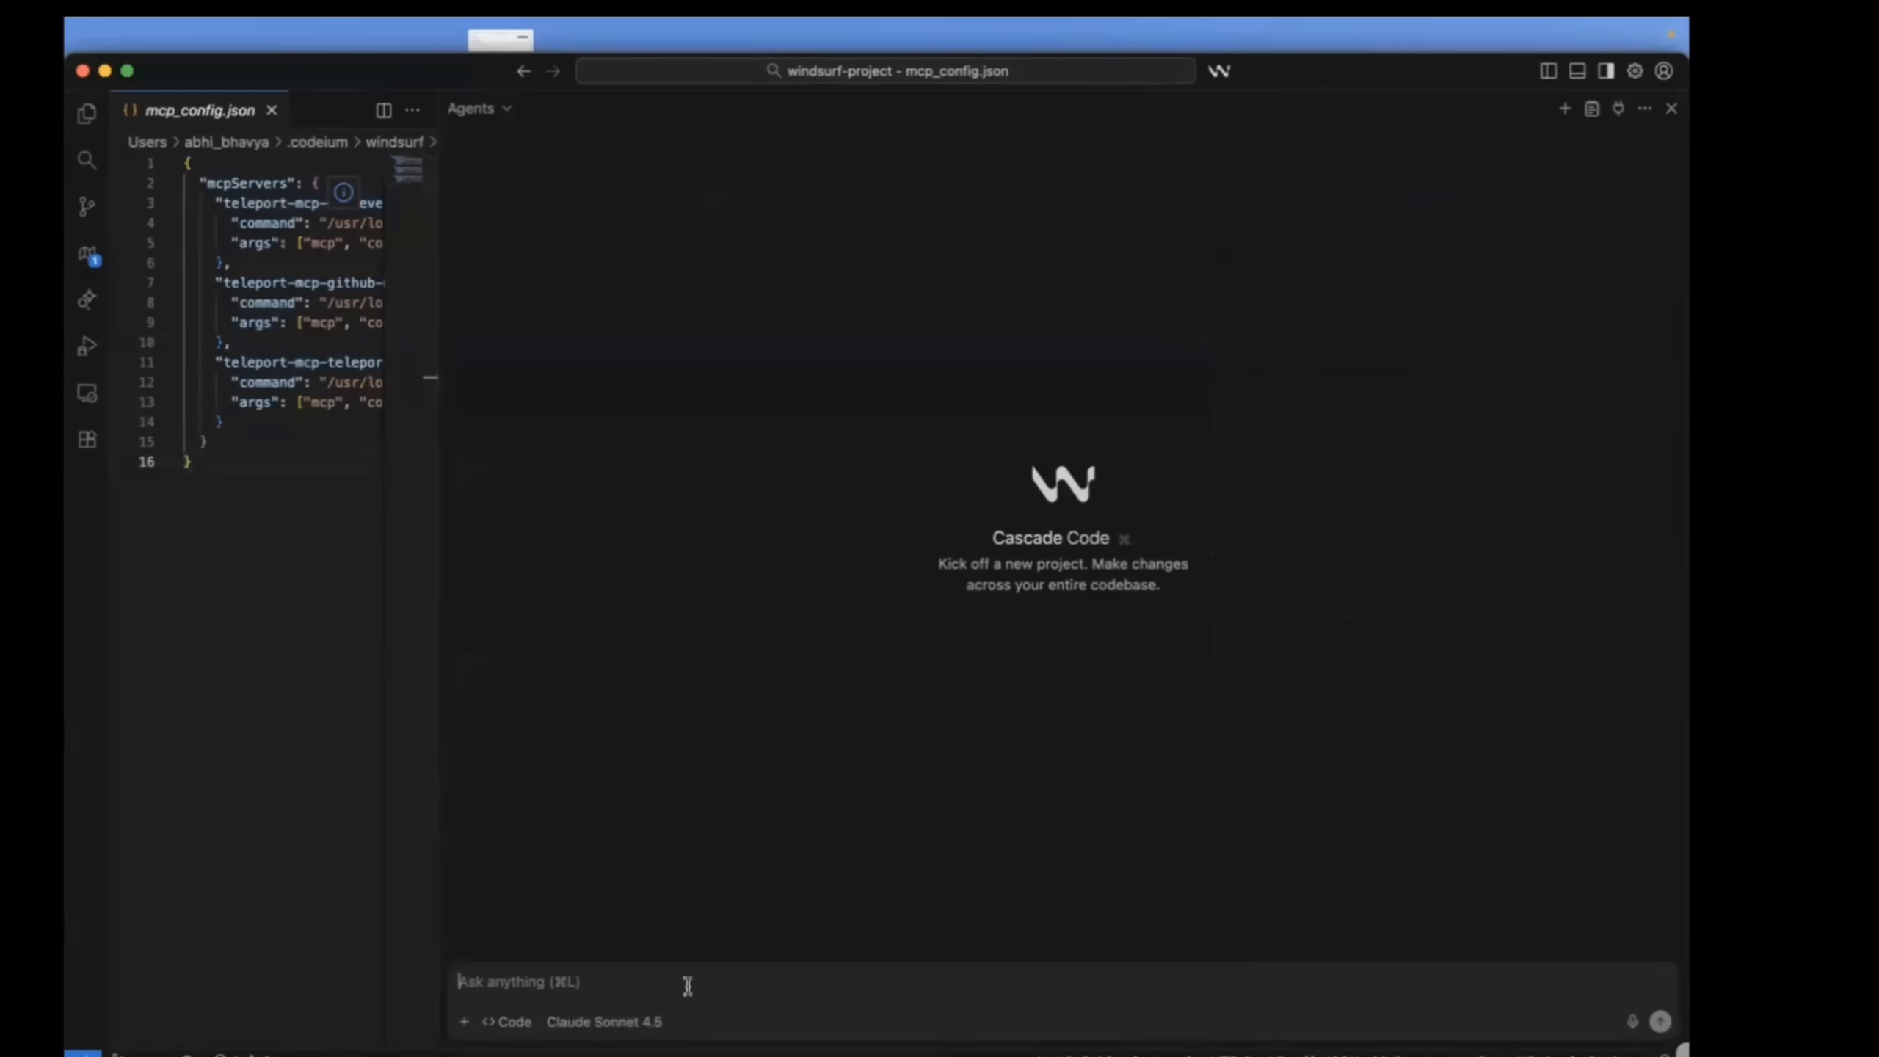
text(Get)
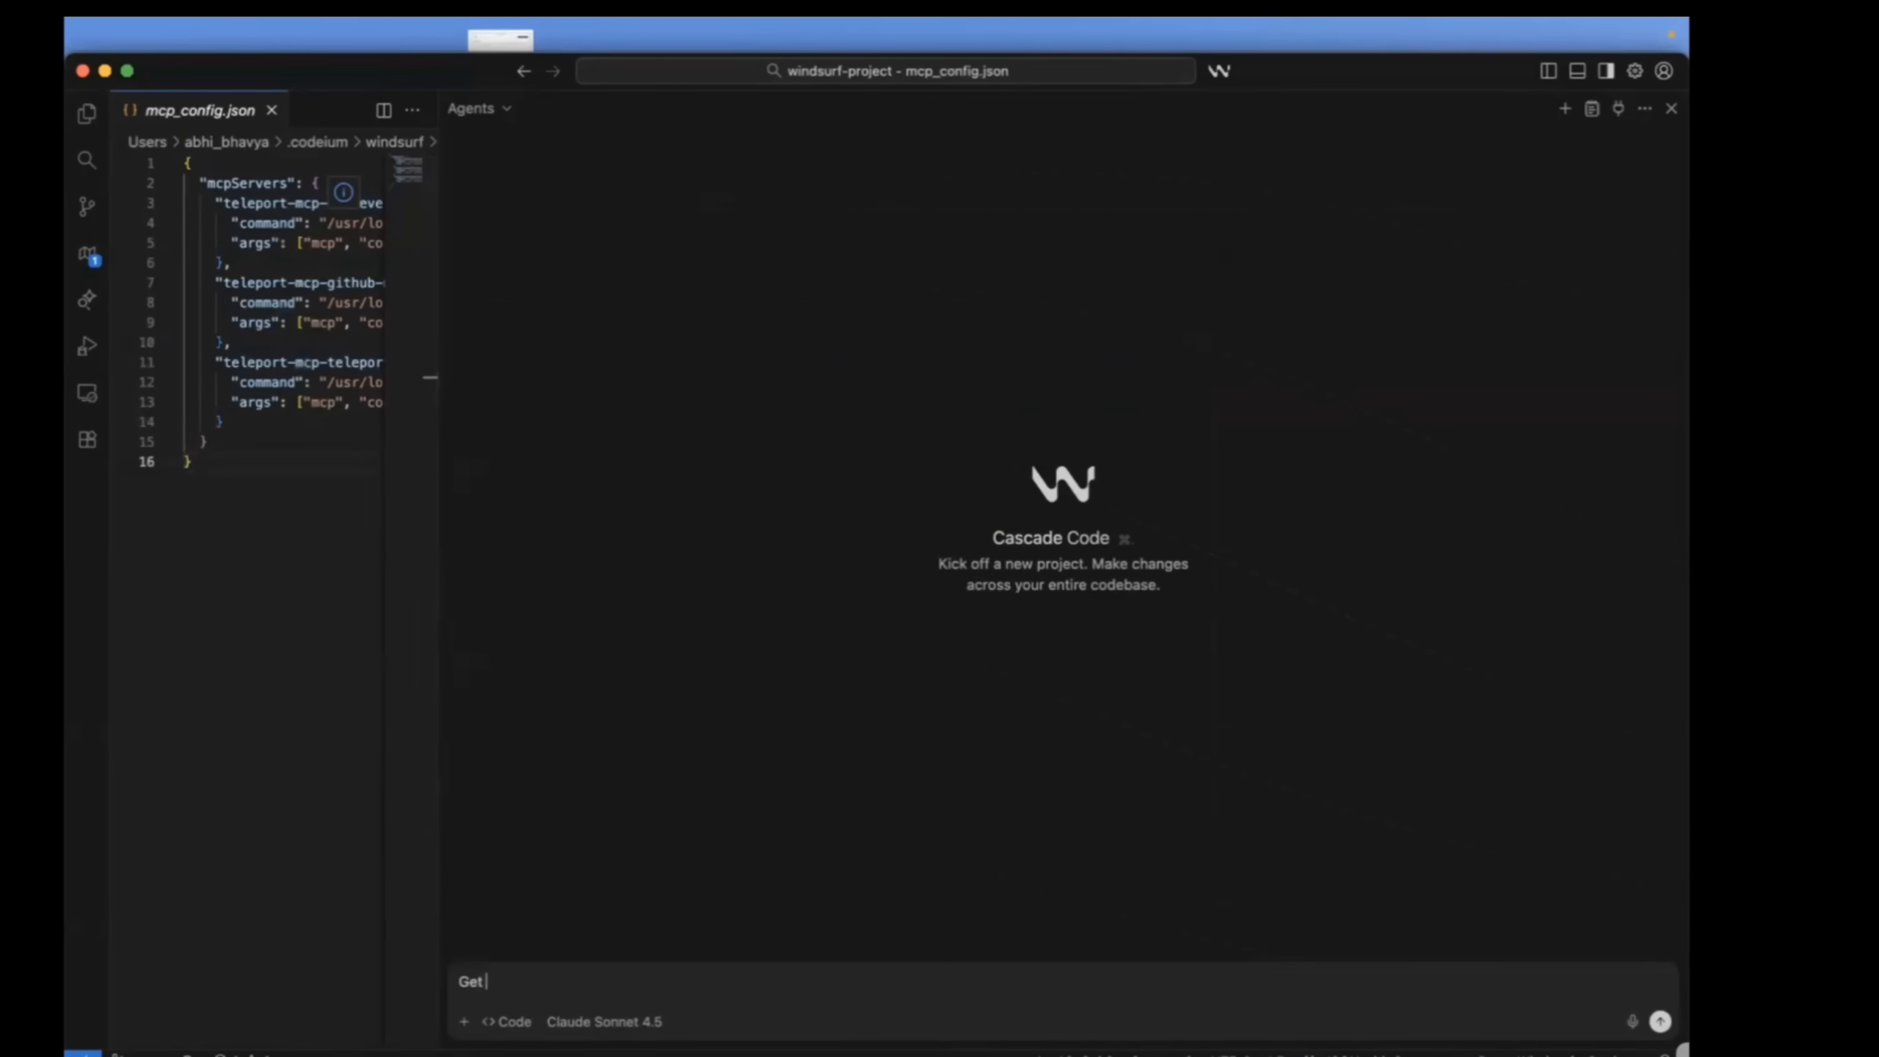
text(list of Gith)
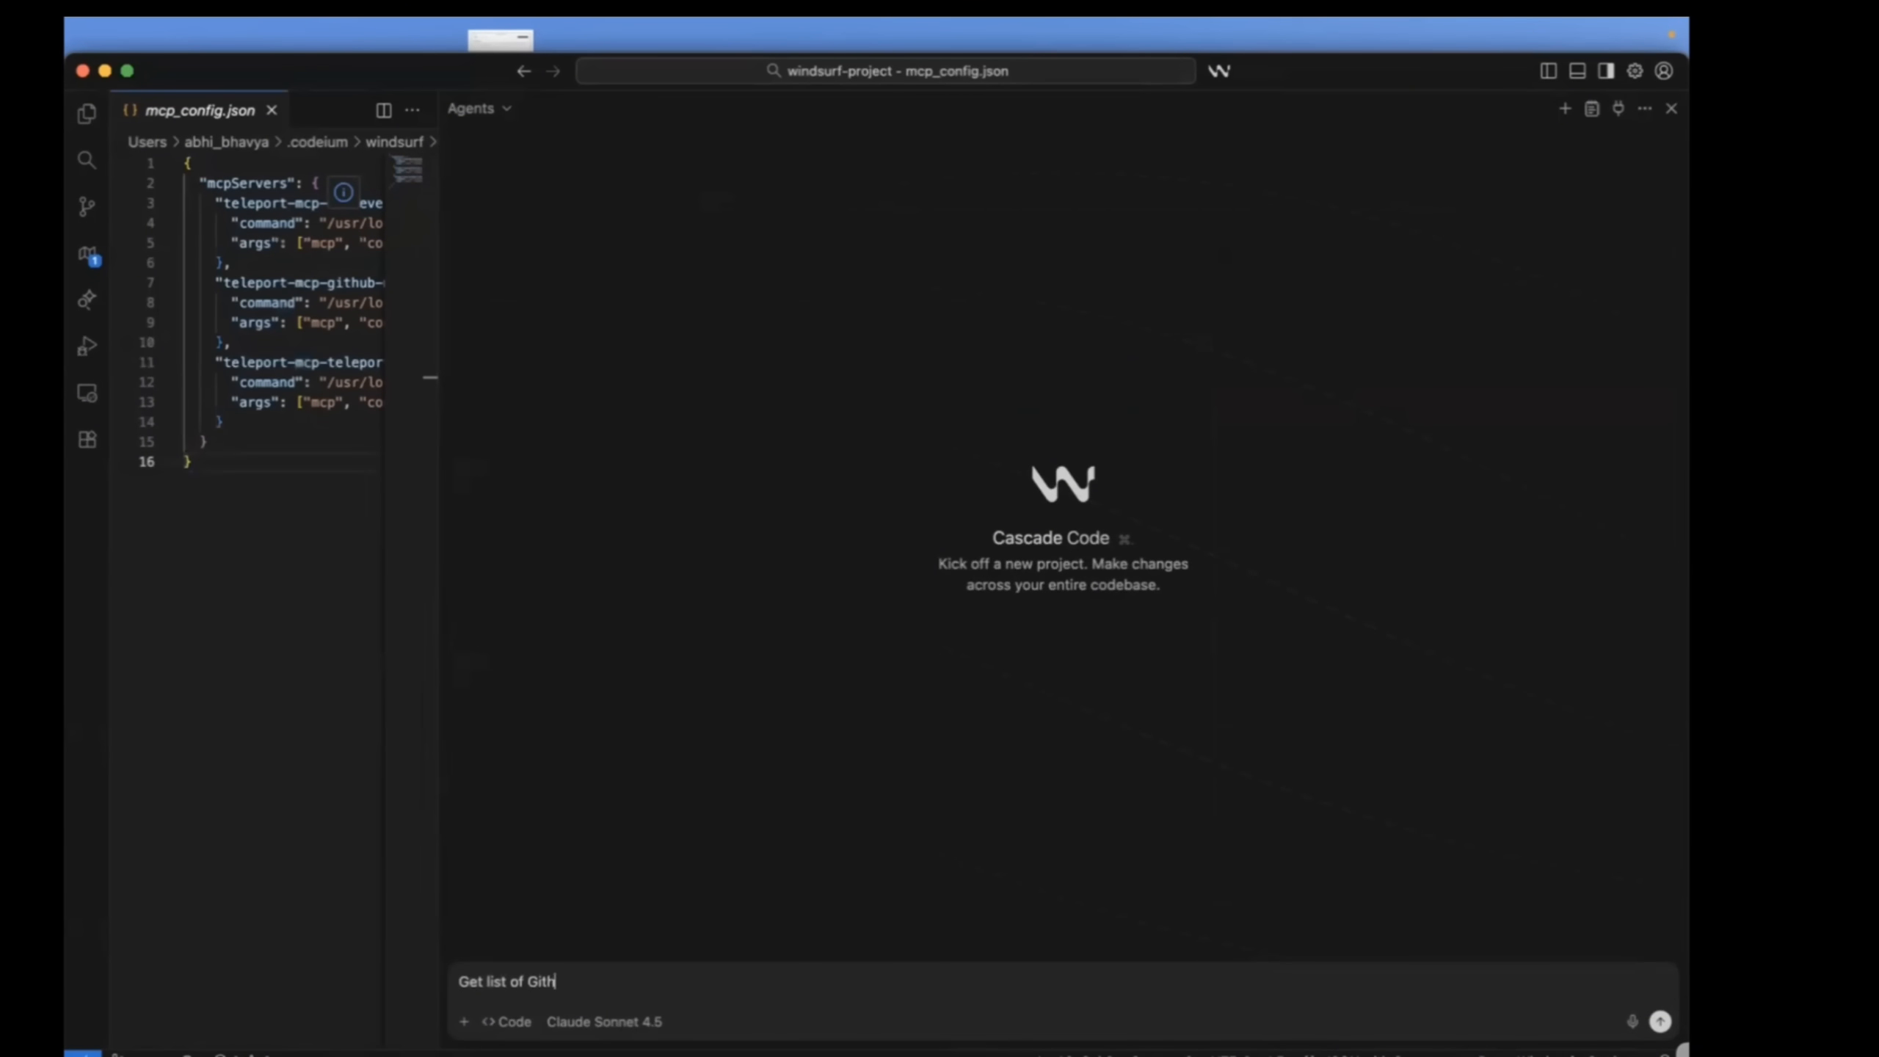
text(ub Reposotories)
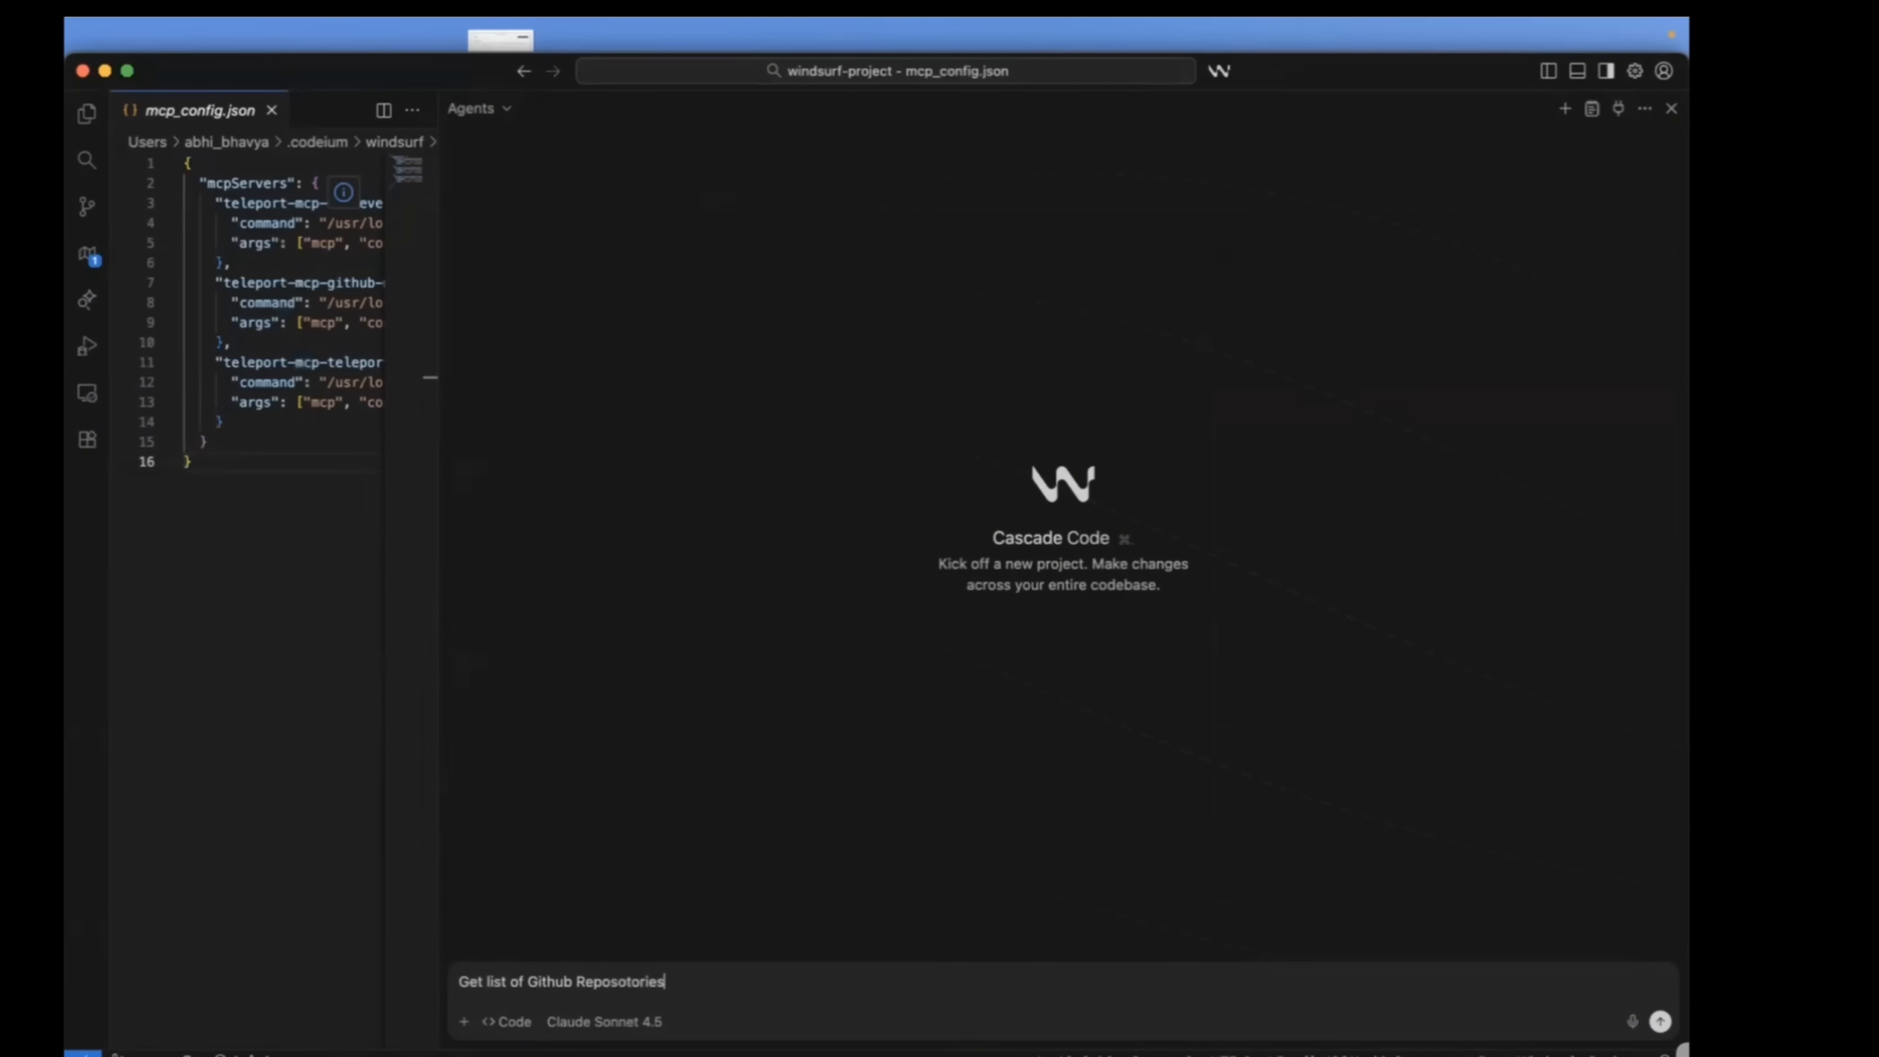
click(1660, 1021)
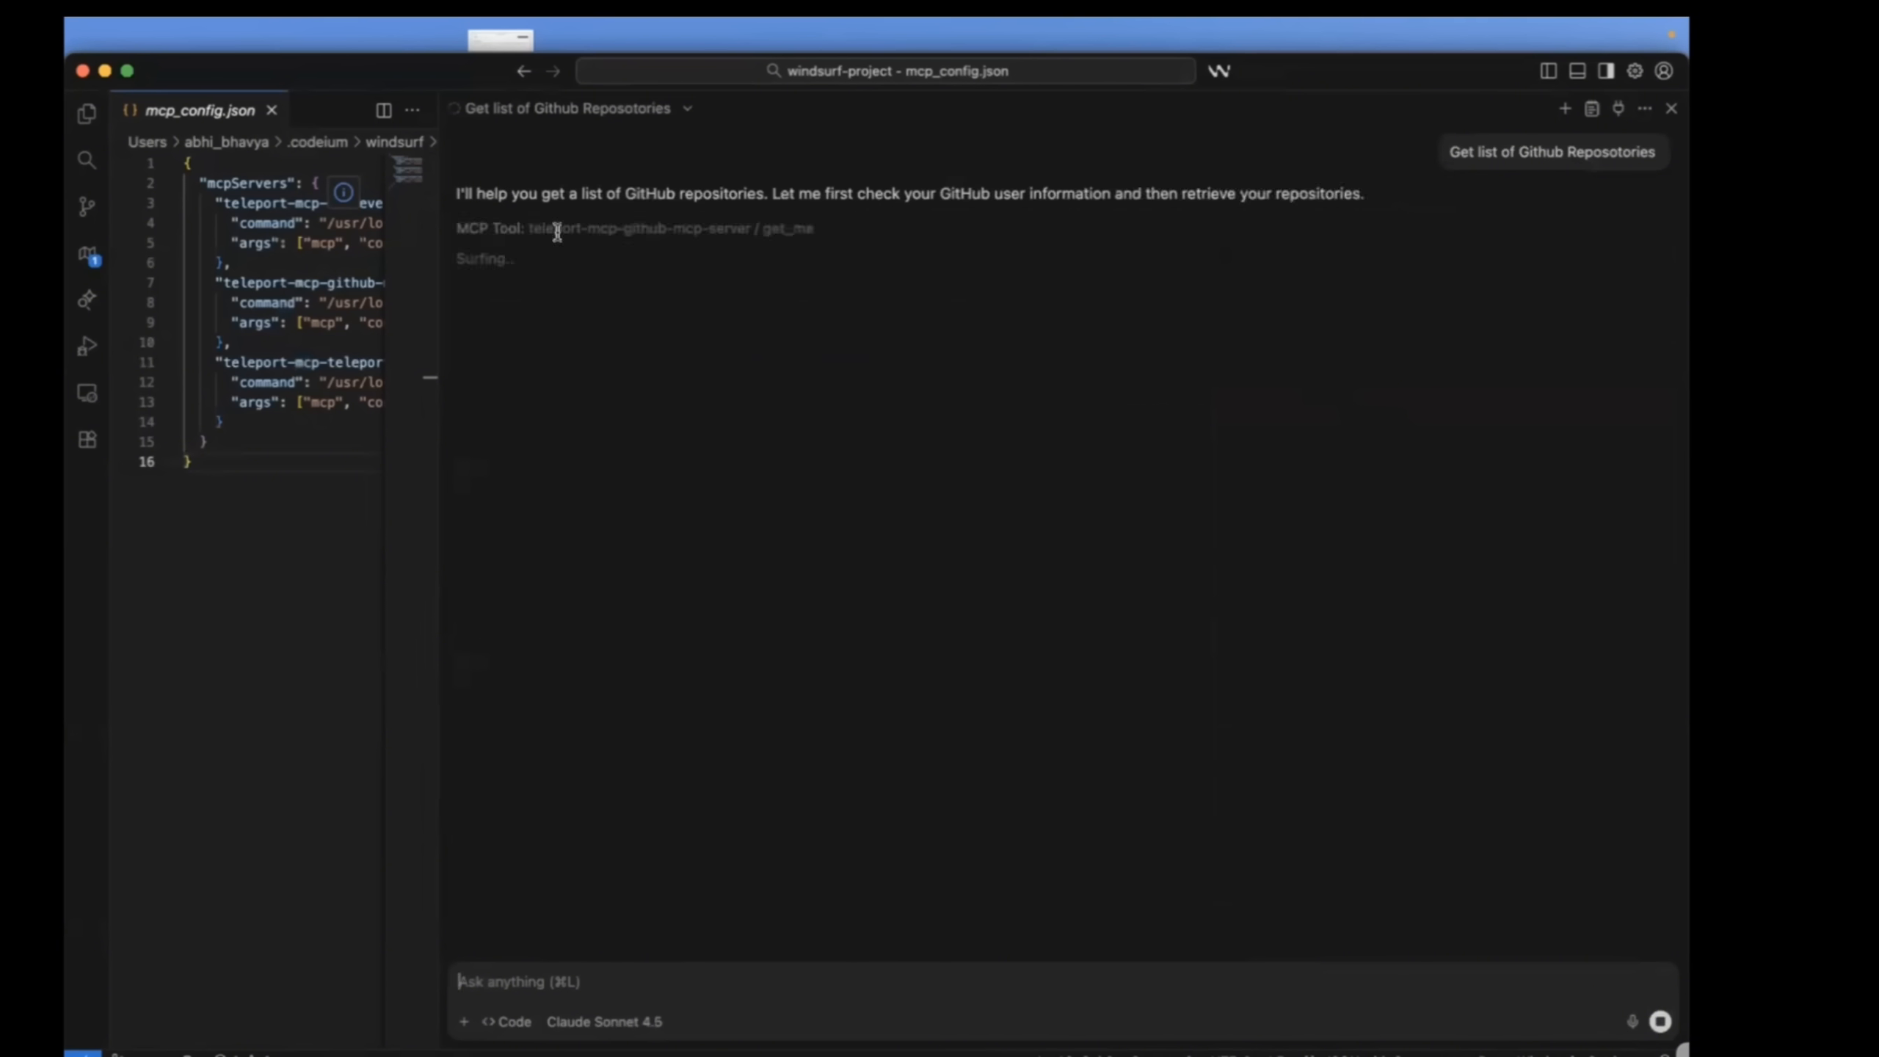
mouse_move(875, 237)
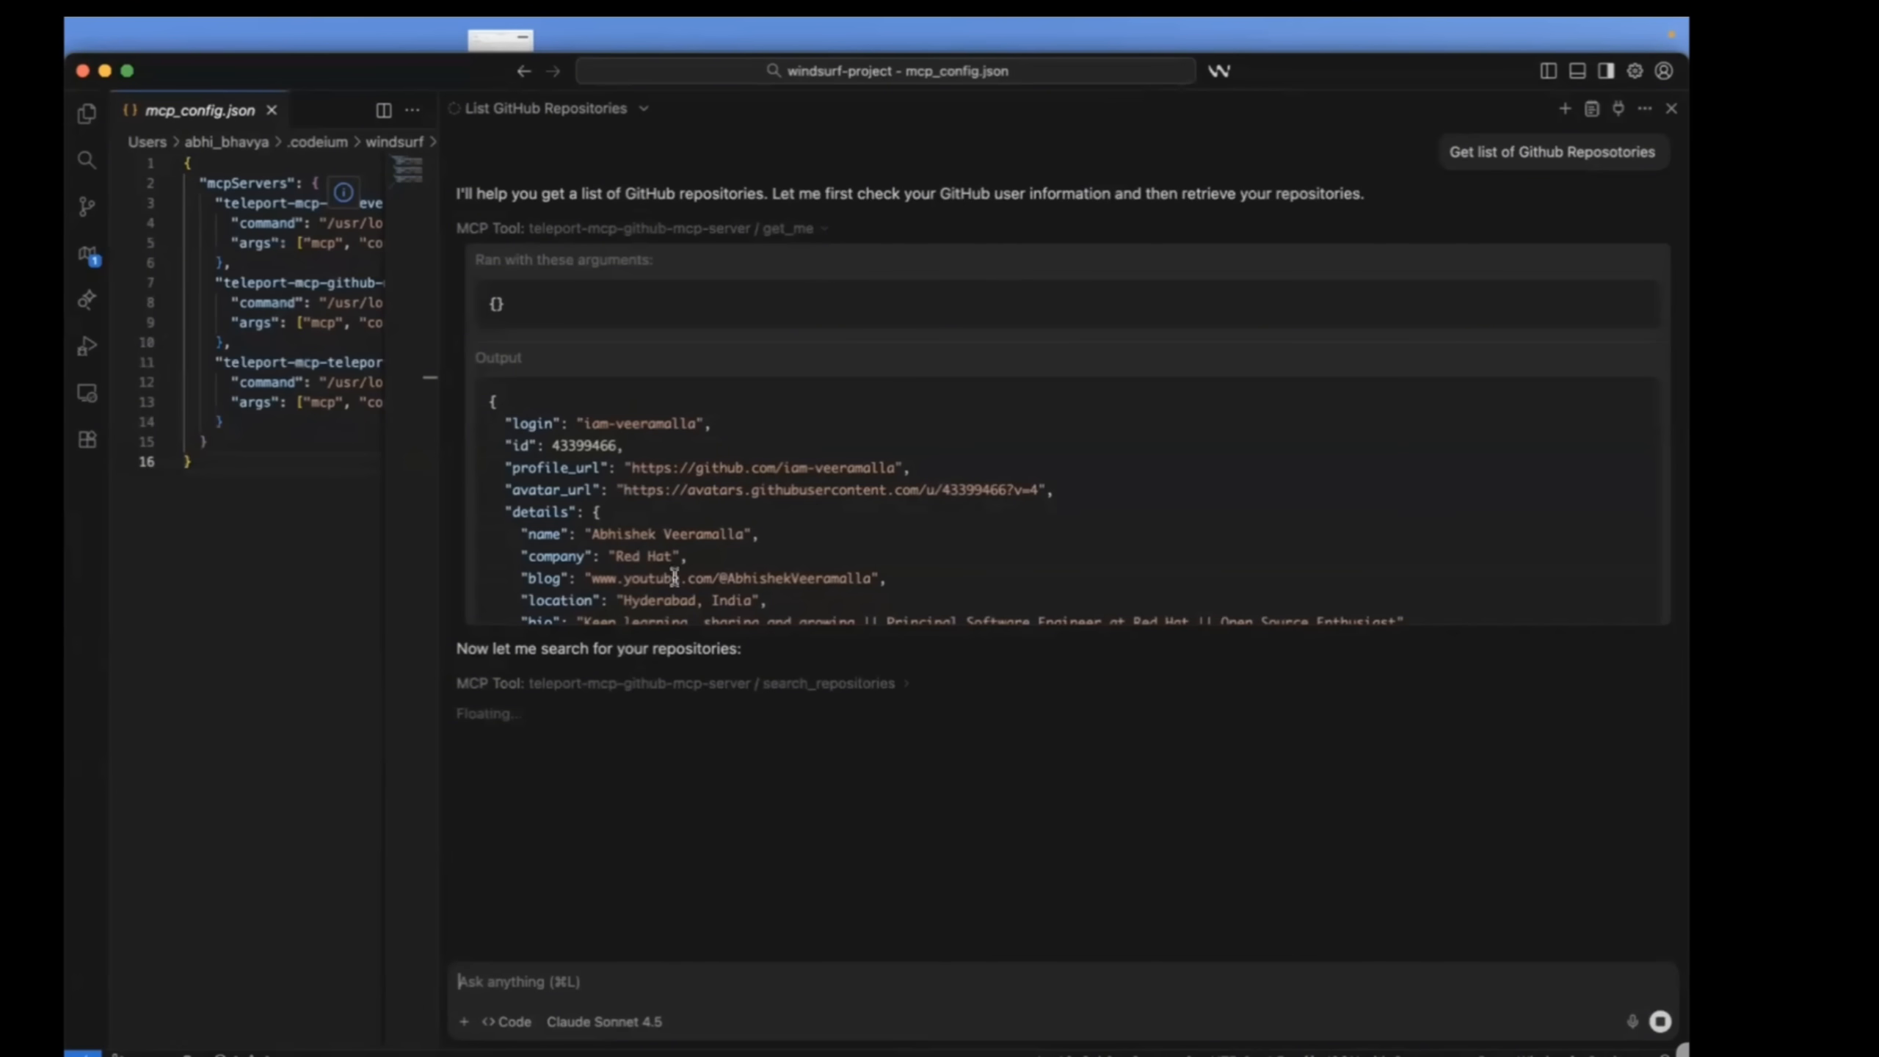
Review the returned top GitHub repositories with stars, descriptions and the 73-repository summary.
scroll(down, 3)
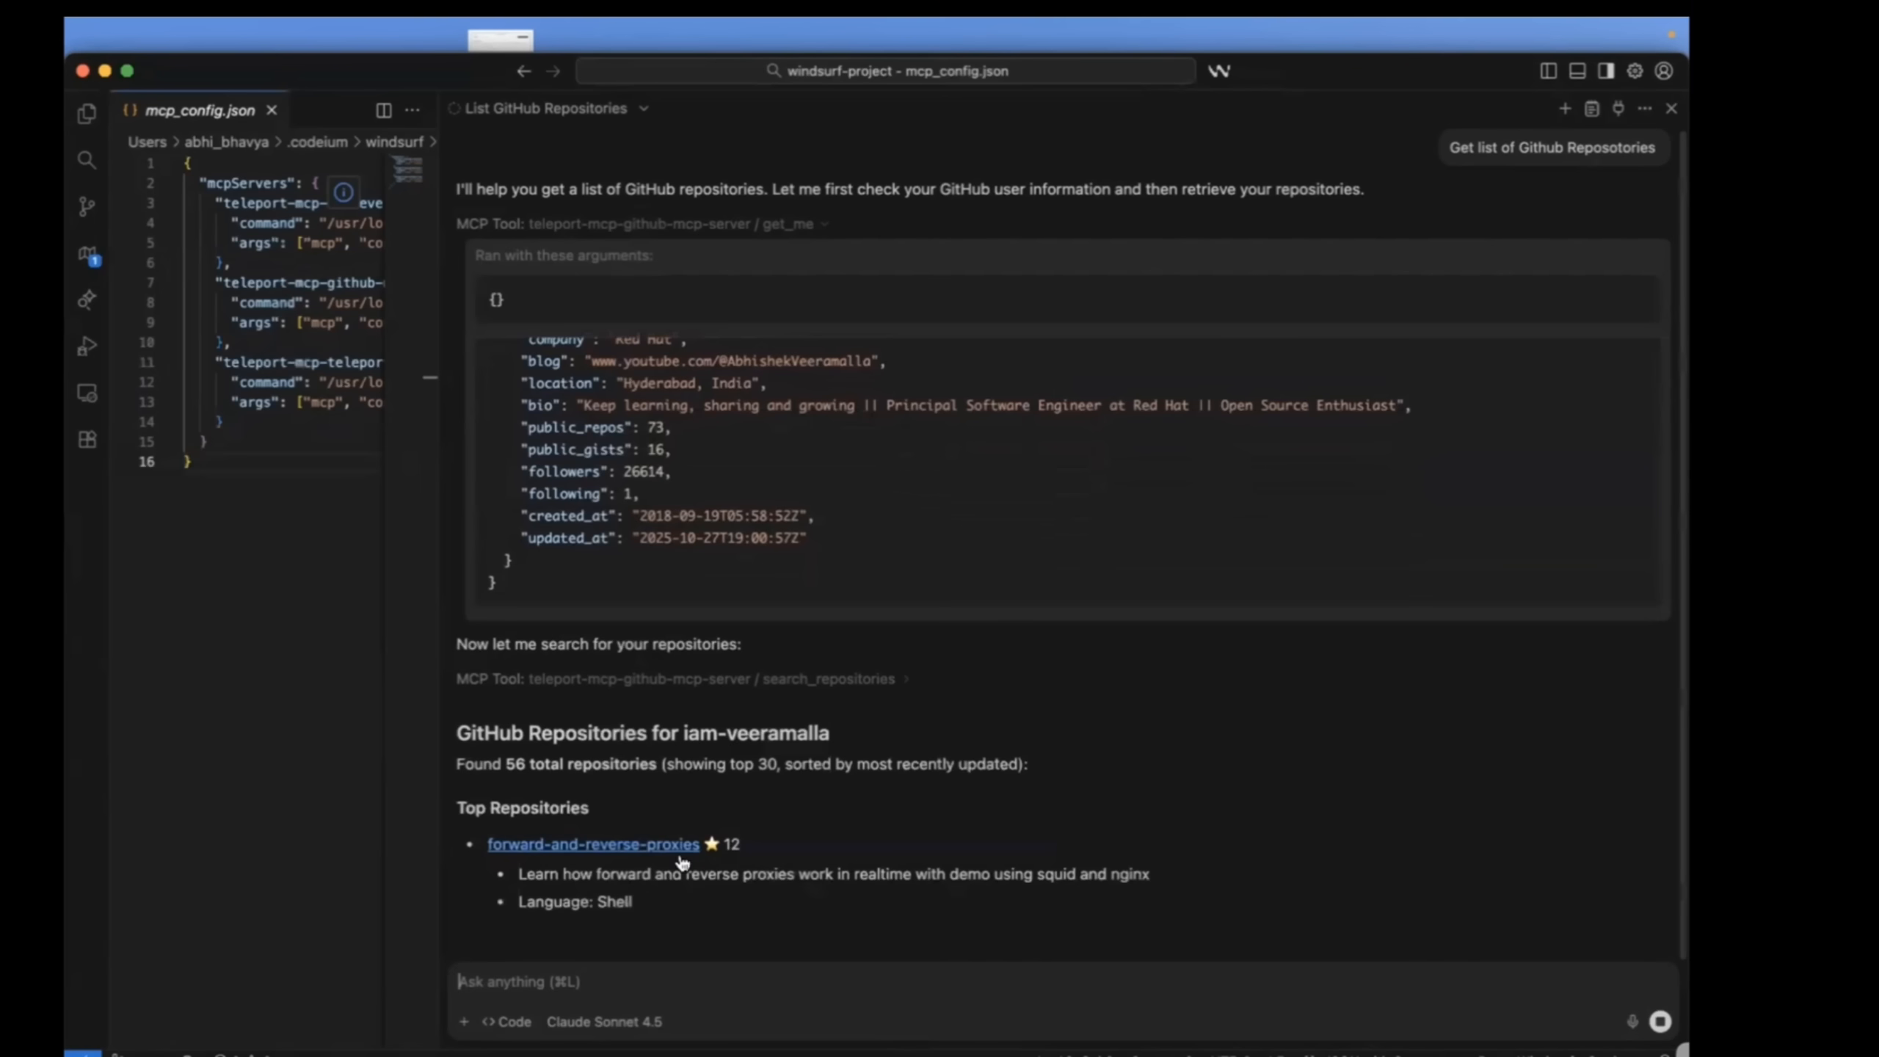
scroll(down, 3)
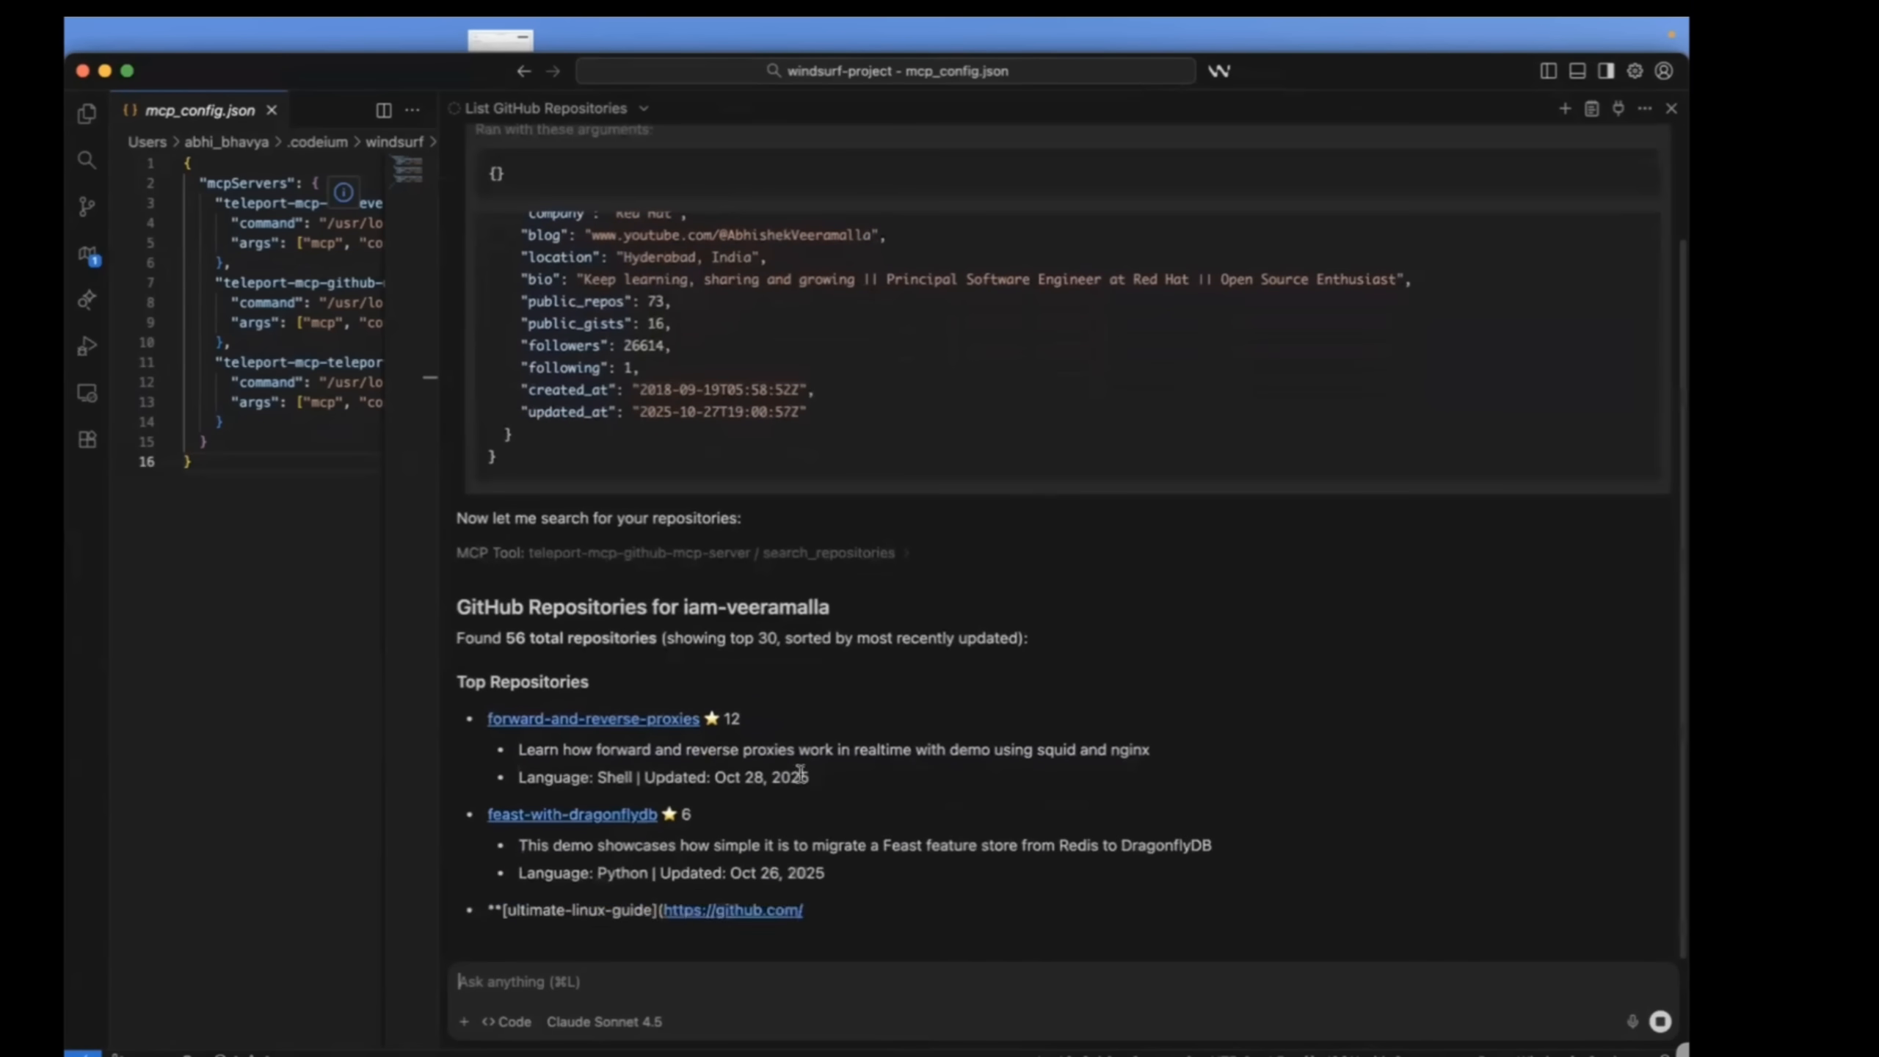
scroll(down, 3)
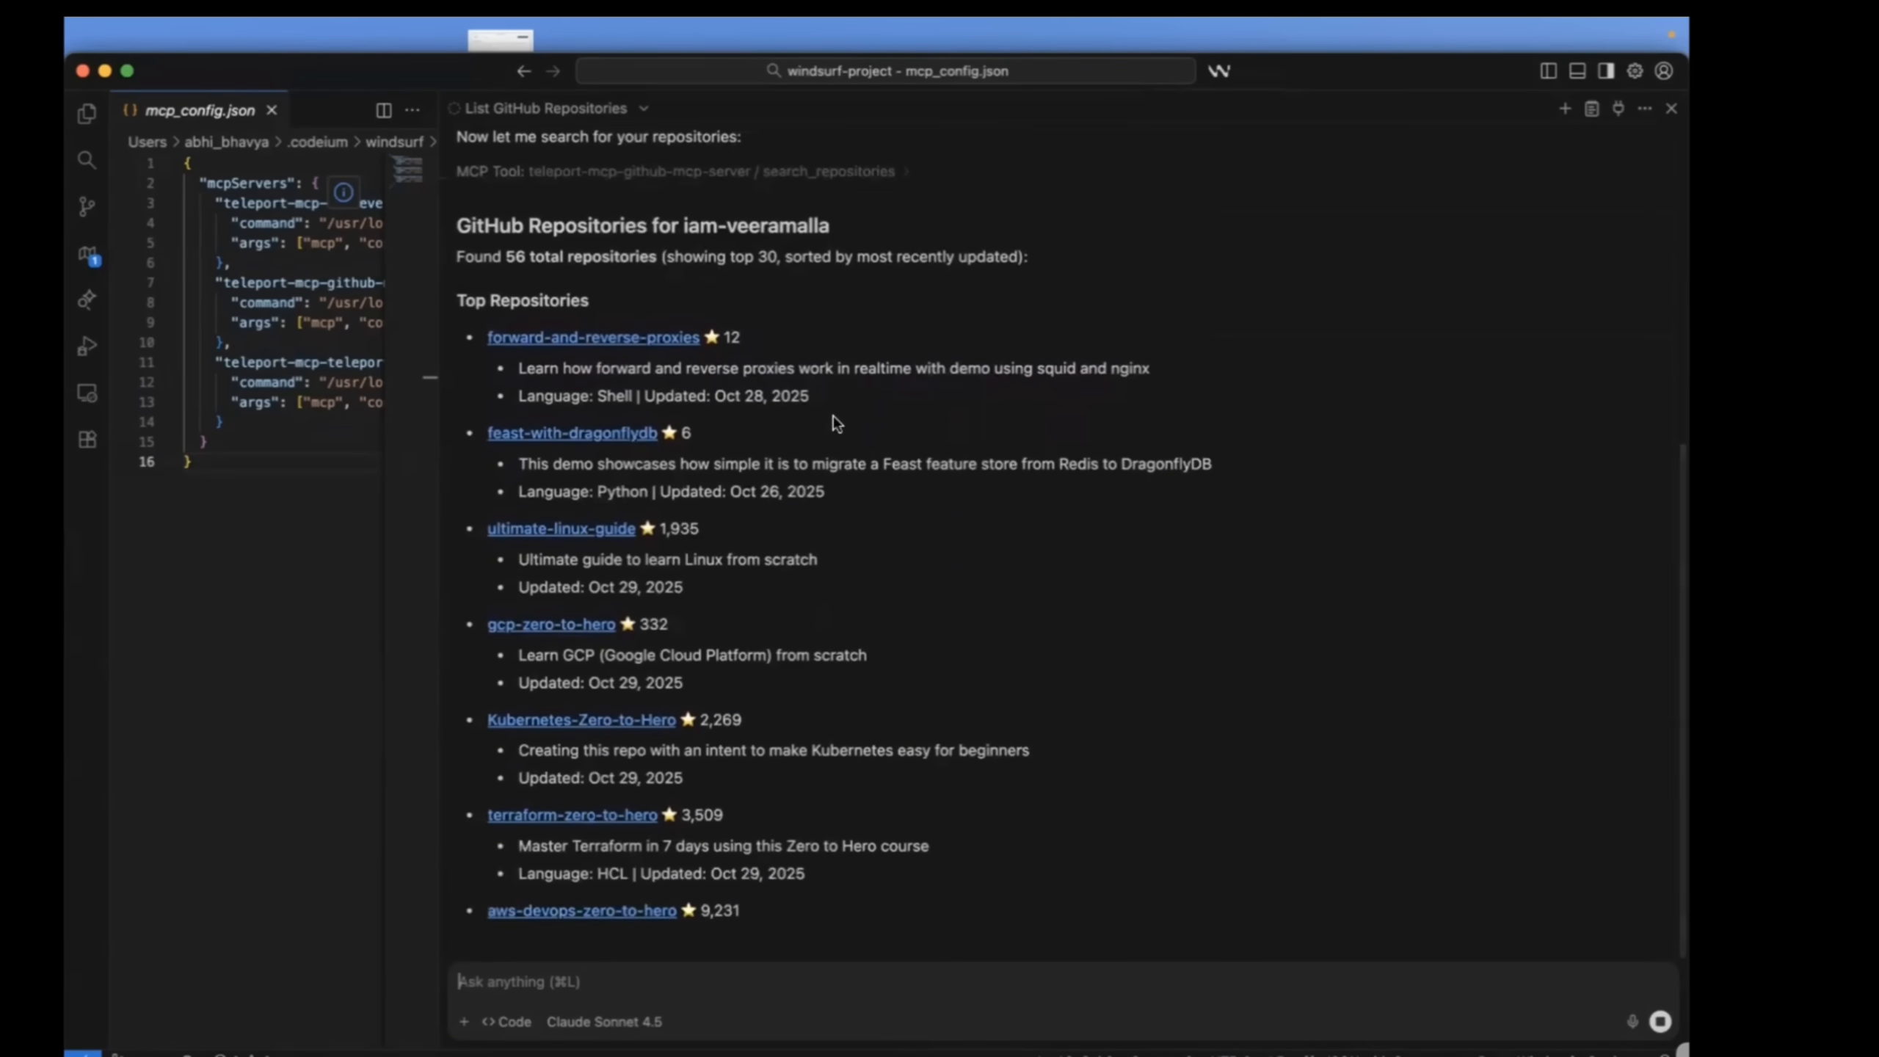
scroll(down, 3)
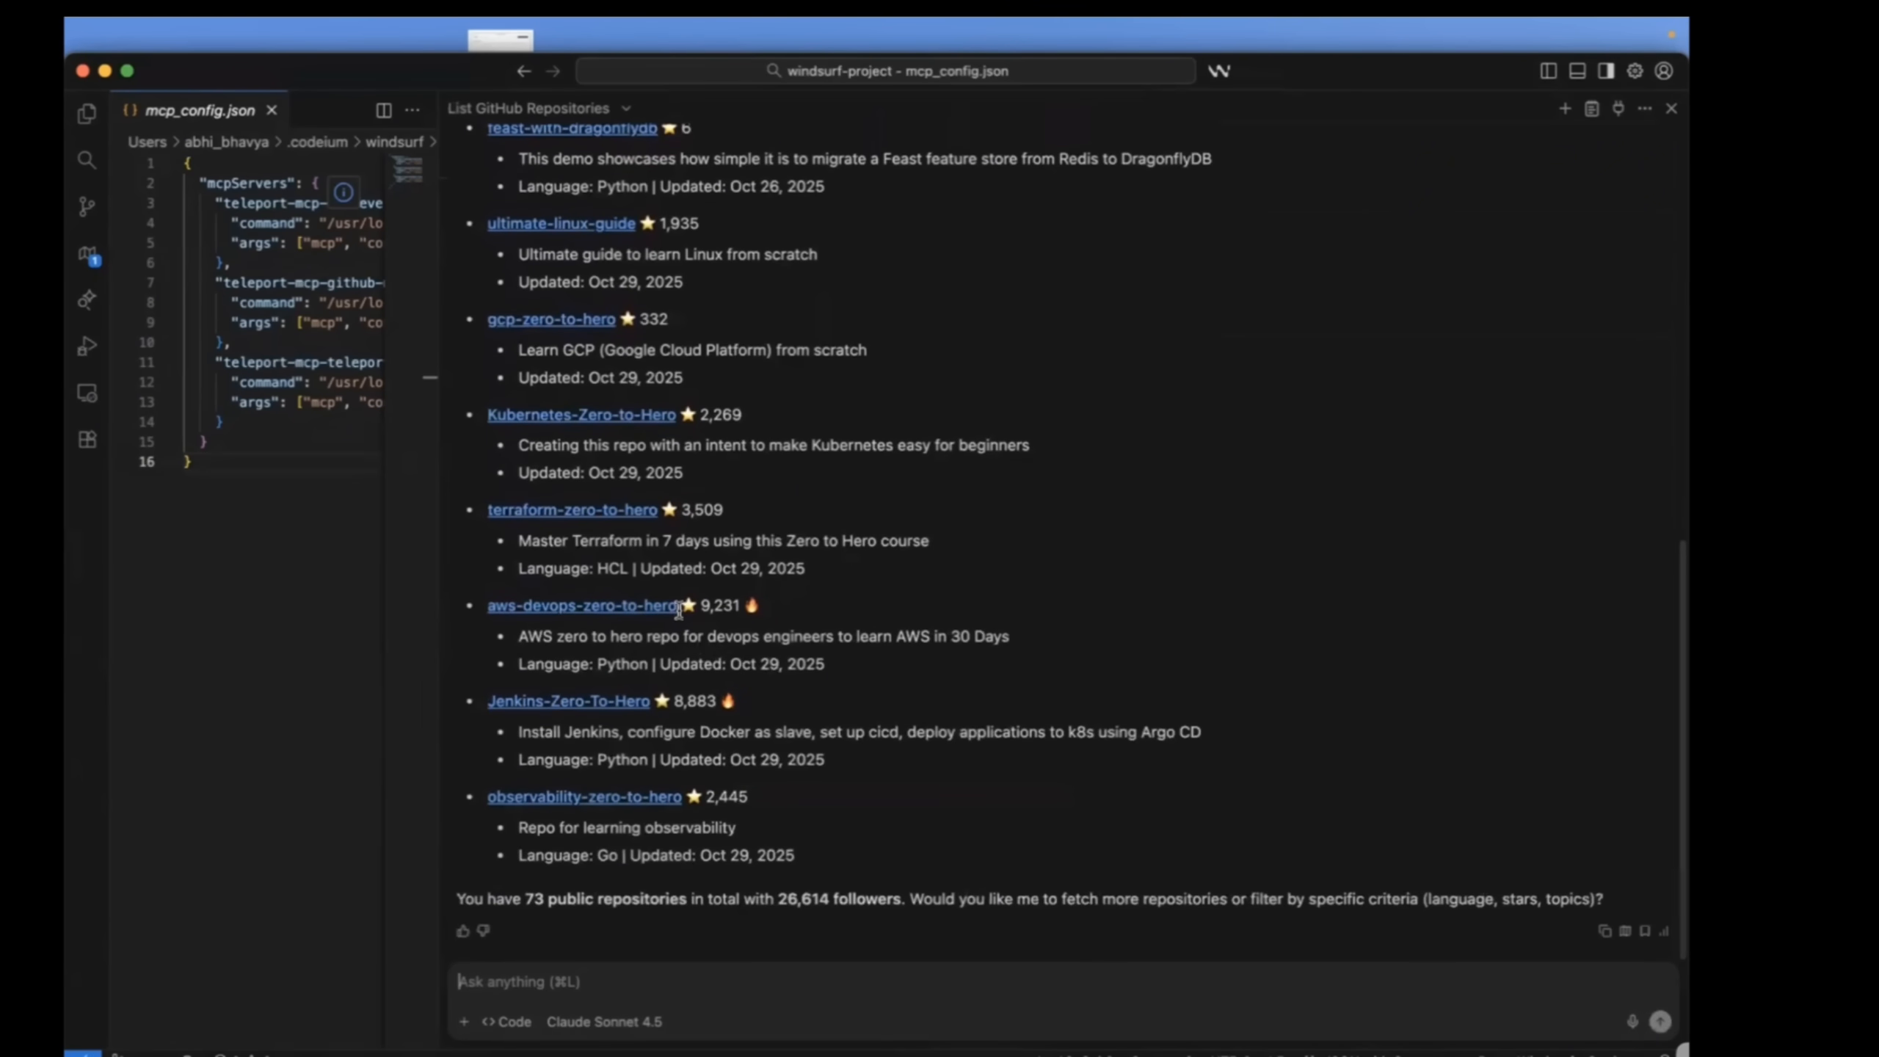
mouse_move(884, 701)
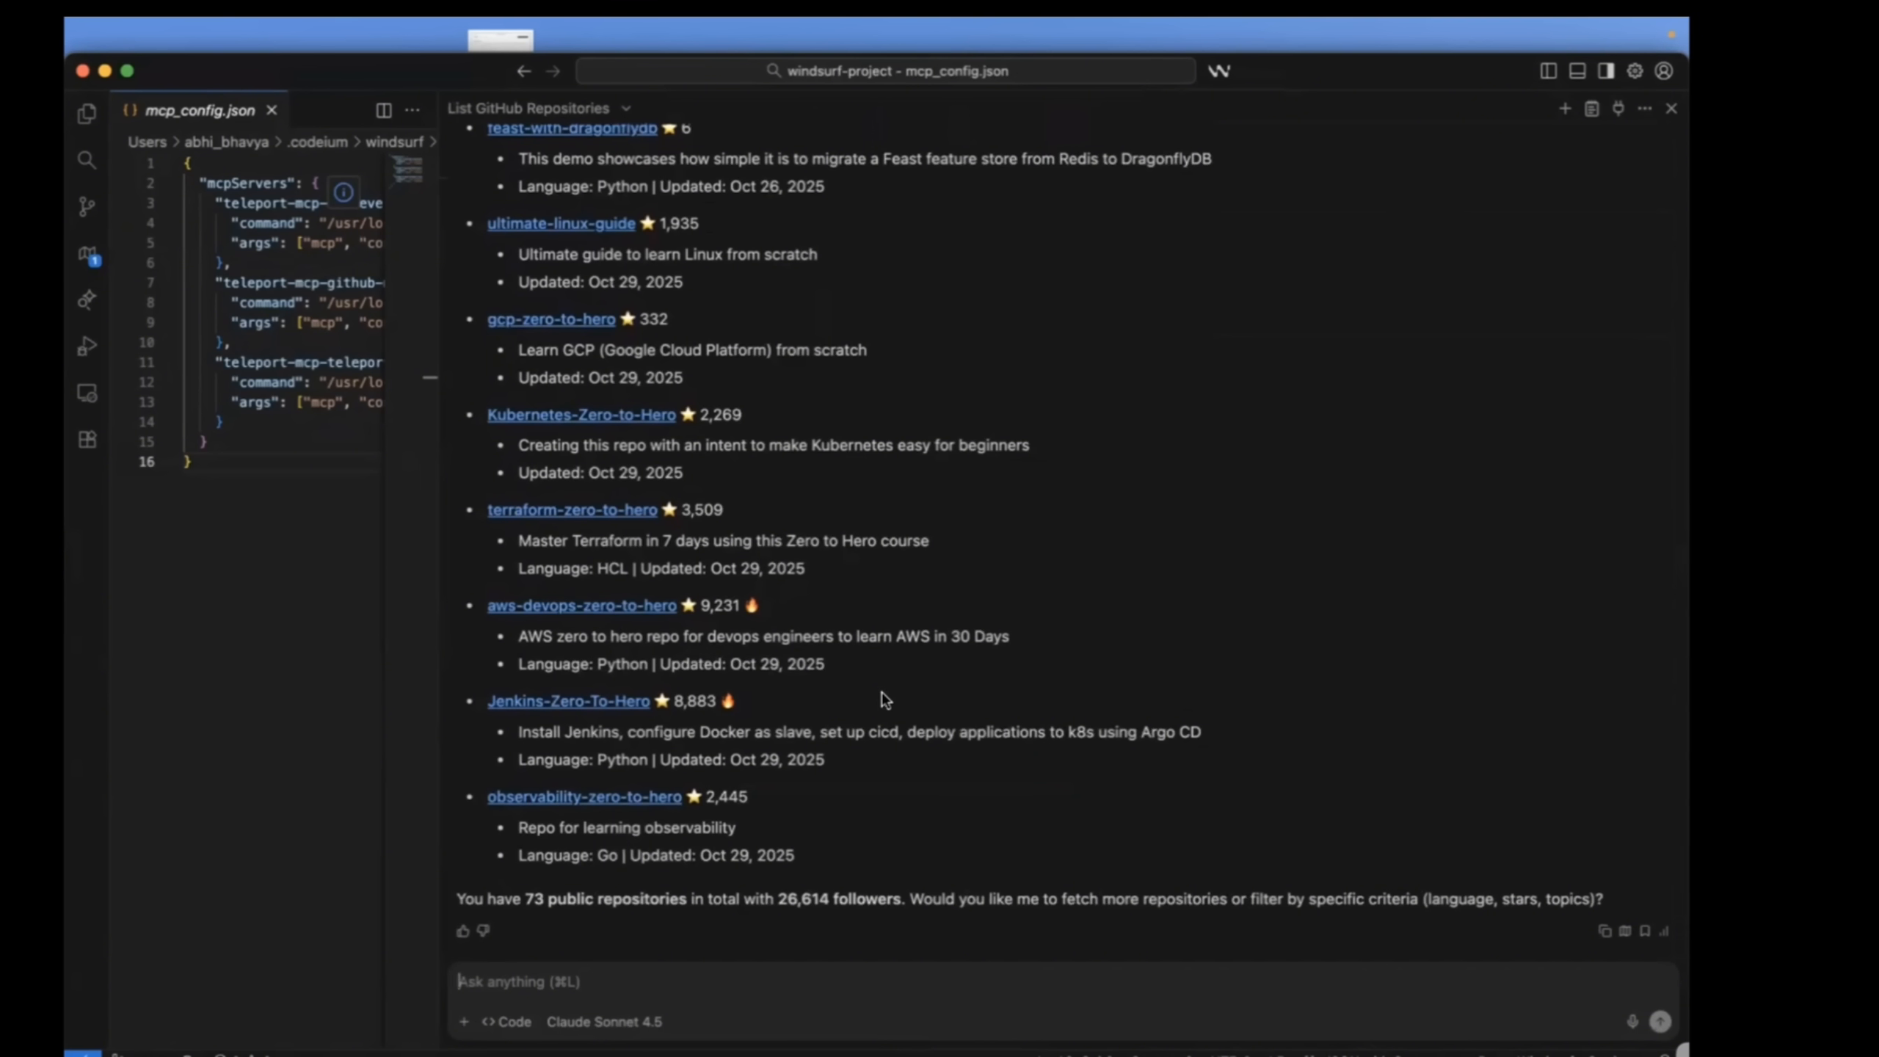
mouse_move(909, 844)
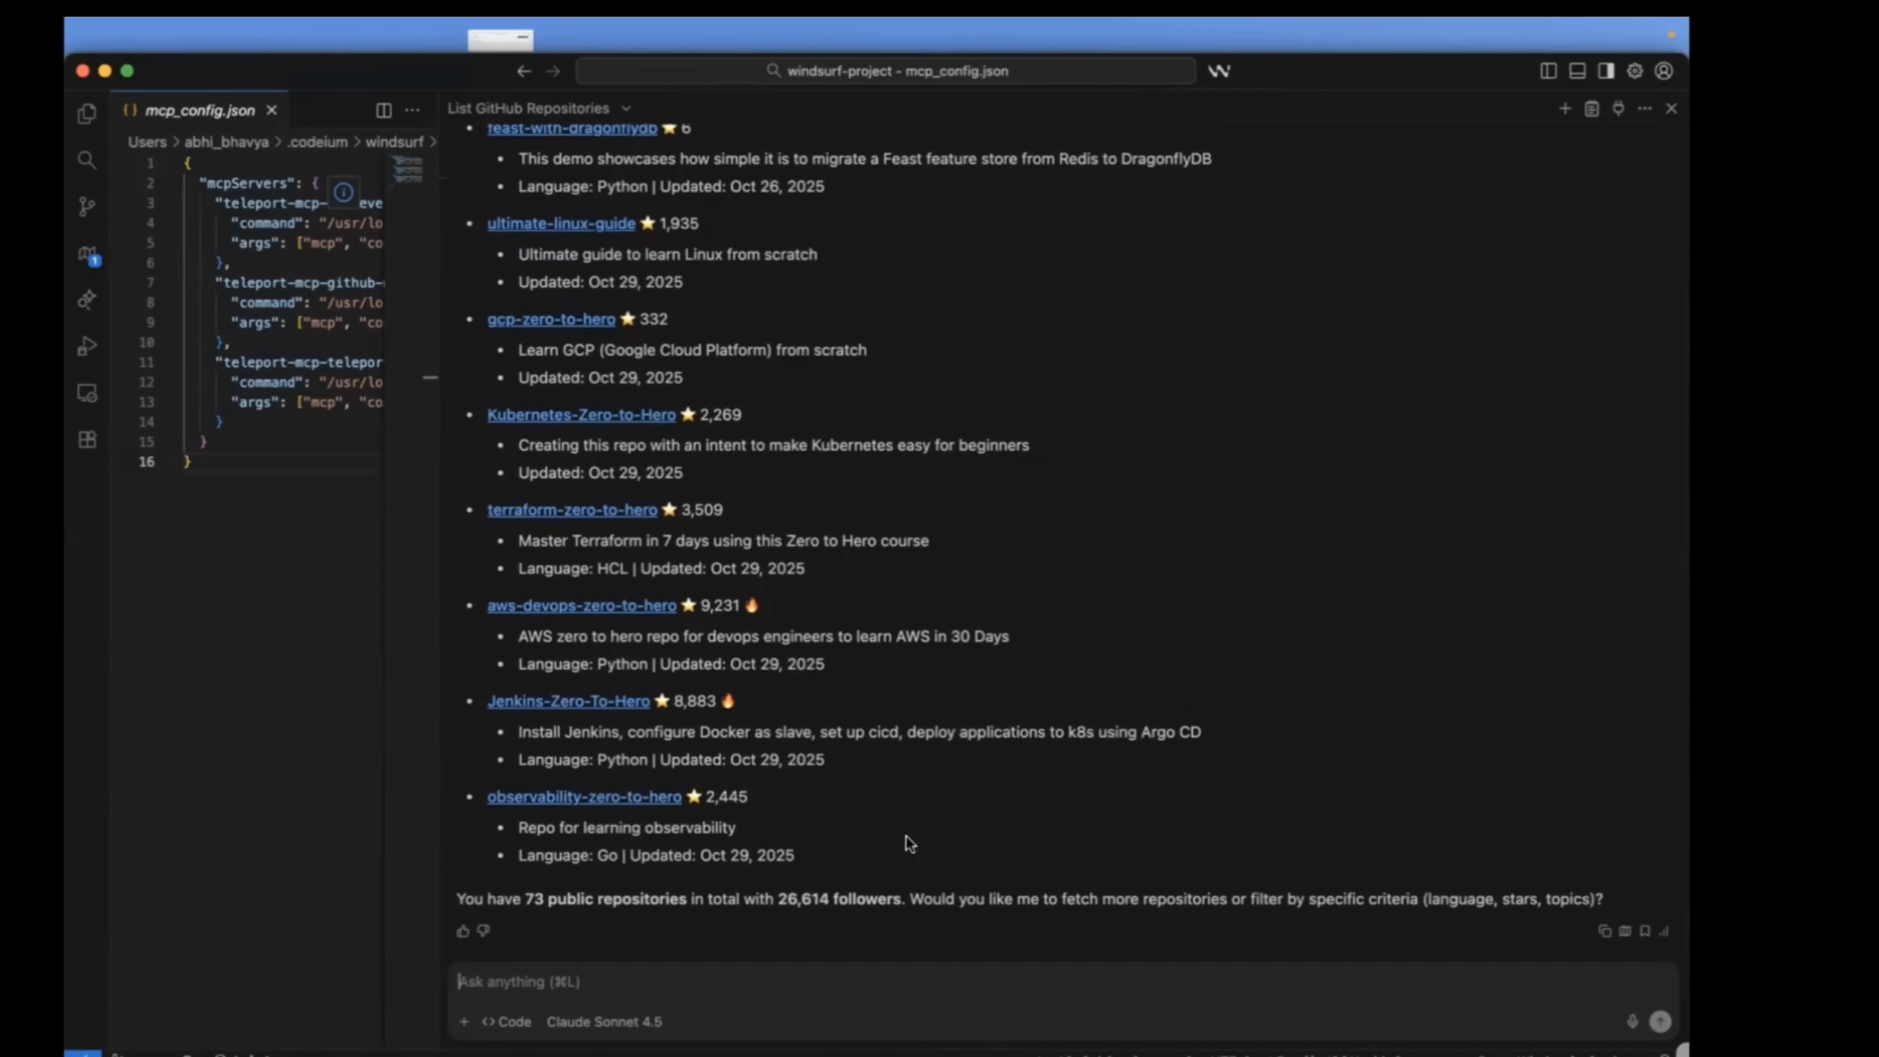
mouse_move(955, 838)
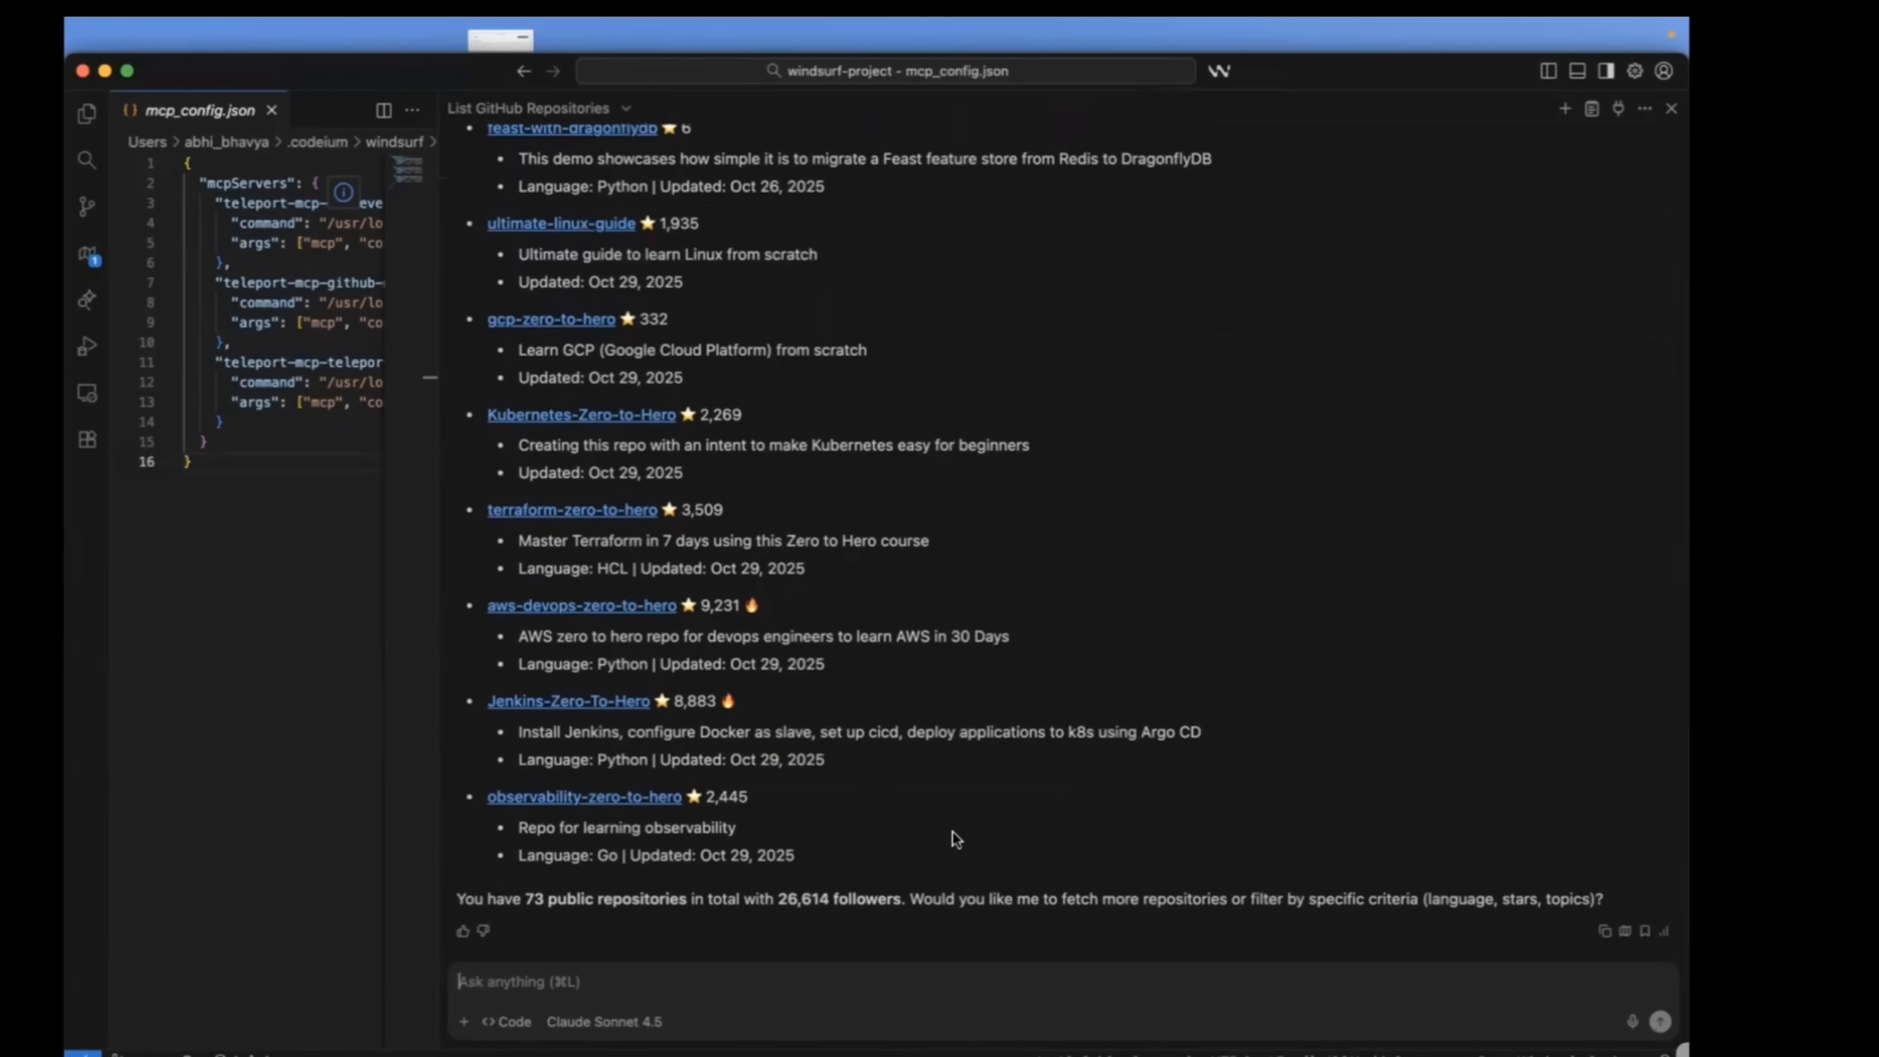
mouse_move(1212, 674)
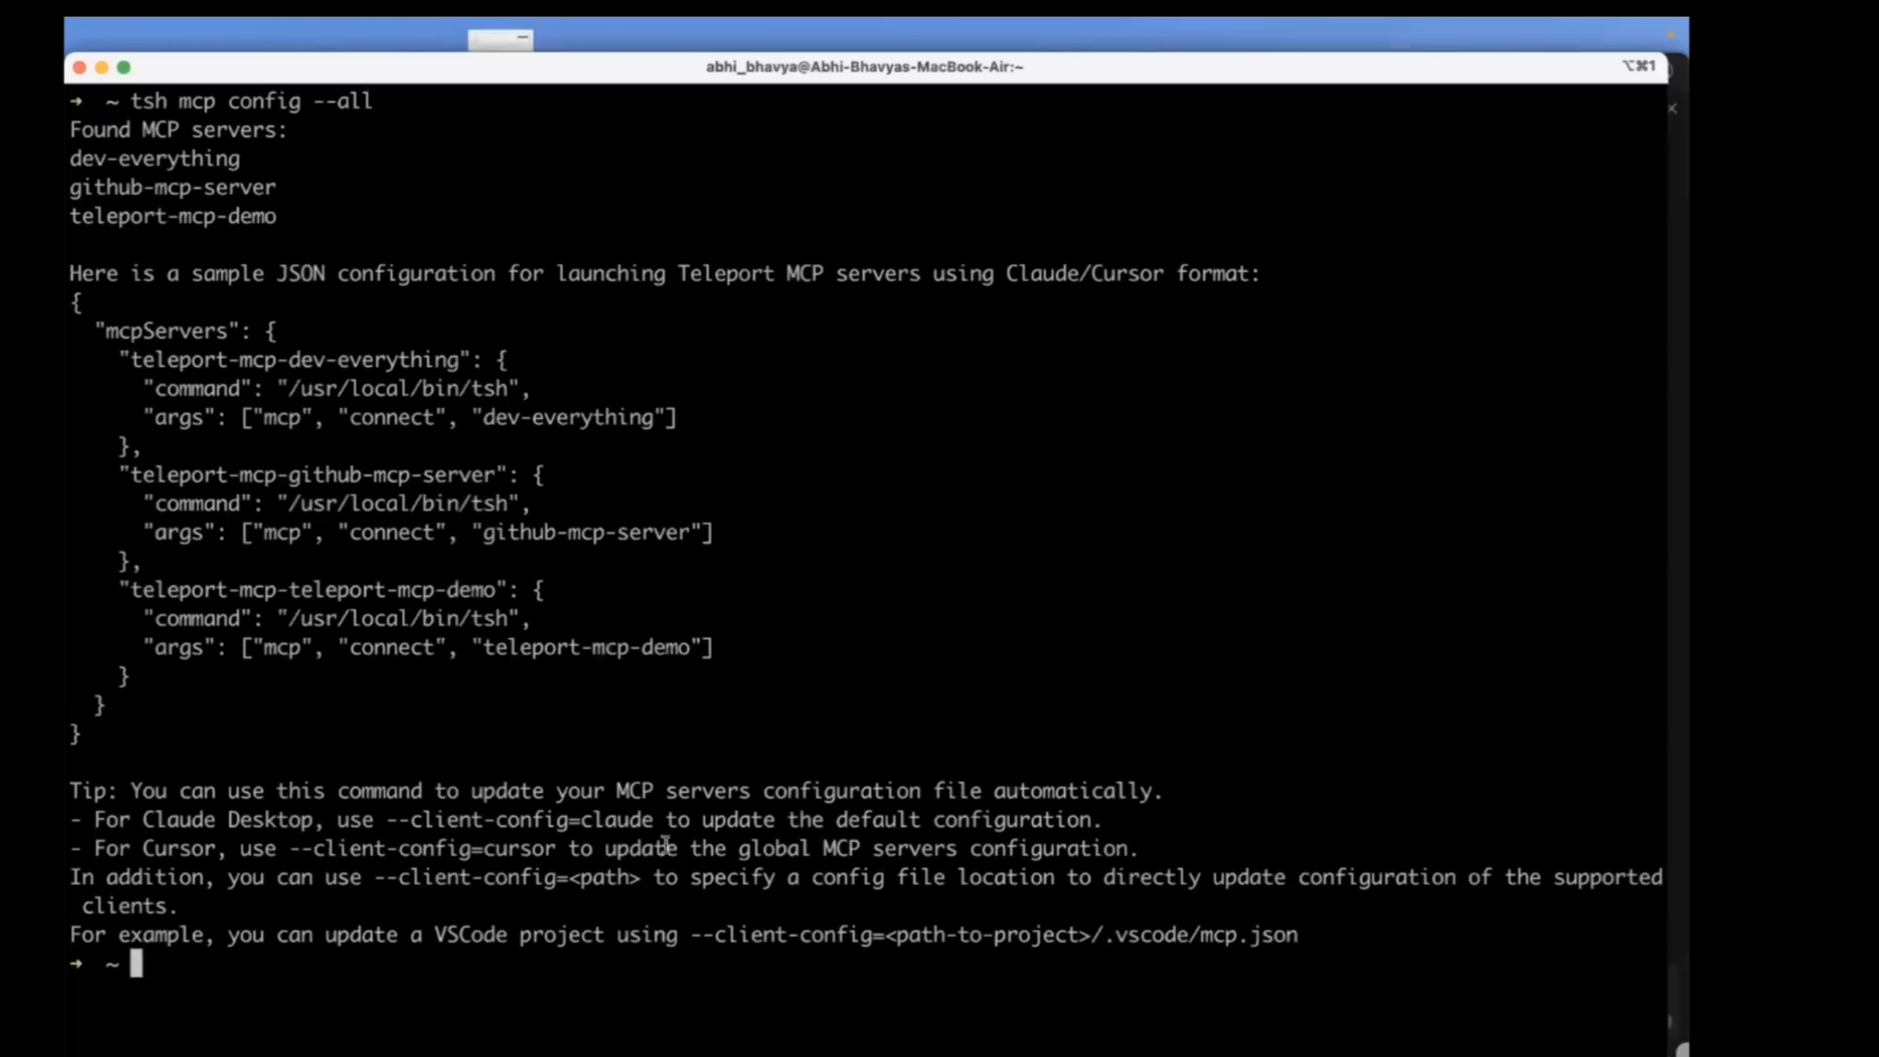
mouse_move(687, 674)
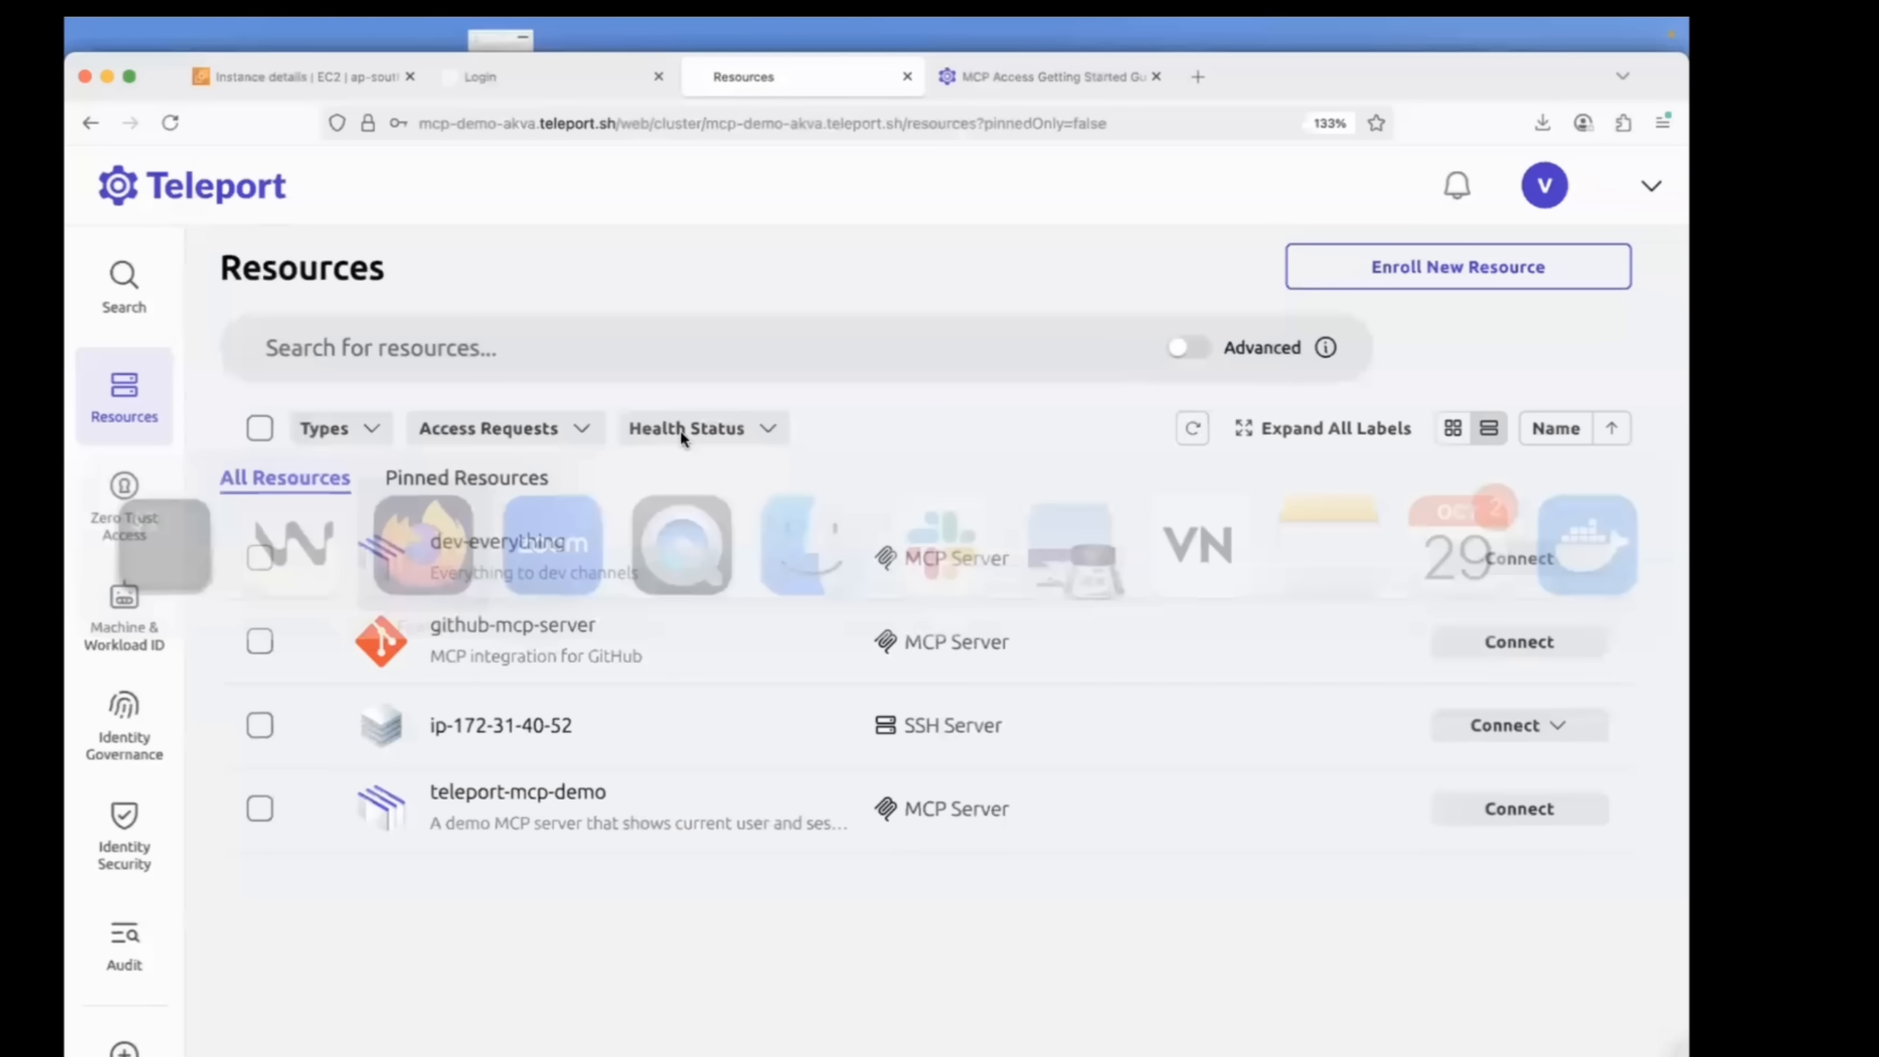
mouse_move(1036, 75)
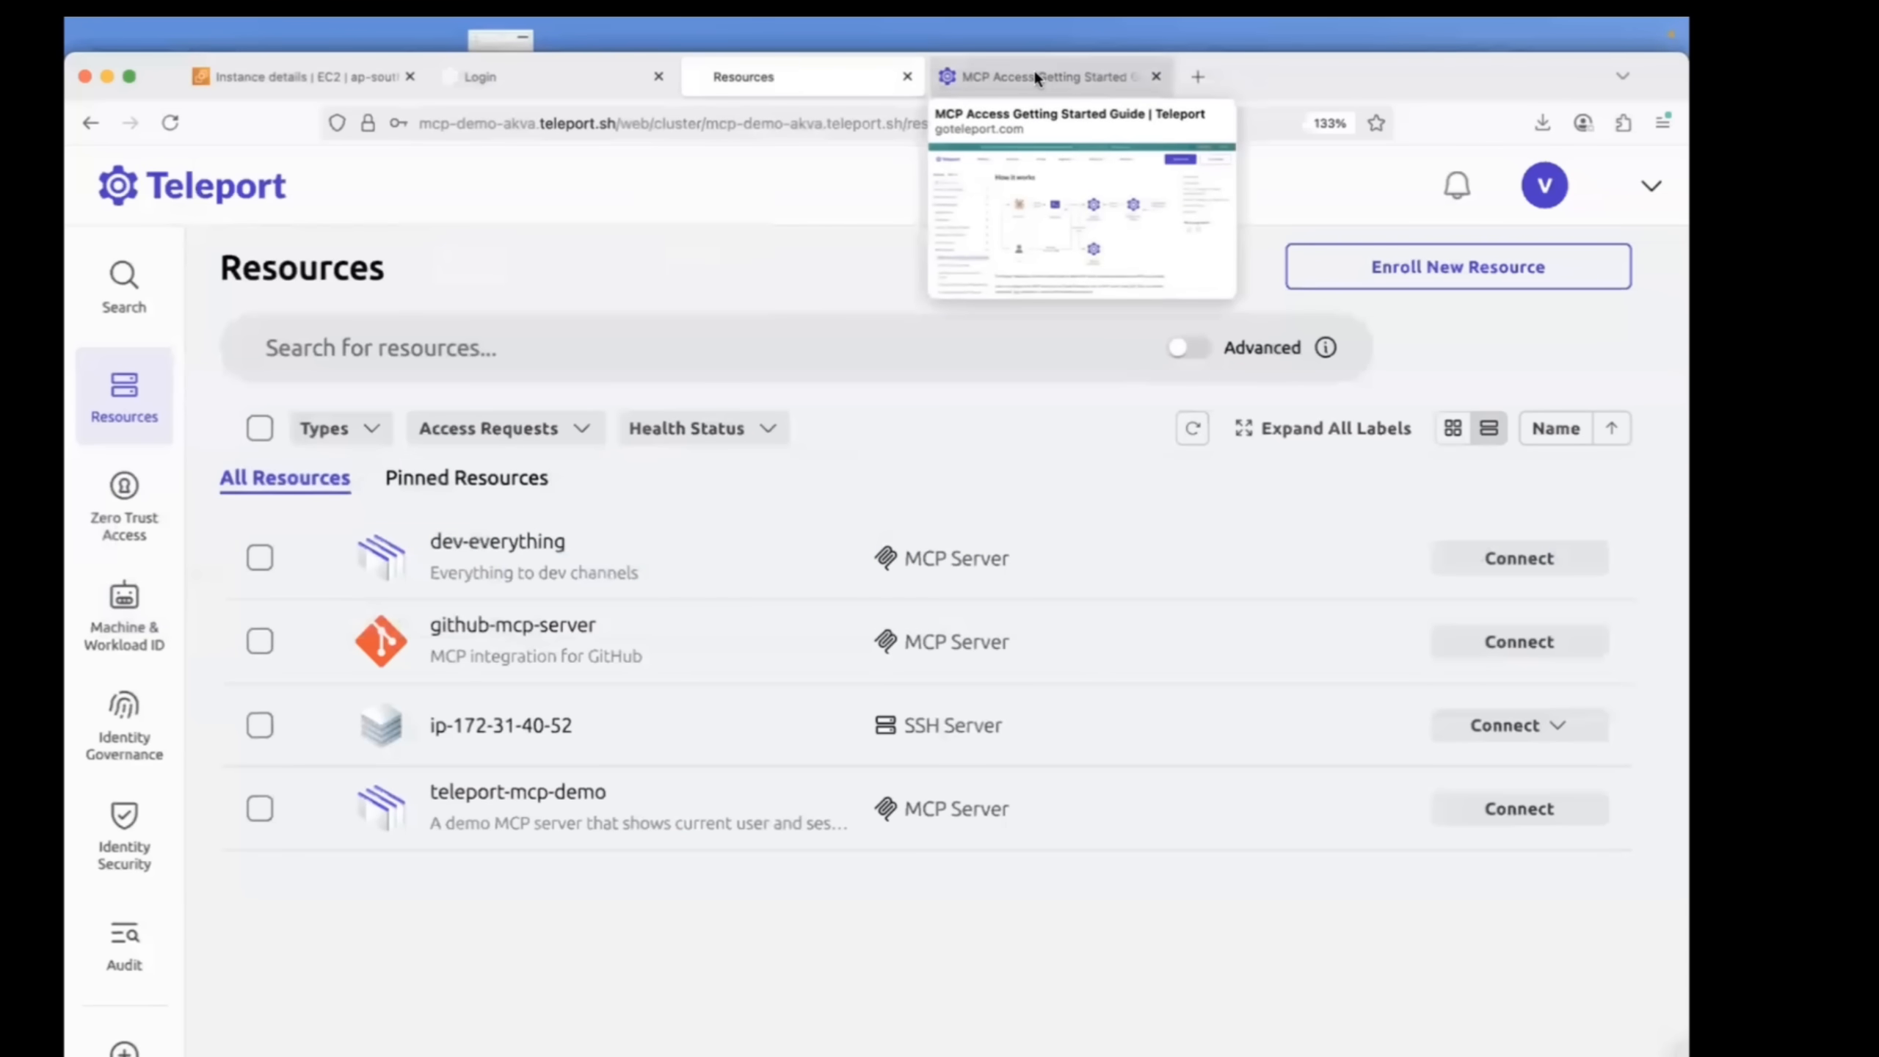
Expand Zero Trust Access in the Teleport sidebar to show users, roles and settings.
click(123, 503)
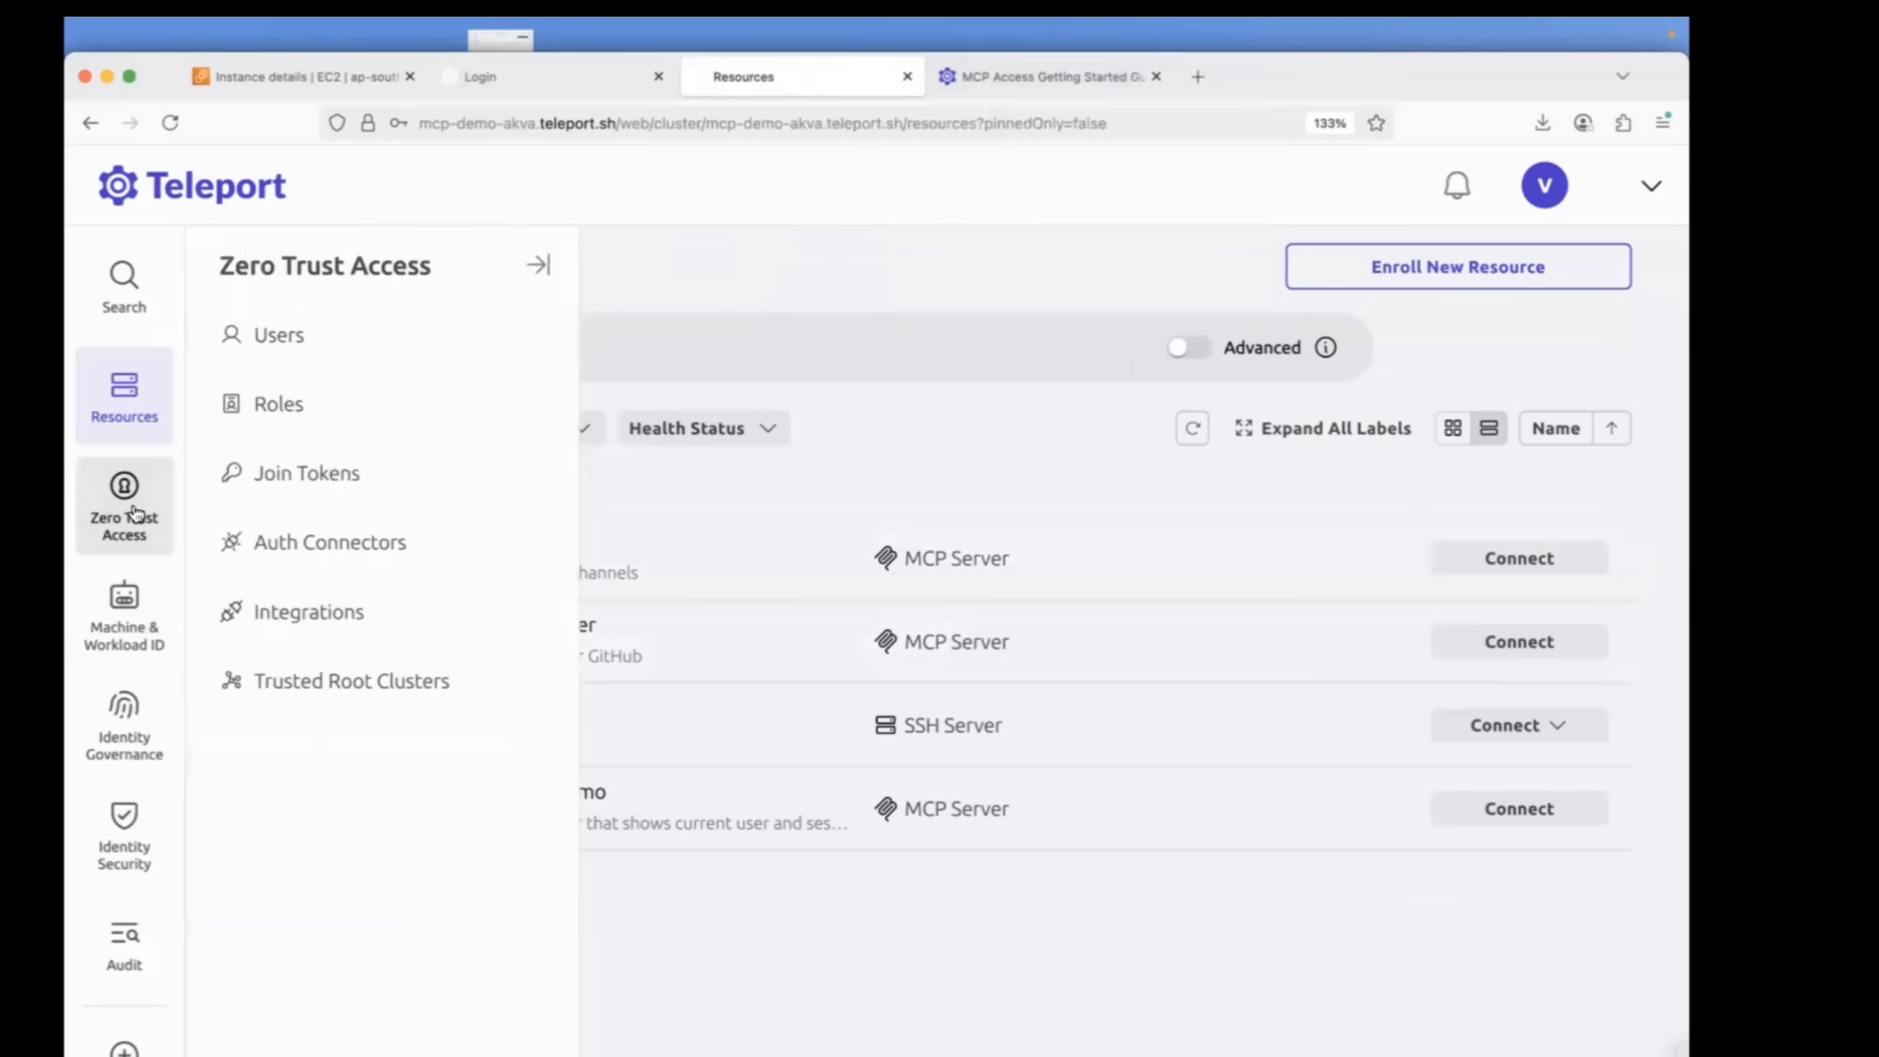
mouse_move(571, 523)
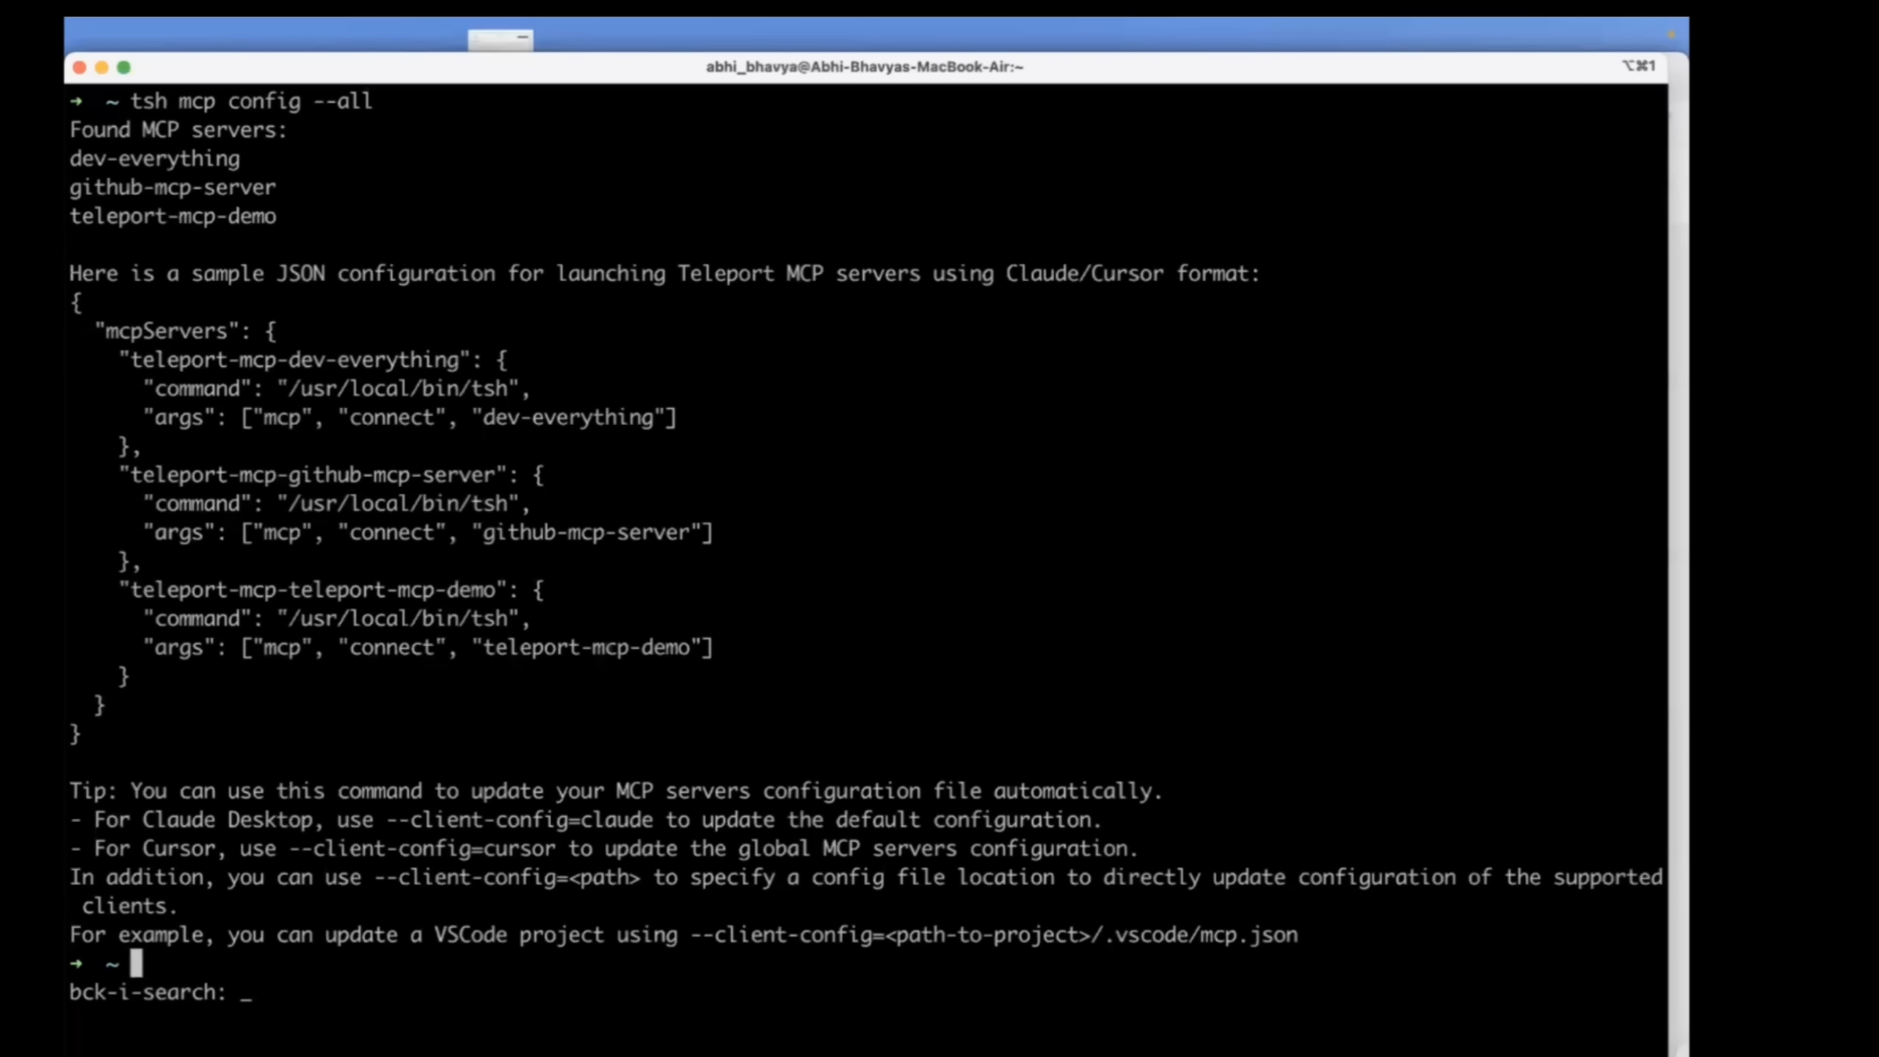
Log in to Teleport as the restricted user with the recalled tsh login command.
text(tsh login)
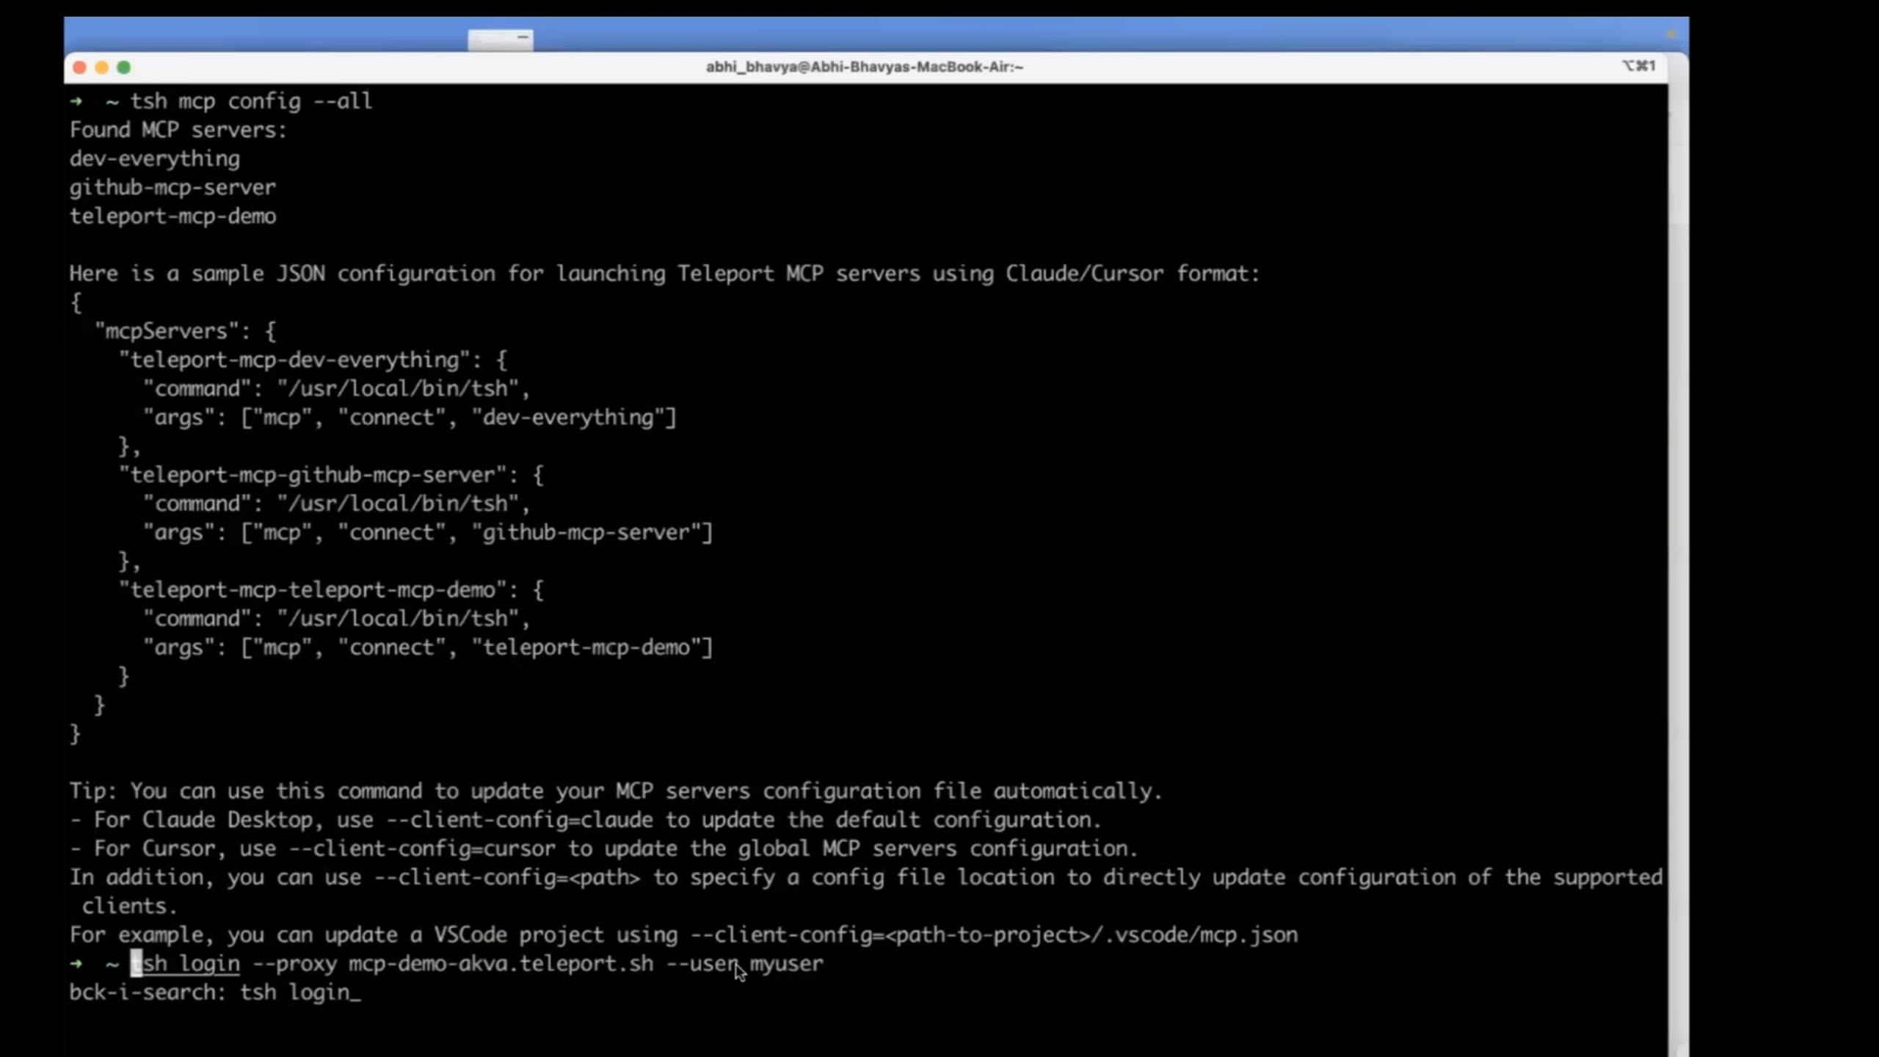
key(Return)
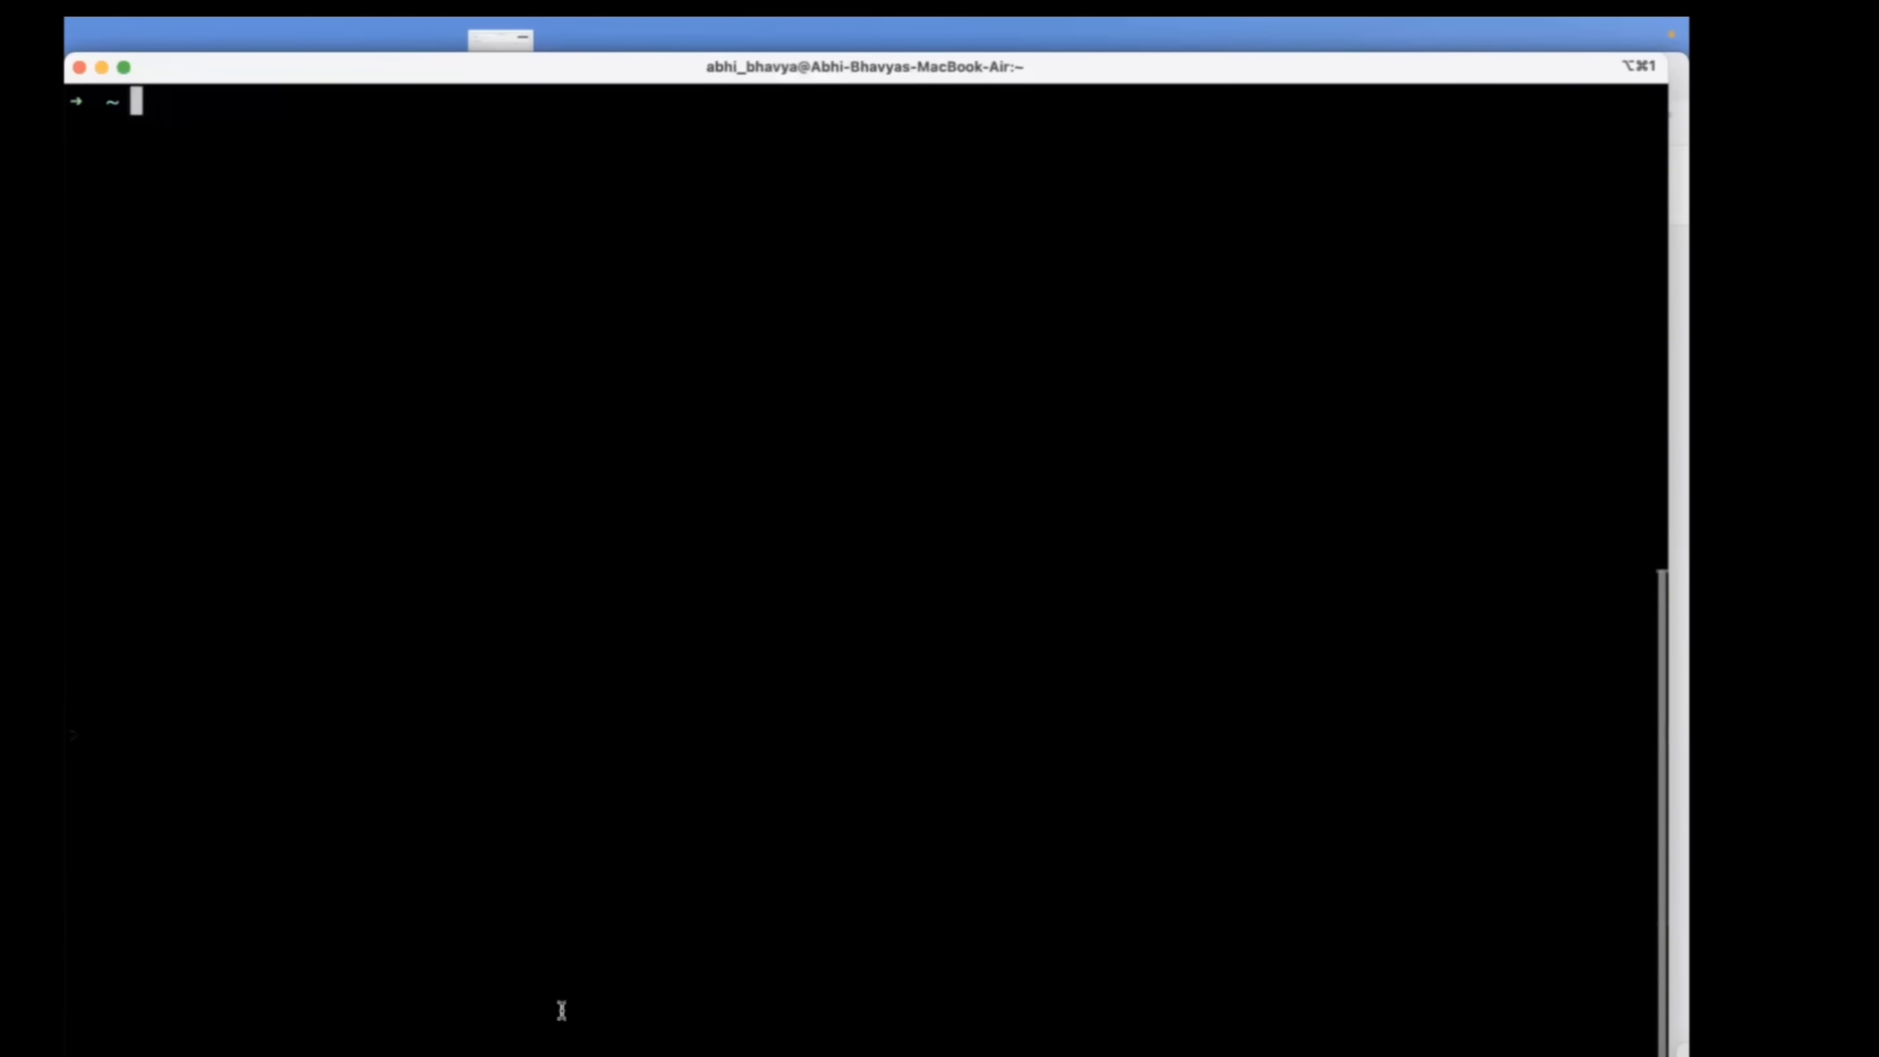
Run tsh mcp ls and highlight the warning about missing allow.mcp.tools access.
text(tsh)
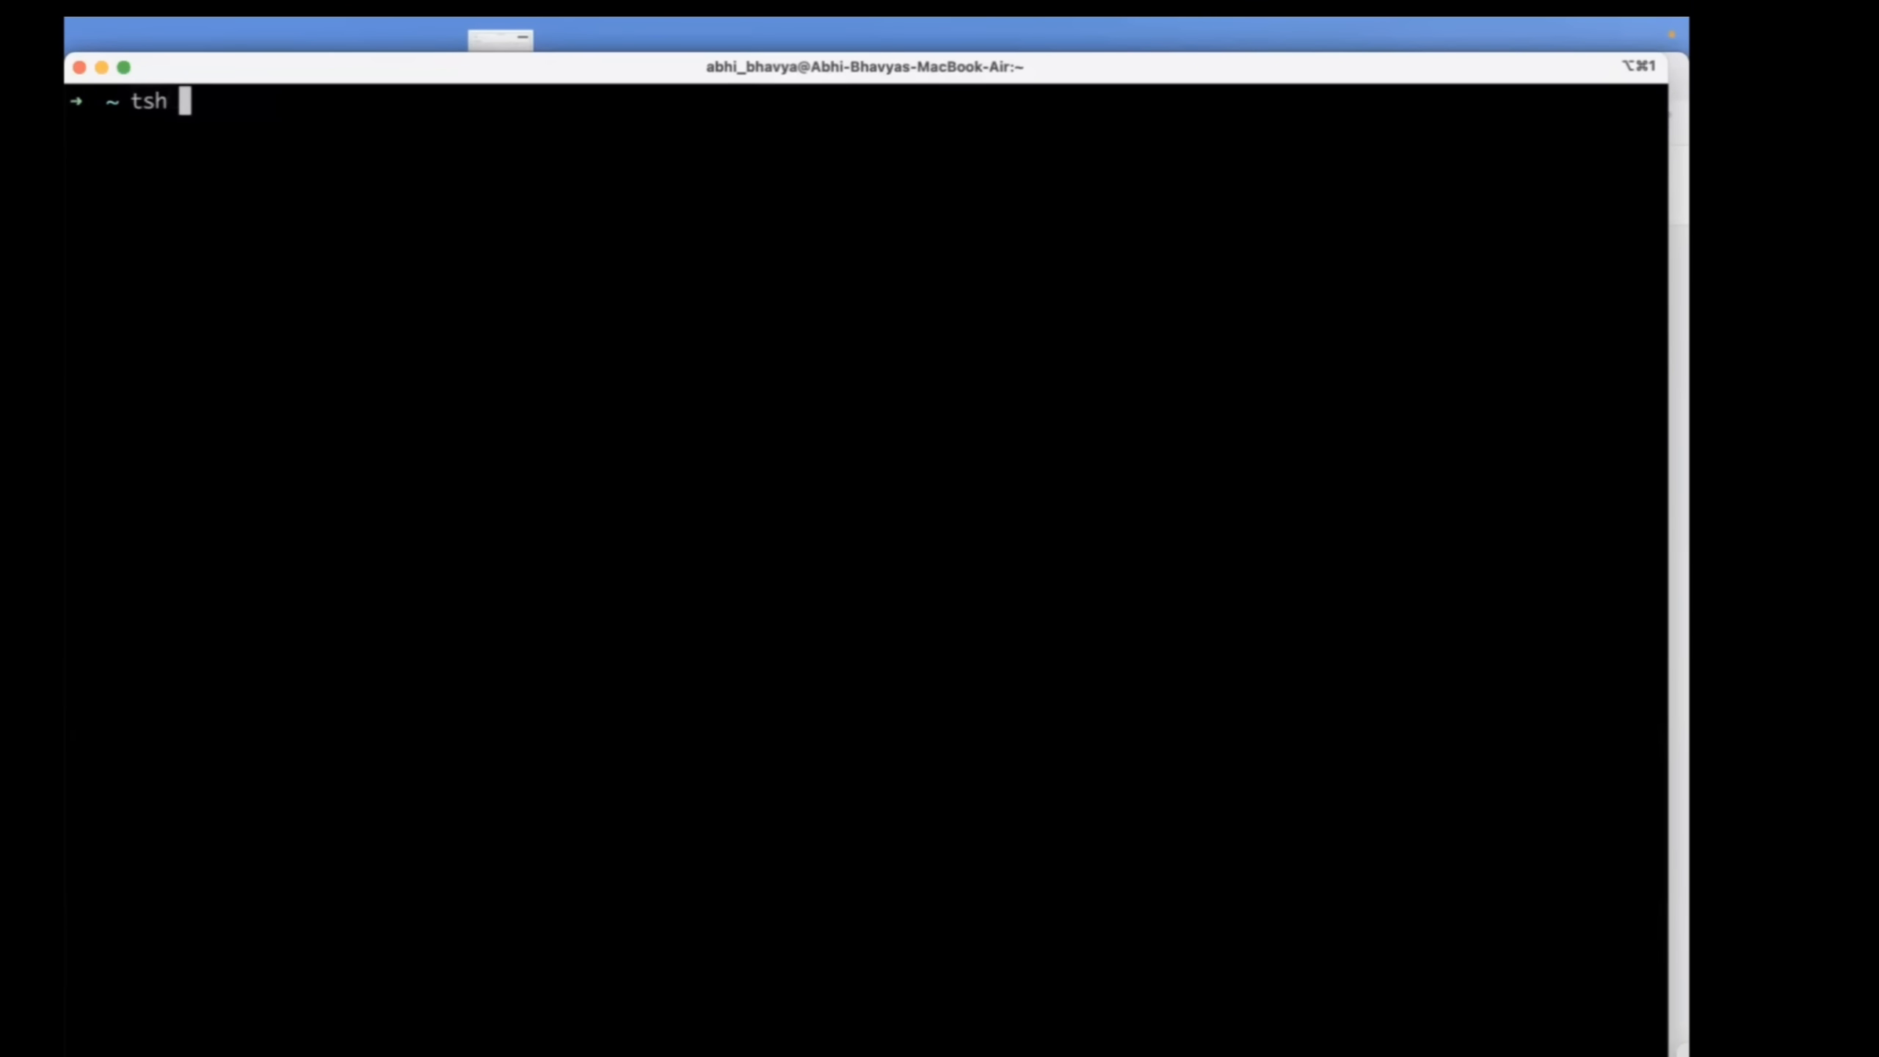
text(mcp ls)
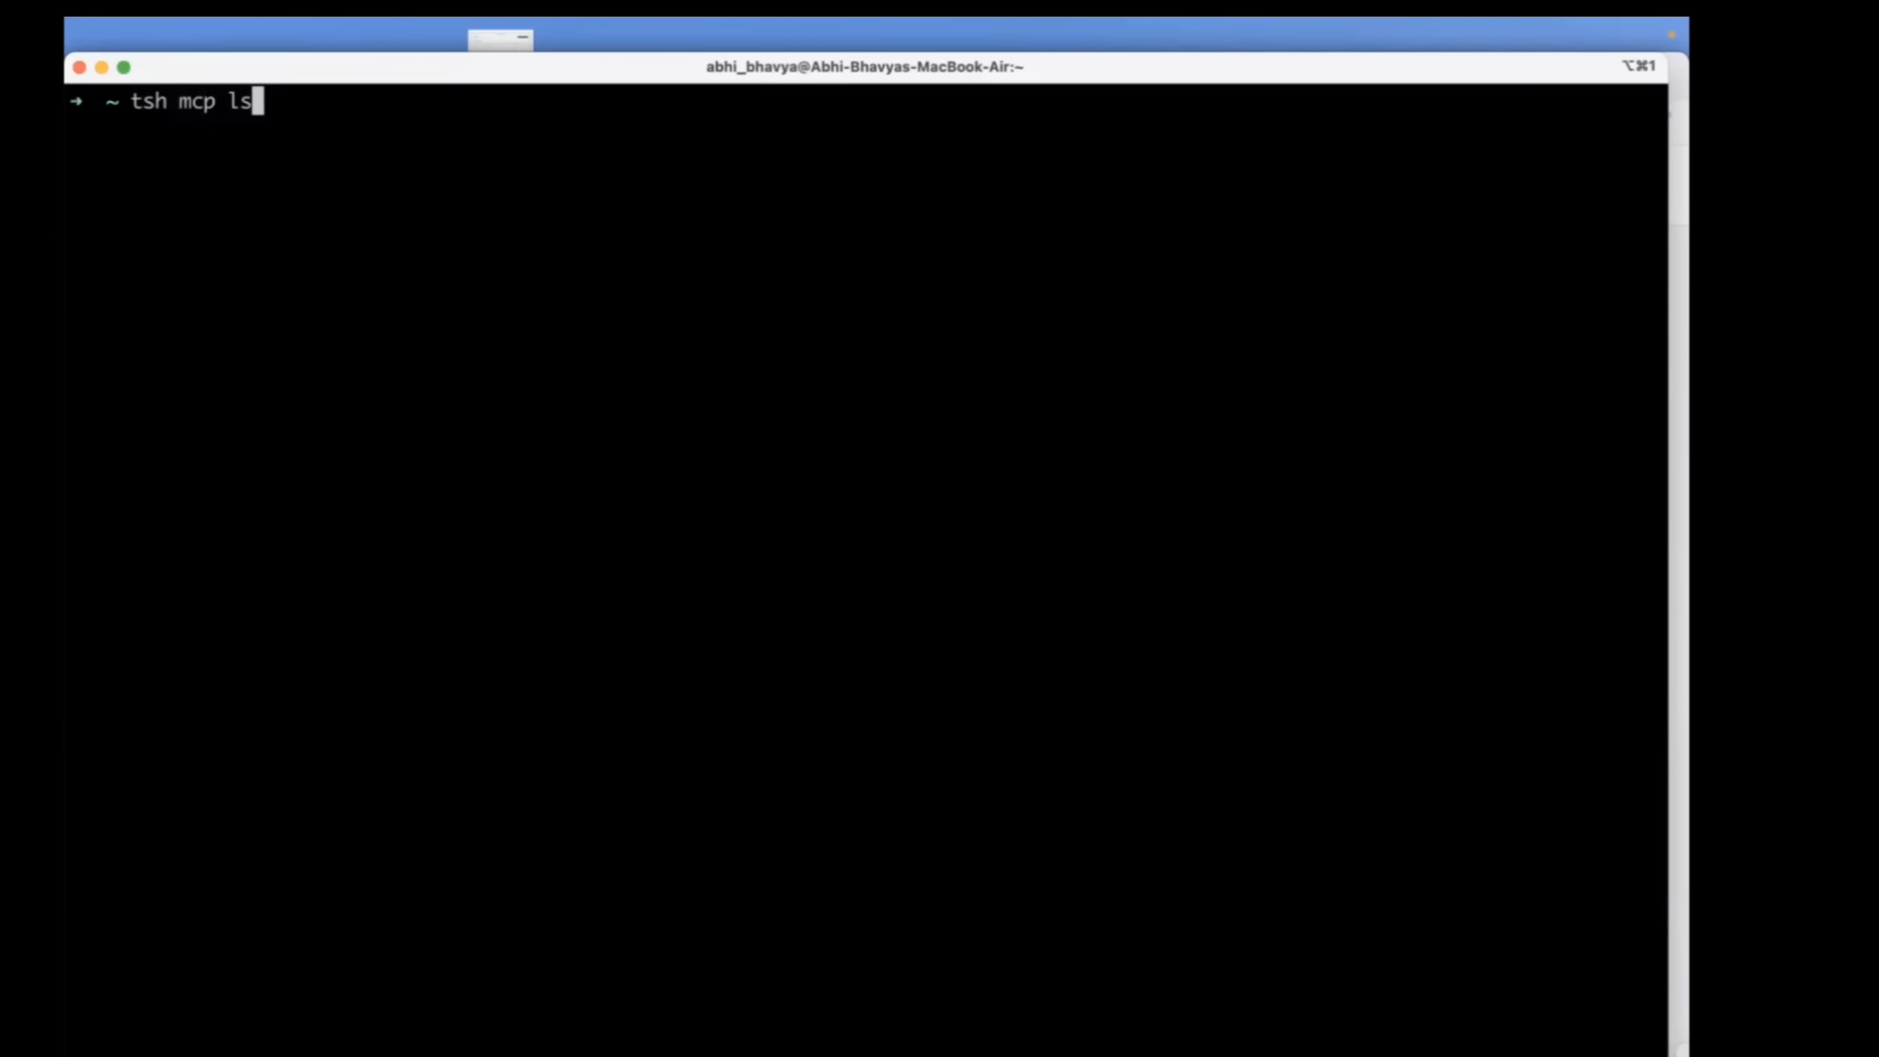
key(Return)
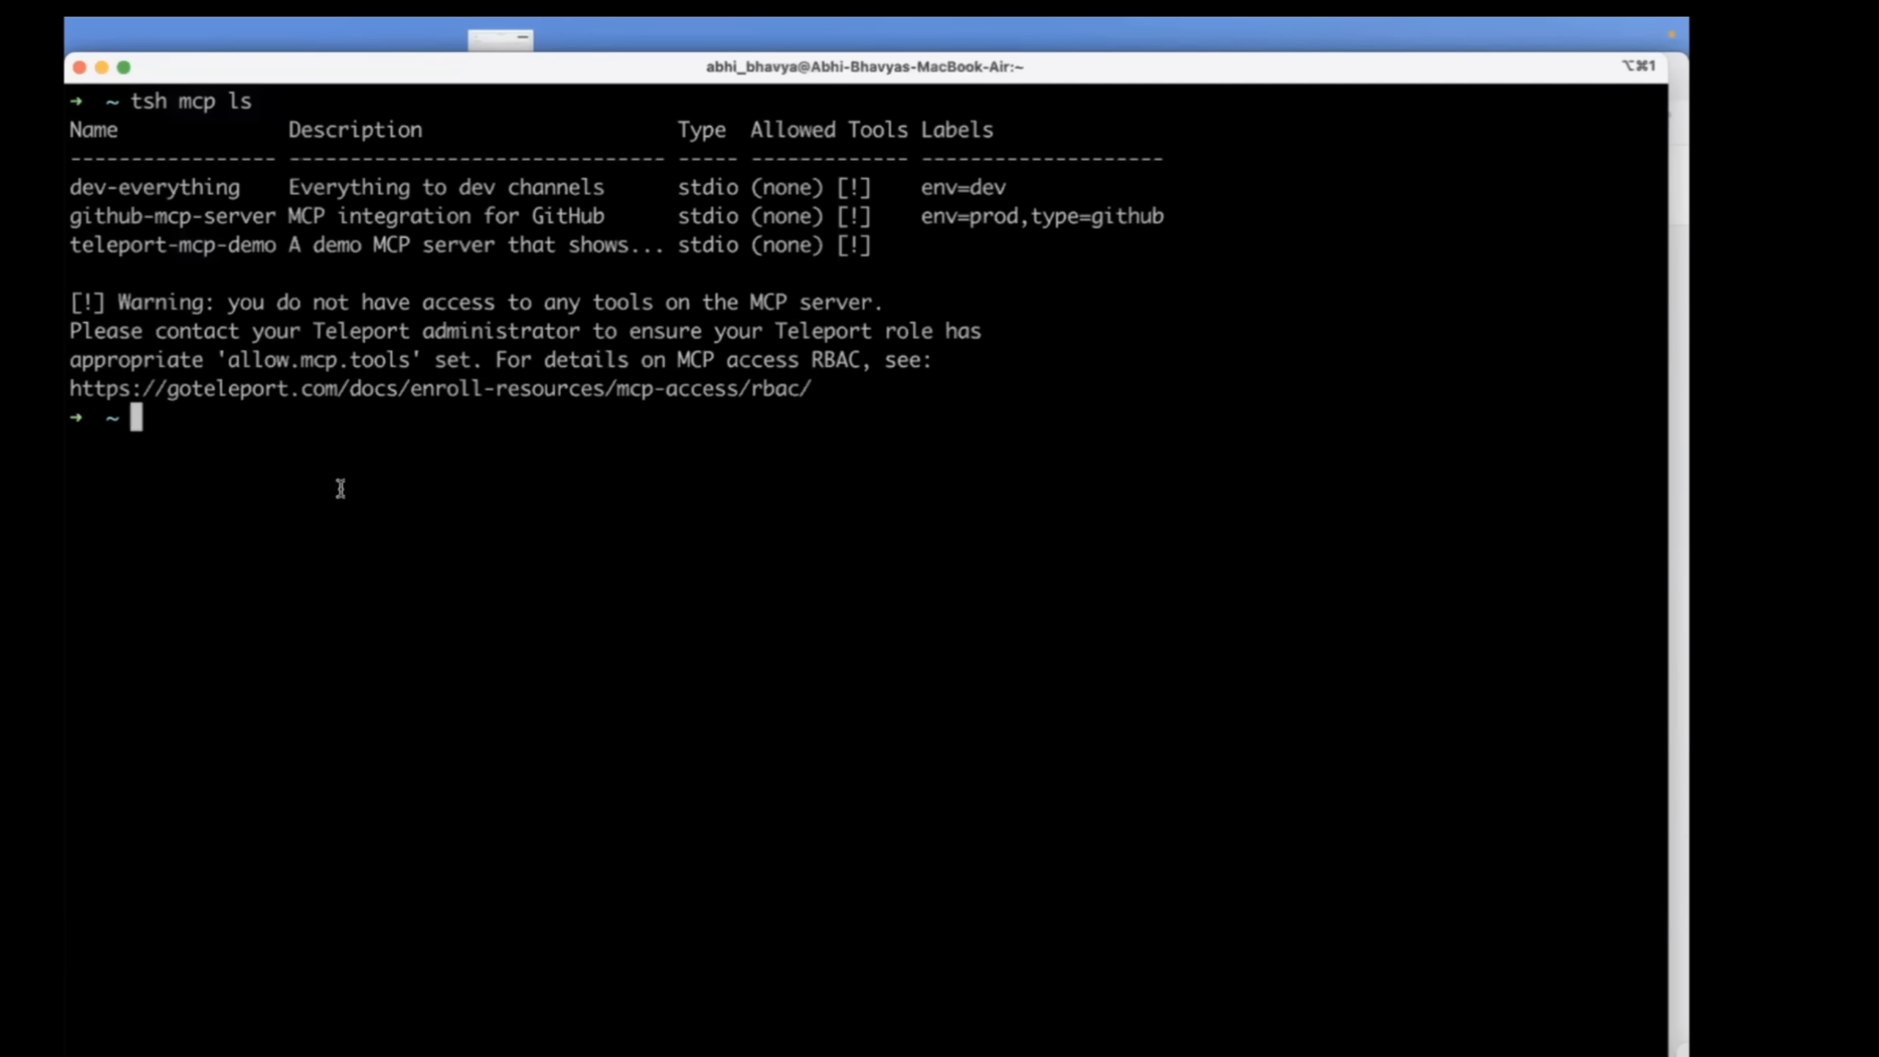
drag(249, 302, 642, 303)
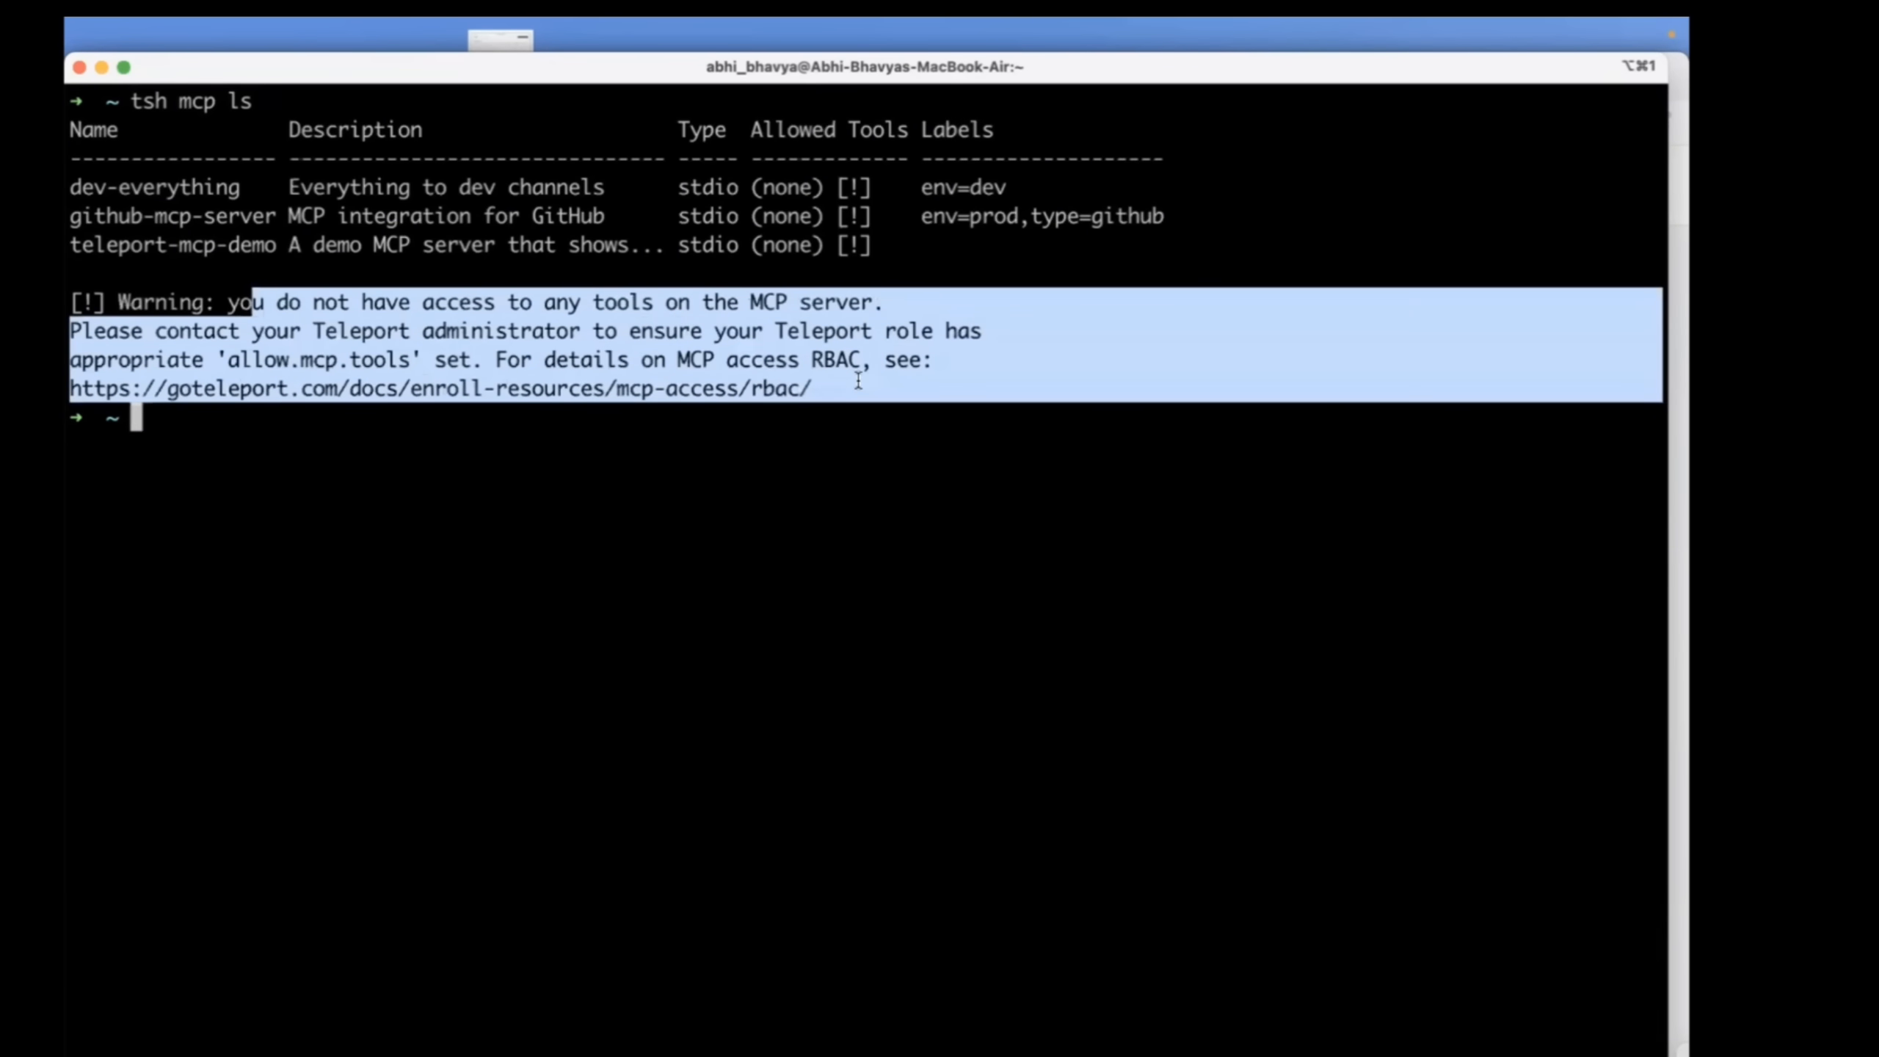
mouse_move(467, 276)
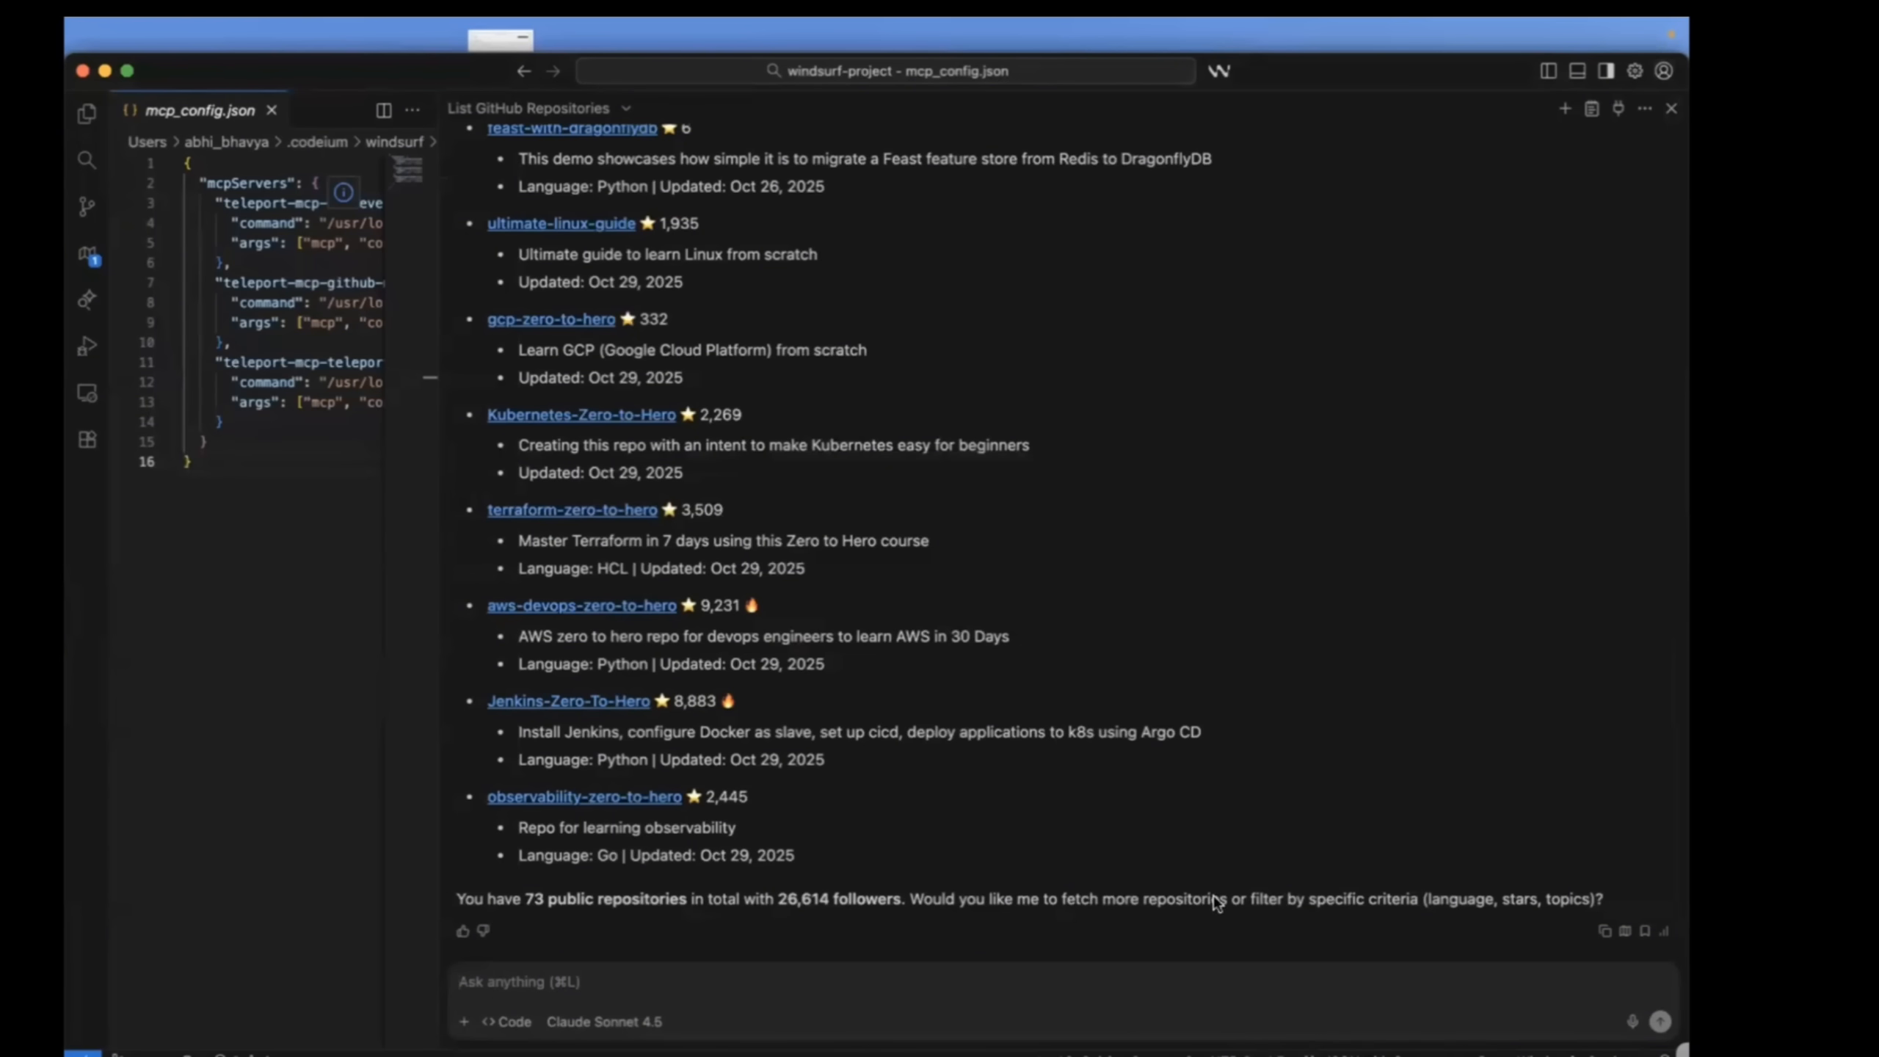
mouse_move(1065, 1050)
text(List the GitHub Repos)
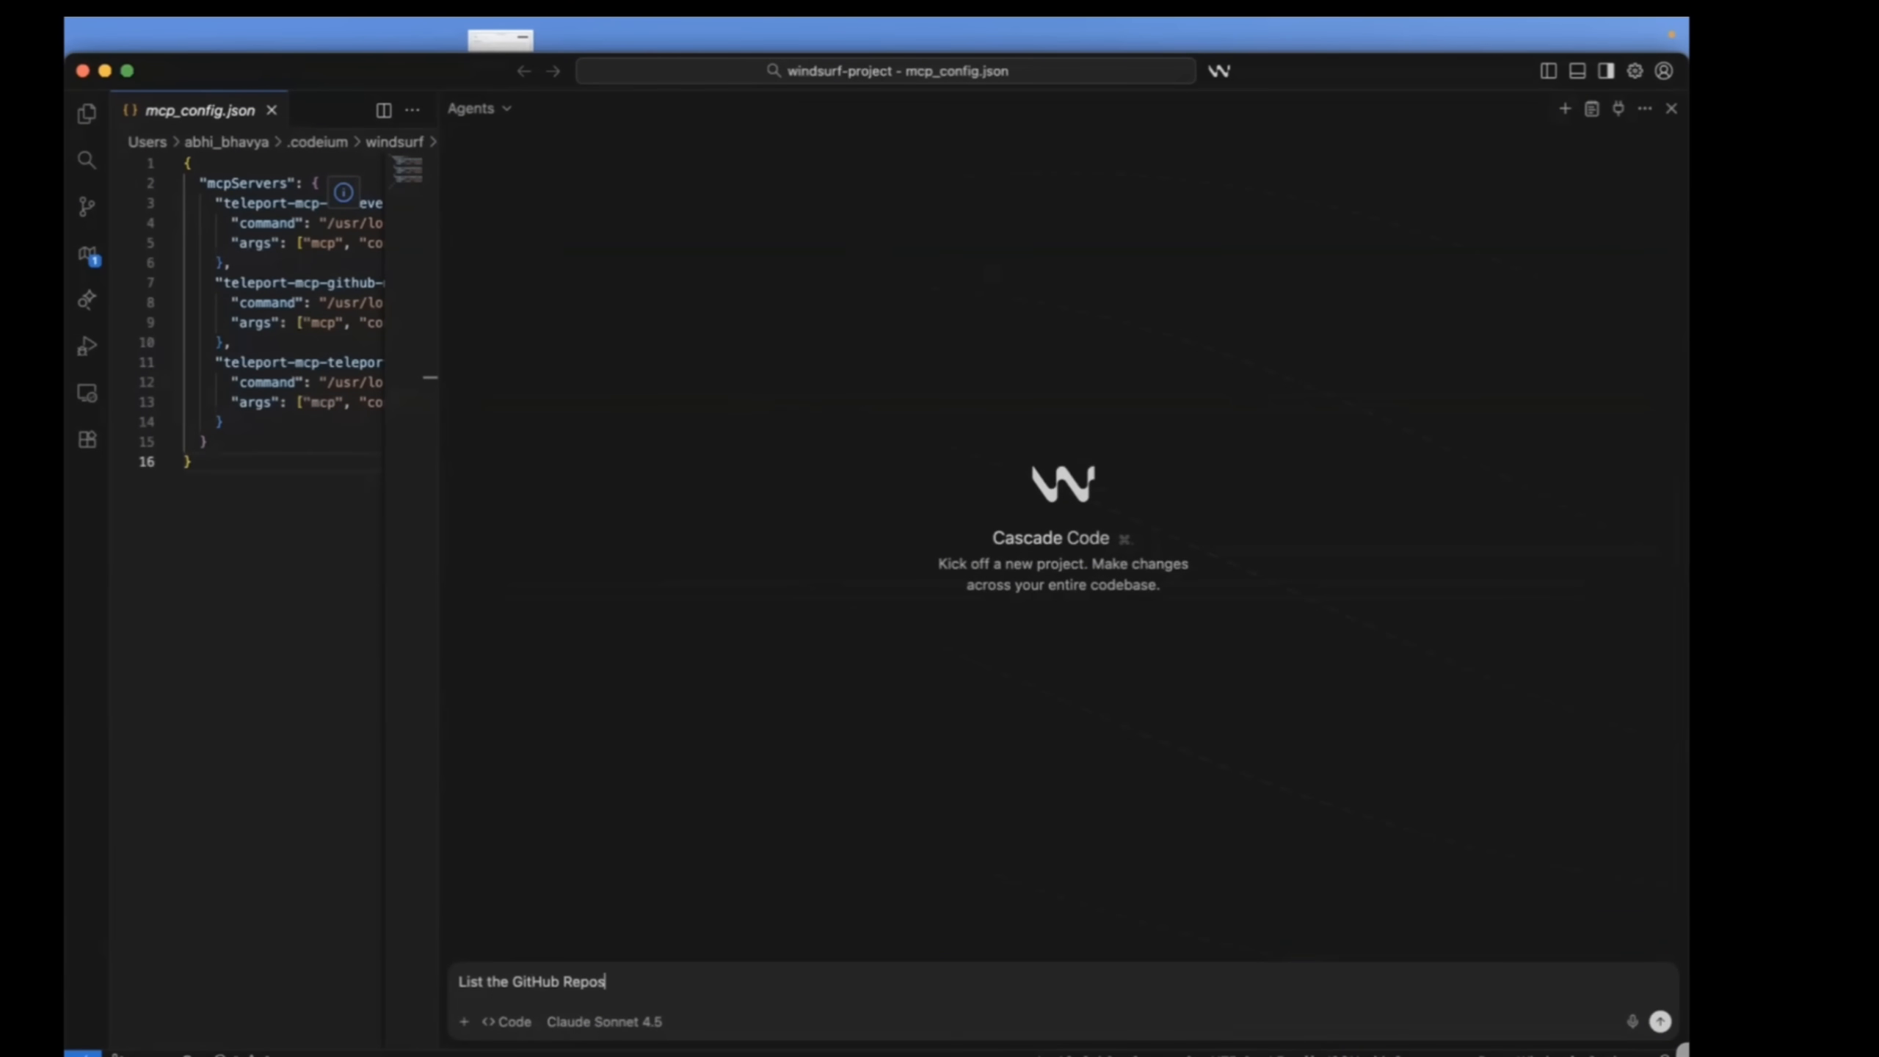
Send 'List the GitHub Repos' in Windsurf, then go to Teleport's Zero Trust Access section.
key(Return)
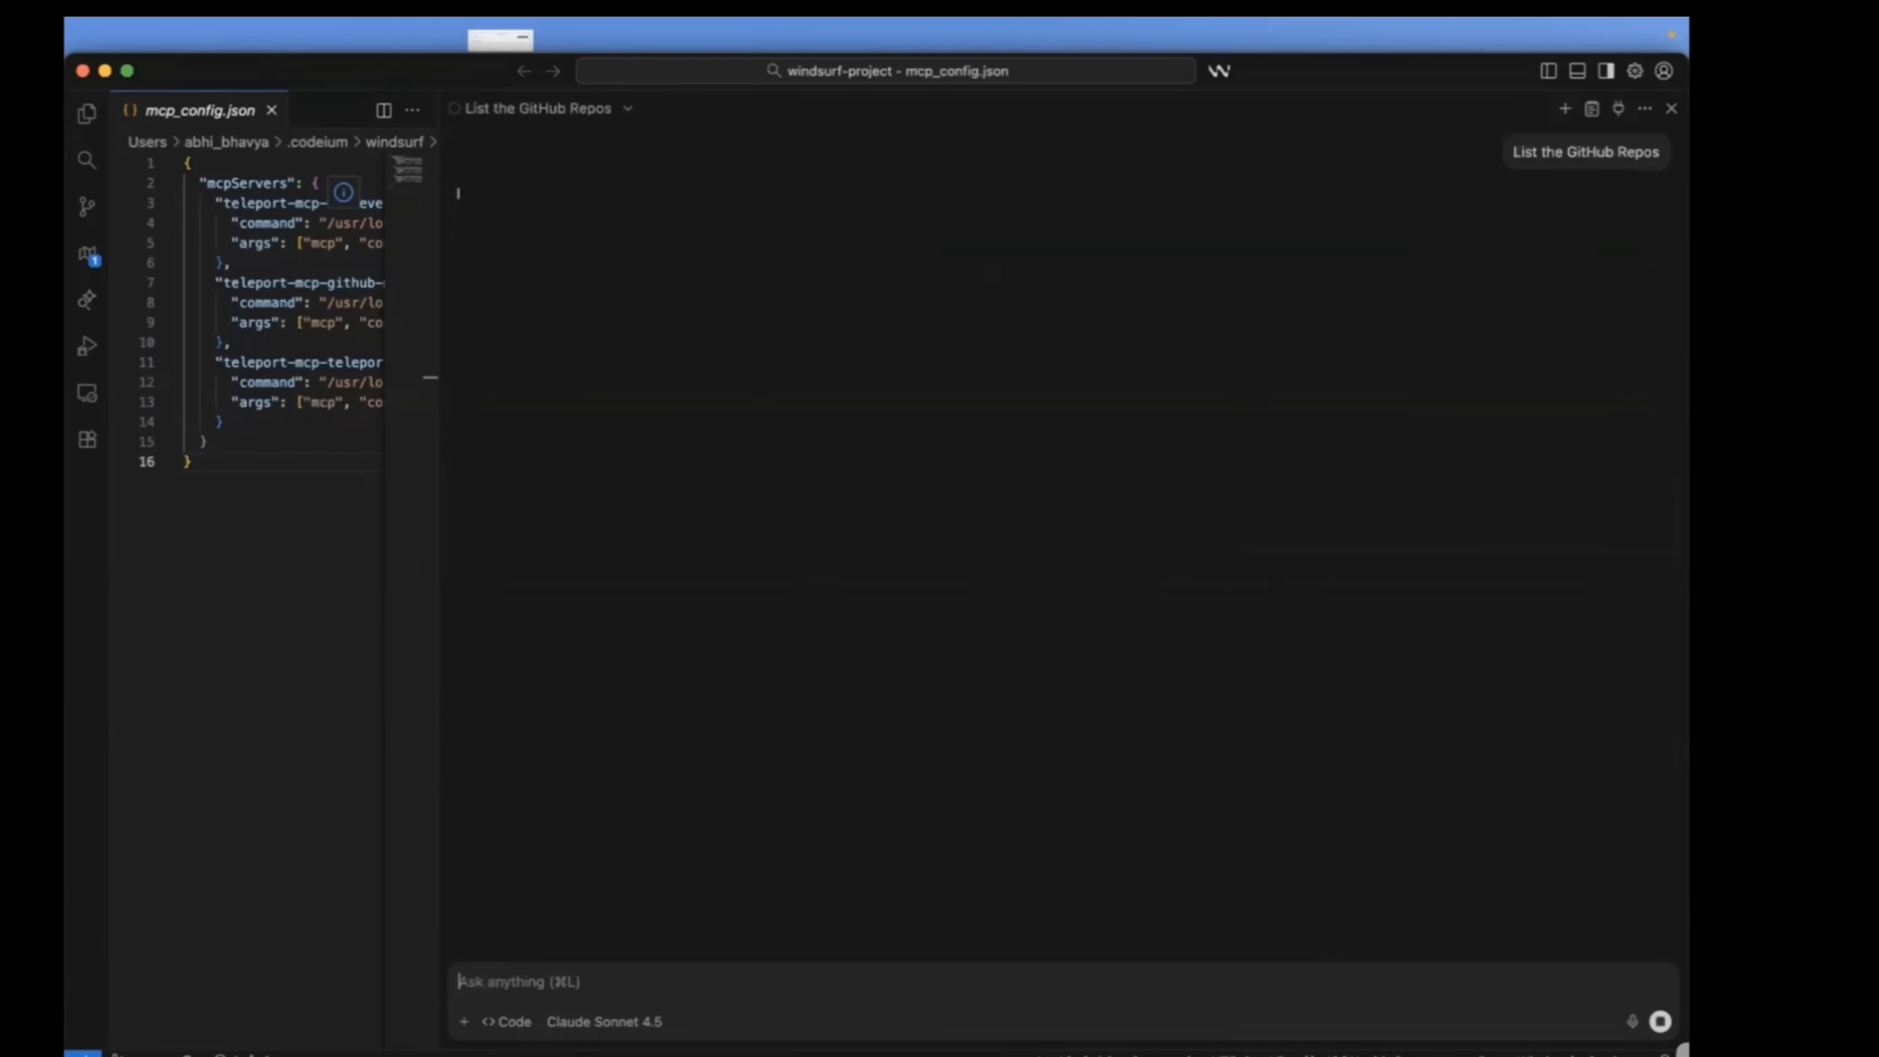
click(1584, 151)
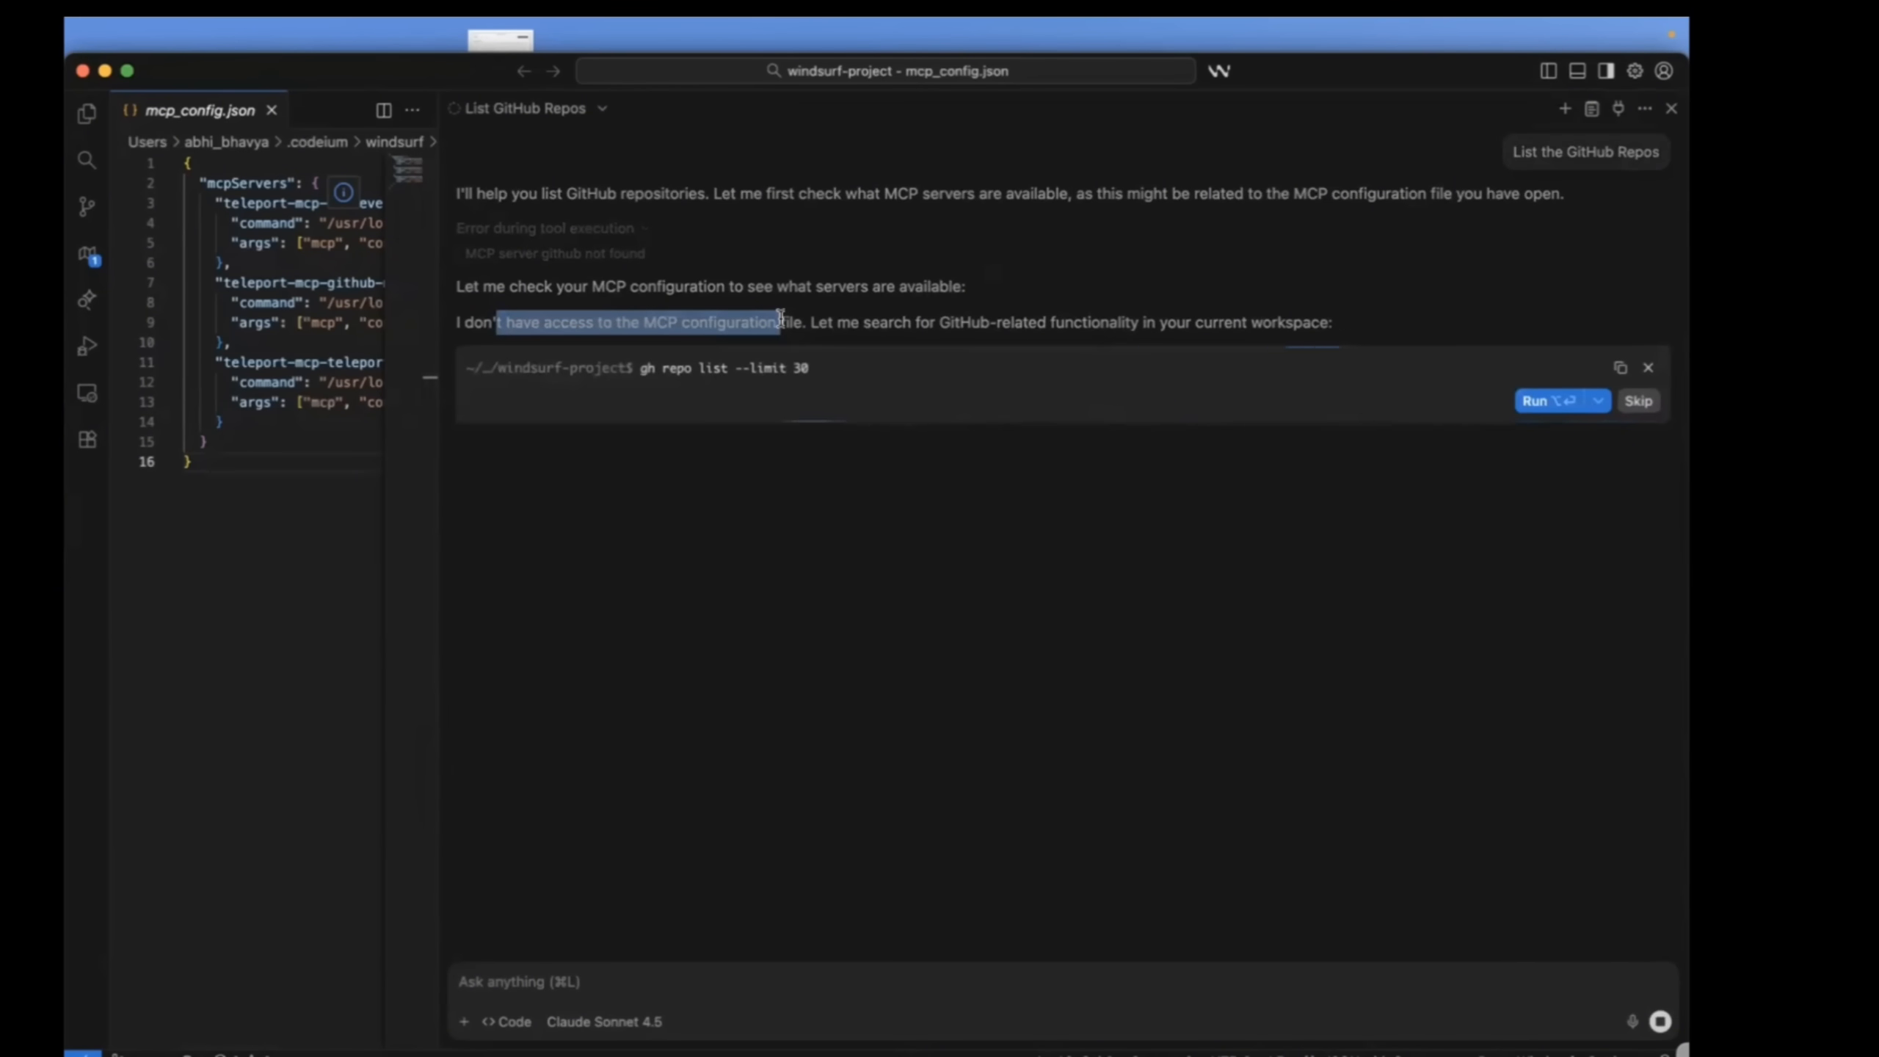
mouse_move(887, 395)
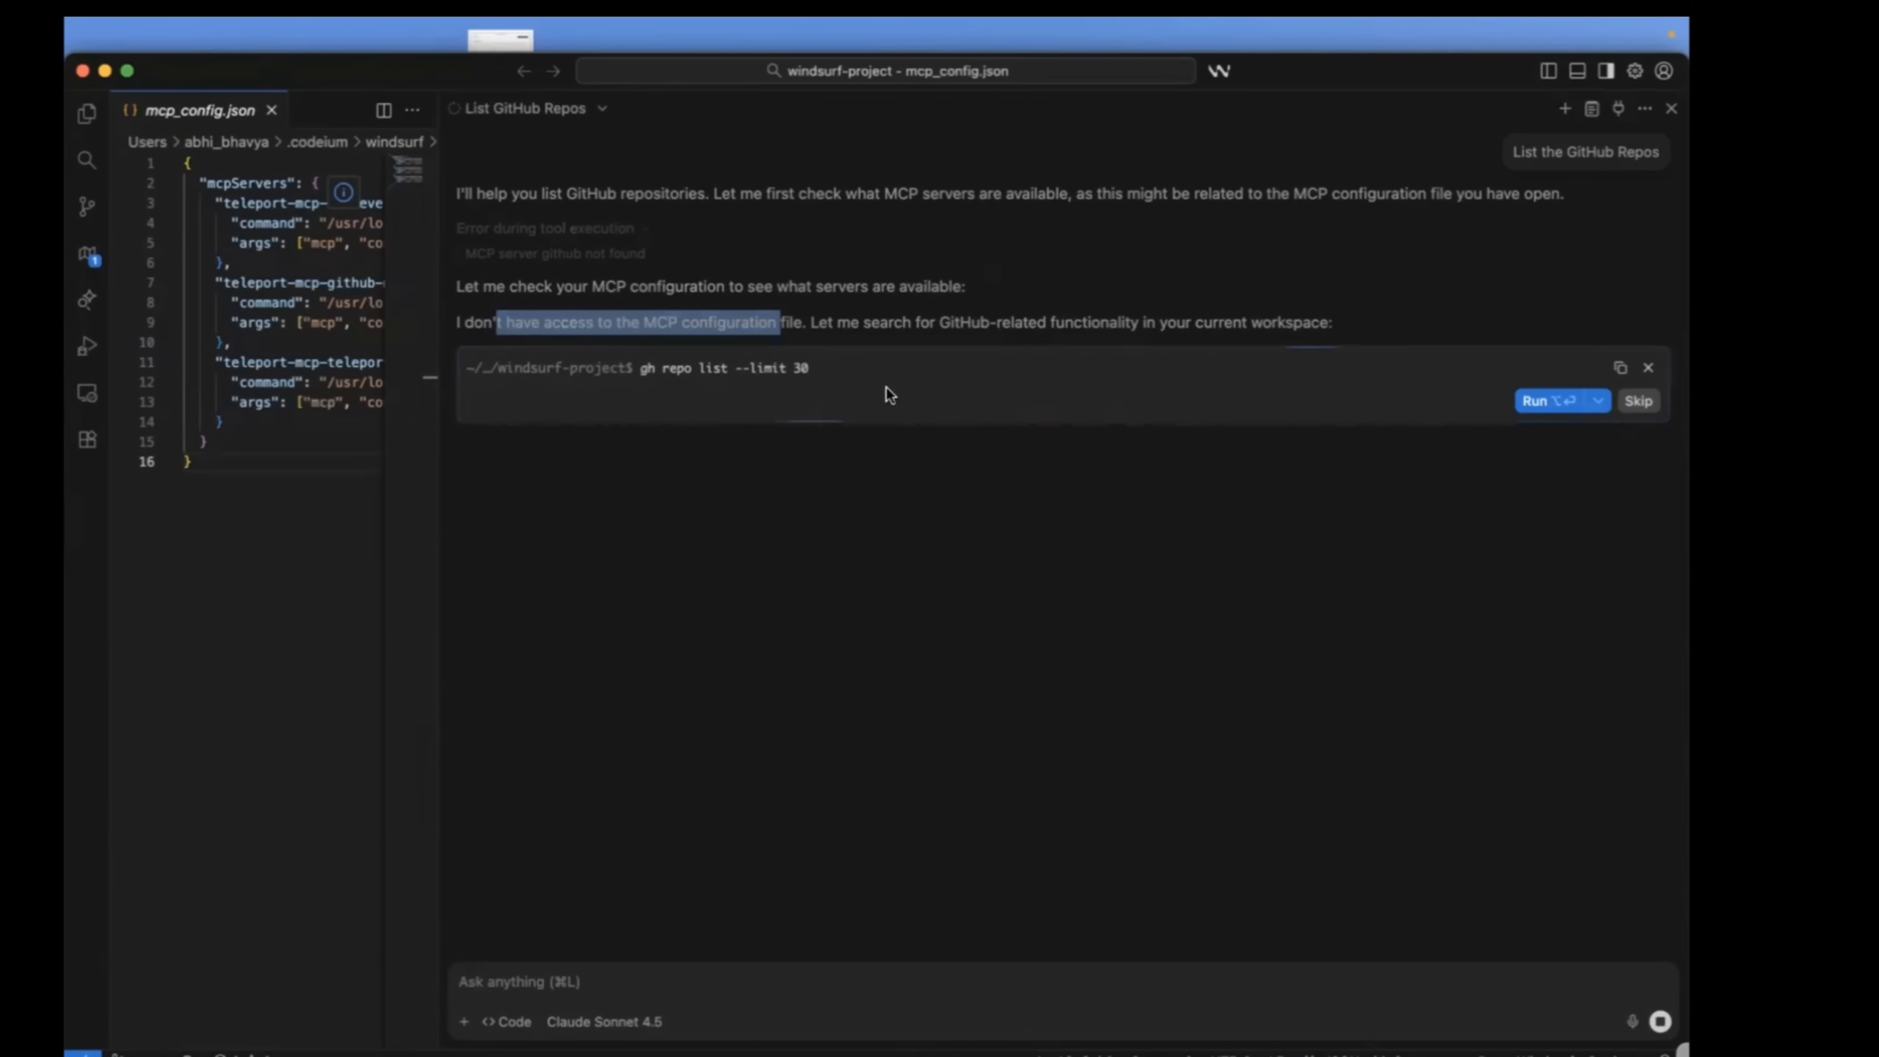
mouse_move(820, 314)
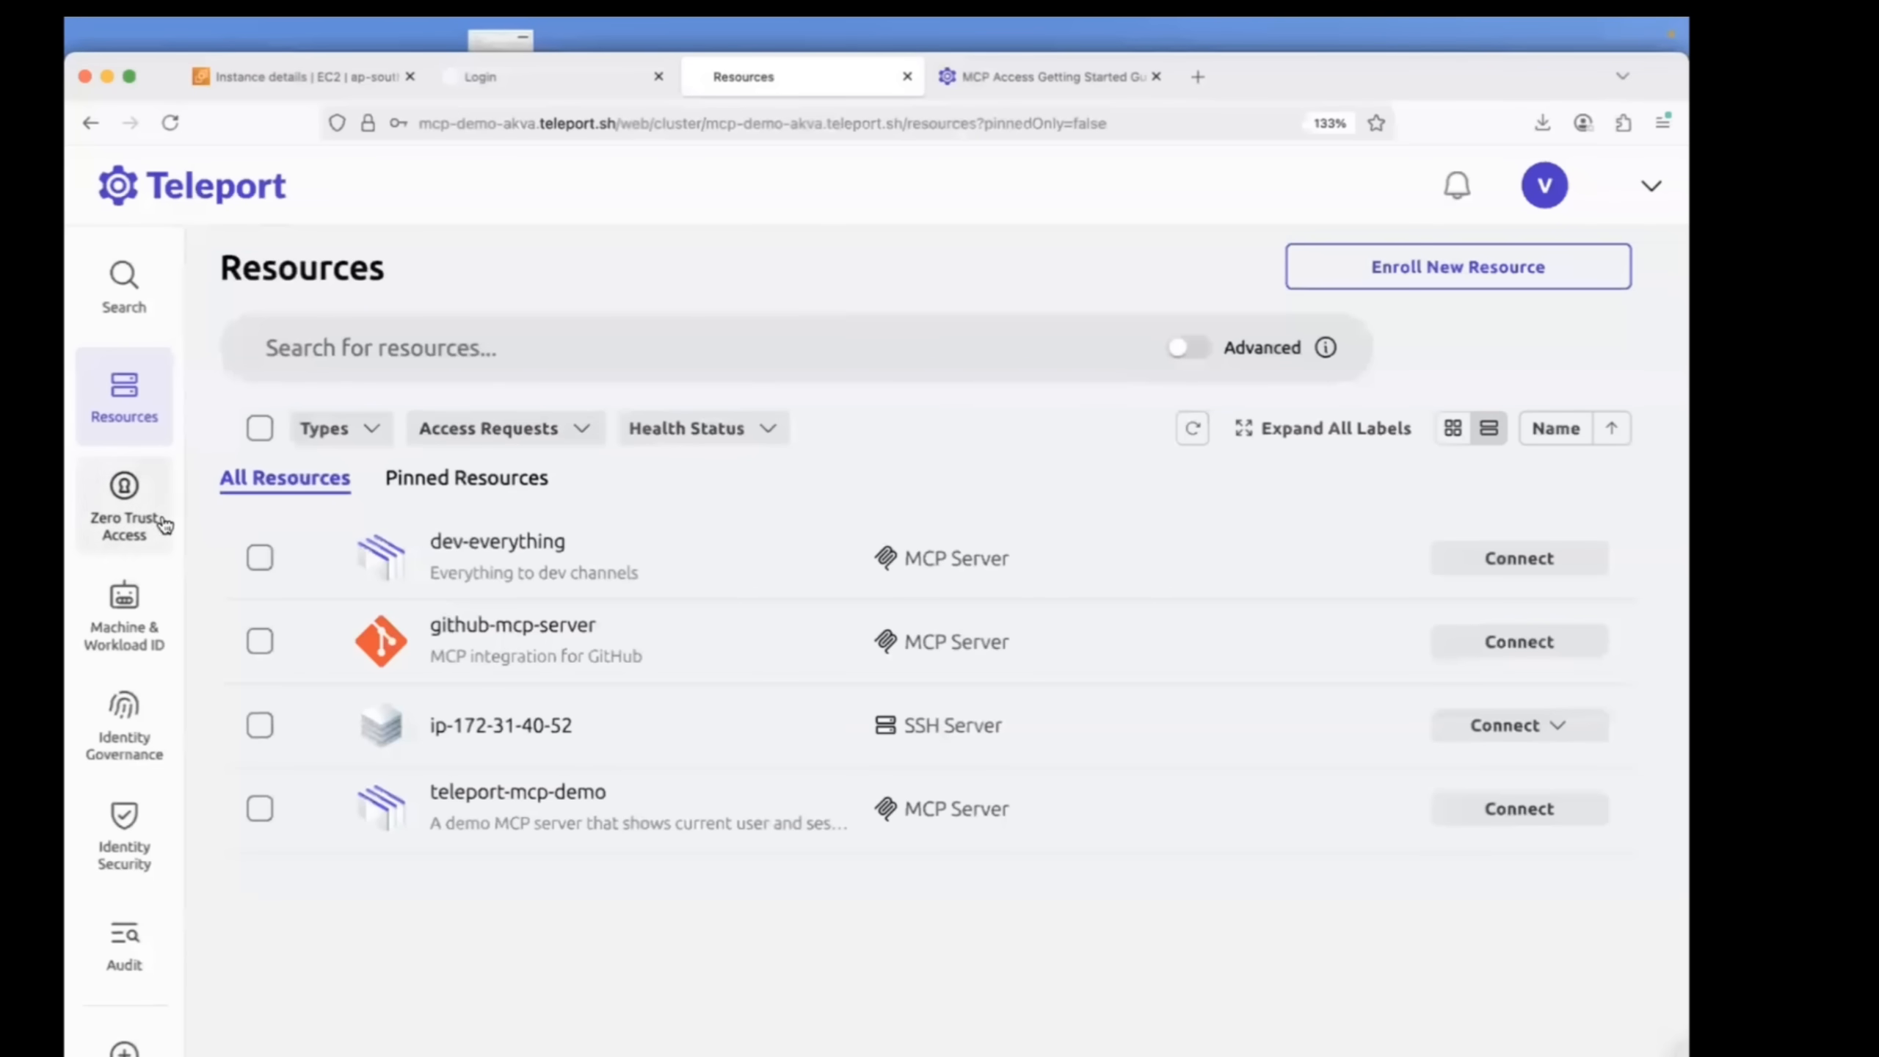
click(123, 504)
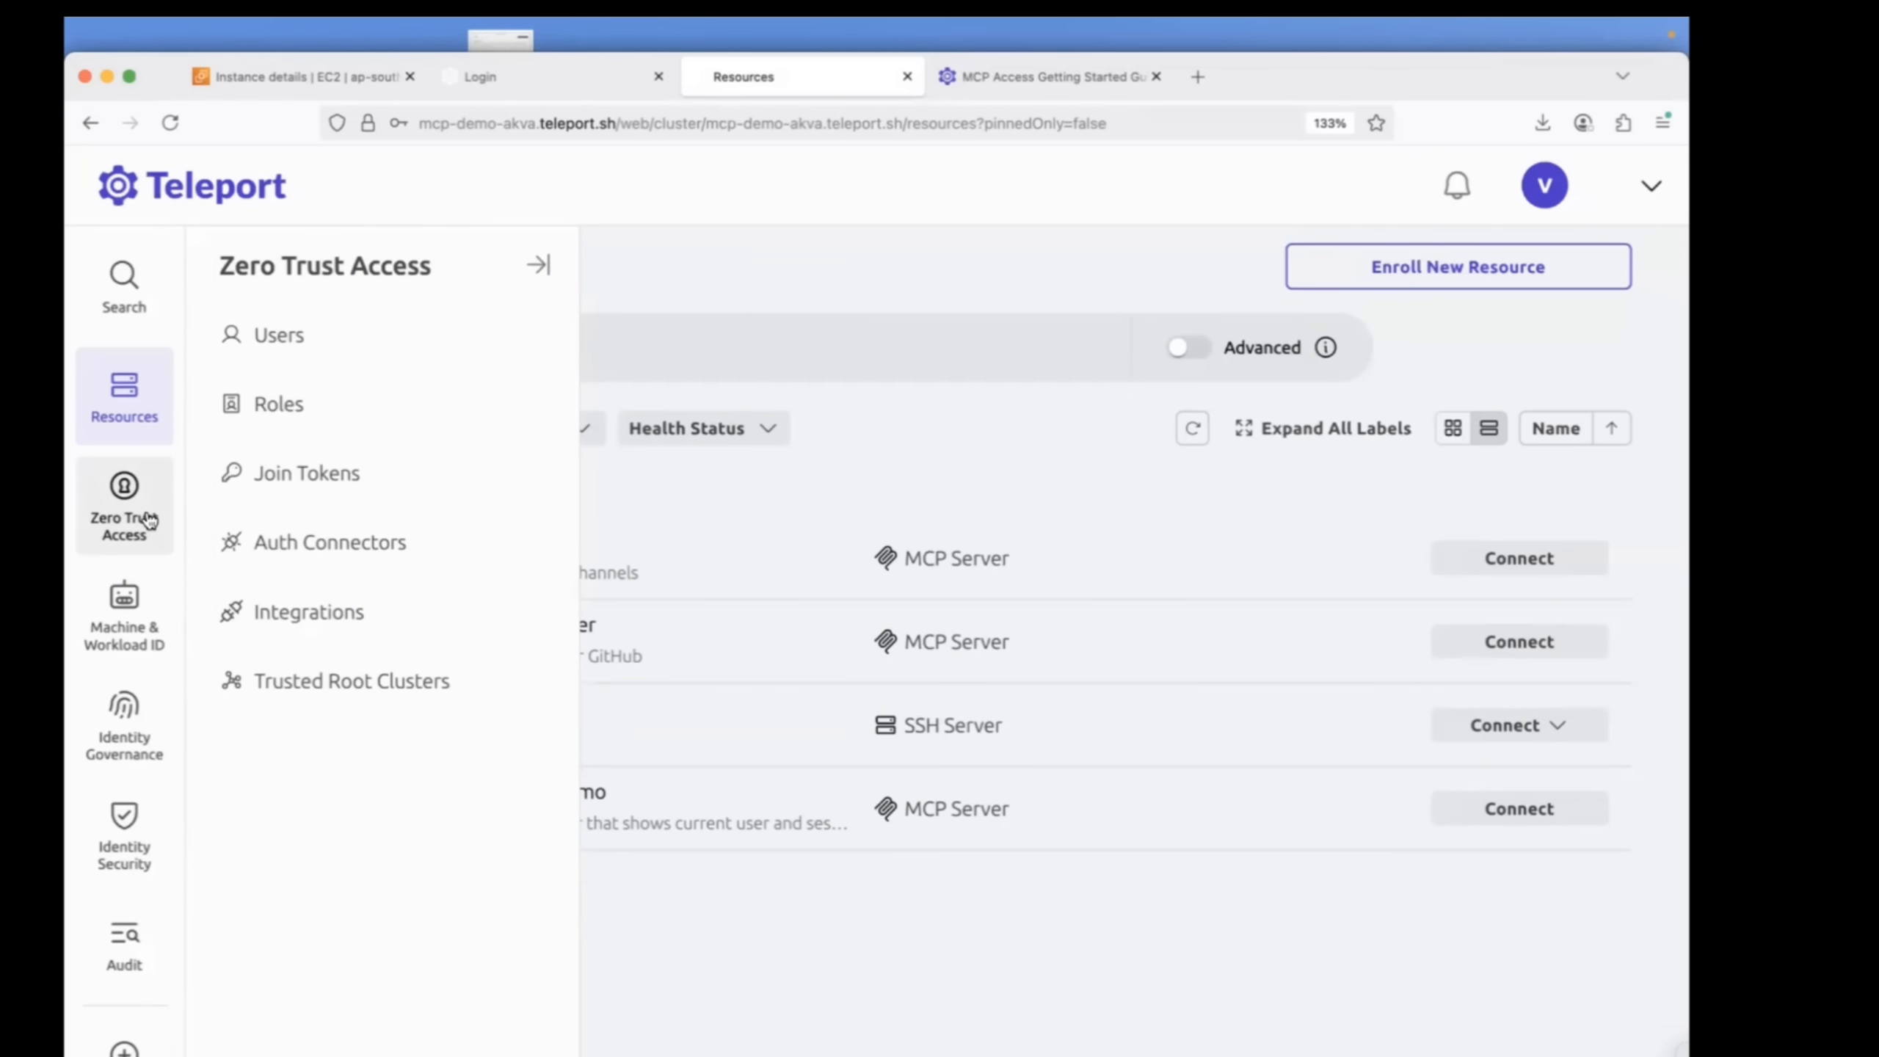
mouse_move(579, 342)
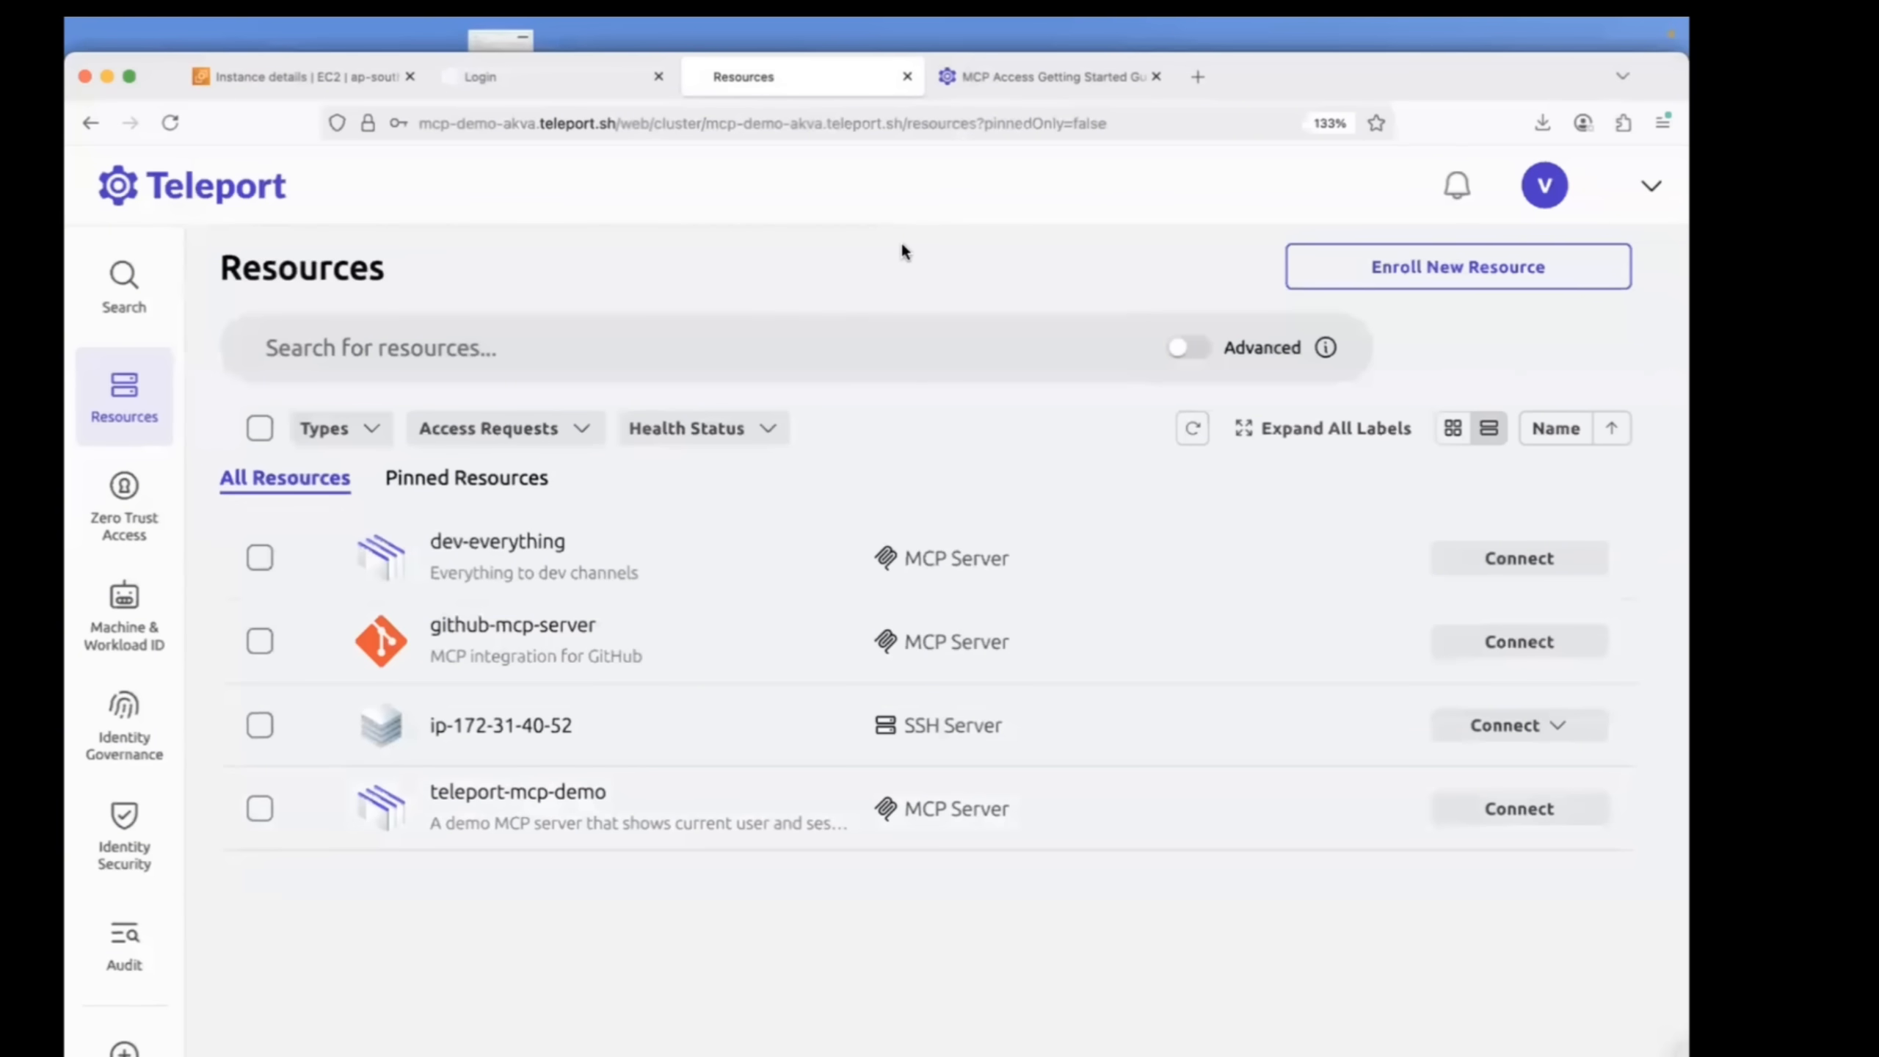
mouse_move(1241, 141)
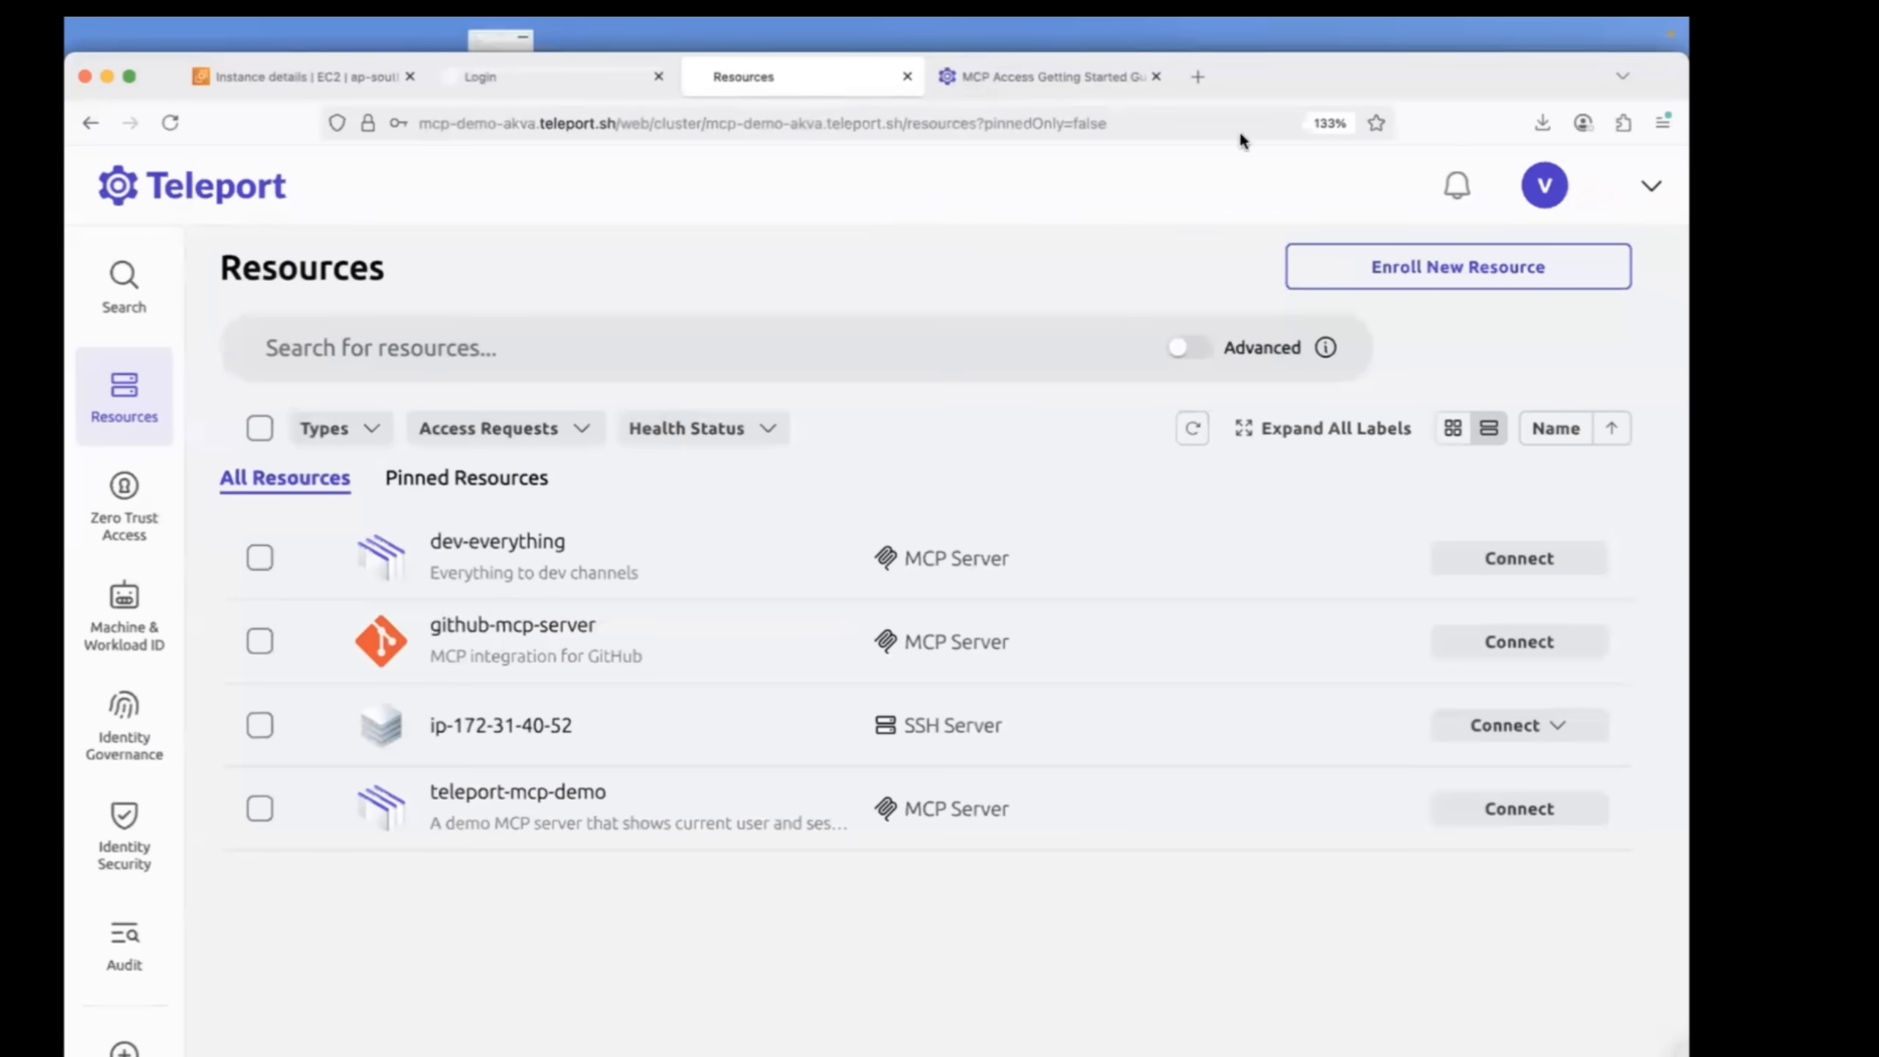
Show the Manage Users page listing local users and their roles.
click(123, 505)
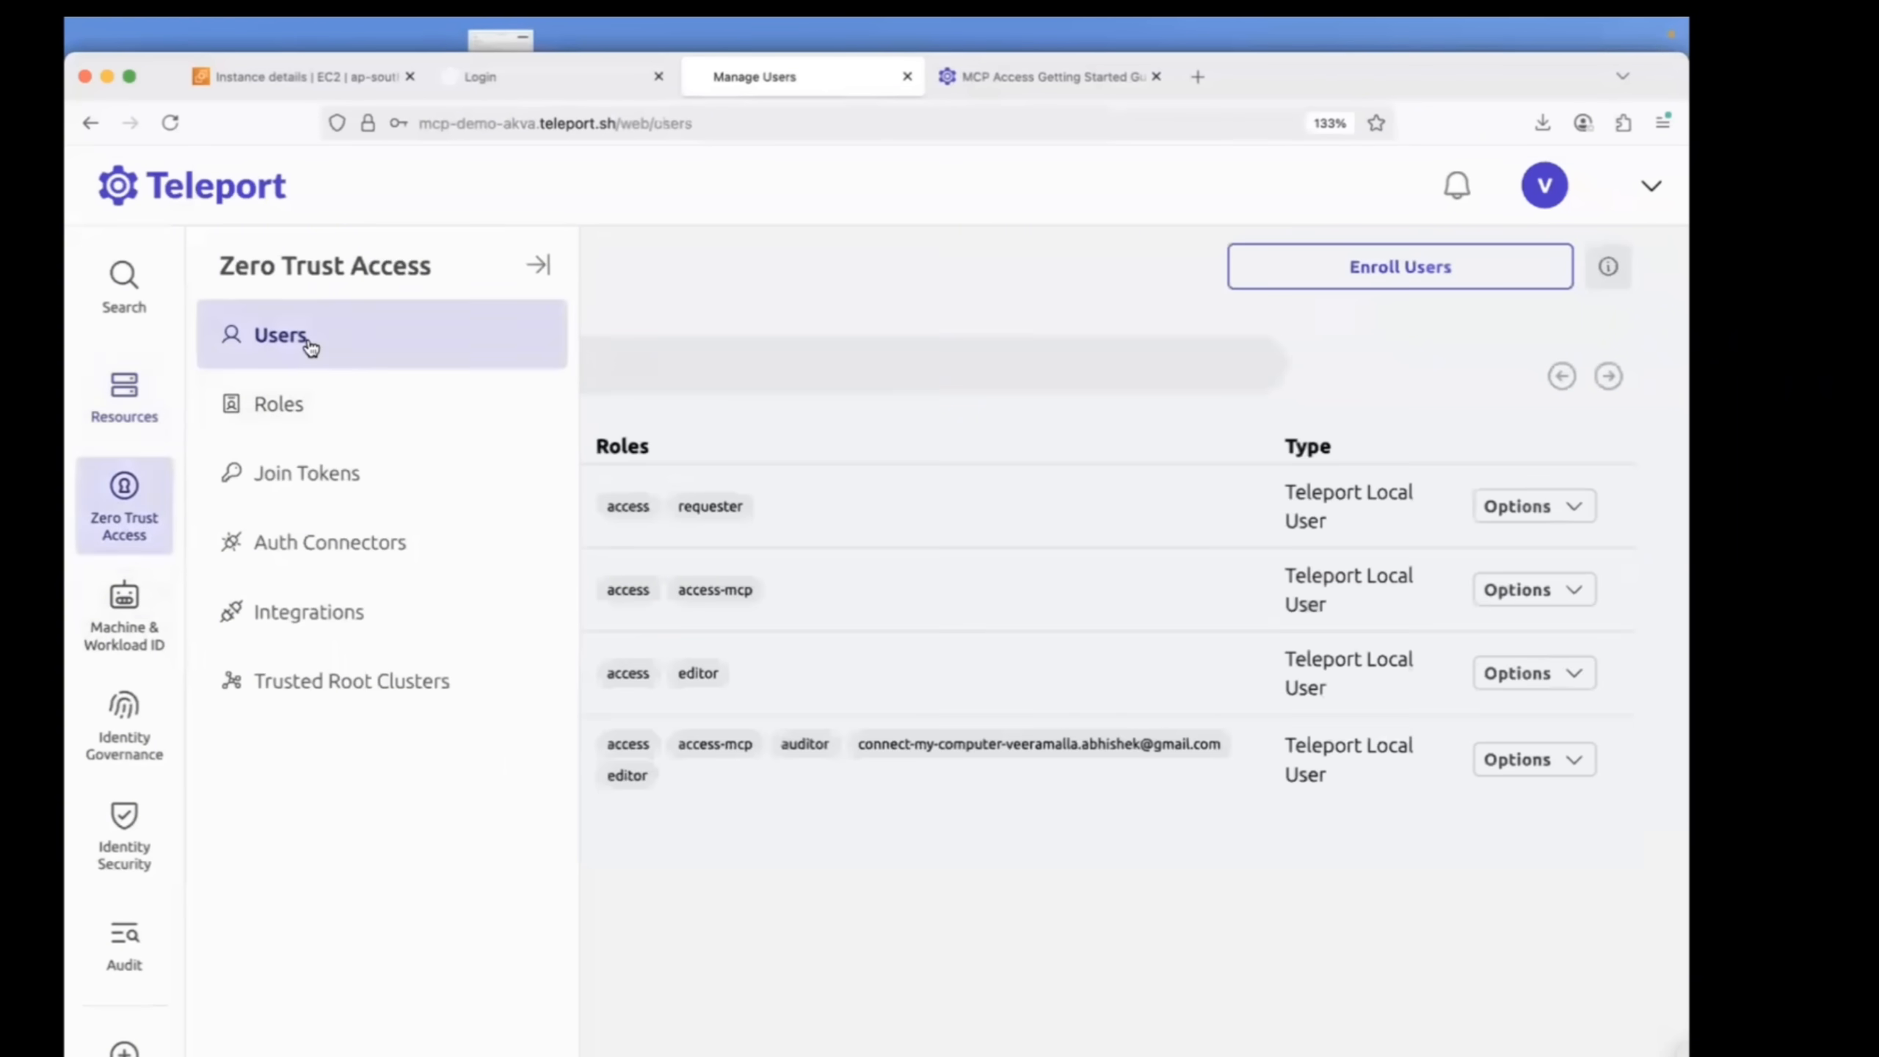
click(281, 336)
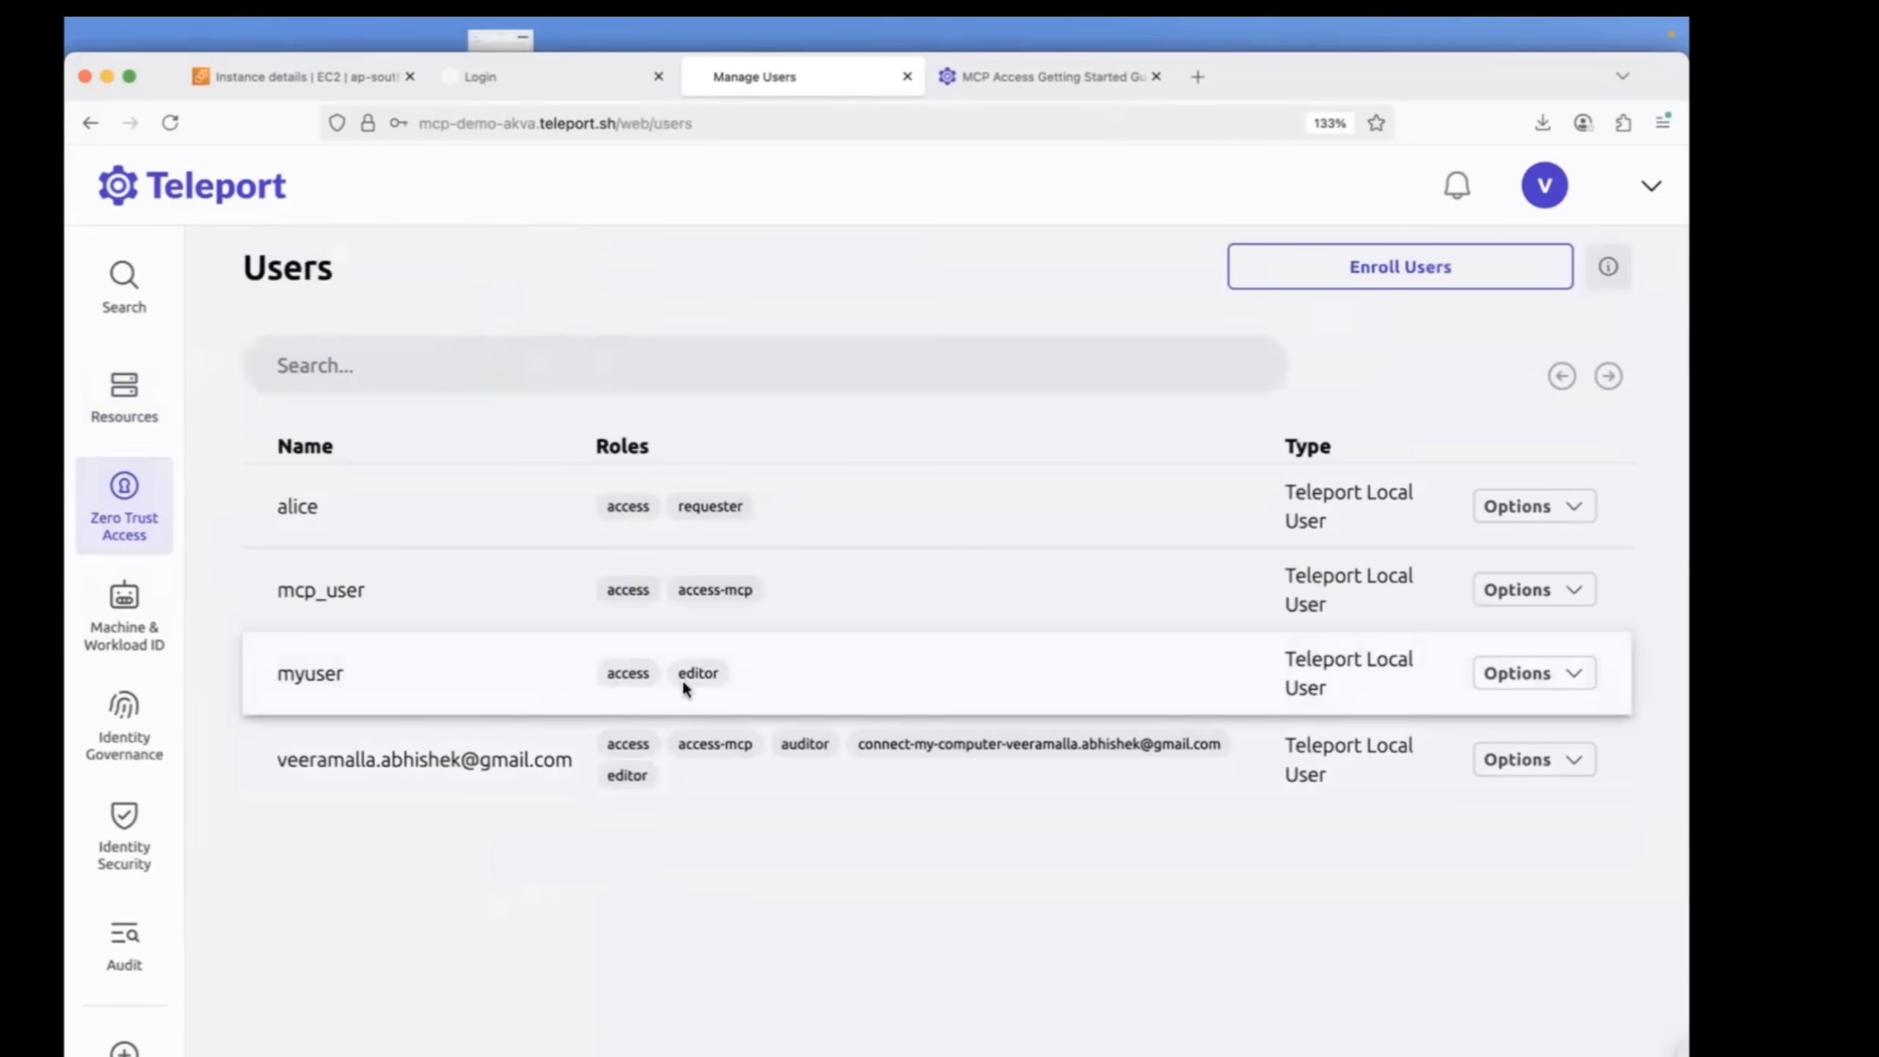
mouse_move(581, 734)
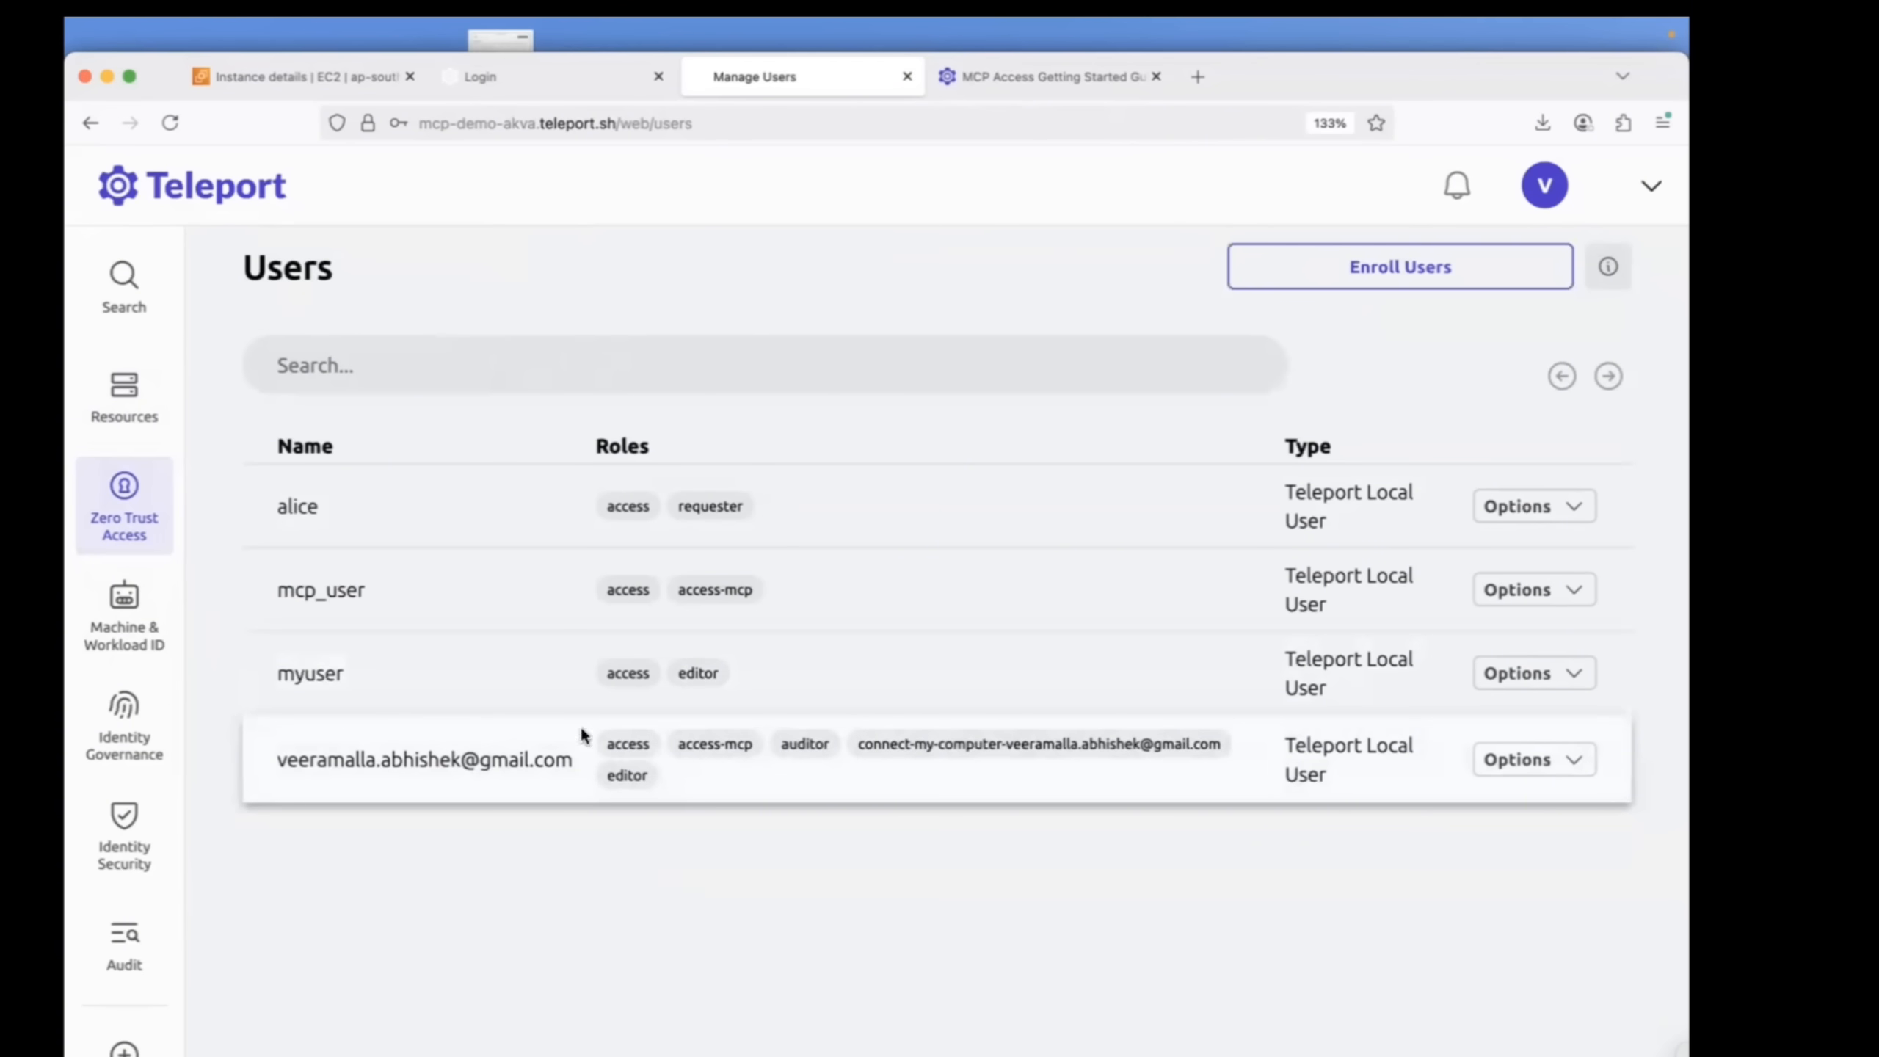
mouse_move(788, 742)
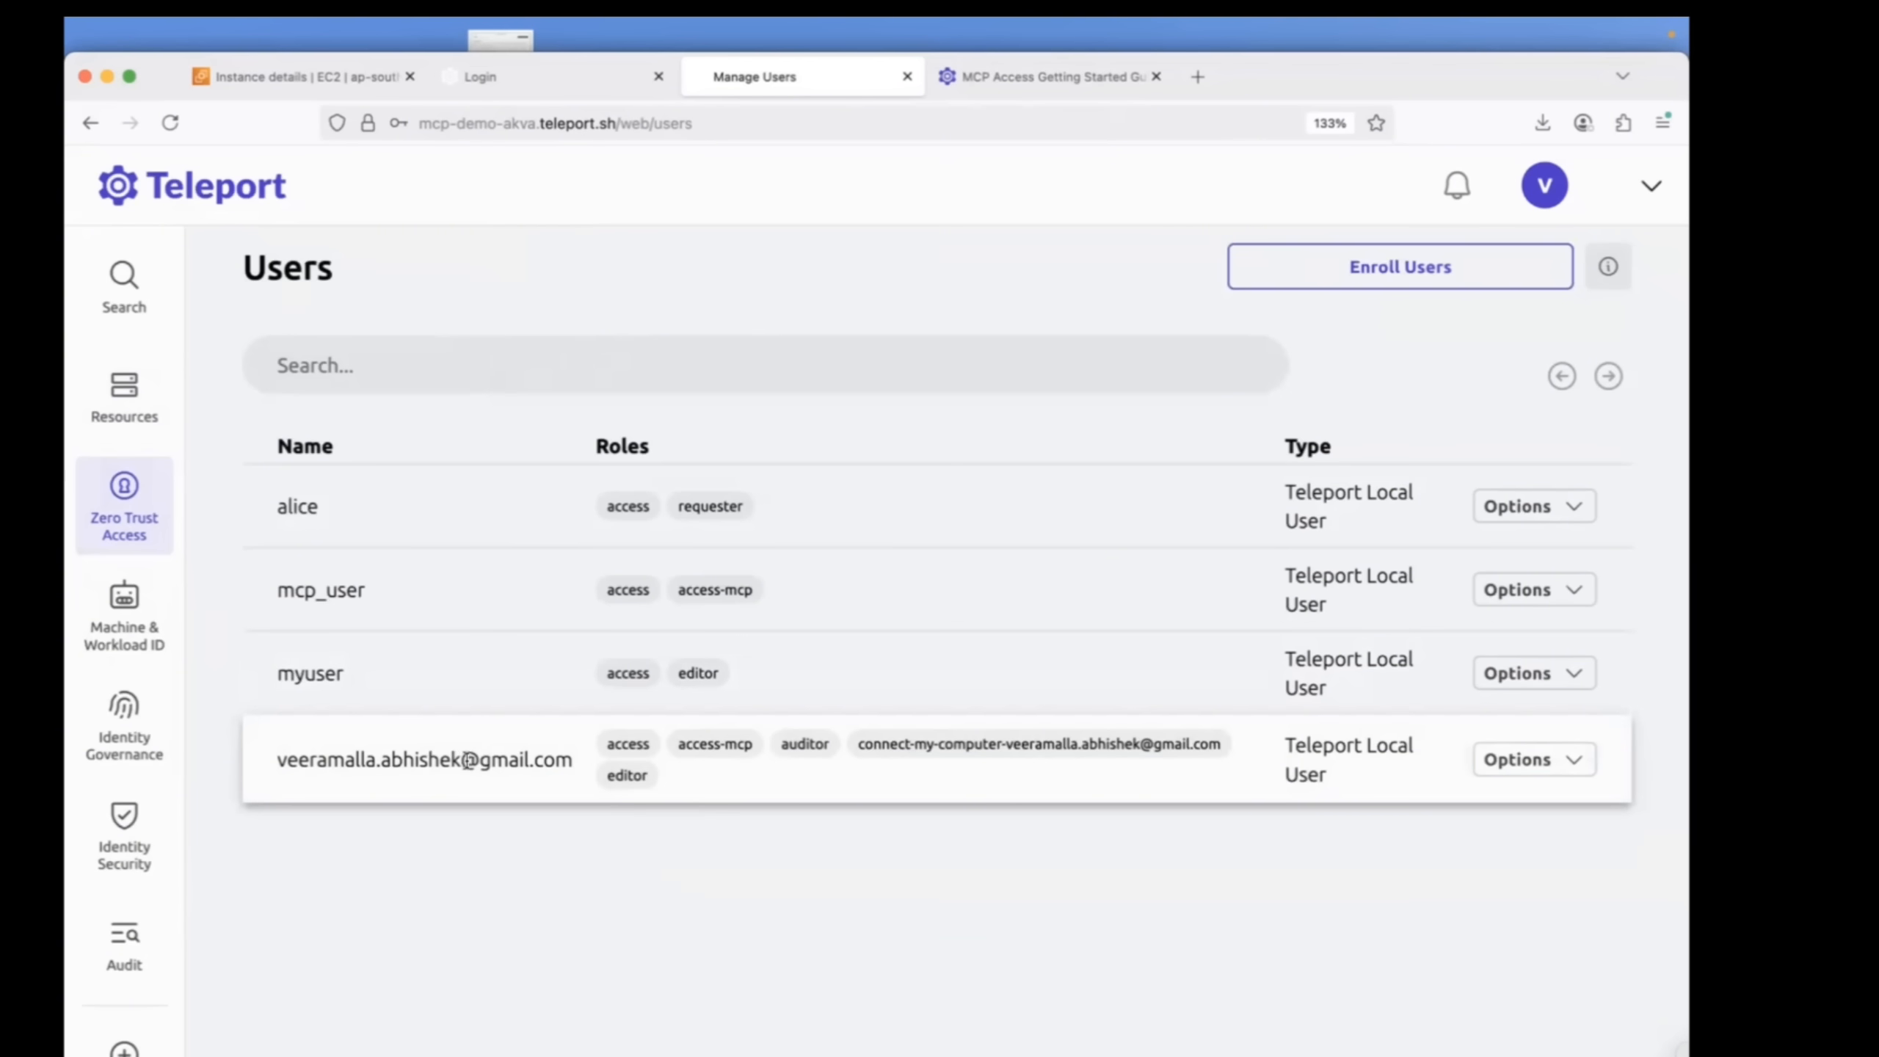
mouse_move(382, 705)
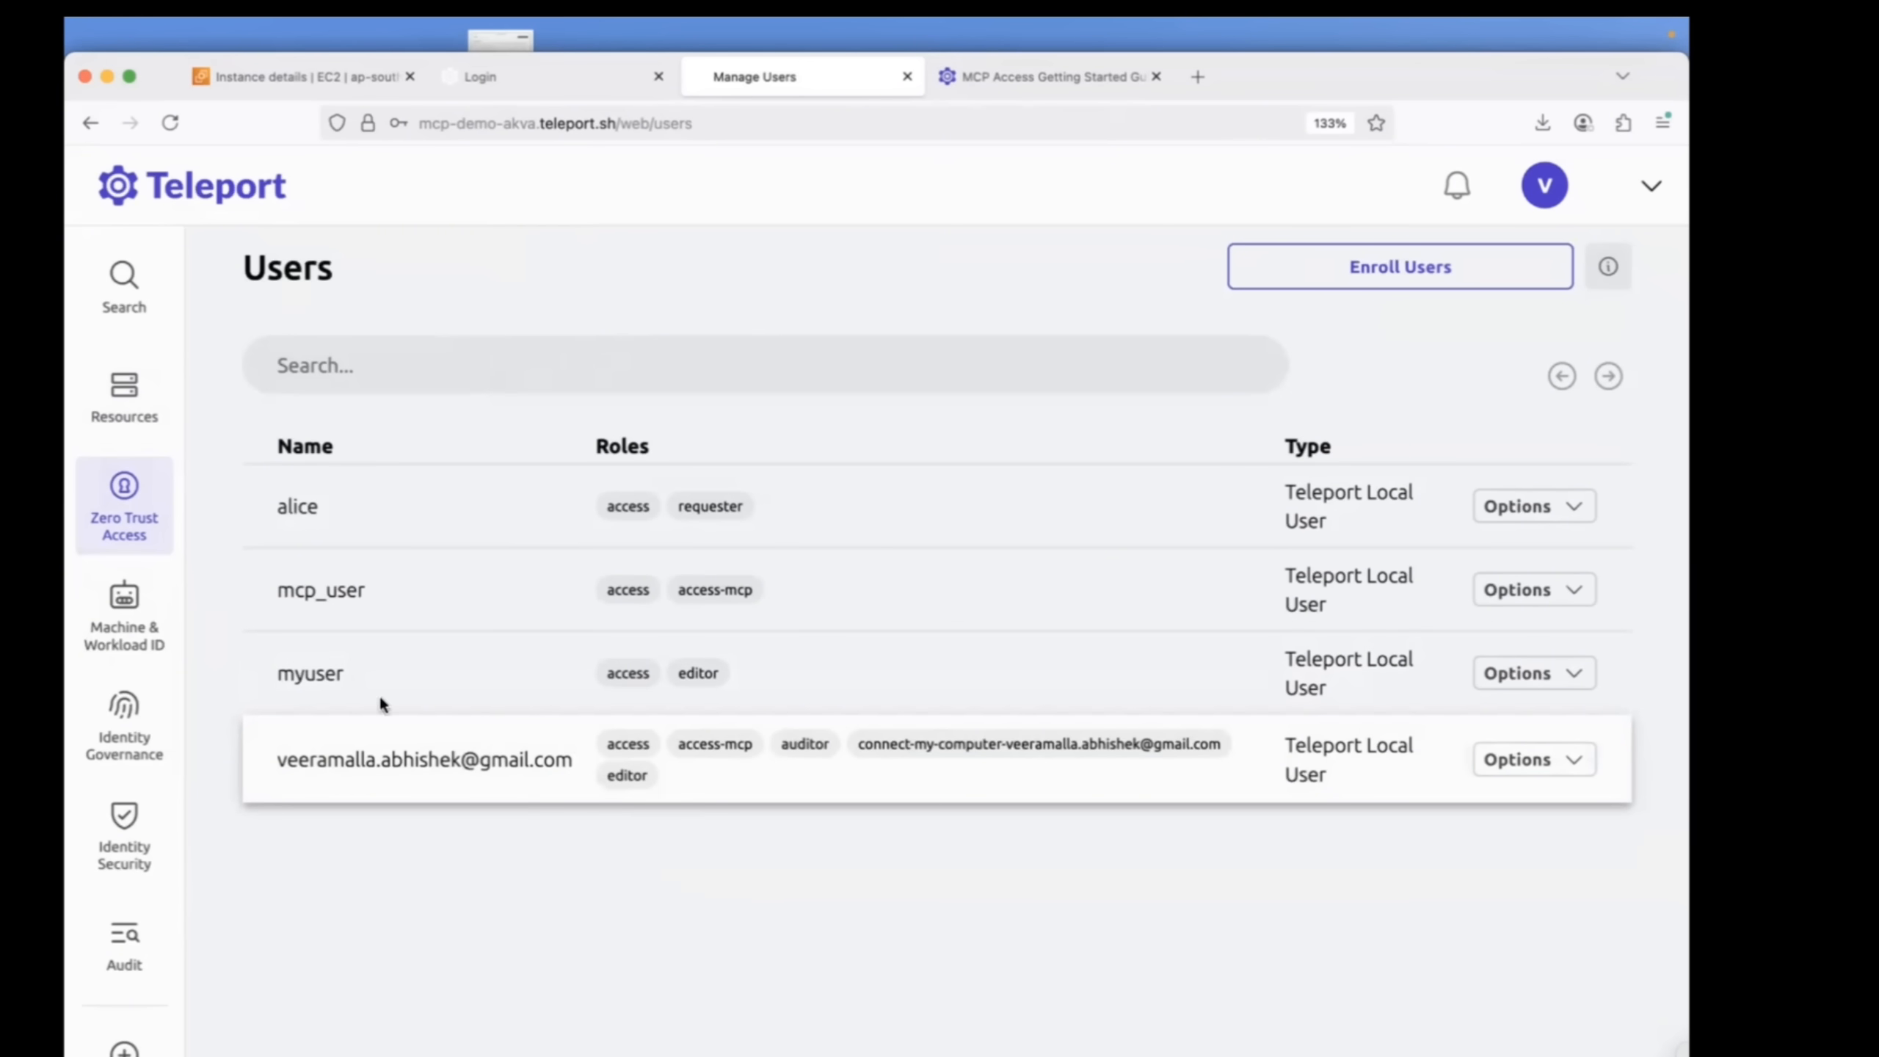
mouse_move(310, 672)
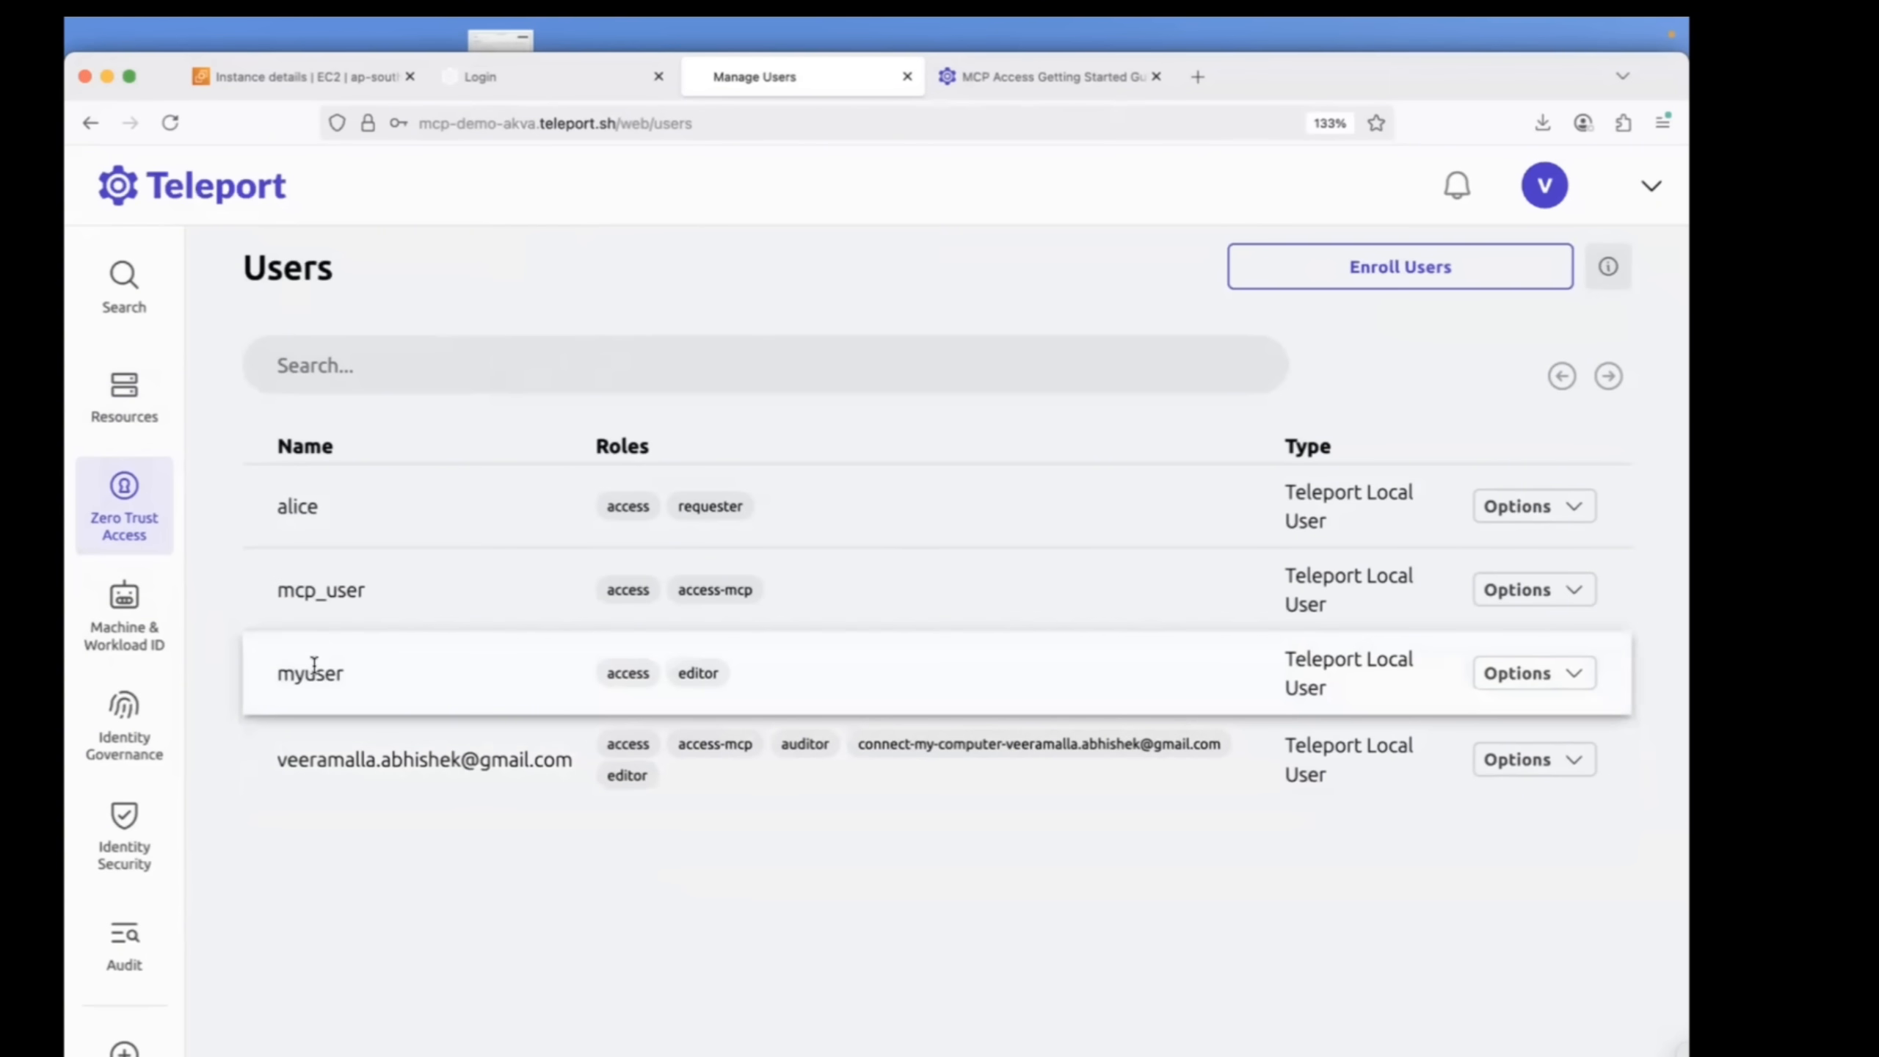
mouse_move(891, 640)
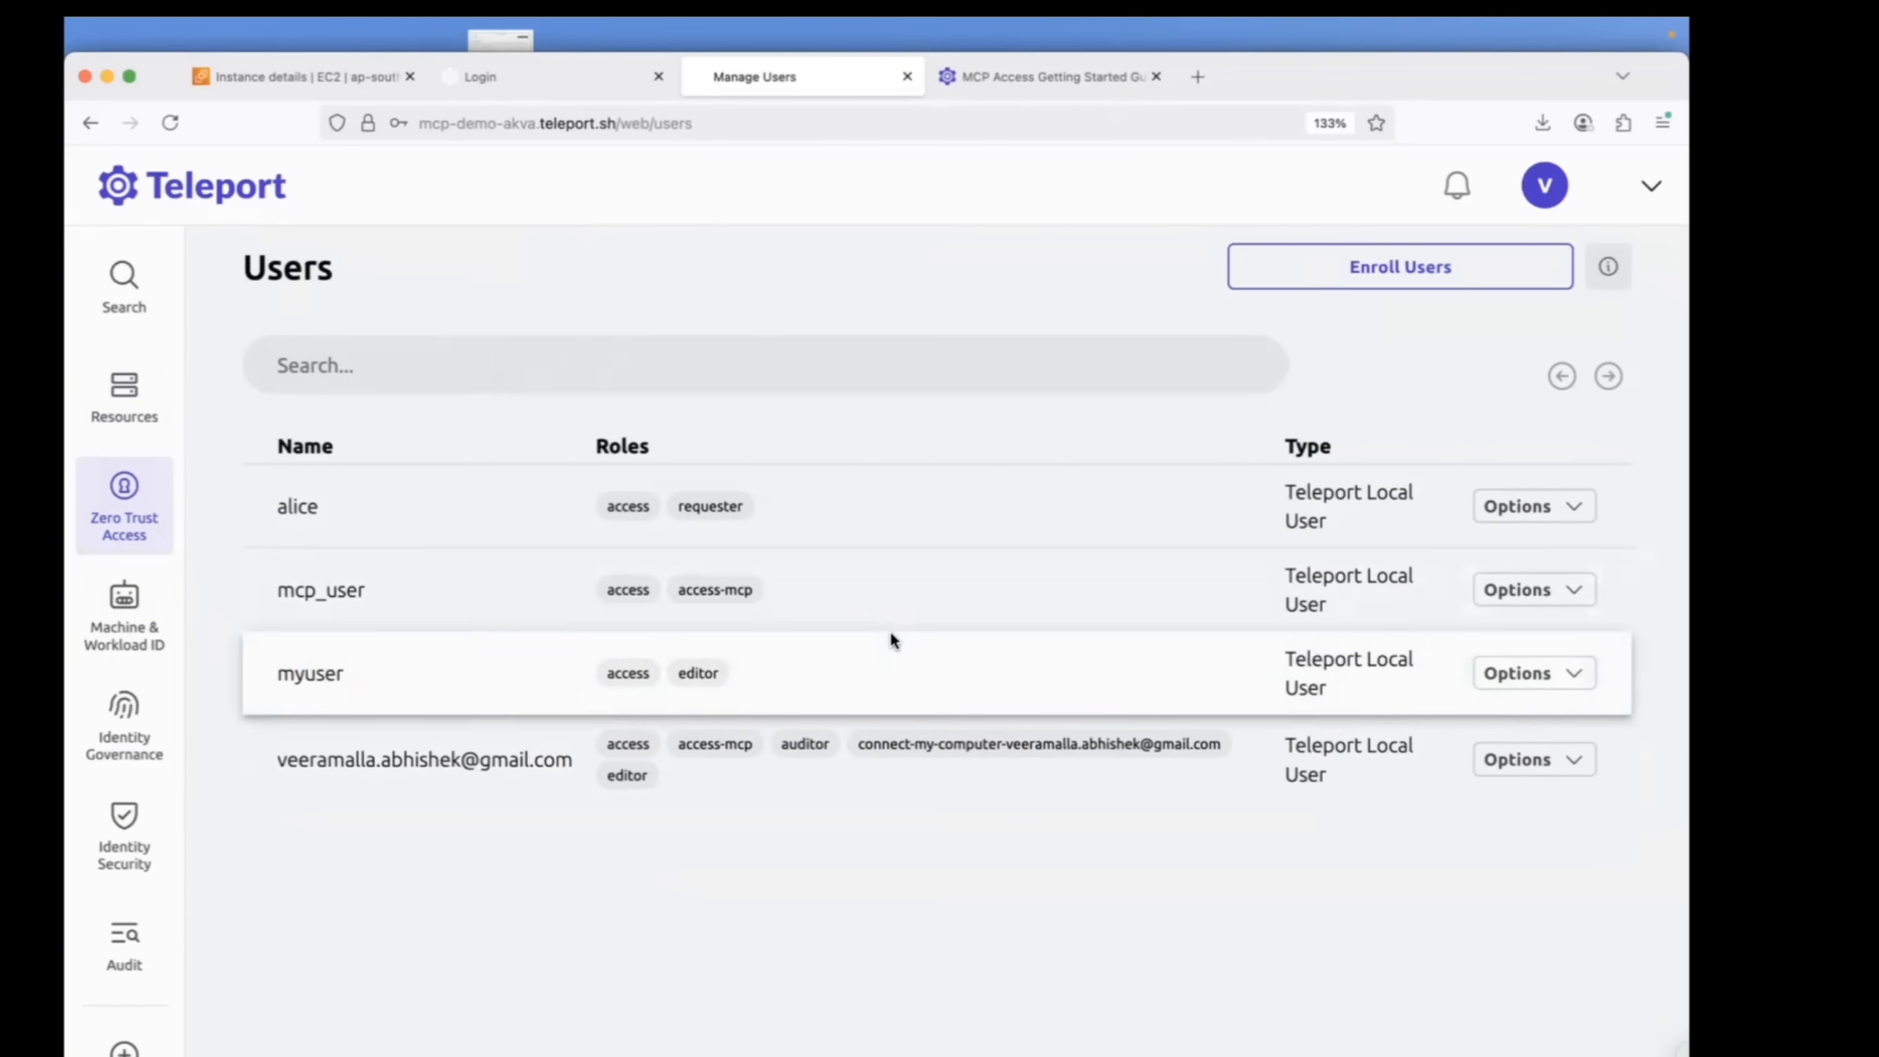
mouse_move(748, 637)
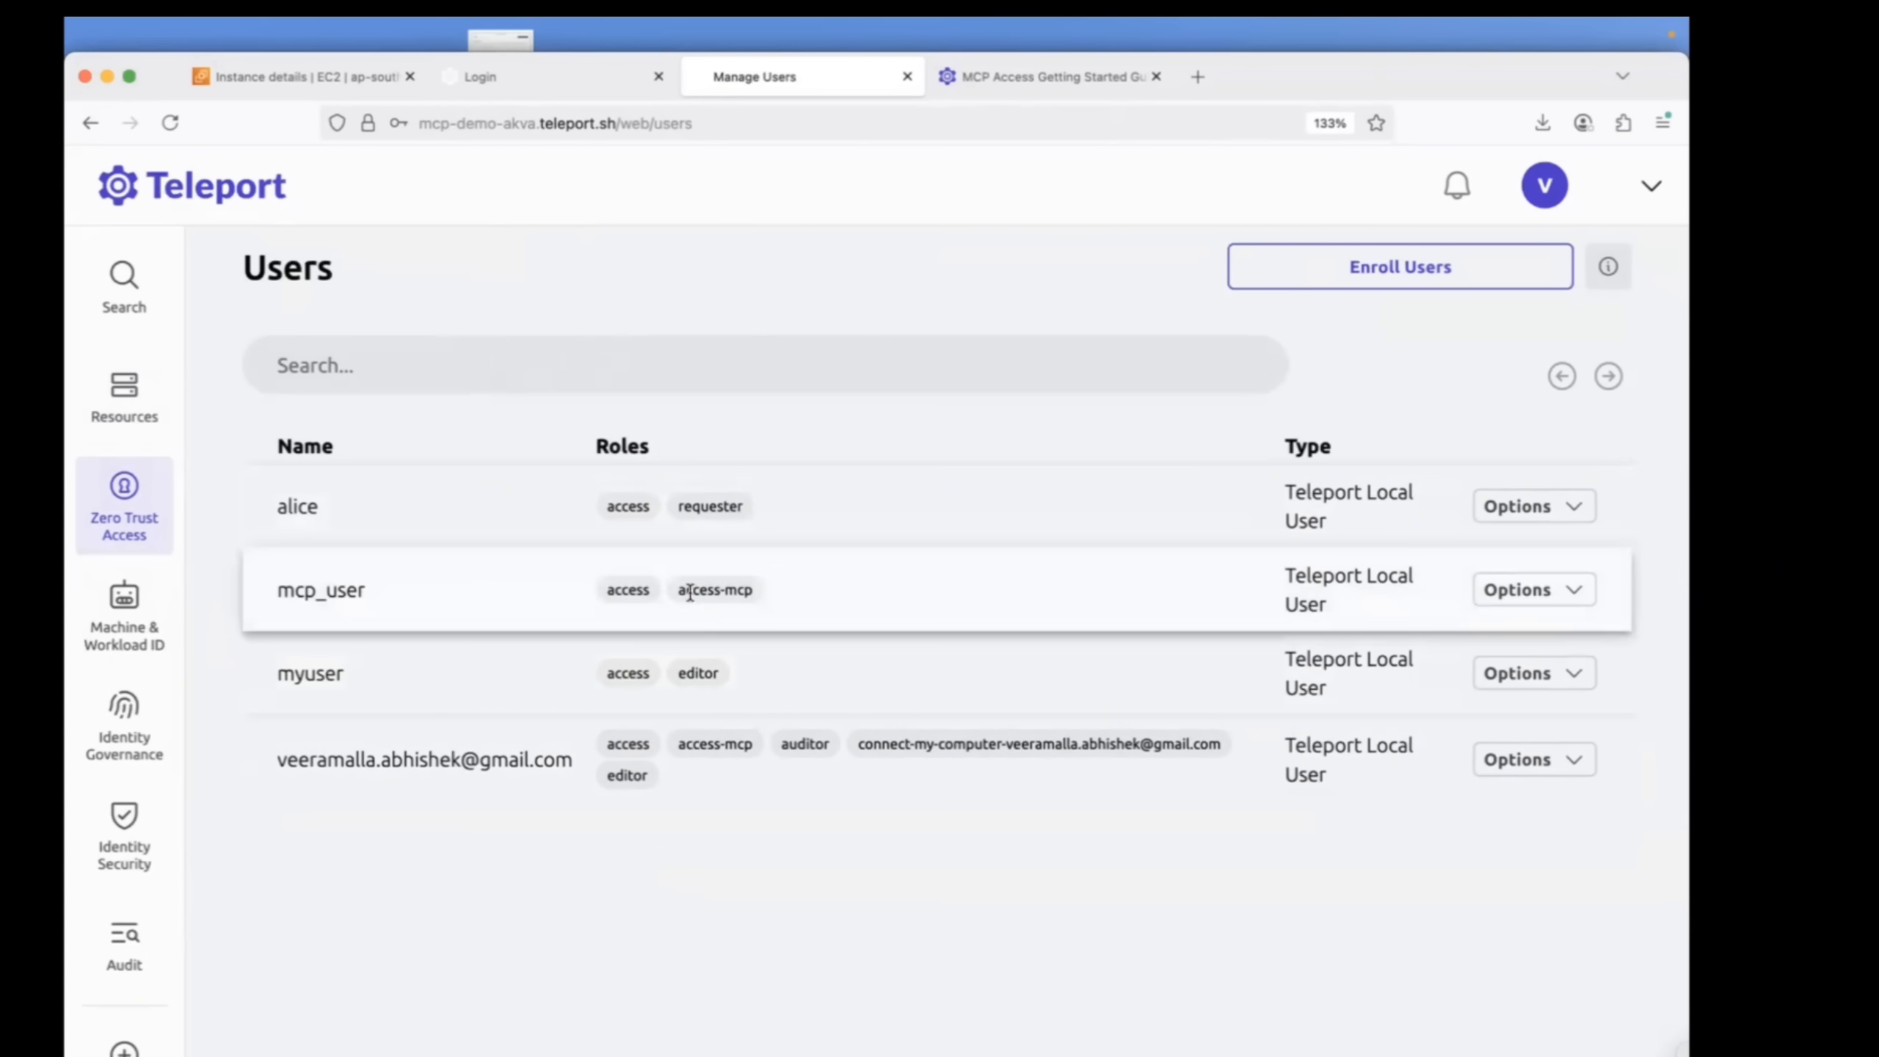
mouse_move(768, 612)
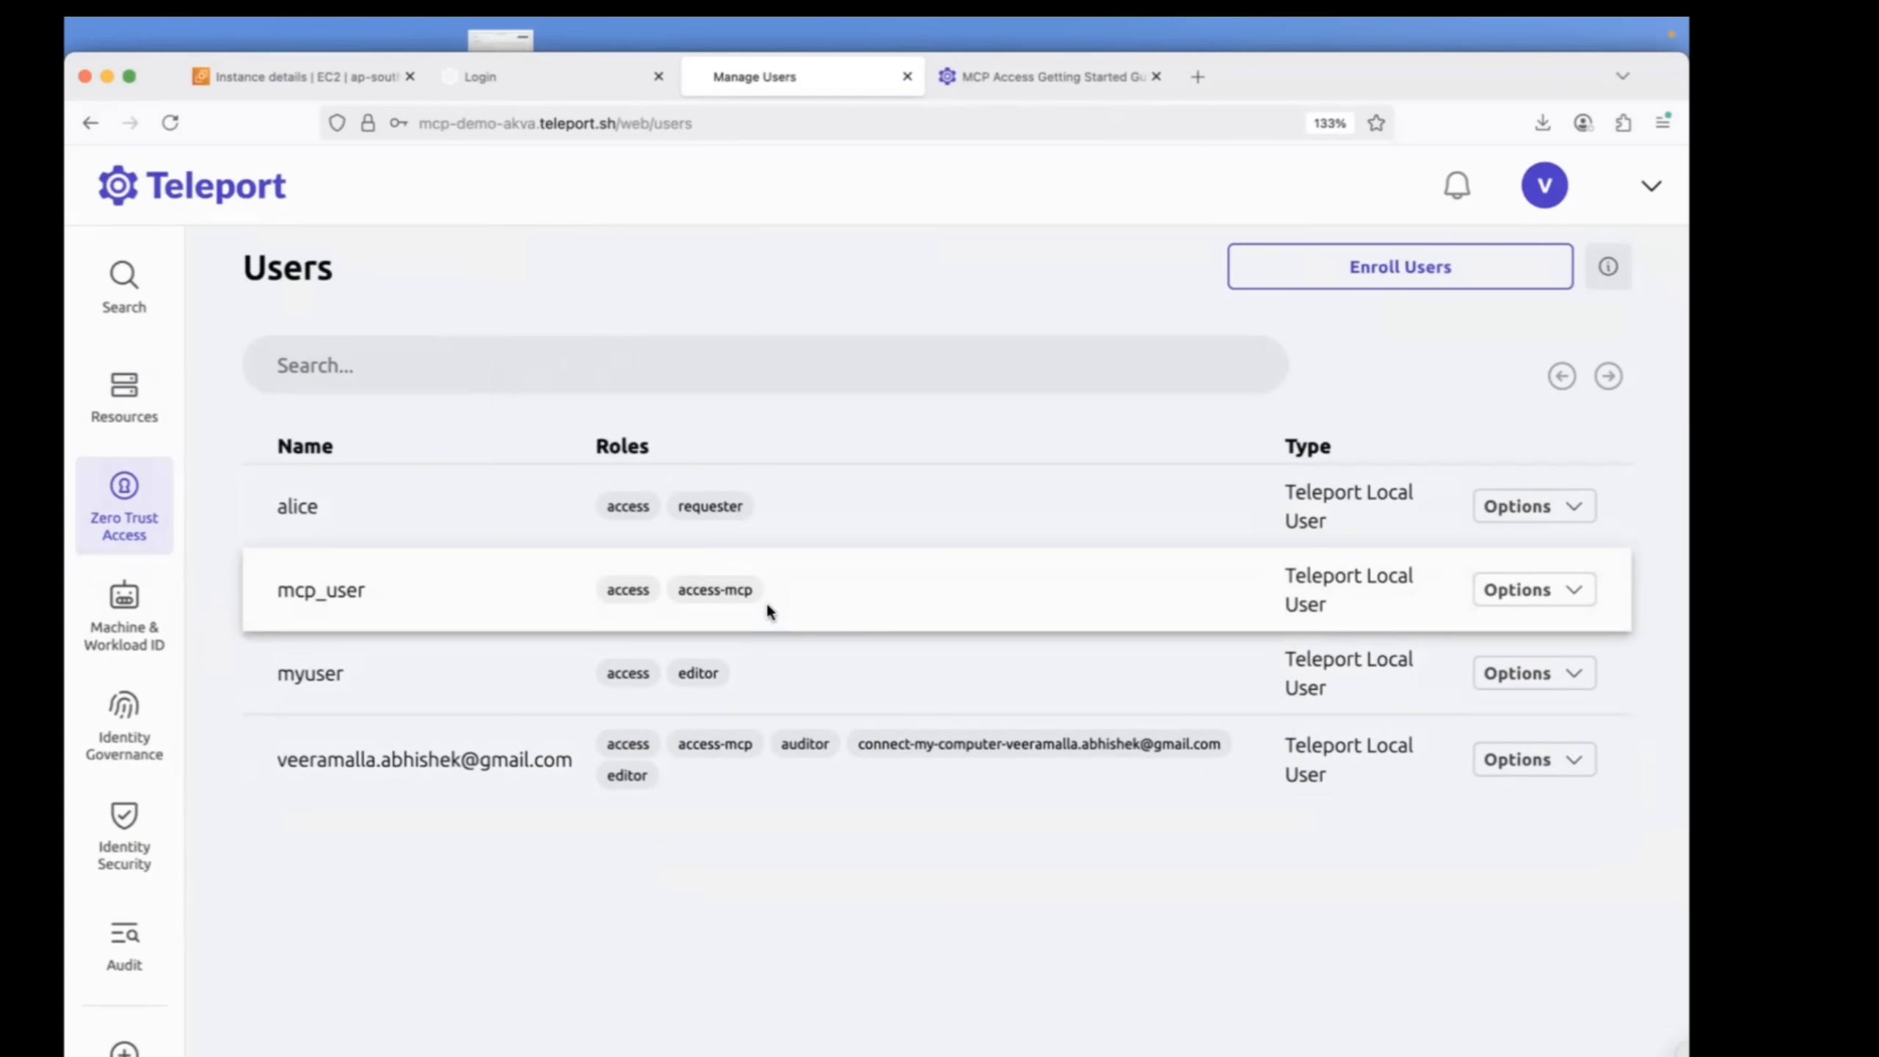
mouse_move(725, 594)
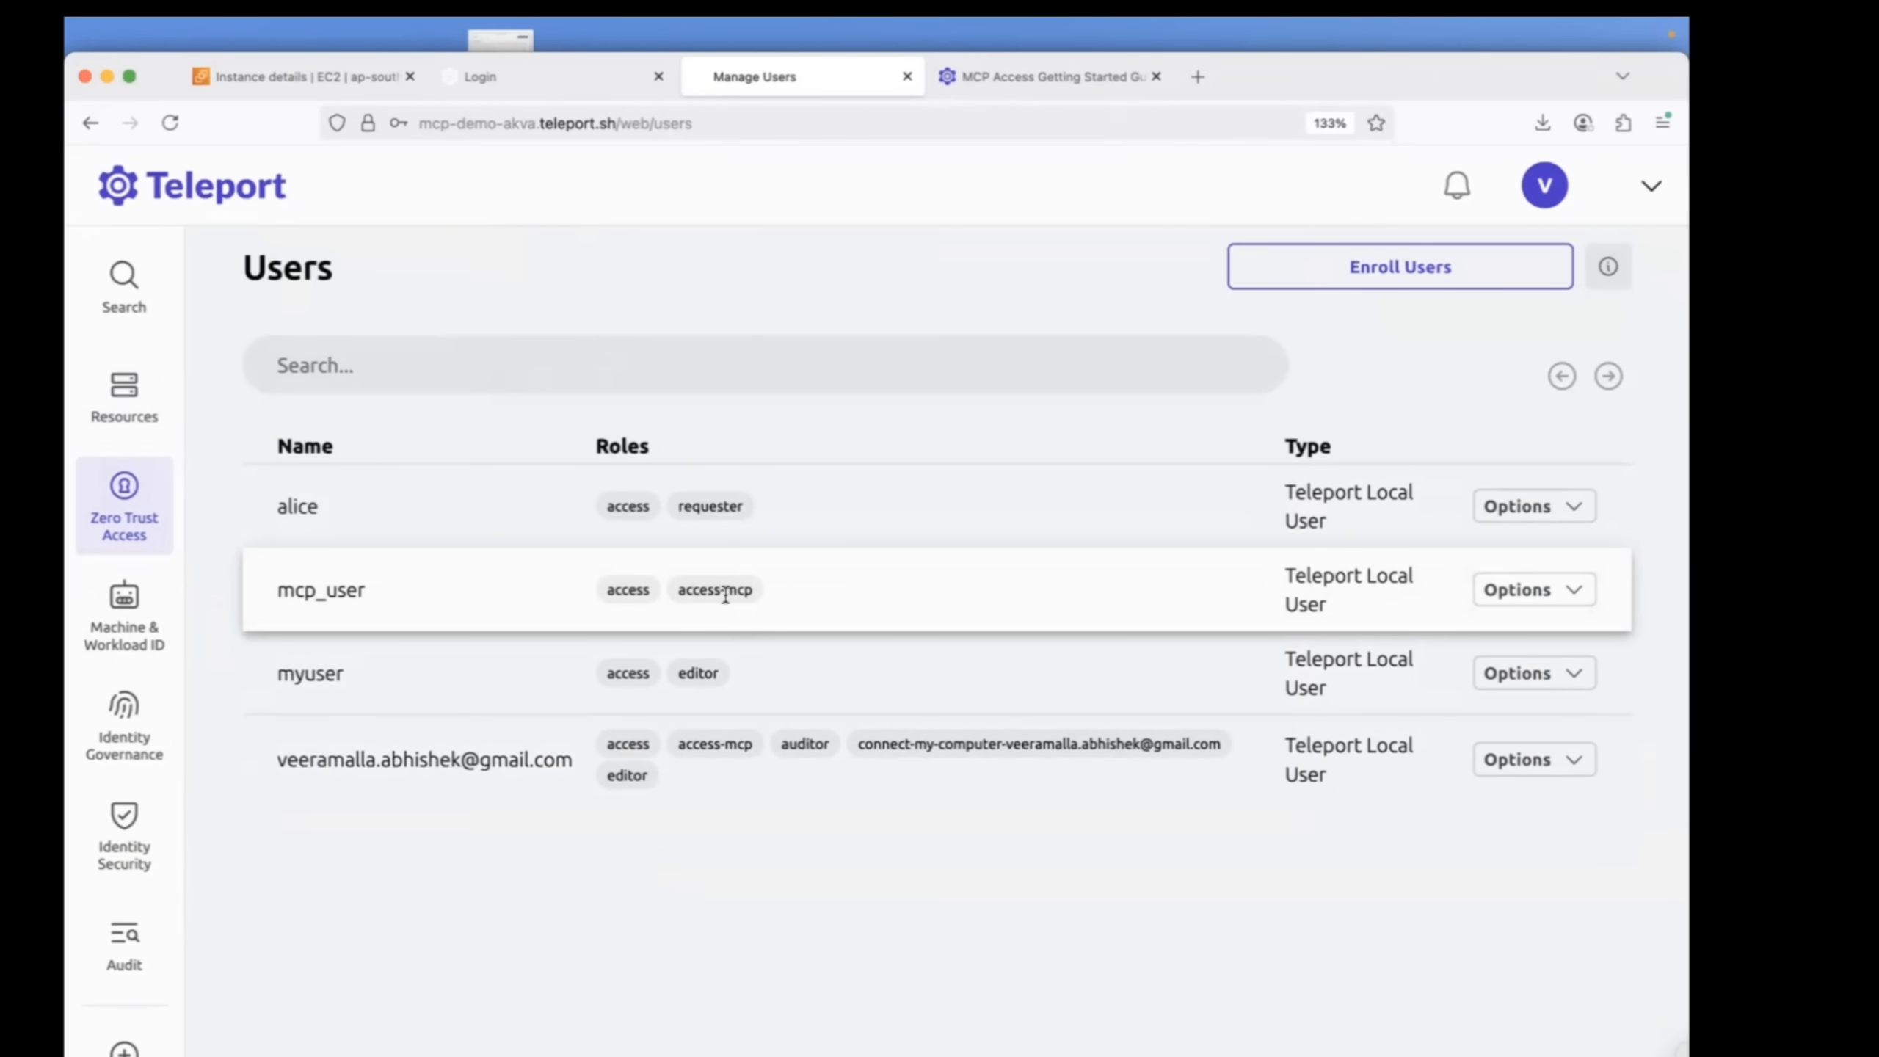
mouse_move(709, 842)
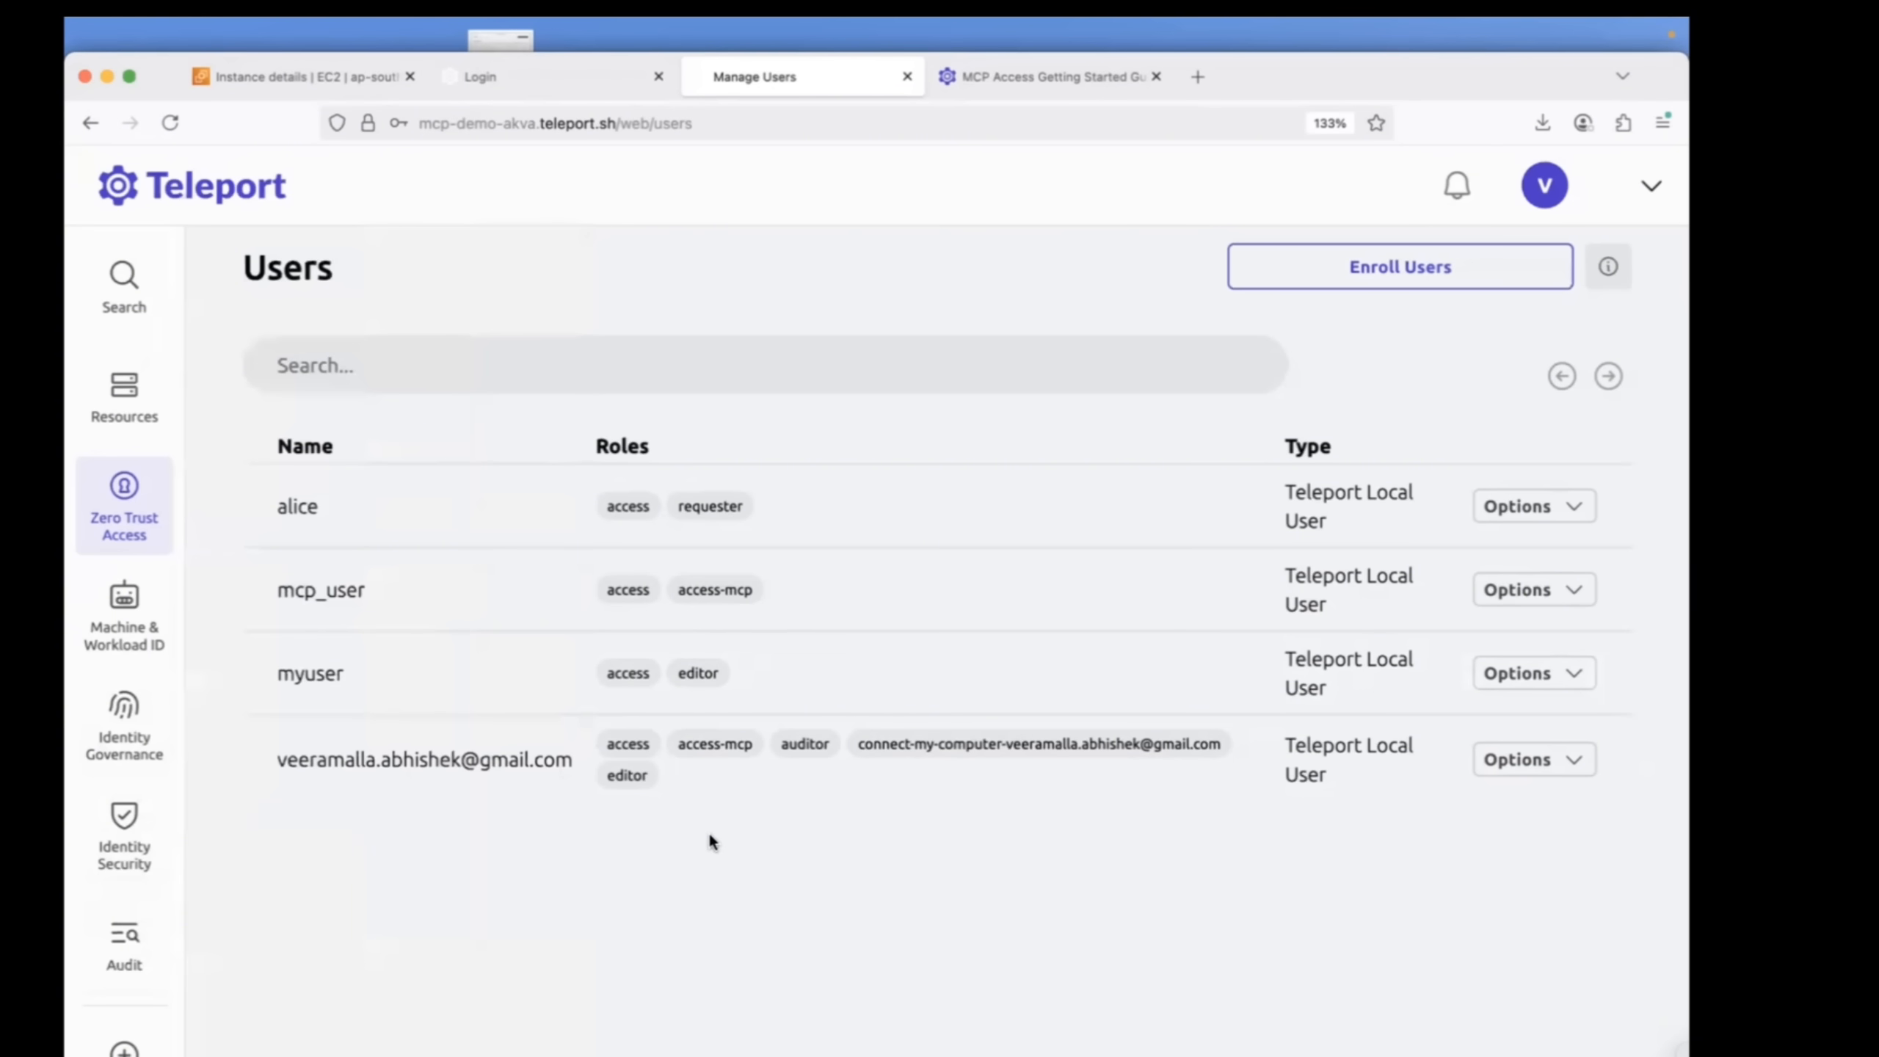
click(123, 942)
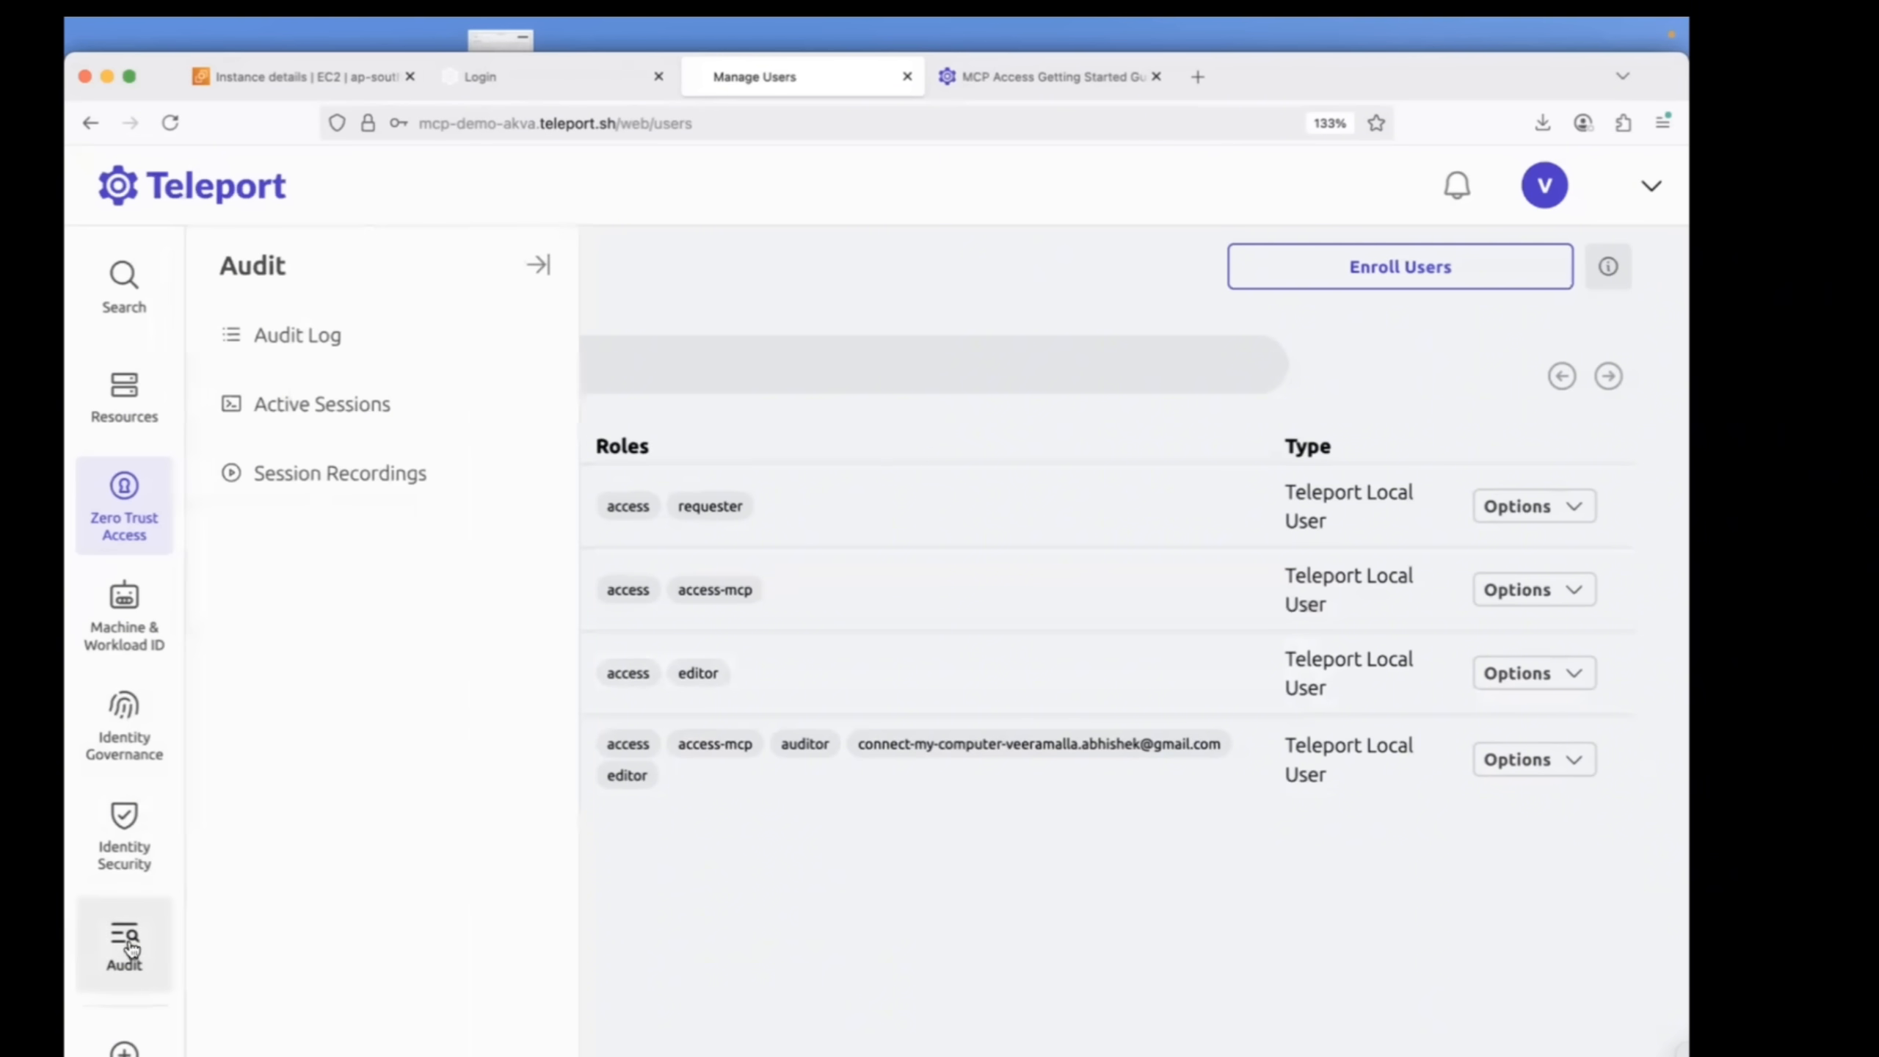
View the Audit Log and the full details of the github-mcp-server notification event.
click(296, 335)
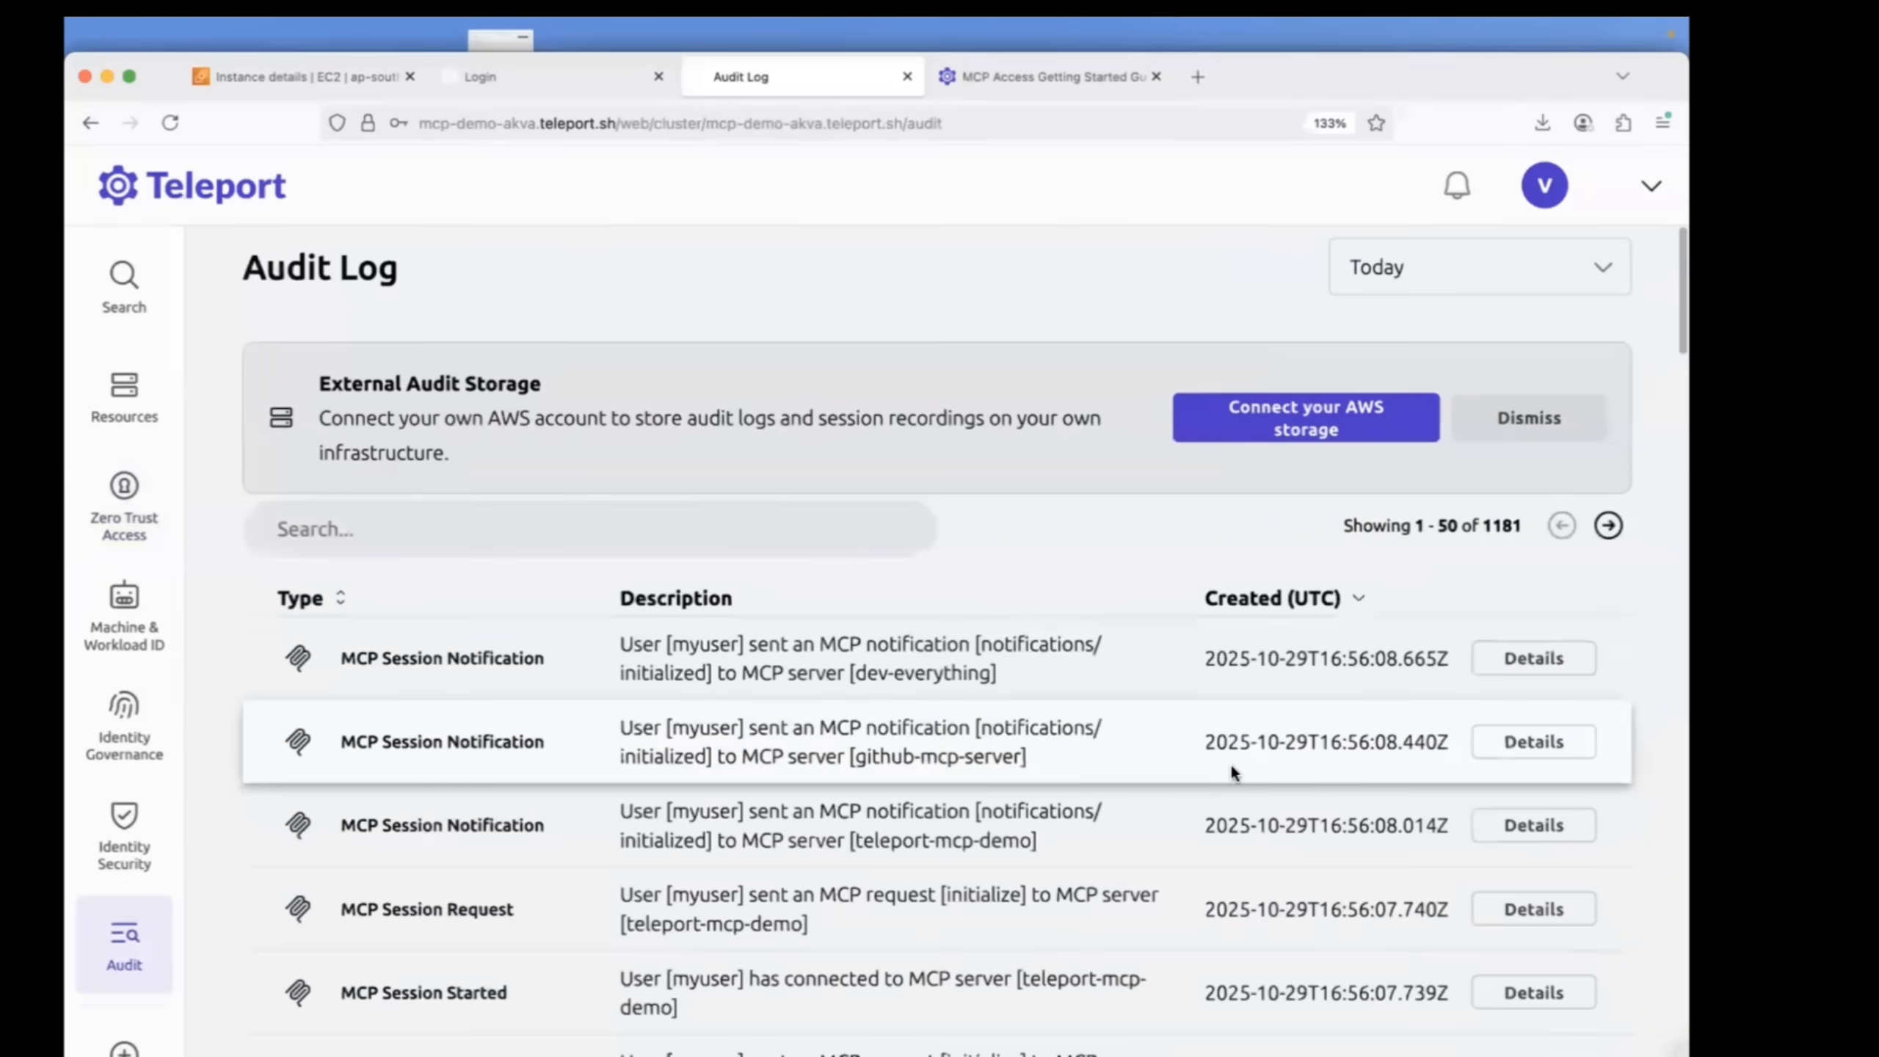
scroll(down, 3)
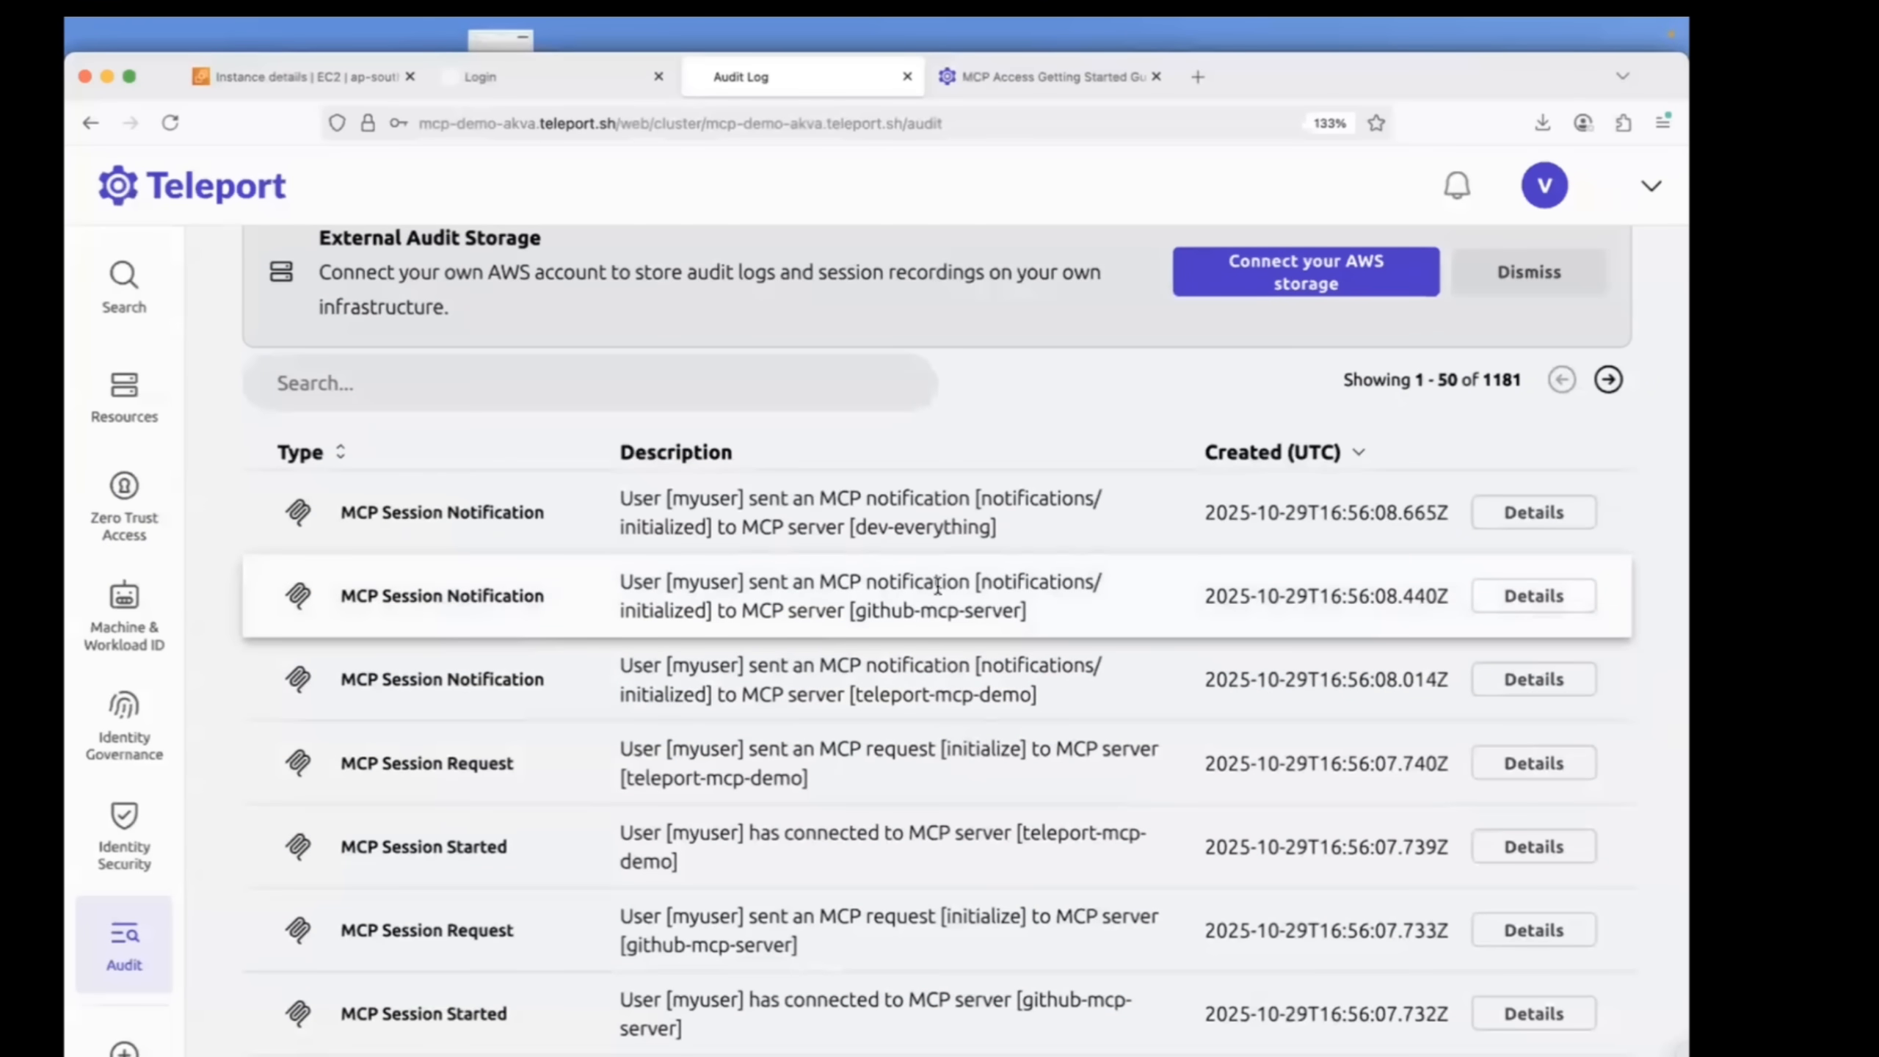
click(1533, 596)
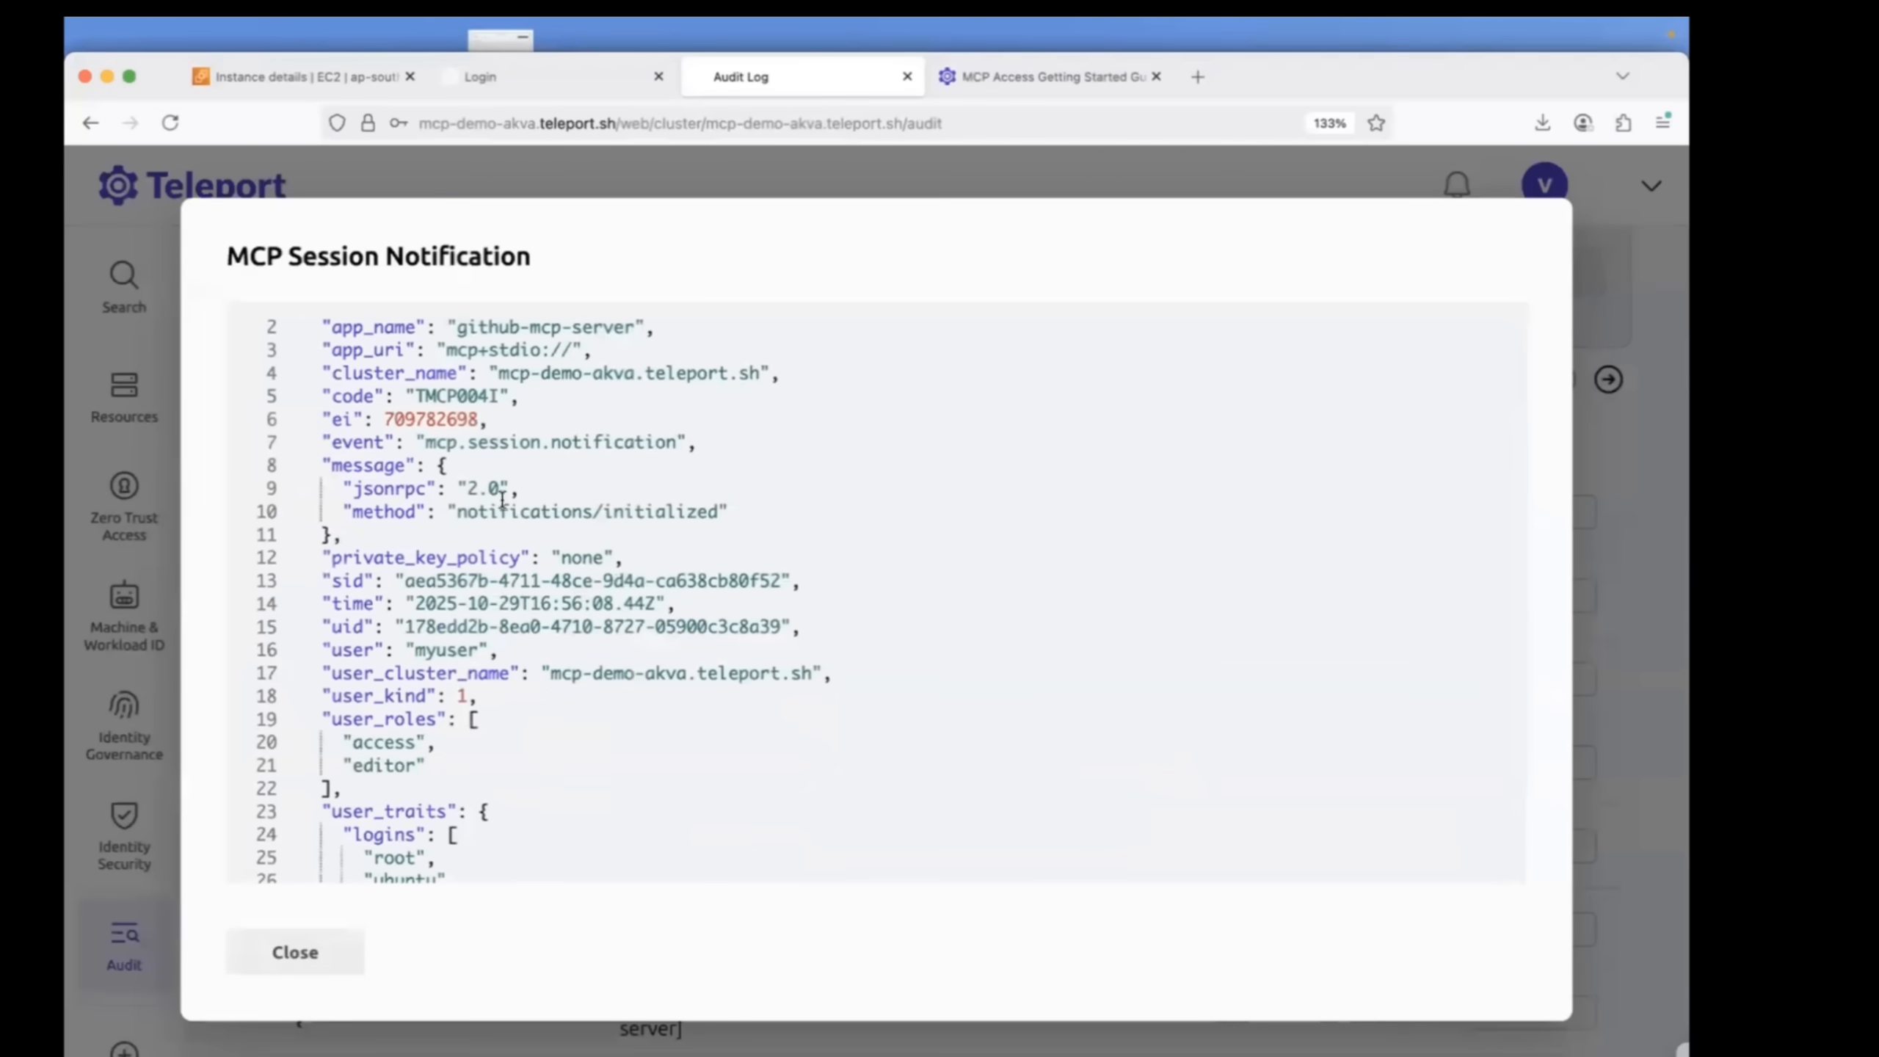
Review the event JSON showing myuser with roles access and editor, then close it.
scroll(down, 3)
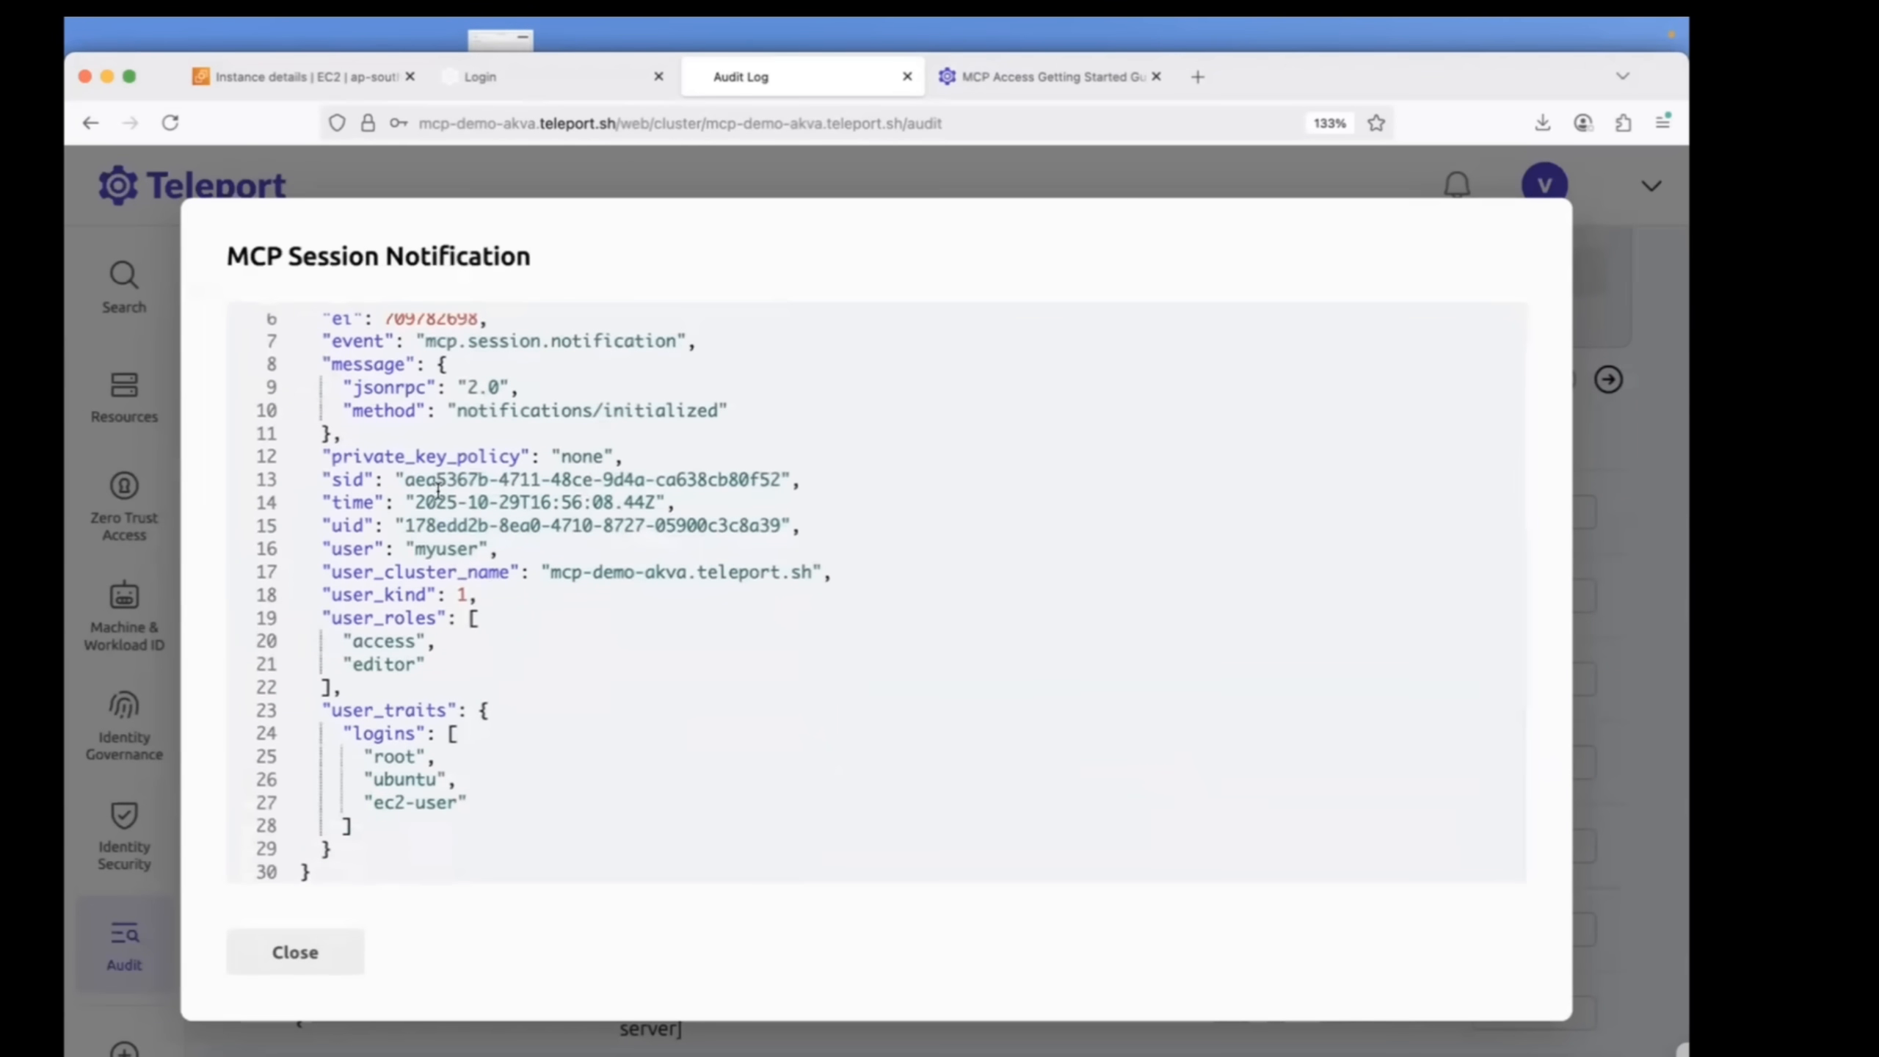
mouse_move(767, 564)
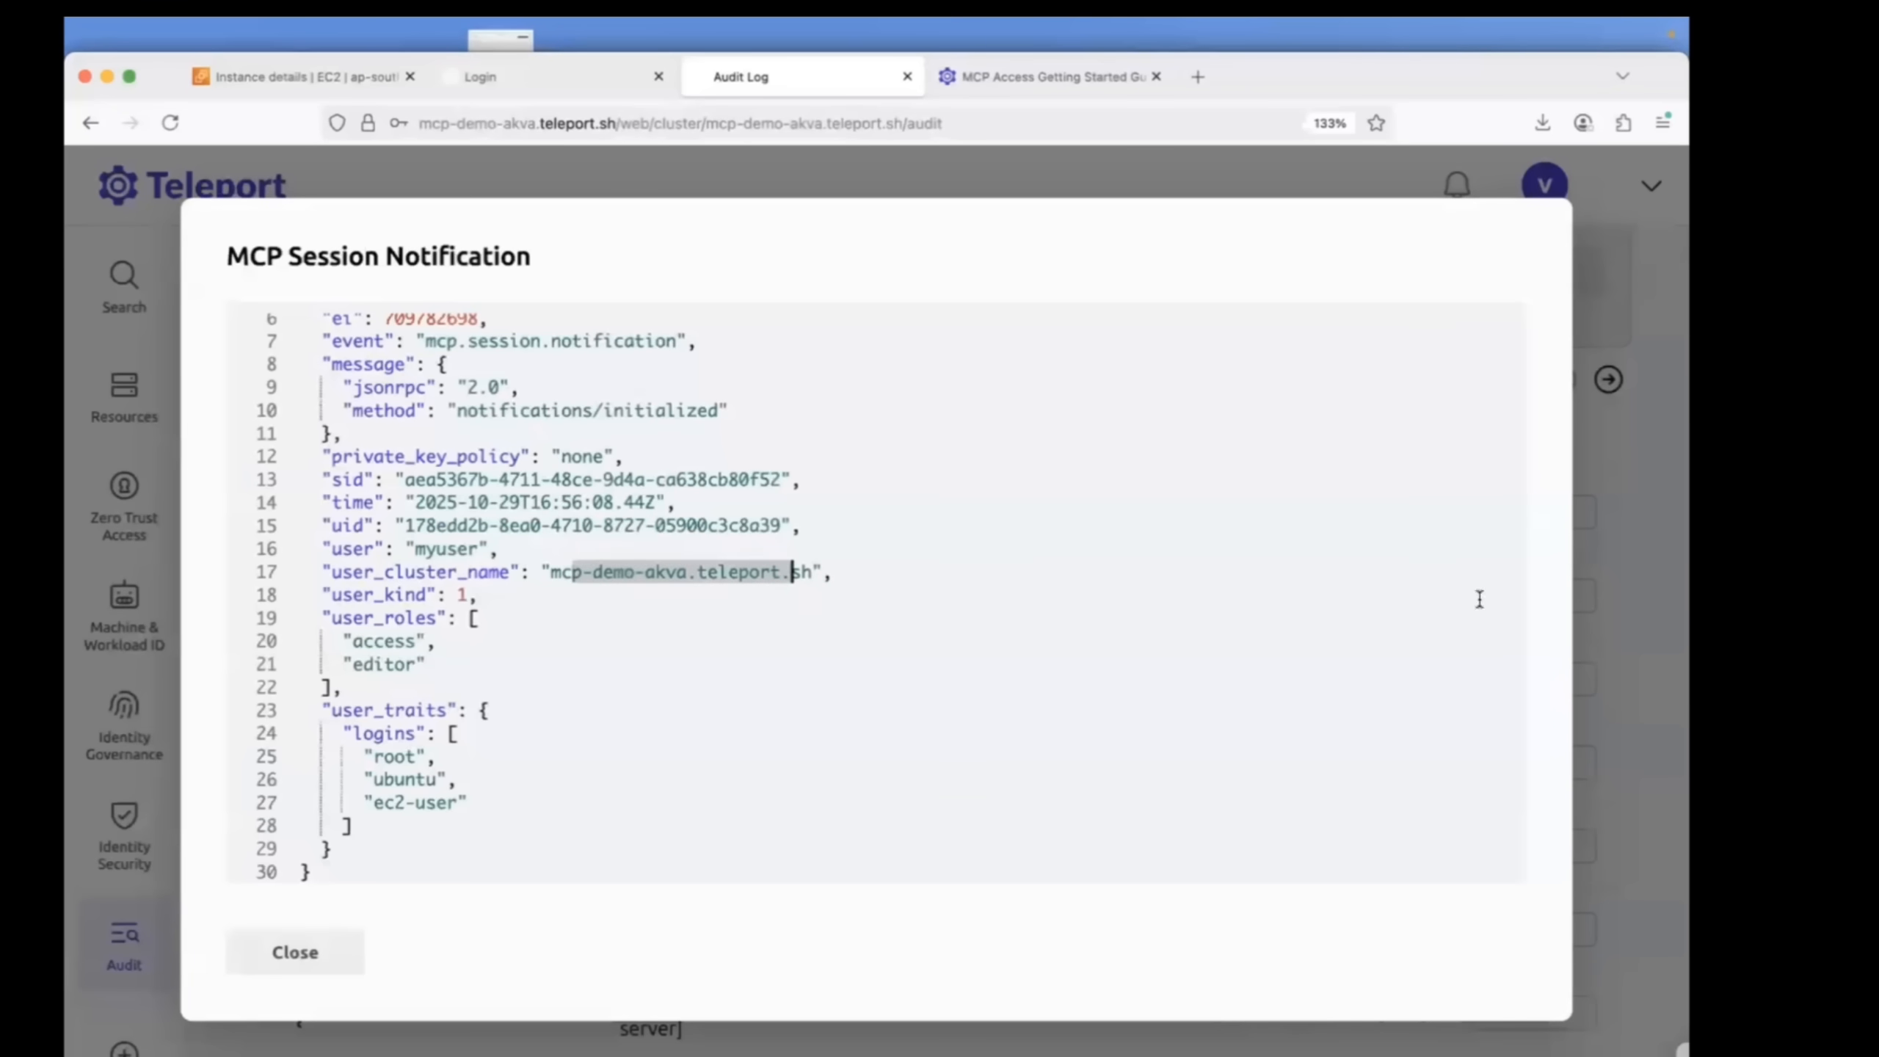
mouse_move(295, 951)
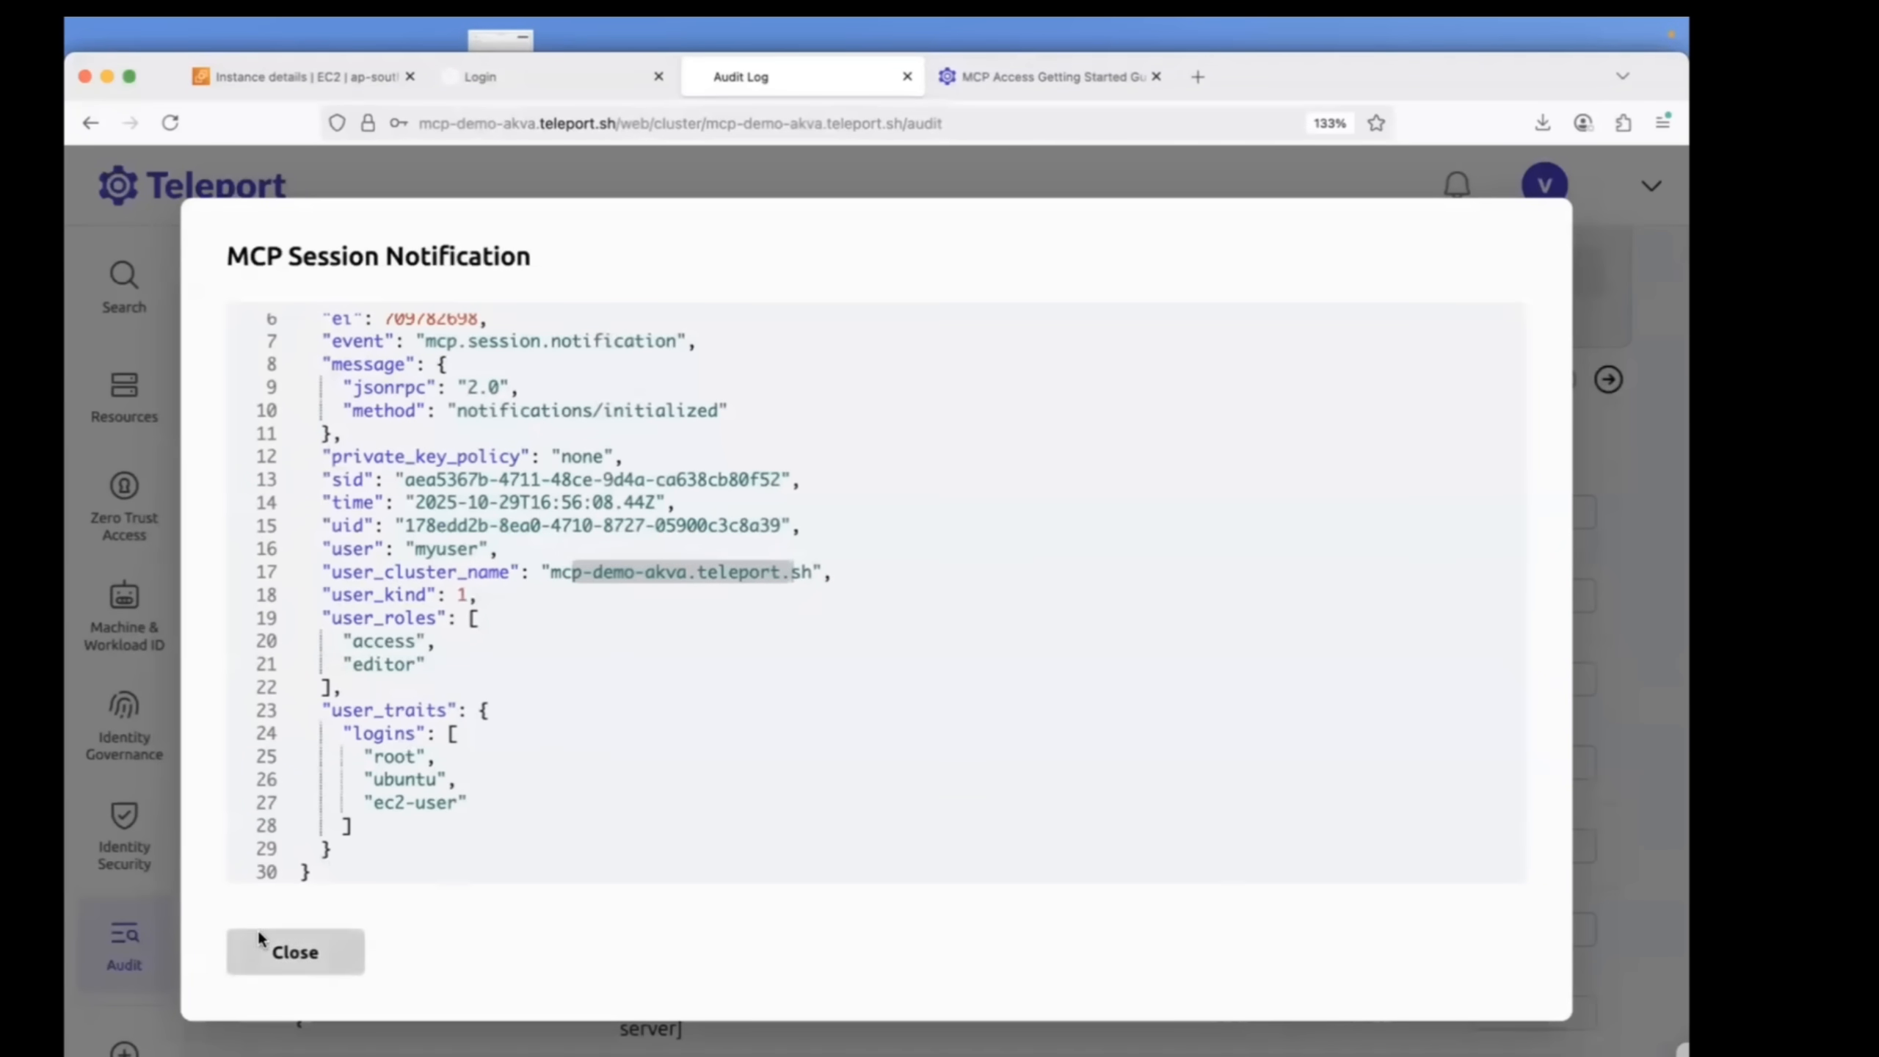
click(294, 952)
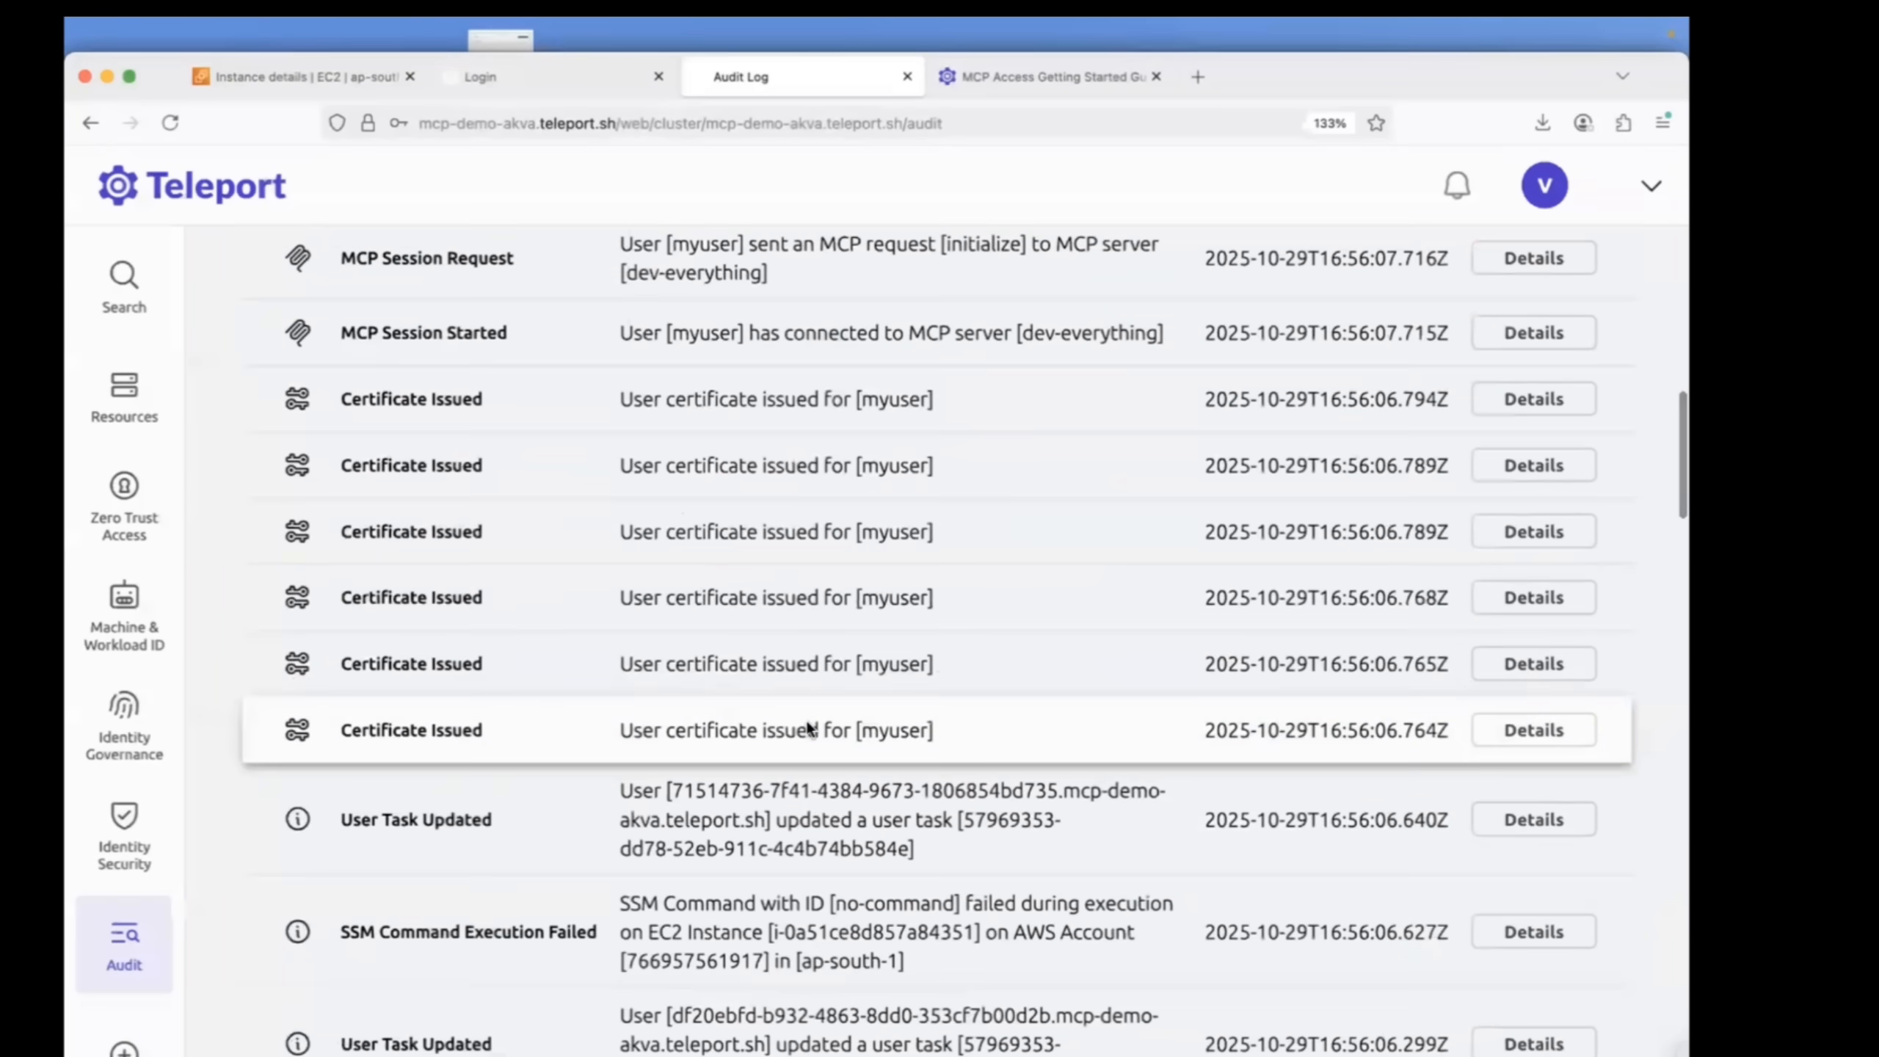
Return from the Audit Log to the Manage Users list via Zero Trust Access.
click(124, 395)
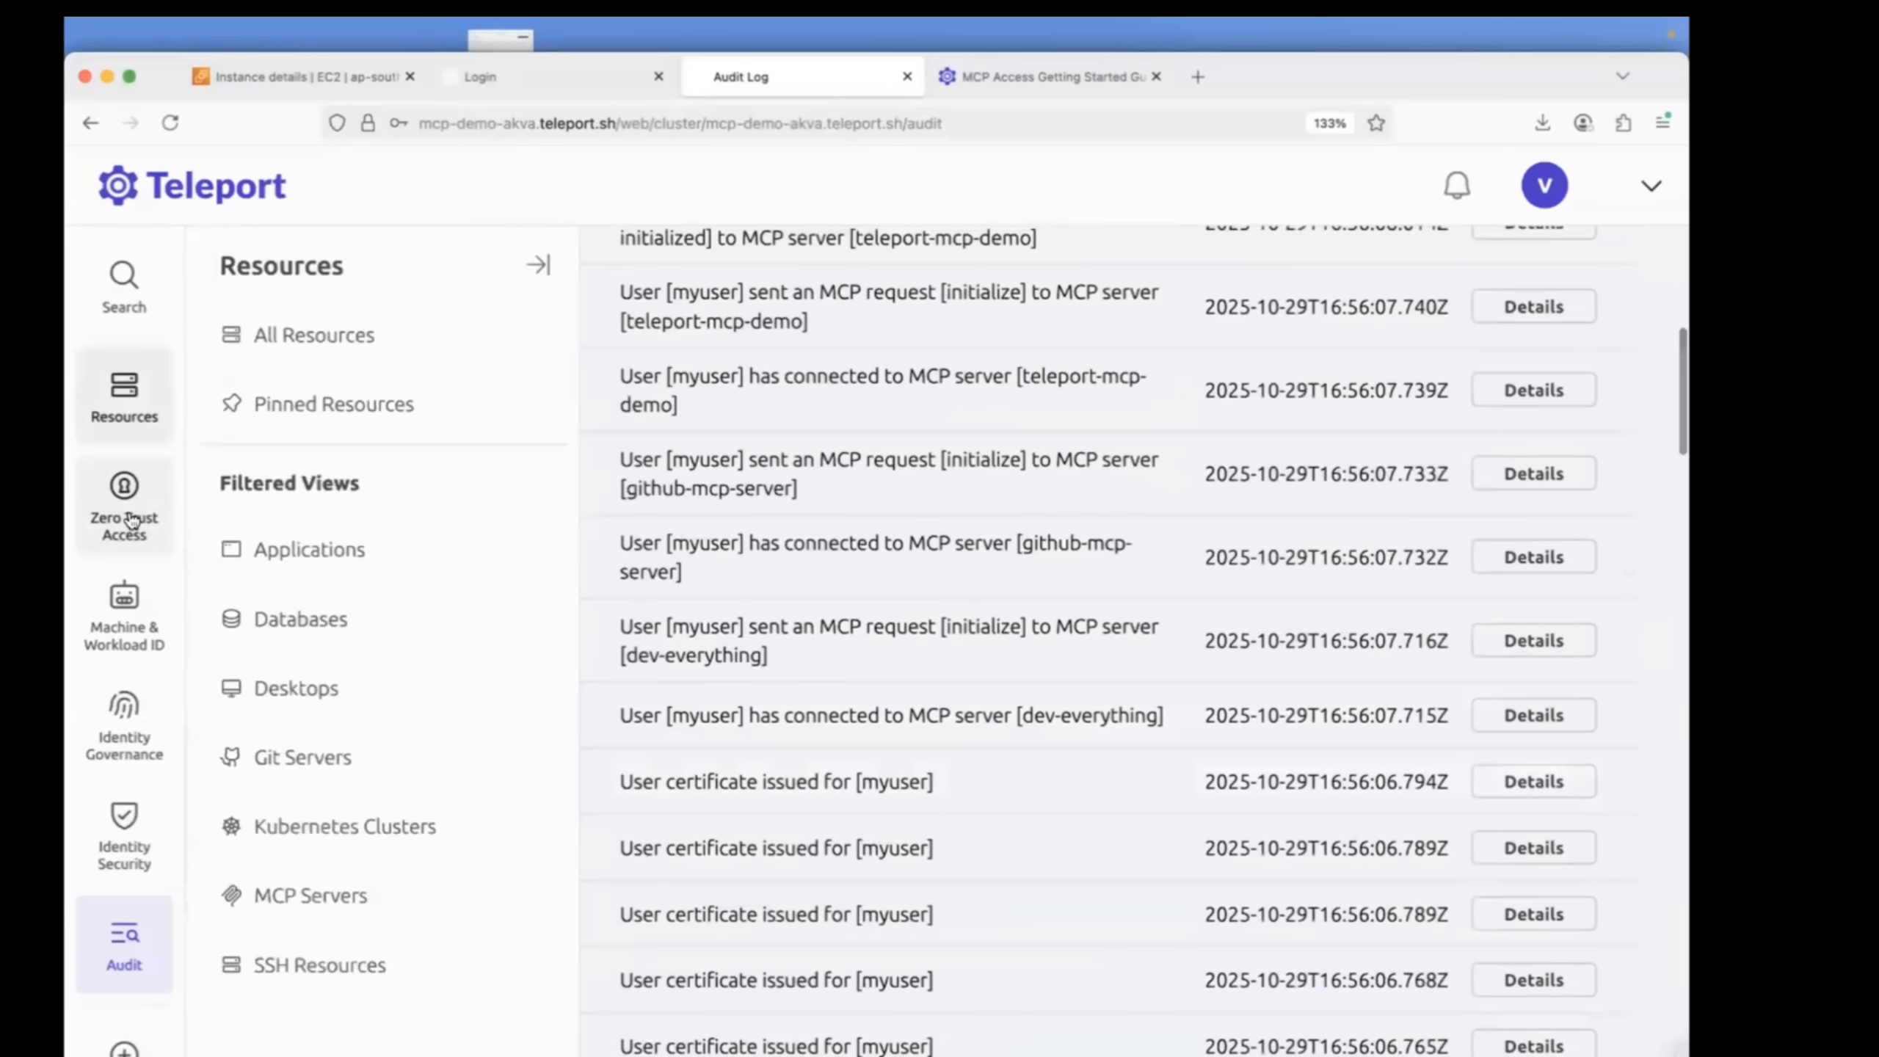
click(538, 264)
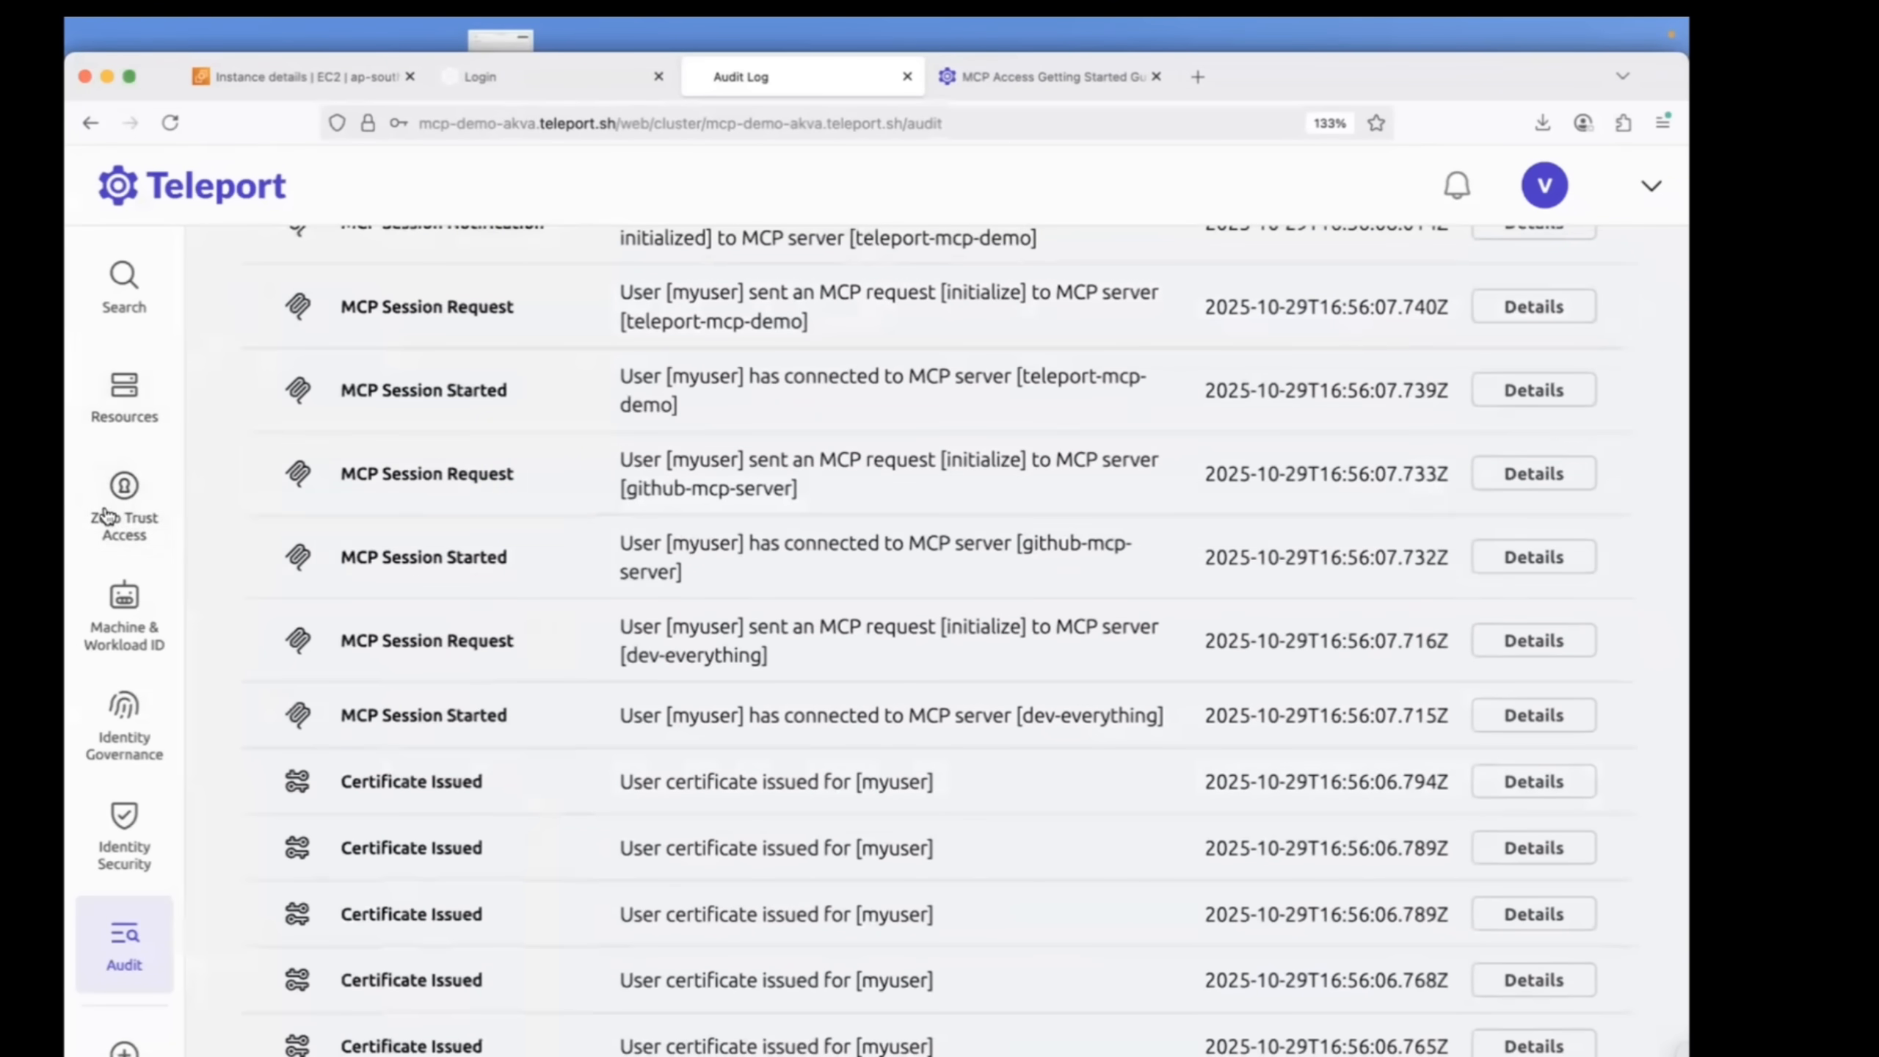
click(123, 498)
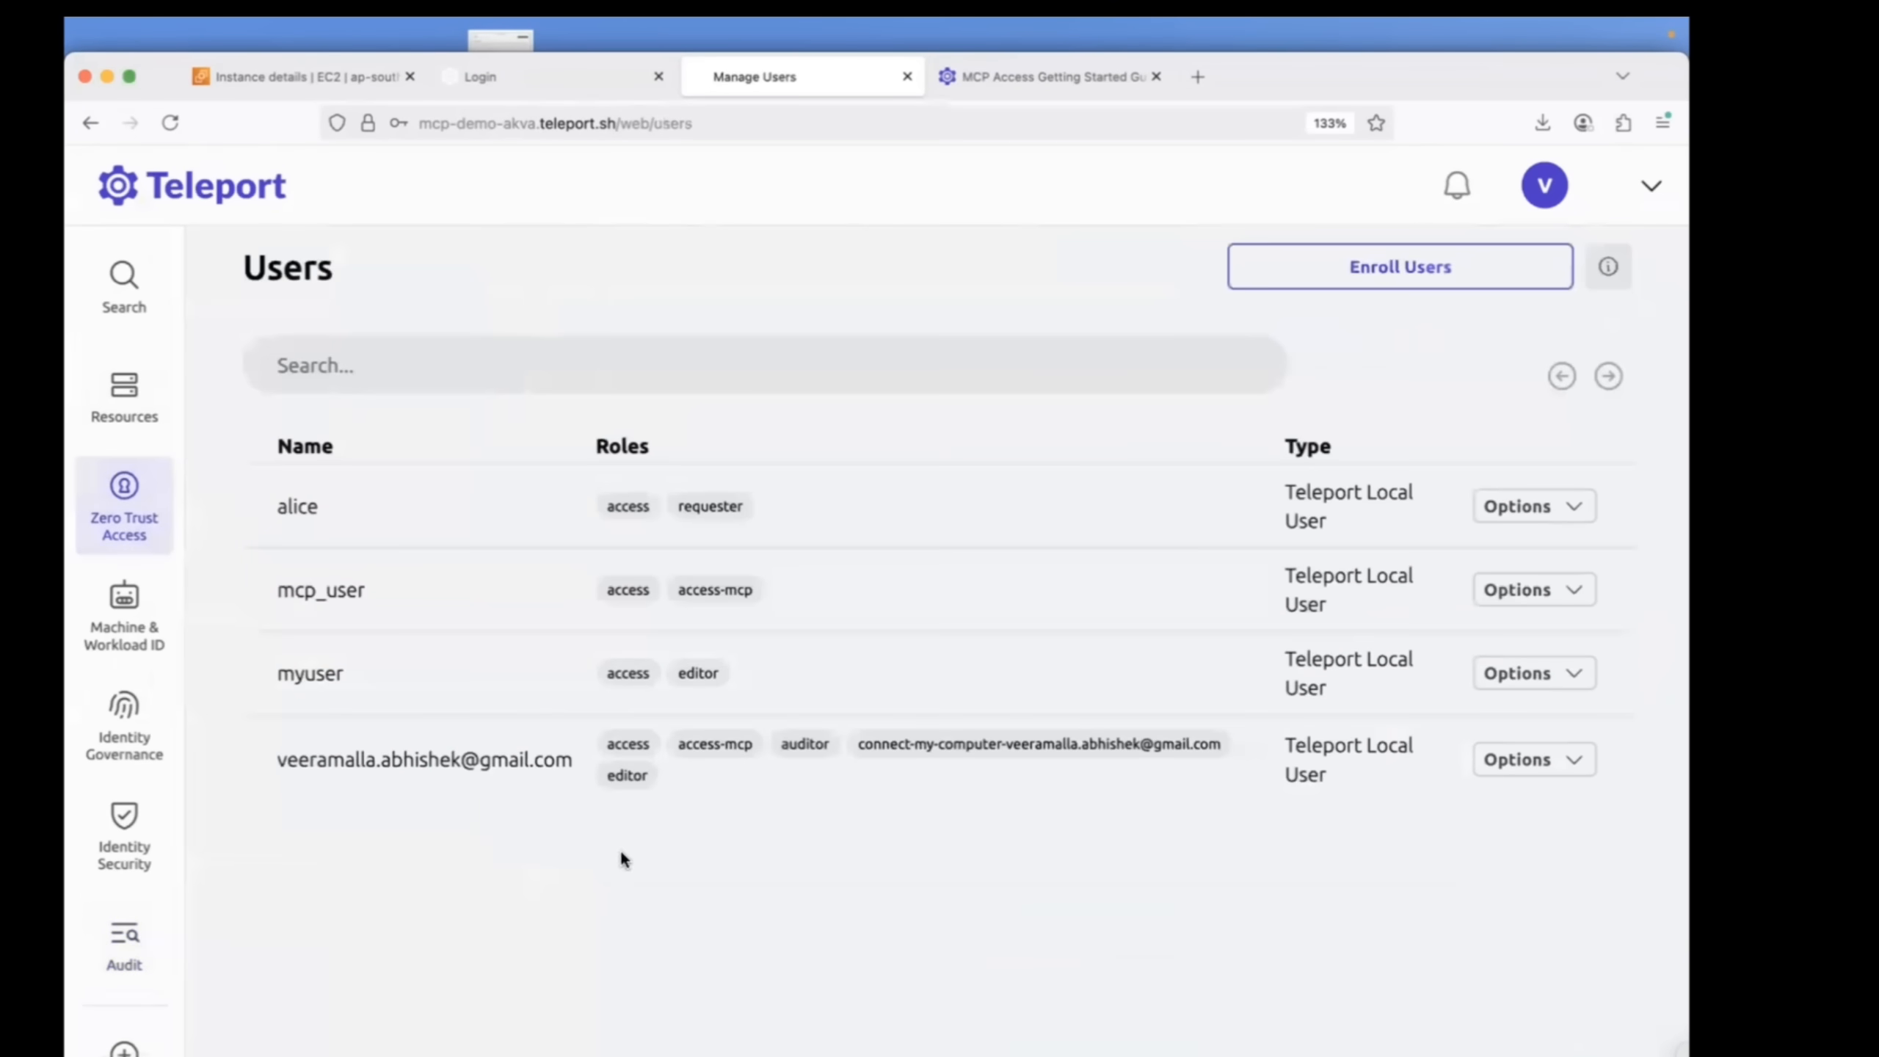
mouse_move(800, 746)
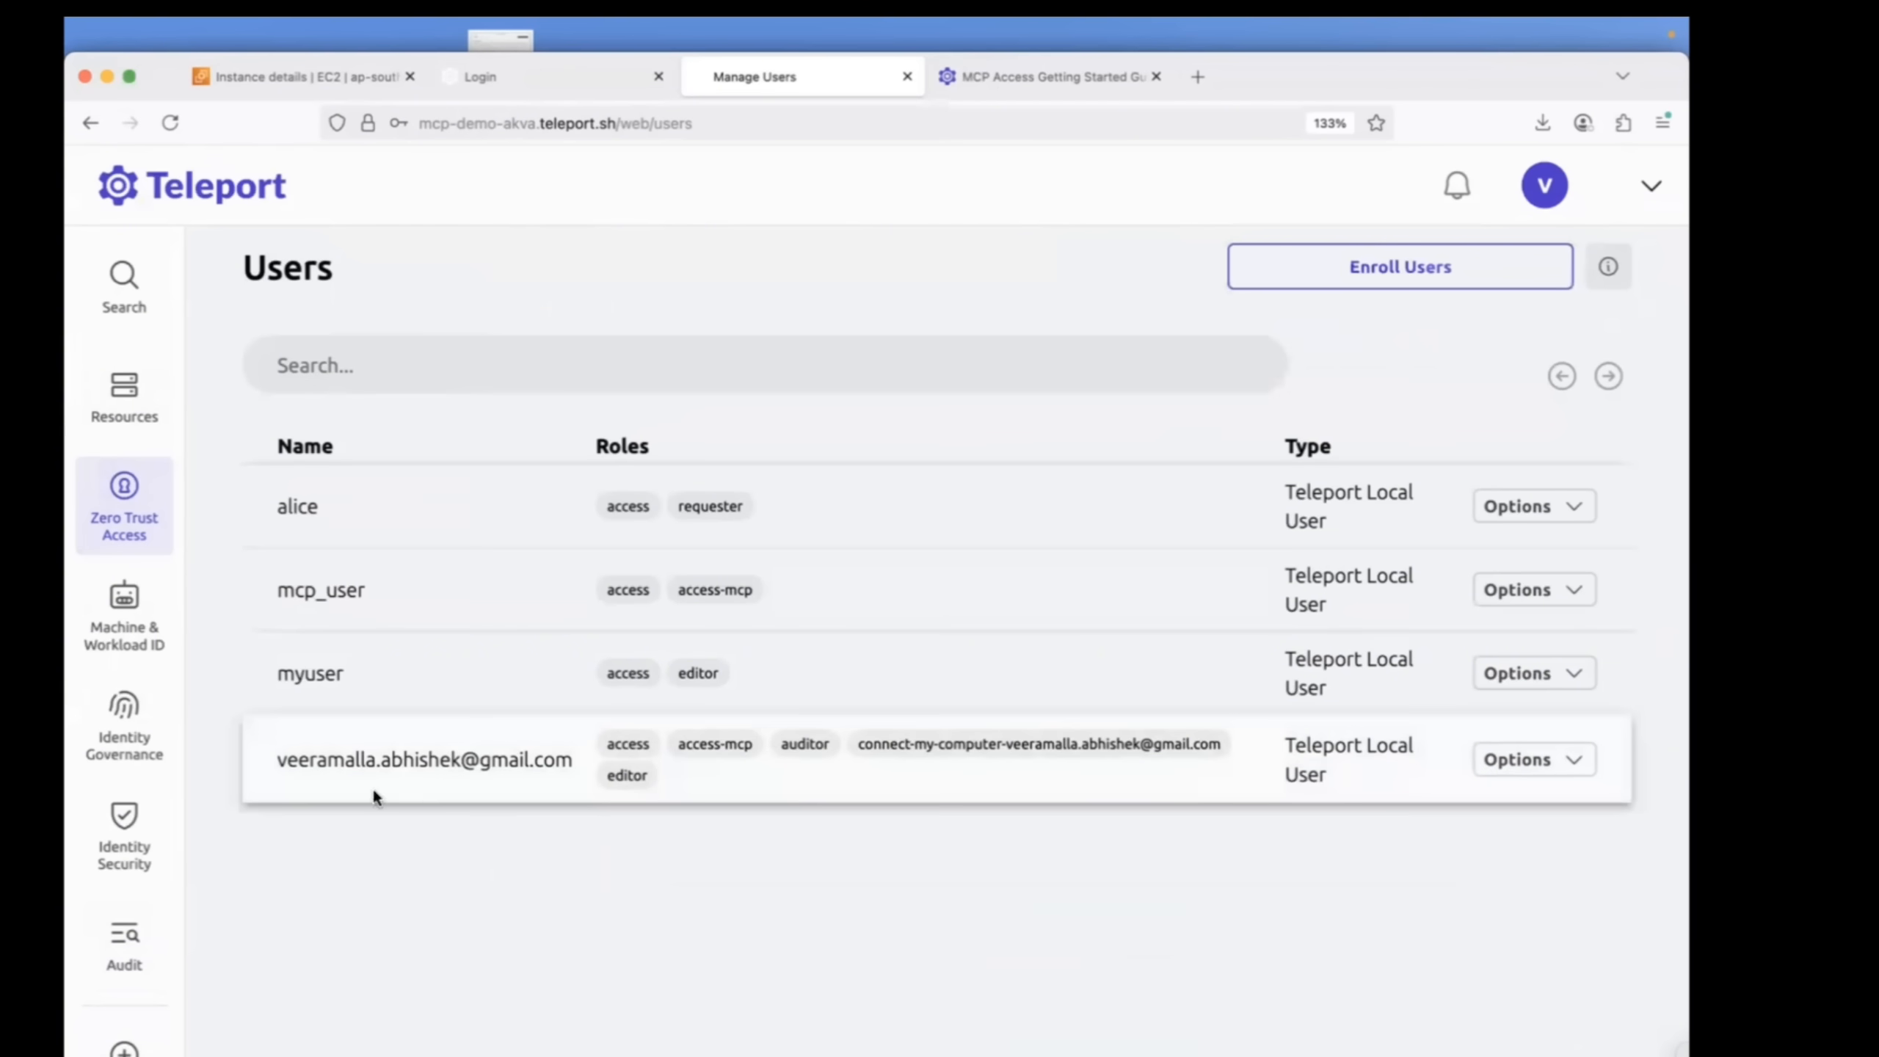
mouse_move(454, 761)
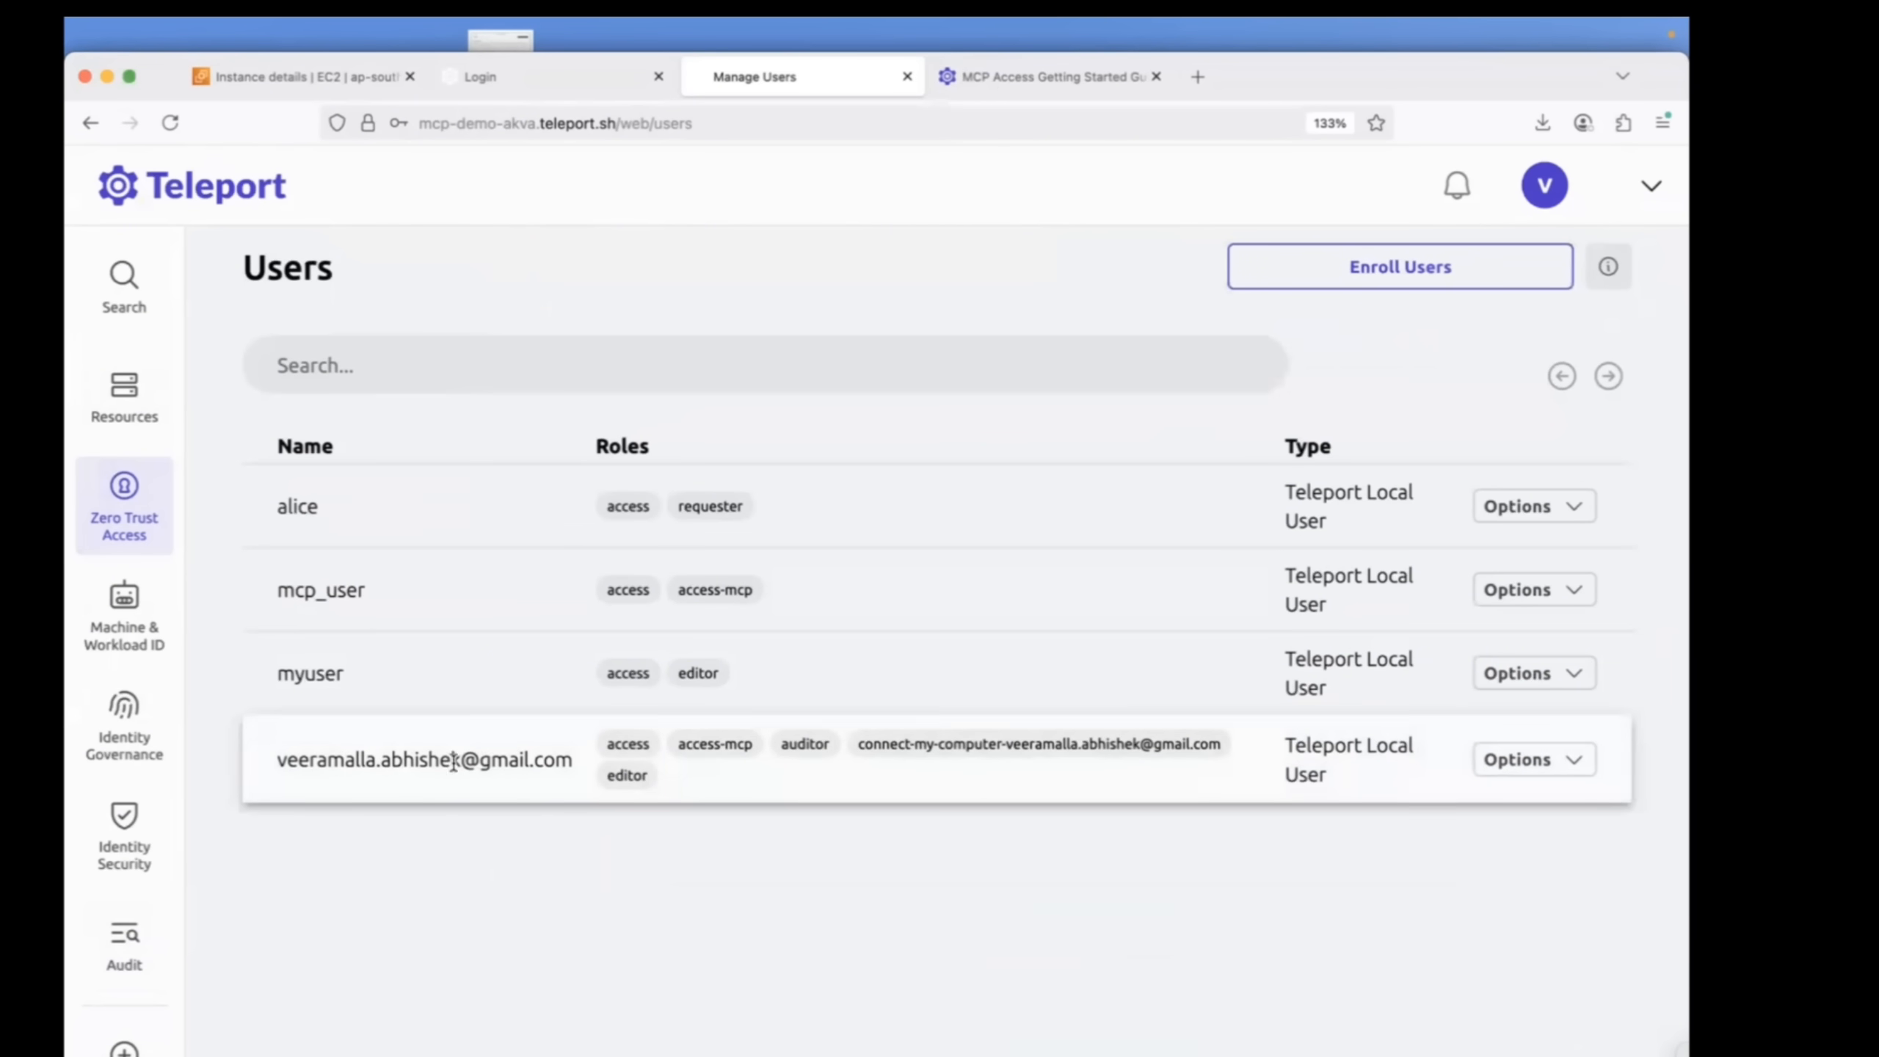
Bring up the Audit section choices over the Users list.
click(123, 941)
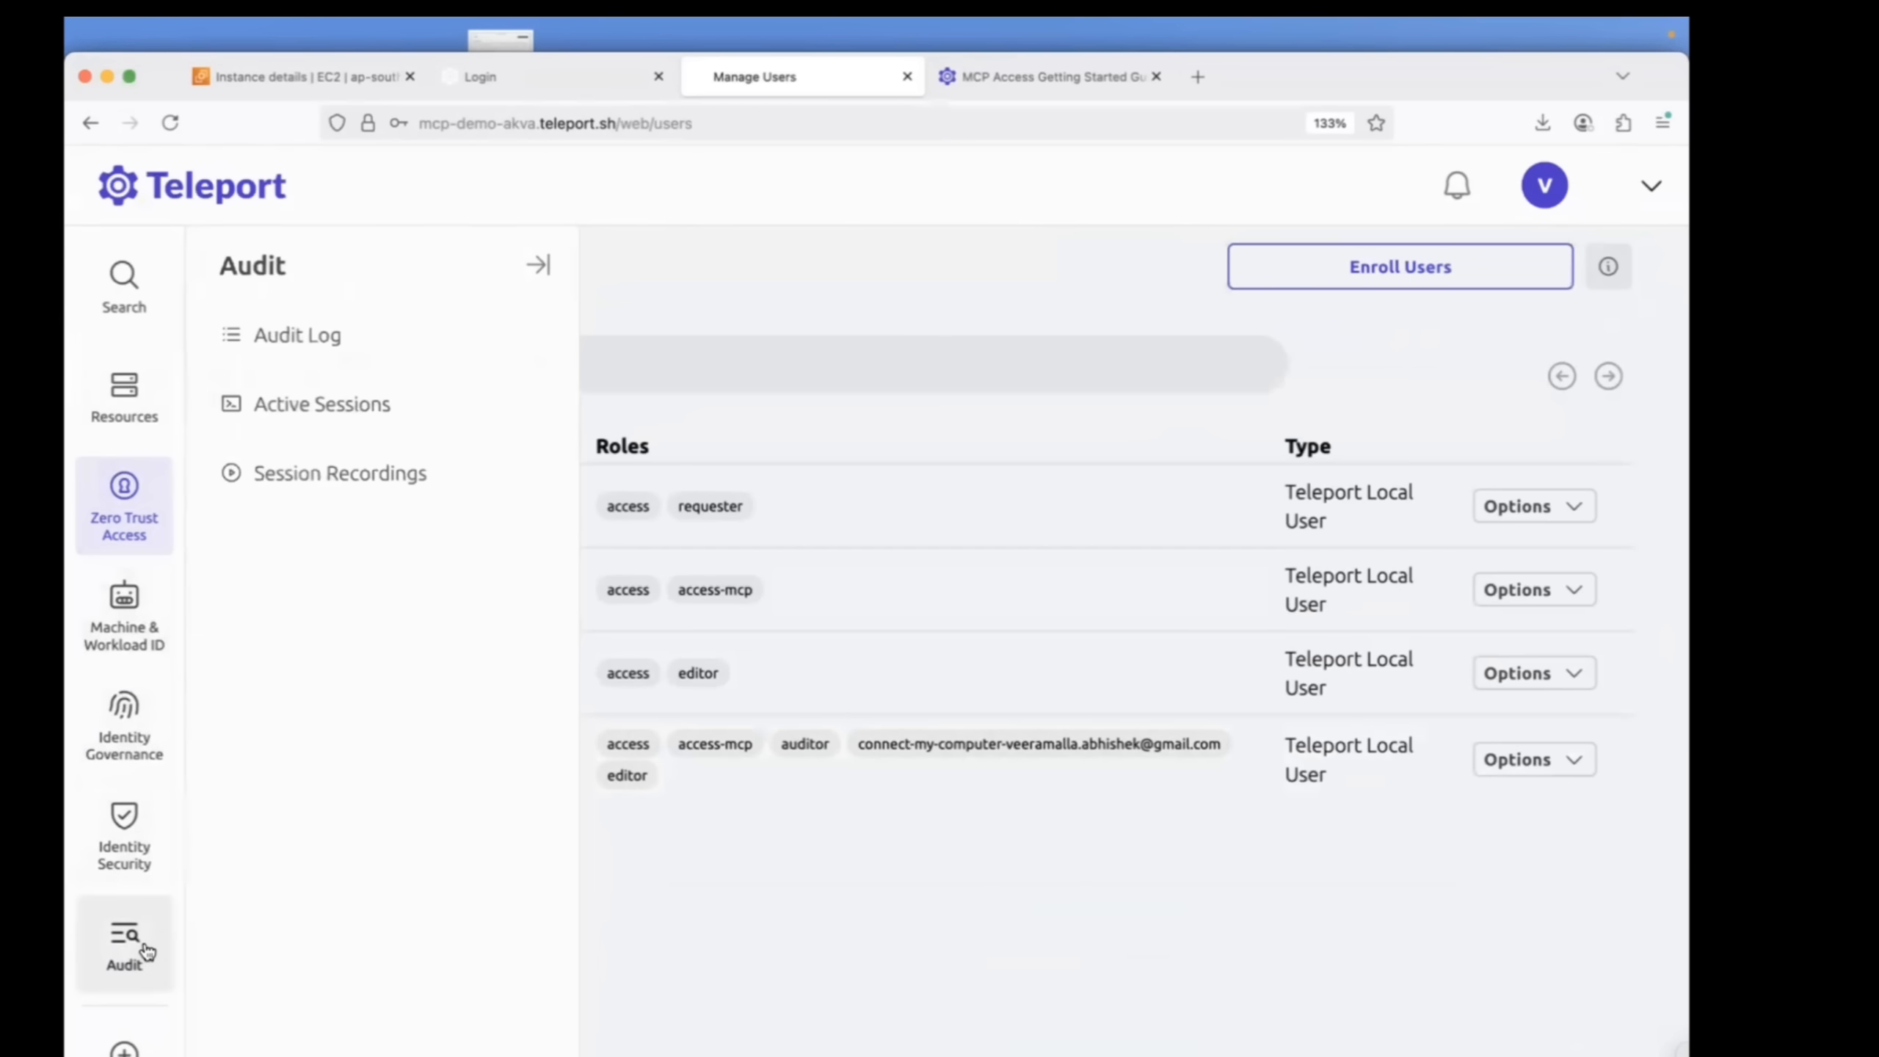
Review the Audit Log events, then switch to the MCP Access Getting Started Guide.
click(297, 334)
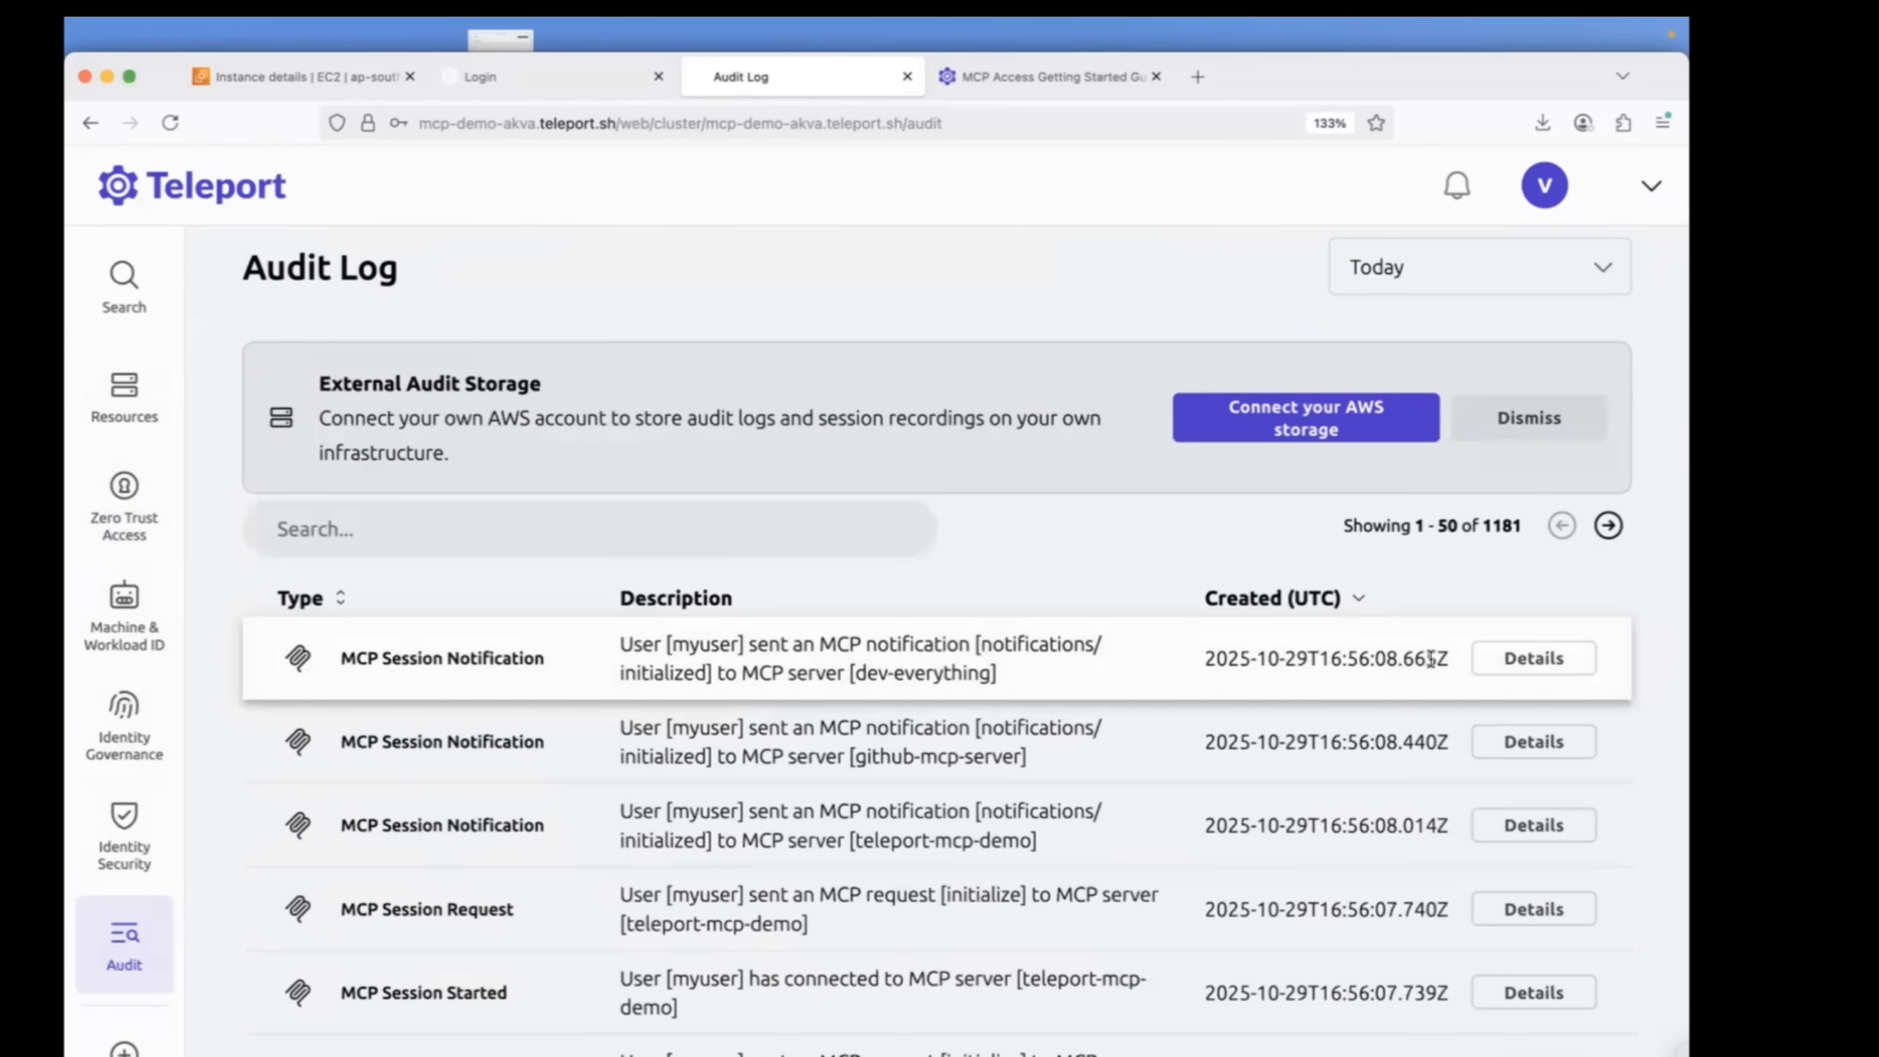
mouse_move(1471, 488)
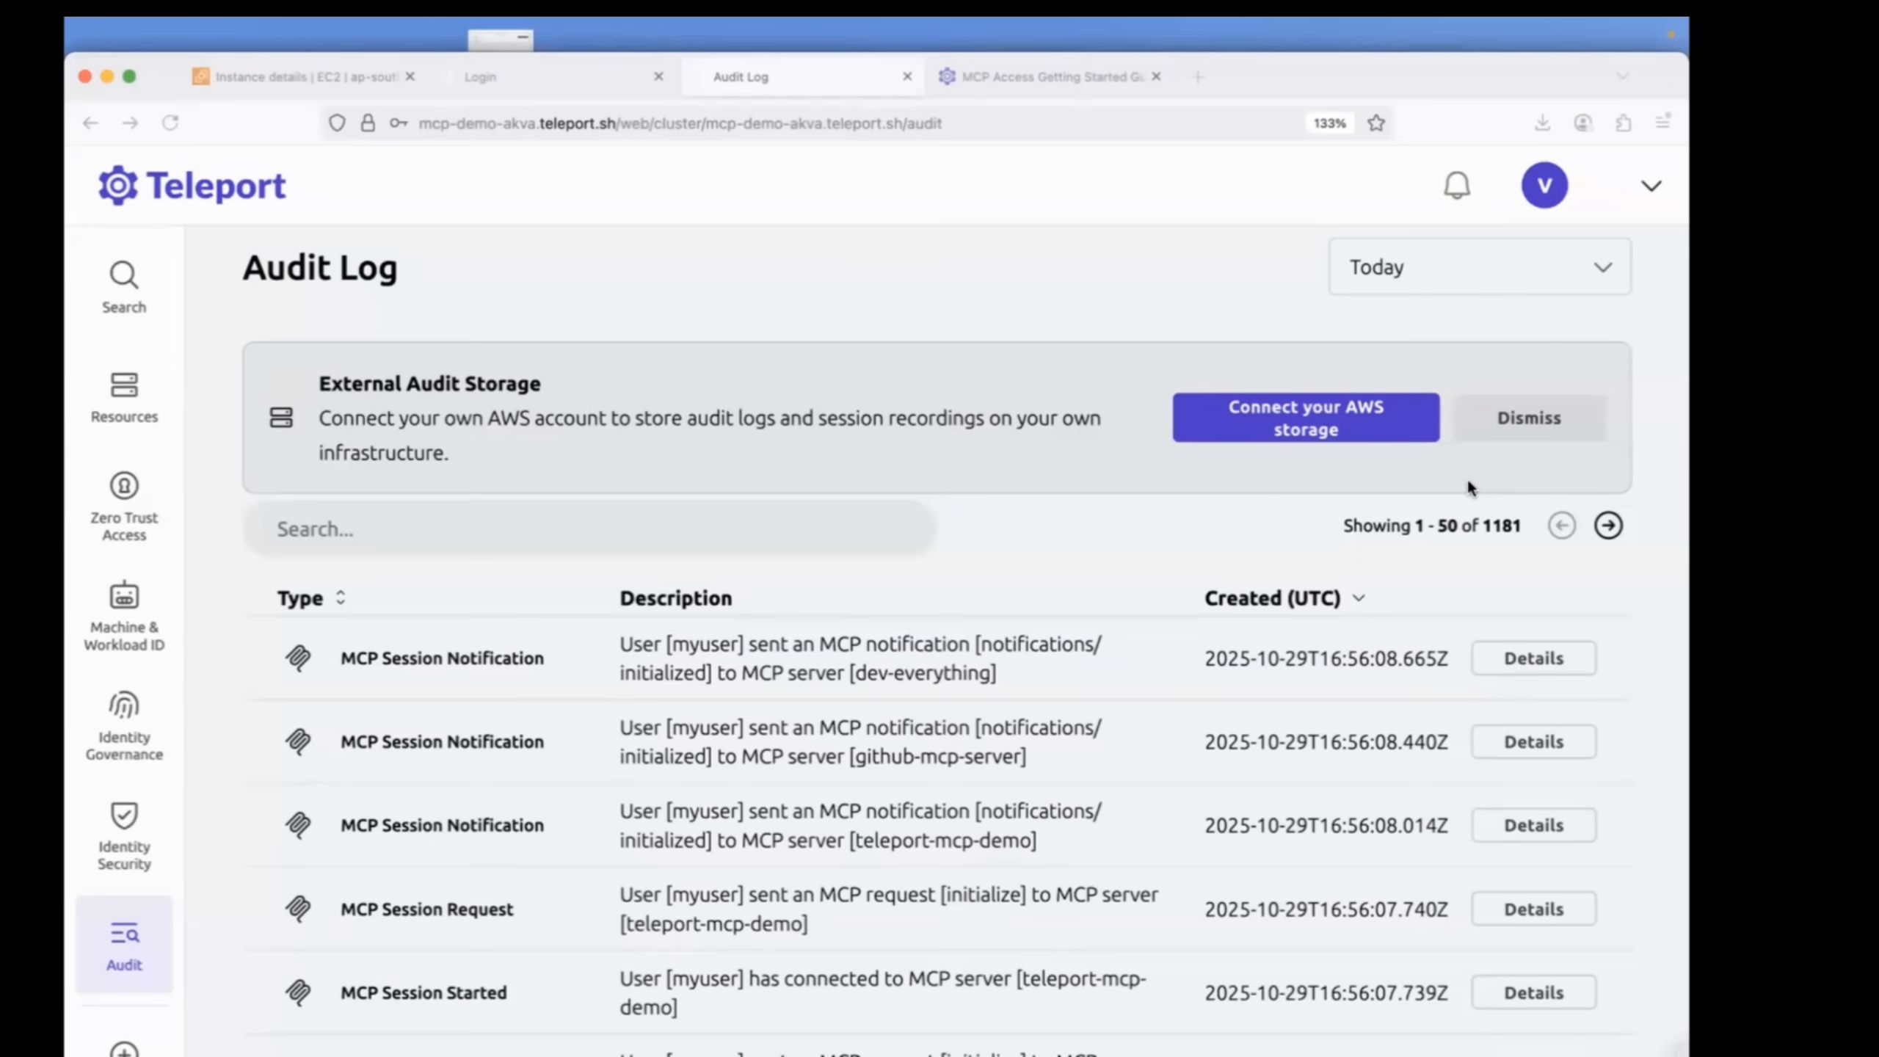
mouse_move(1458, 498)
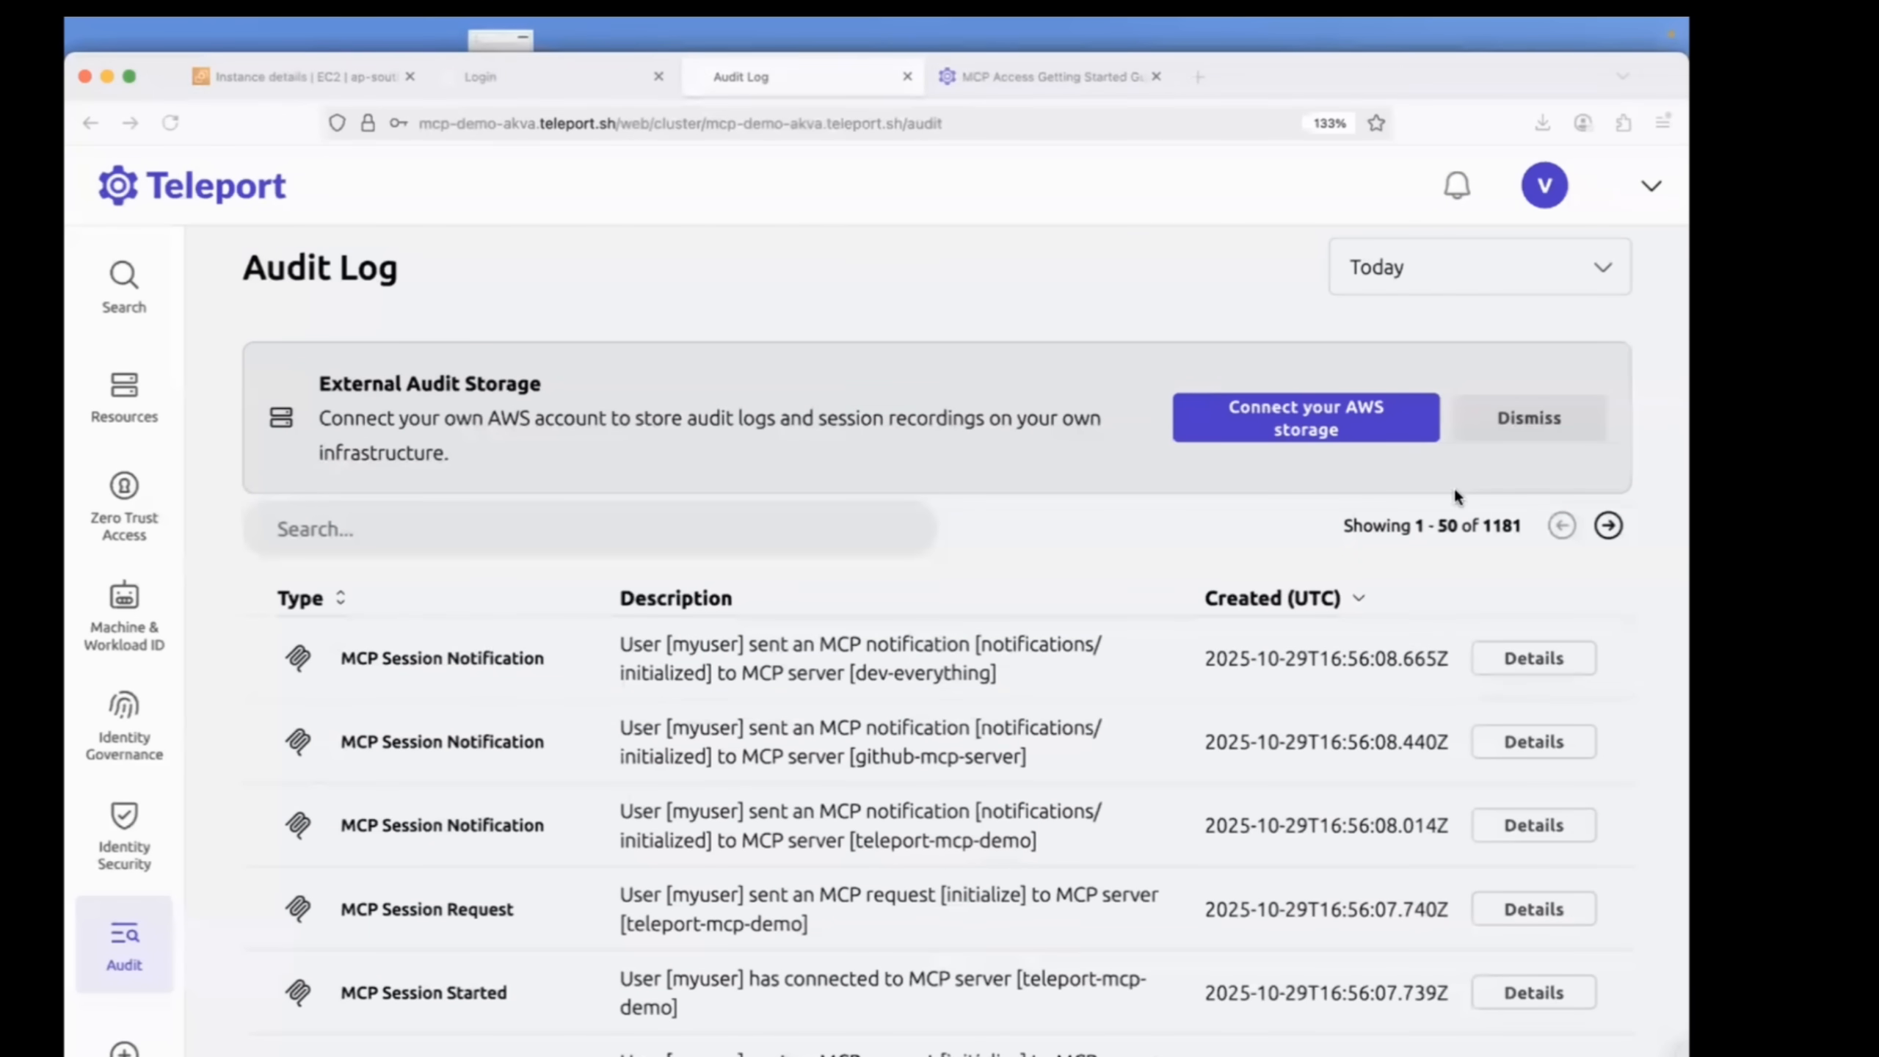
click(124, 503)
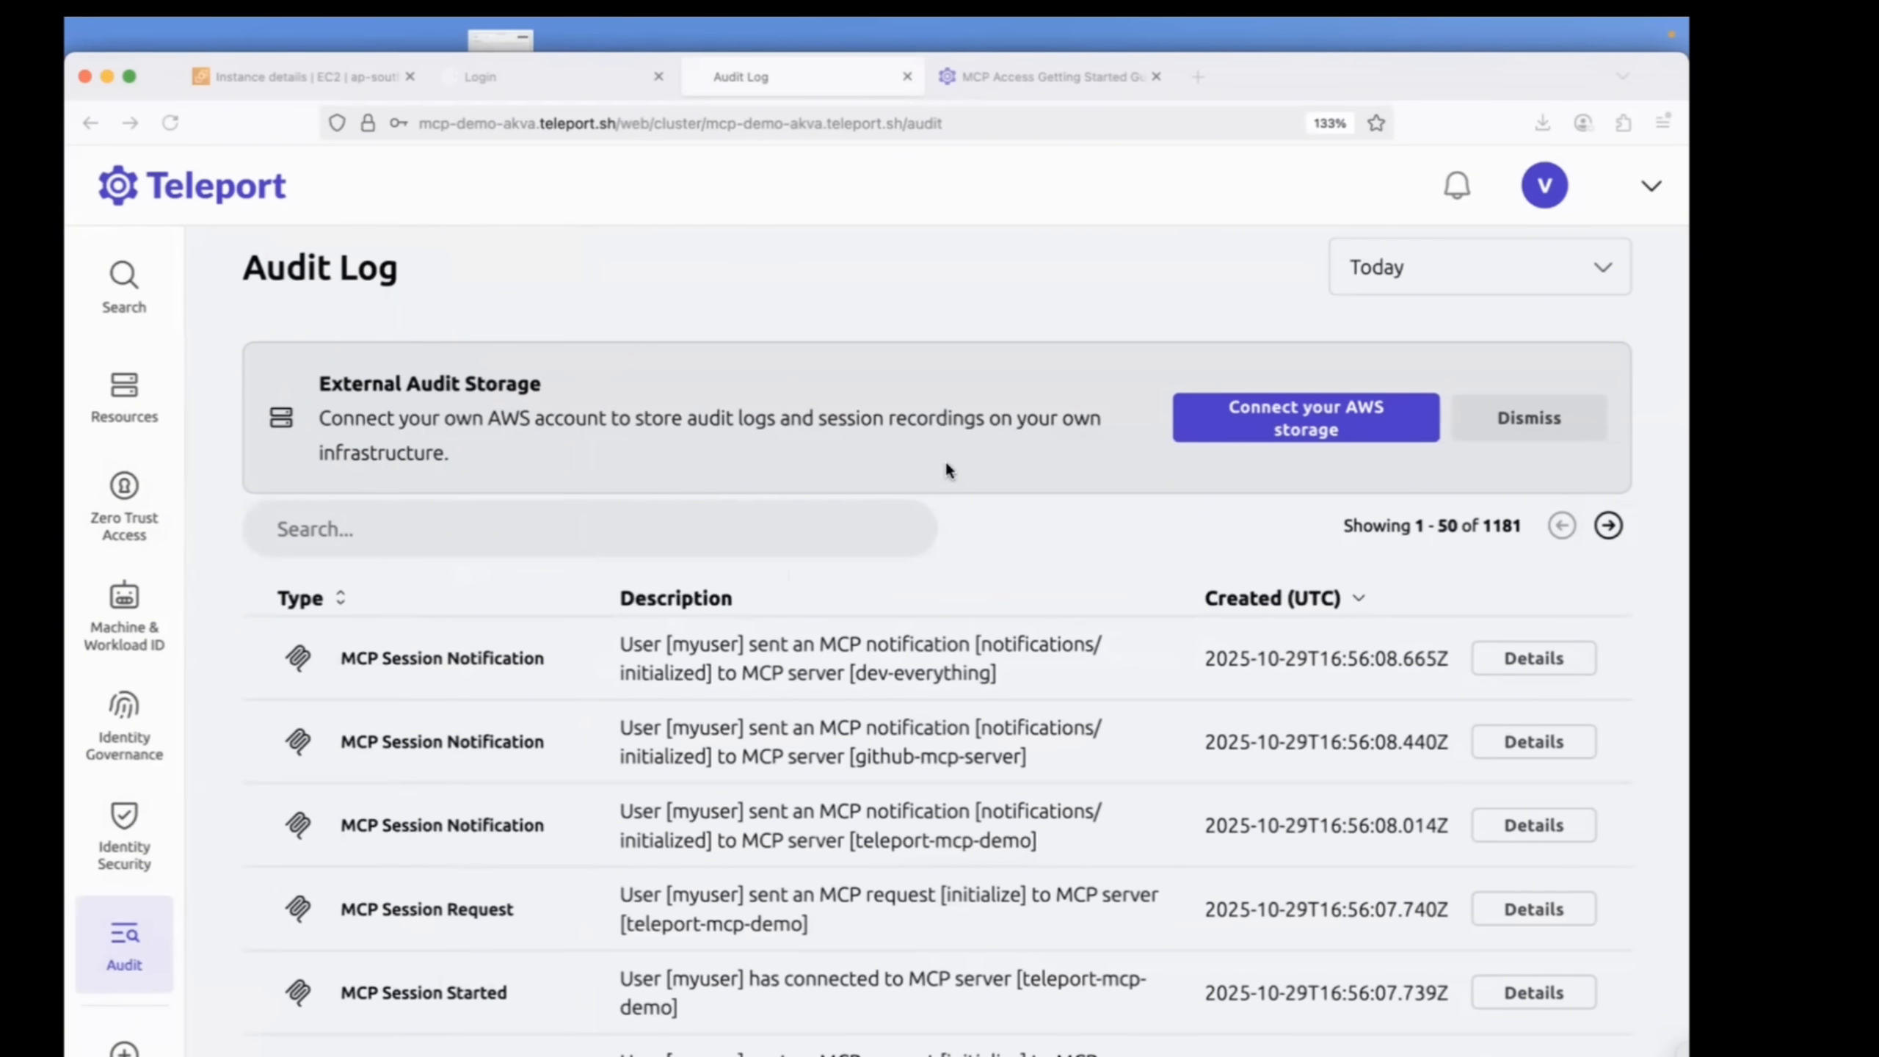
click(1048, 75)
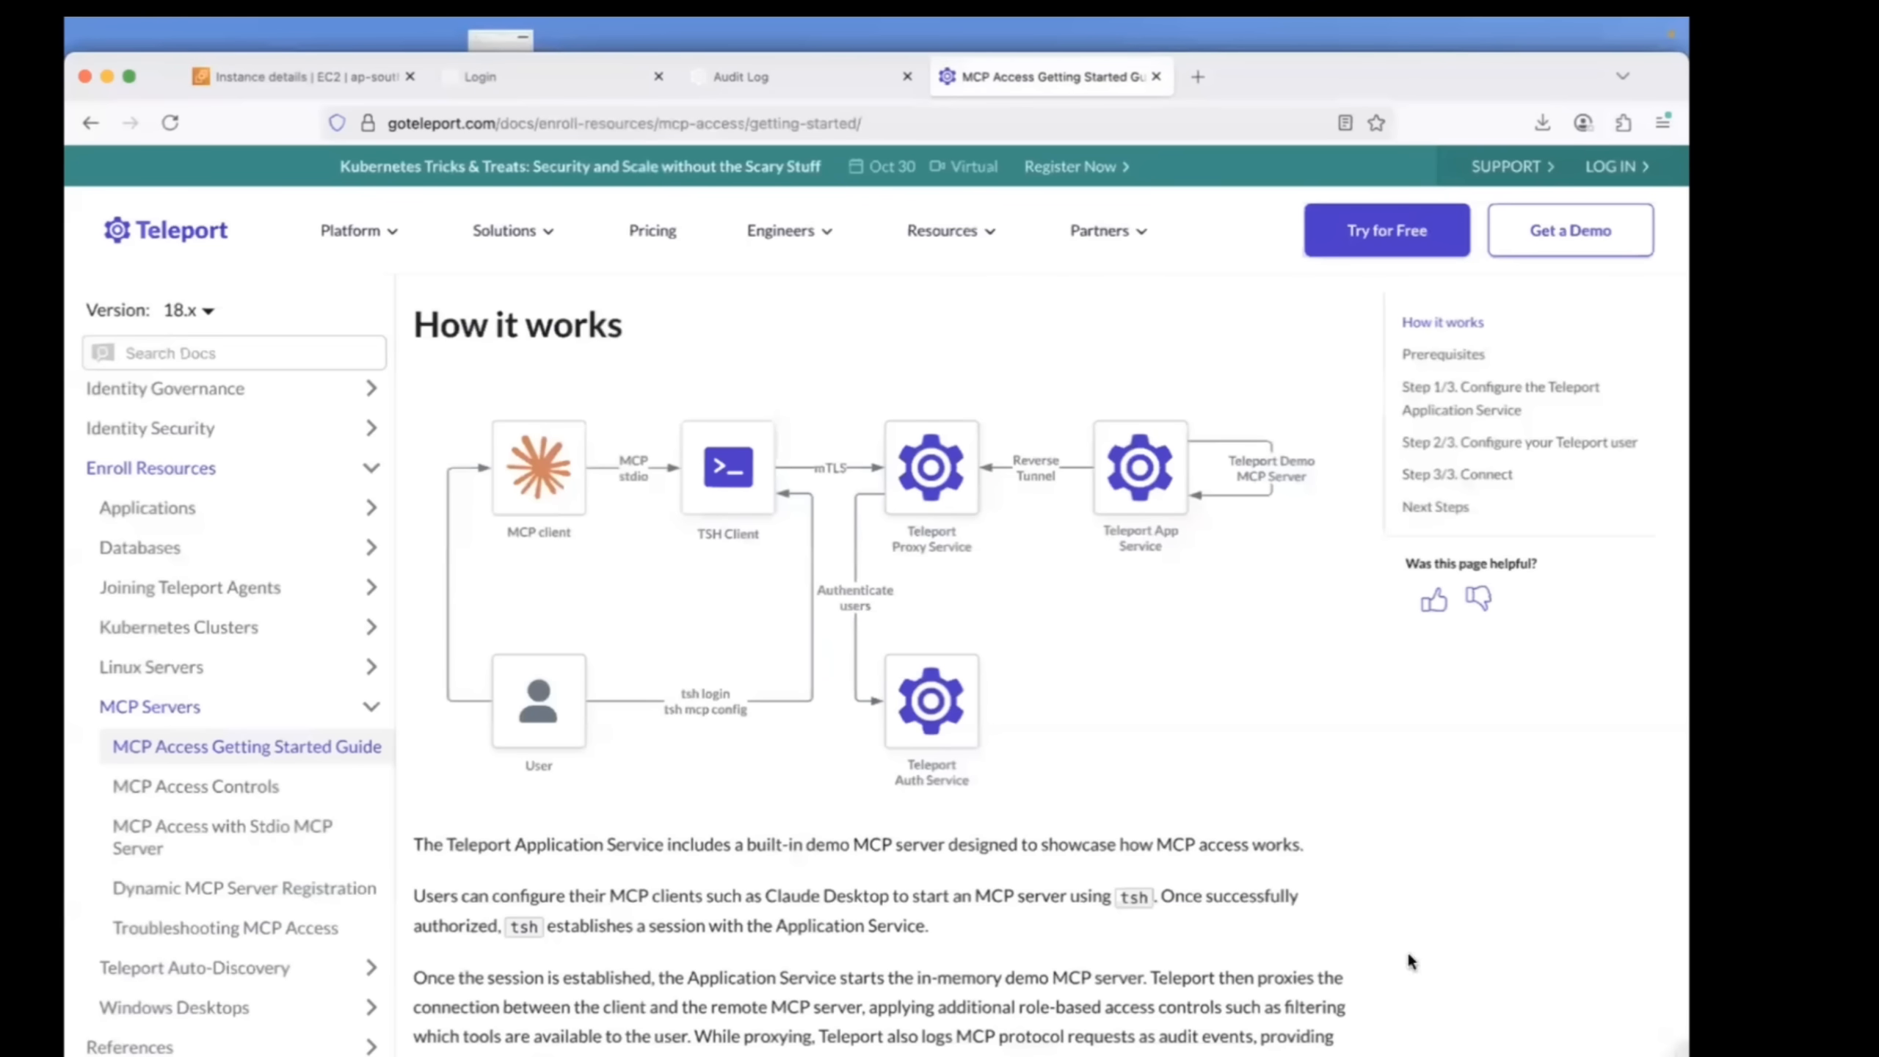
Scroll the guide past Prerequisites to Step 1/3, Configure the Teleport Application Service.
scroll(down, 3)
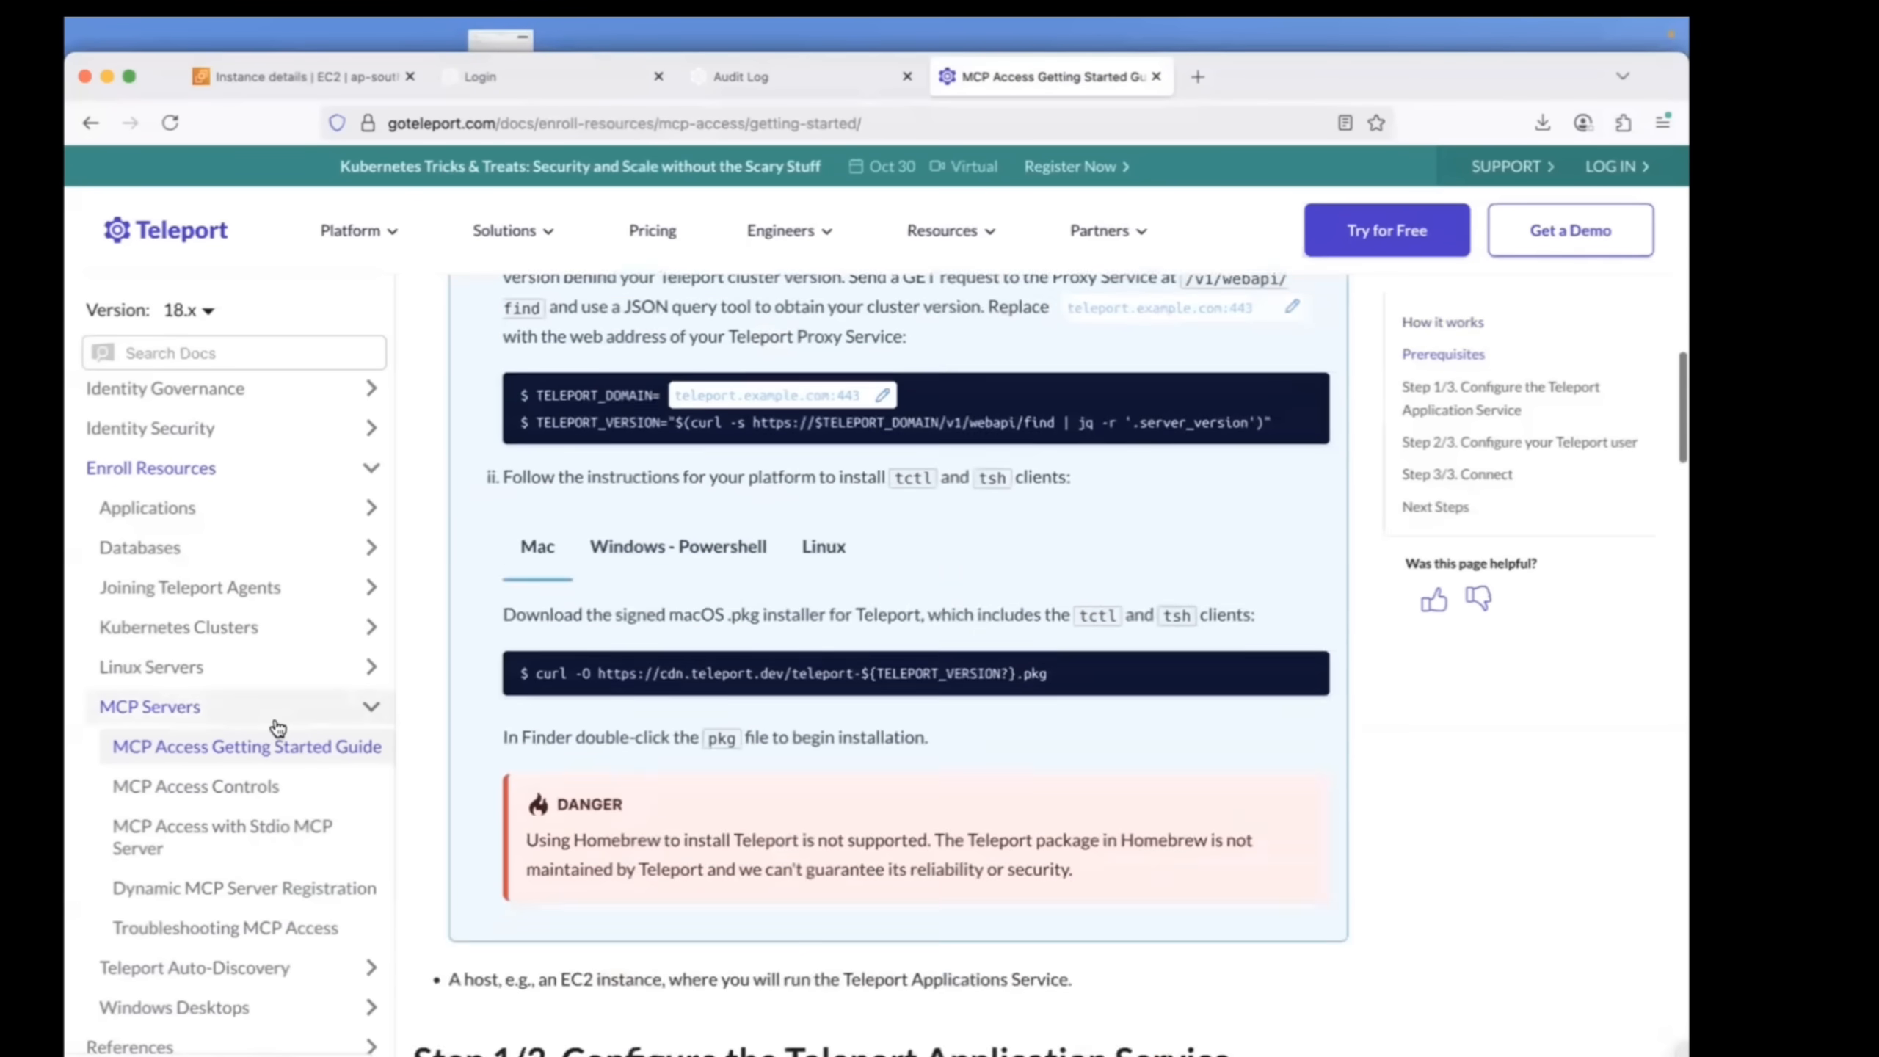
scroll(down, 3)
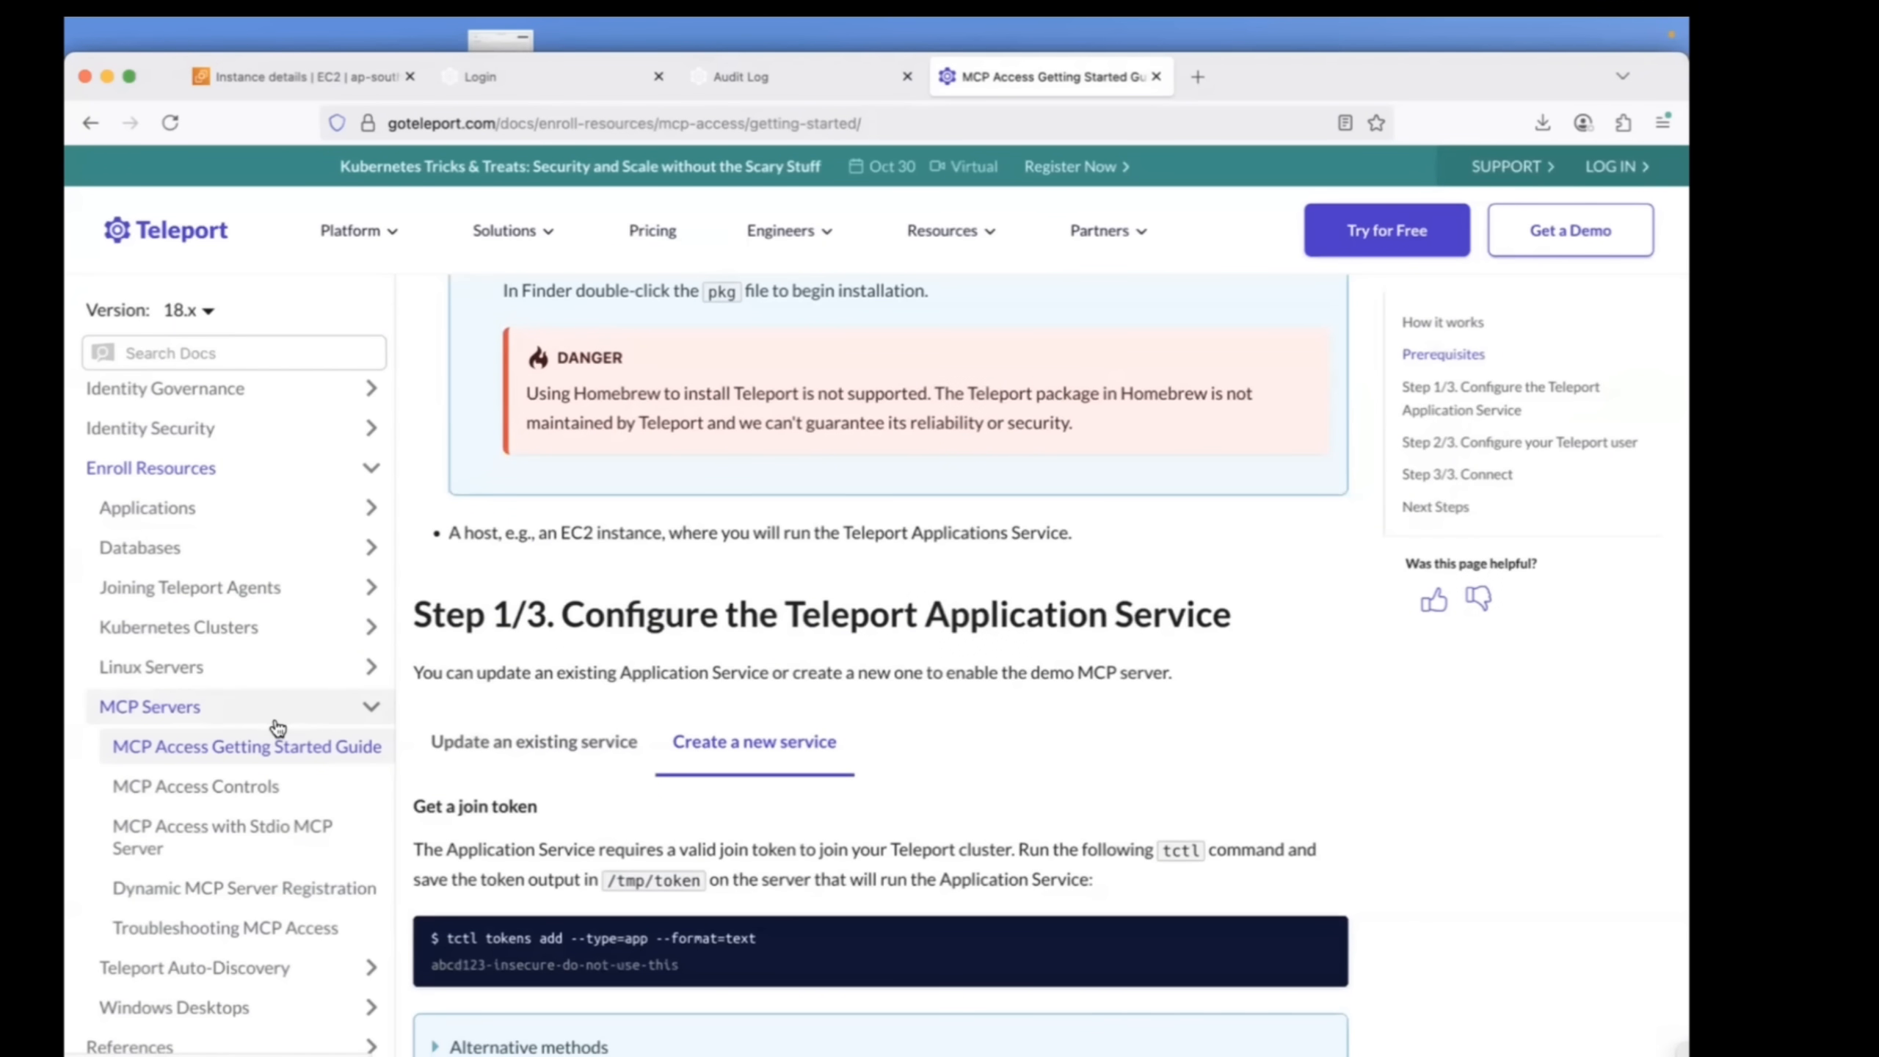
click(182, 310)
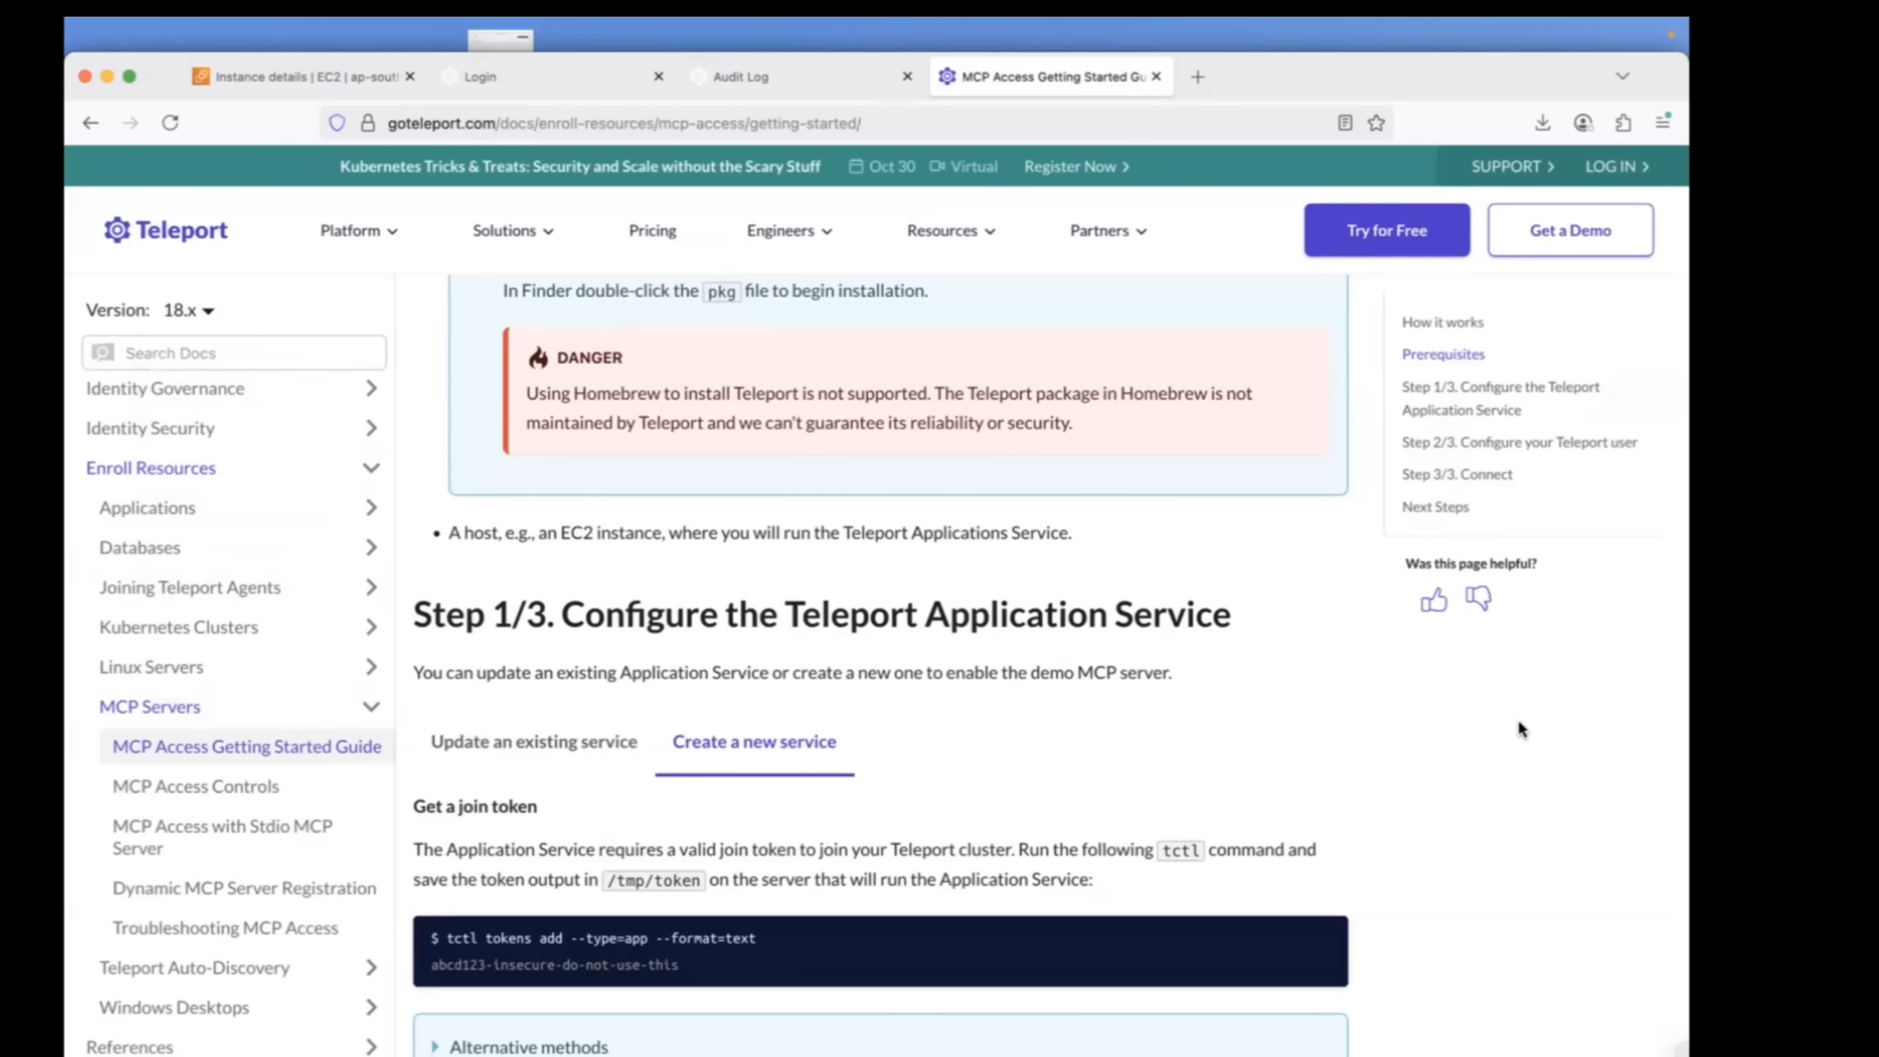
mouse_move(1290, 898)
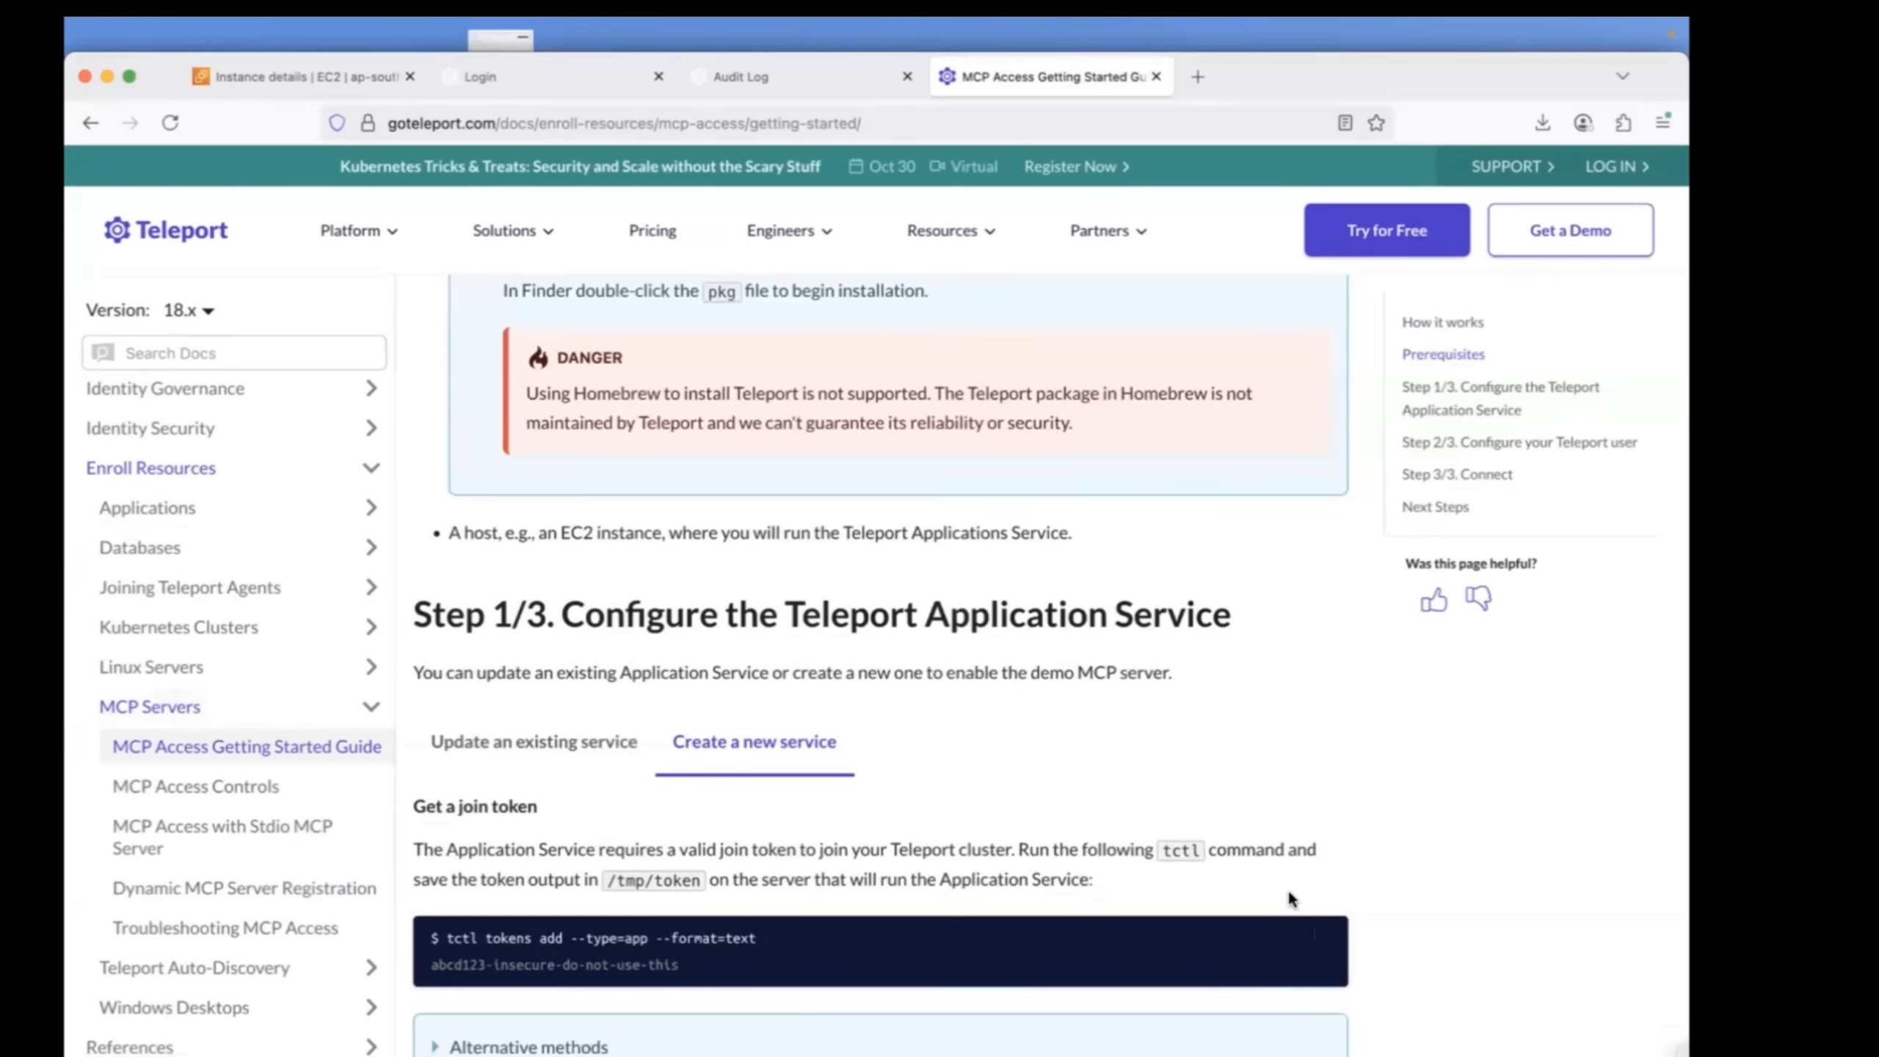